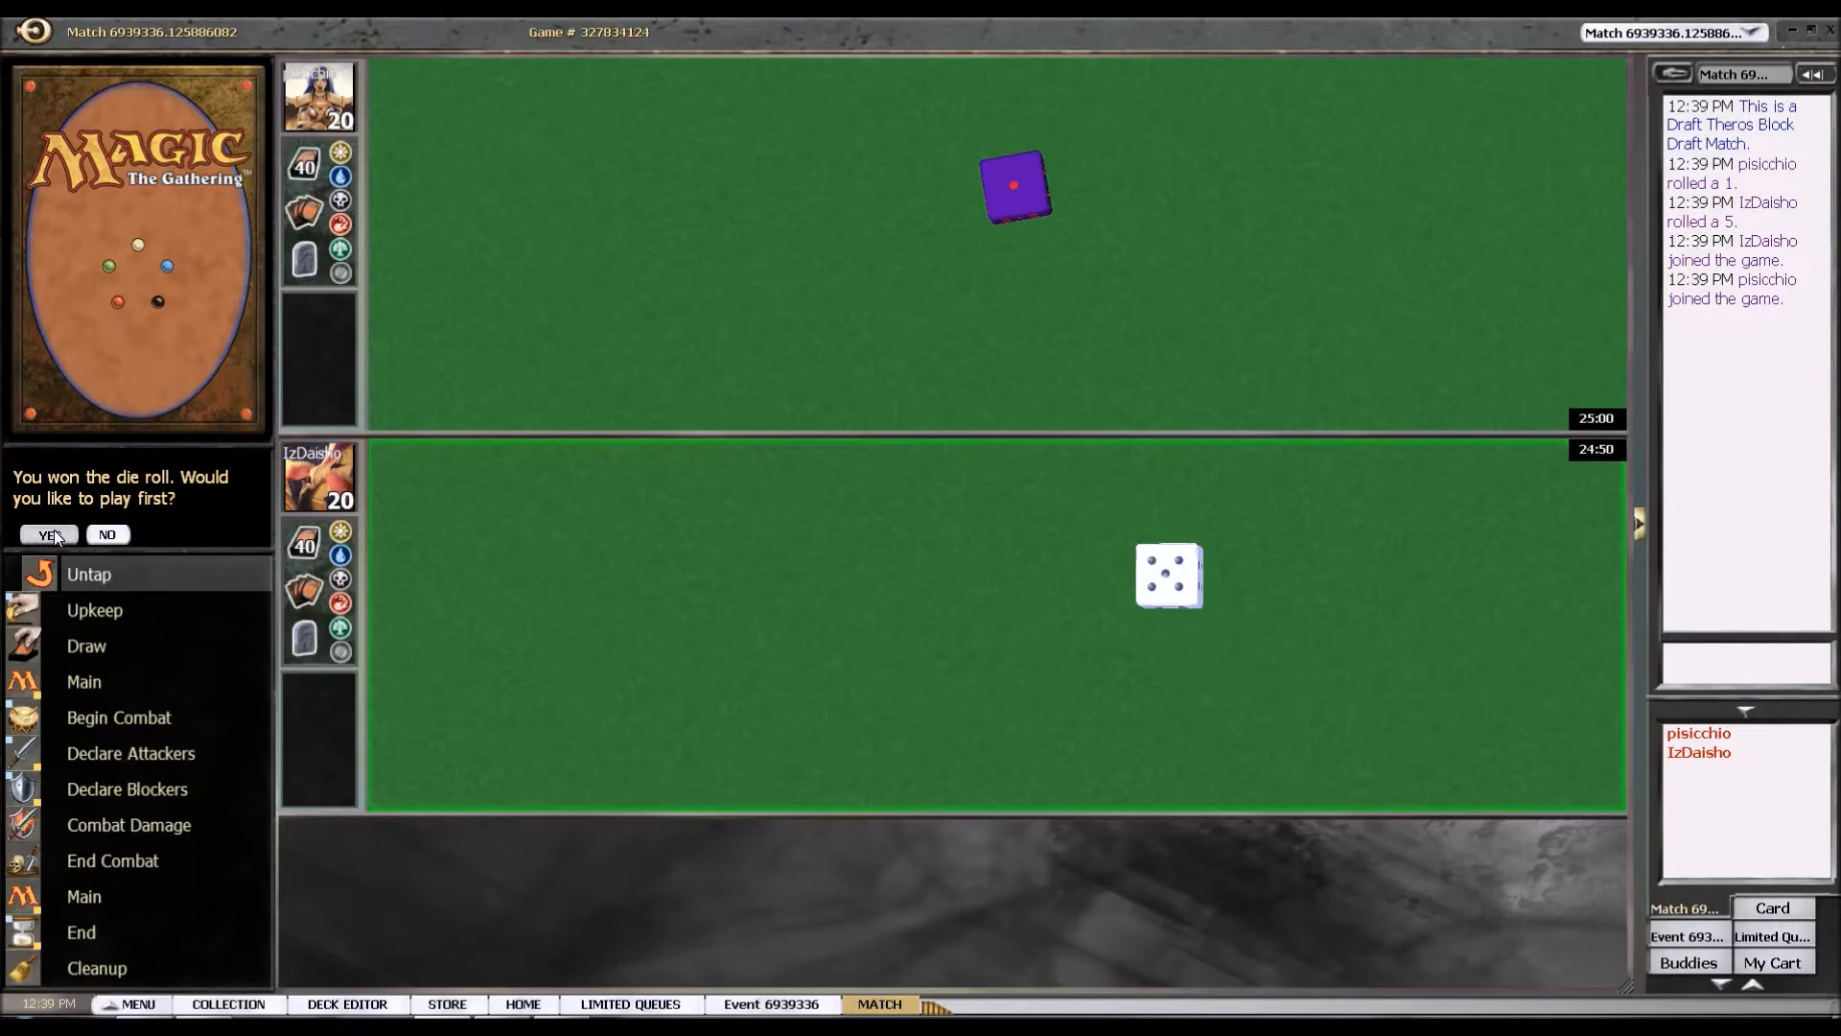
Choose Yes to play first after winning the die roll.
{"action": "left_click", "coordinate": [47, 535]}
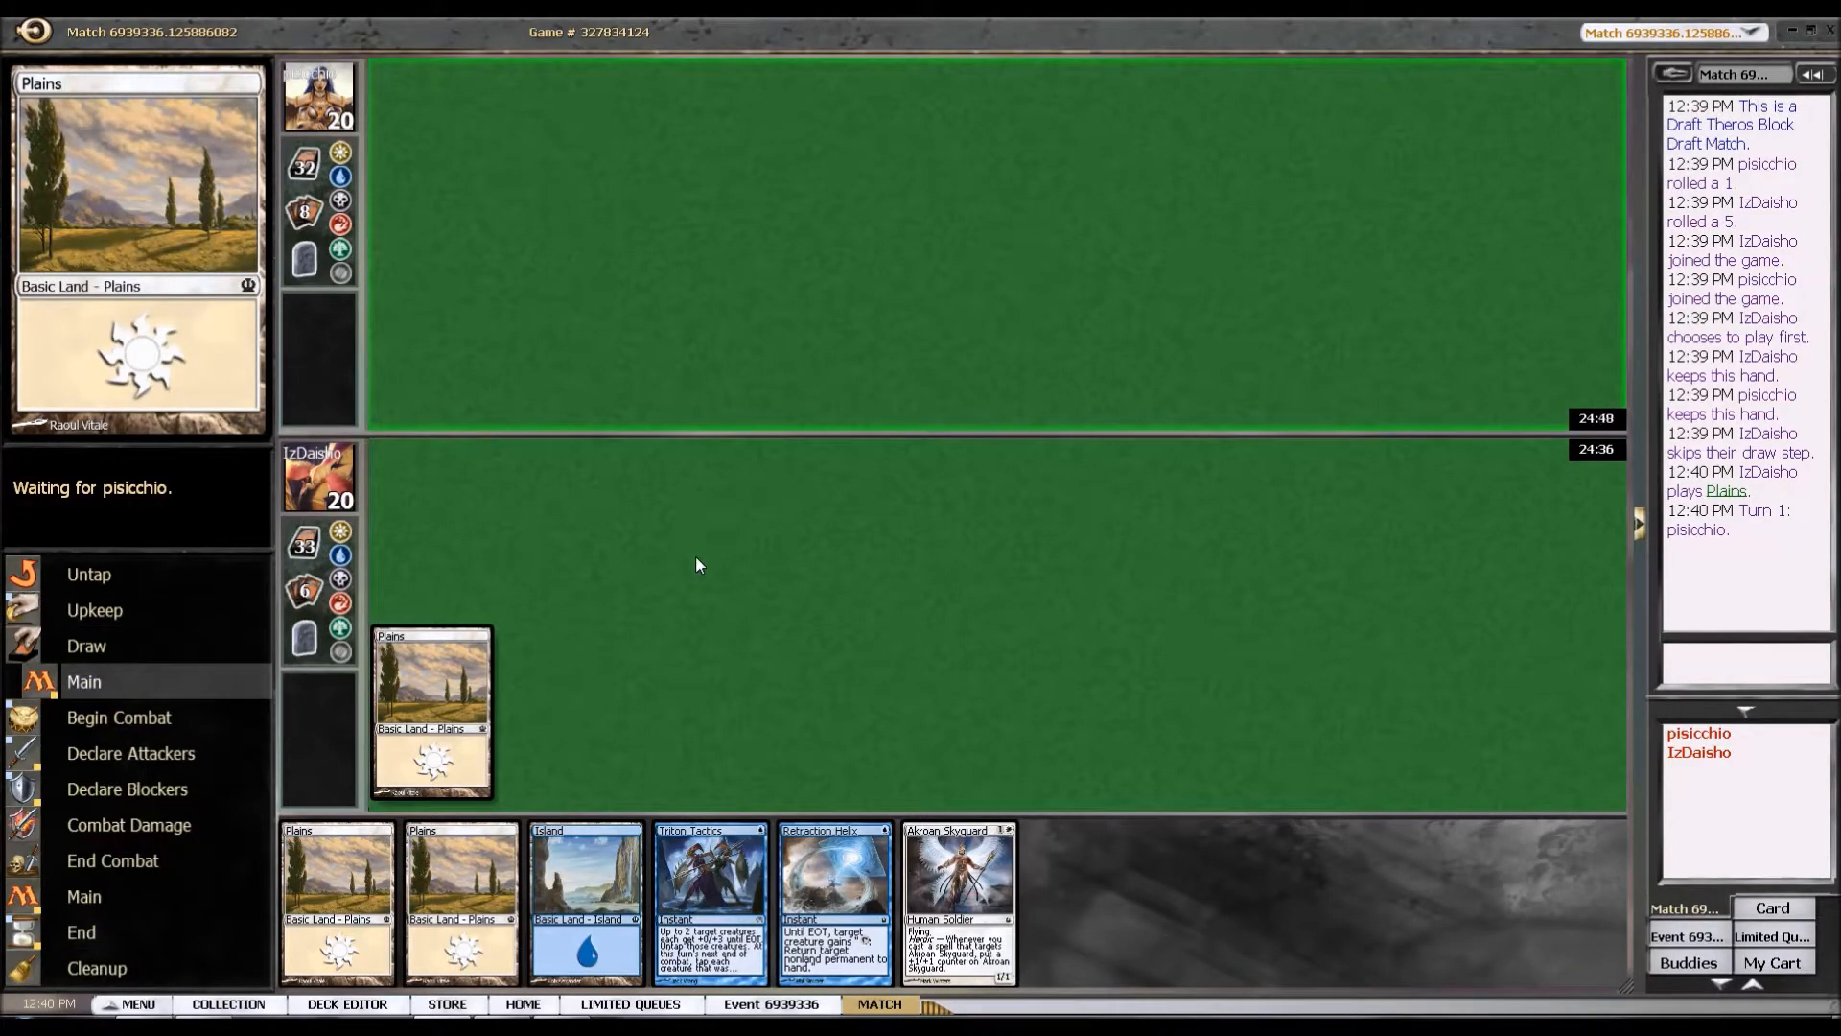
Cast Akroan Skyguard, attack the opponent to 19, then cast Traveling Philosopher and pass.
{"action": "left_click", "coordinate": [587, 900]}
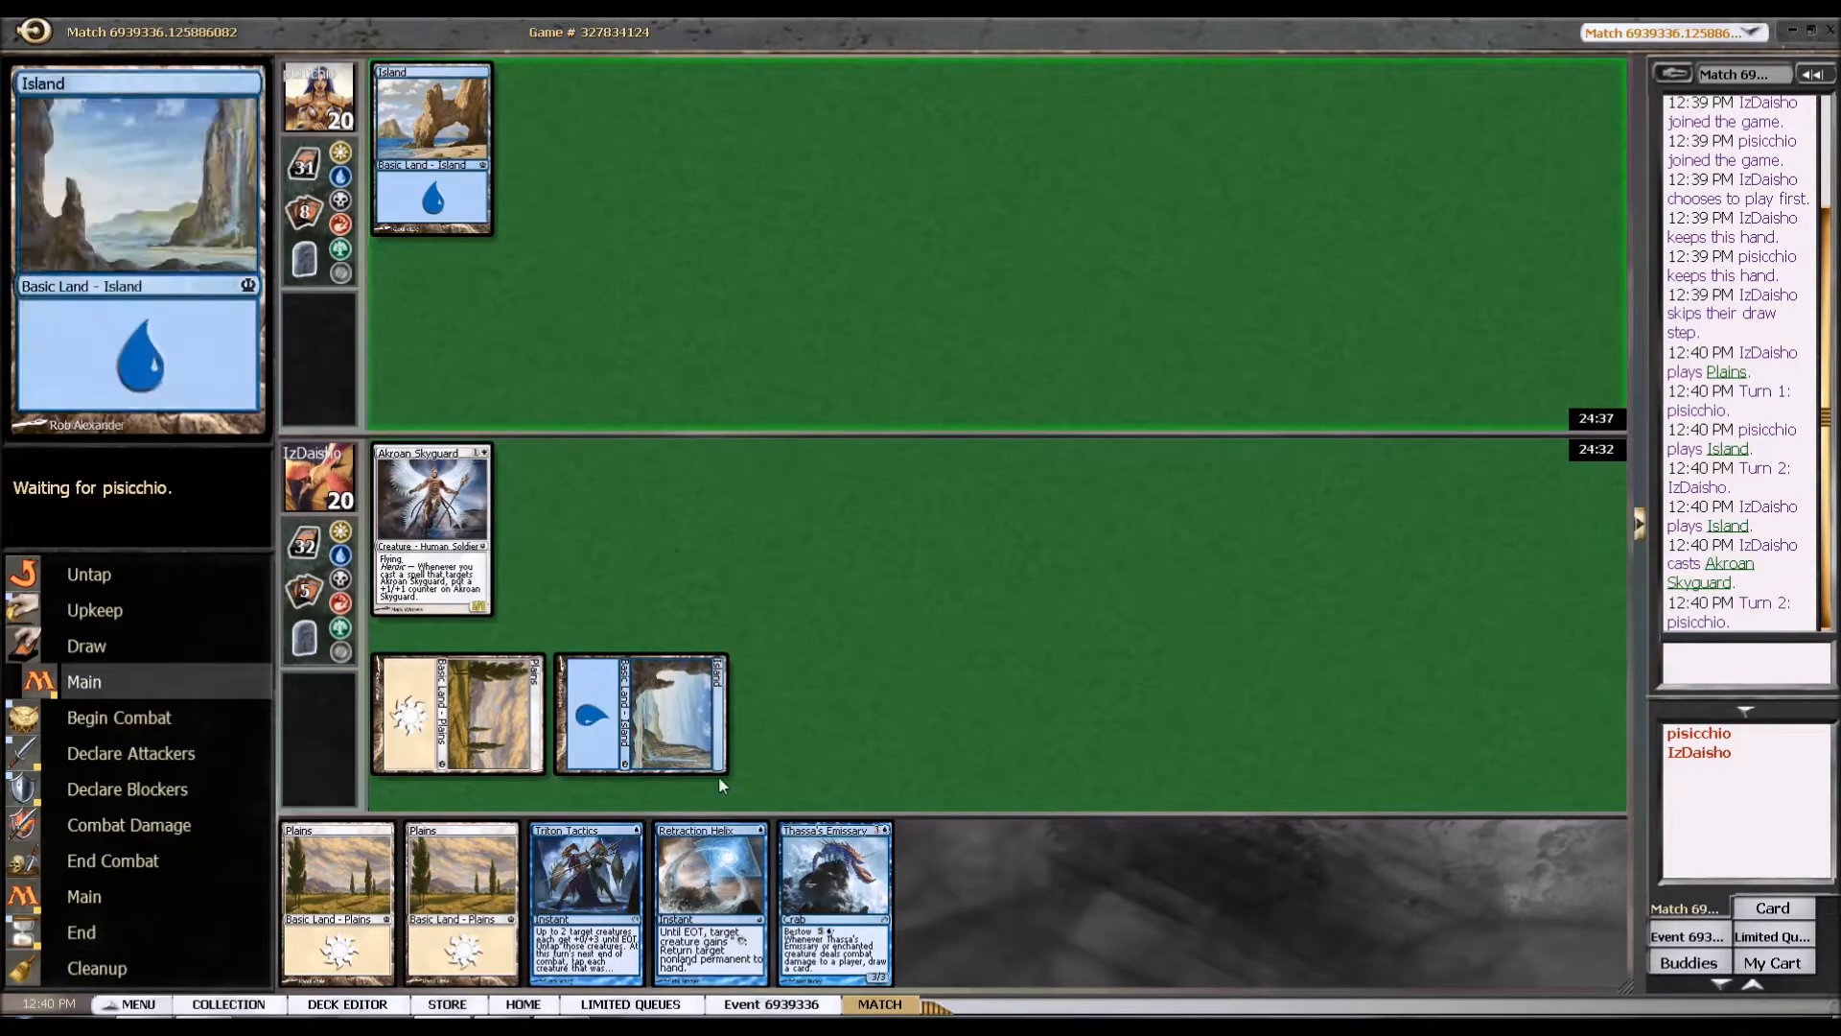
{"action": "mouse_move", "coordinate": [938, 830]}
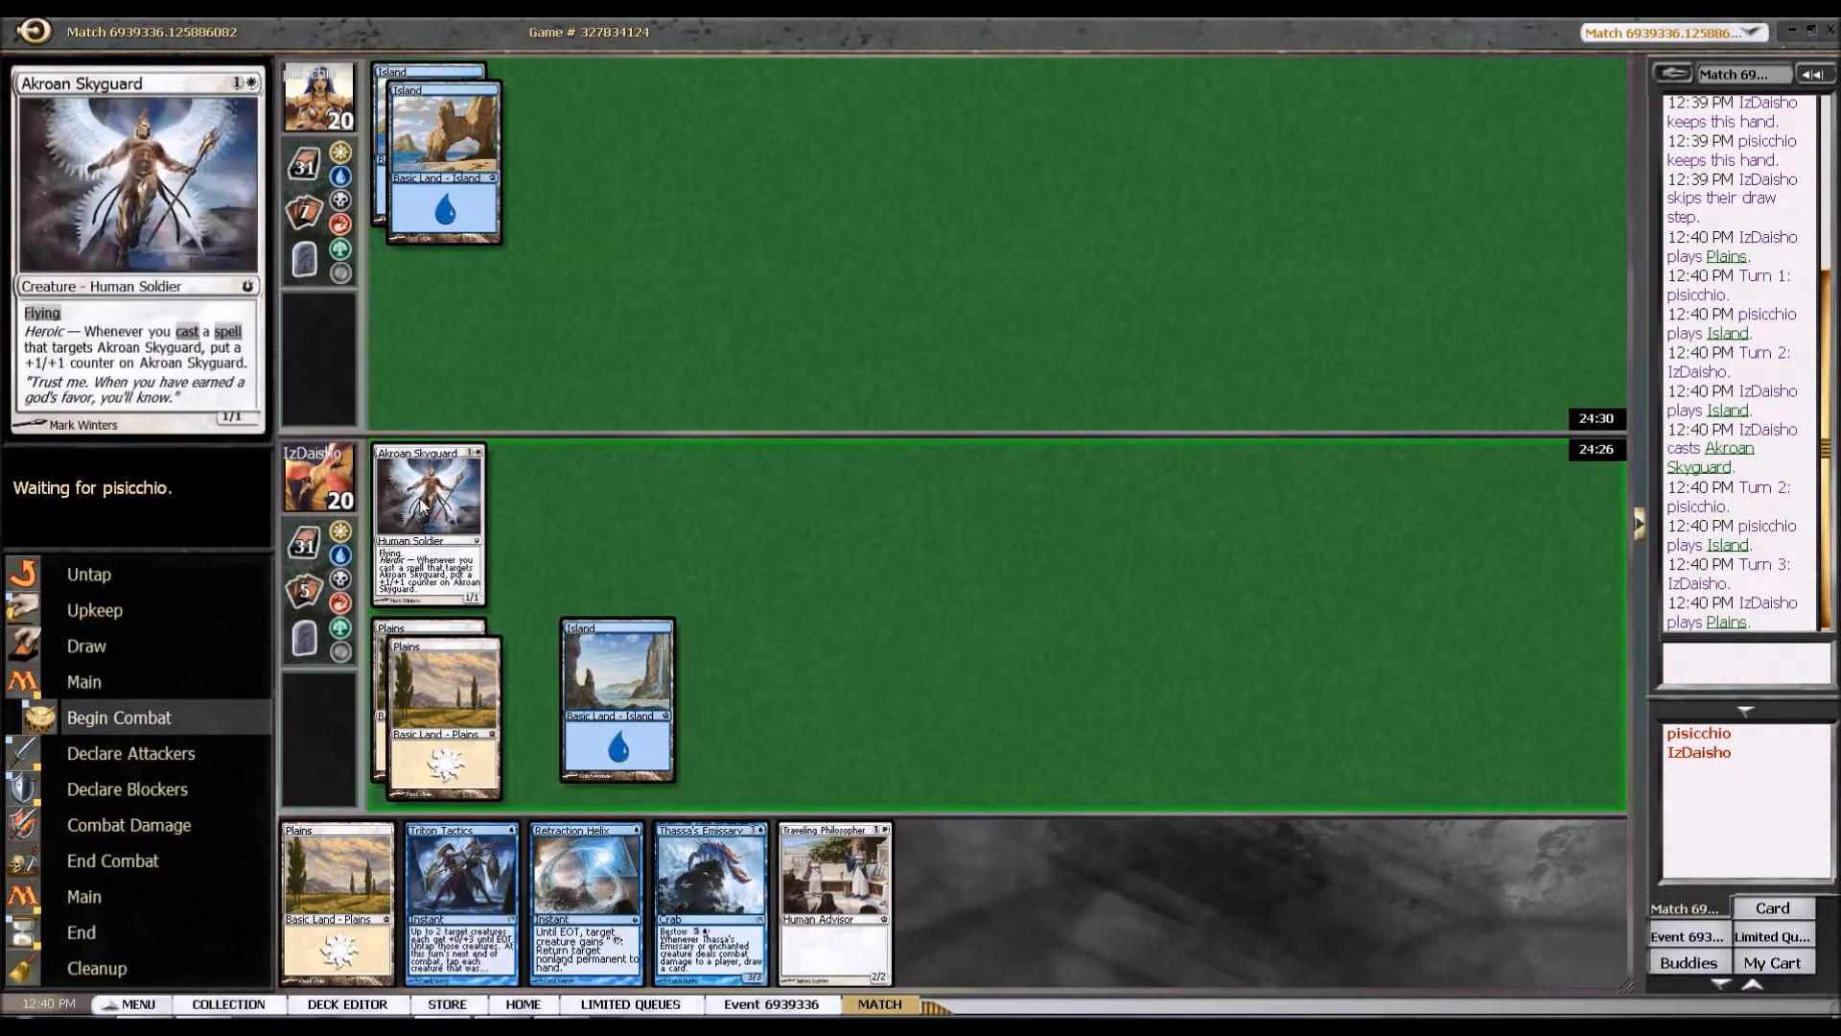
{"action": "left_click", "coordinate": [426, 522]}
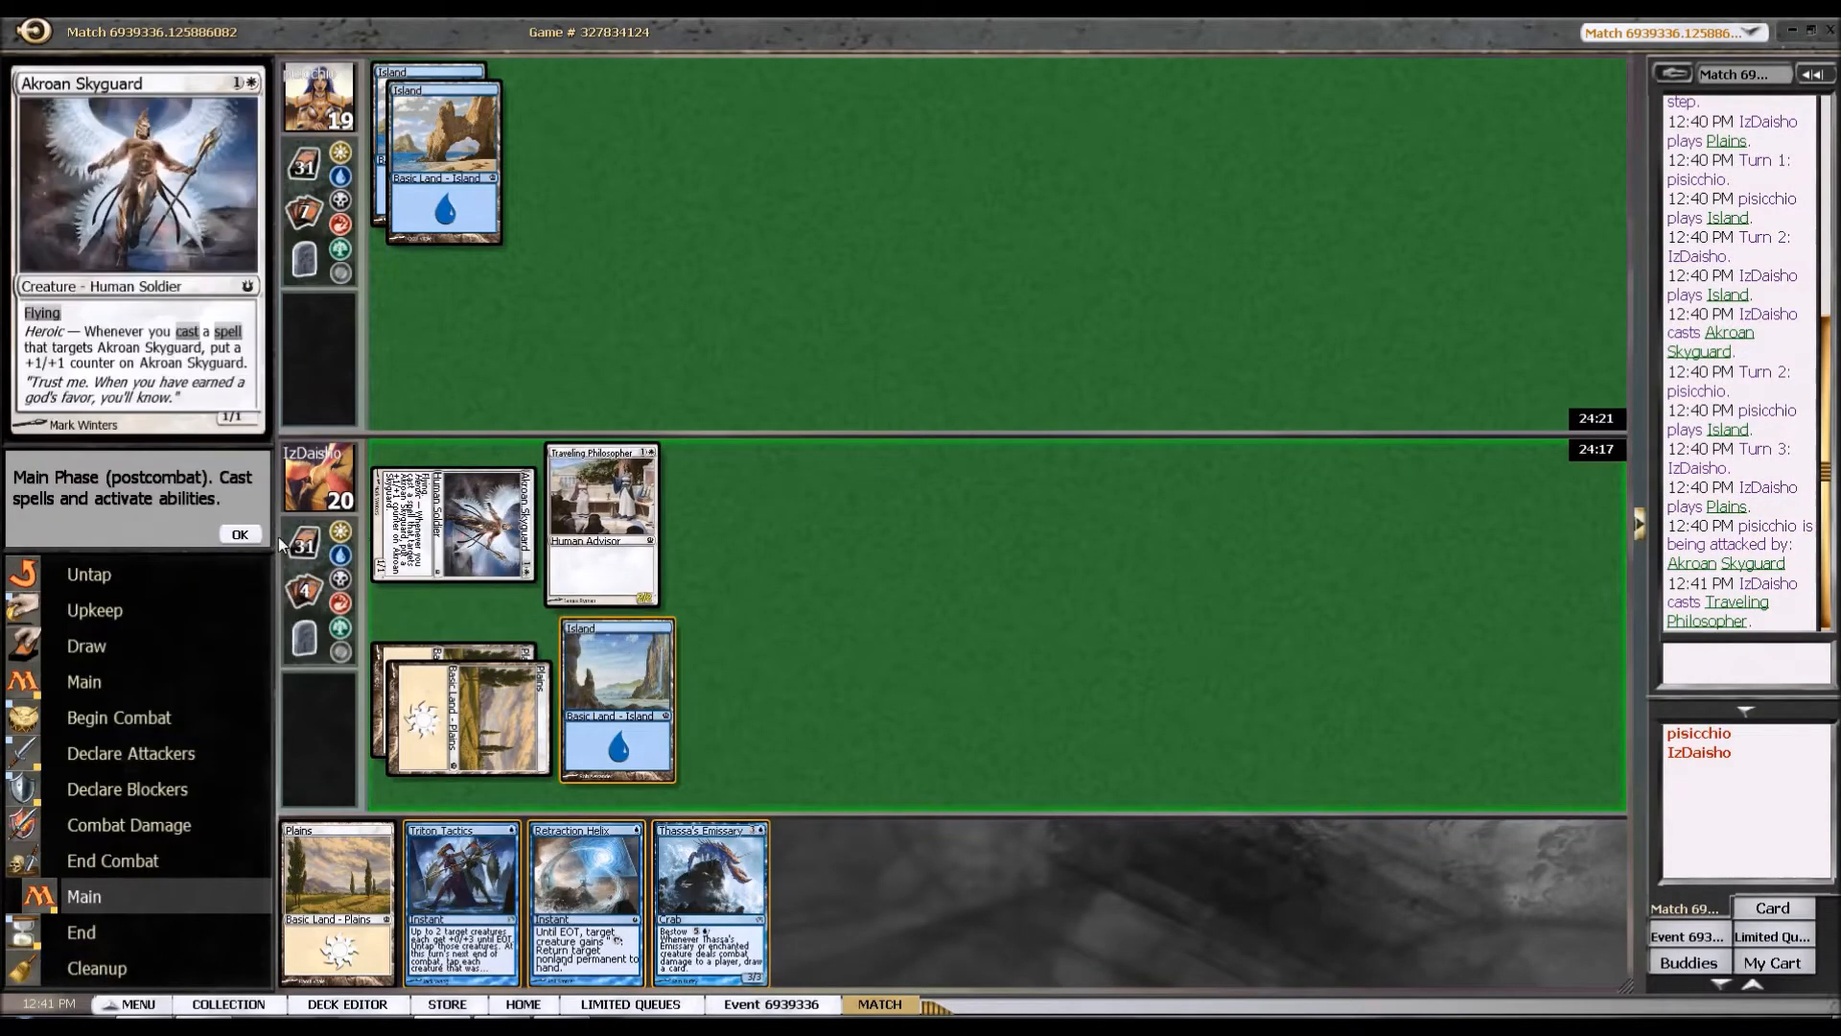
{"action": "left_click", "coordinate": [240, 535]}
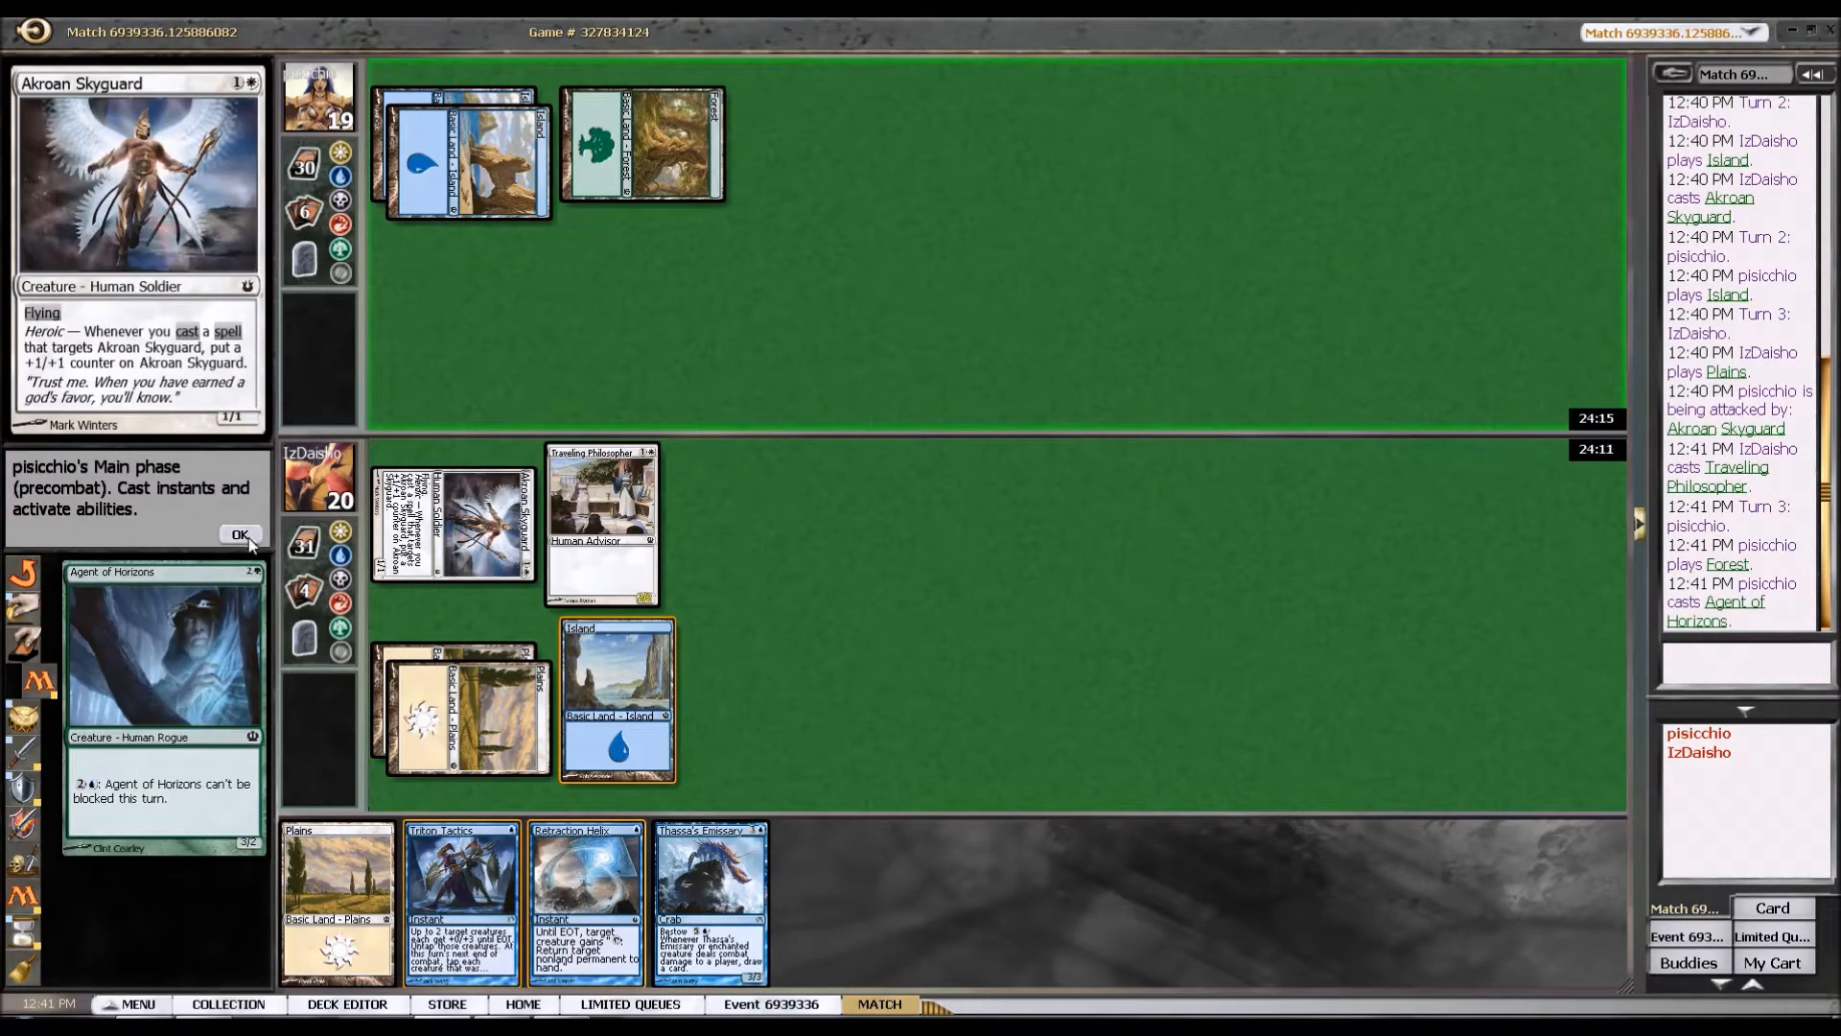
Pass priority on the opponent's turn, then tap a land to pay for Thassa's Emissary.
{"action": "left_click", "coordinate": [239, 536]}
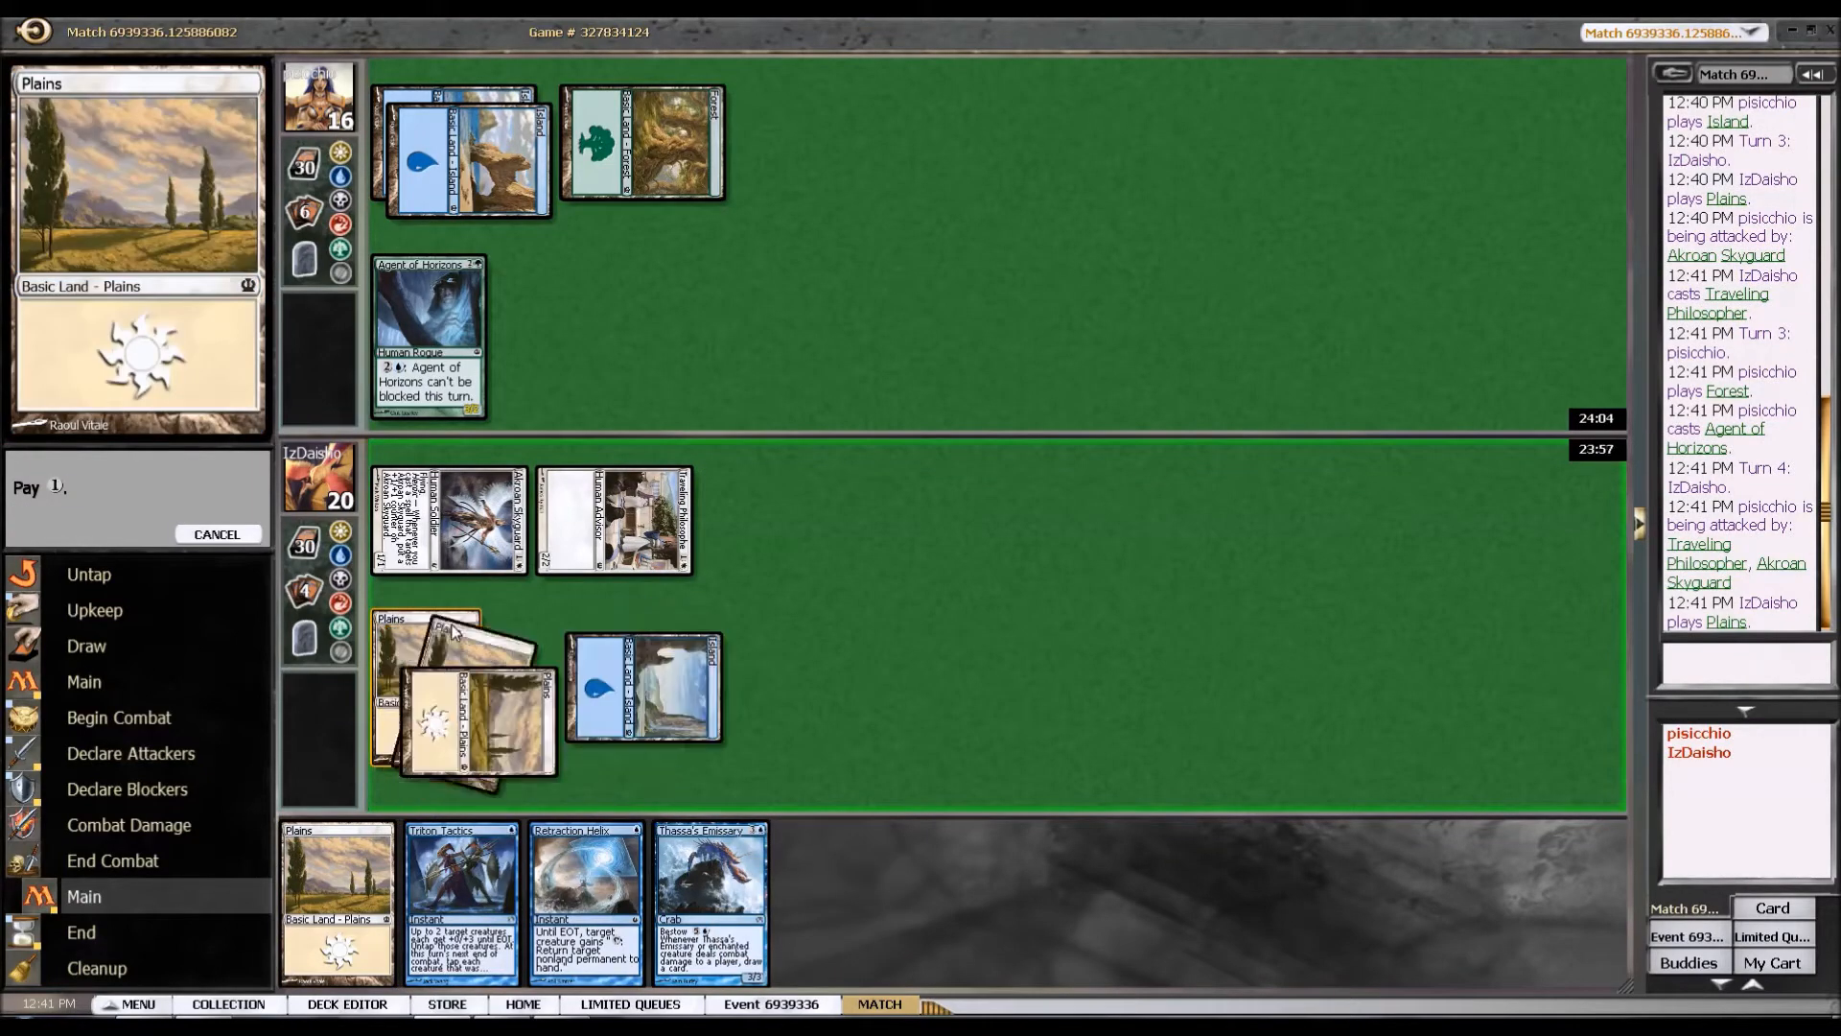
{"action": "left_click", "coordinate": [709, 900]}
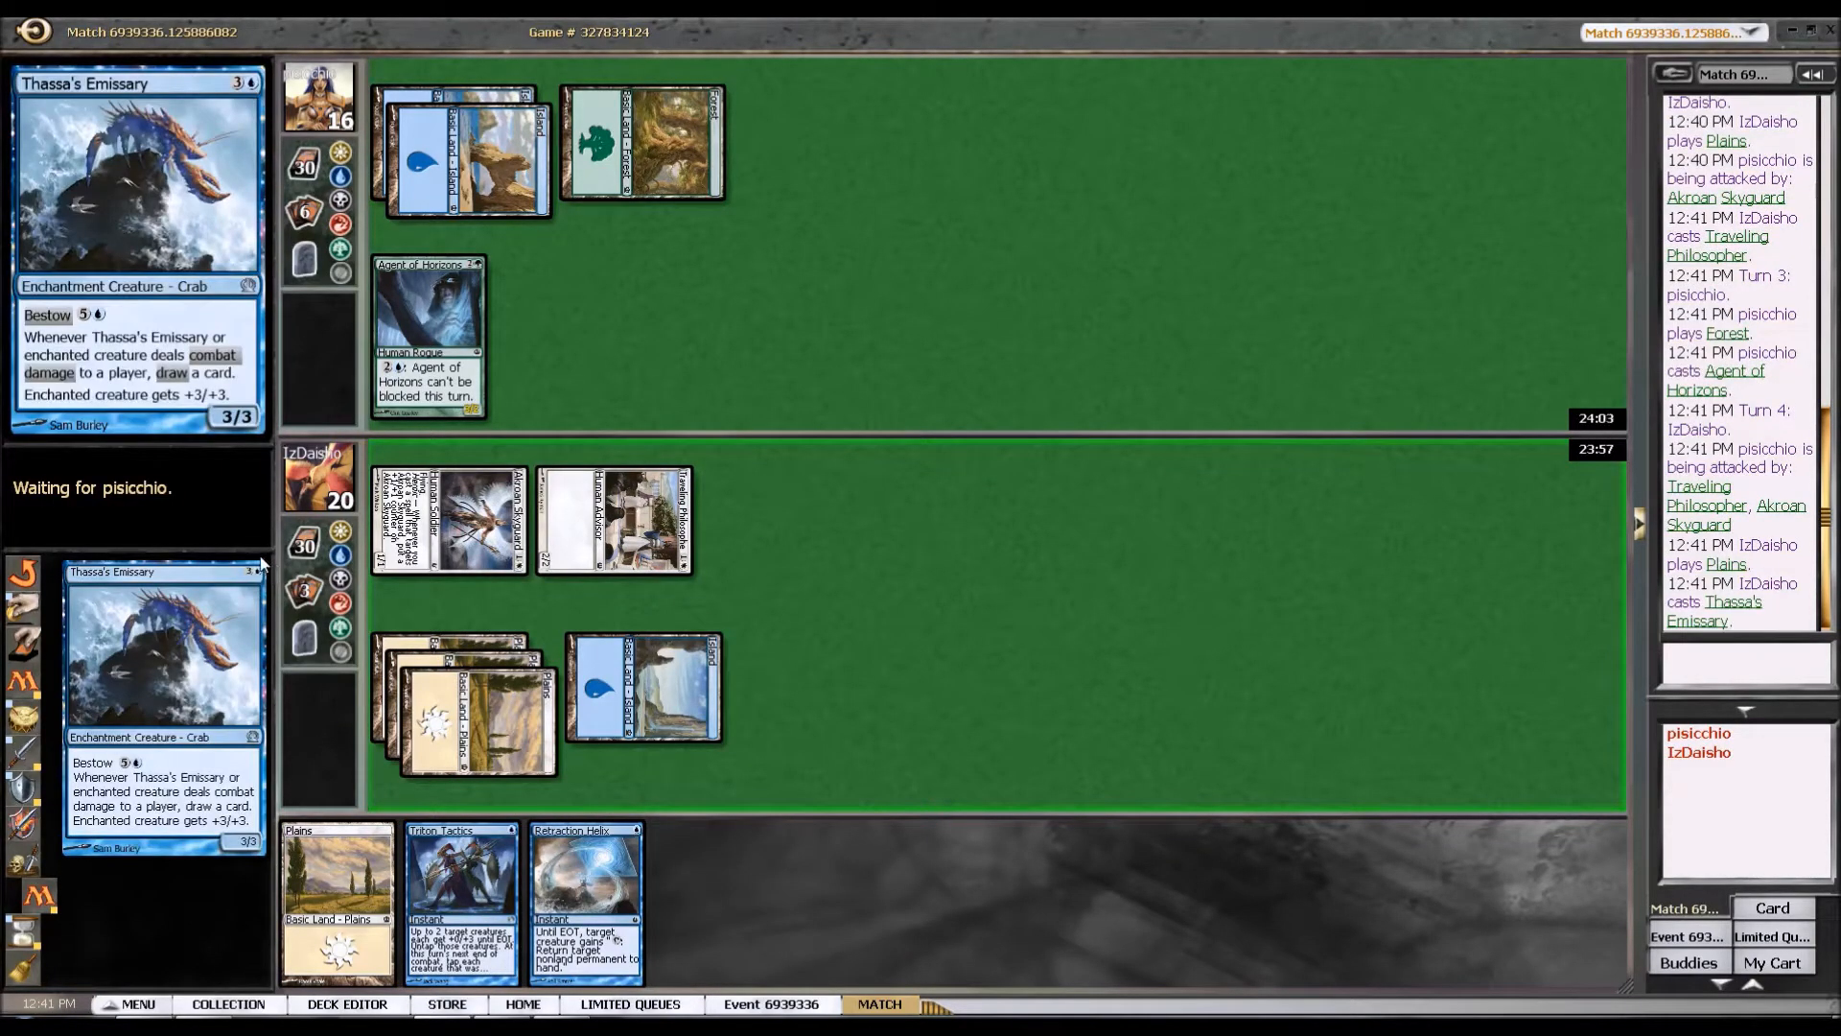
{"action": "mouse_move", "coordinate": [259, 541]}
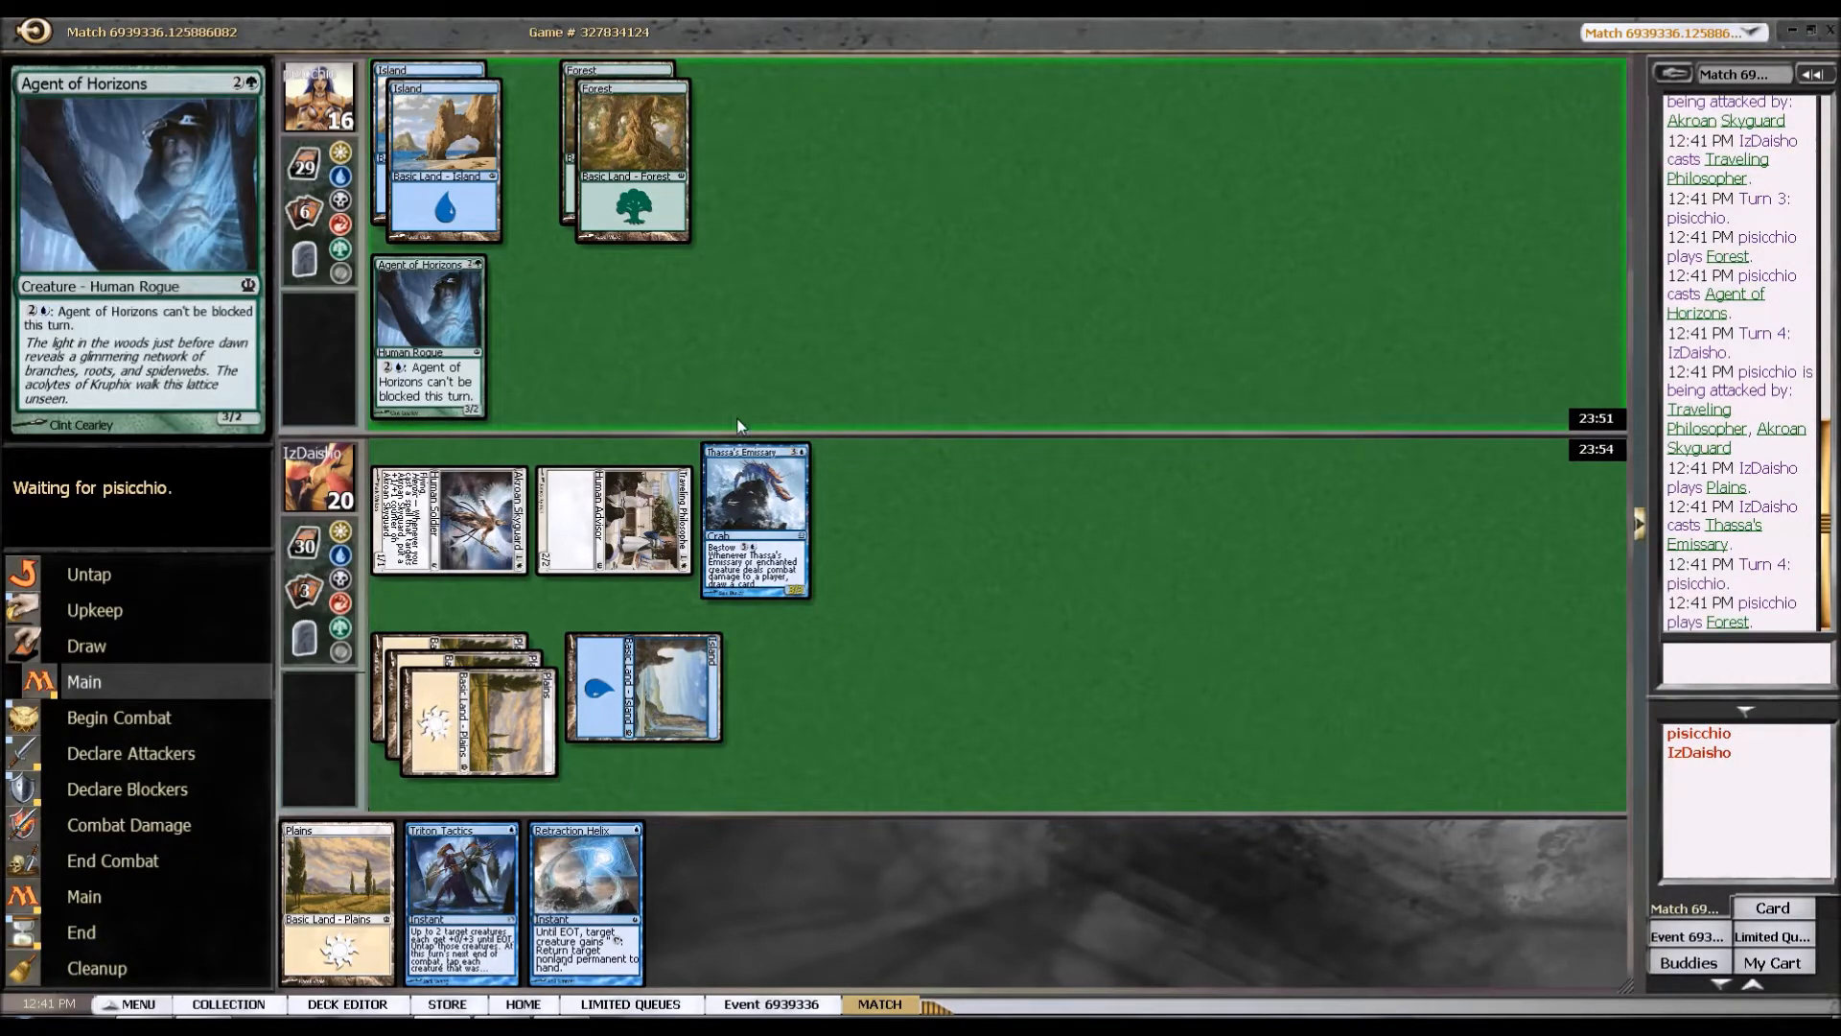
Play an Island and move to combat with Thassa's Emissary and Akroan Skyguard attacking.
{"action": "left_click", "coordinate": [441, 154]}
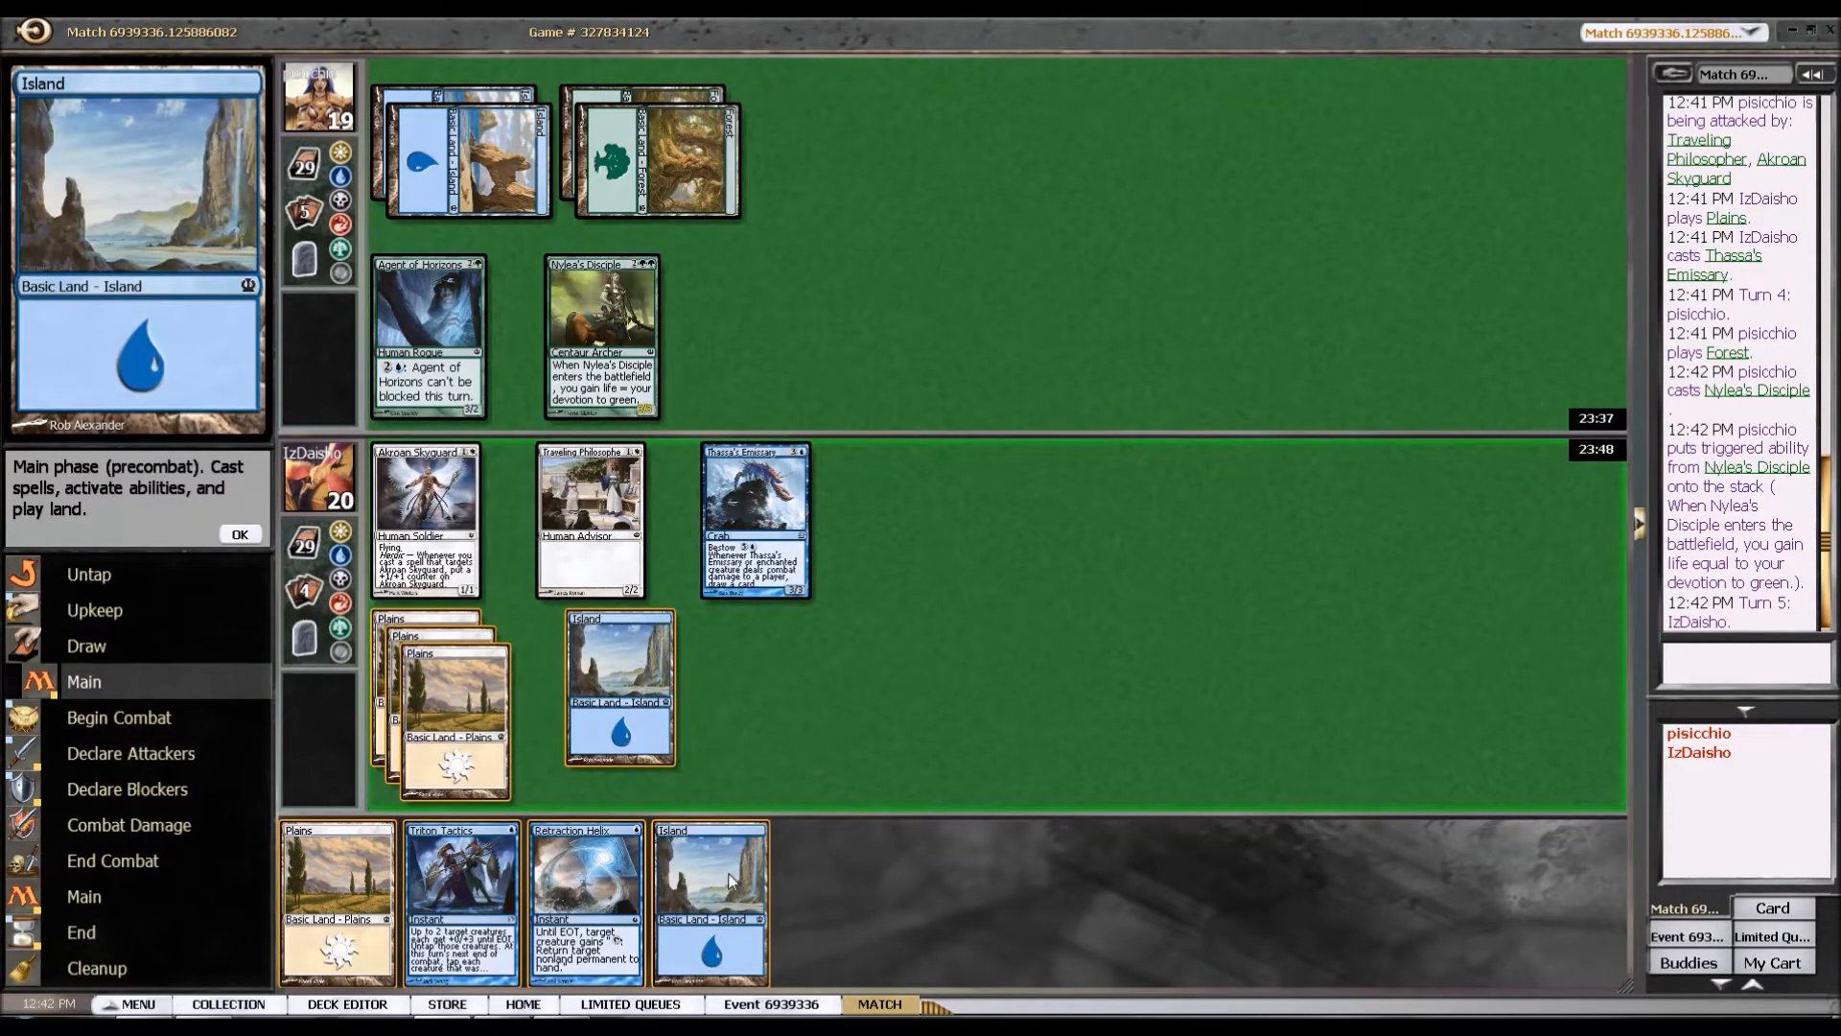
{"action": "mouse_move", "coordinate": [725, 925]}
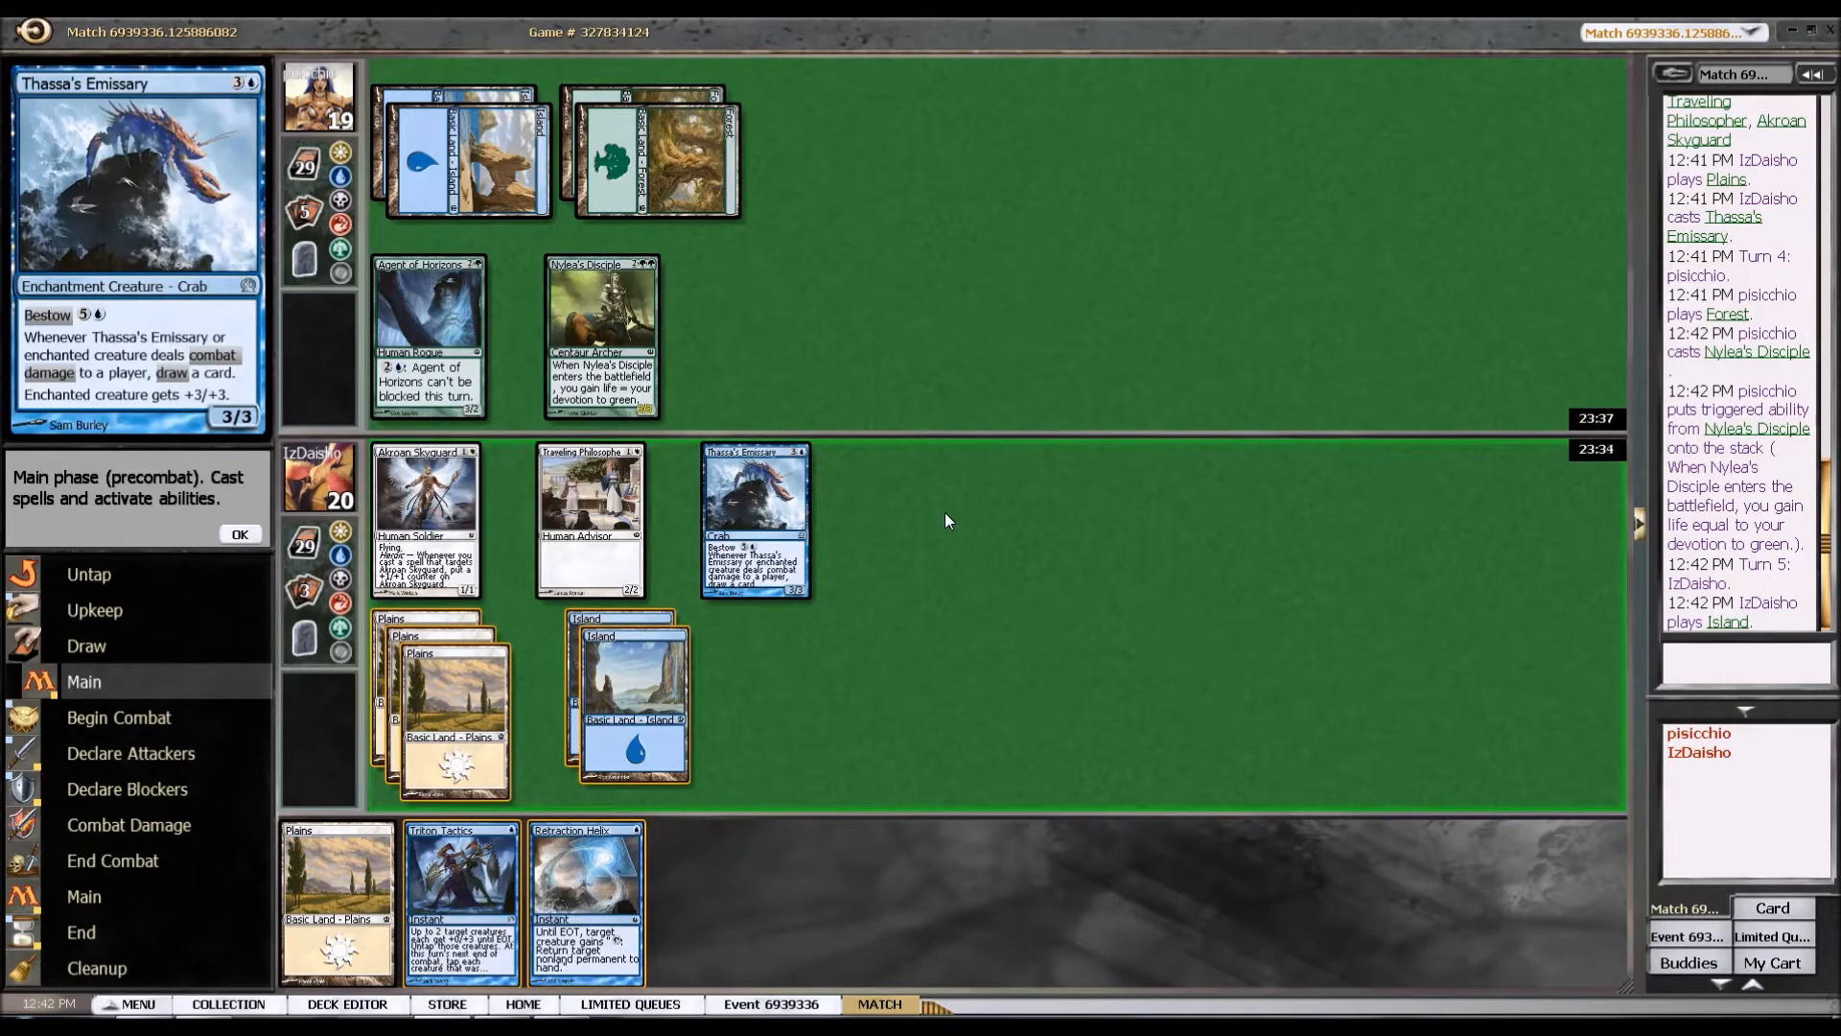
{"action": "mouse_move", "coordinate": [940, 520]}
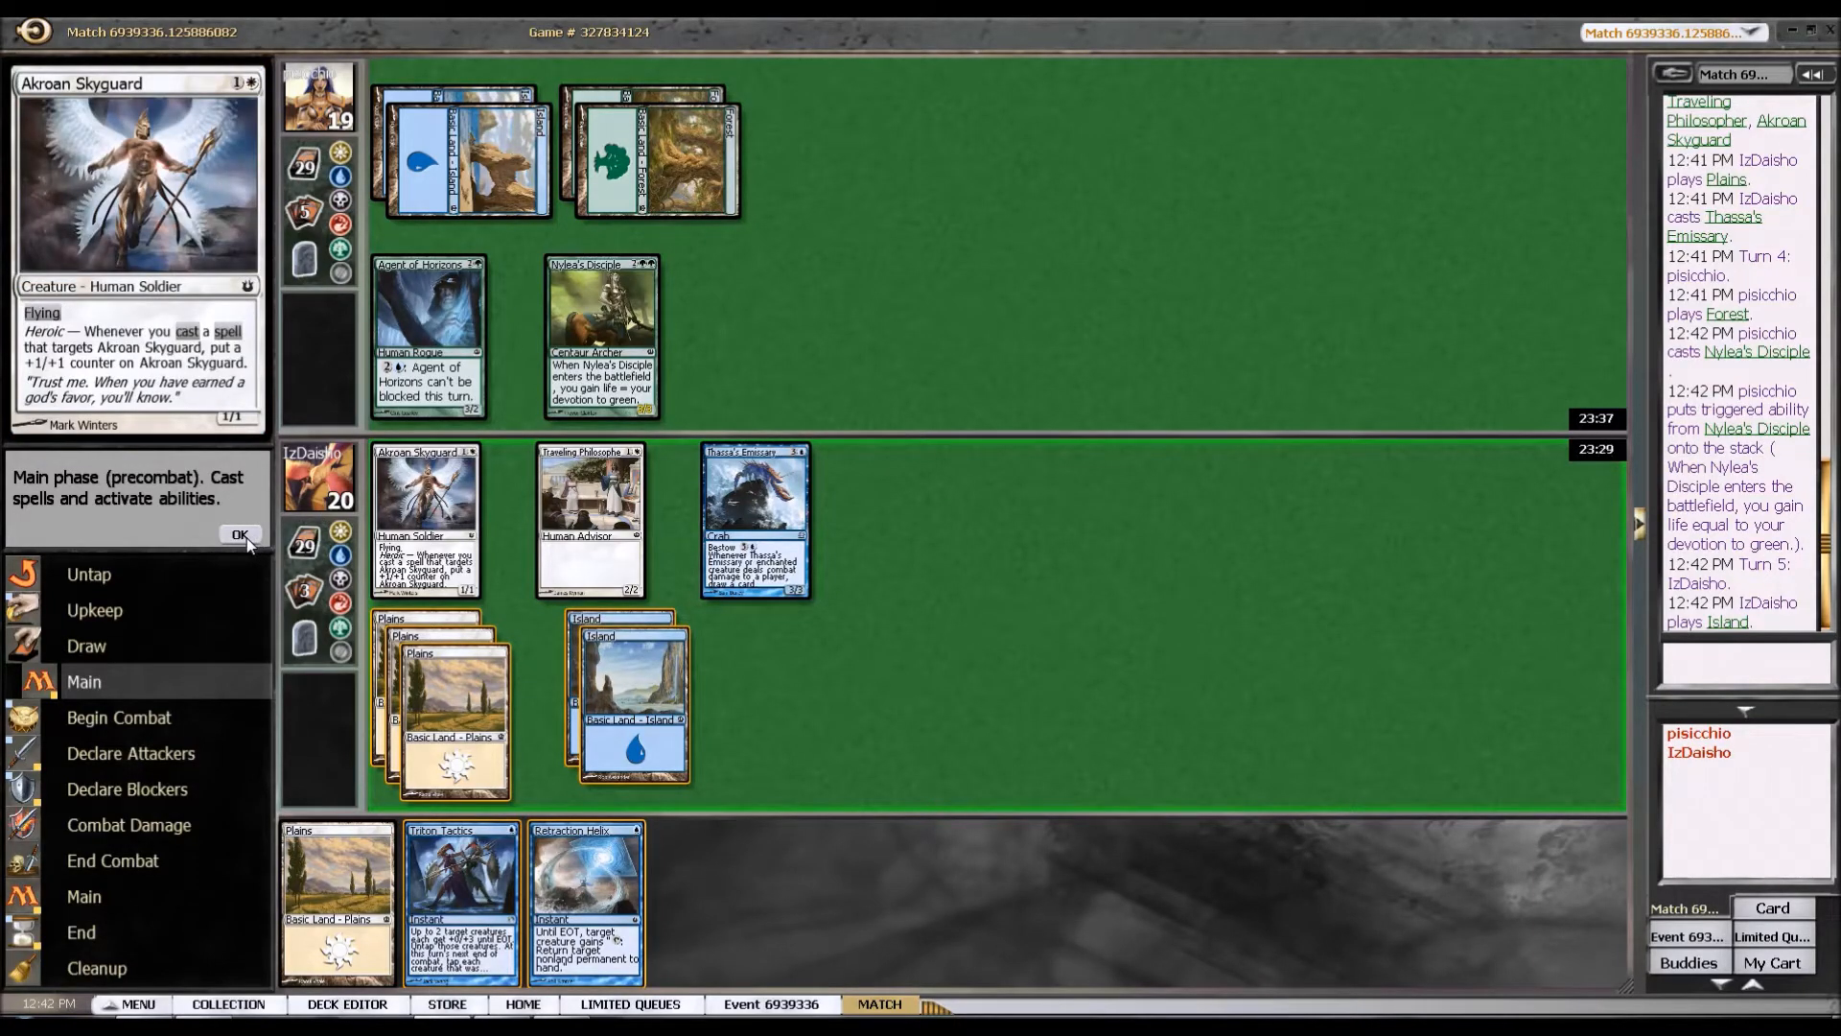
{"action": "left_click", "coordinate": [240, 533]}
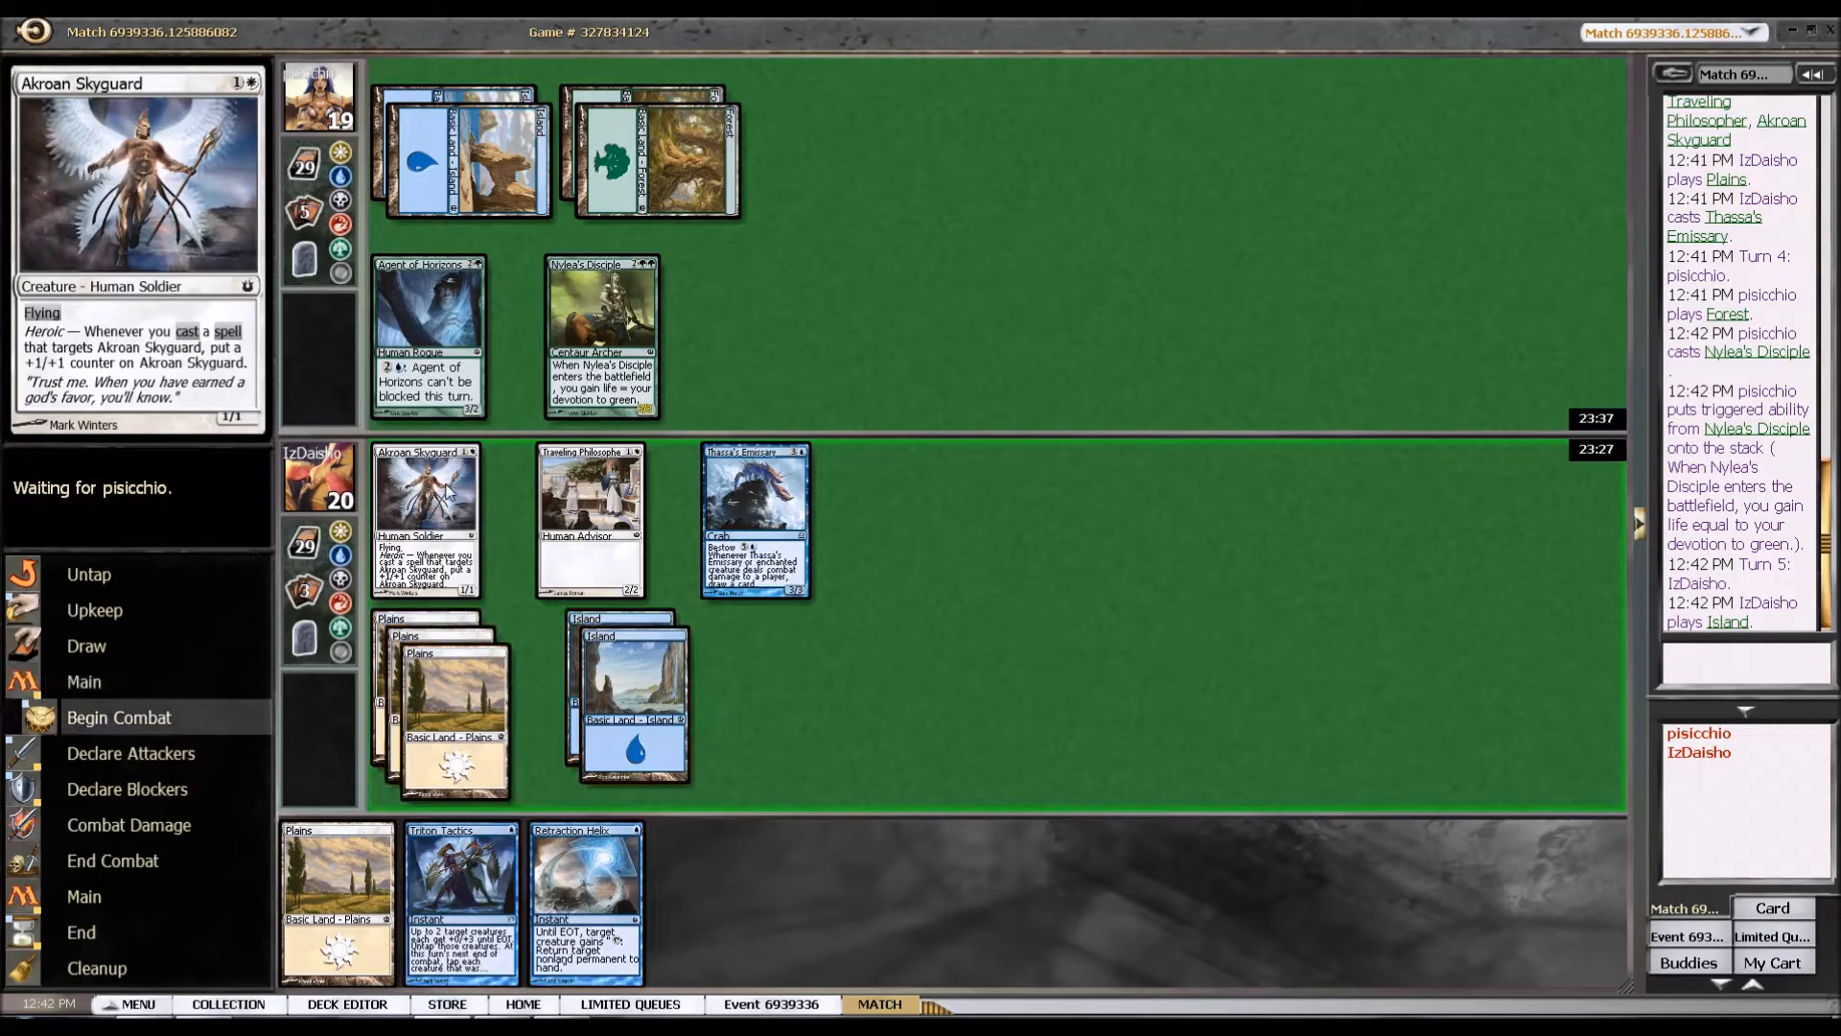
{"action": "mouse_move", "coordinate": [426, 520]}
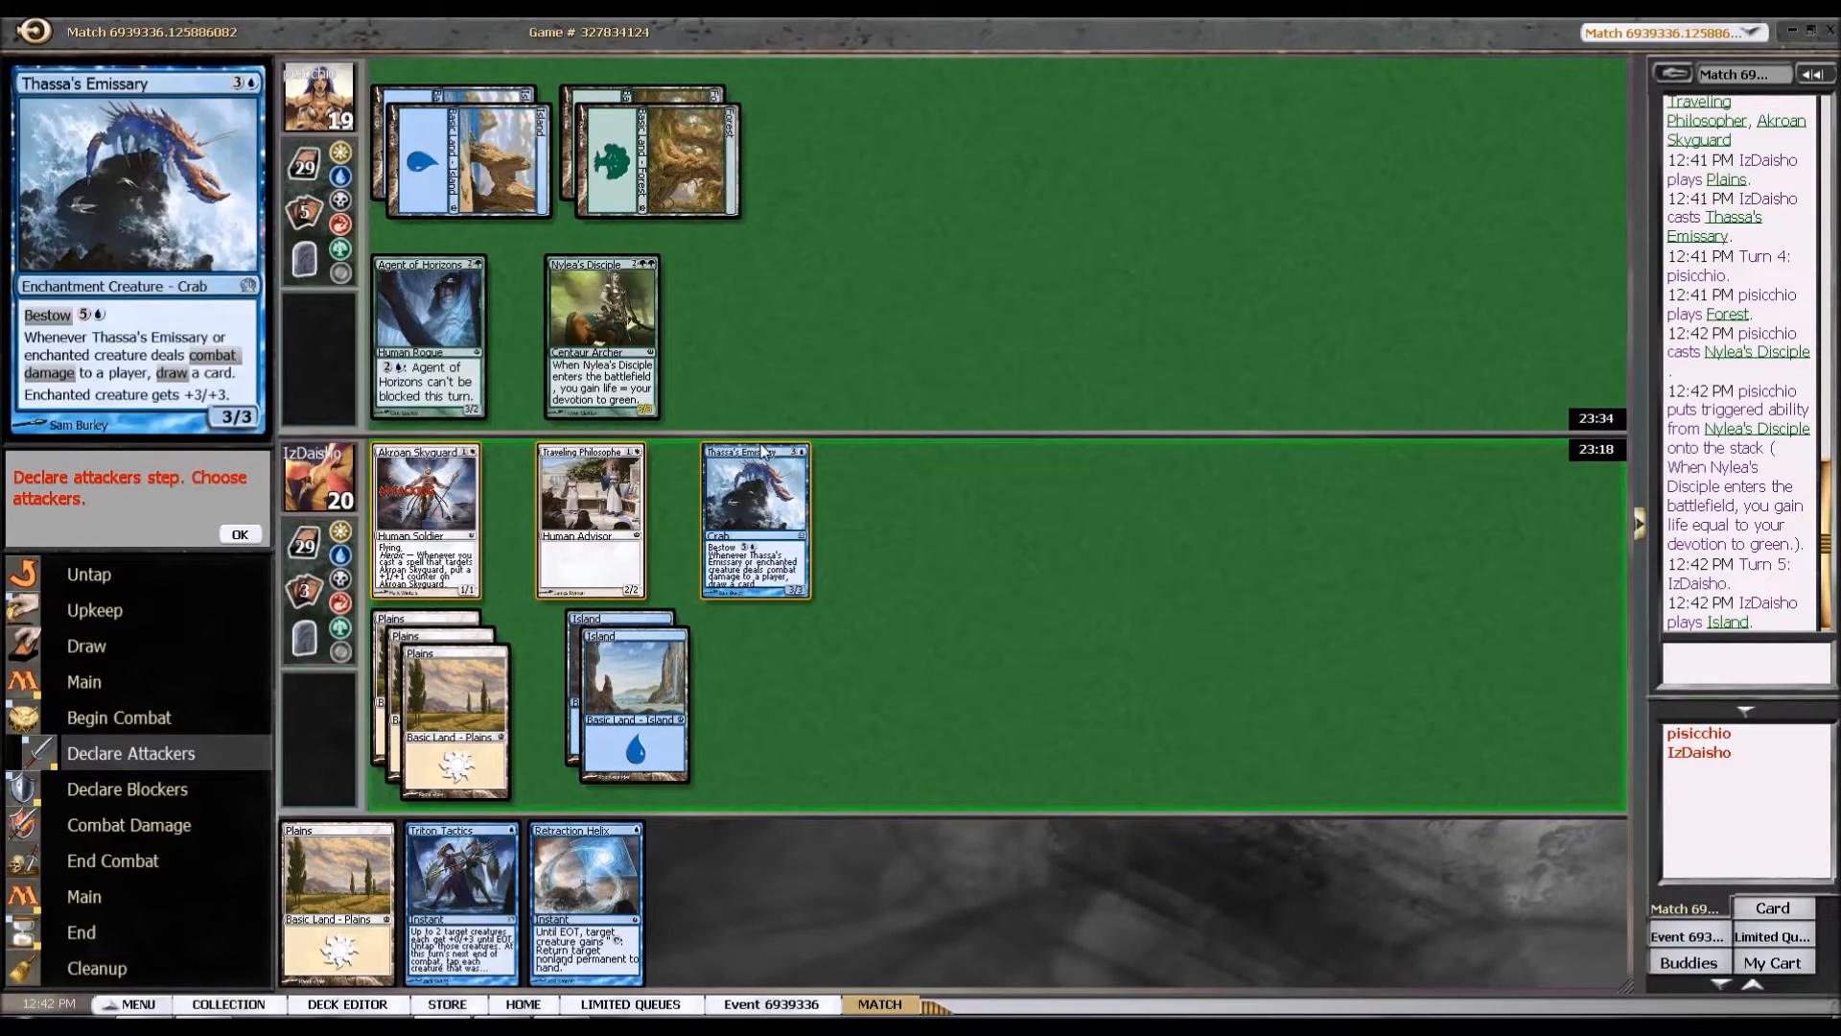
{"action": "mouse_move", "coordinate": [756, 516]}
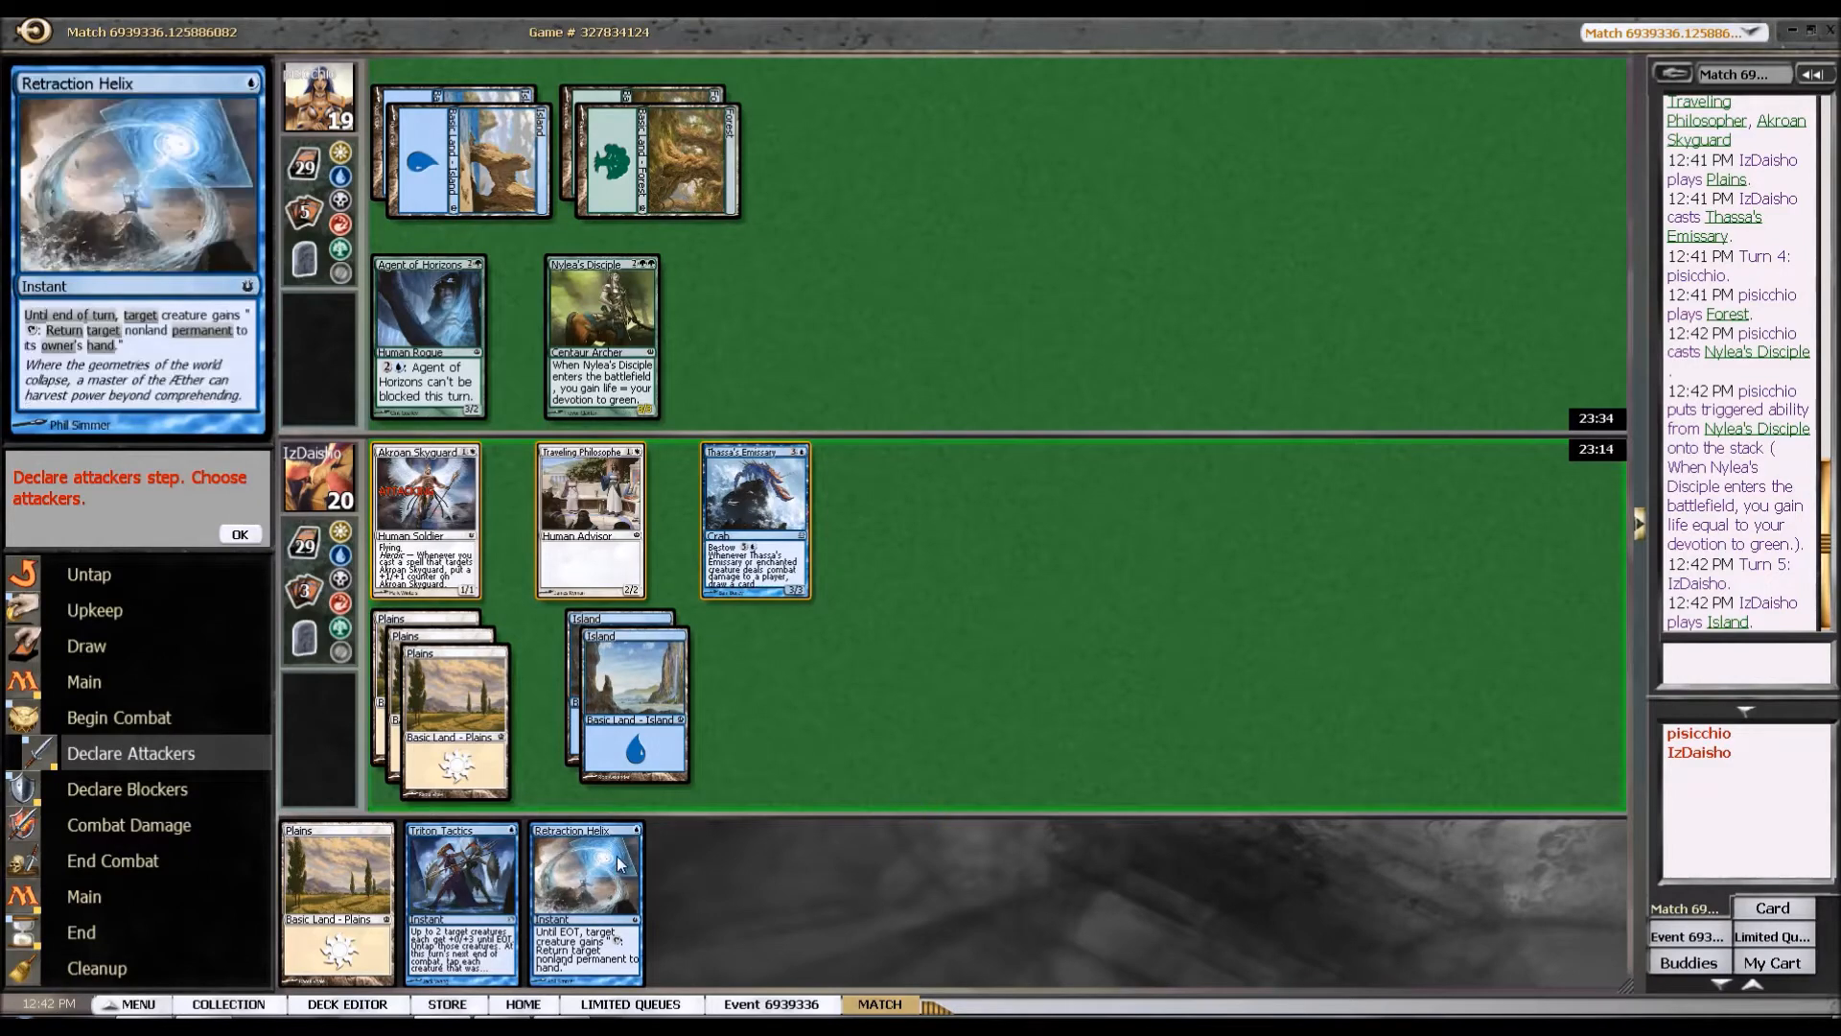
{"action": "mouse_move", "coordinate": [884, 762]}
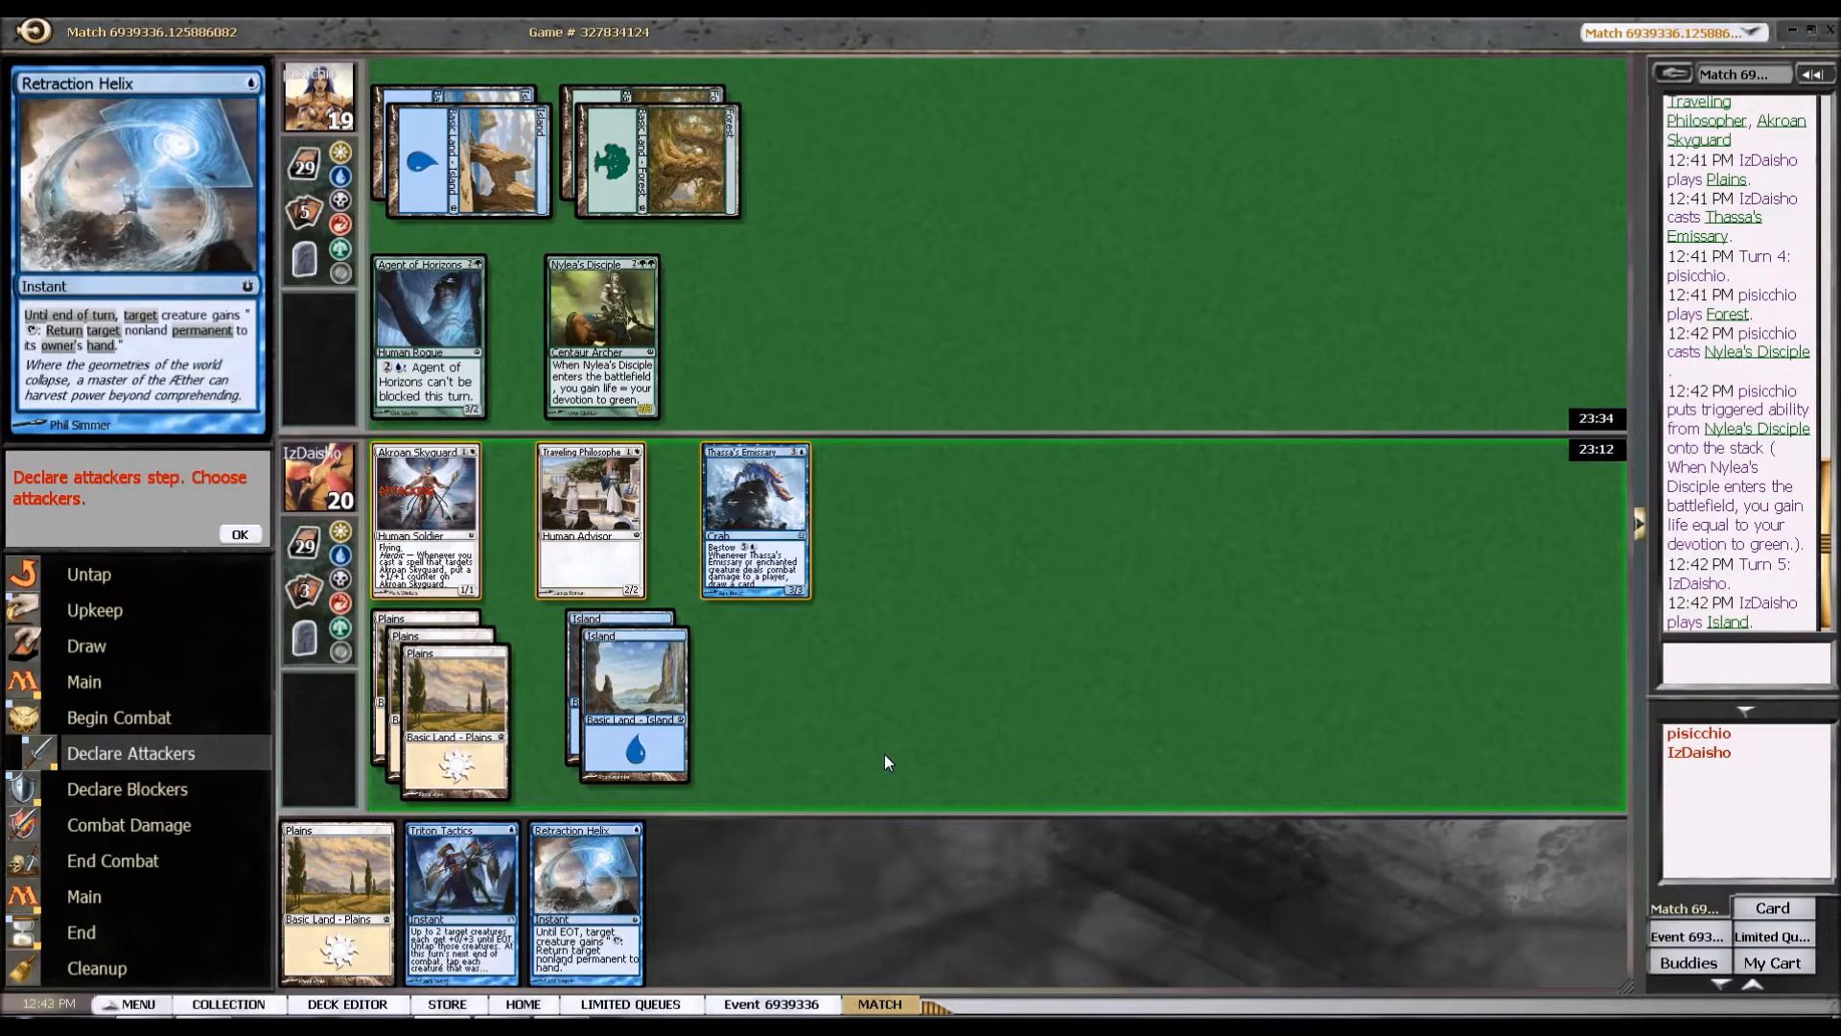
{"action": "mouse_move", "coordinate": [742, 652]}
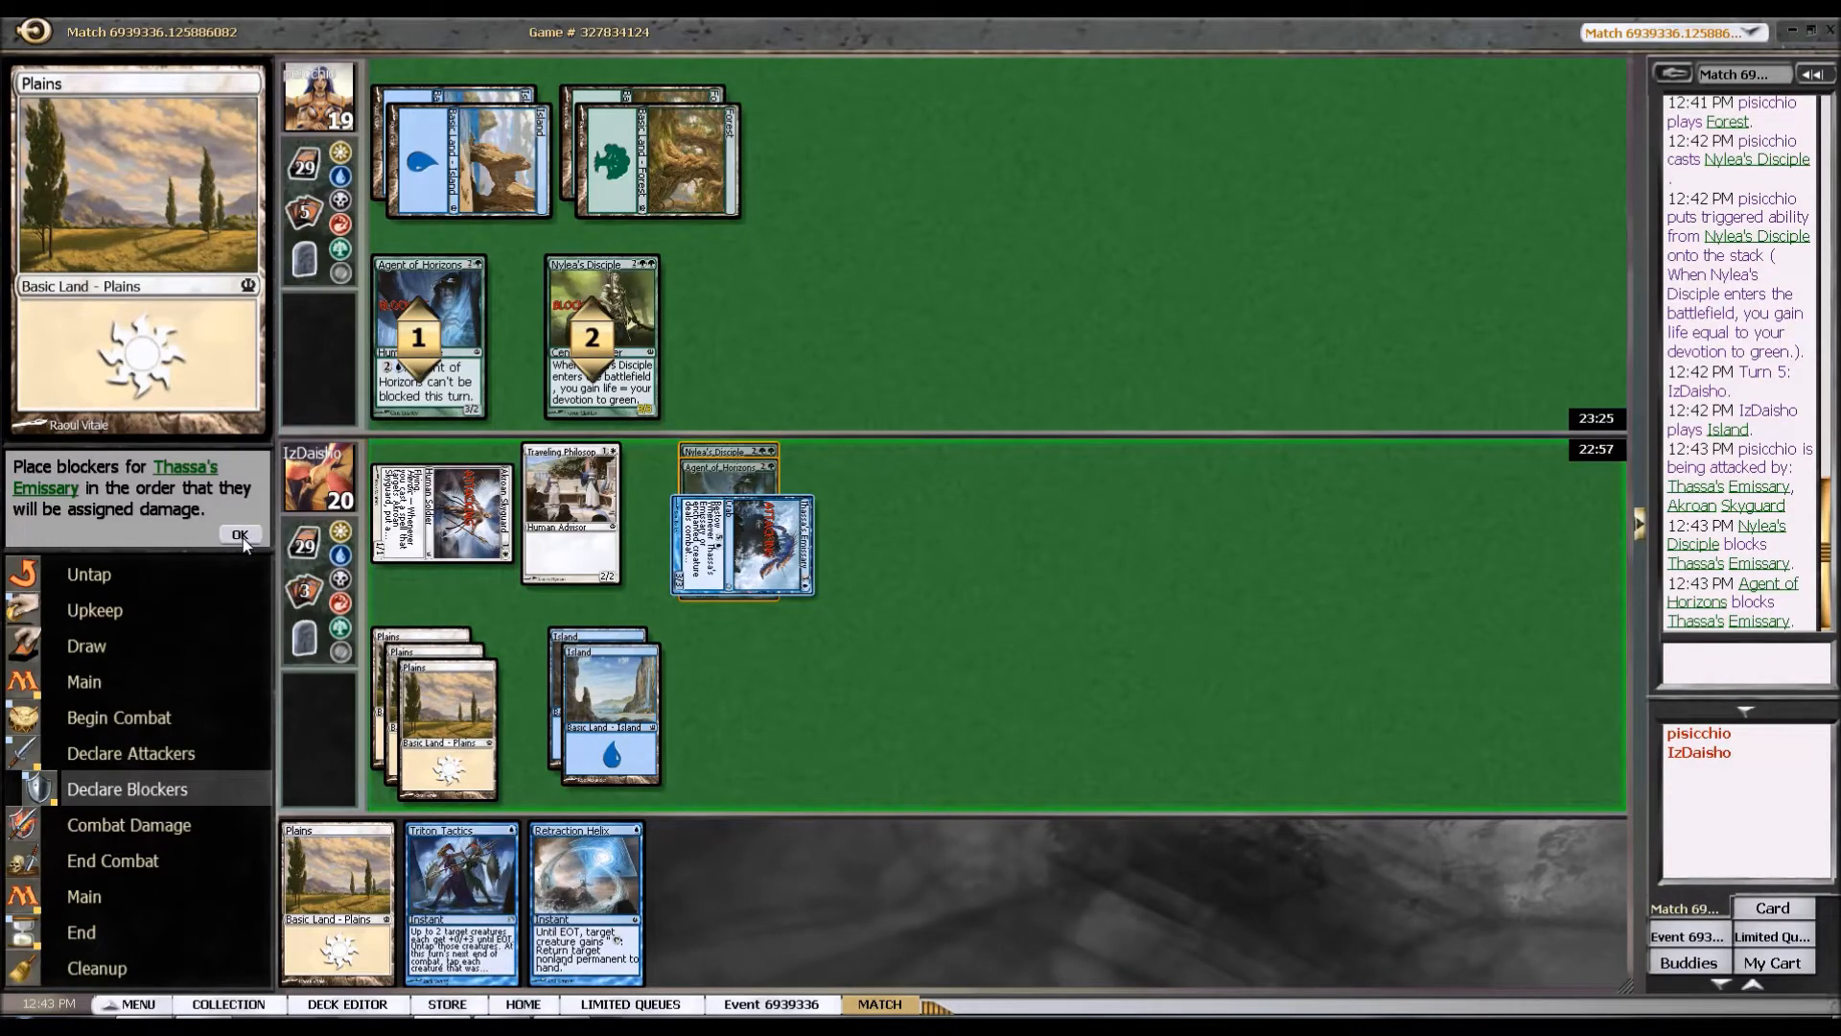
Confirm blocker damage order, resolve the Triton Tactics and Retraction Helix bounce, and pass the turn.
{"action": "left_click", "coordinate": [240, 535]}
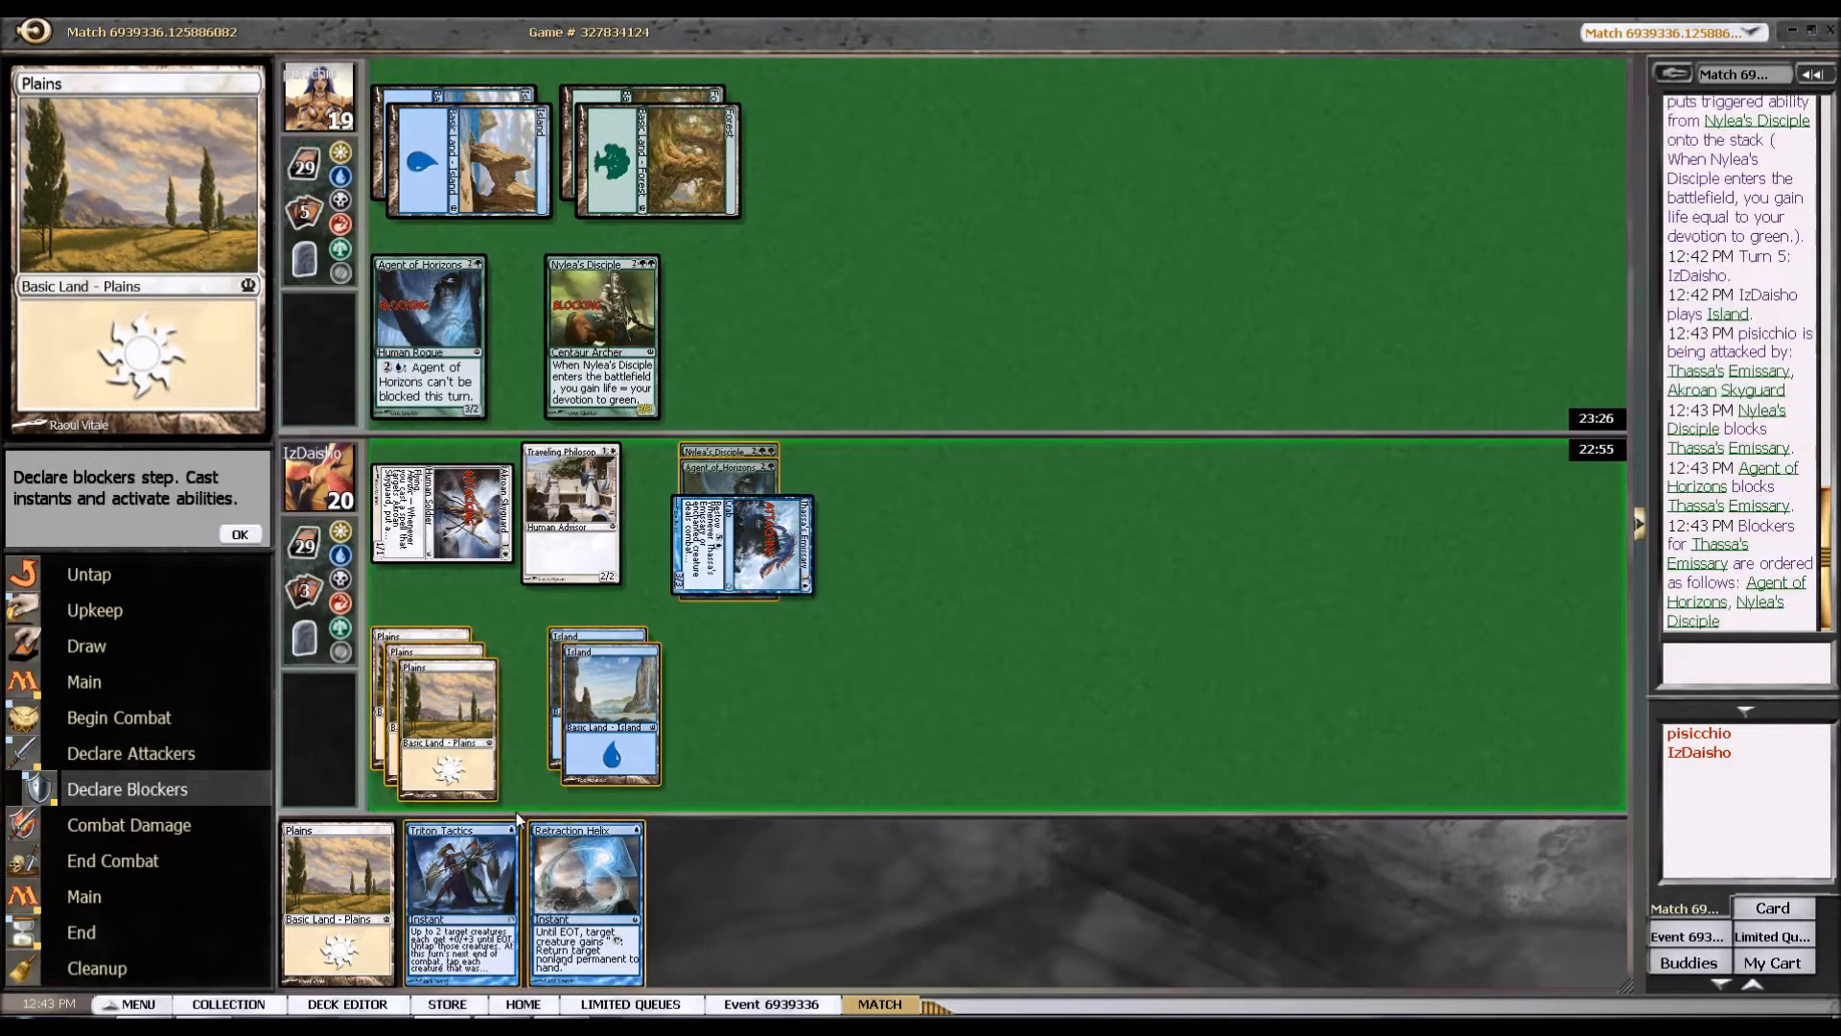
{"action": "left_click", "coordinate": [602, 716]}
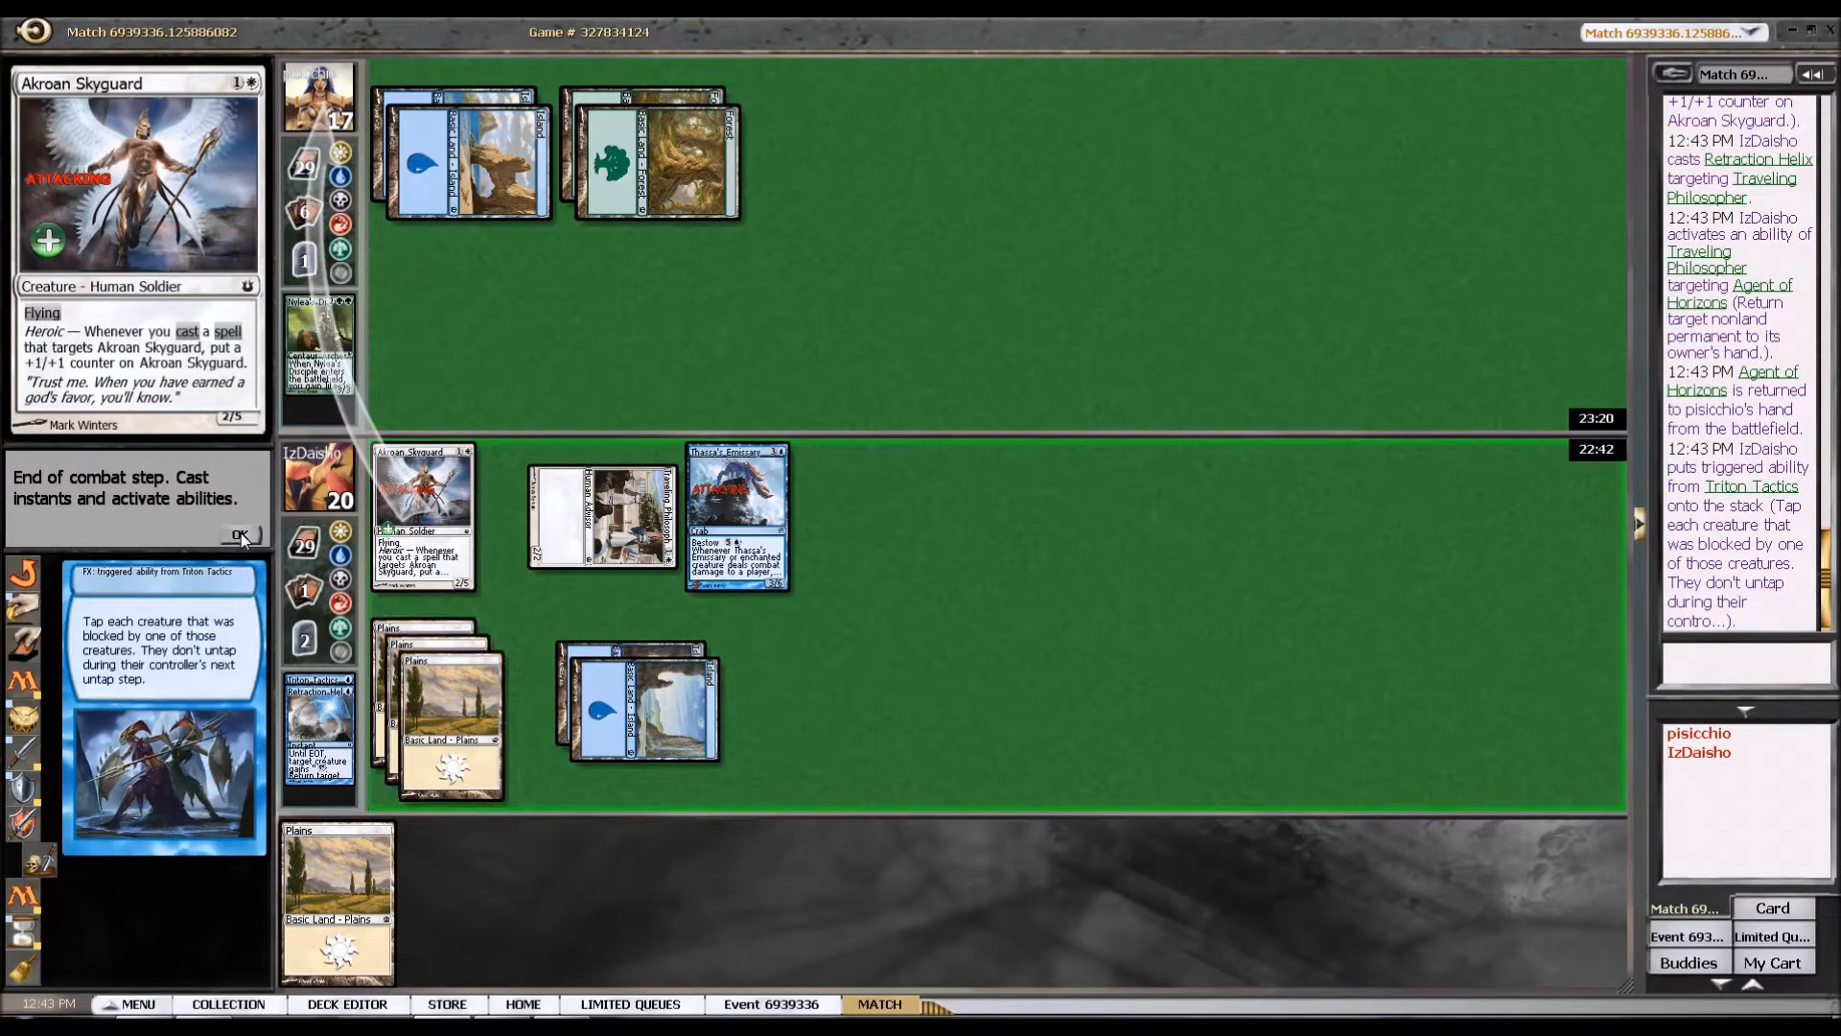
{"action": "left_click", "coordinate": [241, 537]}
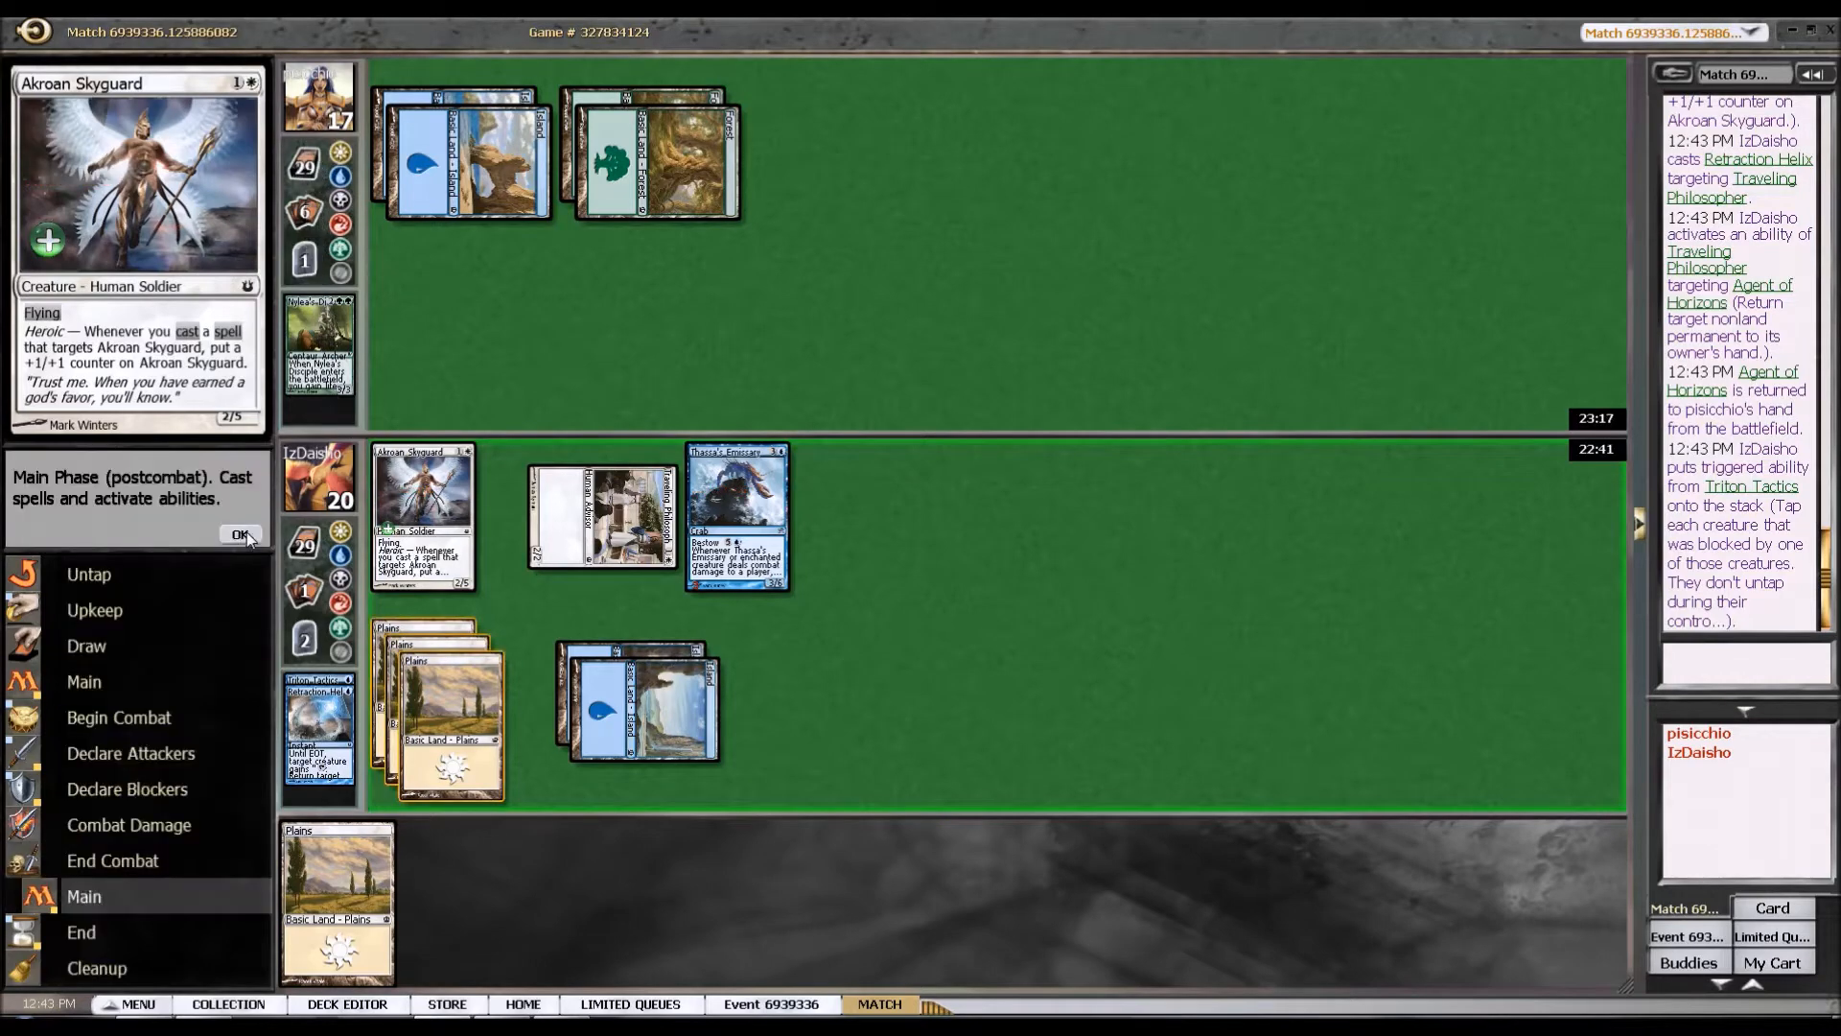
{"action": "left_click", "coordinate": [241, 535]}
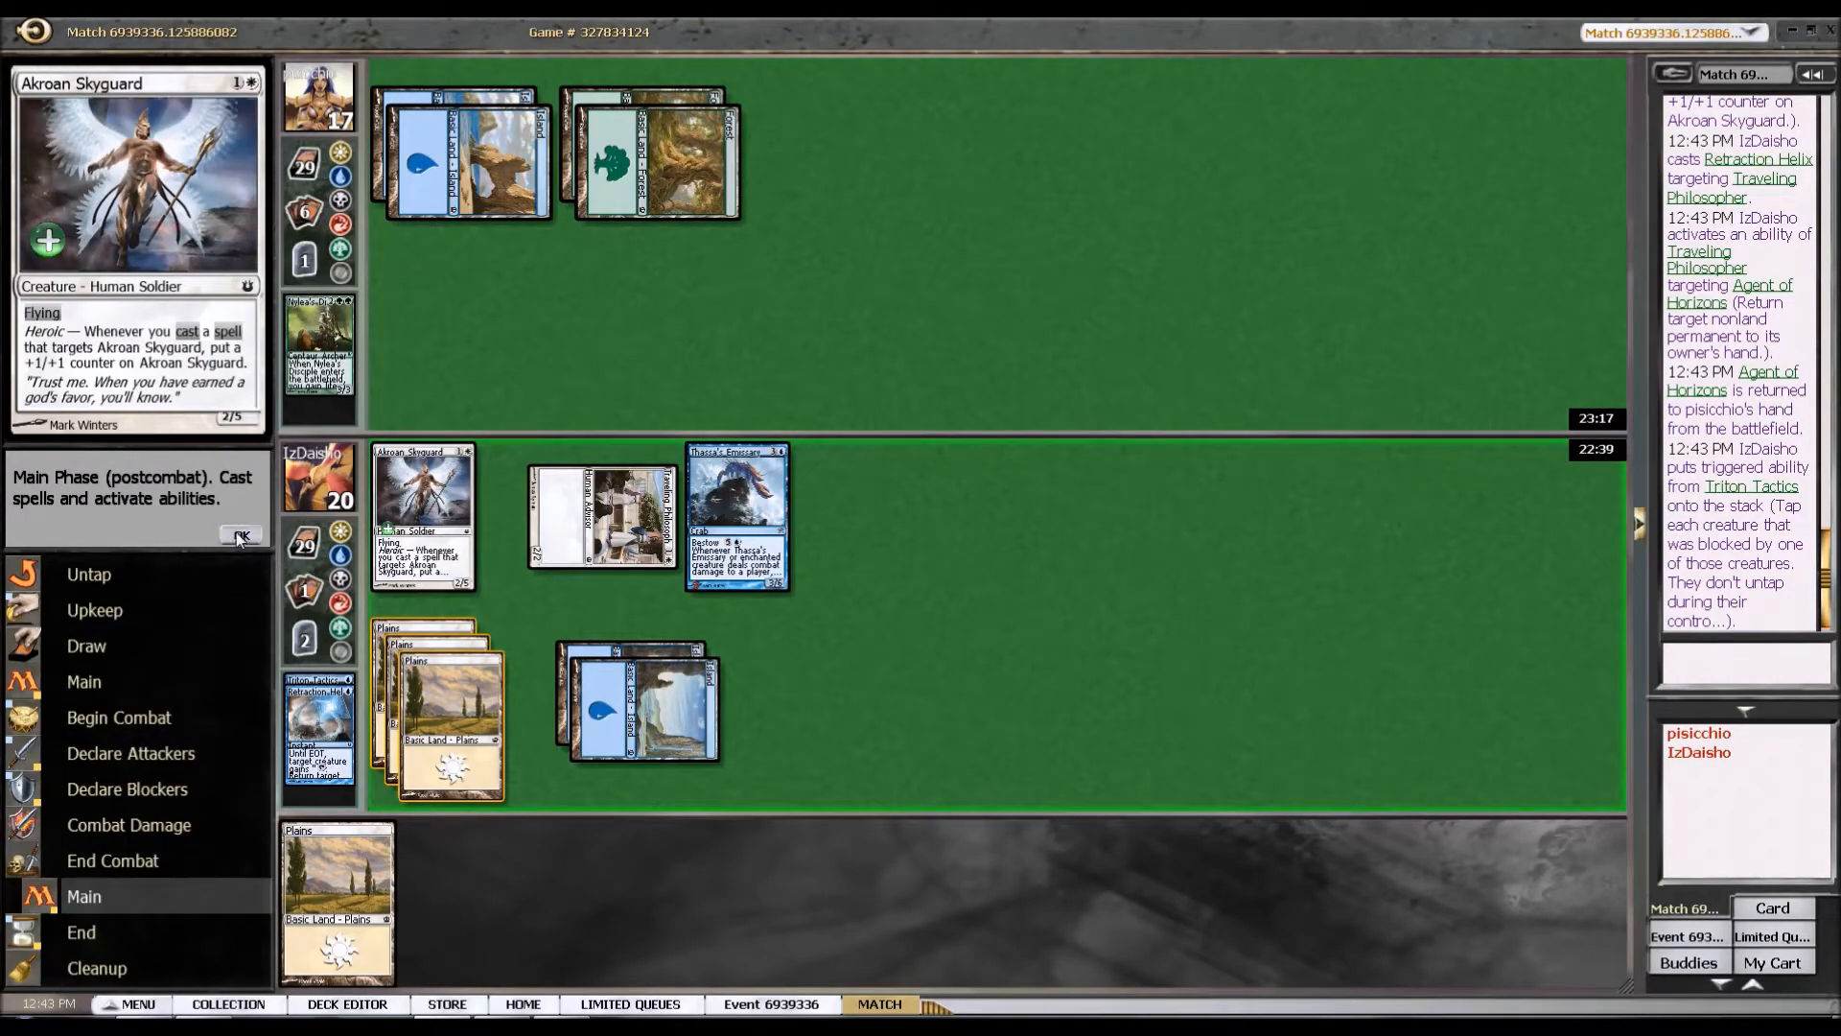
{"action": "left_click", "coordinate": [242, 537]}
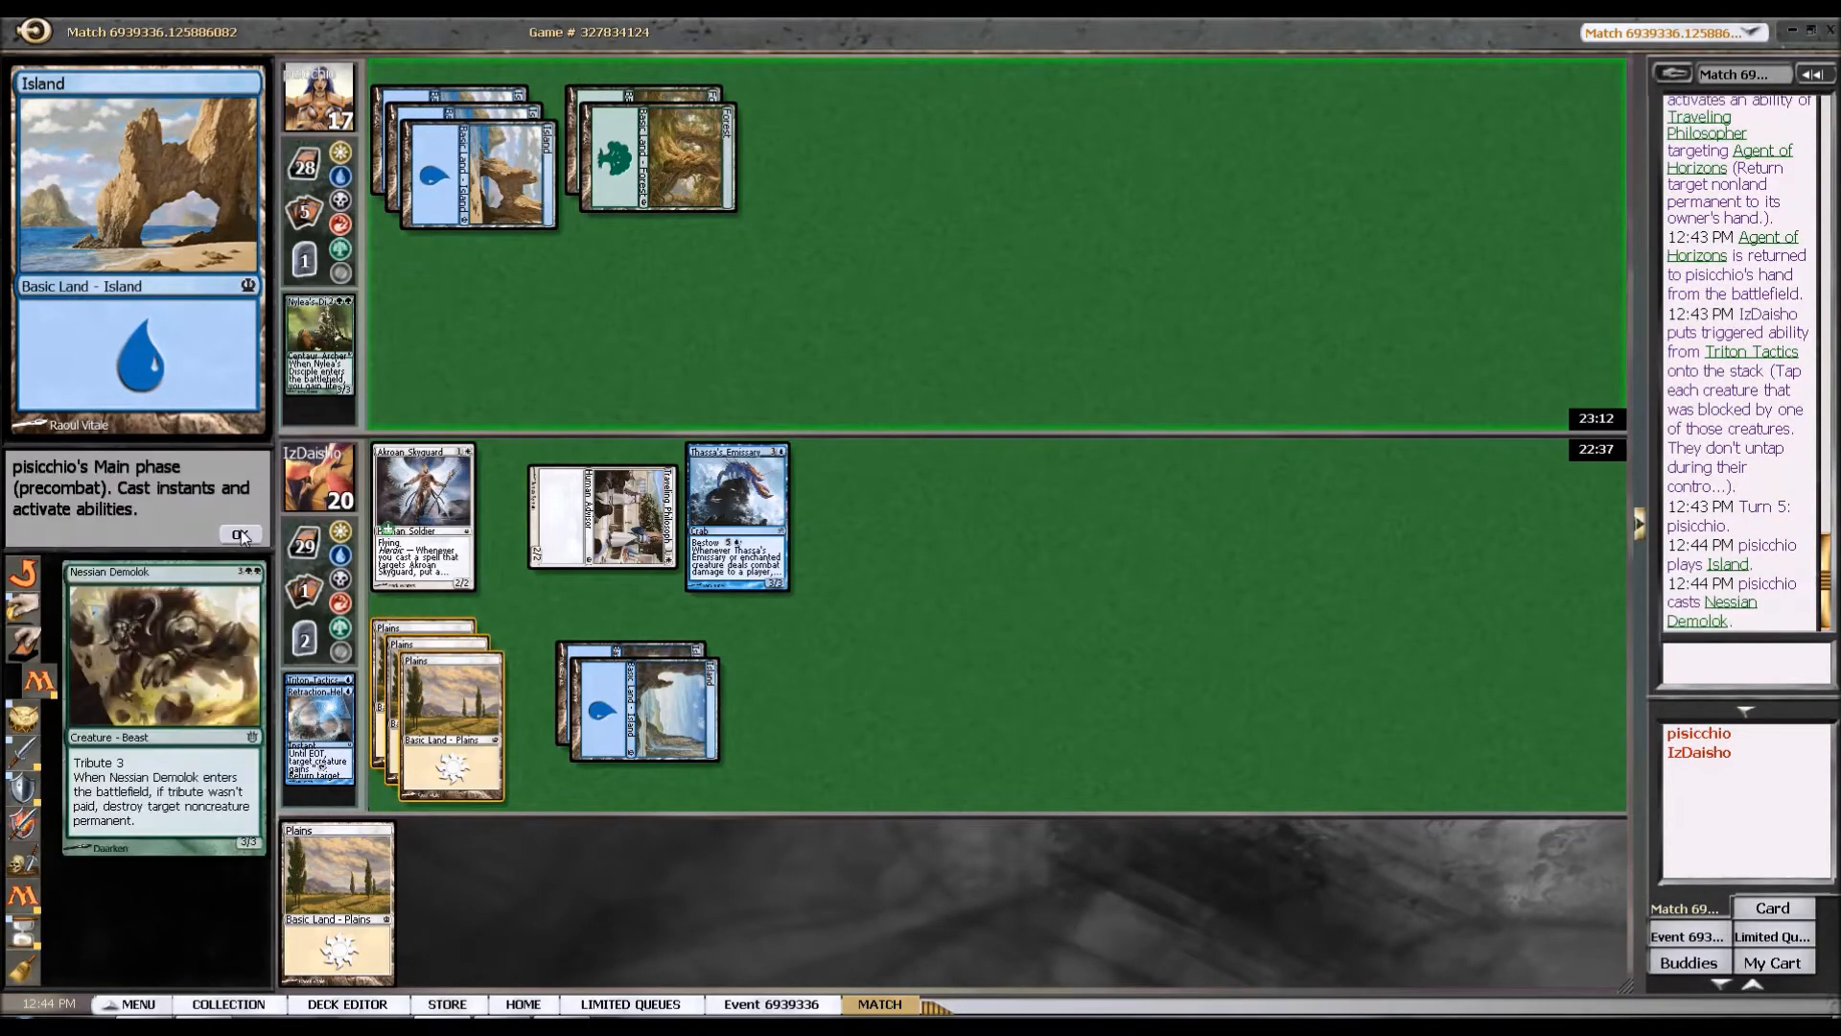
Let Nessian Demolok resolve without tribute, then attack with Emissary, Philosopher and Skyguard for 13.
{"action": "left_click", "coordinate": [238, 535]}
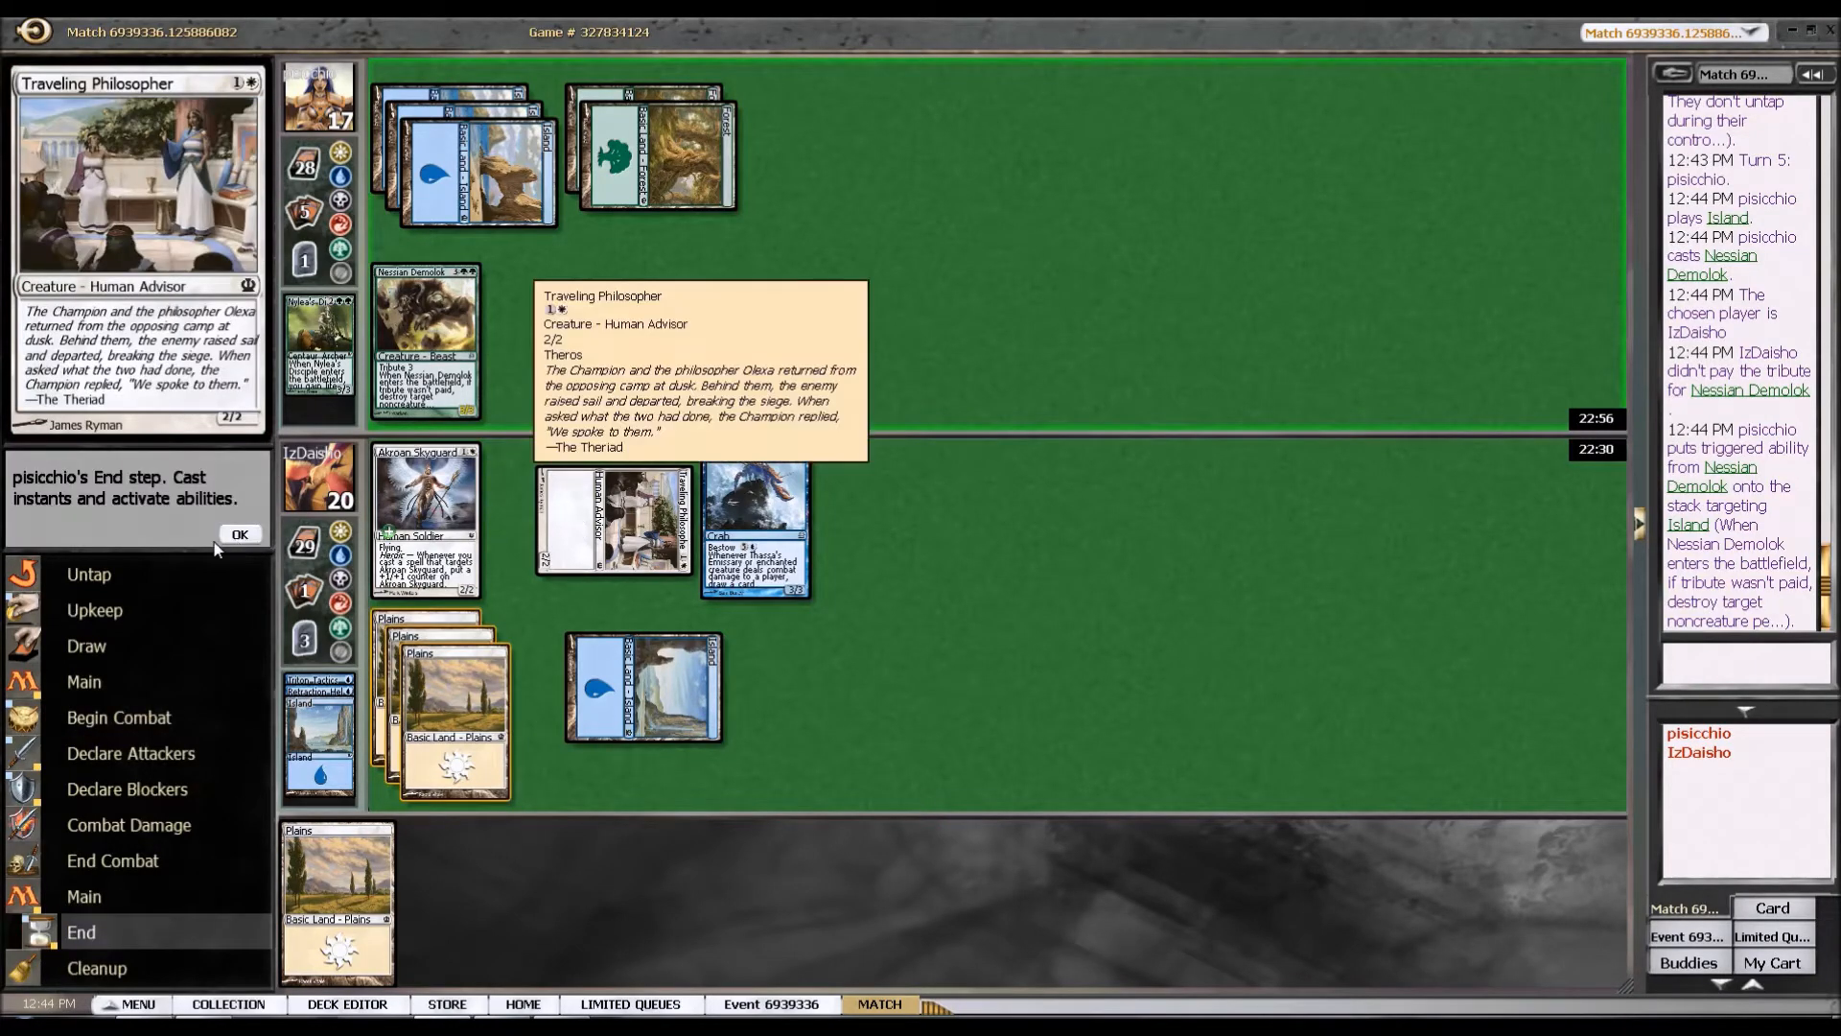
{"action": "left_click", "coordinate": [238, 536]}
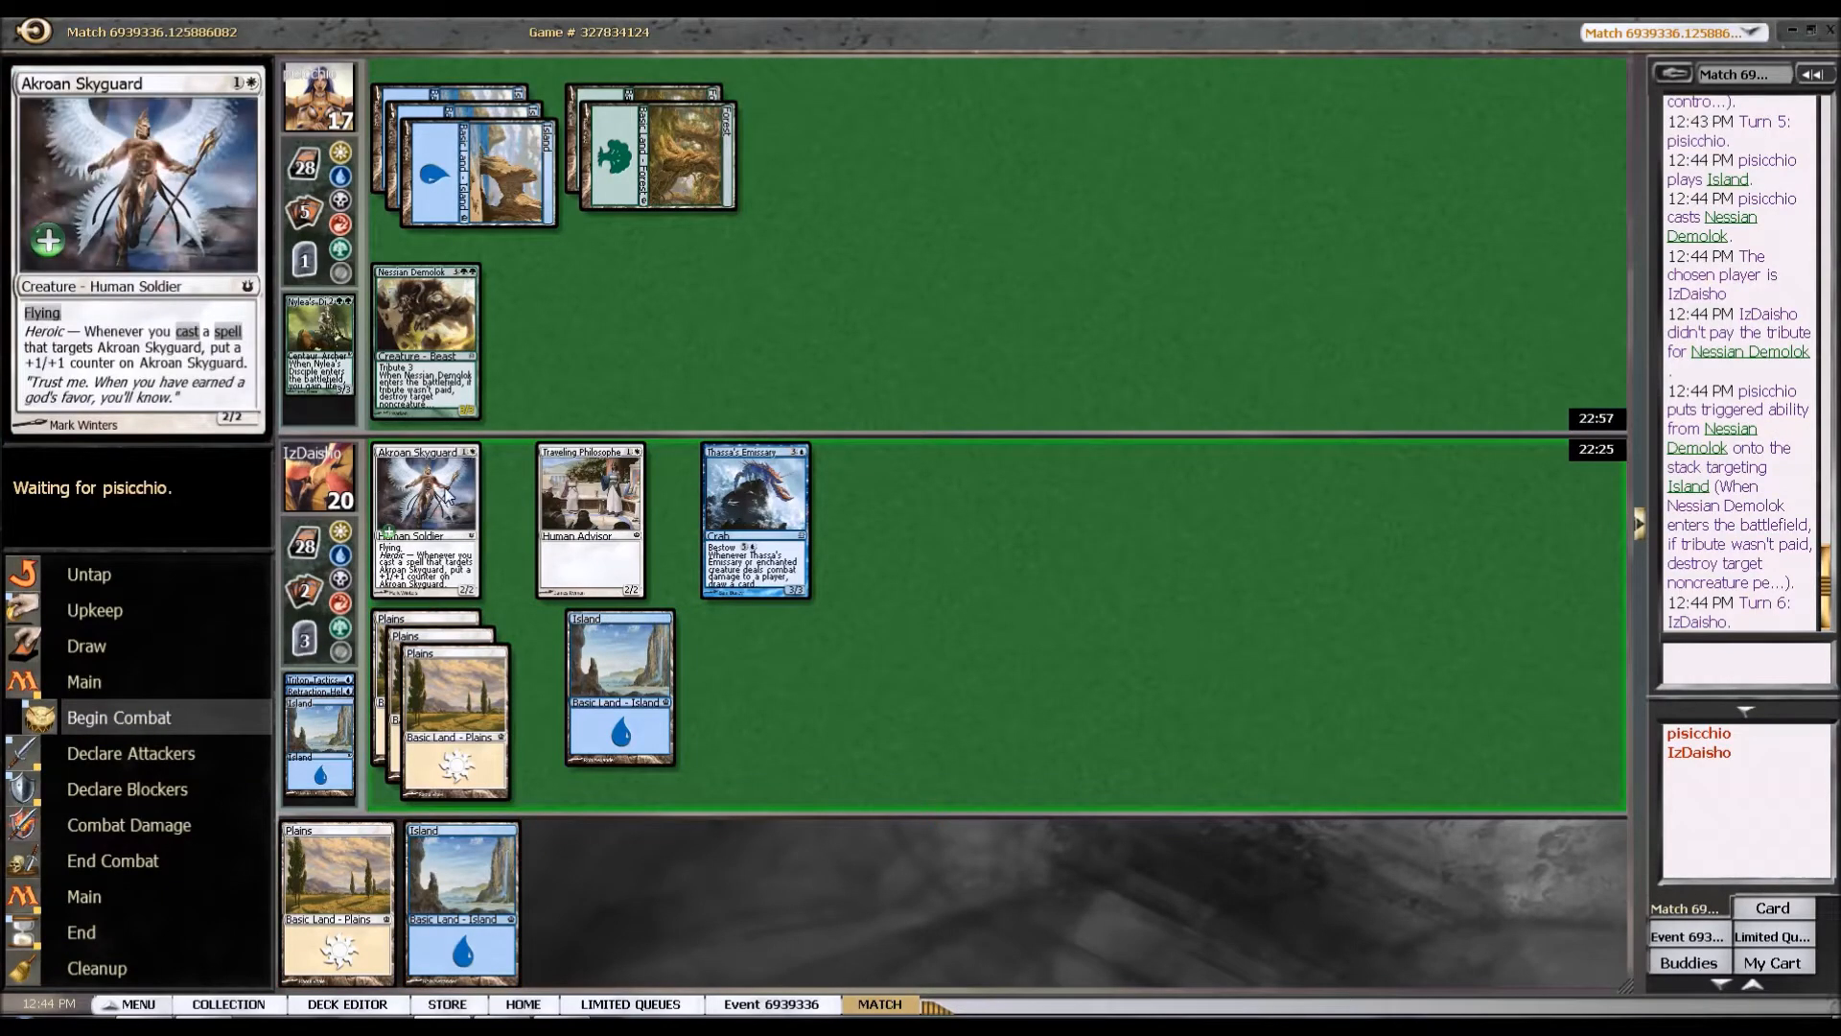
{"action": "left_click", "coordinate": [754, 516]}
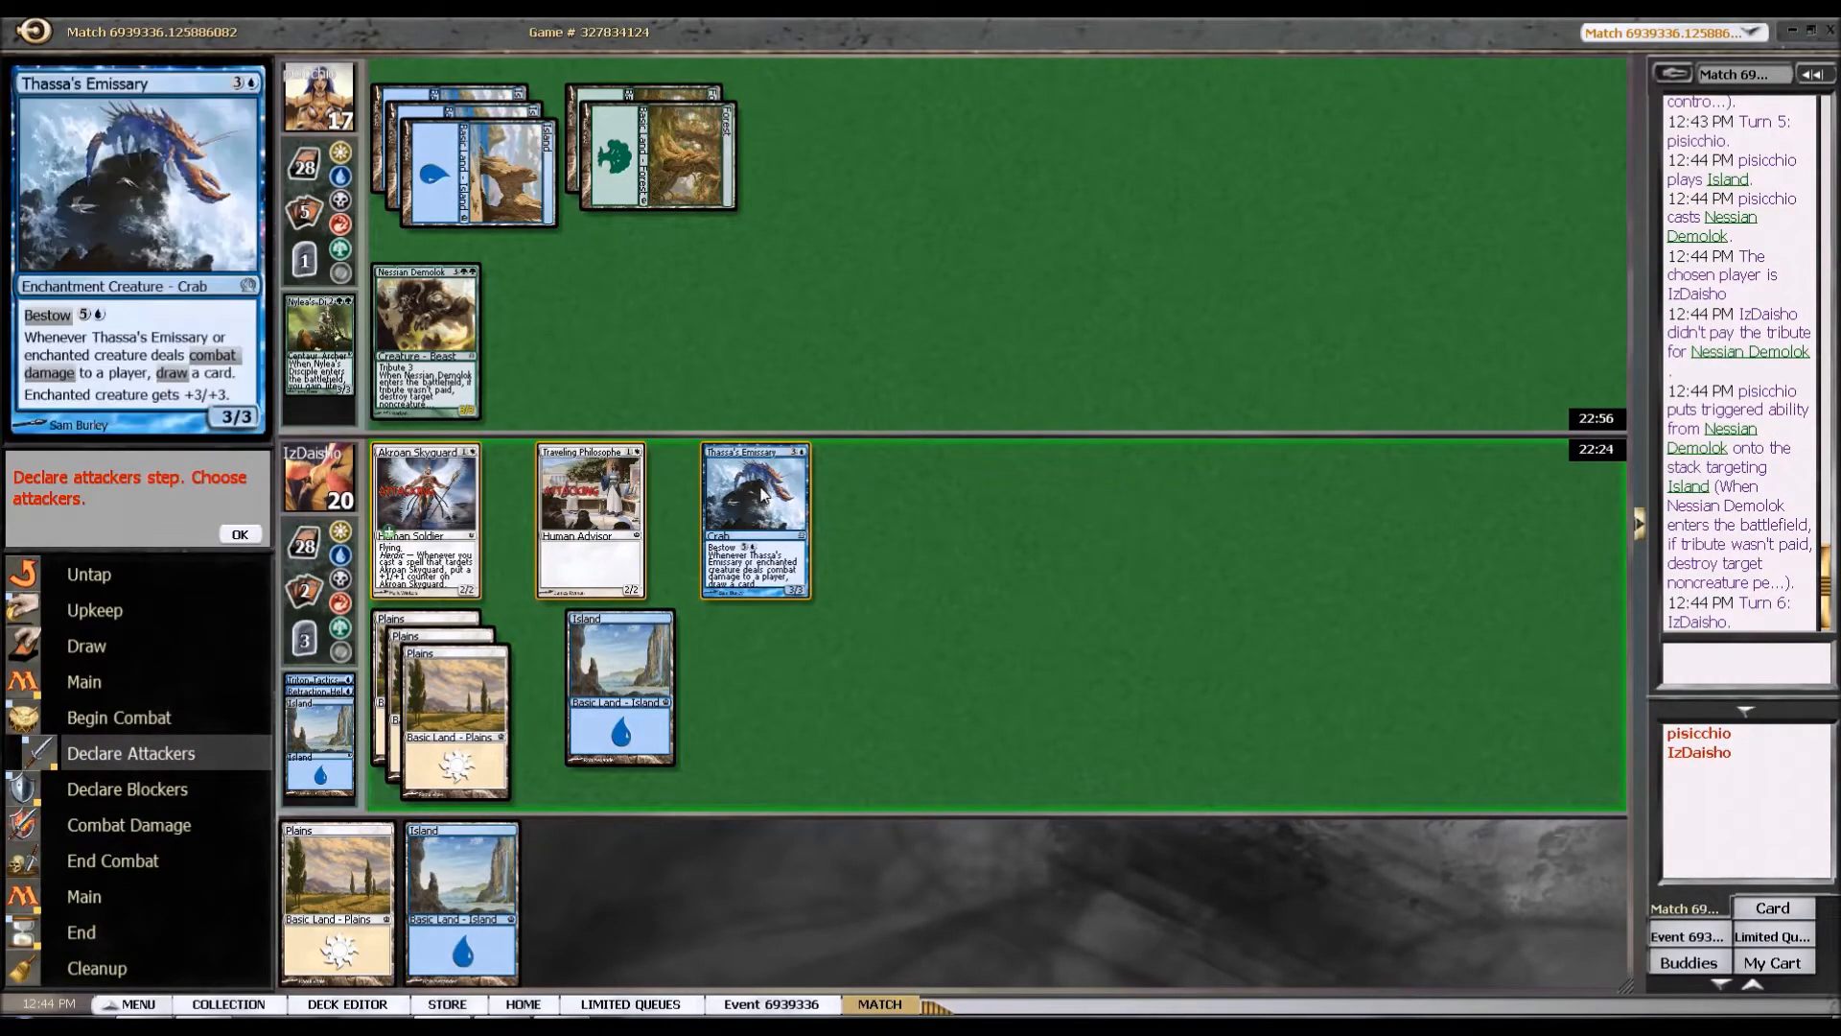
{"action": "left_click", "coordinate": [240, 537]}
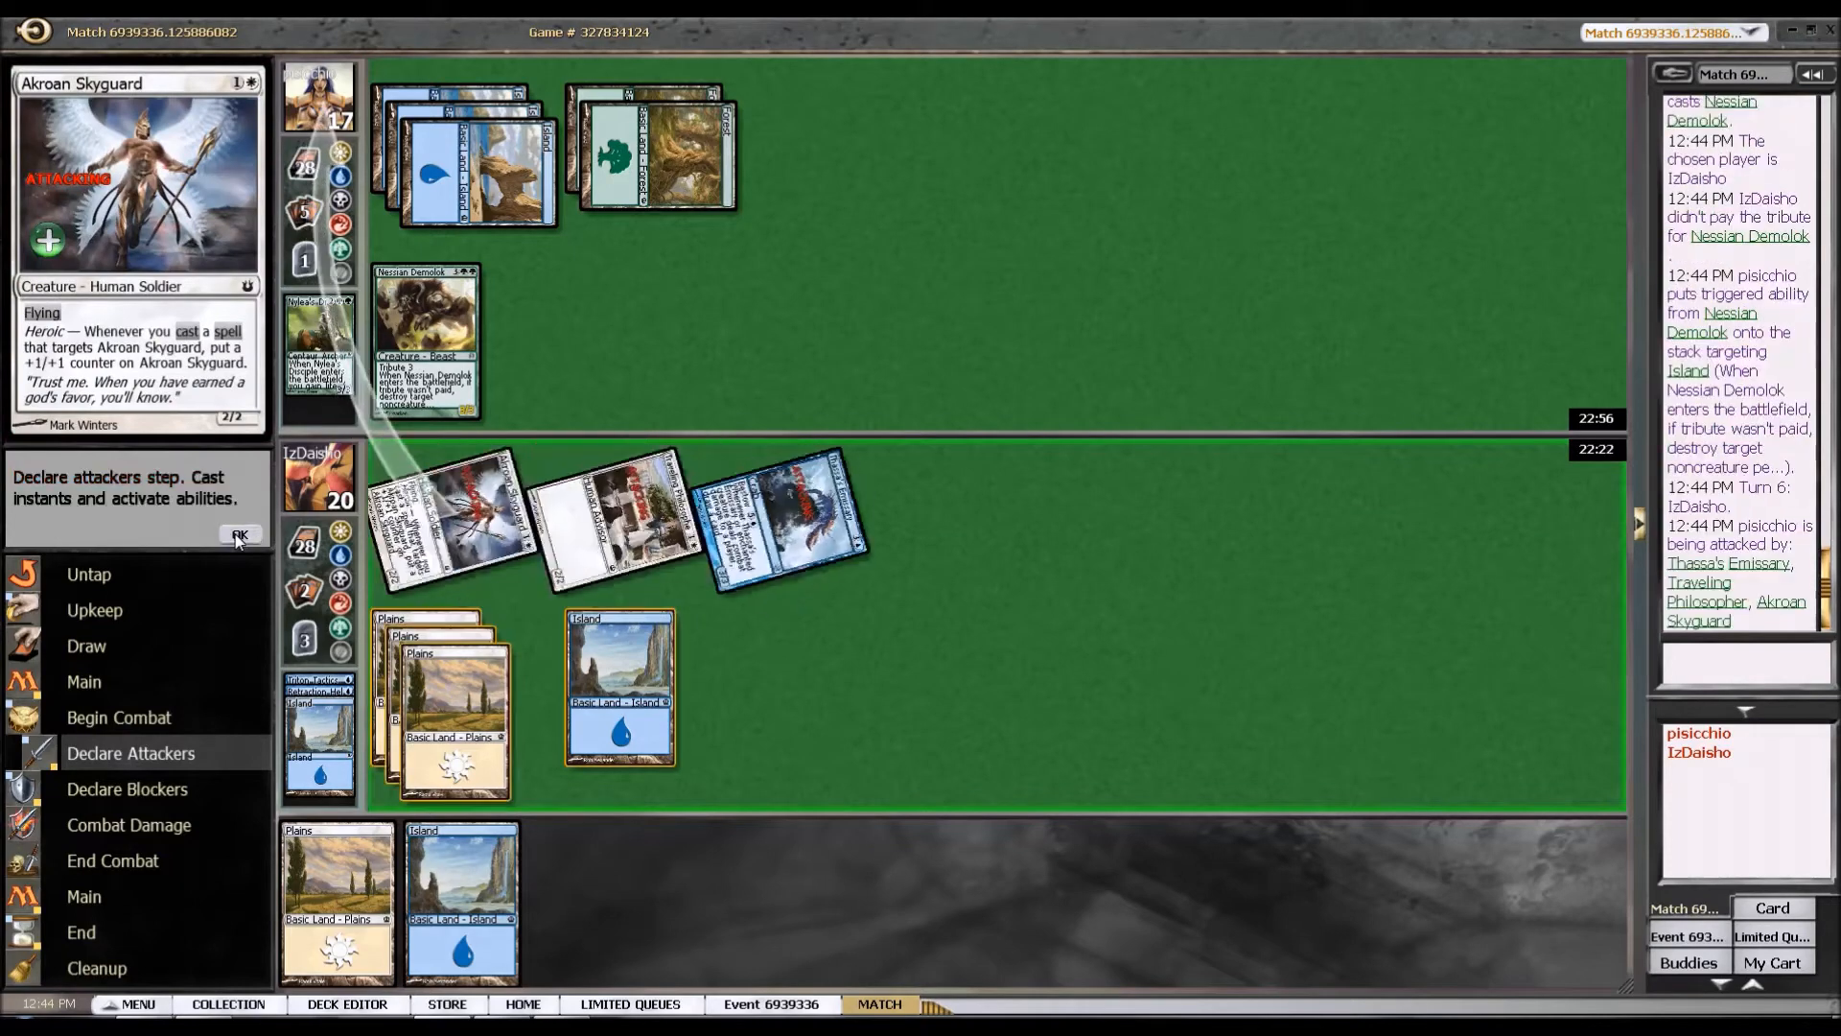
{"action": "left_click", "coordinate": [240, 536]}
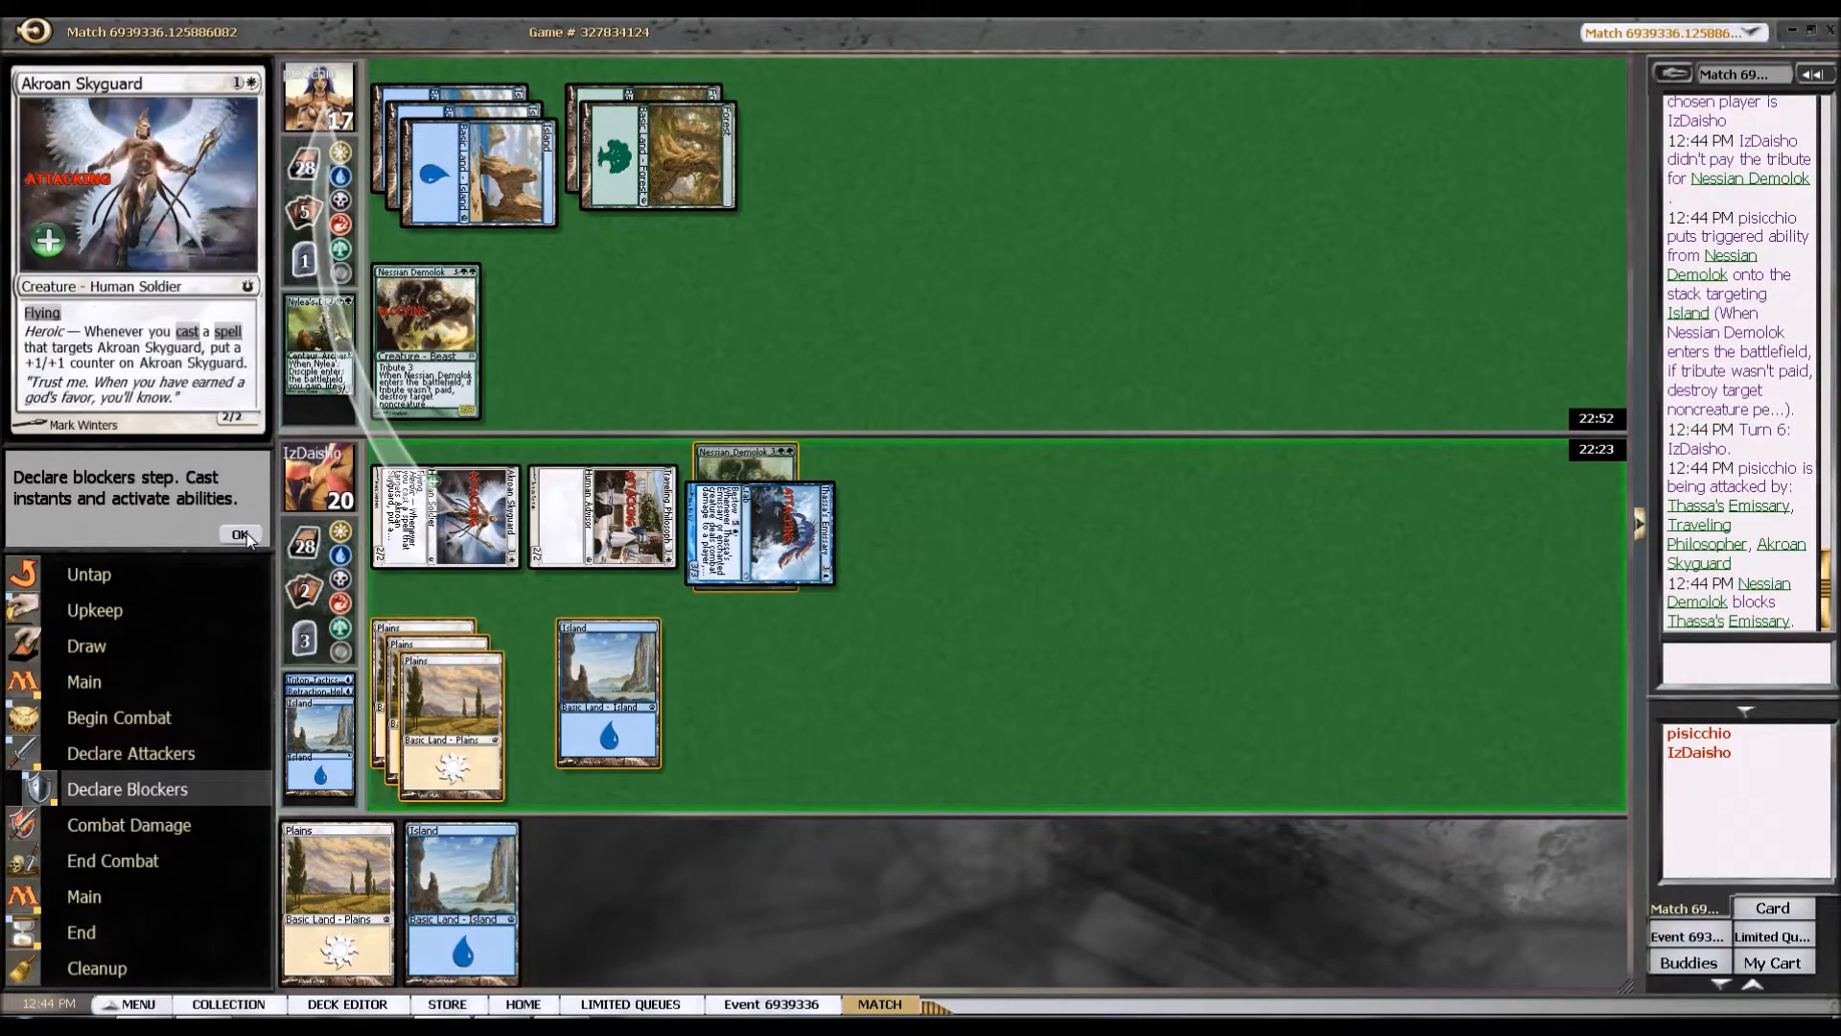
{"action": "left_click", "coordinate": [242, 535]}
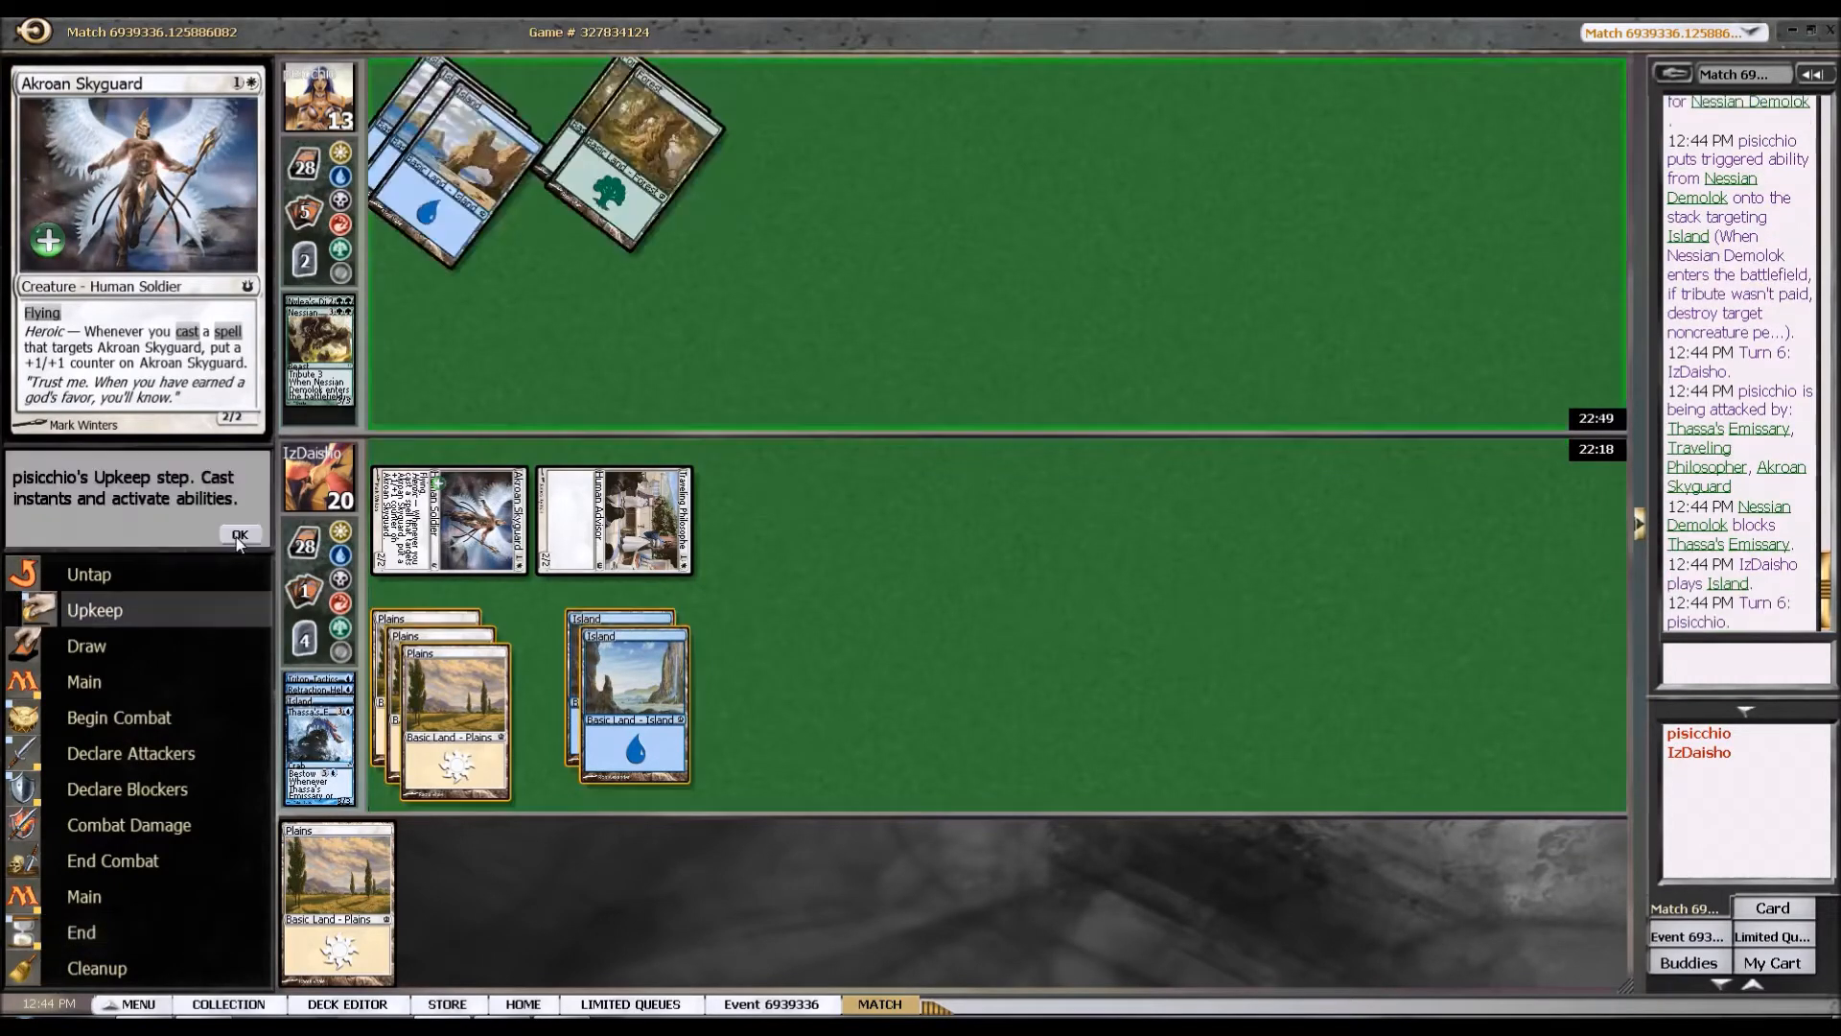
Pass the opponent's turn, then bestow Hopeful Eidolon onto Akroan Skyguard and end the turn.
{"action": "left_click", "coordinate": [237, 535]}
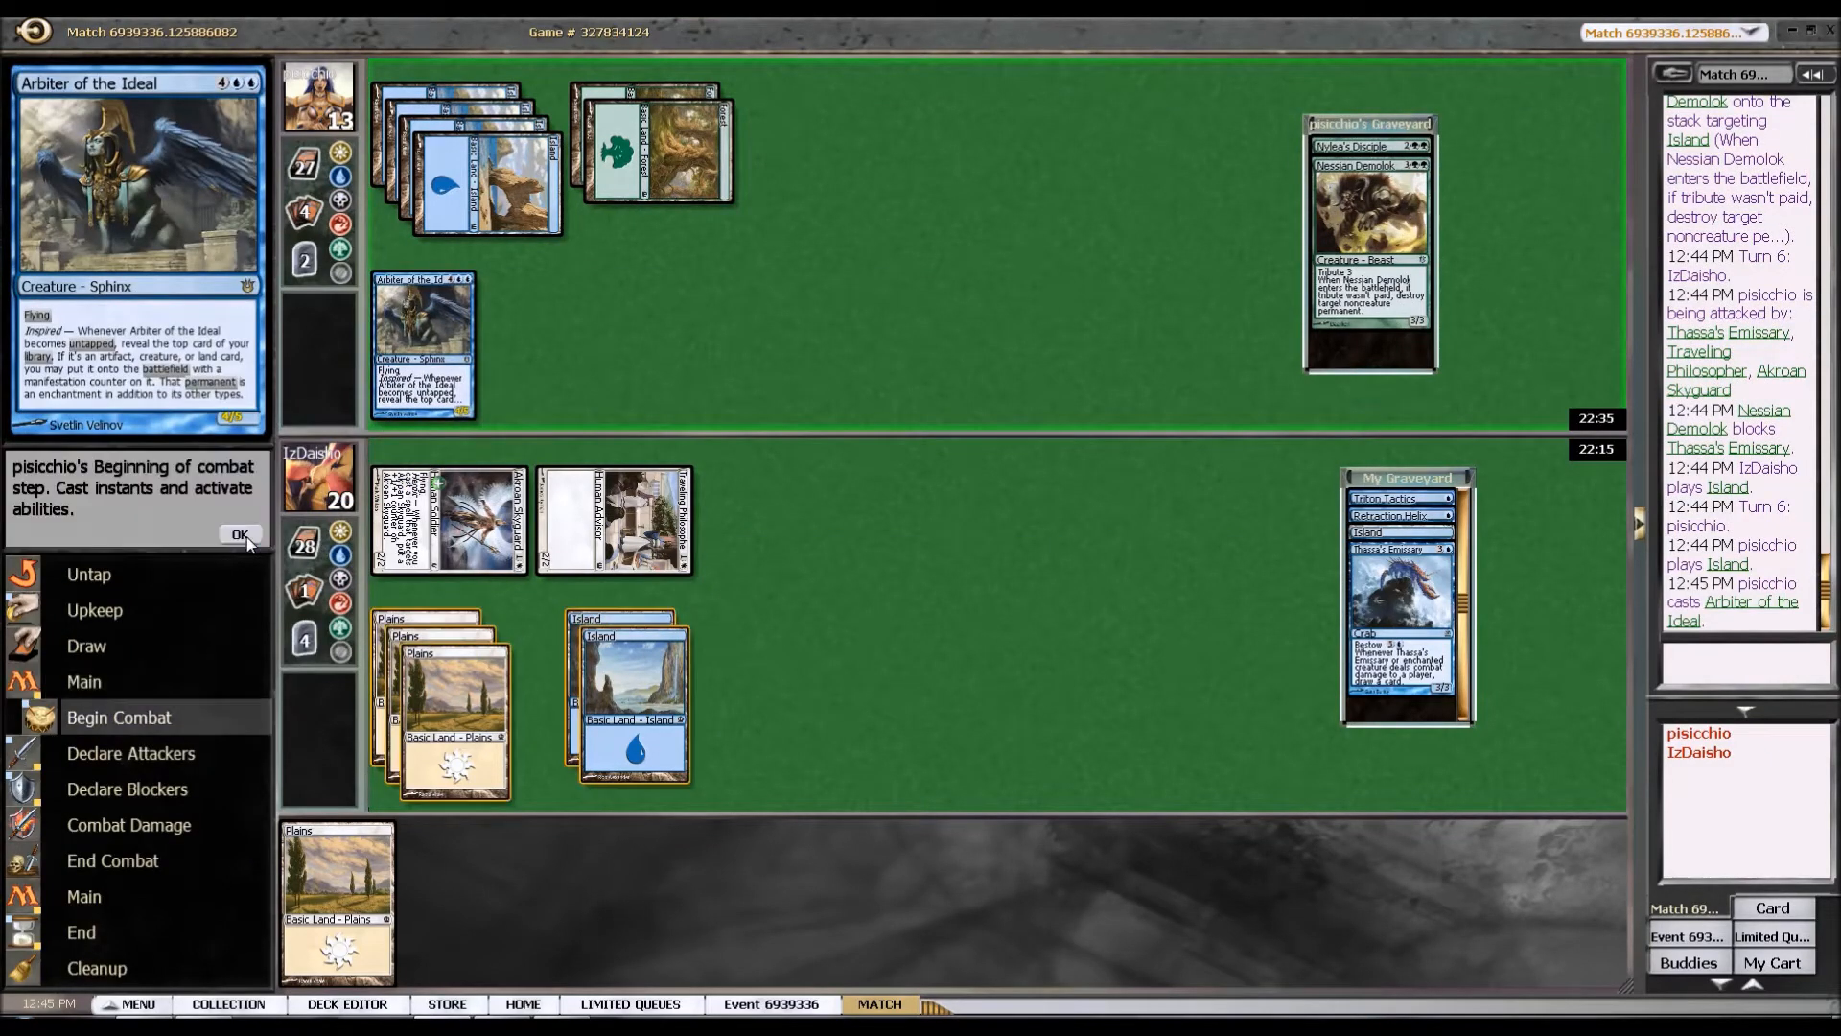
{"action": "left_click", "coordinate": [240, 536]}
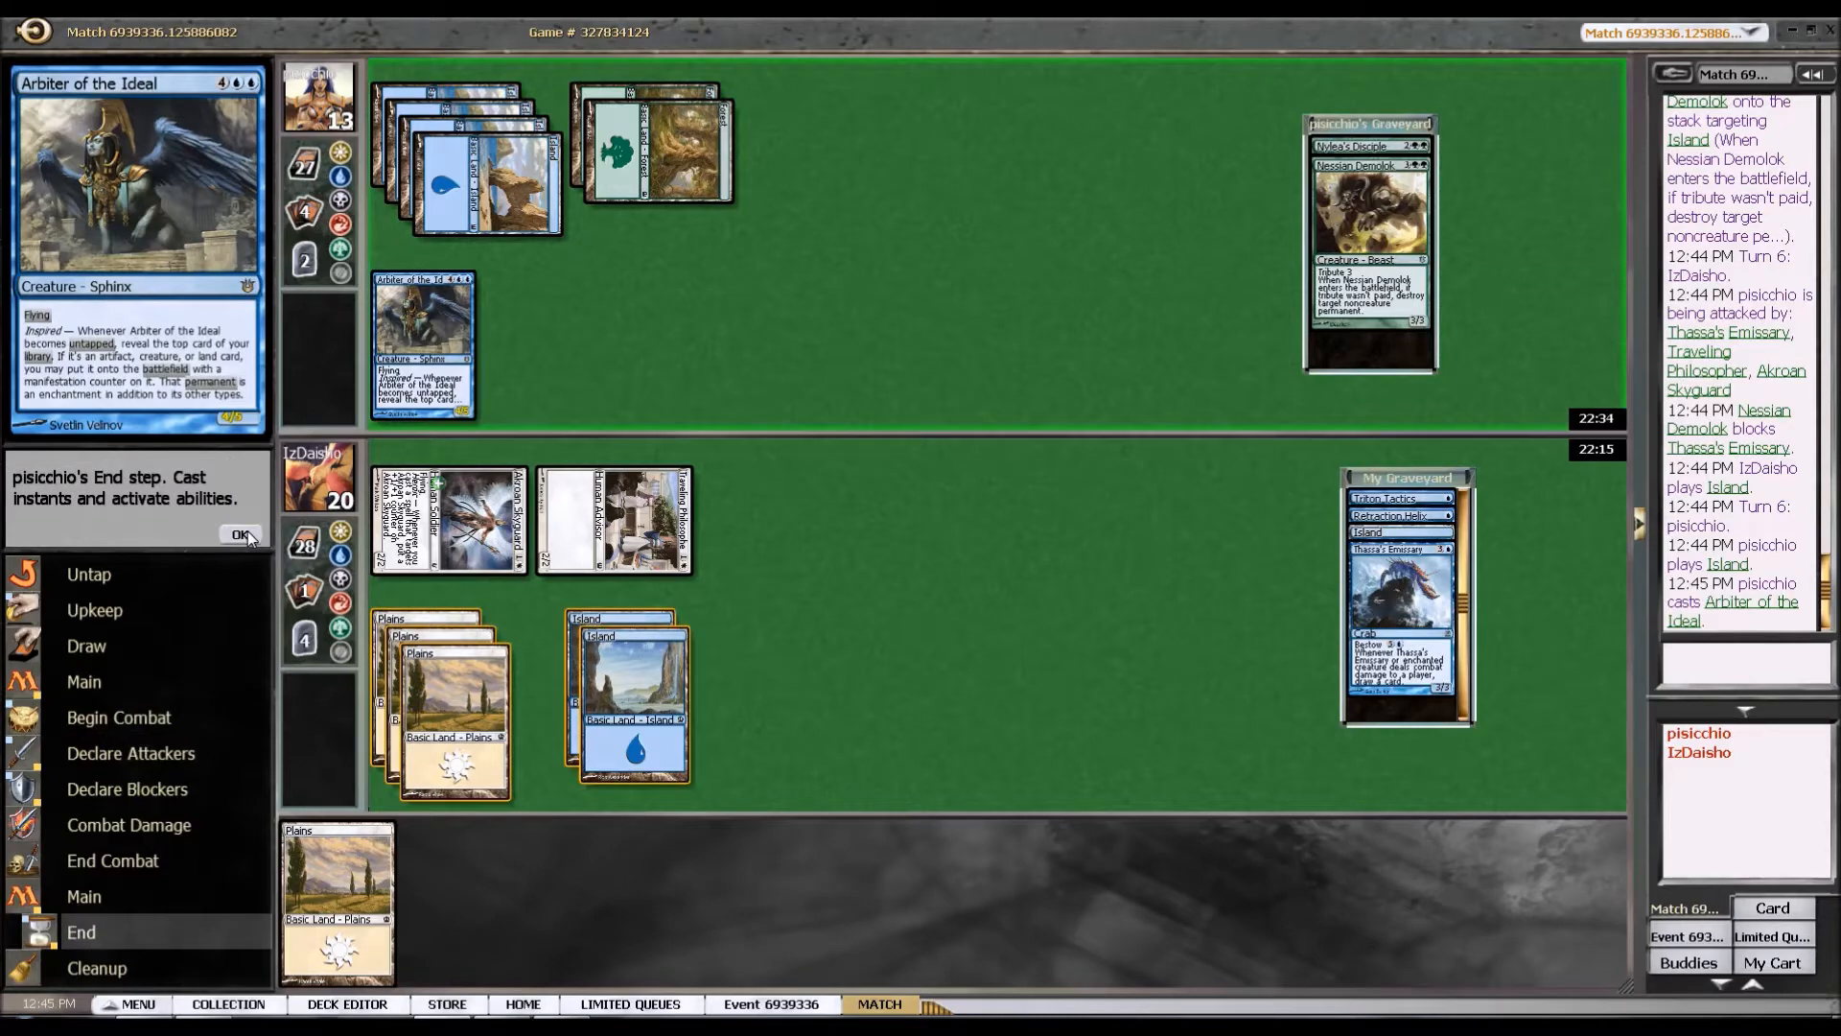
{"action": "left_click", "coordinate": [240, 535]}
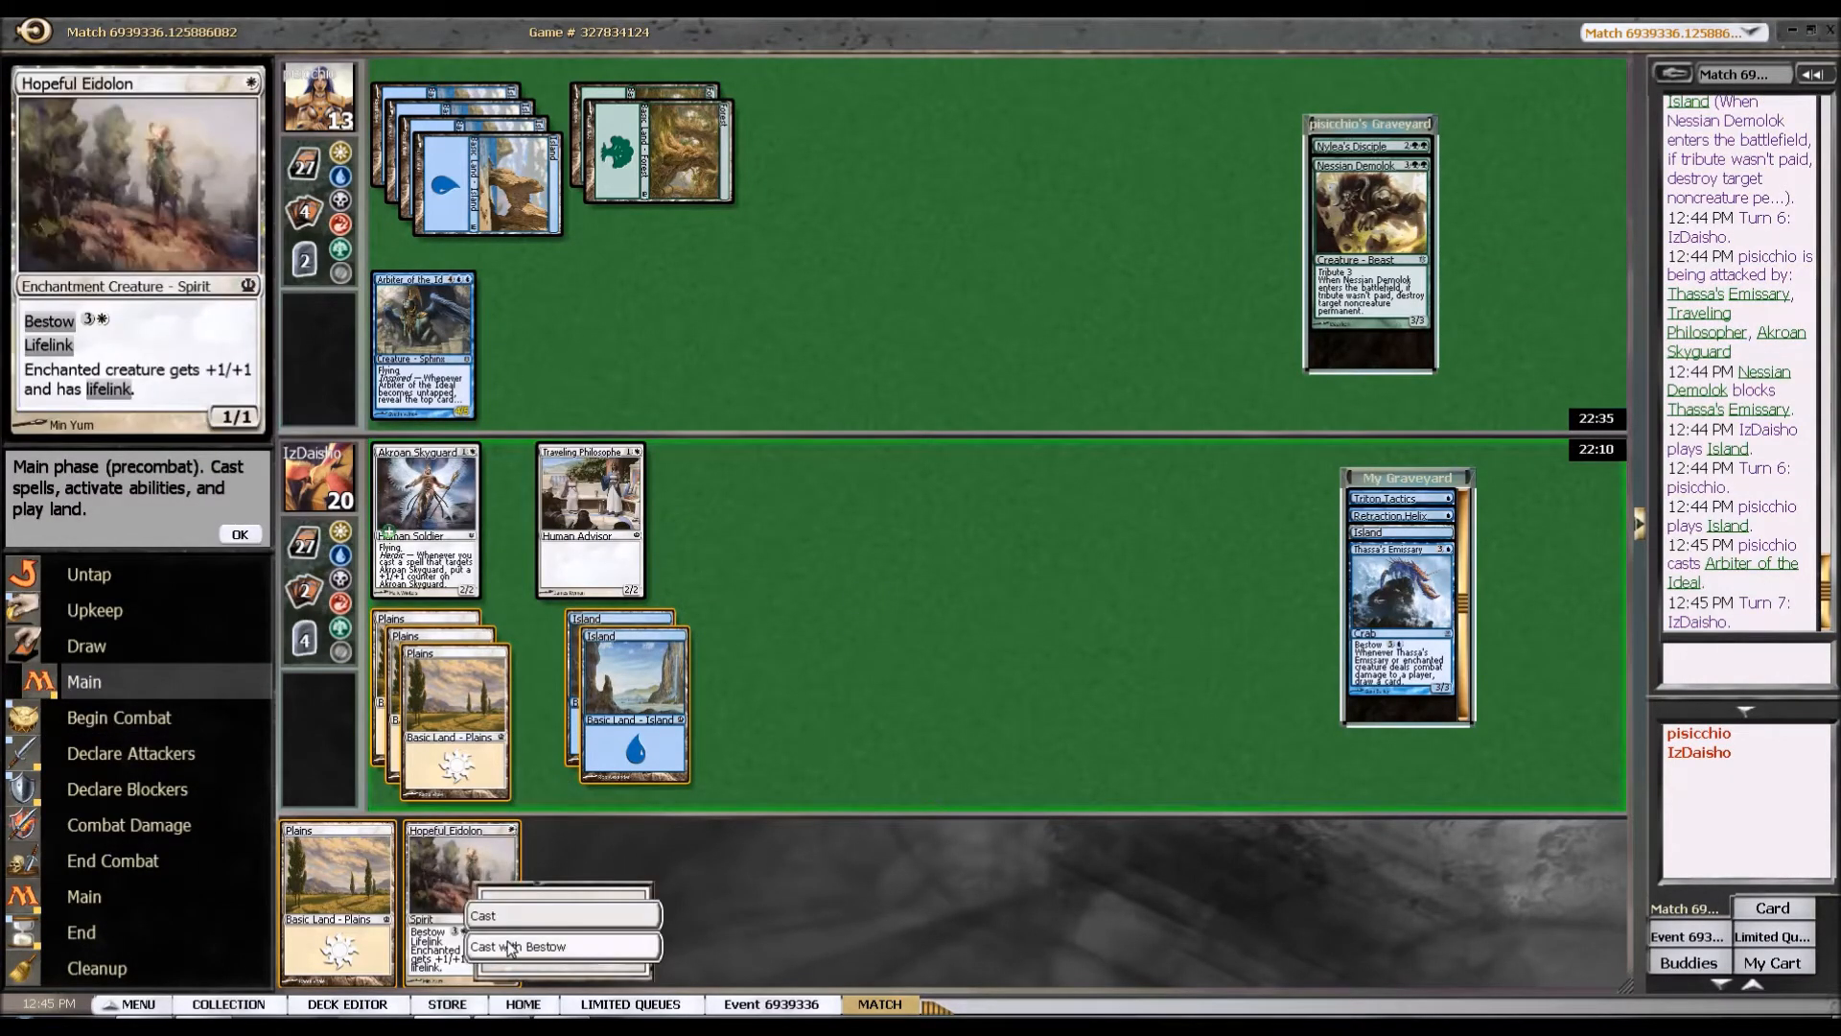
{"action": "left_click", "coordinate": [528, 946]}
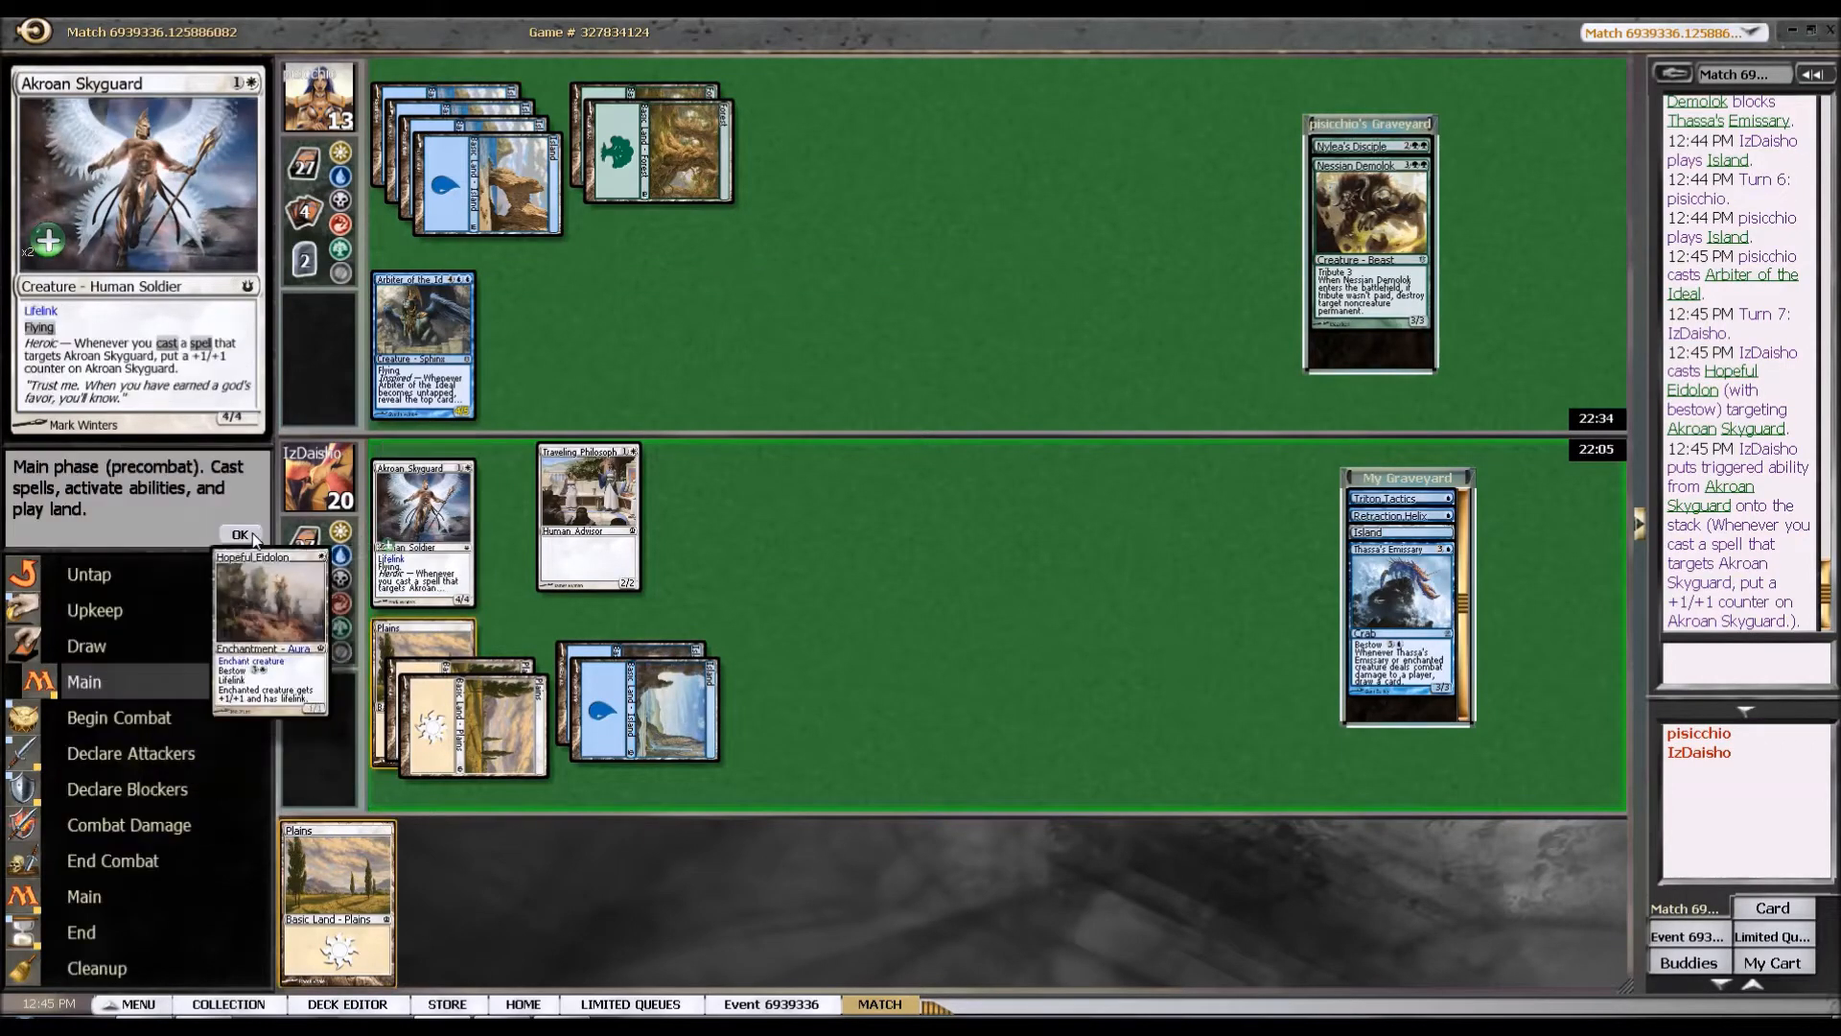
{"action": "left_click", "coordinate": [242, 533]}
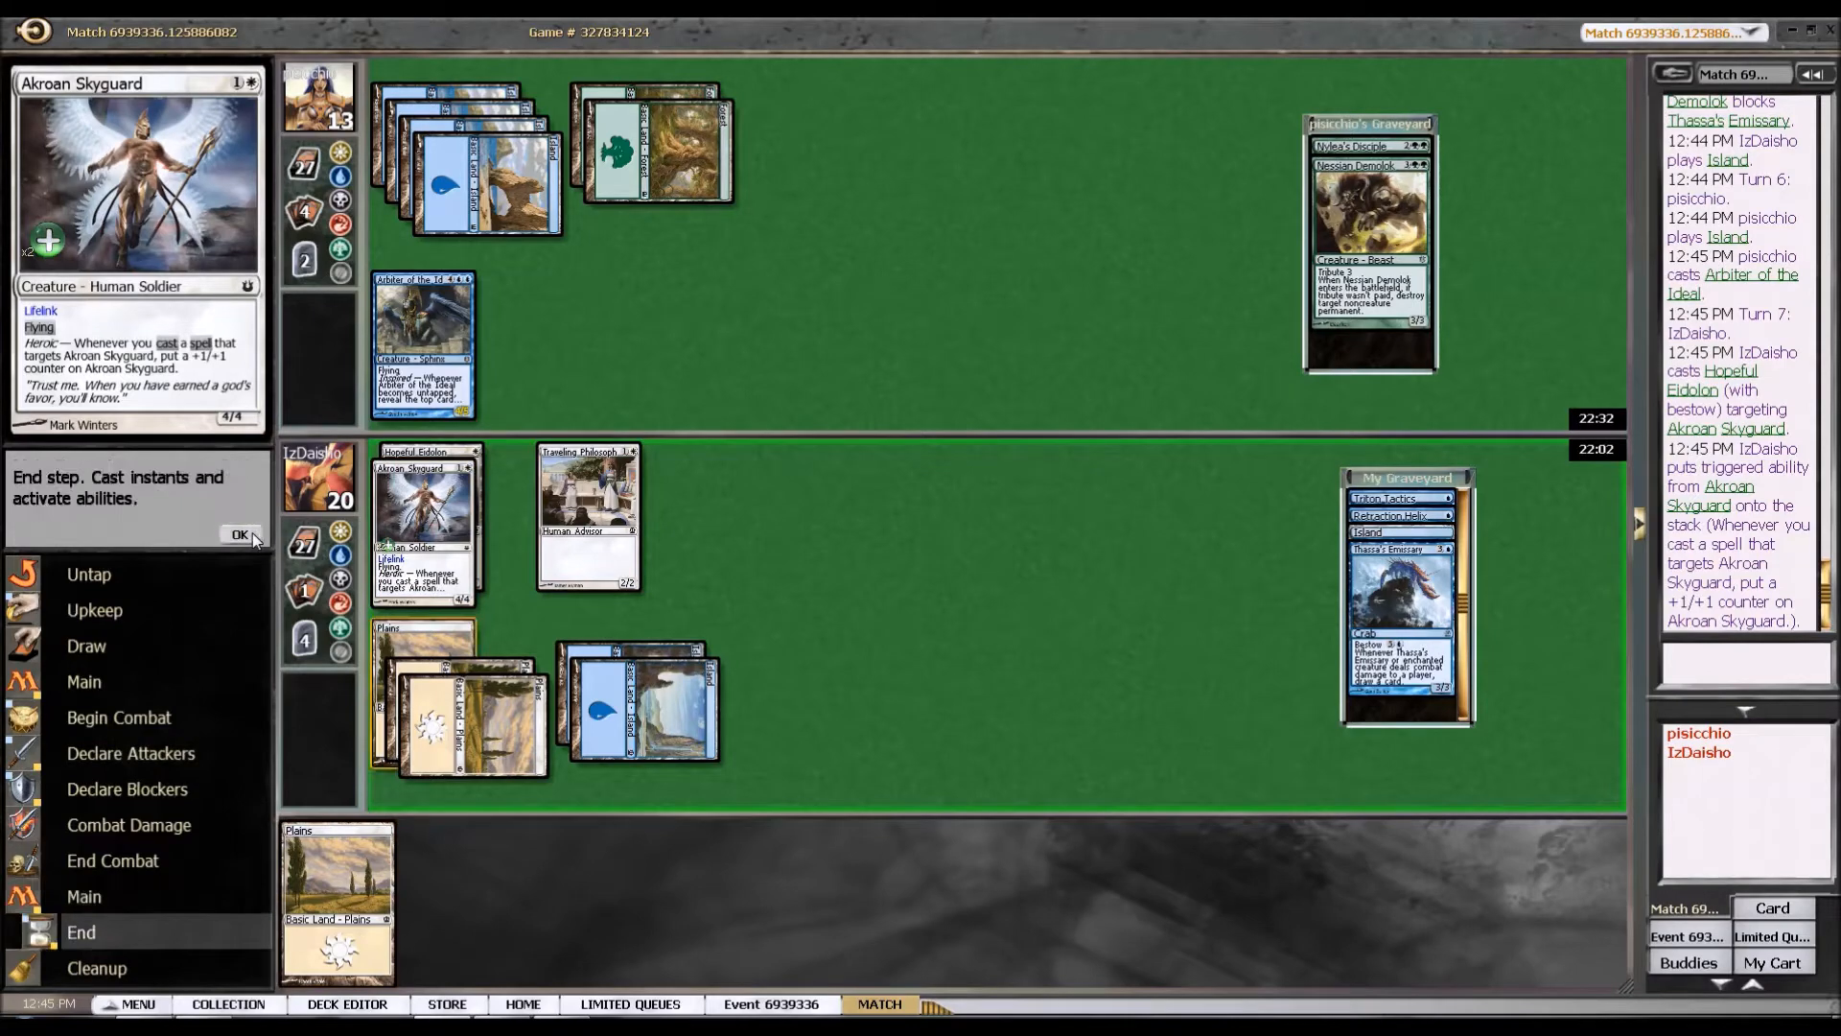
{"action": "left_click", "coordinate": [242, 535]}
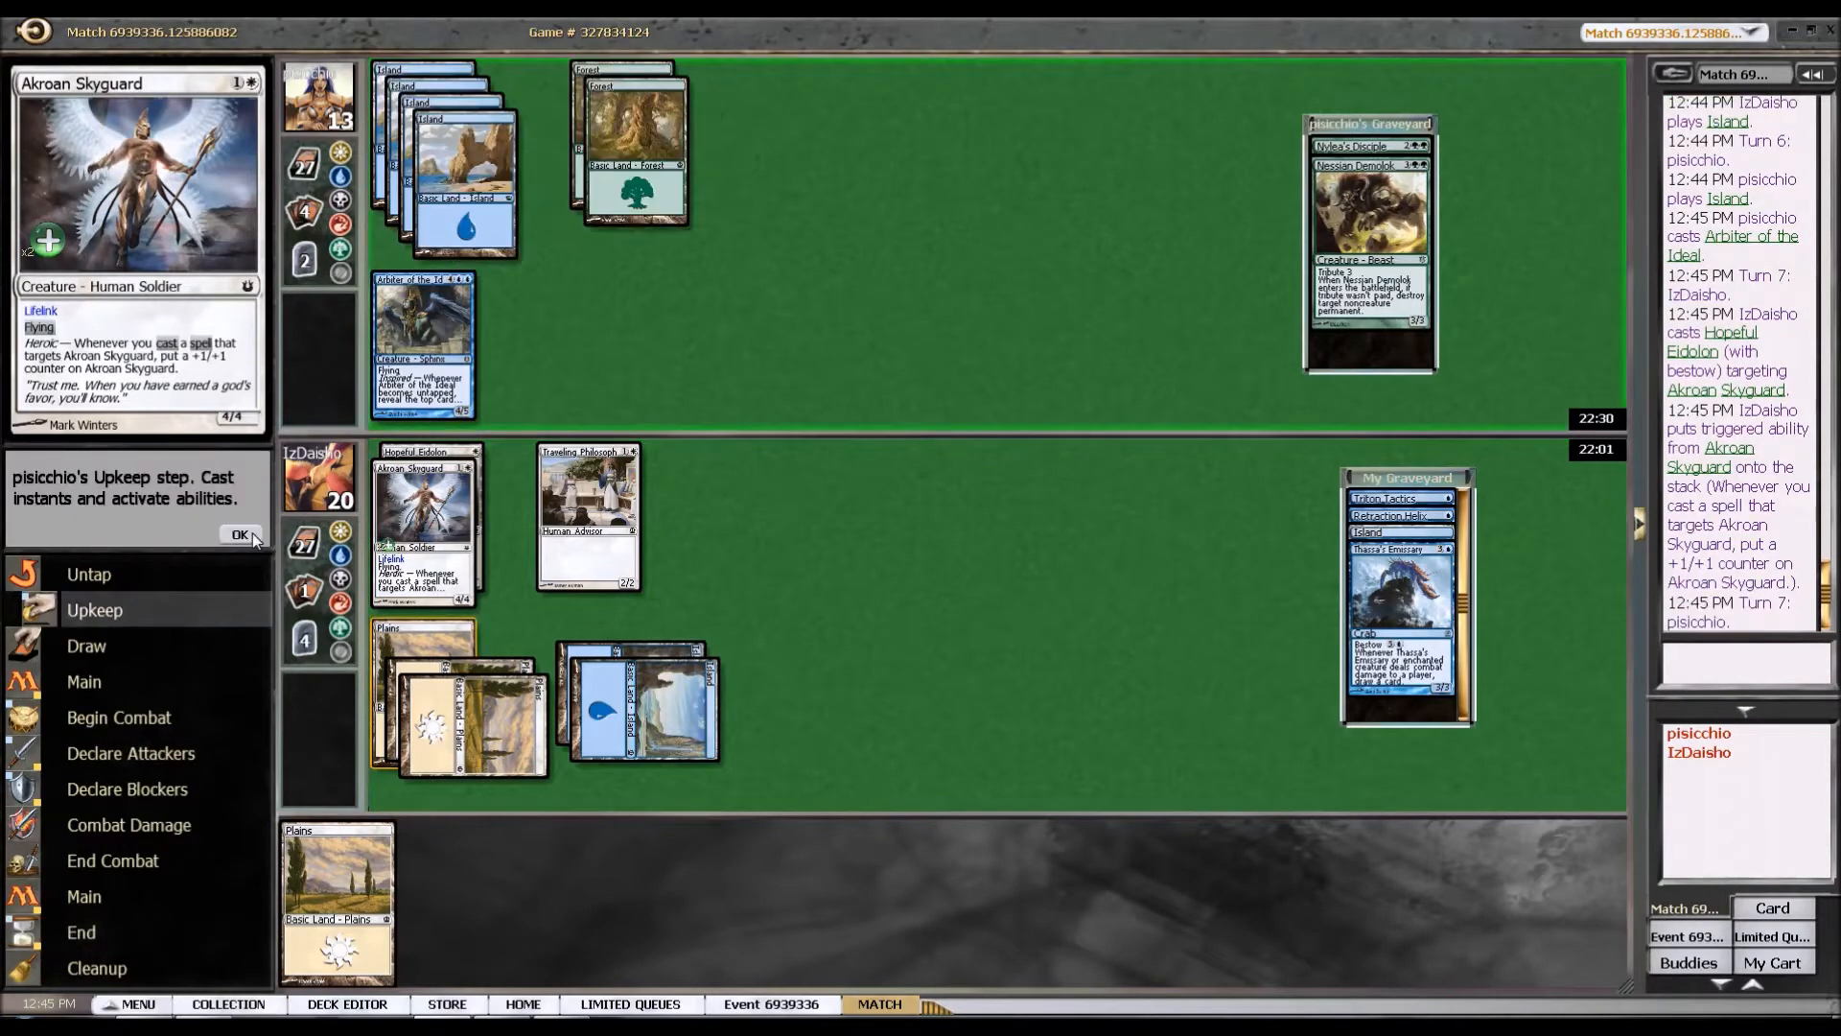
Let the opponent's Coastline Chimera resolve, then play Plains and skip to the second main phase.
{"action": "left_click", "coordinate": [239, 535]}
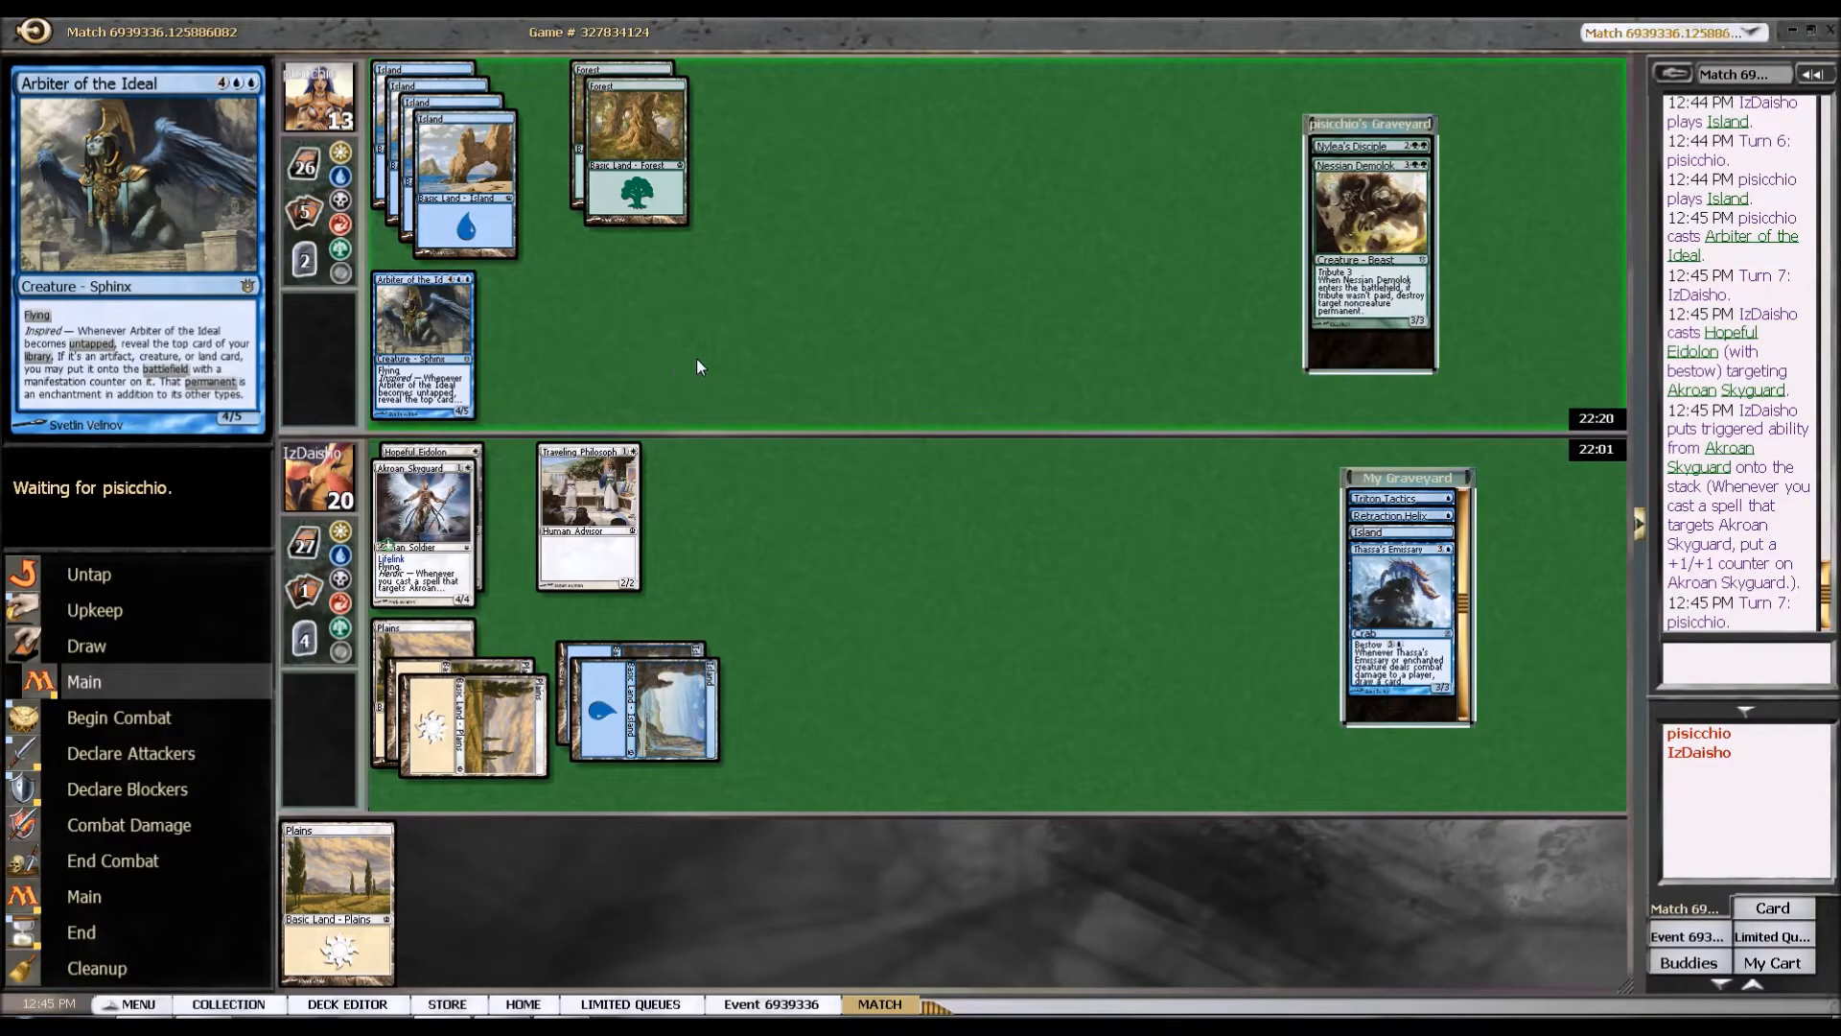
{"action": "mouse_move", "coordinate": [422, 510]}
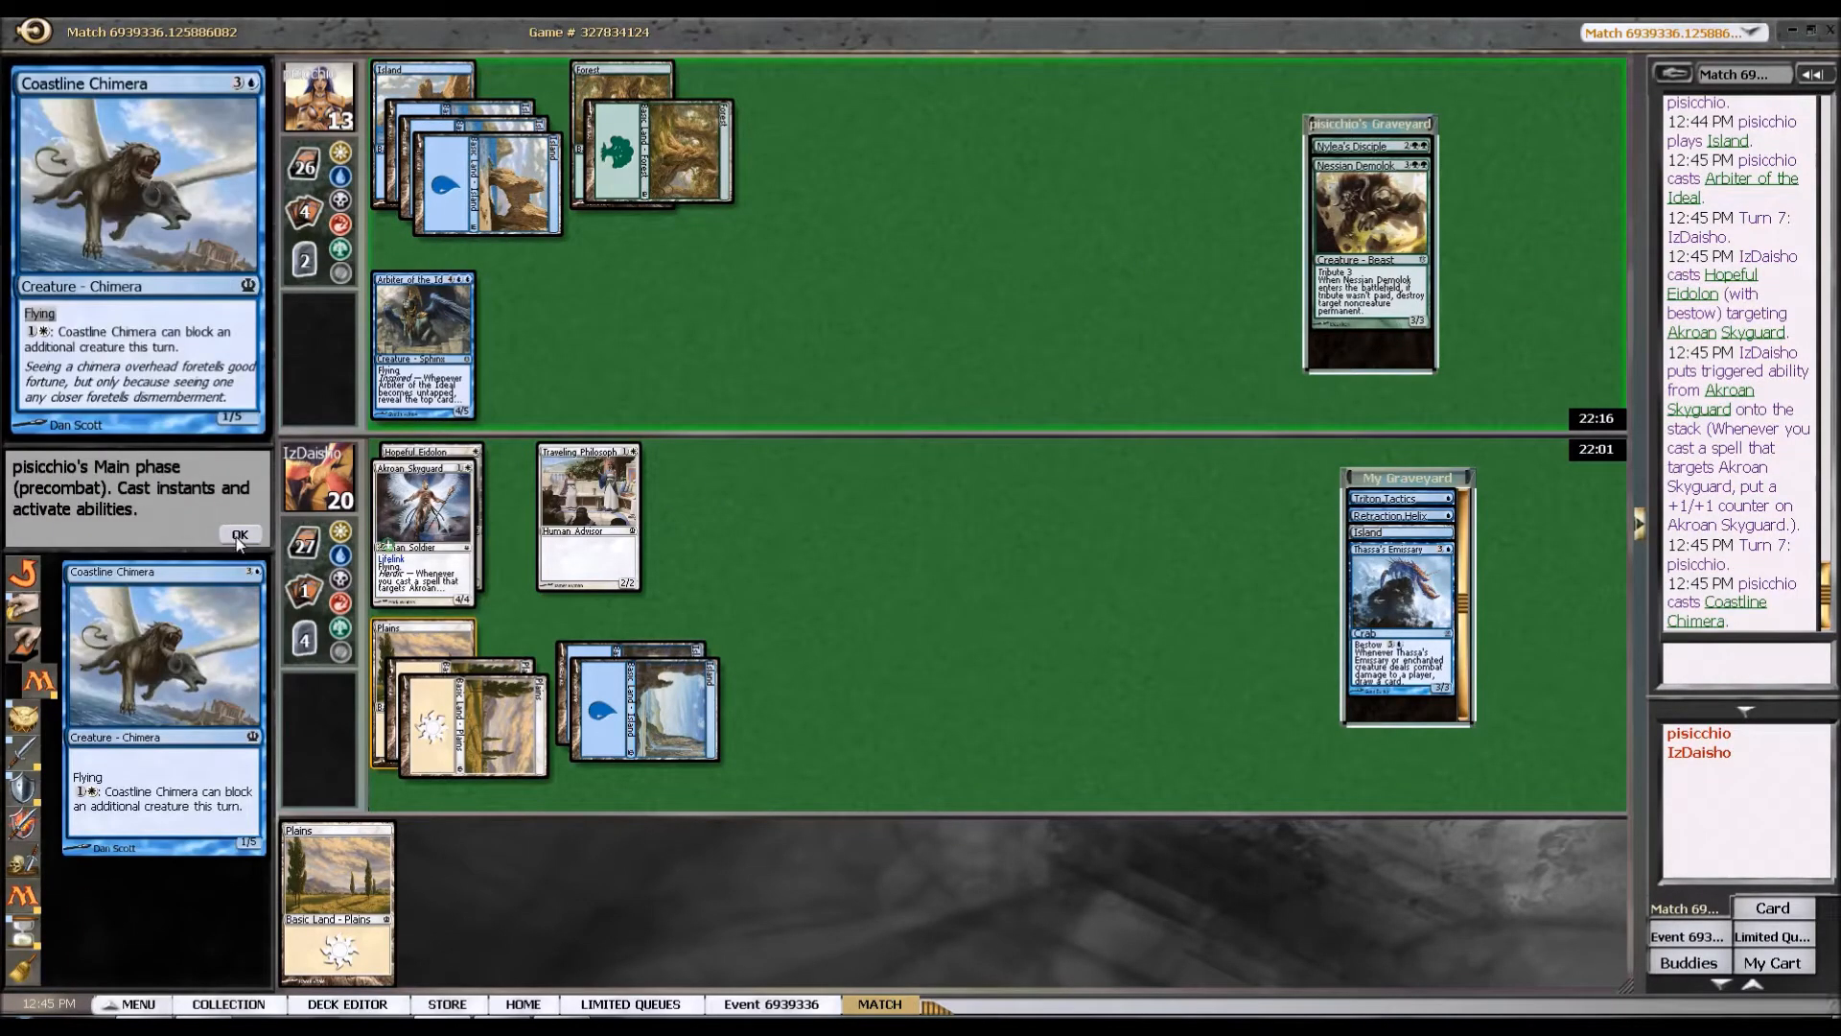
{"action": "left_click", "coordinate": [240, 536]}
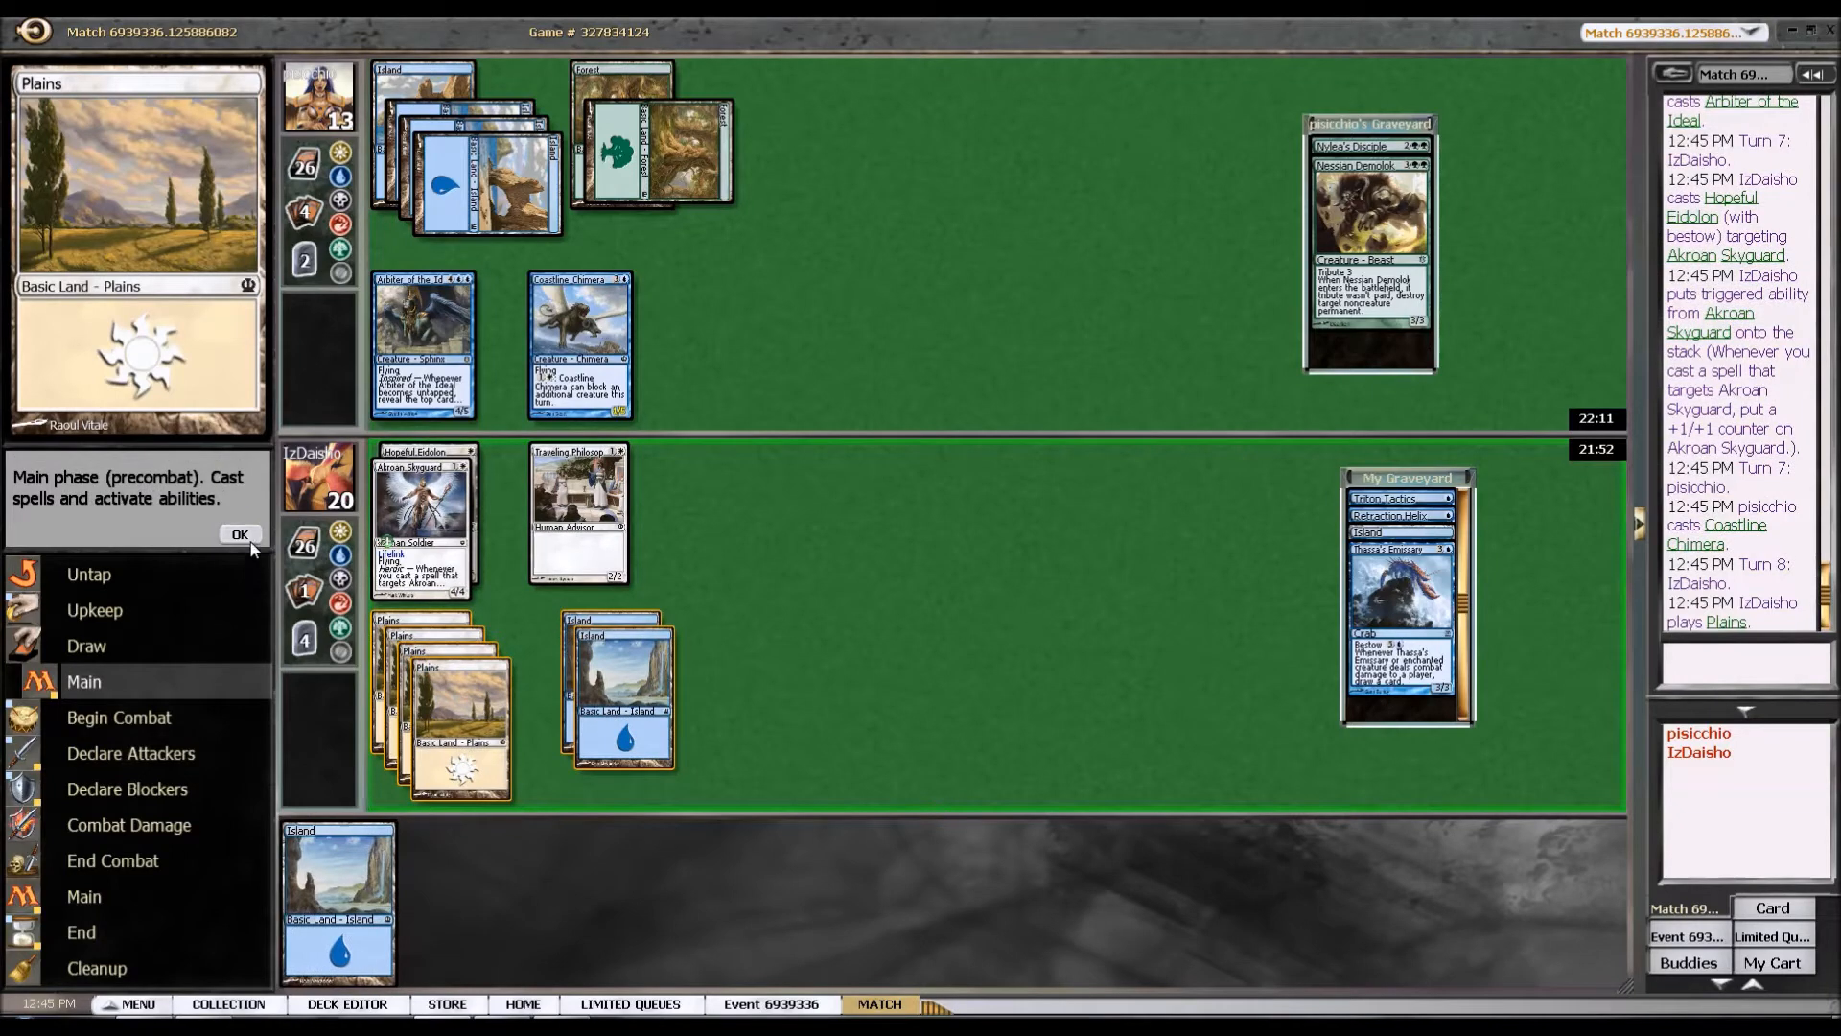
{"action": "left_click", "coordinate": [240, 536]}
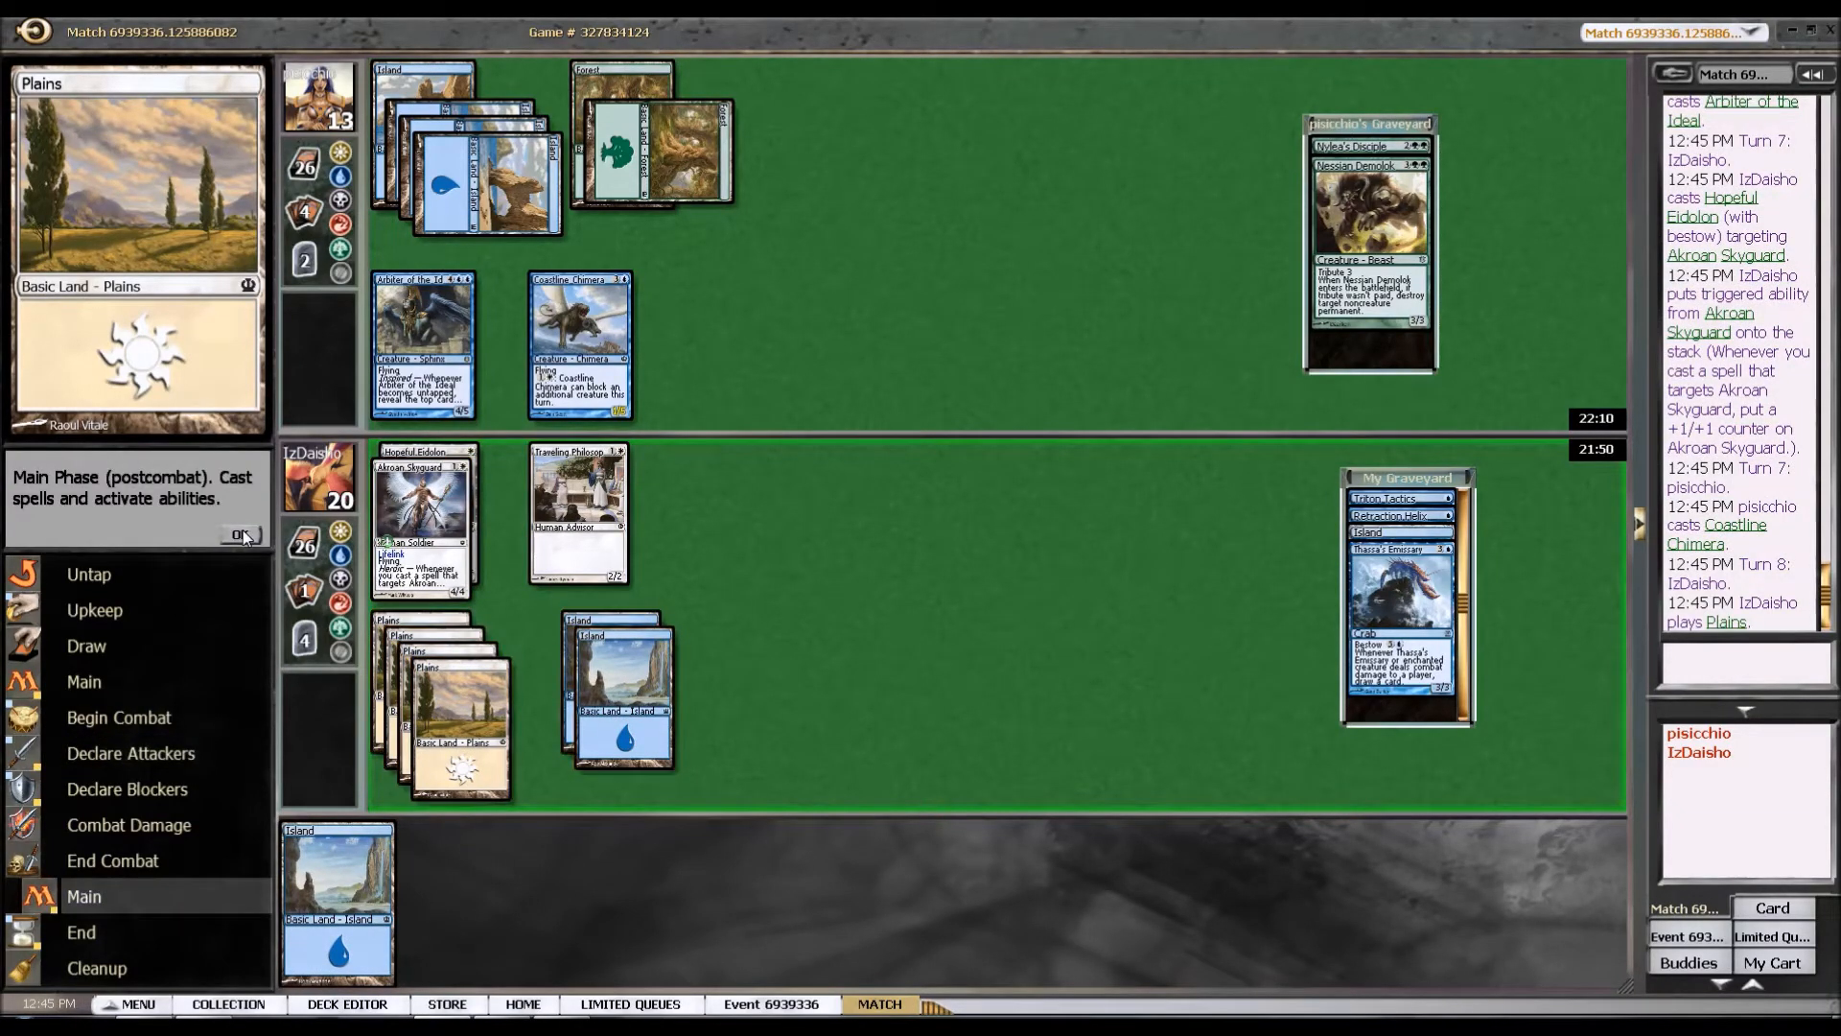
Pass the turn and let the opponent's Pheres-Band Centaurs and Agent of Horizons resolve.
{"action": "left_click", "coordinate": [239, 536]}
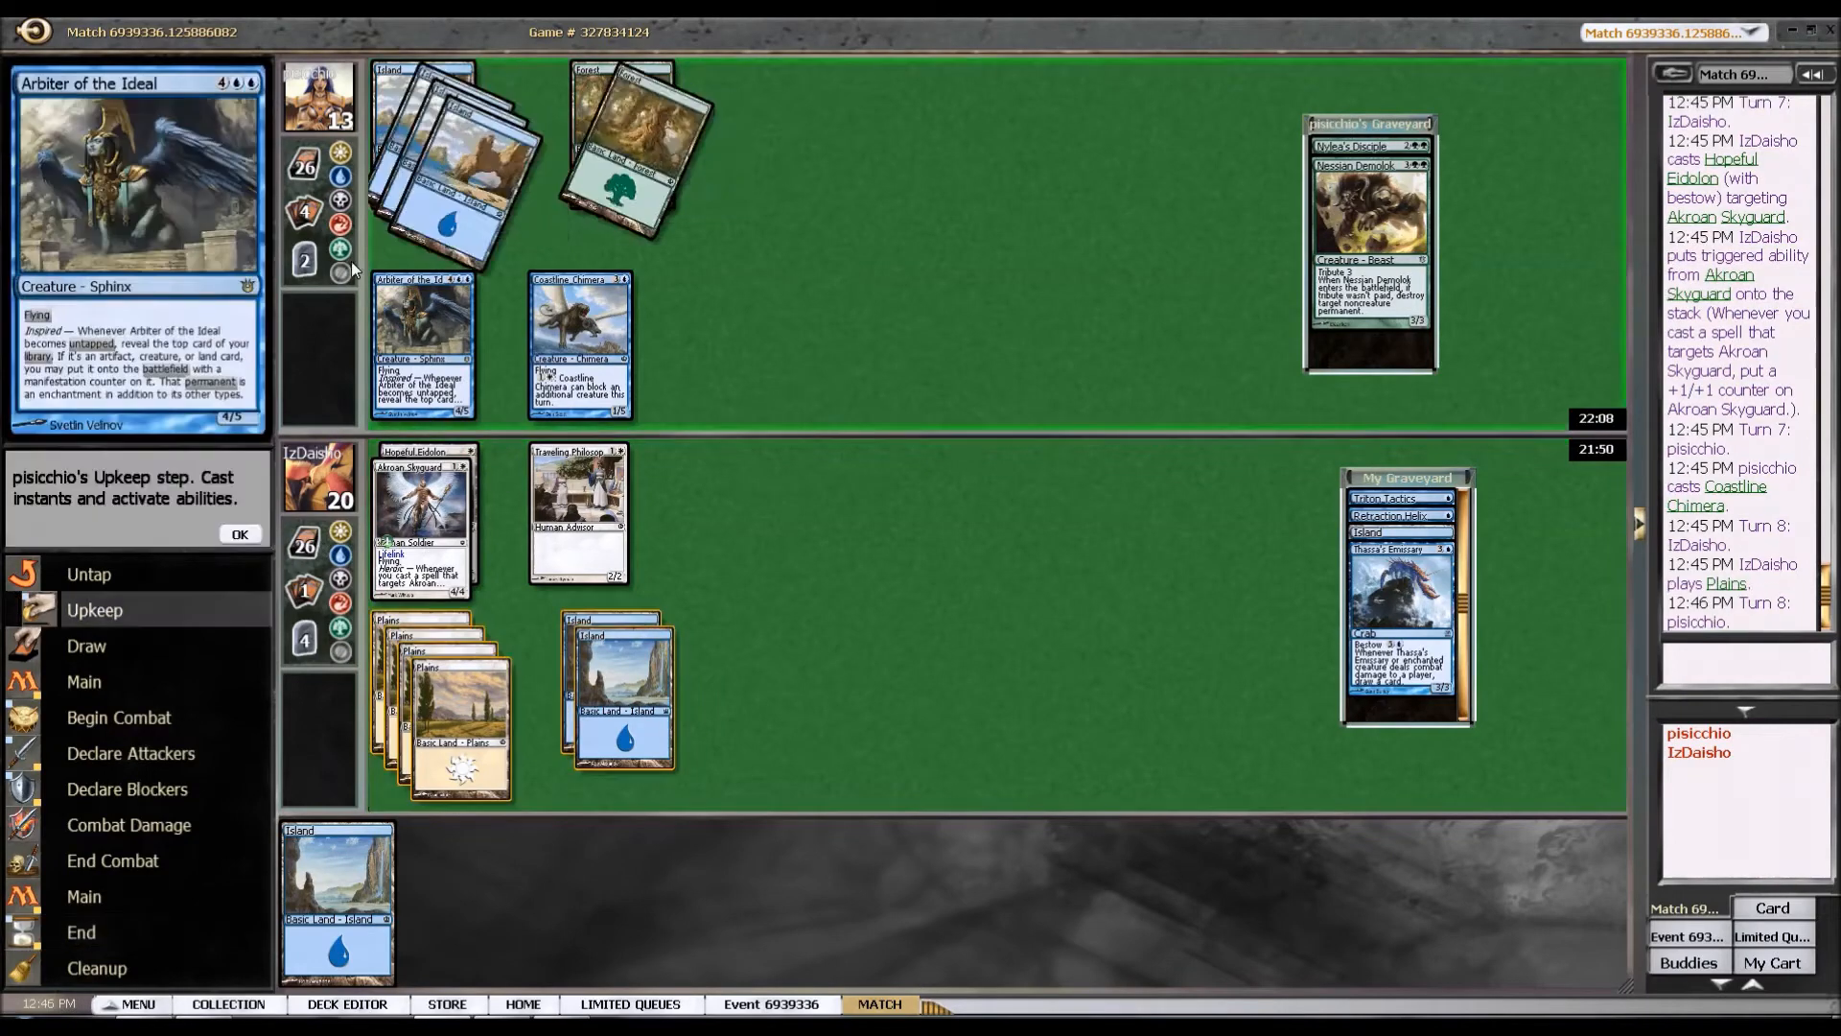
{"action": "left_click", "coordinate": [237, 535]}
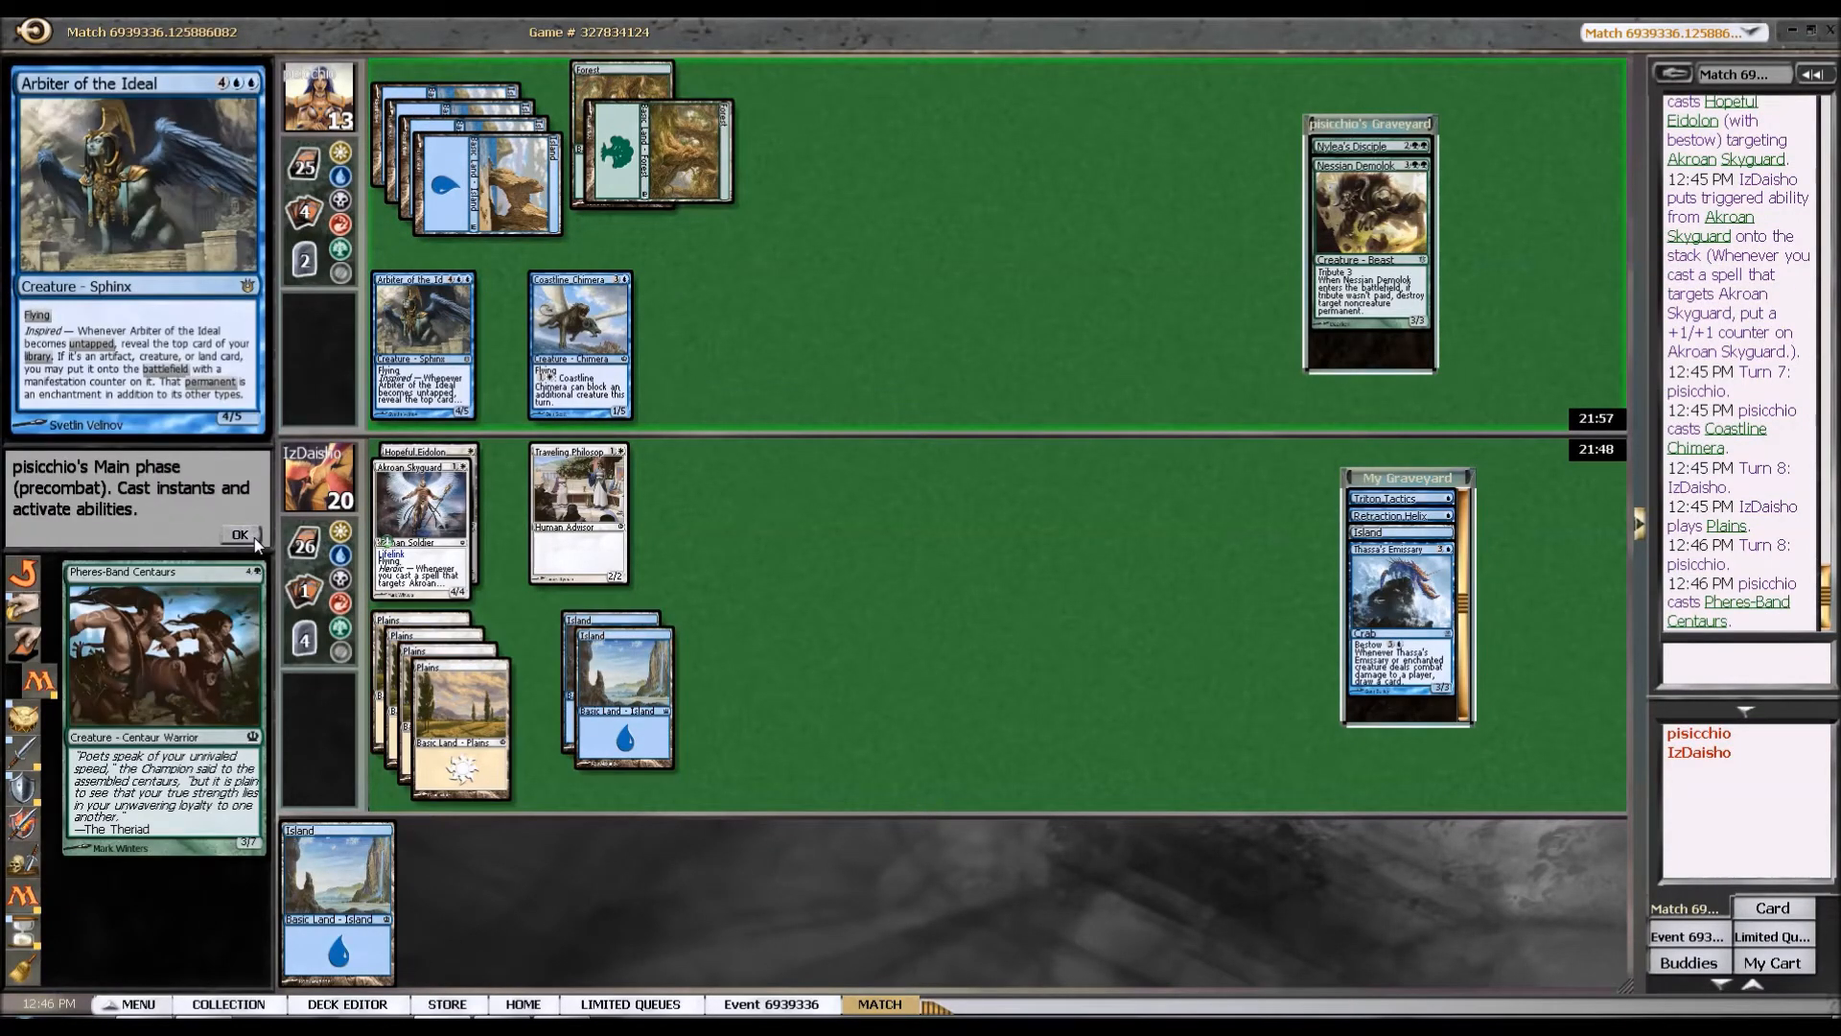
{"action": "left_click", "coordinate": [240, 535]}
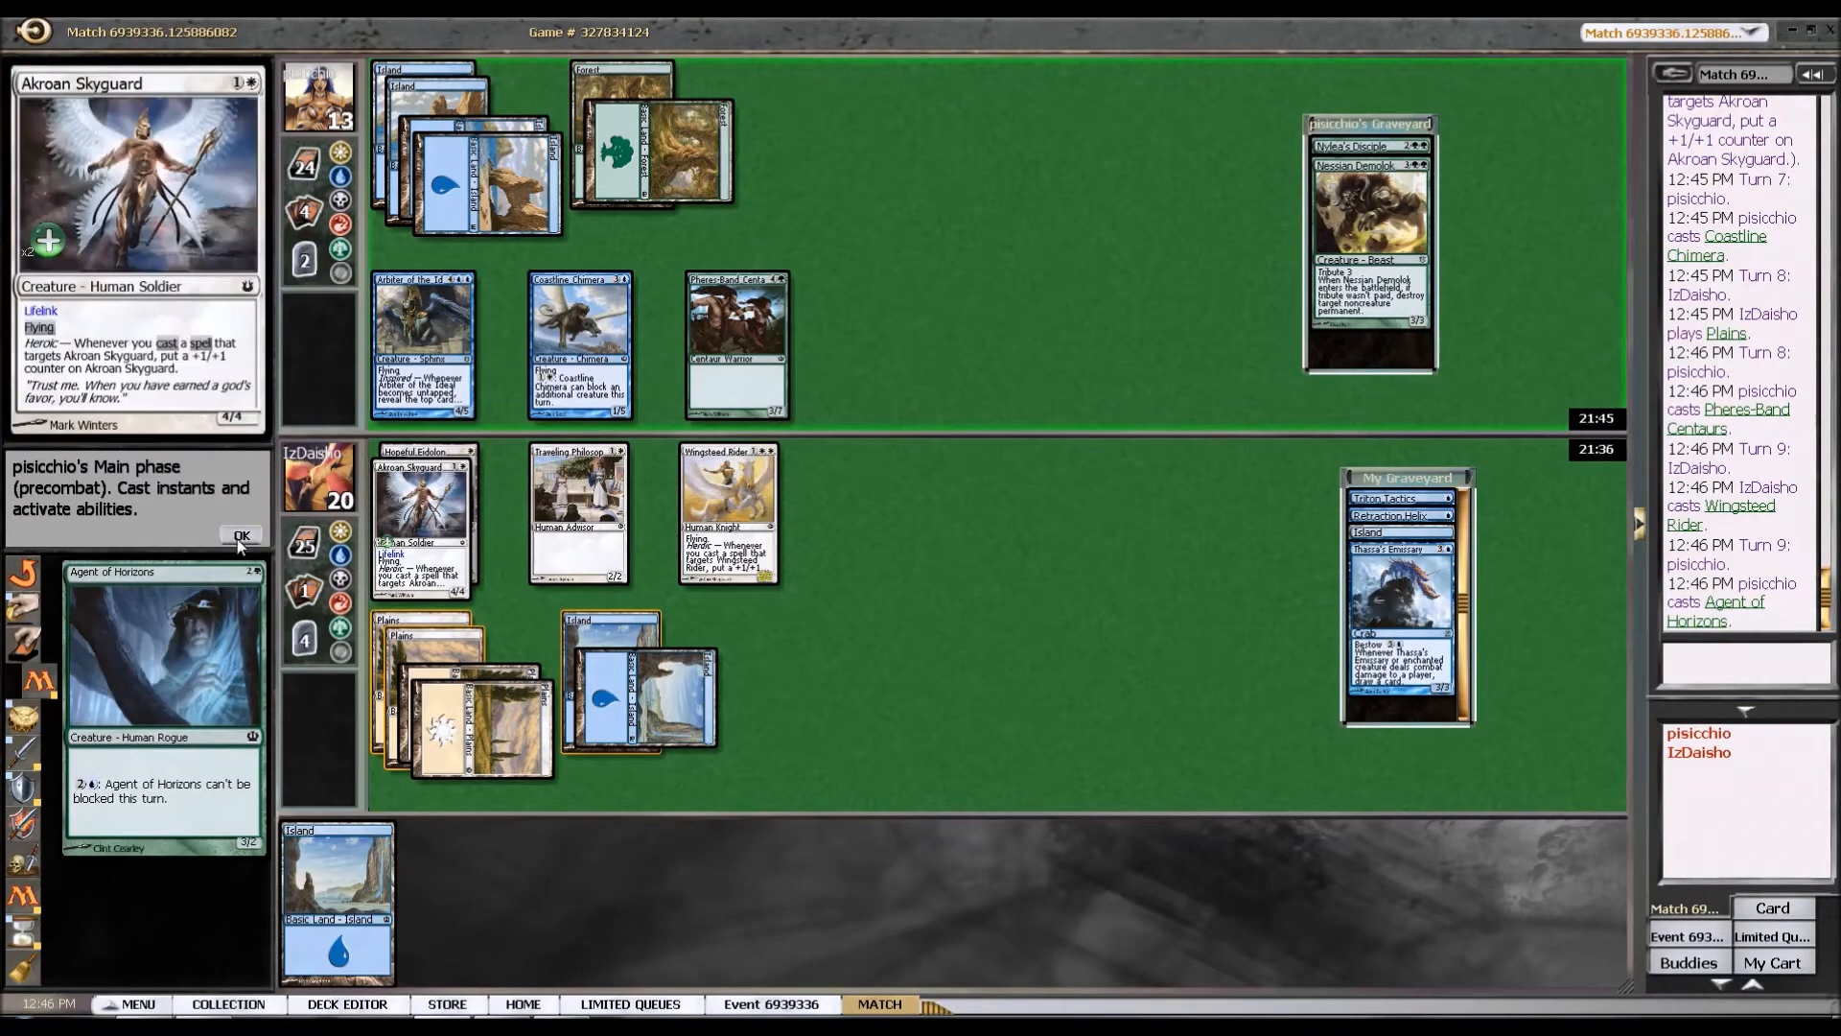
{"action": "left_click", "coordinate": [242, 536]}
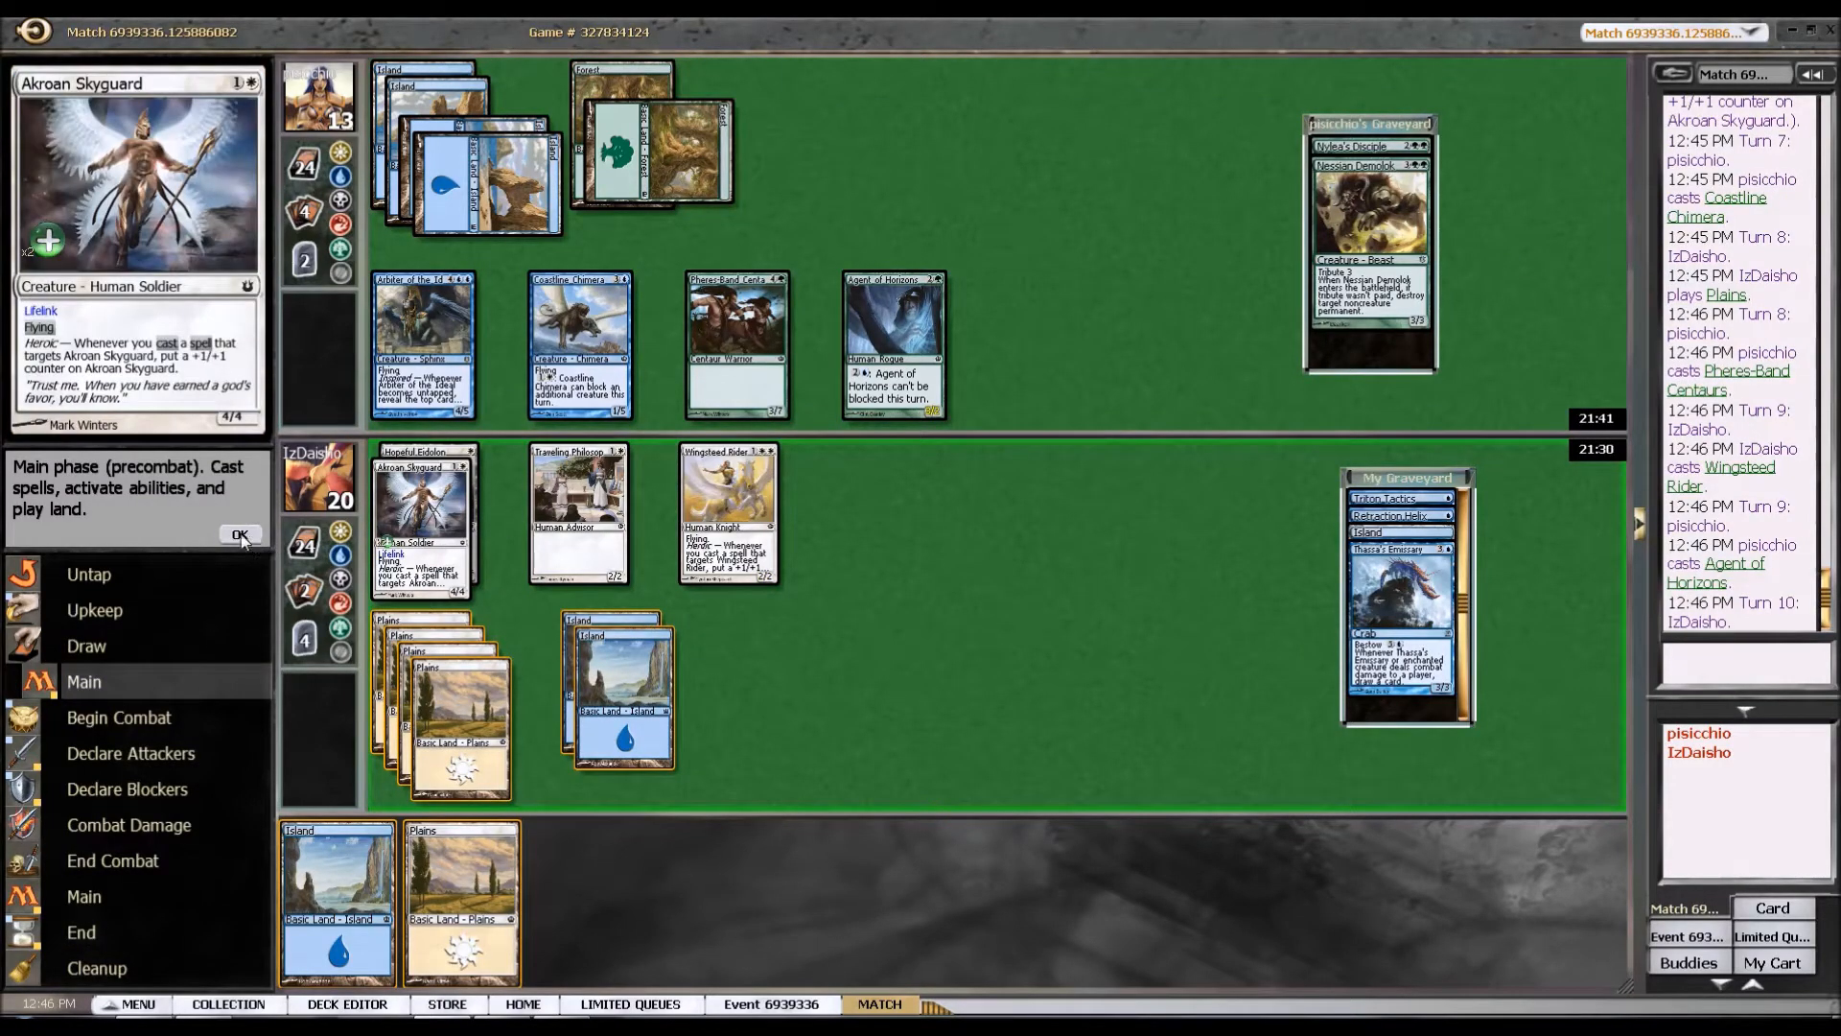
Cast Wingsteed Rider and pass through combat to end the turn.
{"action": "left_click", "coordinate": [242, 535]}
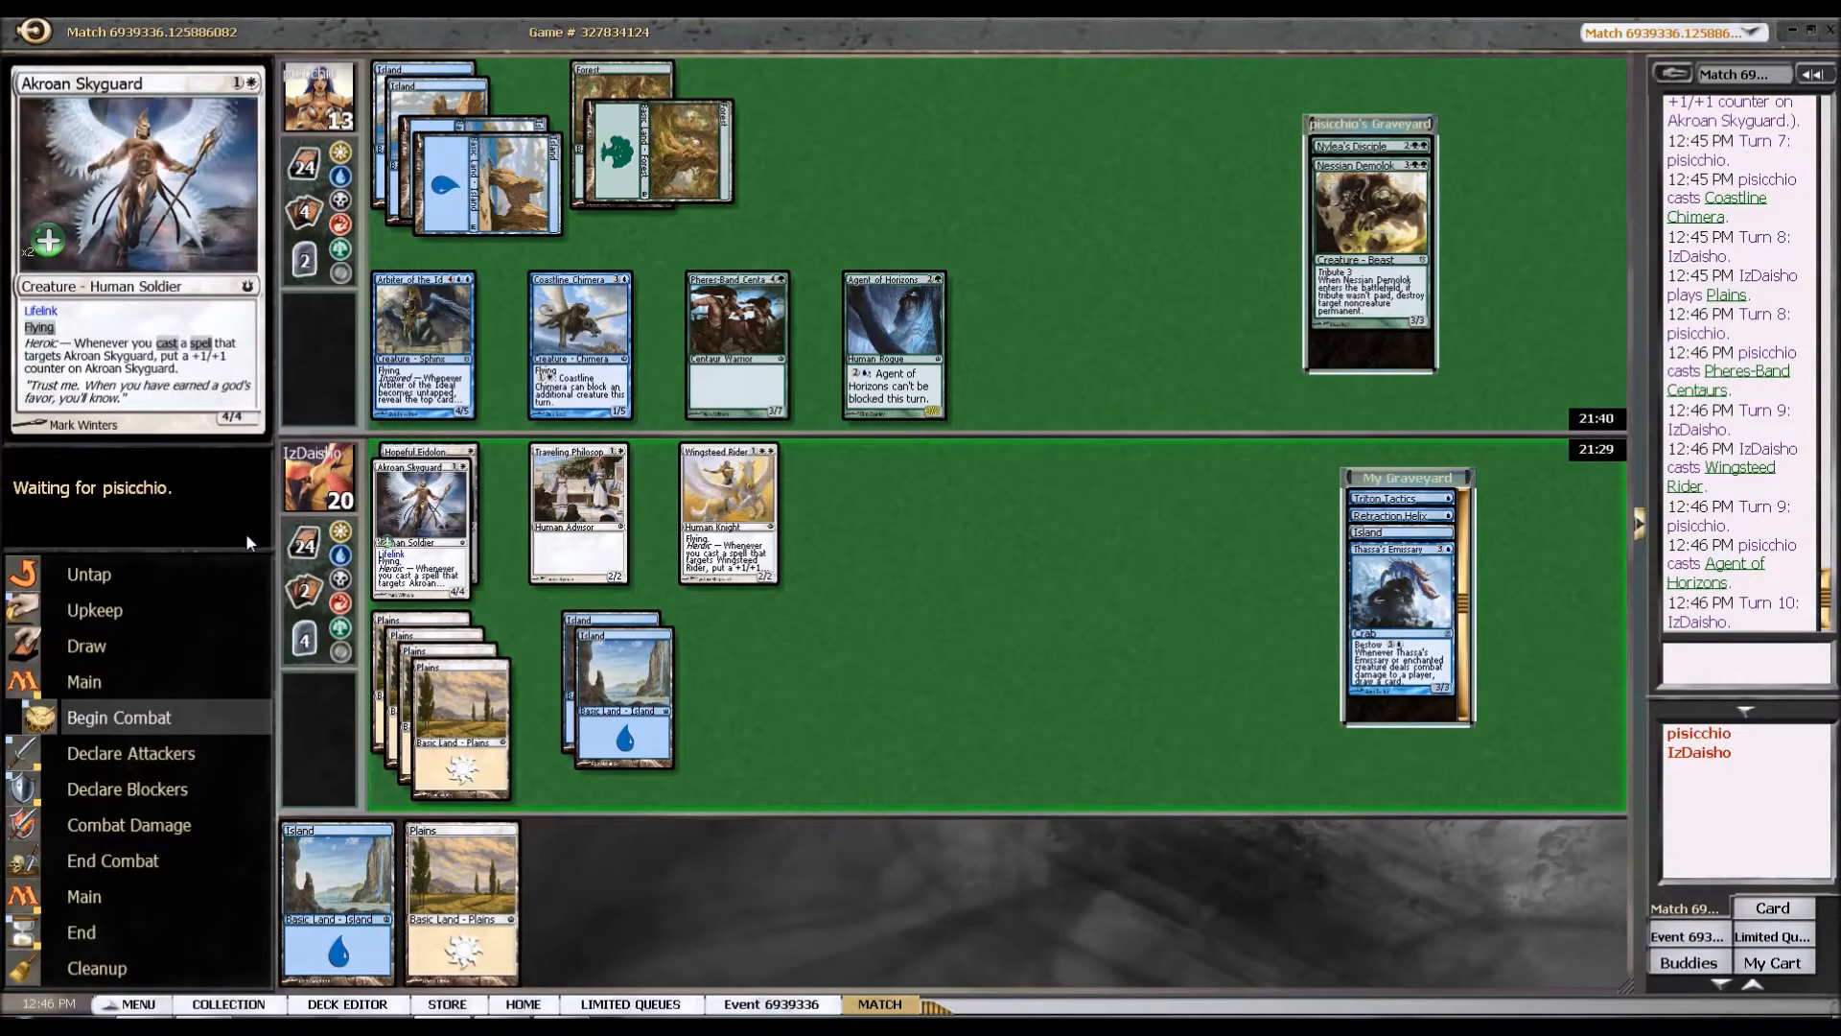
{"action": "left_click", "coordinate": [119, 715]}
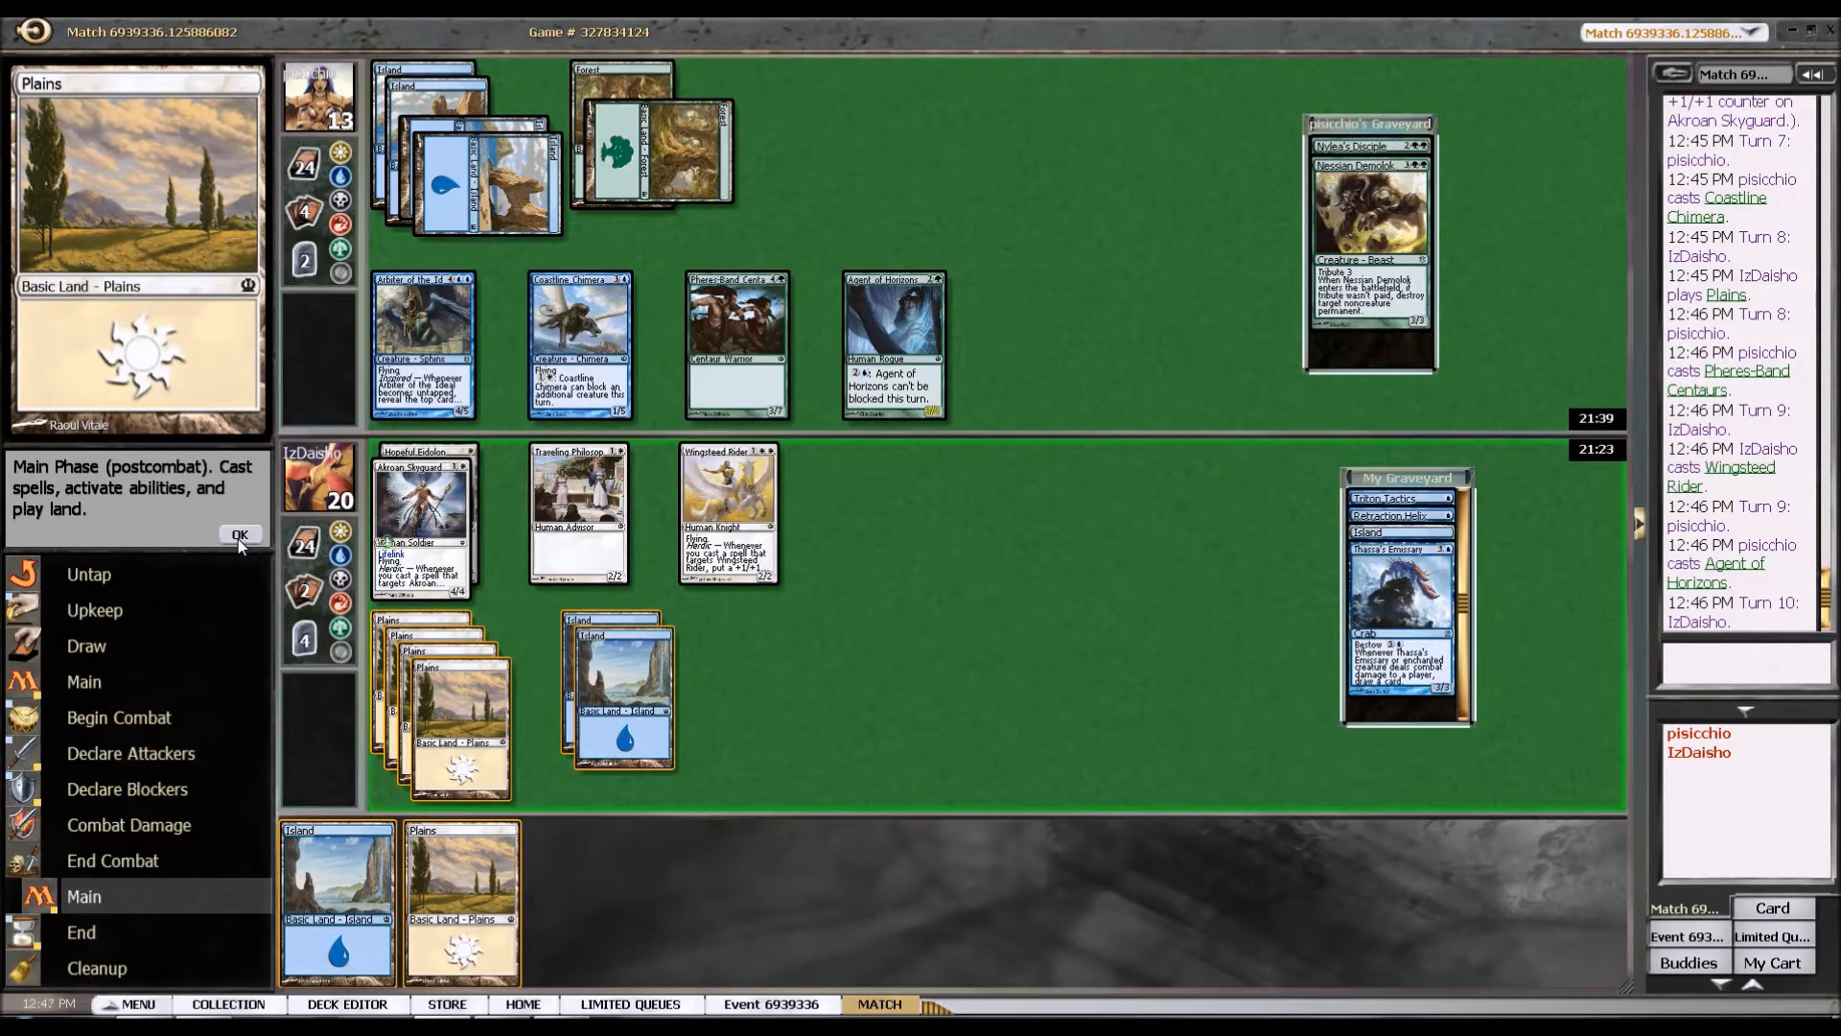
{"action": "left_click", "coordinate": [239, 535]}
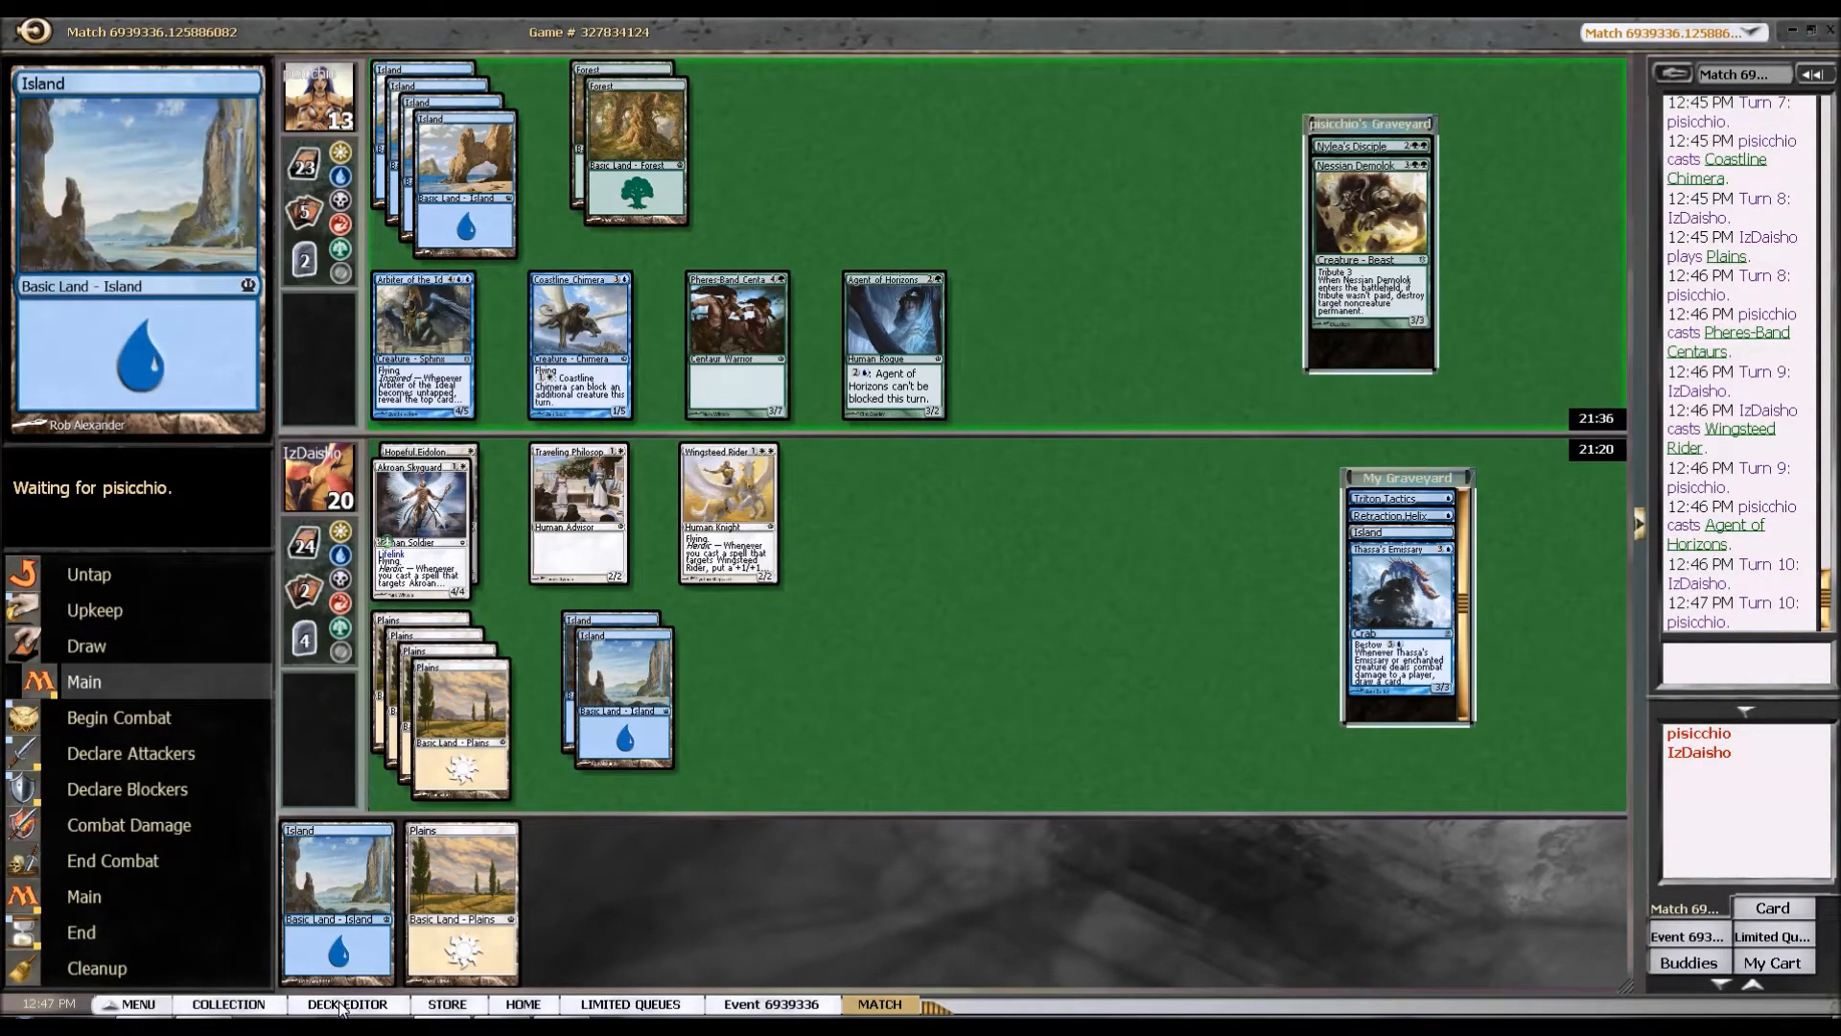
Load the current match deck in the deck editor and rearrange it into sorted piles.
{"action": "left_click", "coordinate": [348, 1003]}
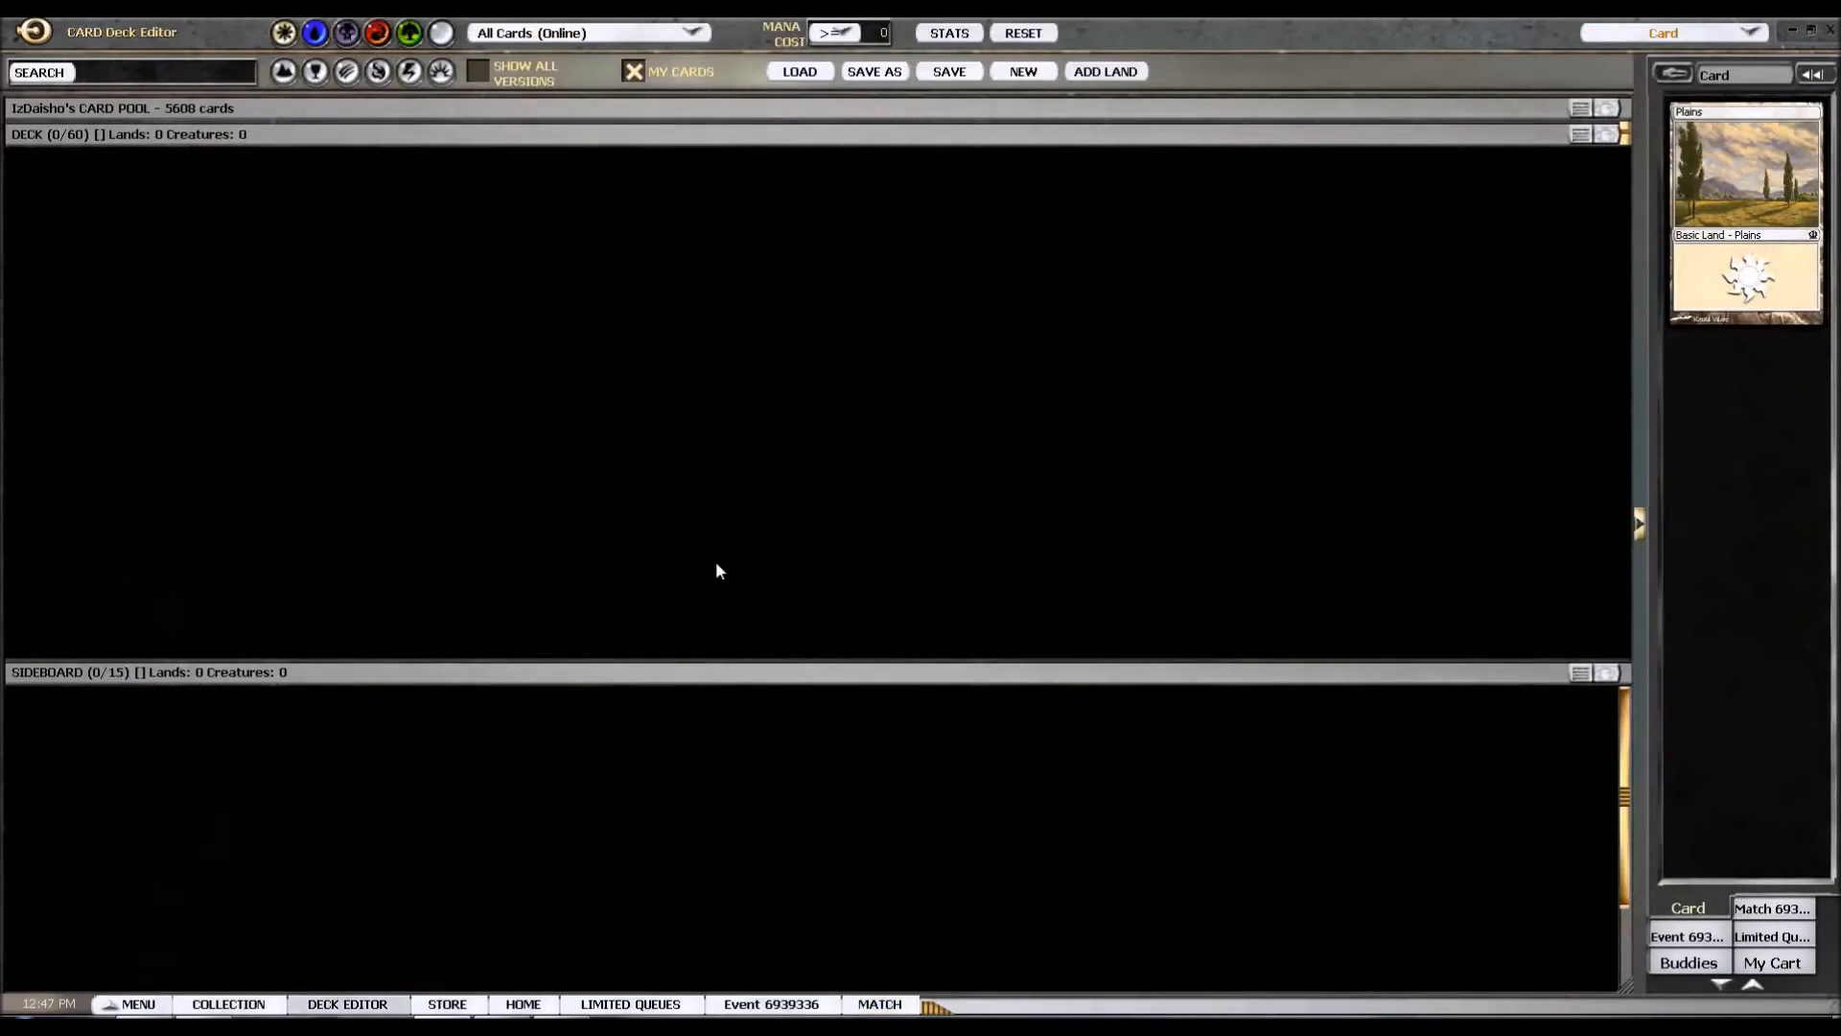
{"action": "left_click", "coordinate": [798, 71]}
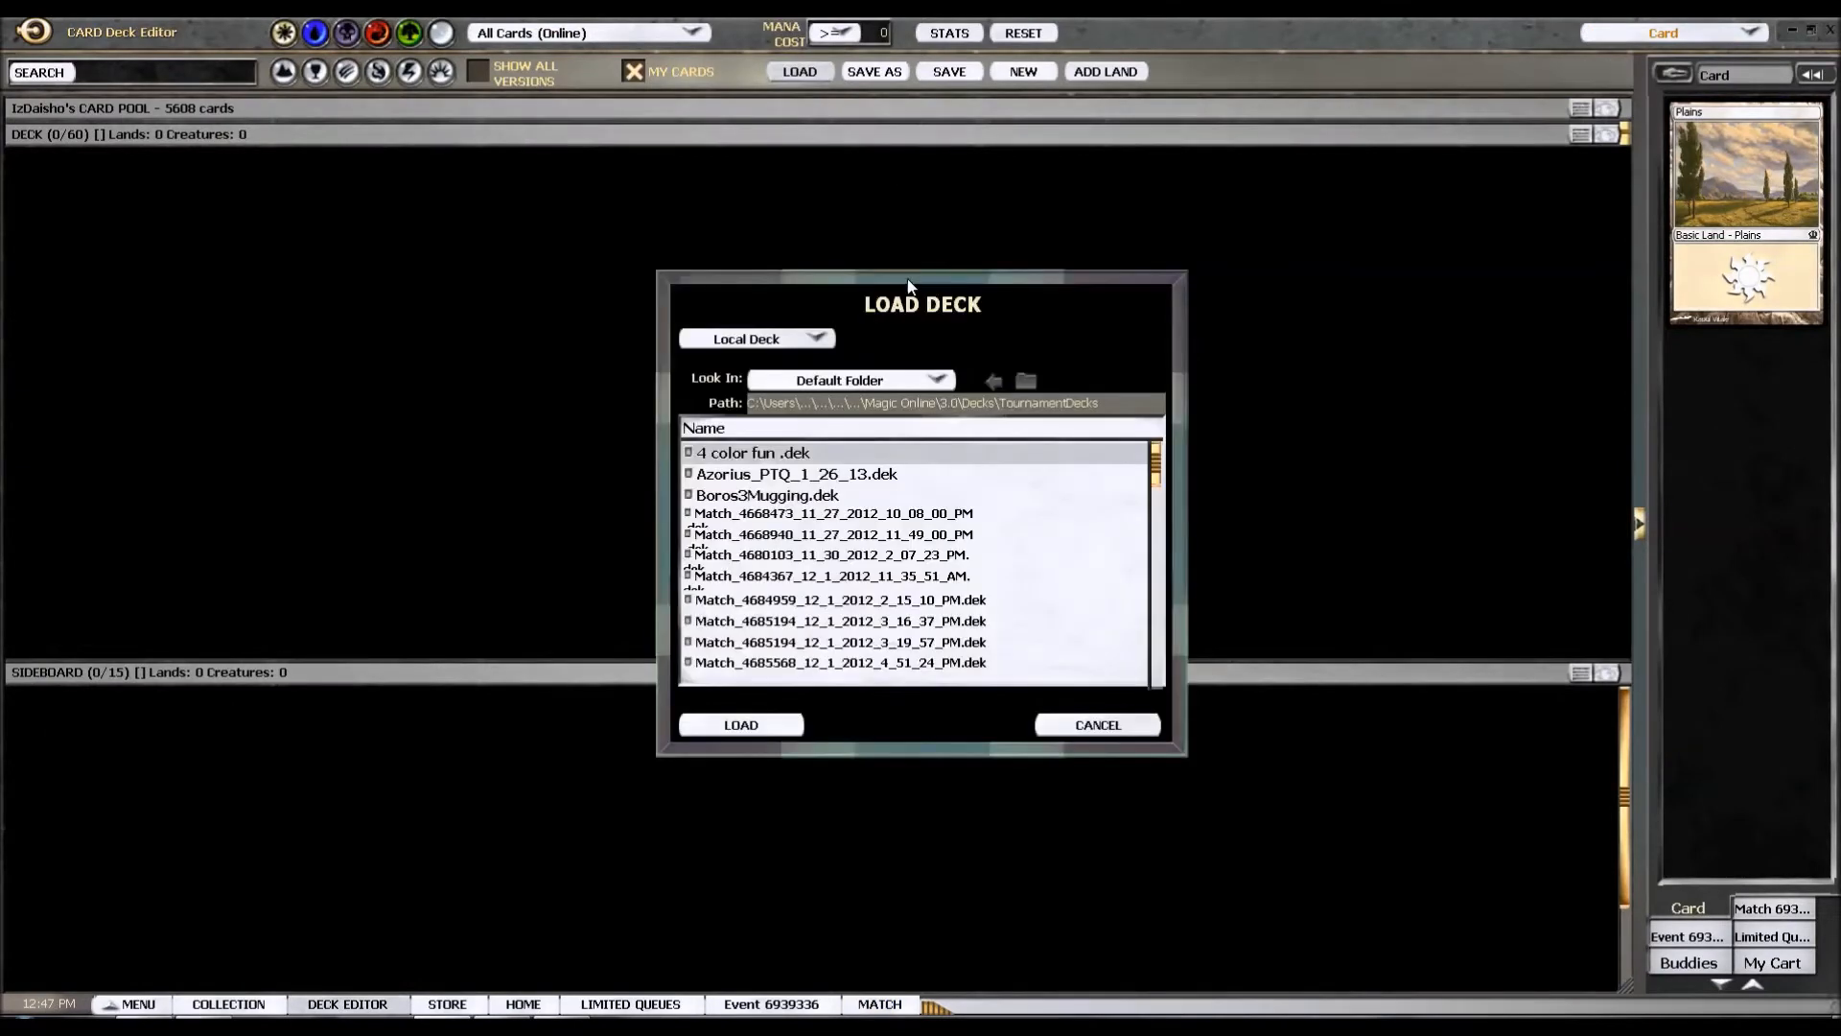
{"action": "scroll", "scroll_direction": "down", "scroll_amount": 3}
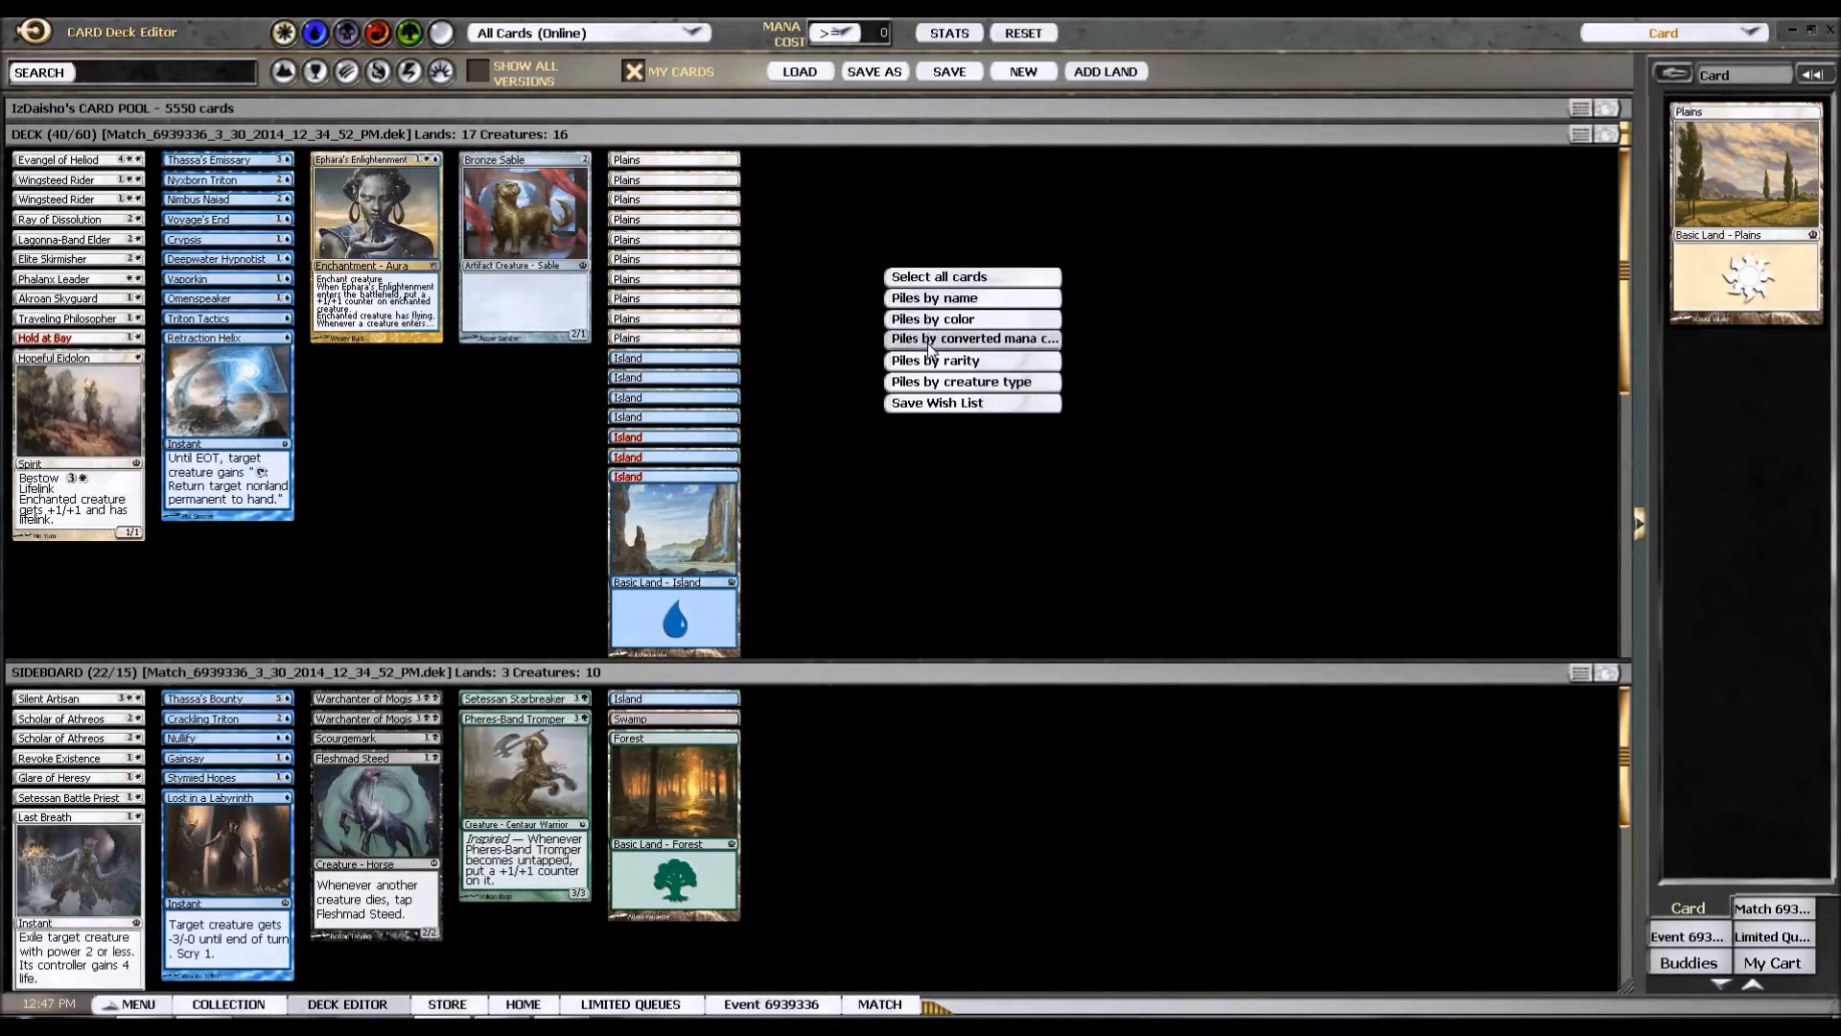
{"action": "left_click", "coordinate": [934, 297]}
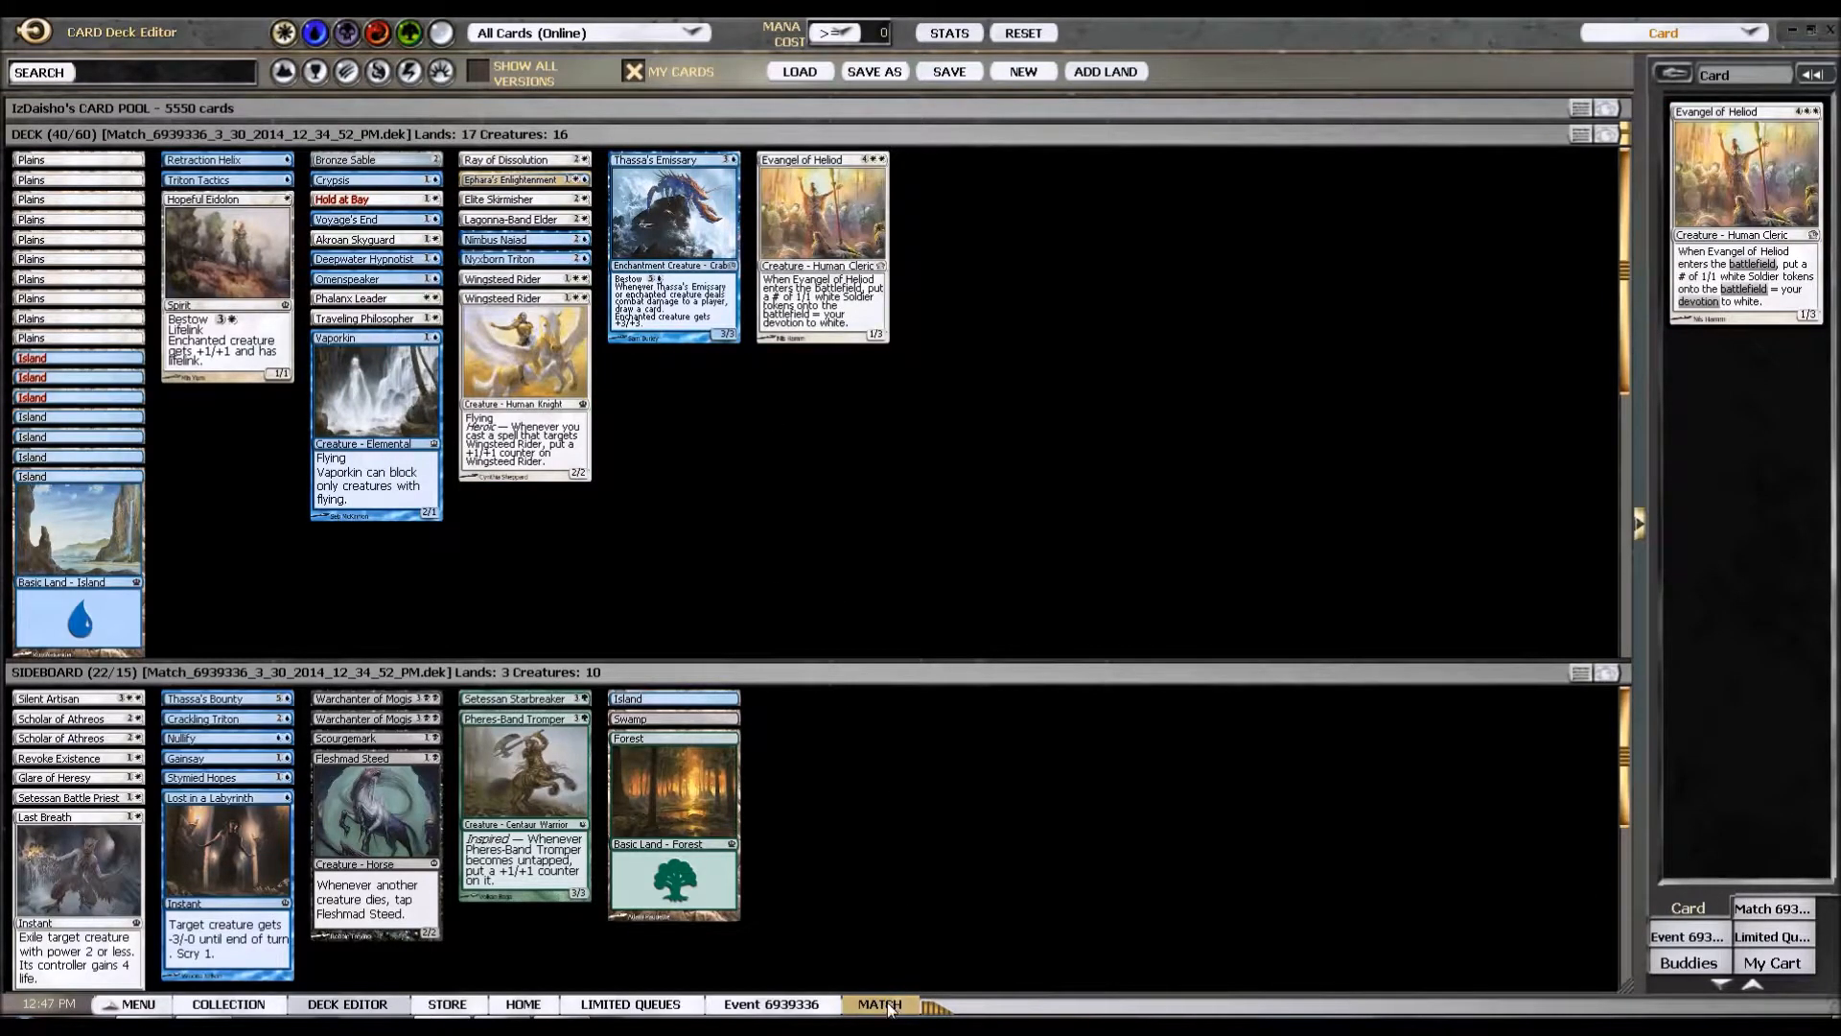
Return to the match, let Chorus of the Tides resolve, and declare attackers on turn 12.
{"action": "left_click", "coordinate": [878, 1003]}
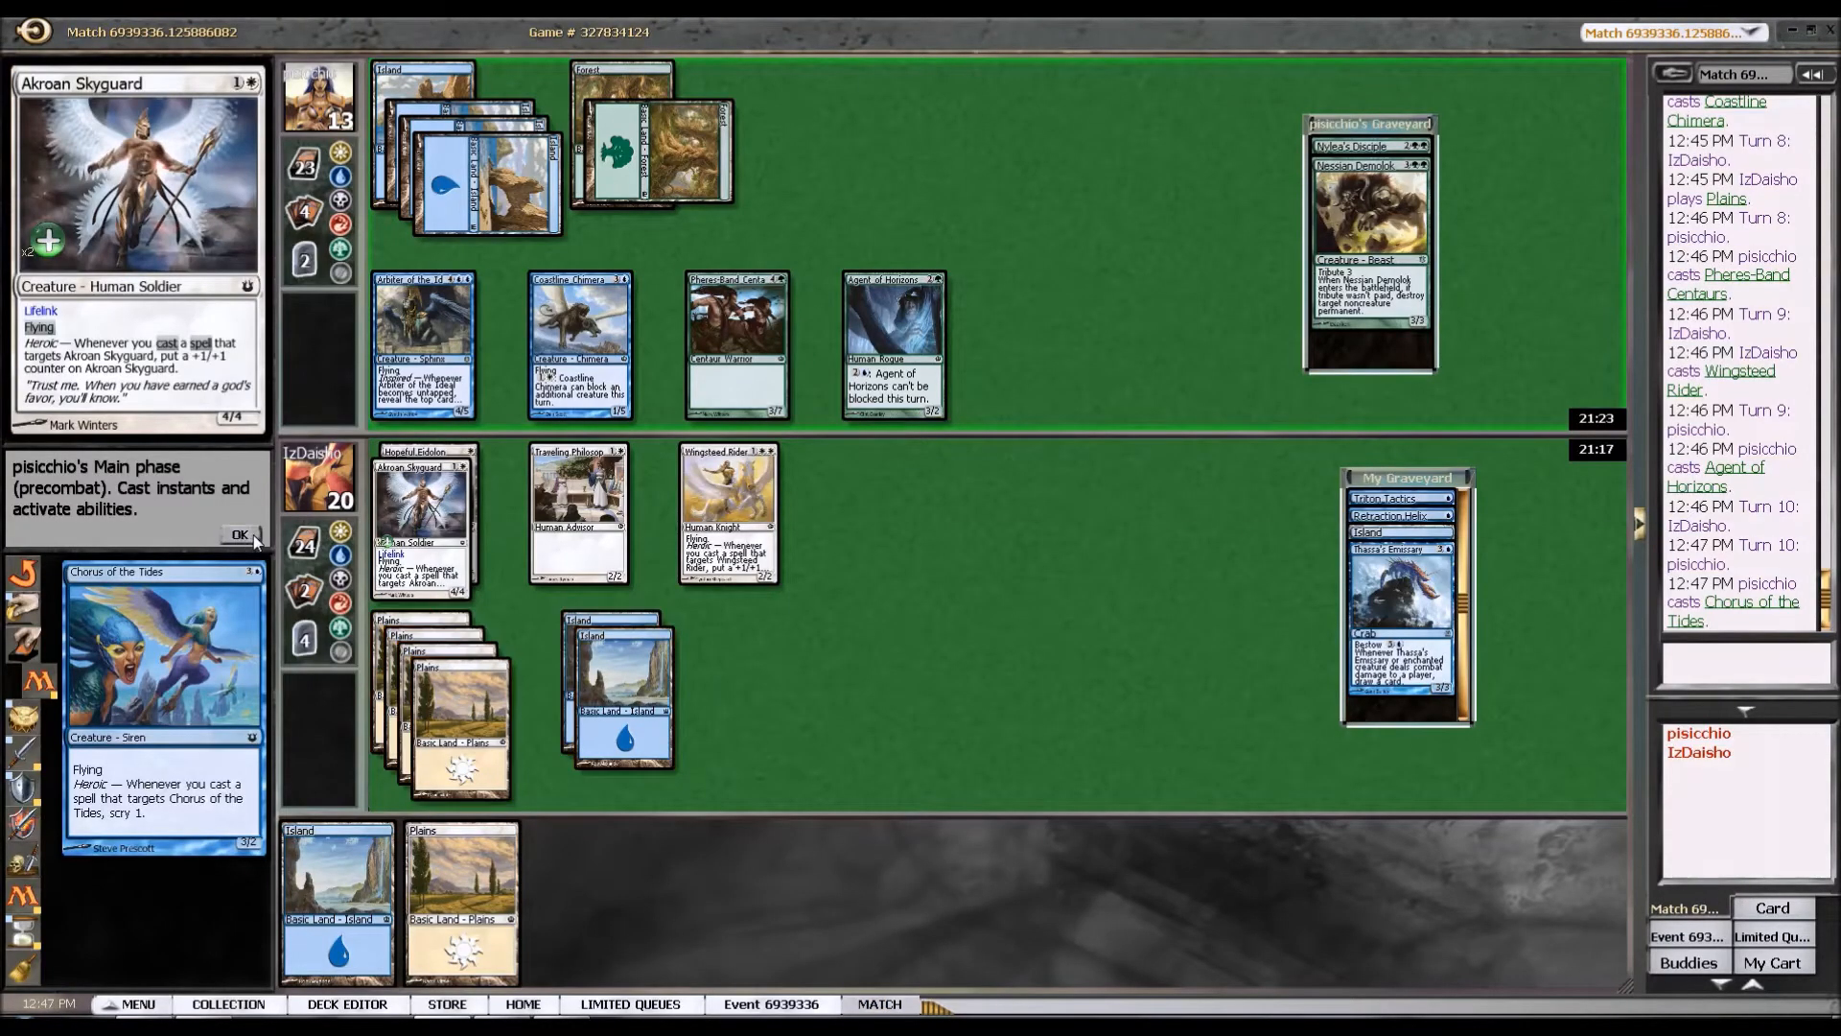
{"action": "left_click", "coordinate": [240, 535]}
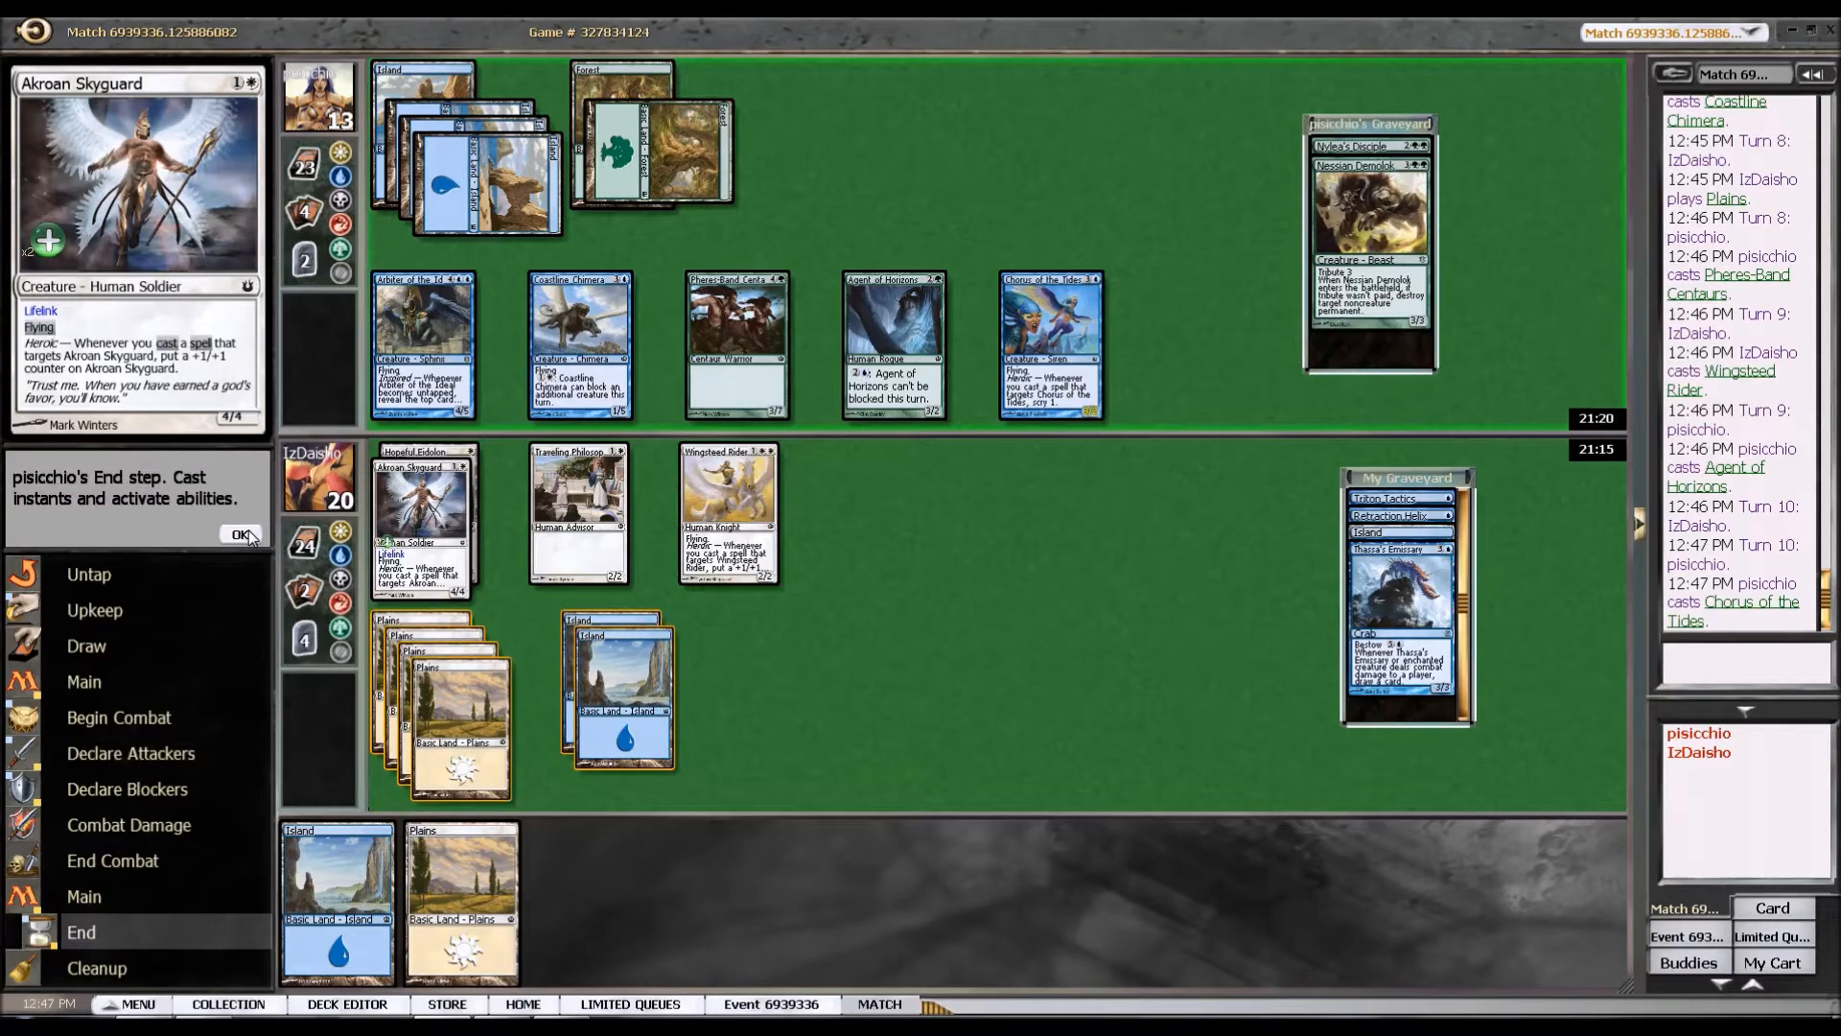
{"action": "left_click", "coordinate": [241, 535]}
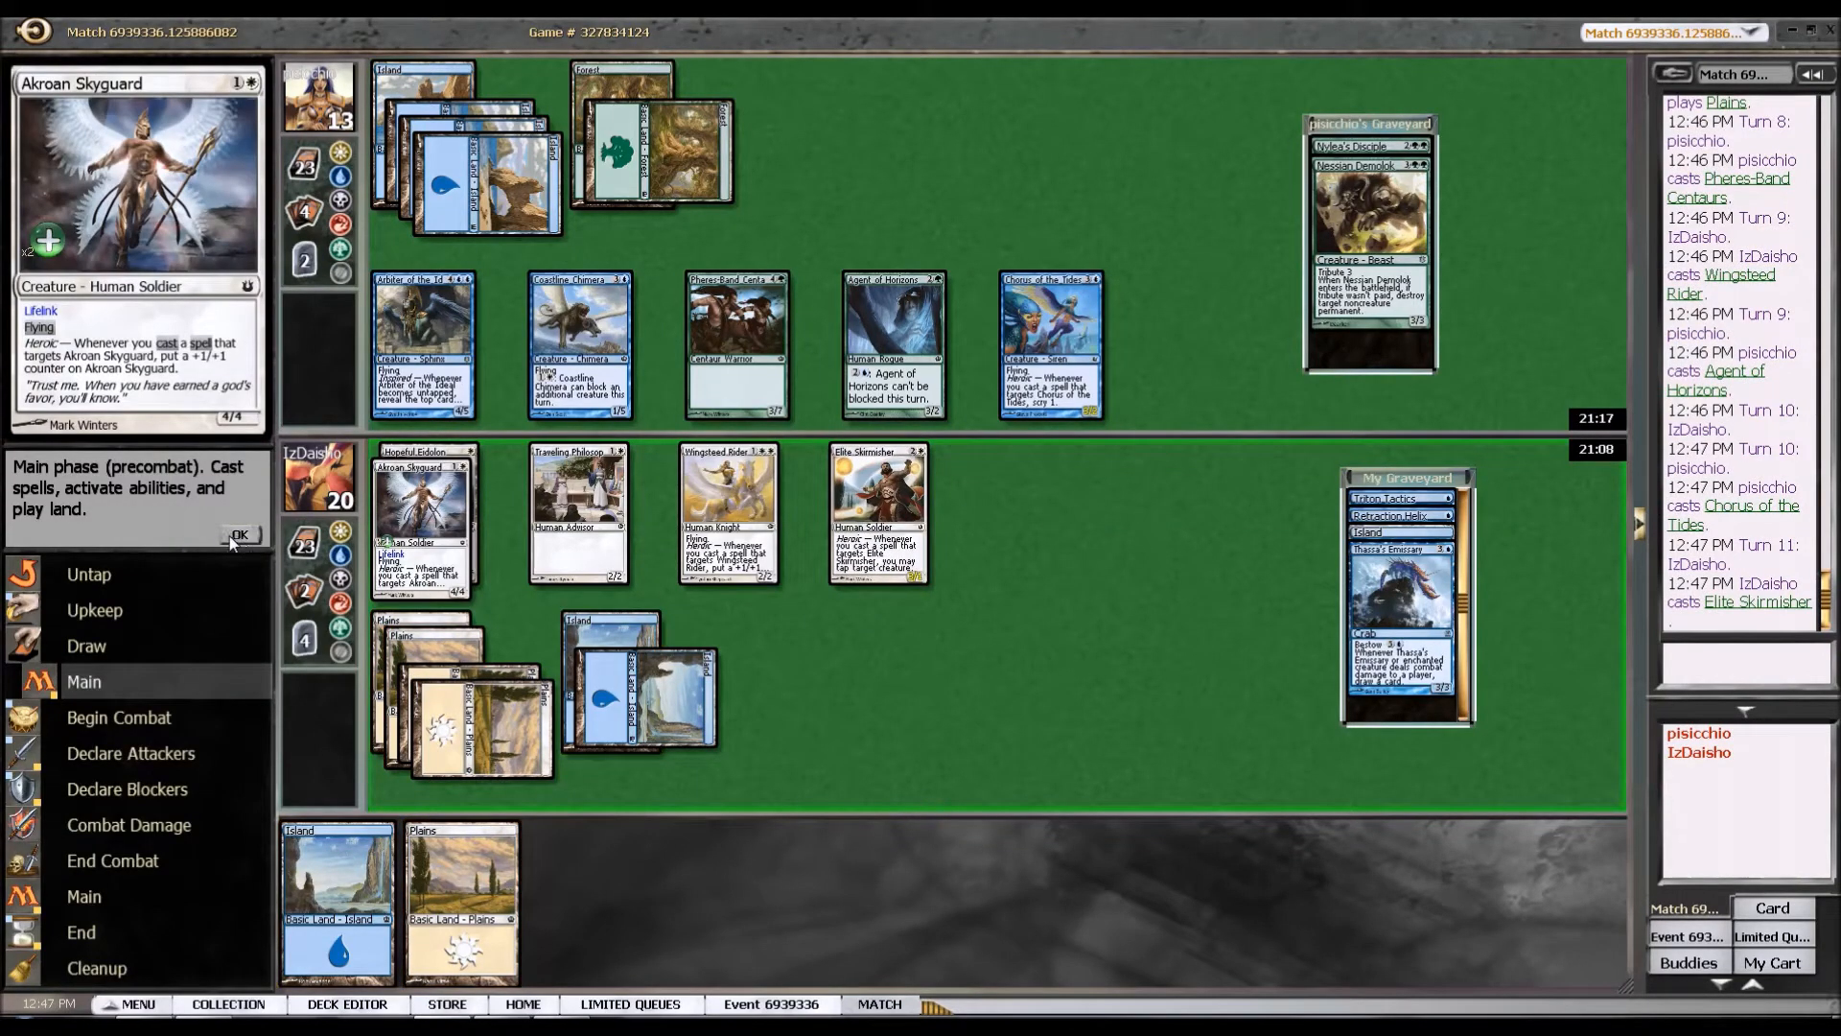
{"action": "left_click", "coordinate": [238, 535]}
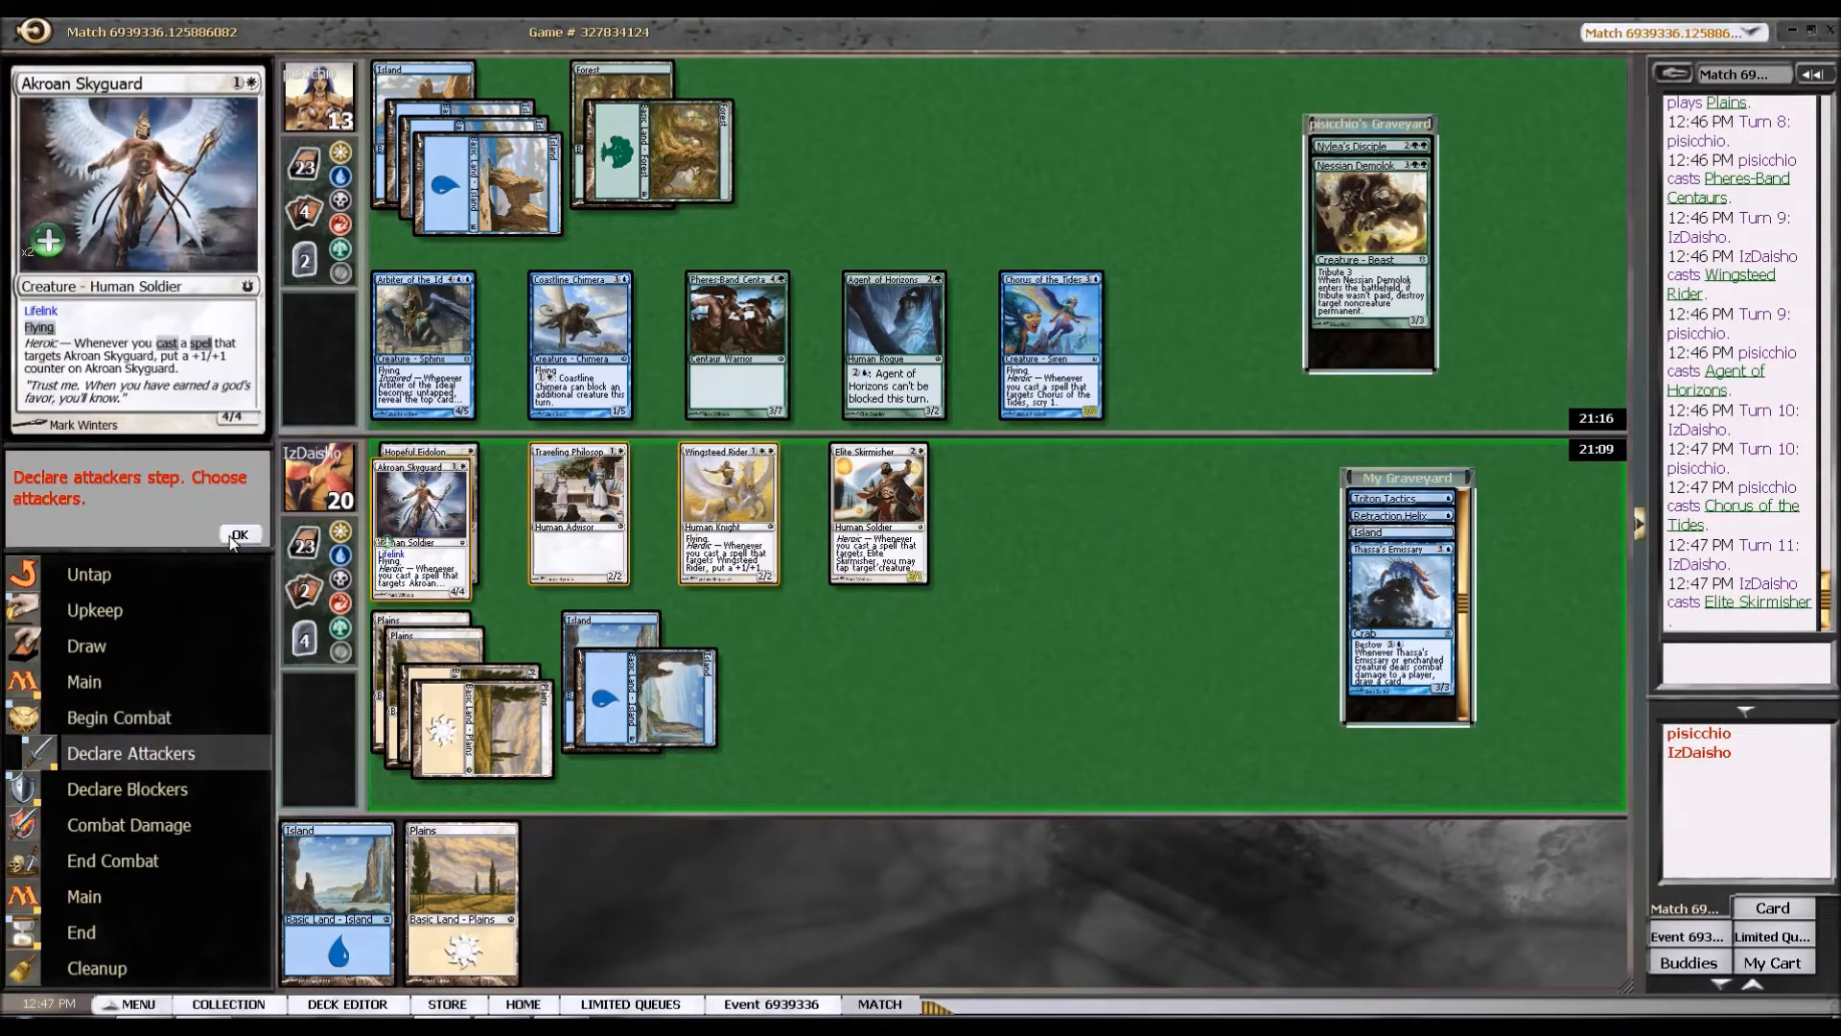
{"action": "left_click", "coordinate": [241, 535]}
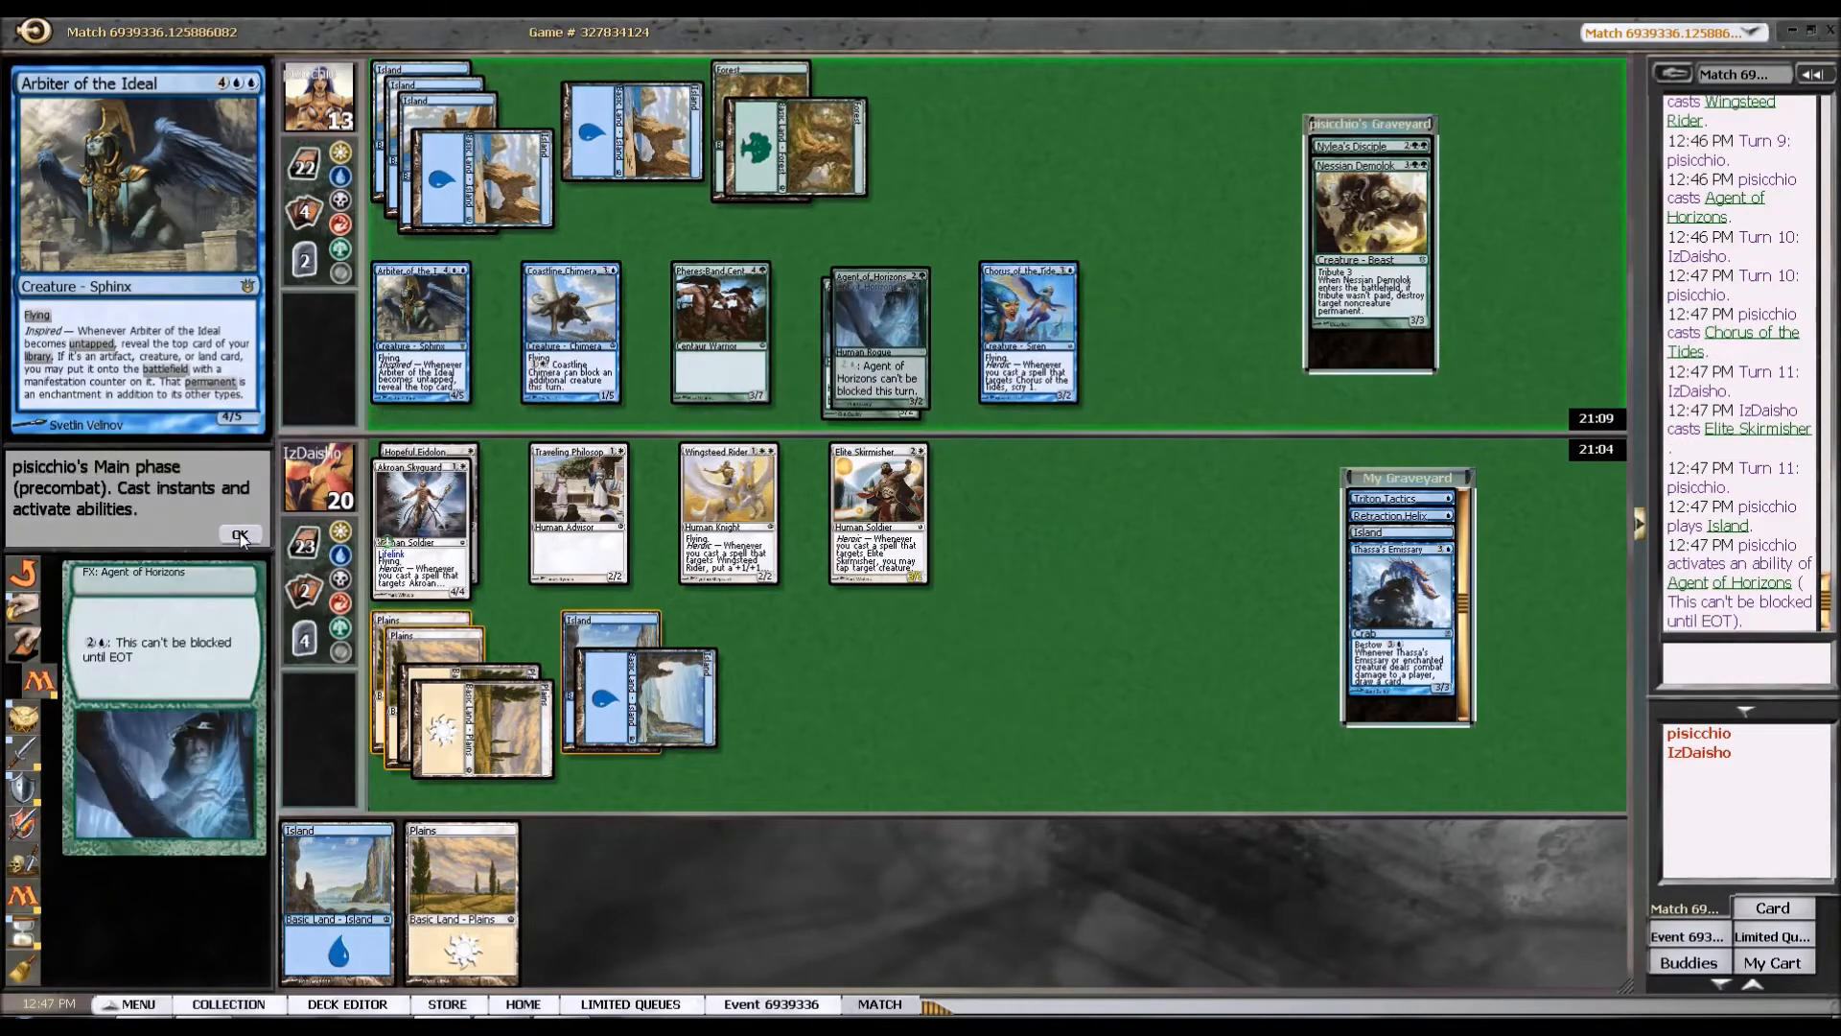
Let Agent of Horizons' unblockable ability resolve and confirm blockers, falling to 17 life.
{"action": "left_click", "coordinate": [242, 536]}
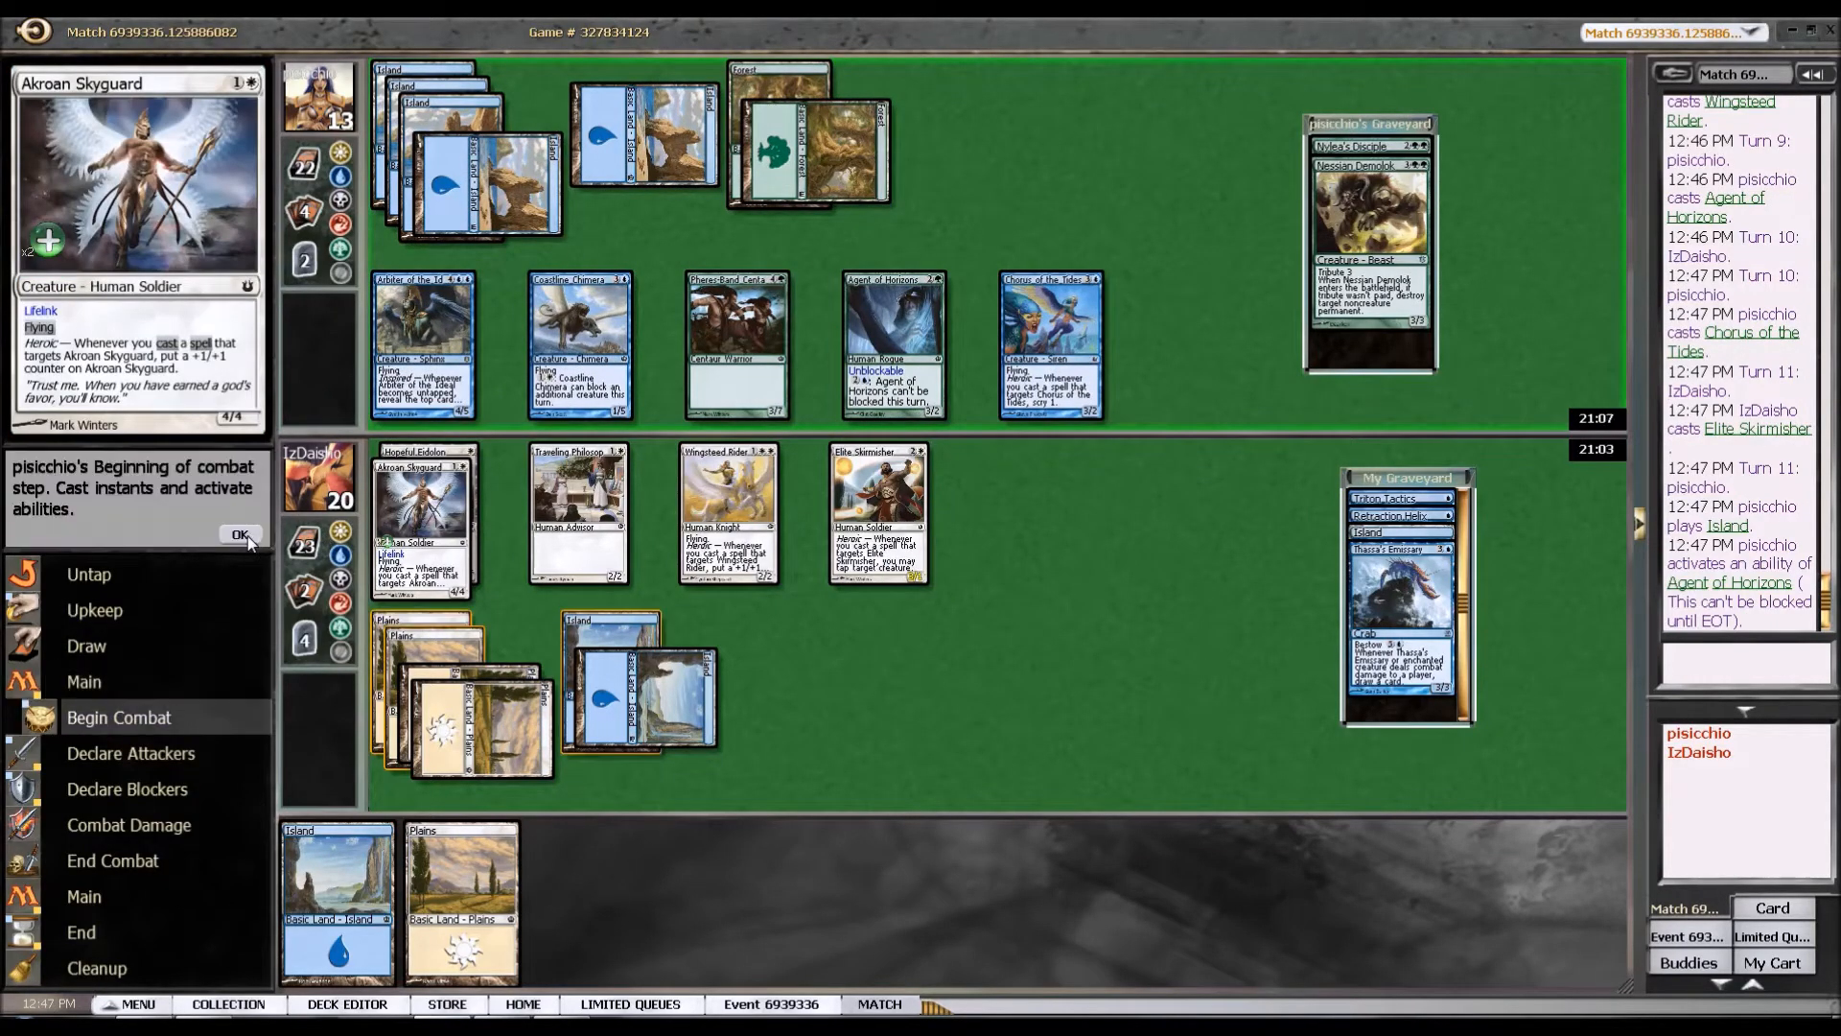
{"action": "left_click", "coordinate": [241, 535]}
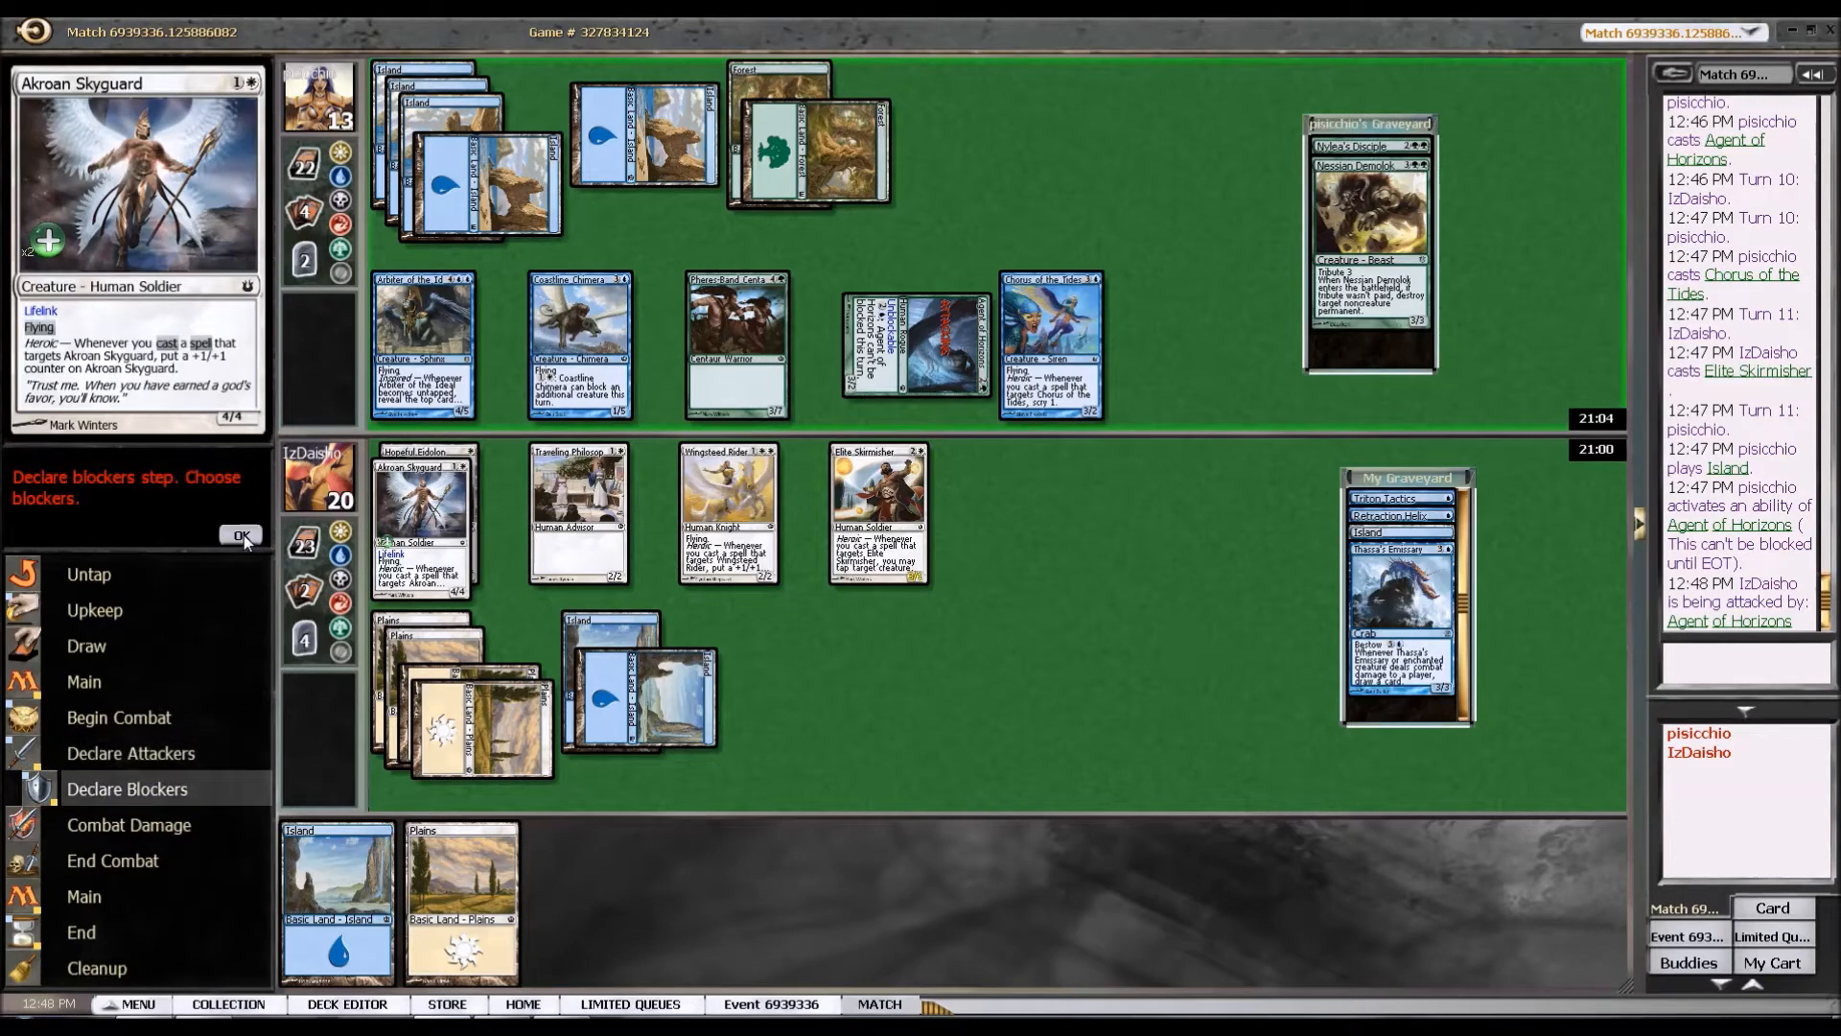
{"action": "left_click", "coordinate": [242, 537]}
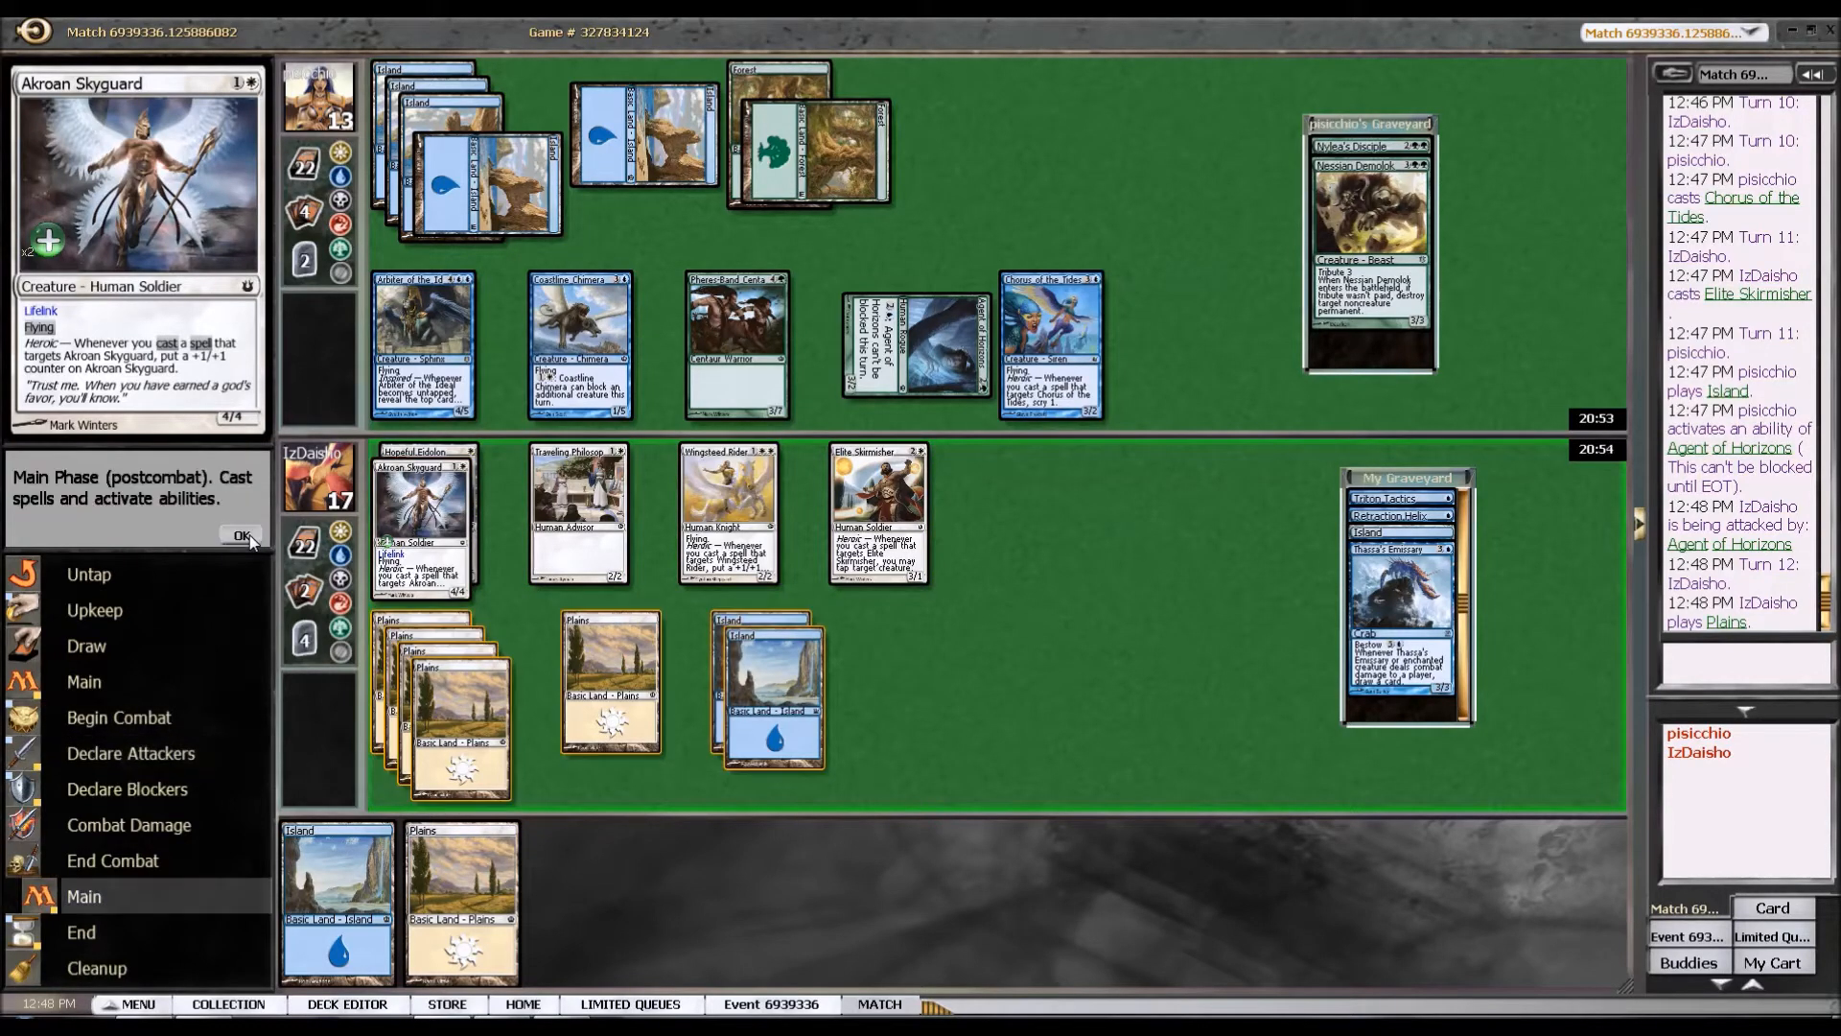
Pass through the opponent's turn, letting Breaching Hippocamp and Agent of Horizons resolve and taking the attack unblocked.
{"action": "left_click", "coordinate": [243, 535]}
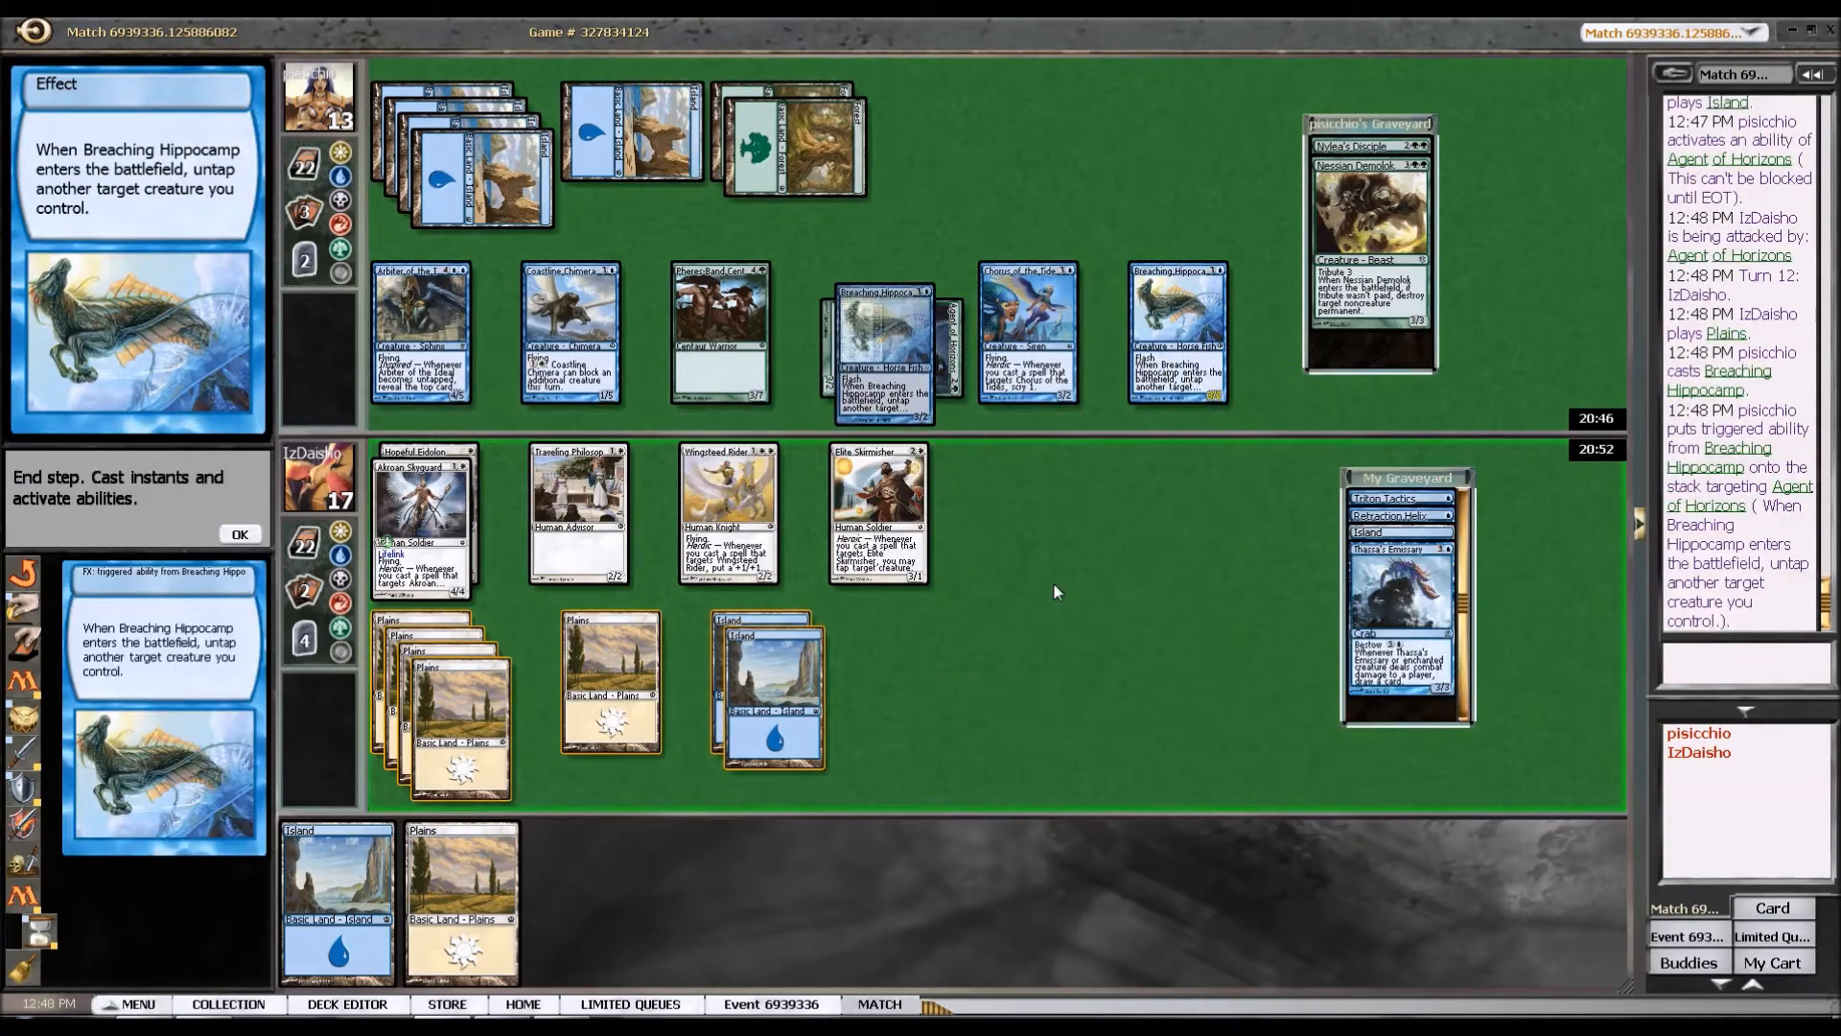
{"action": "left_click", "coordinate": [237, 536]}
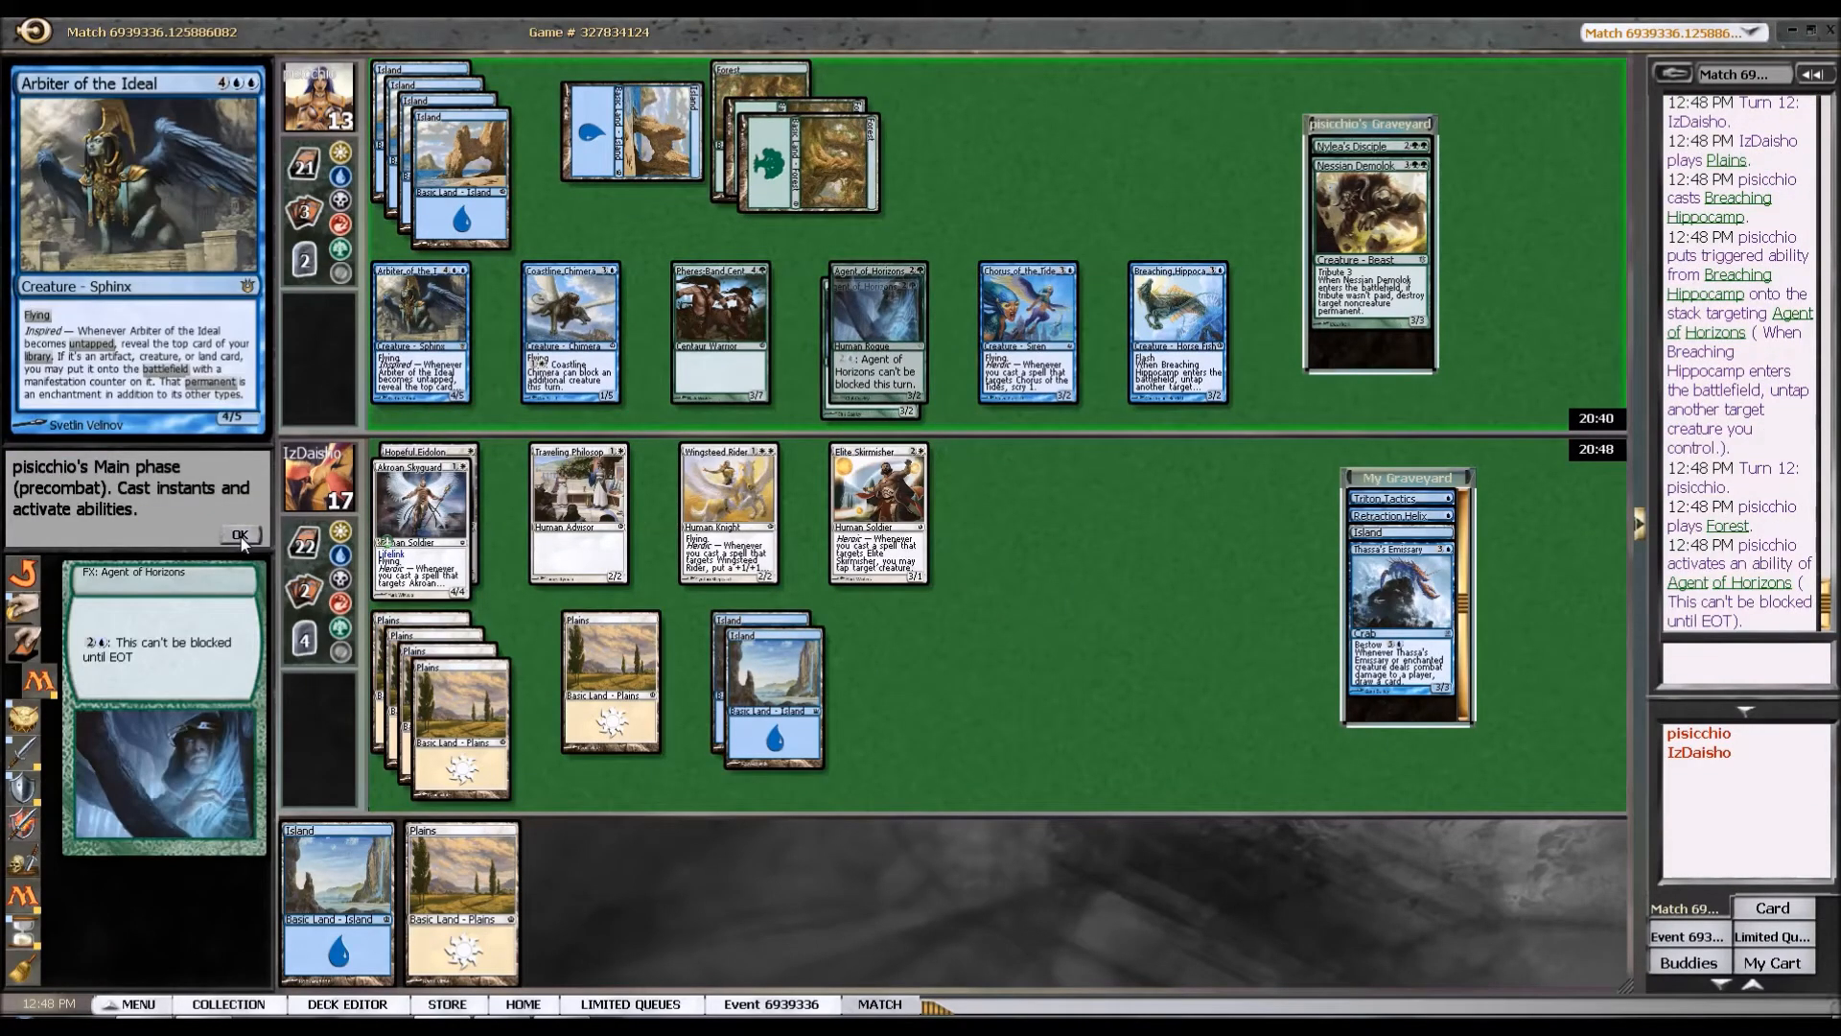
{"action": "left_click", "coordinate": [239, 535]}
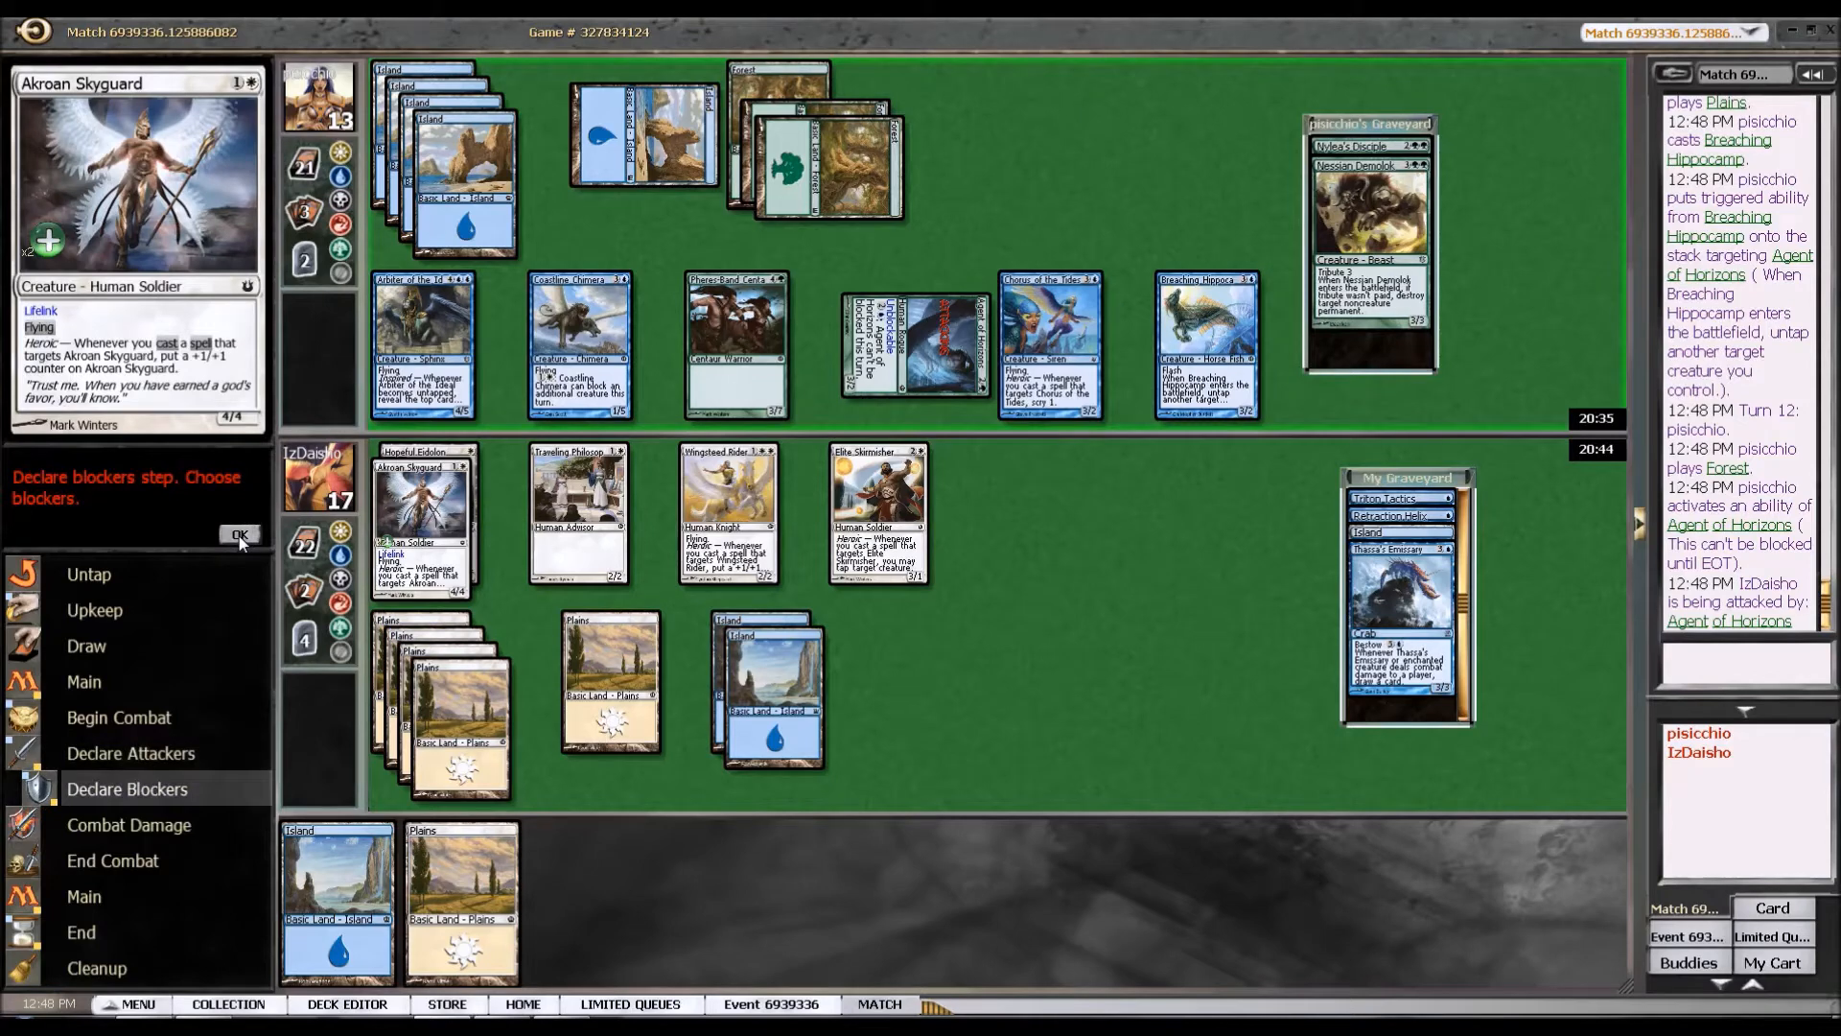
{"action": "left_click", "coordinate": [239, 535]}
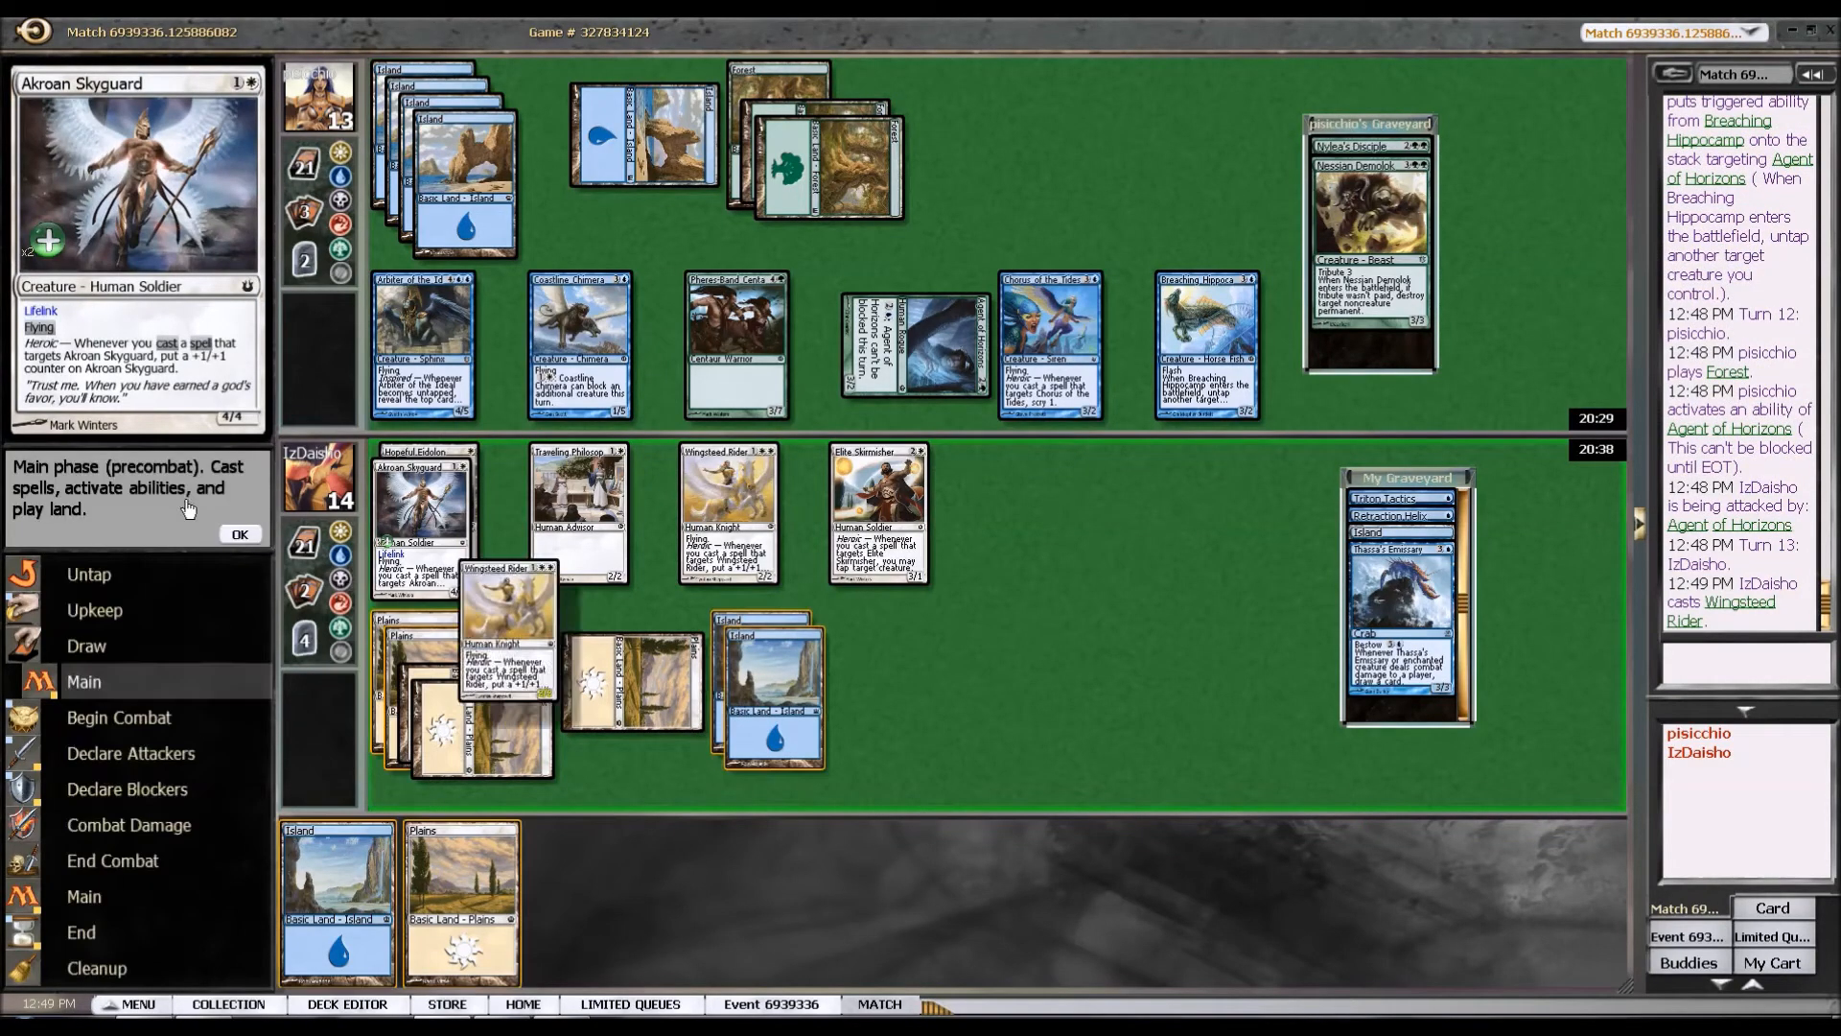
Attack with the creatures on turn 13, then pass through the opponent's Stratus Walk and combat.
{"action": "left_click", "coordinate": [238, 535]}
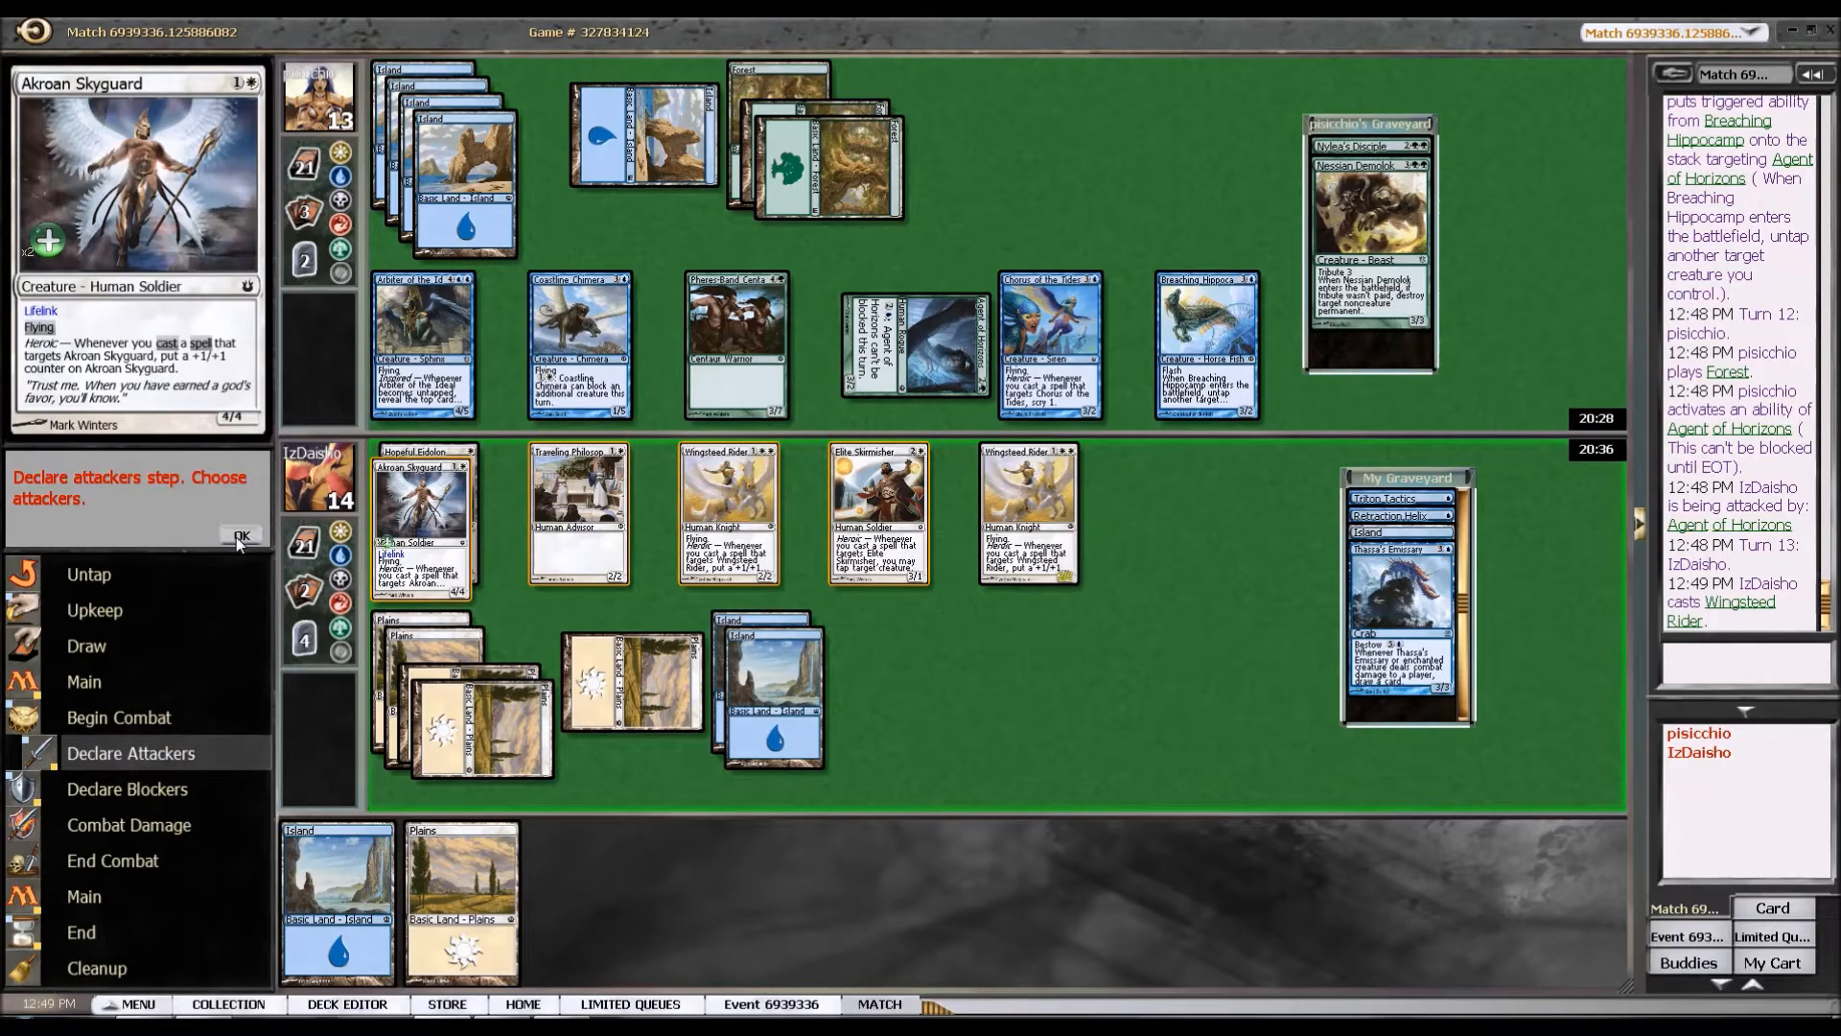
{"action": "left_click", "coordinate": [242, 535]}
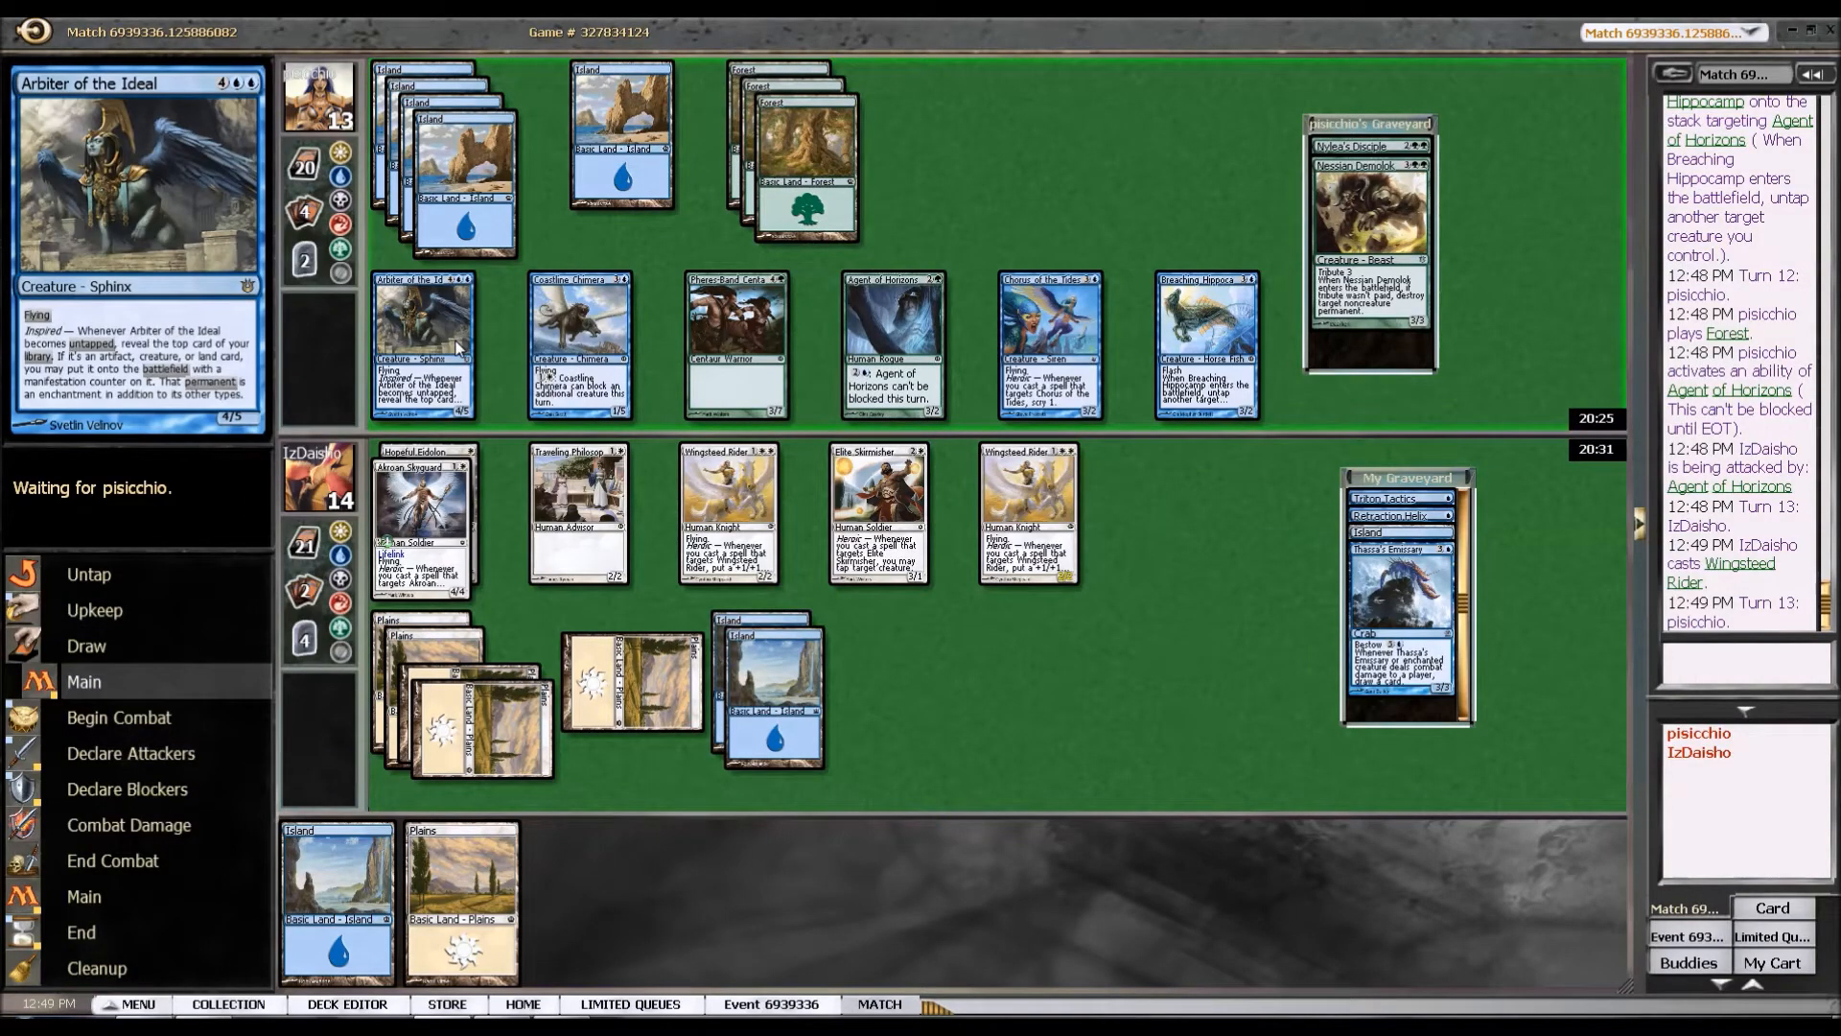
{"action": "mouse_move", "coordinate": [331, 463]}
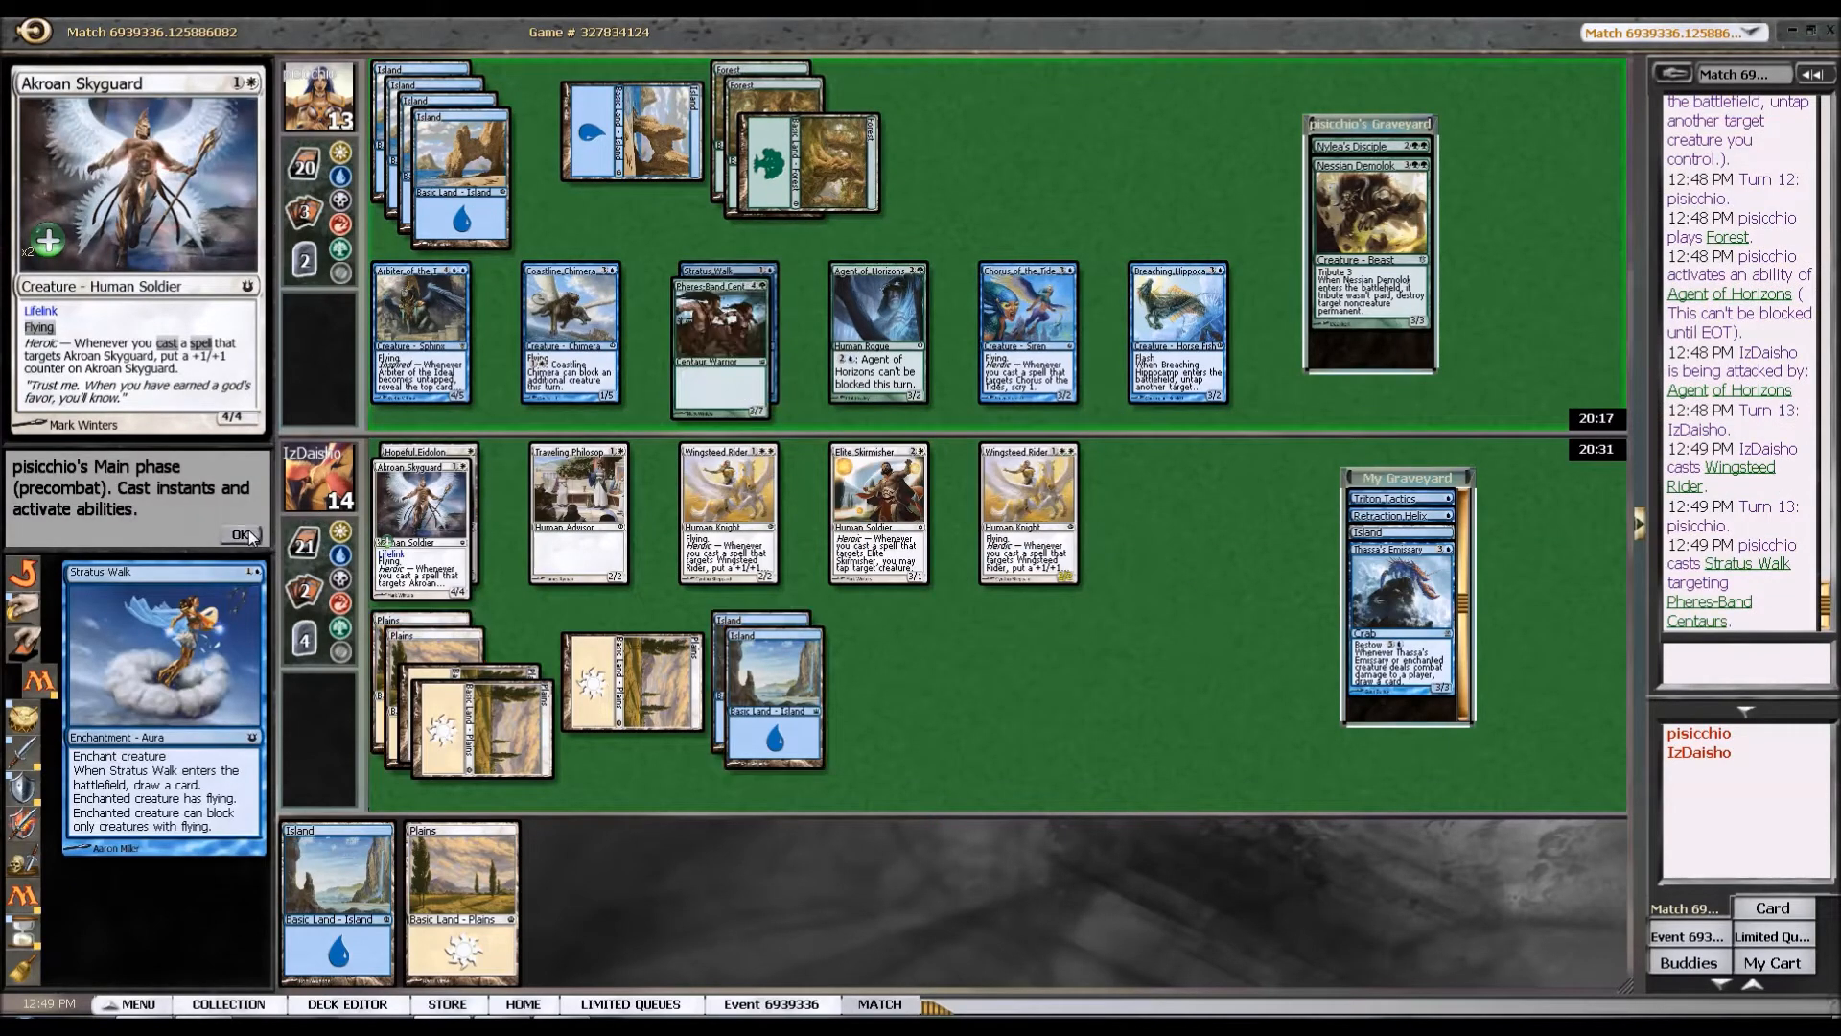
{"action": "left_click", "coordinate": [243, 535]}
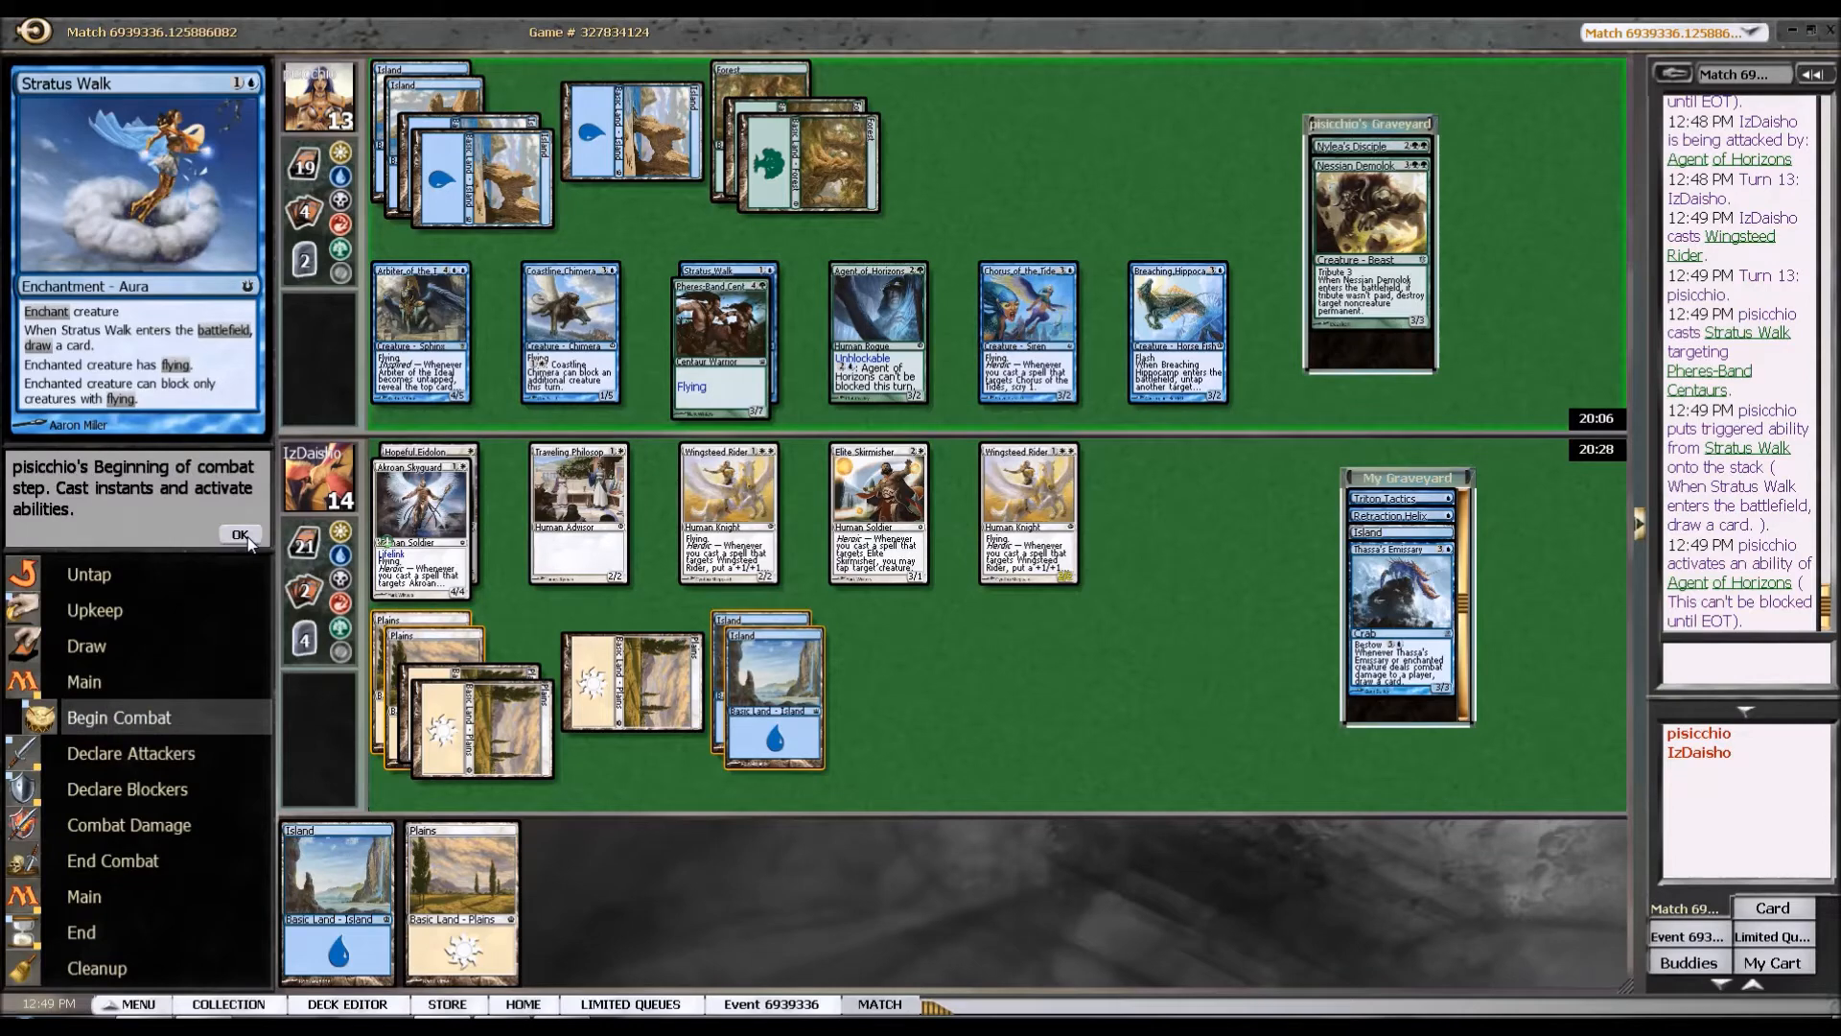
{"action": "left_click", "coordinate": [242, 535]}
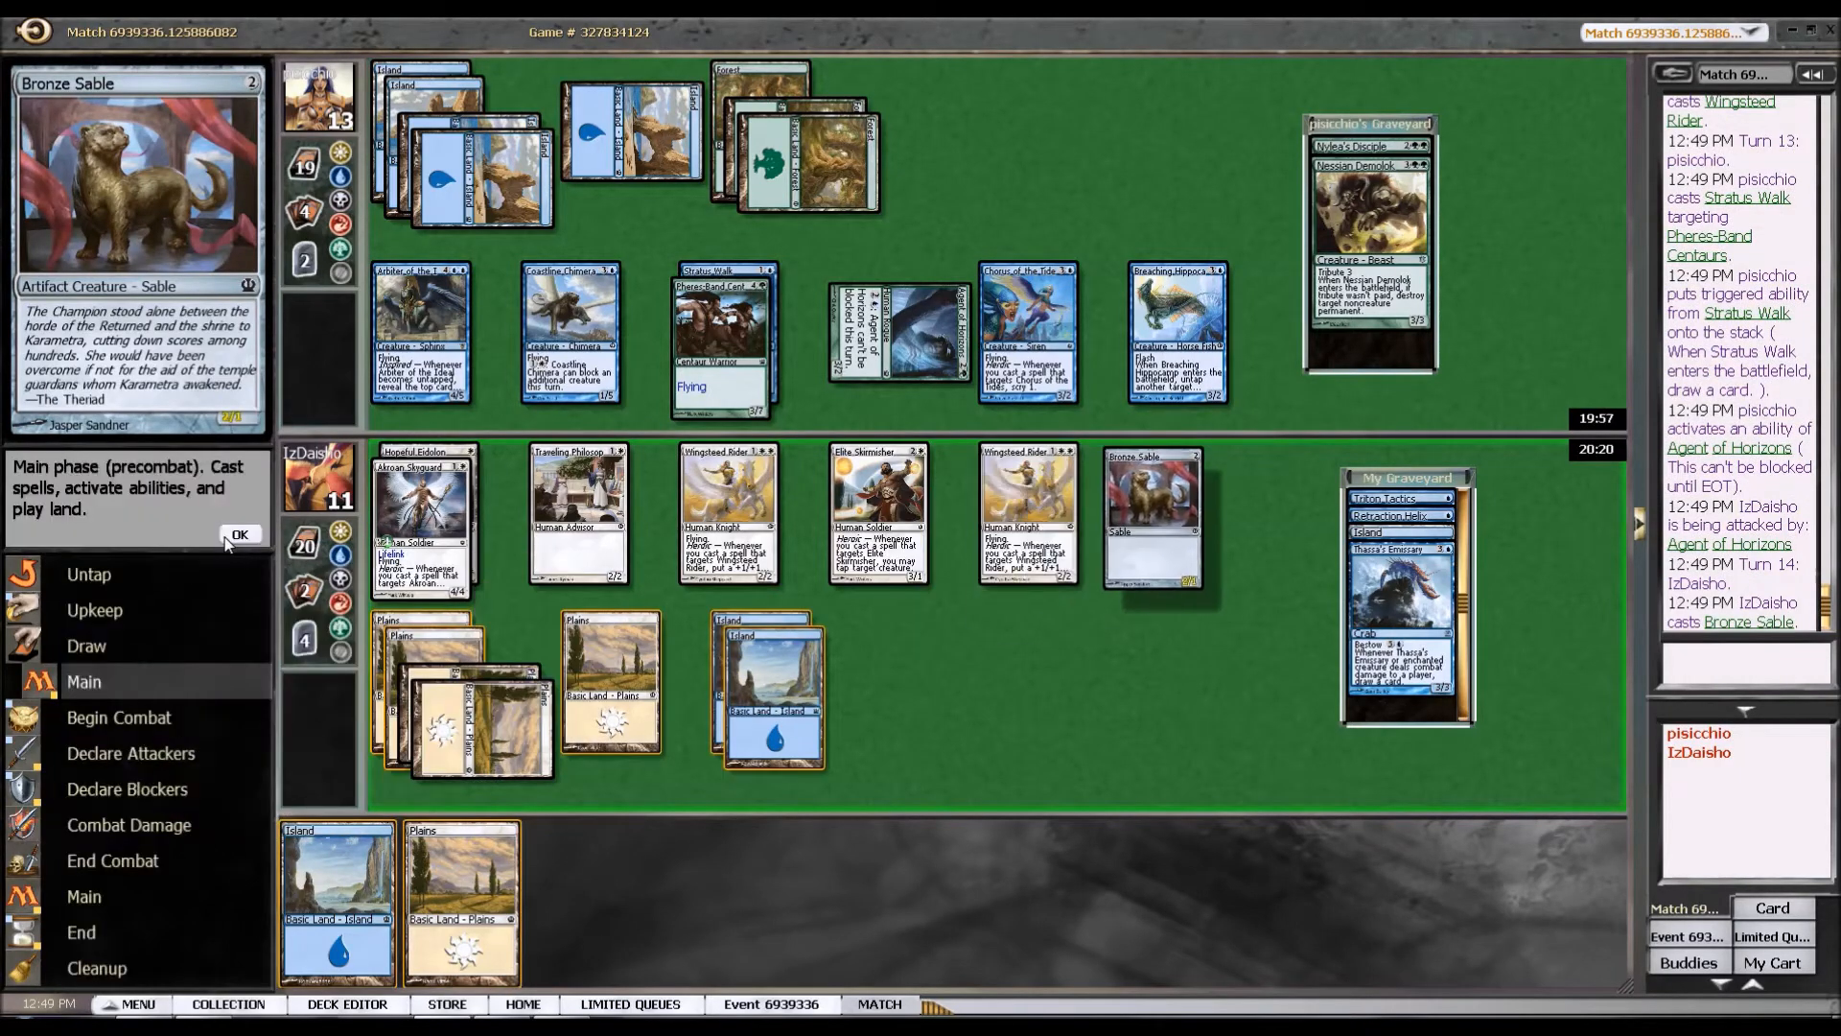
Skip combat after casting Bronze Sable and end turn 14.
{"action": "left_click", "coordinate": [239, 535]}
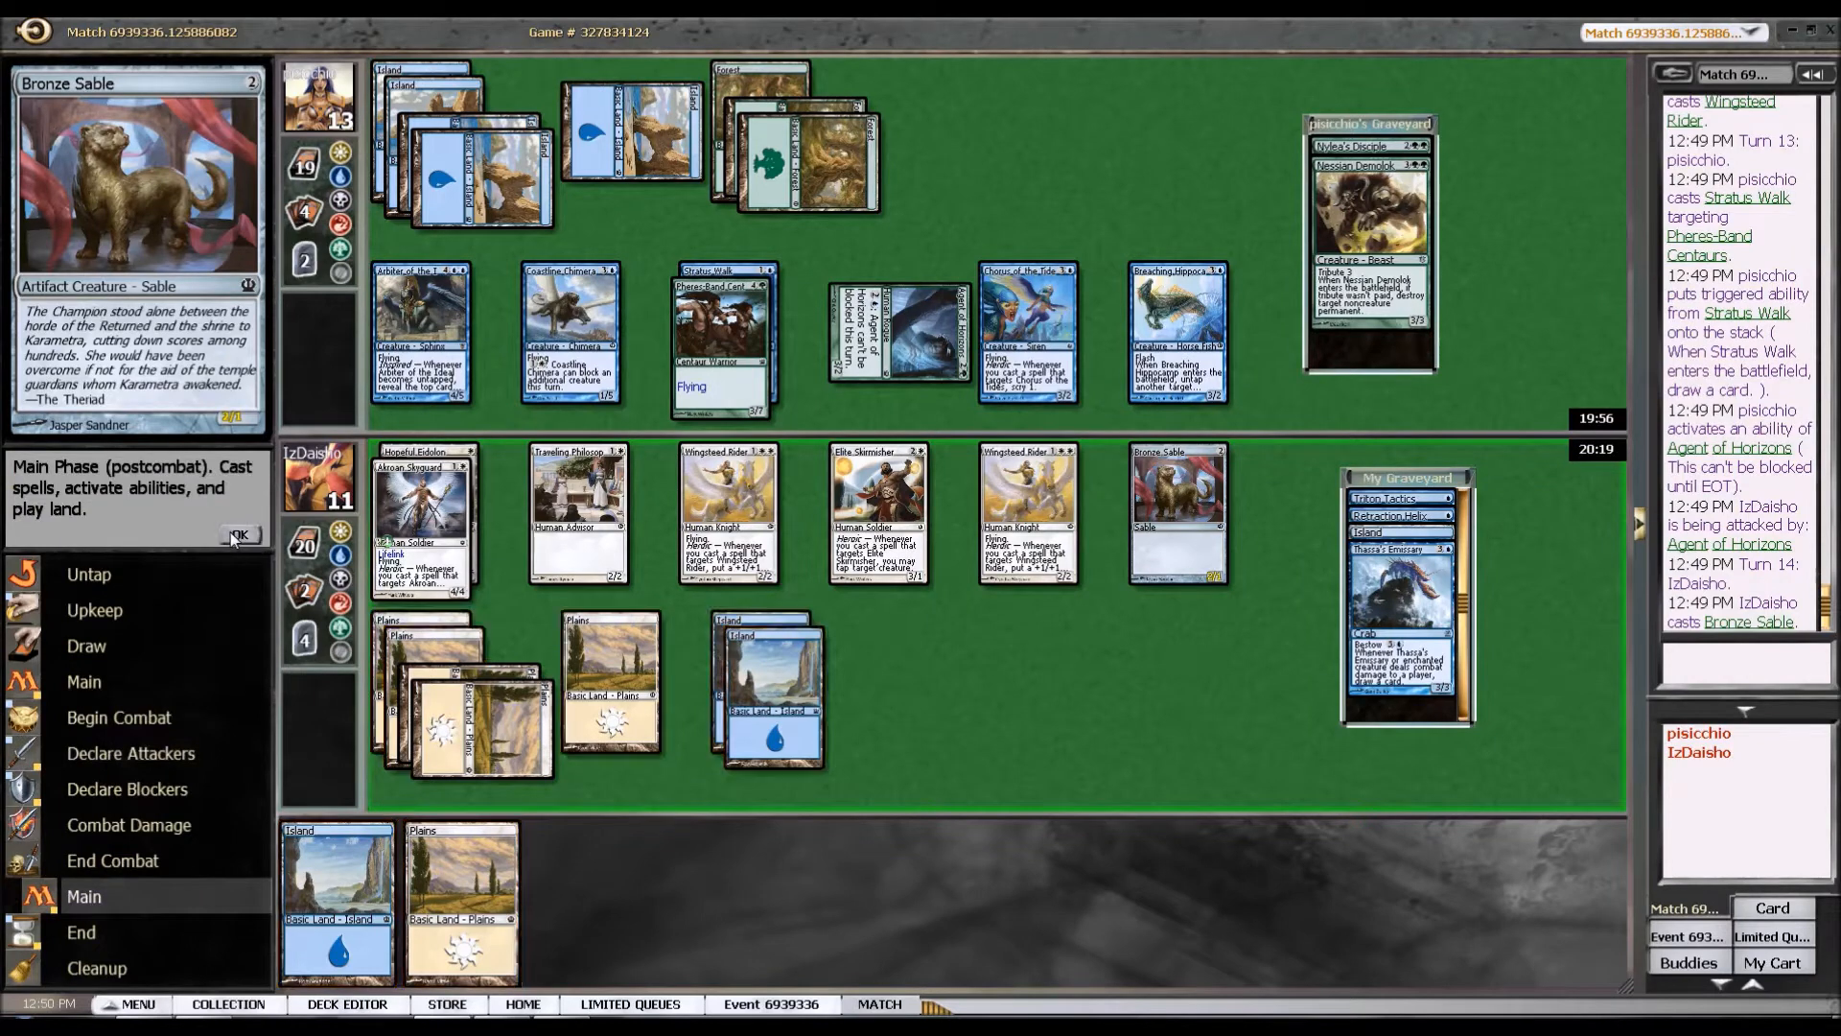
{"action": "left_click", "coordinate": [240, 535]}
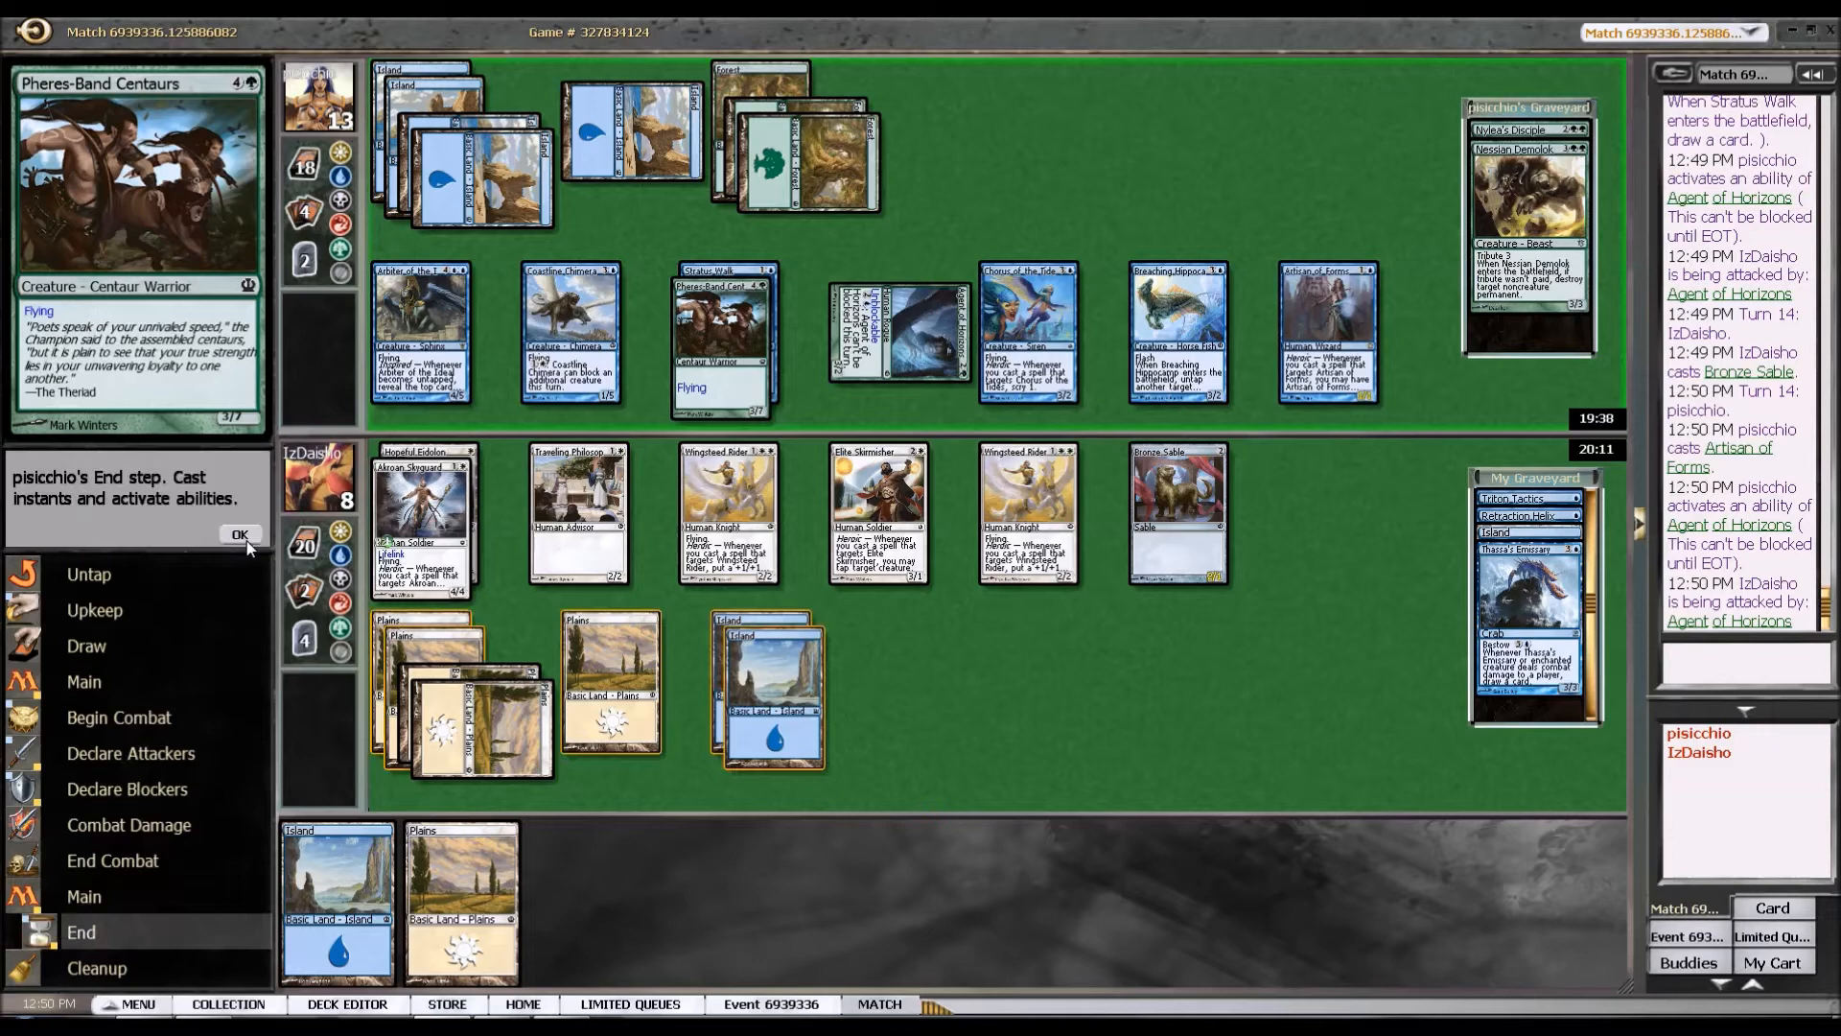
Pay for bestowed Nyxborn Triton with a Plains, then let Annul and the Akroan Skyguard counter trigger resolve.
{"action": "left_click", "coordinate": [240, 536]}
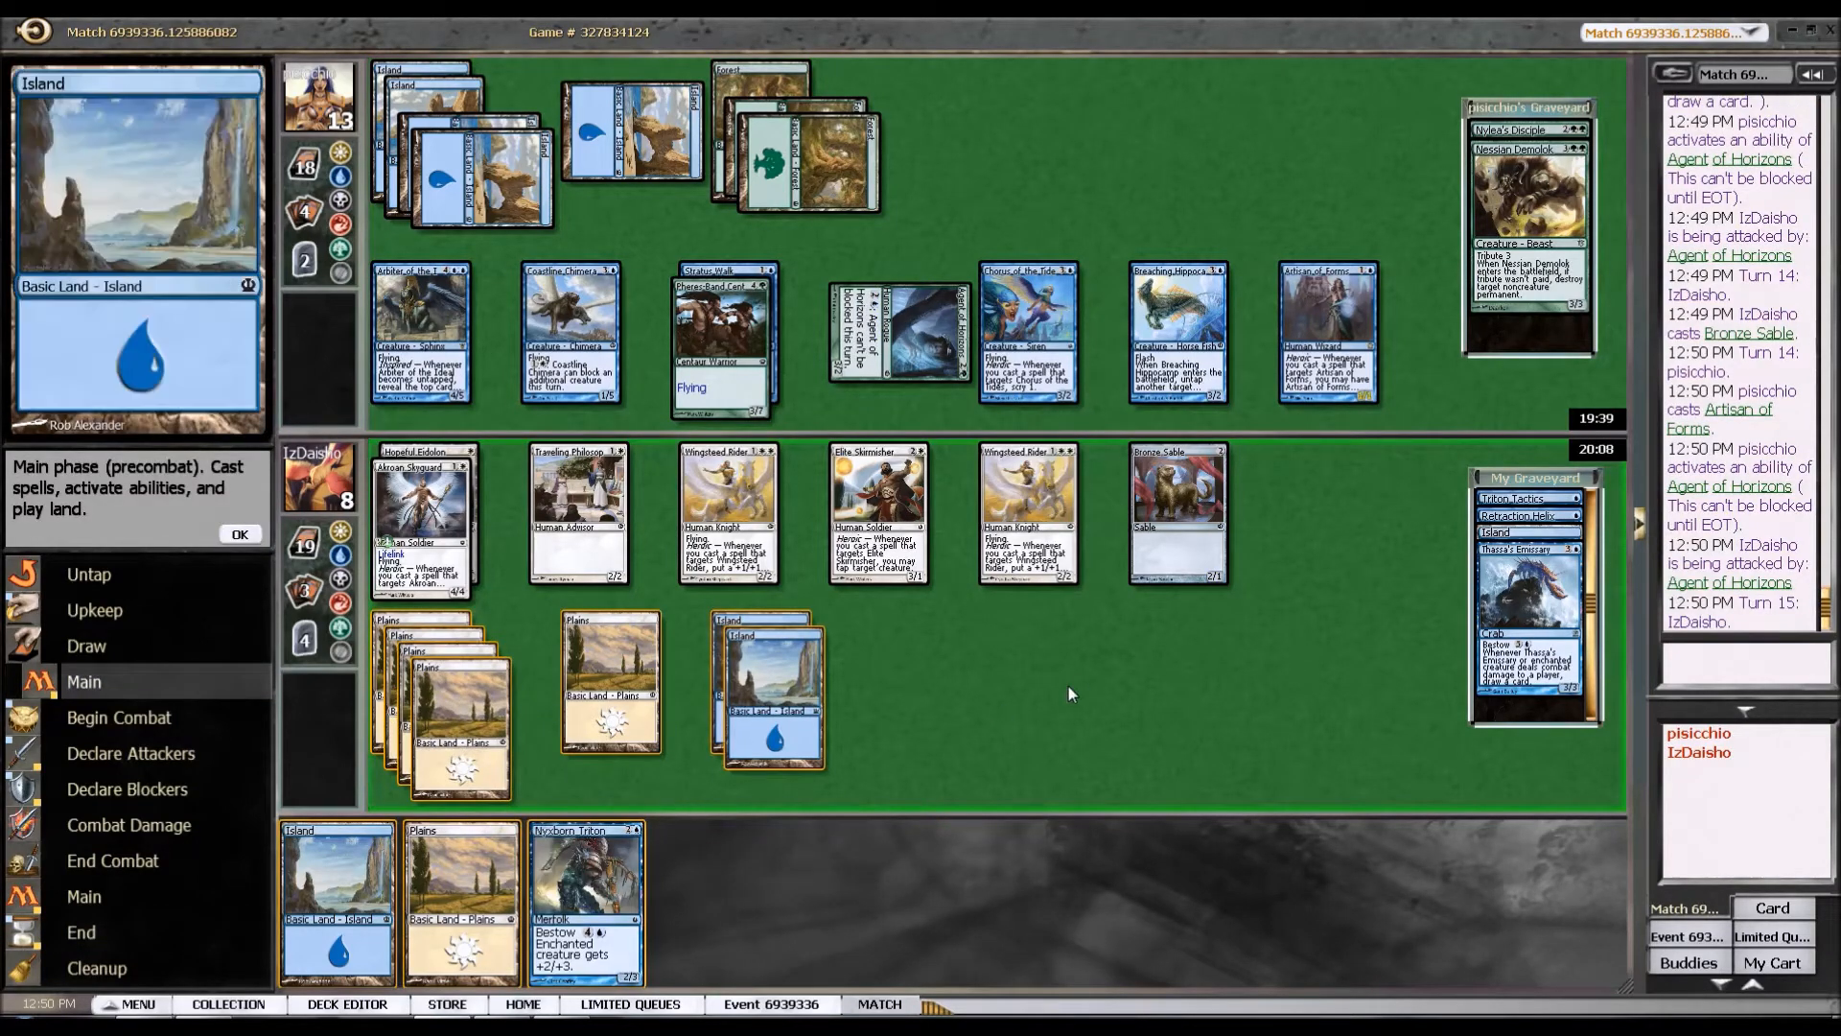
{"action": "mouse_move", "coordinate": [1017, 675]}
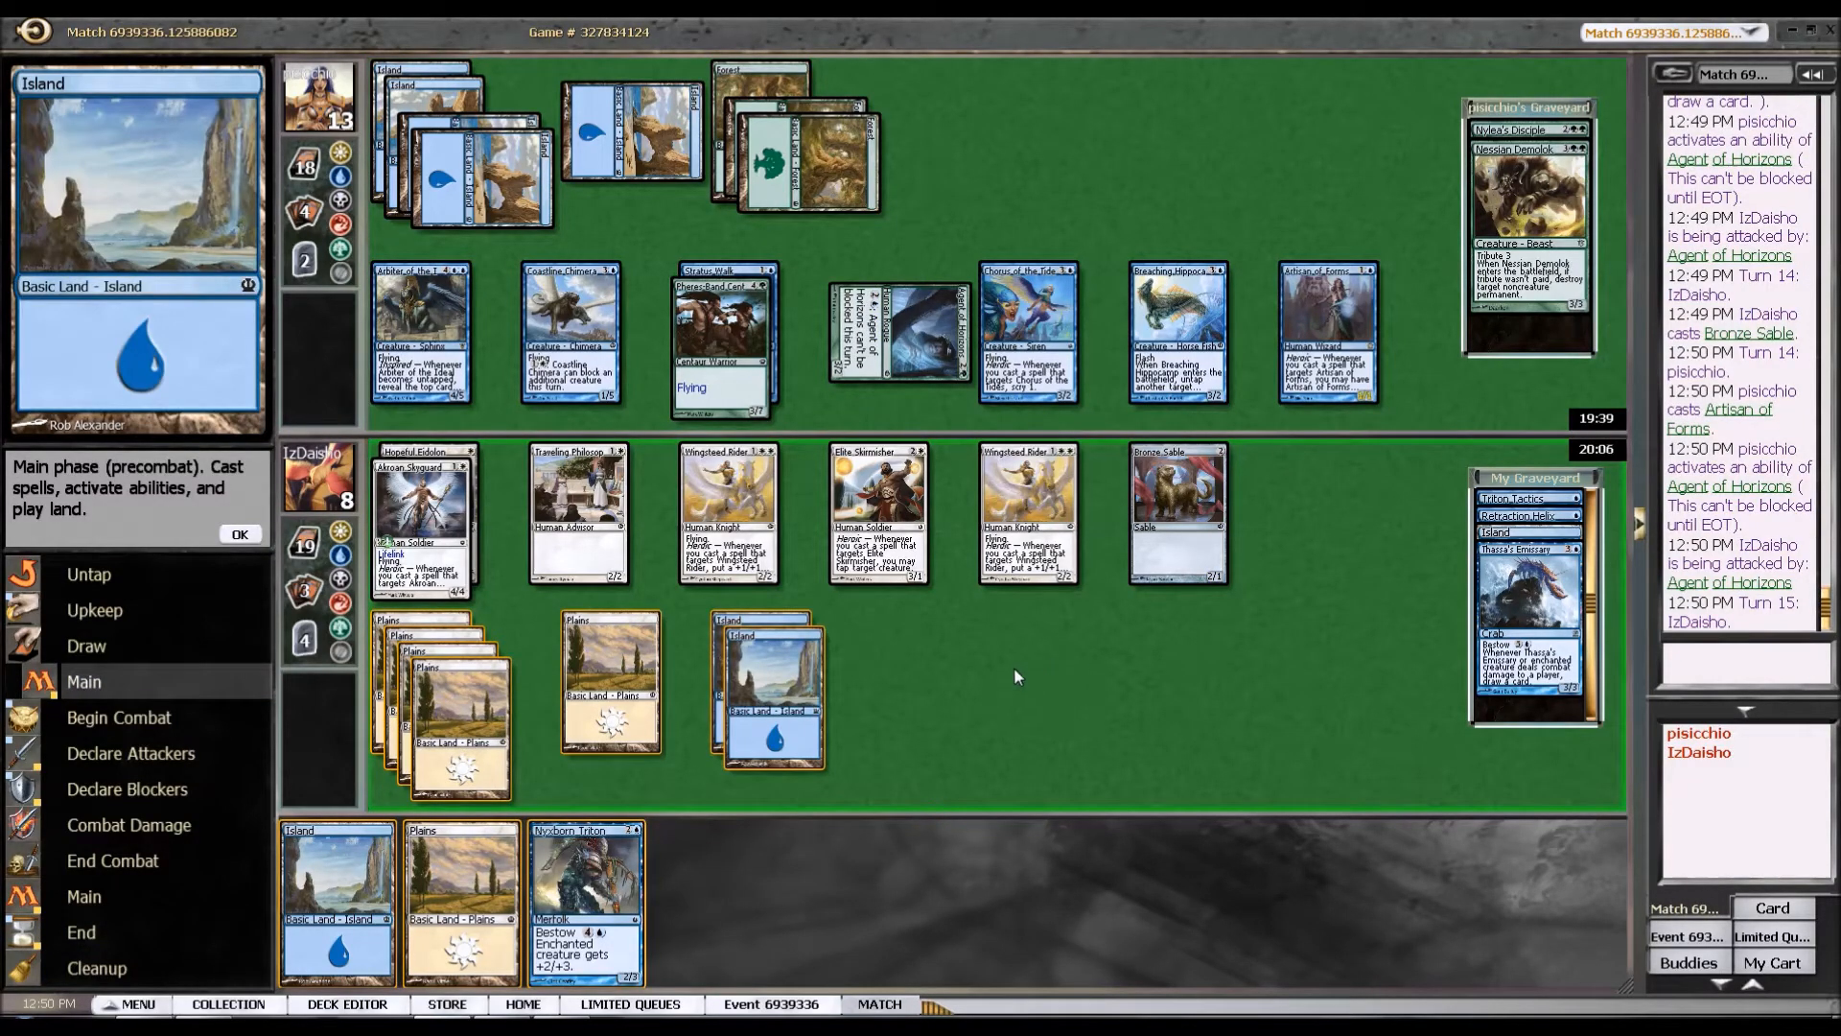
{"action": "mouse_move", "coordinate": [740, 825]}
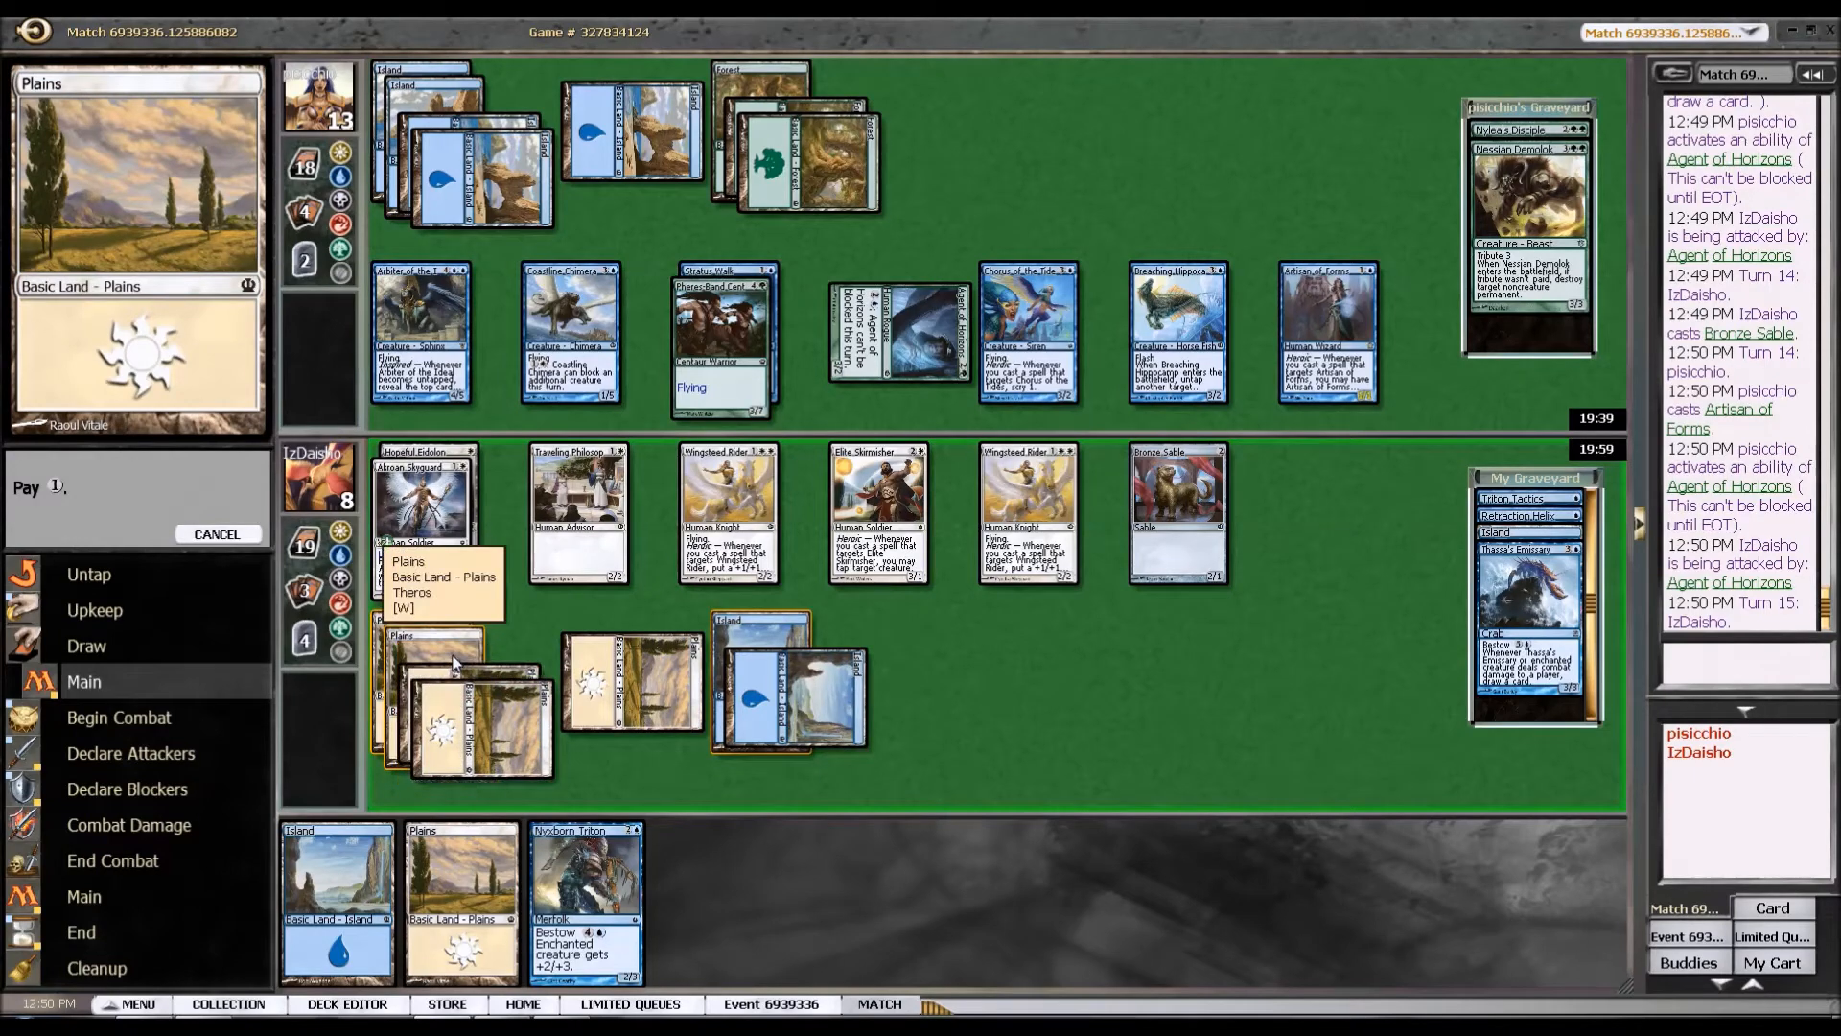
{"action": "left_click", "coordinate": [583, 904]}
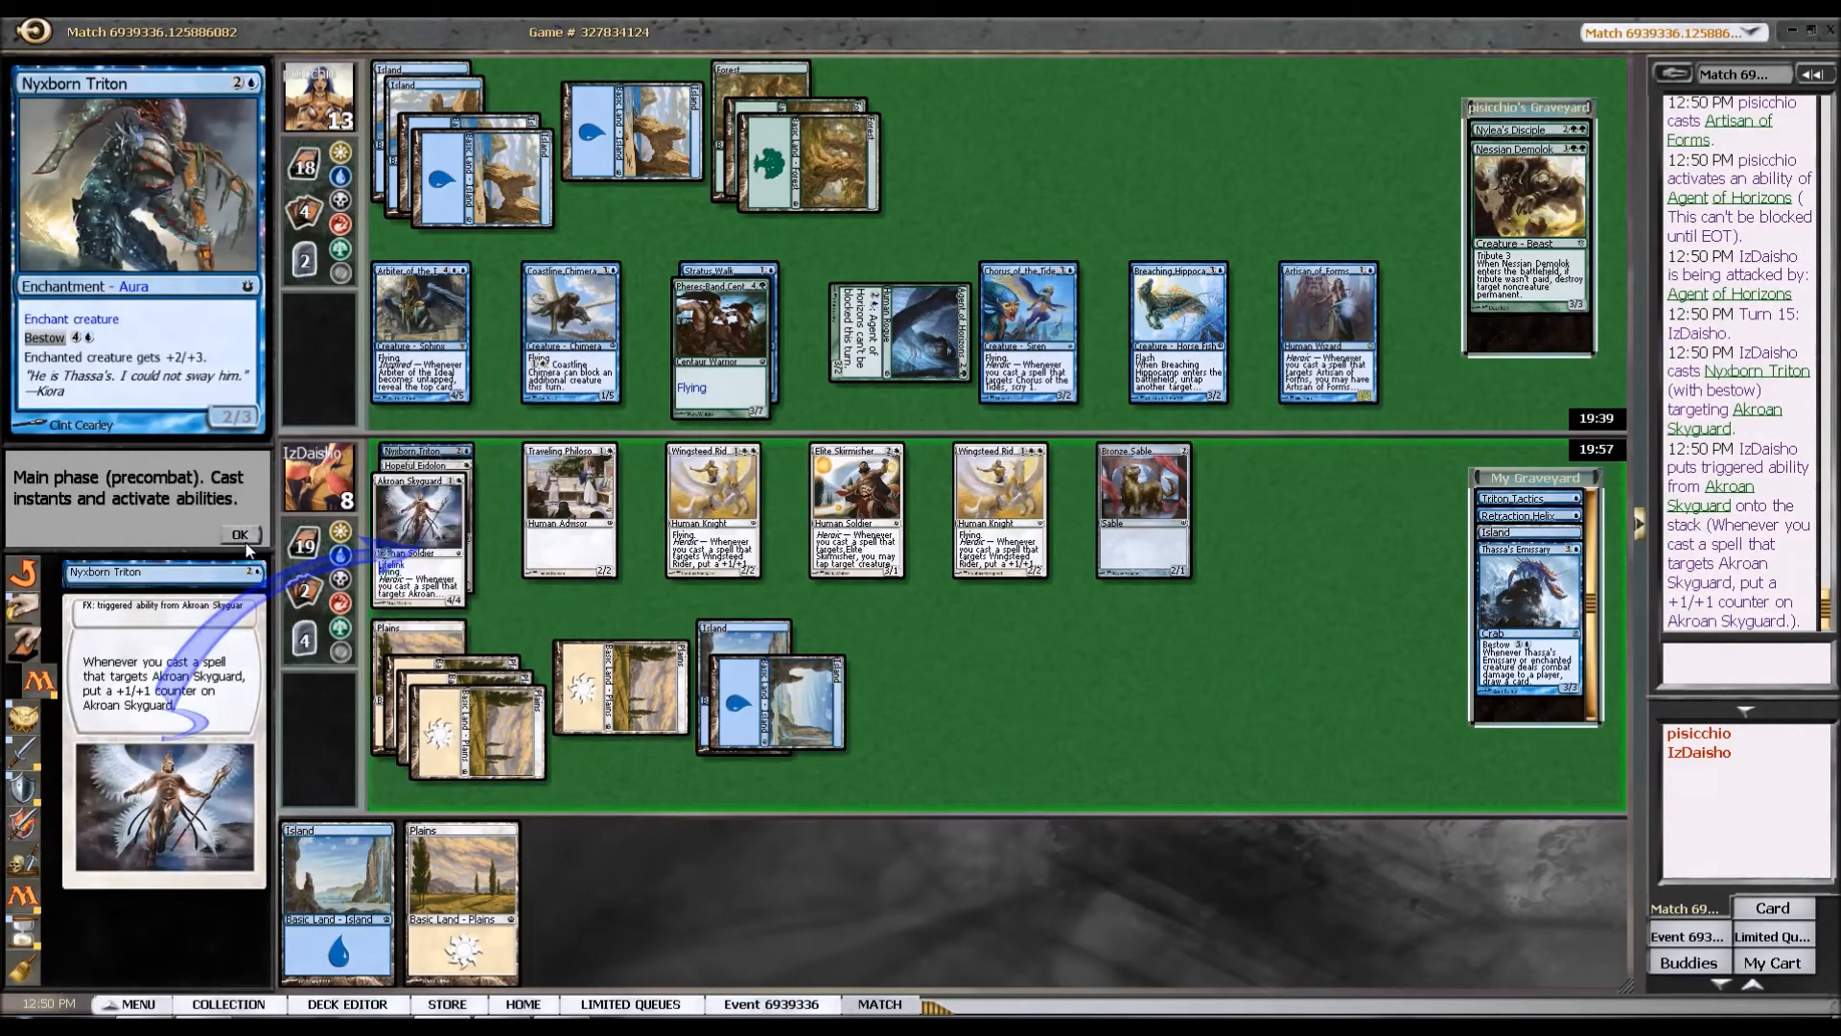
{"action": "left_click", "coordinate": [240, 536]}
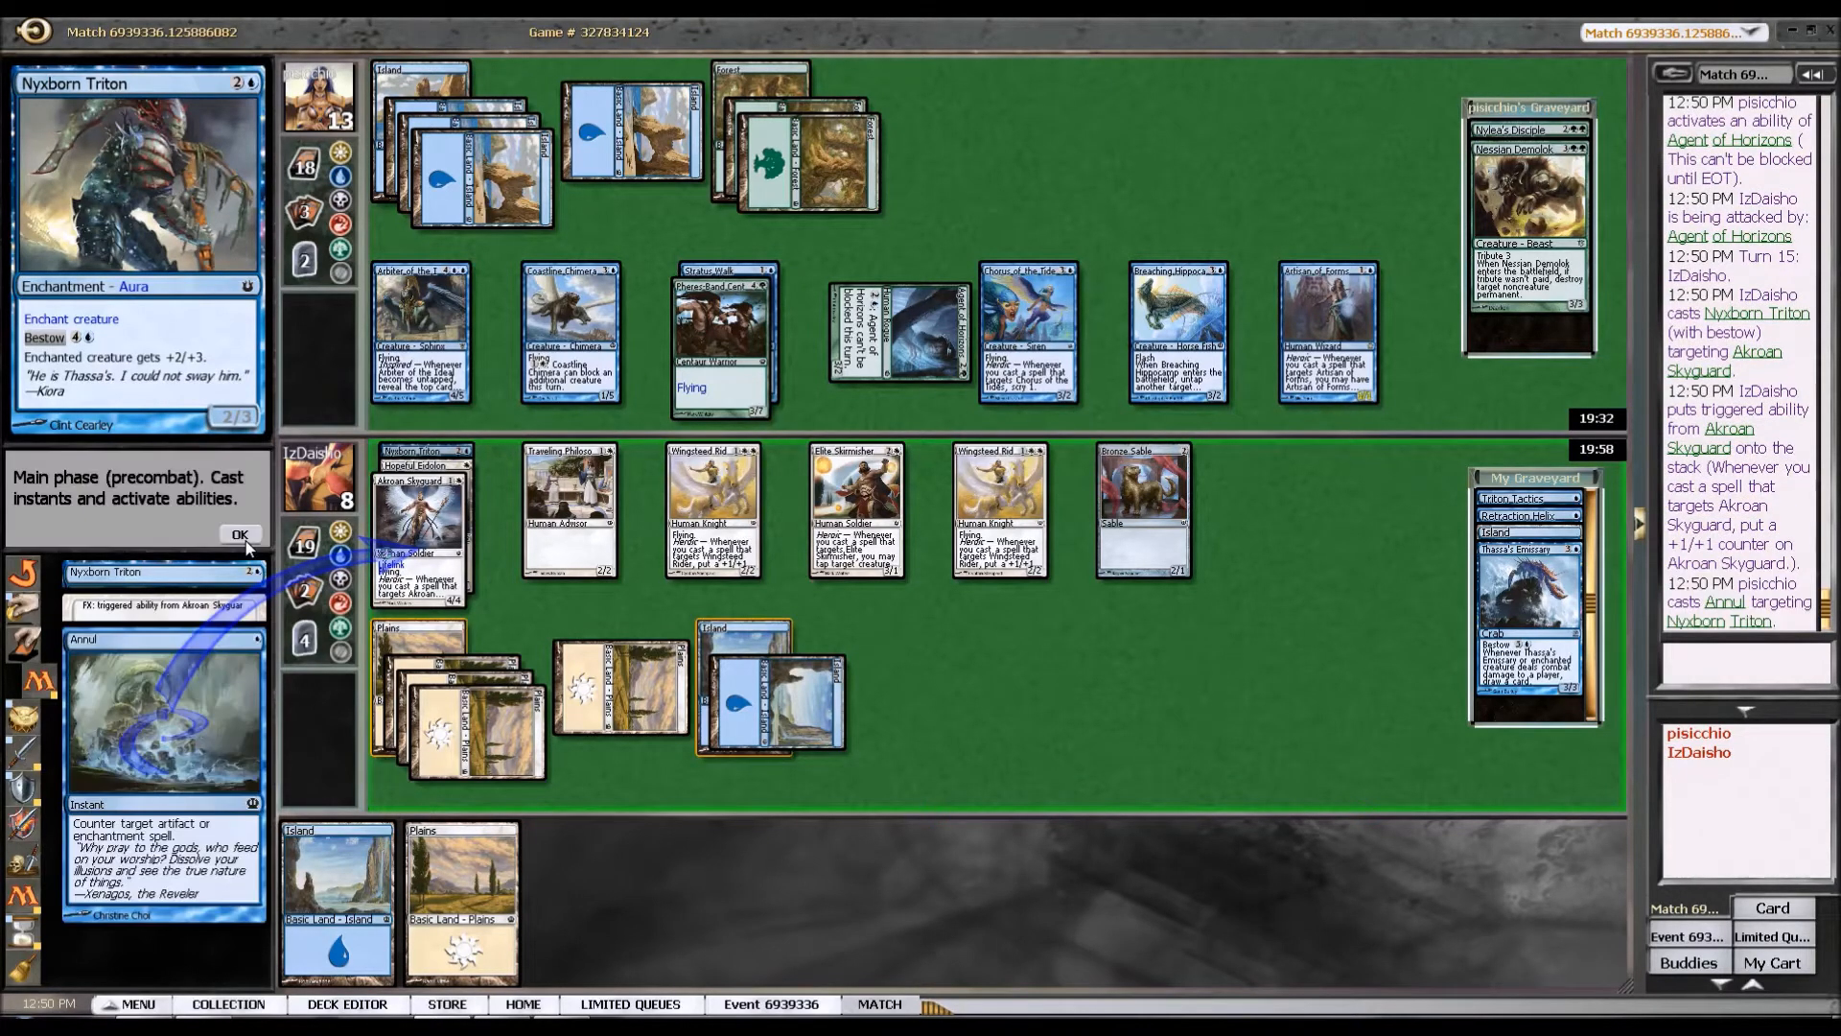
{"action": "left_click", "coordinate": [242, 535]}
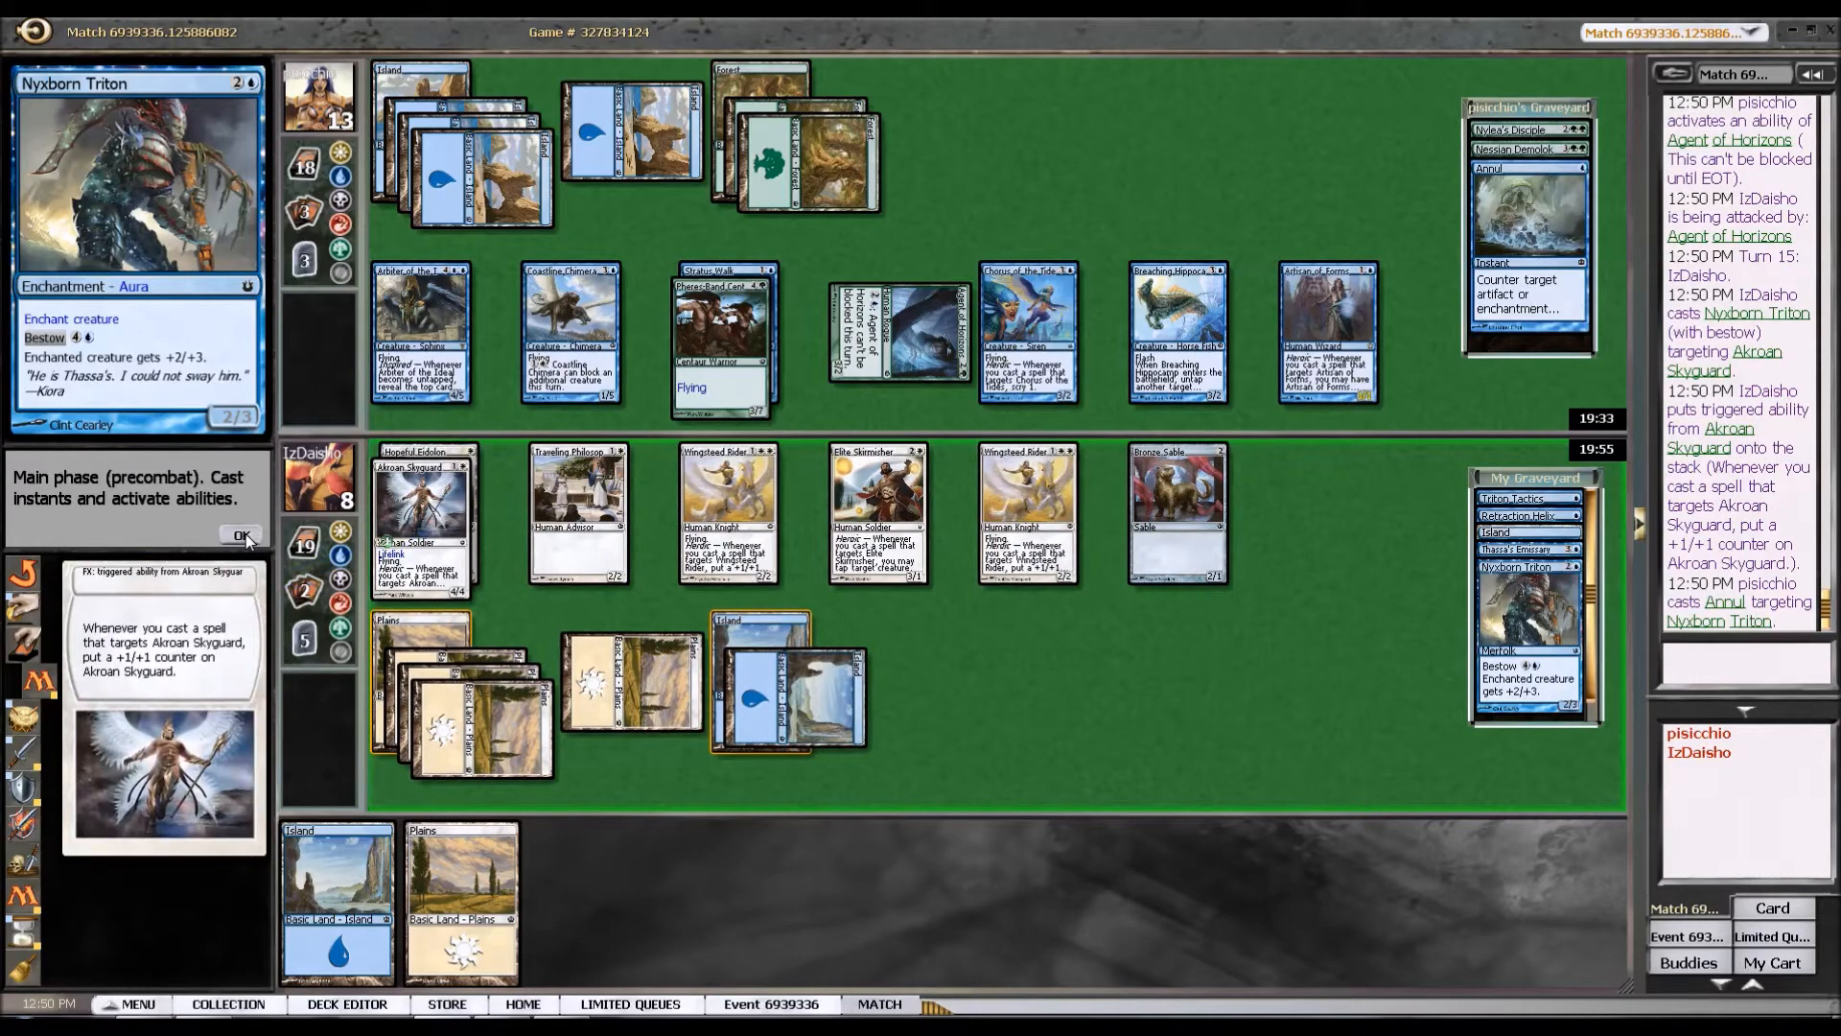
{"action": "left_click", "coordinate": [242, 537]}
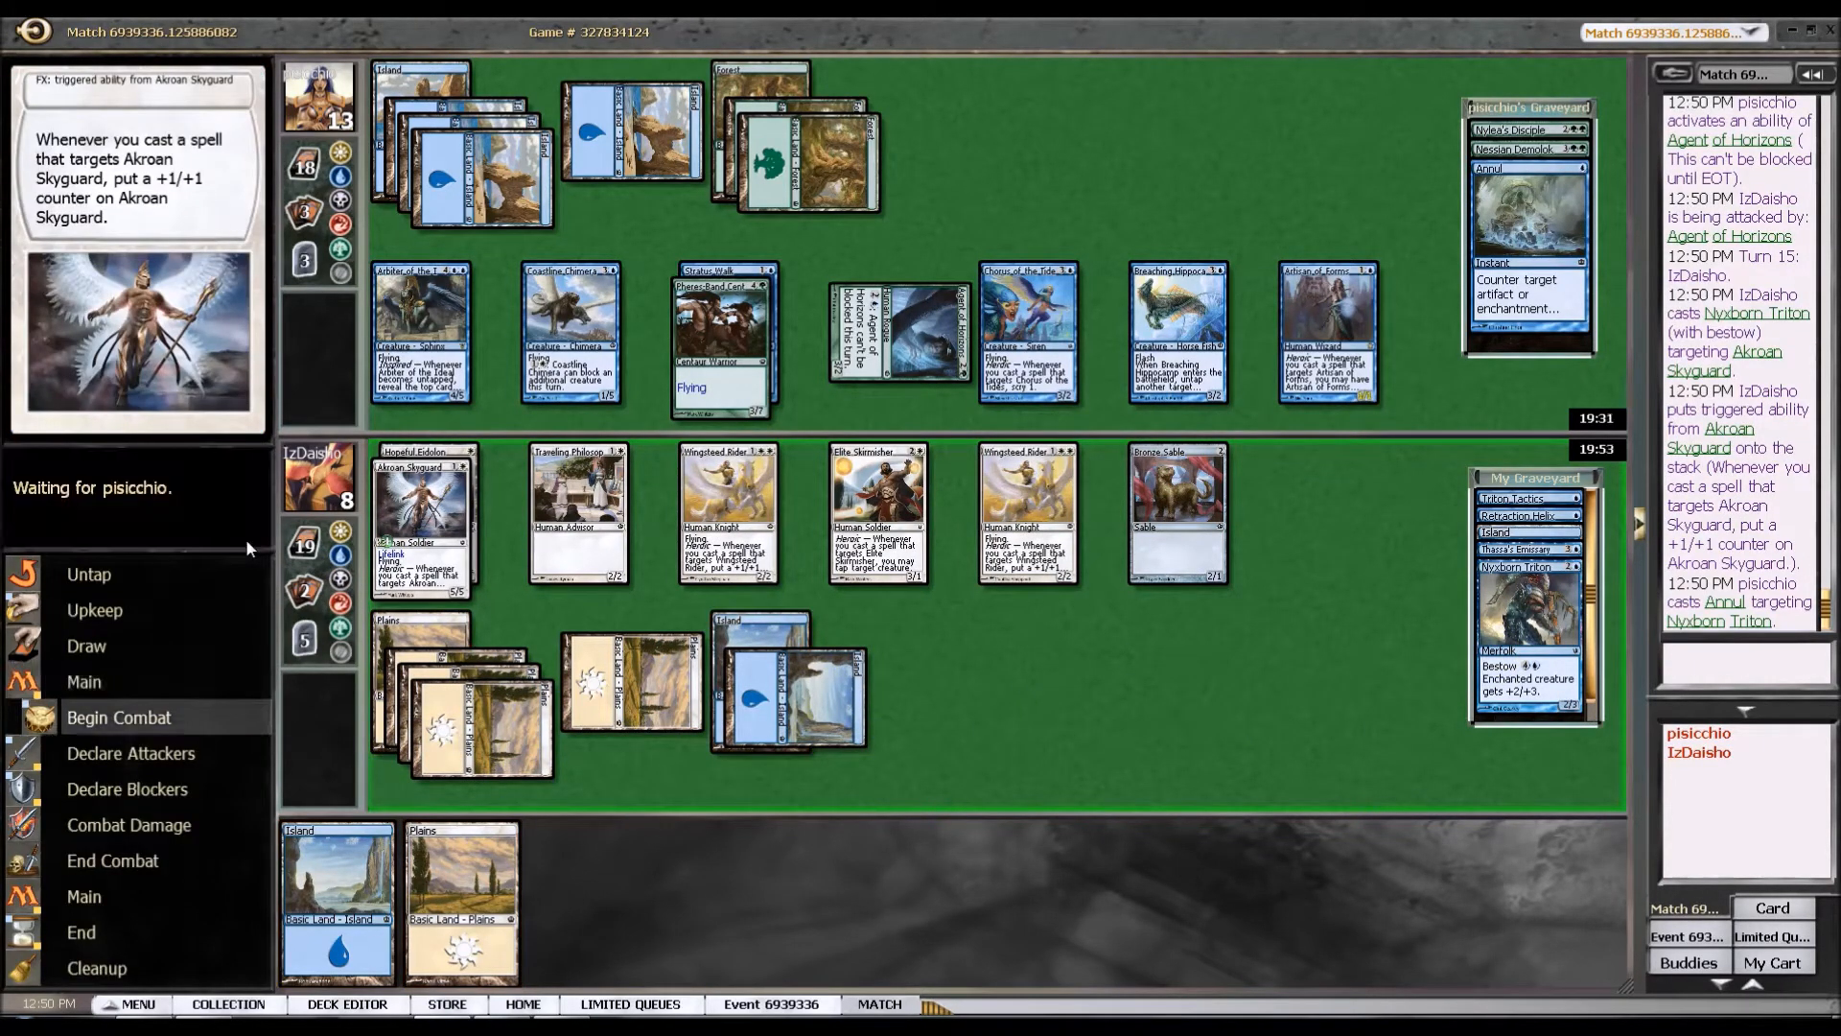
Move to combat and attack with Agent of Horizons.
{"action": "left_click", "coordinate": [117, 716]}
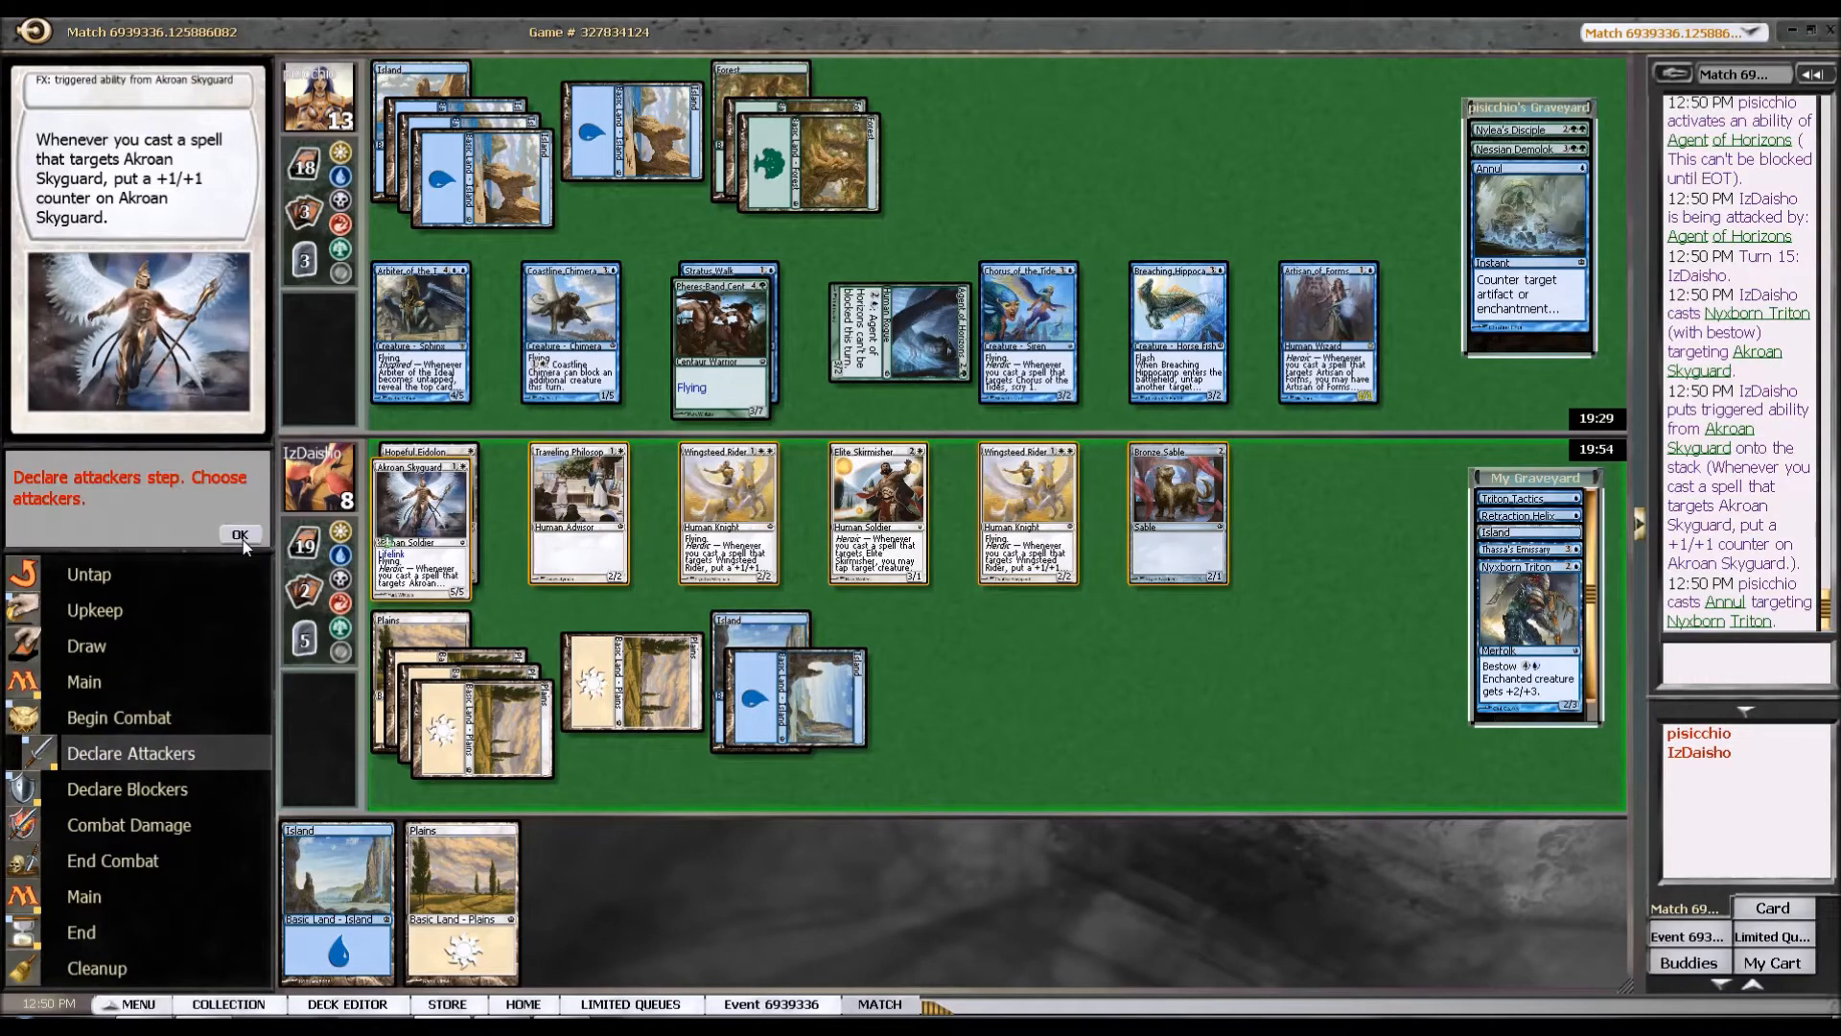
{"action": "left_click", "coordinate": [239, 535]}
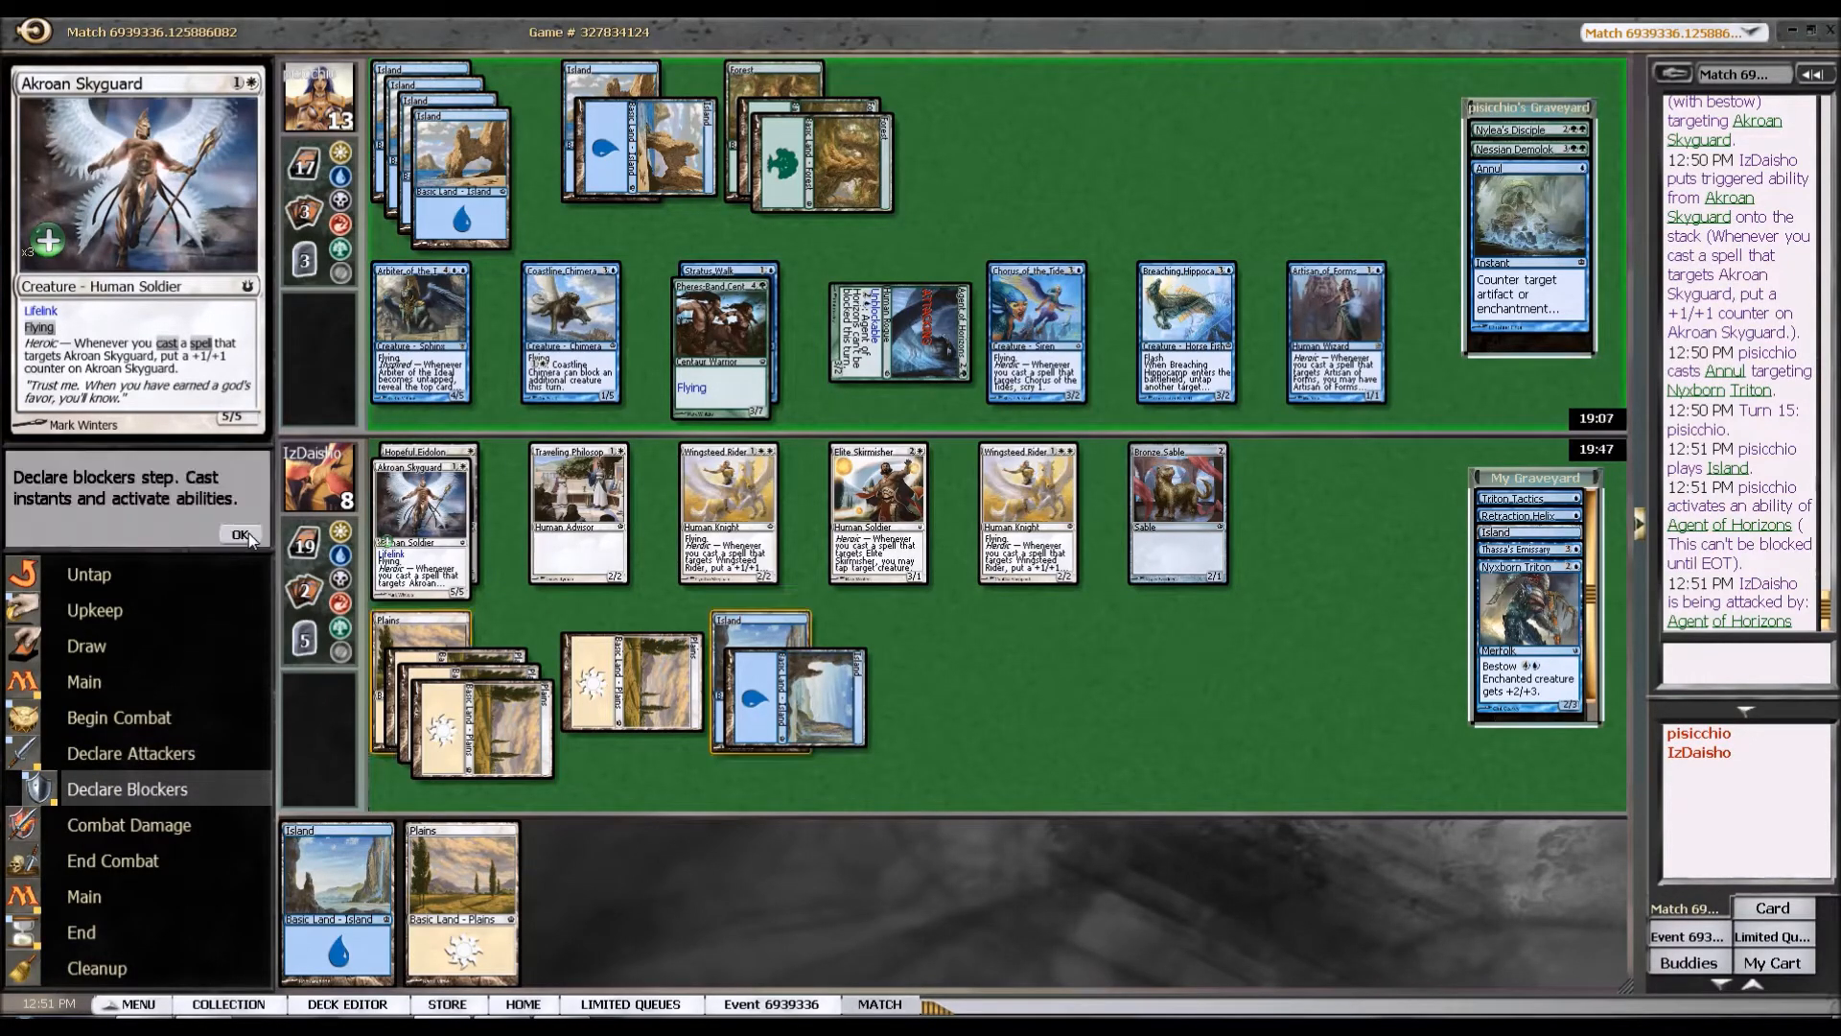
Declare no blockers against the opponent's attack.
{"action": "left_click", "coordinate": [244, 535]}
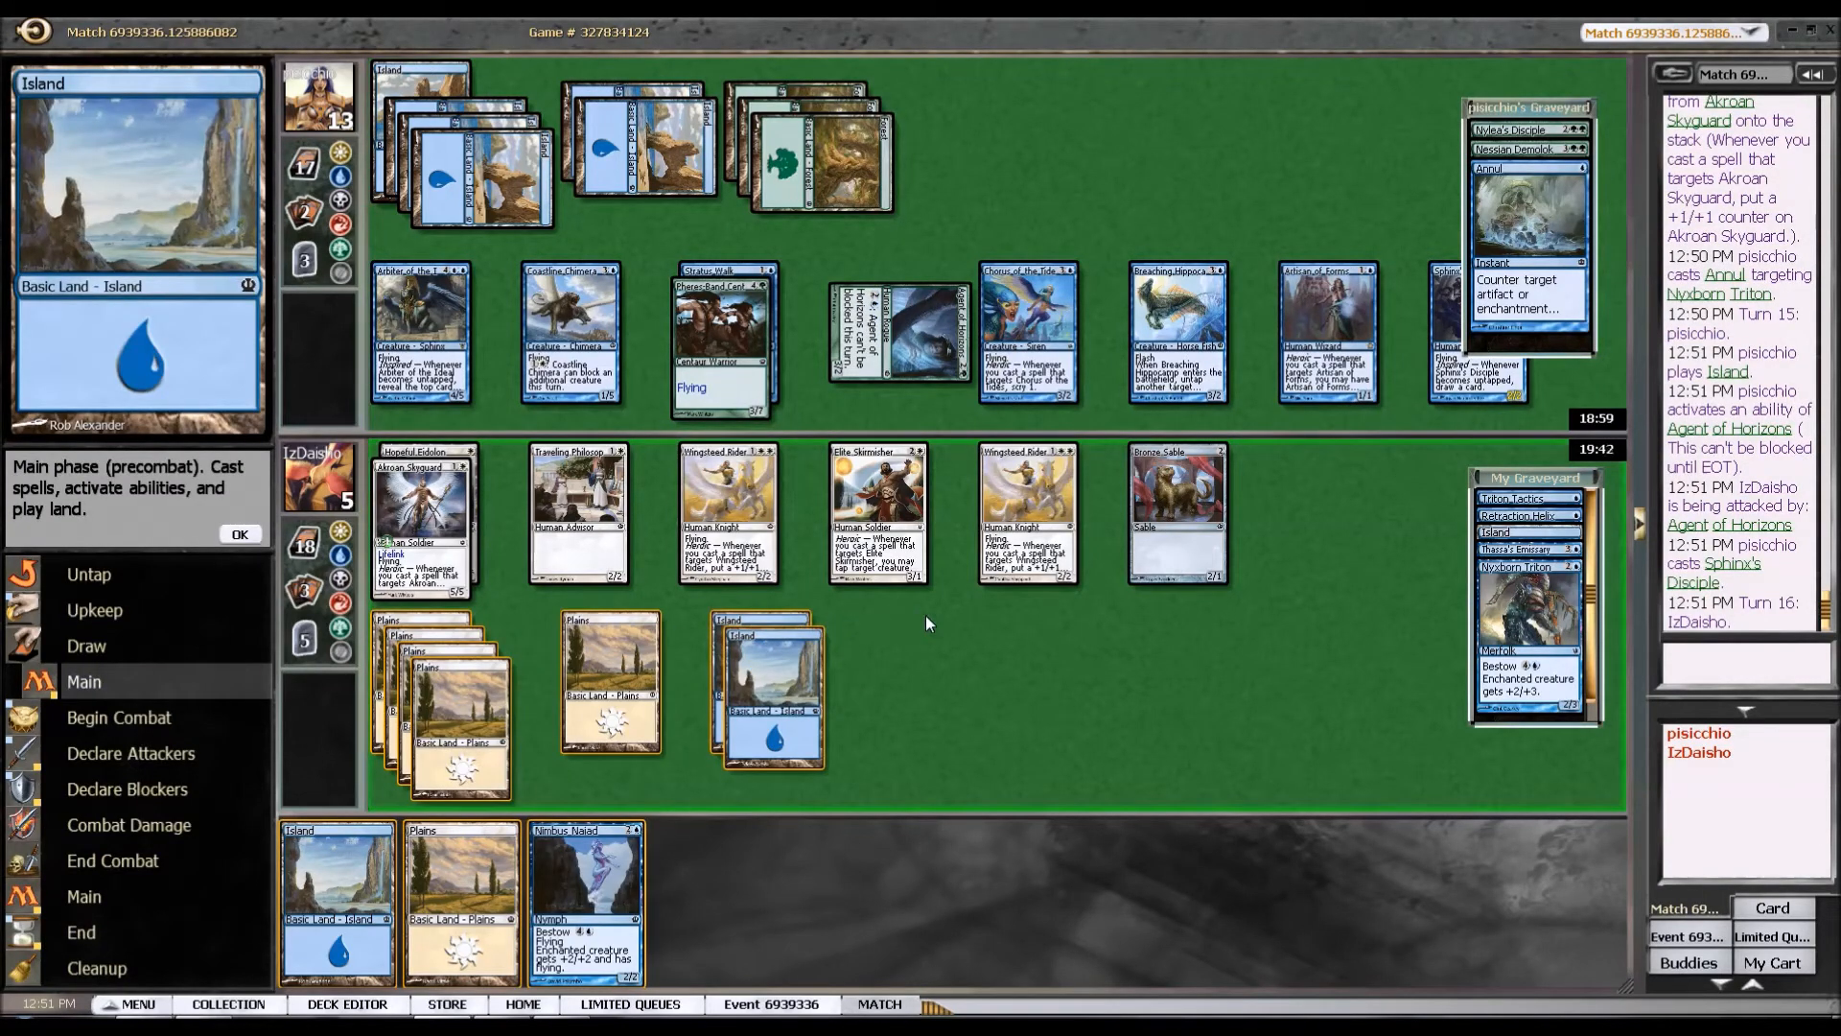
{"action": "mouse_move", "coordinate": [1527, 149]}
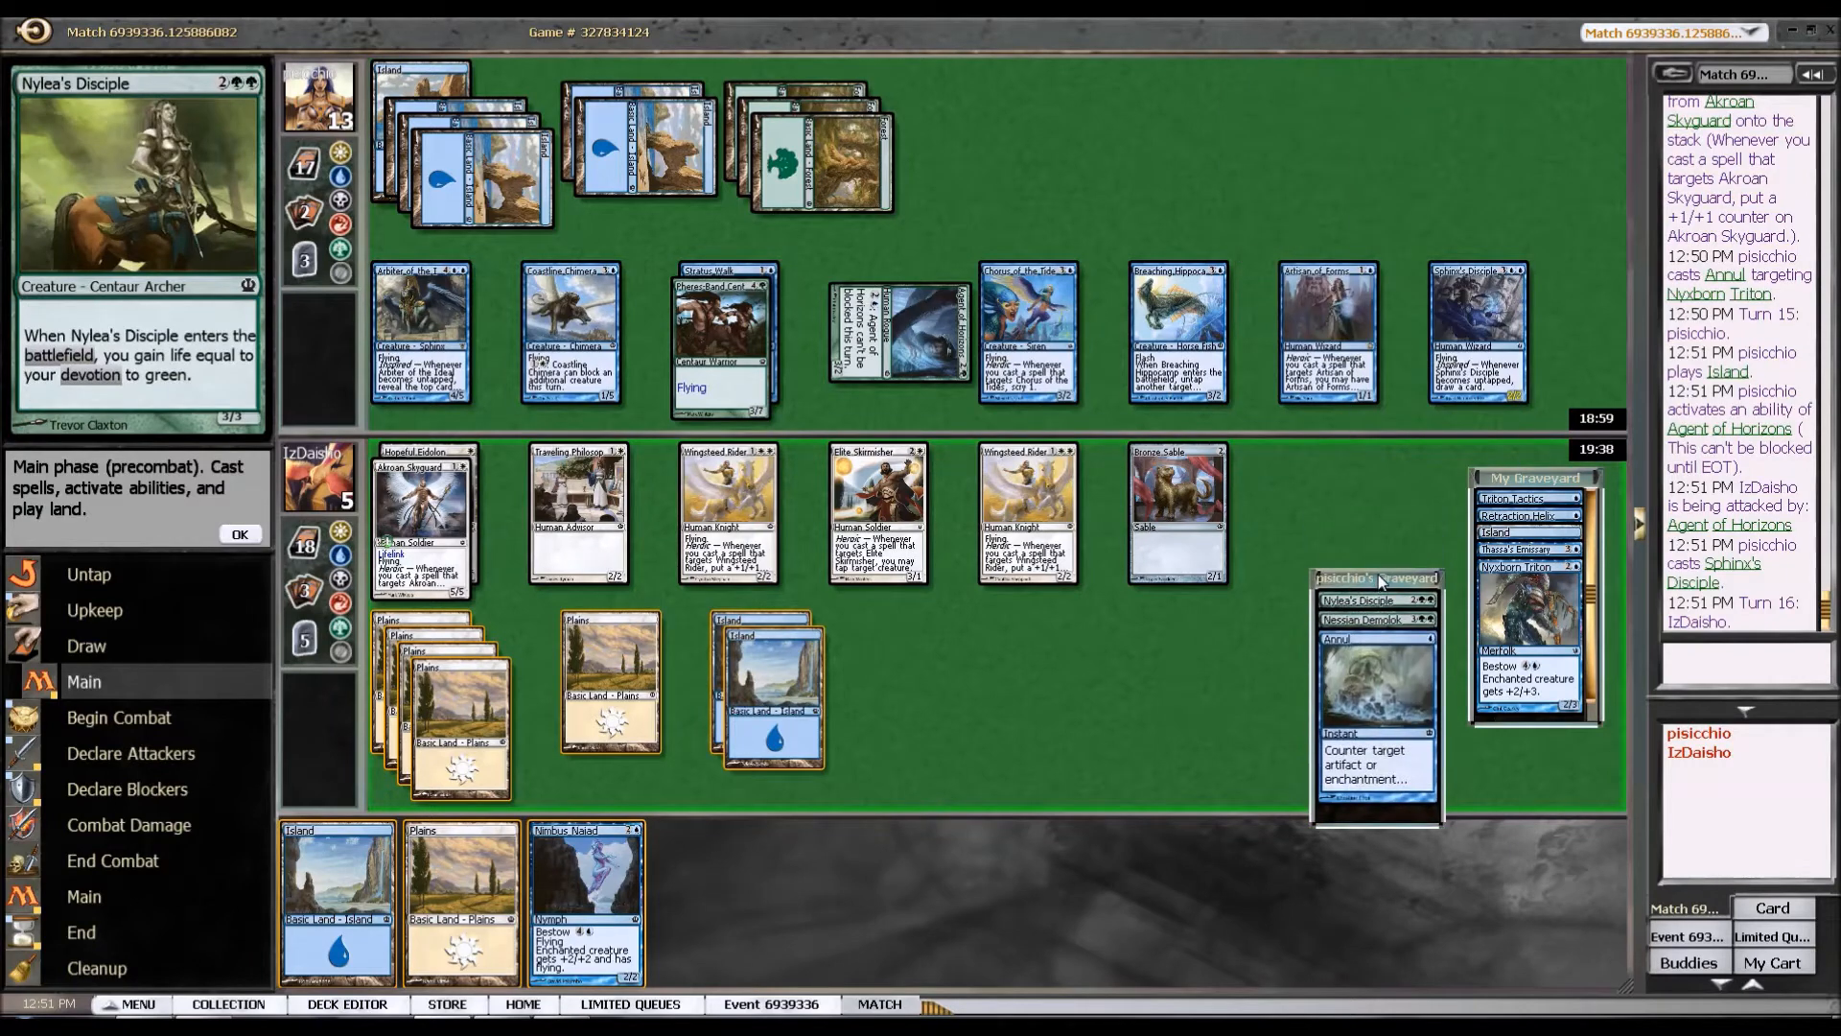
{"action": "mouse_move", "coordinate": [421, 516]}
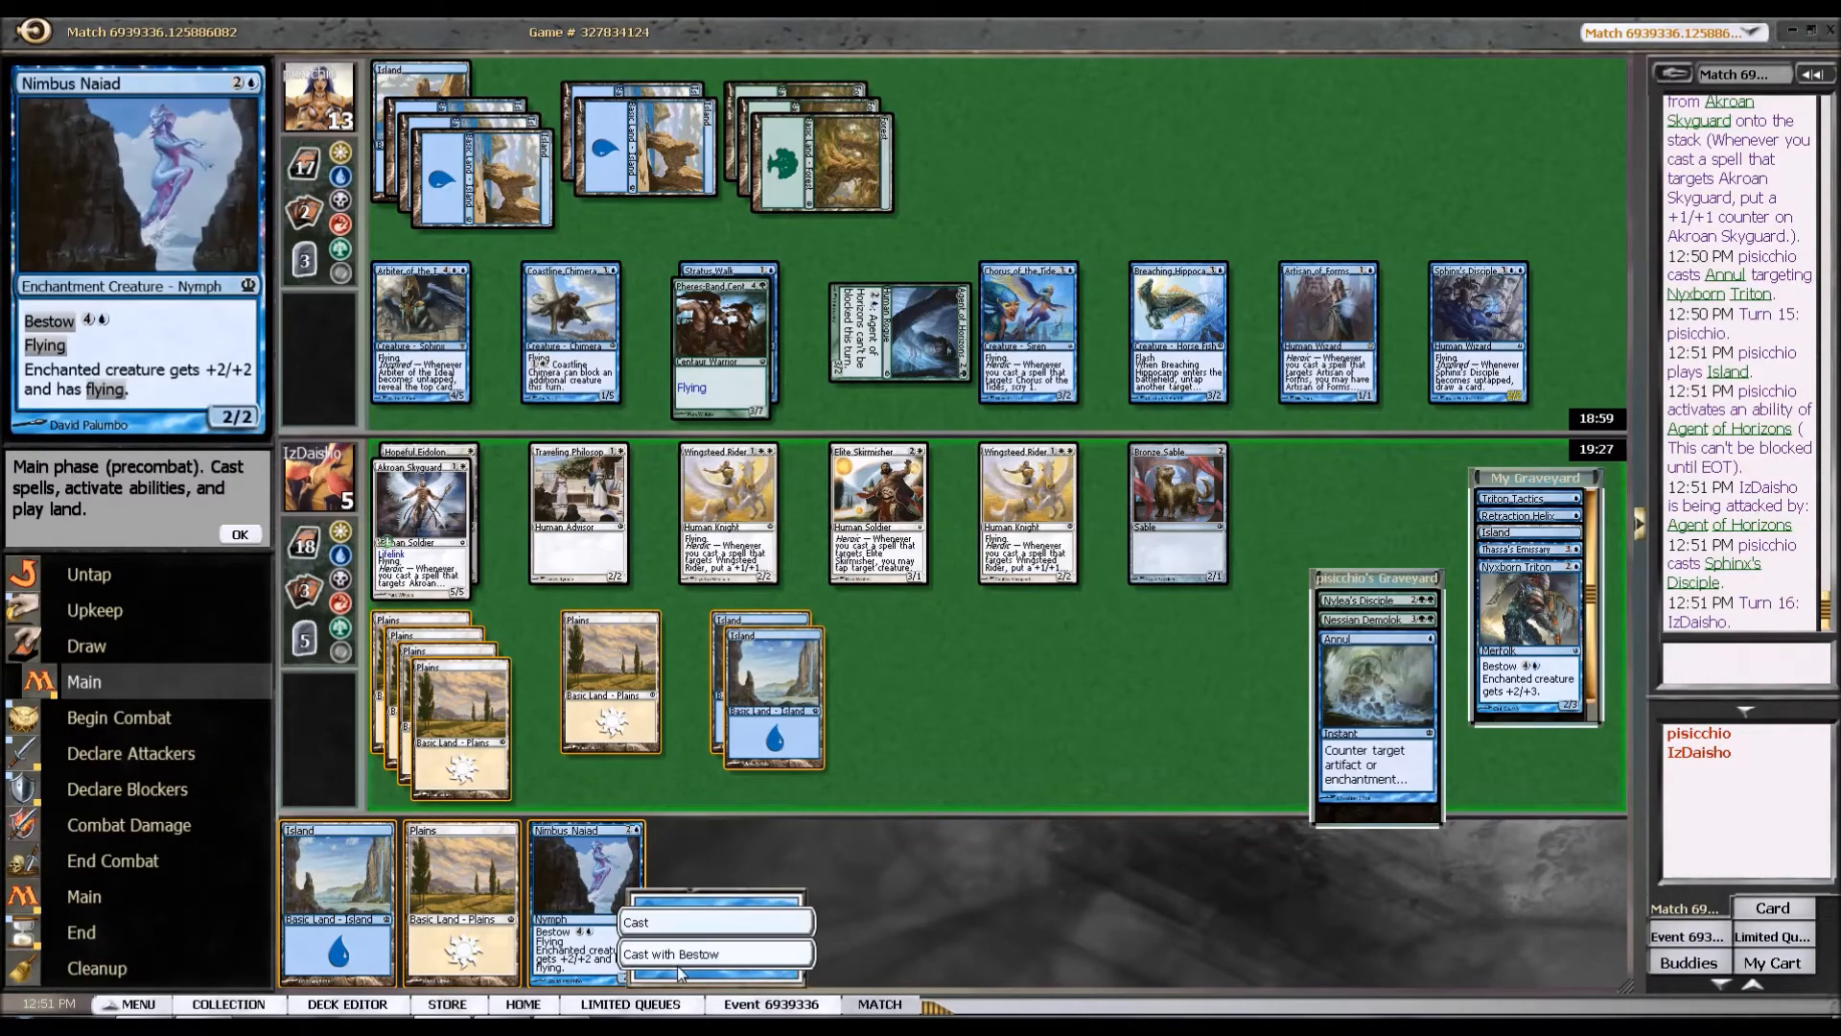
Bestow Nimbus Naiad on Akroan Skyguard, making it 8/8, and attack with it.
{"action": "left_click", "coordinate": [668, 953]}
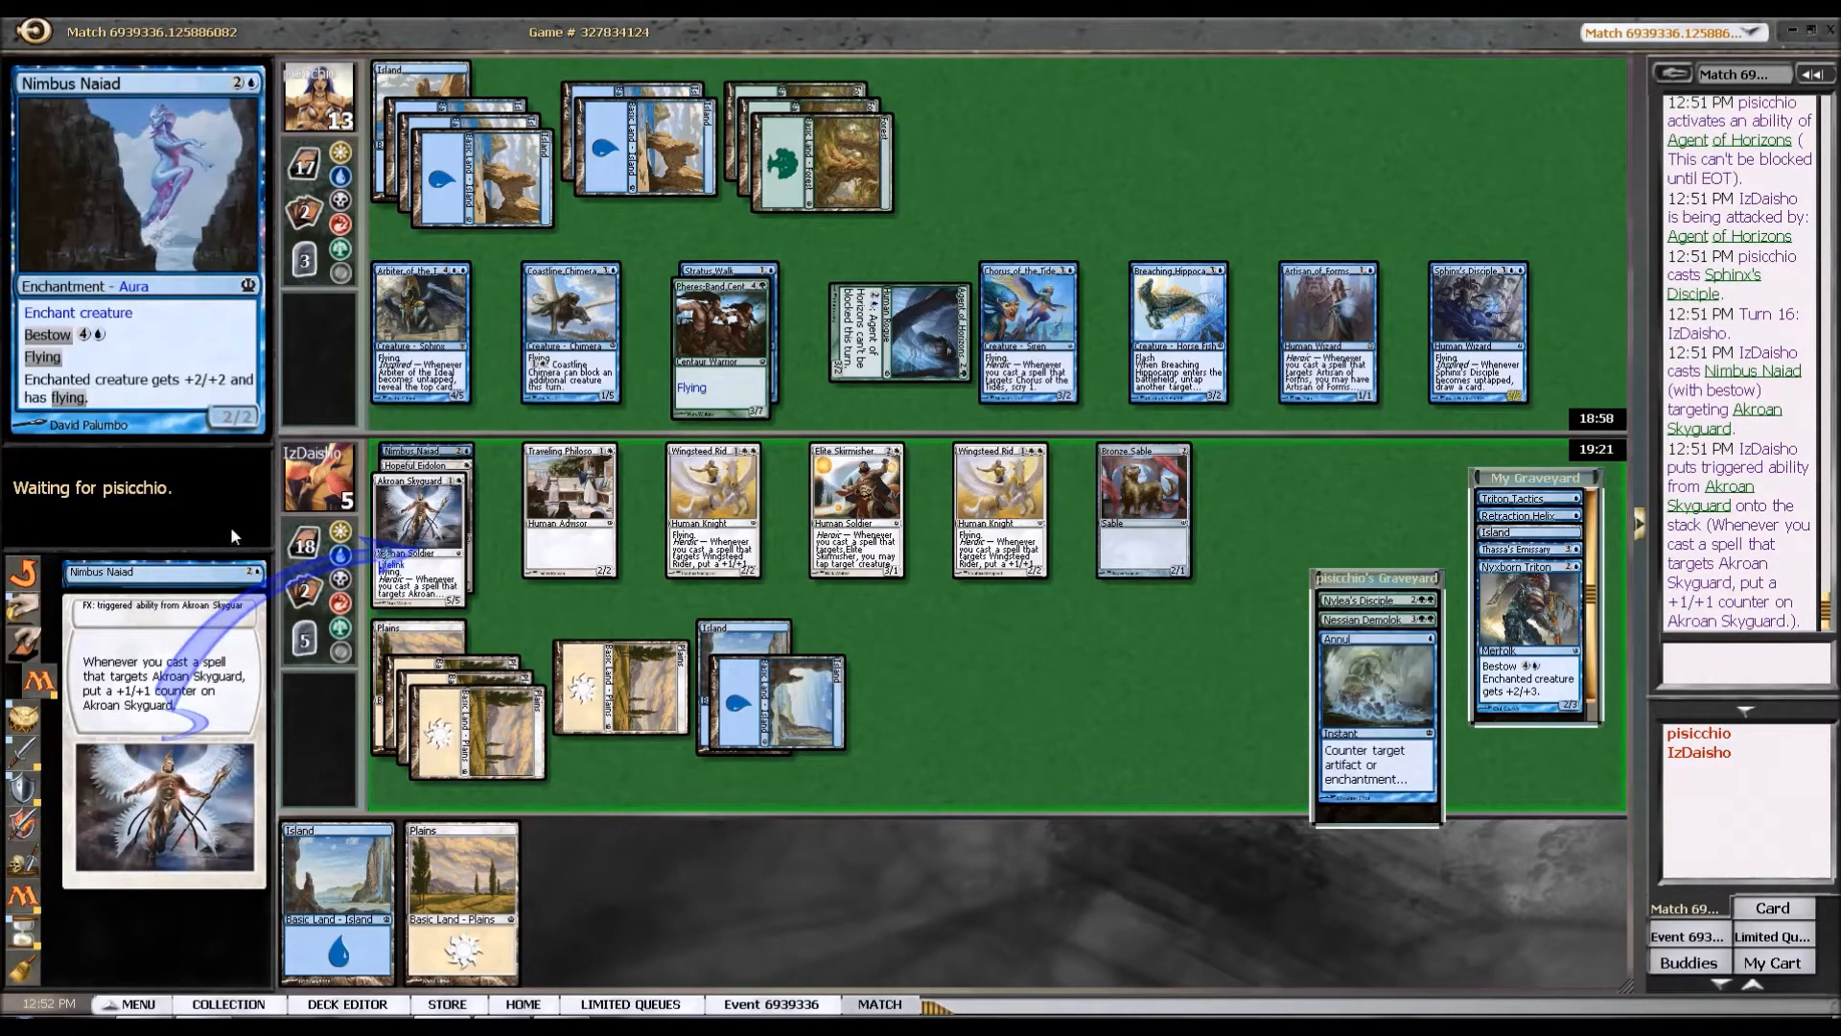
{"action": "left_click", "coordinate": [238, 535]}
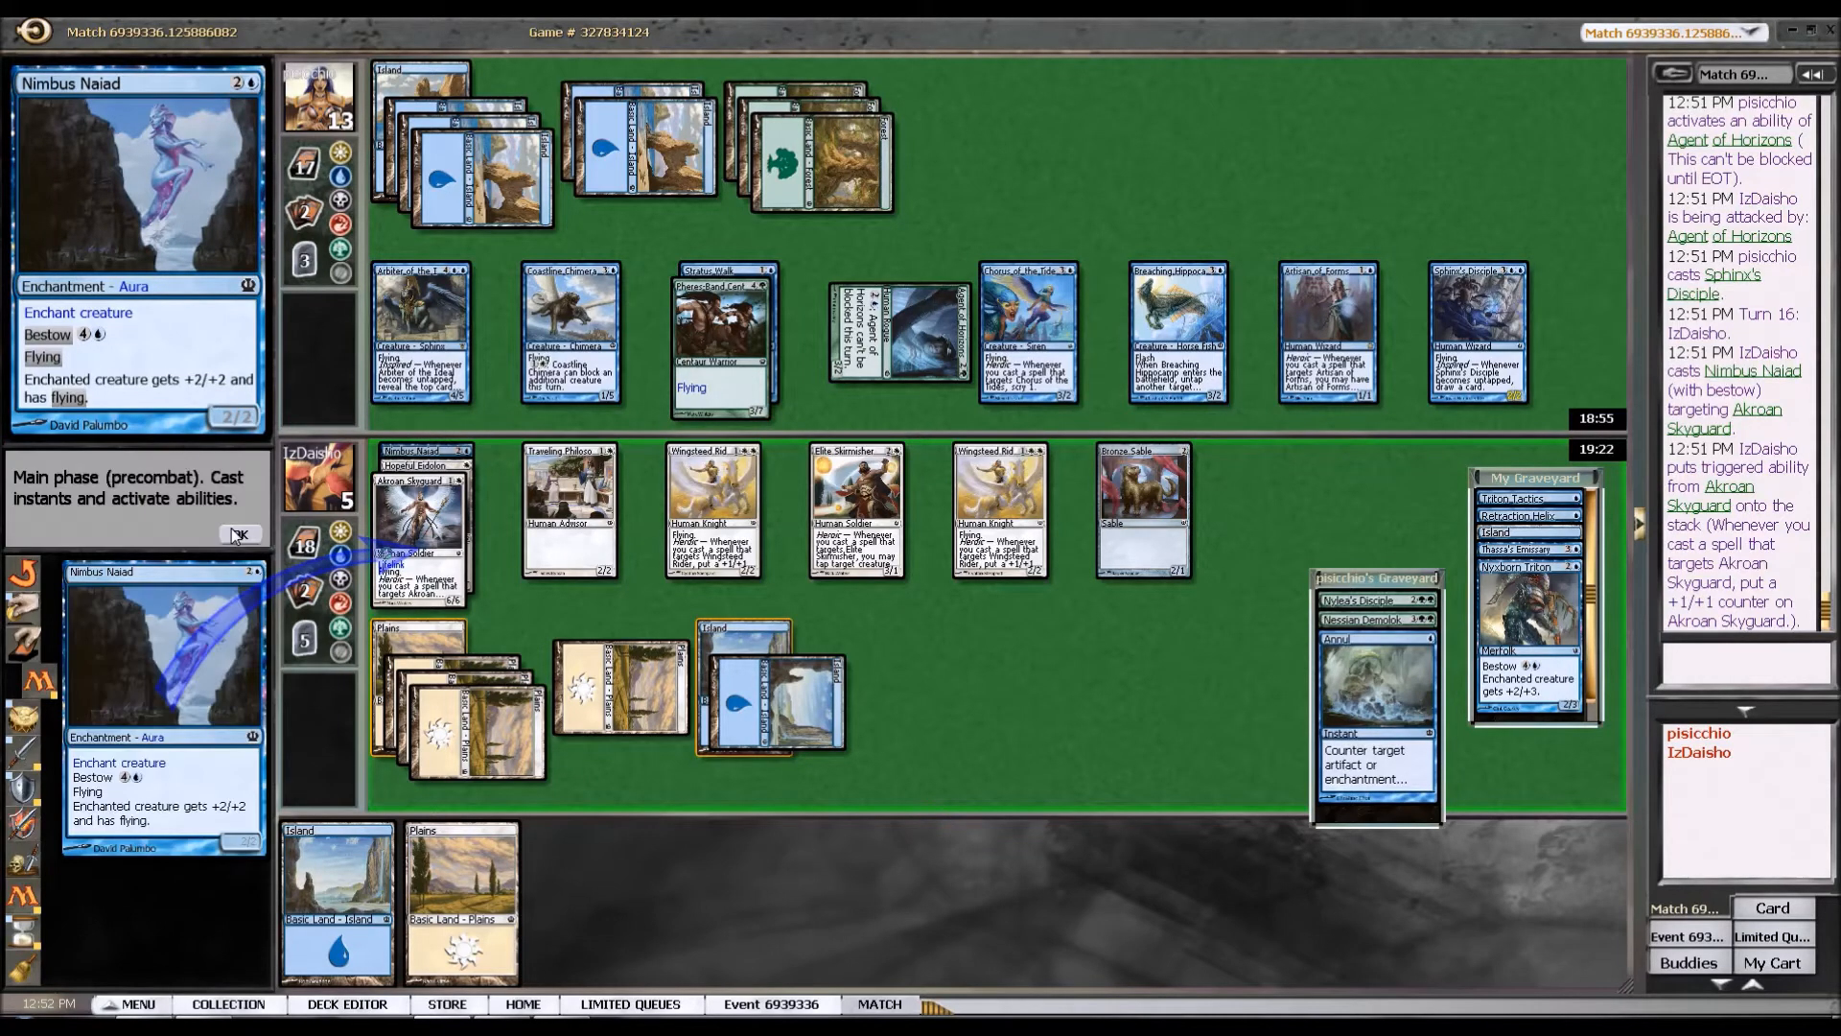
{"action": "left_click", "coordinate": [240, 535]}
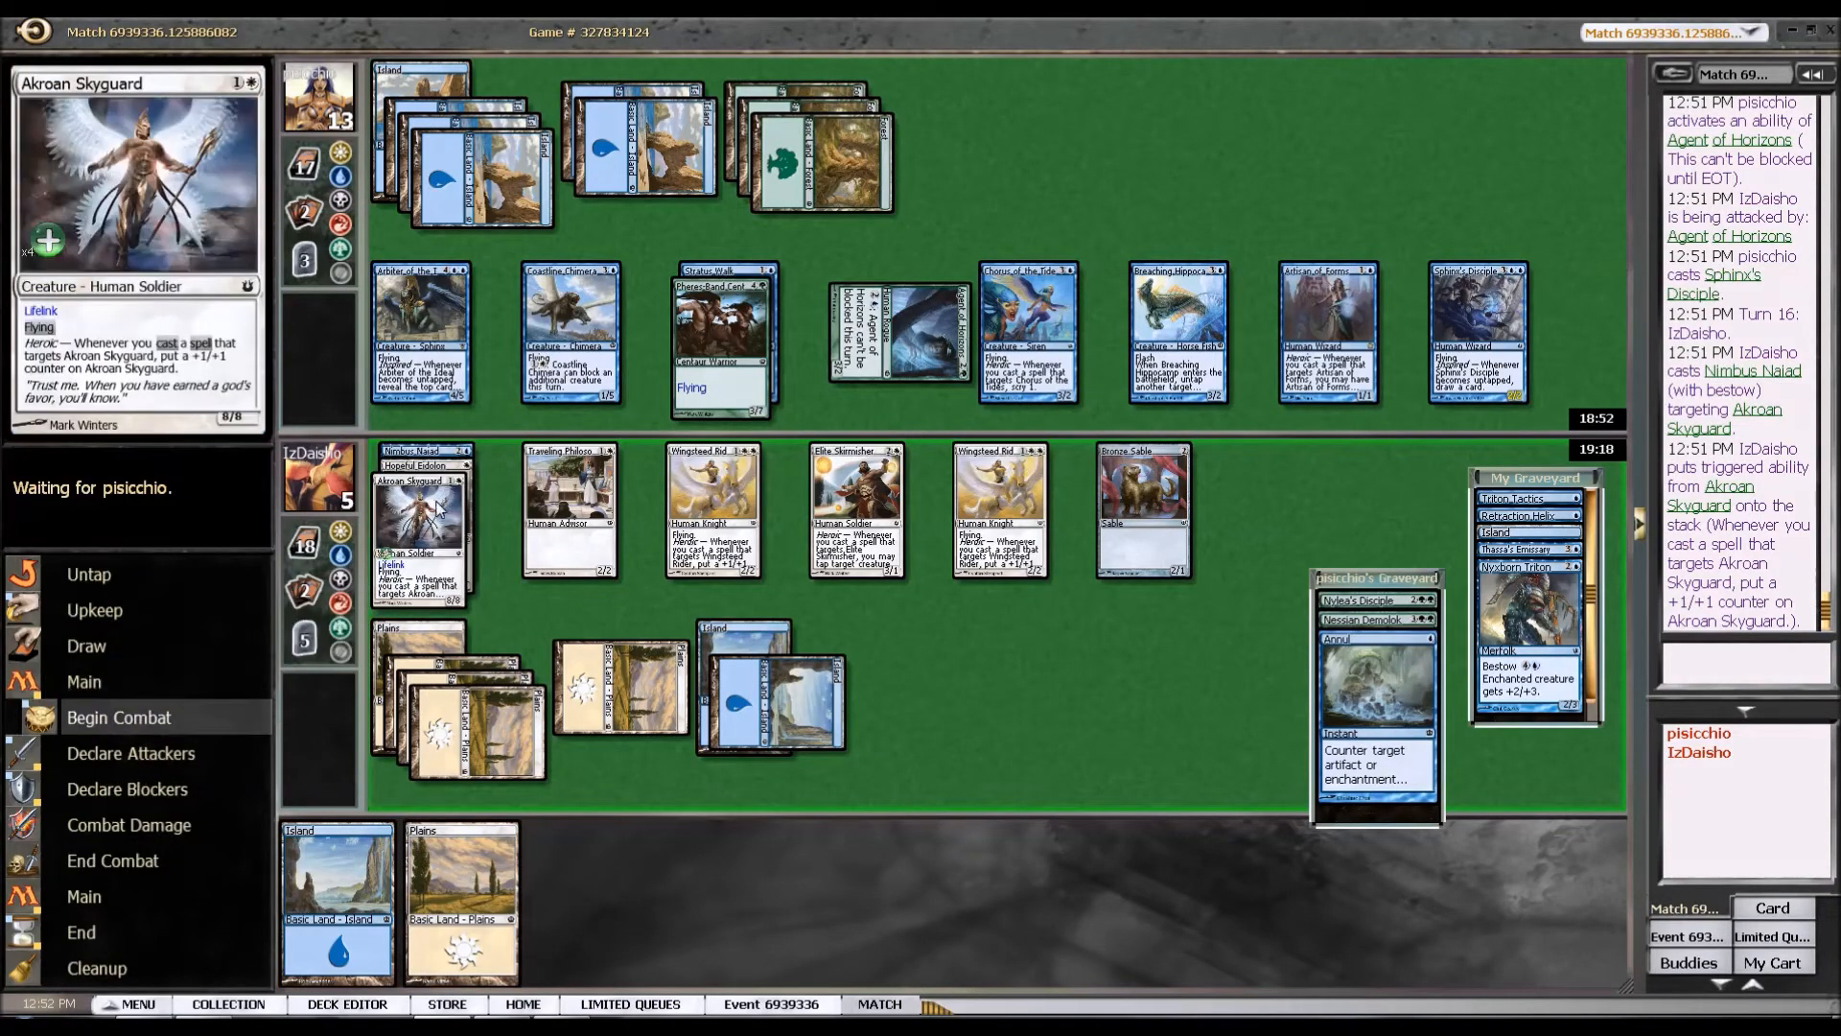
{"action": "mouse_move", "coordinate": [419, 522]}
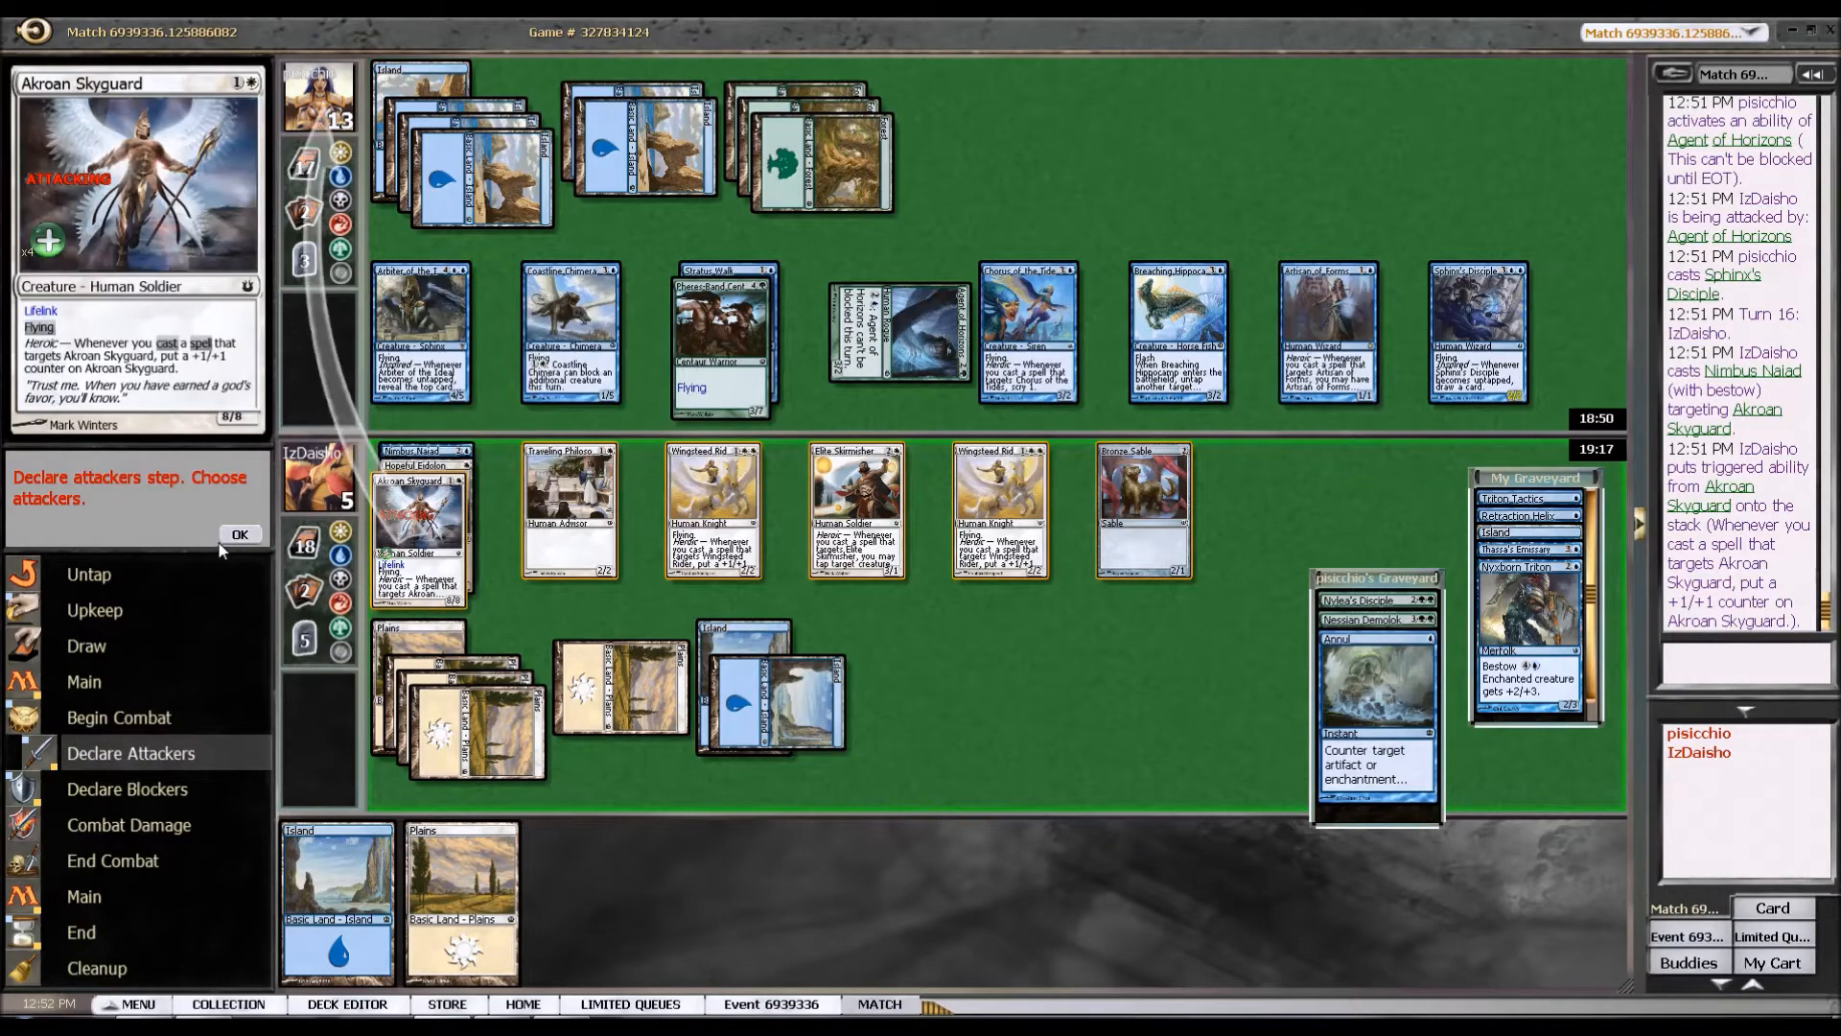
{"action": "left_click", "coordinate": [239, 533]}
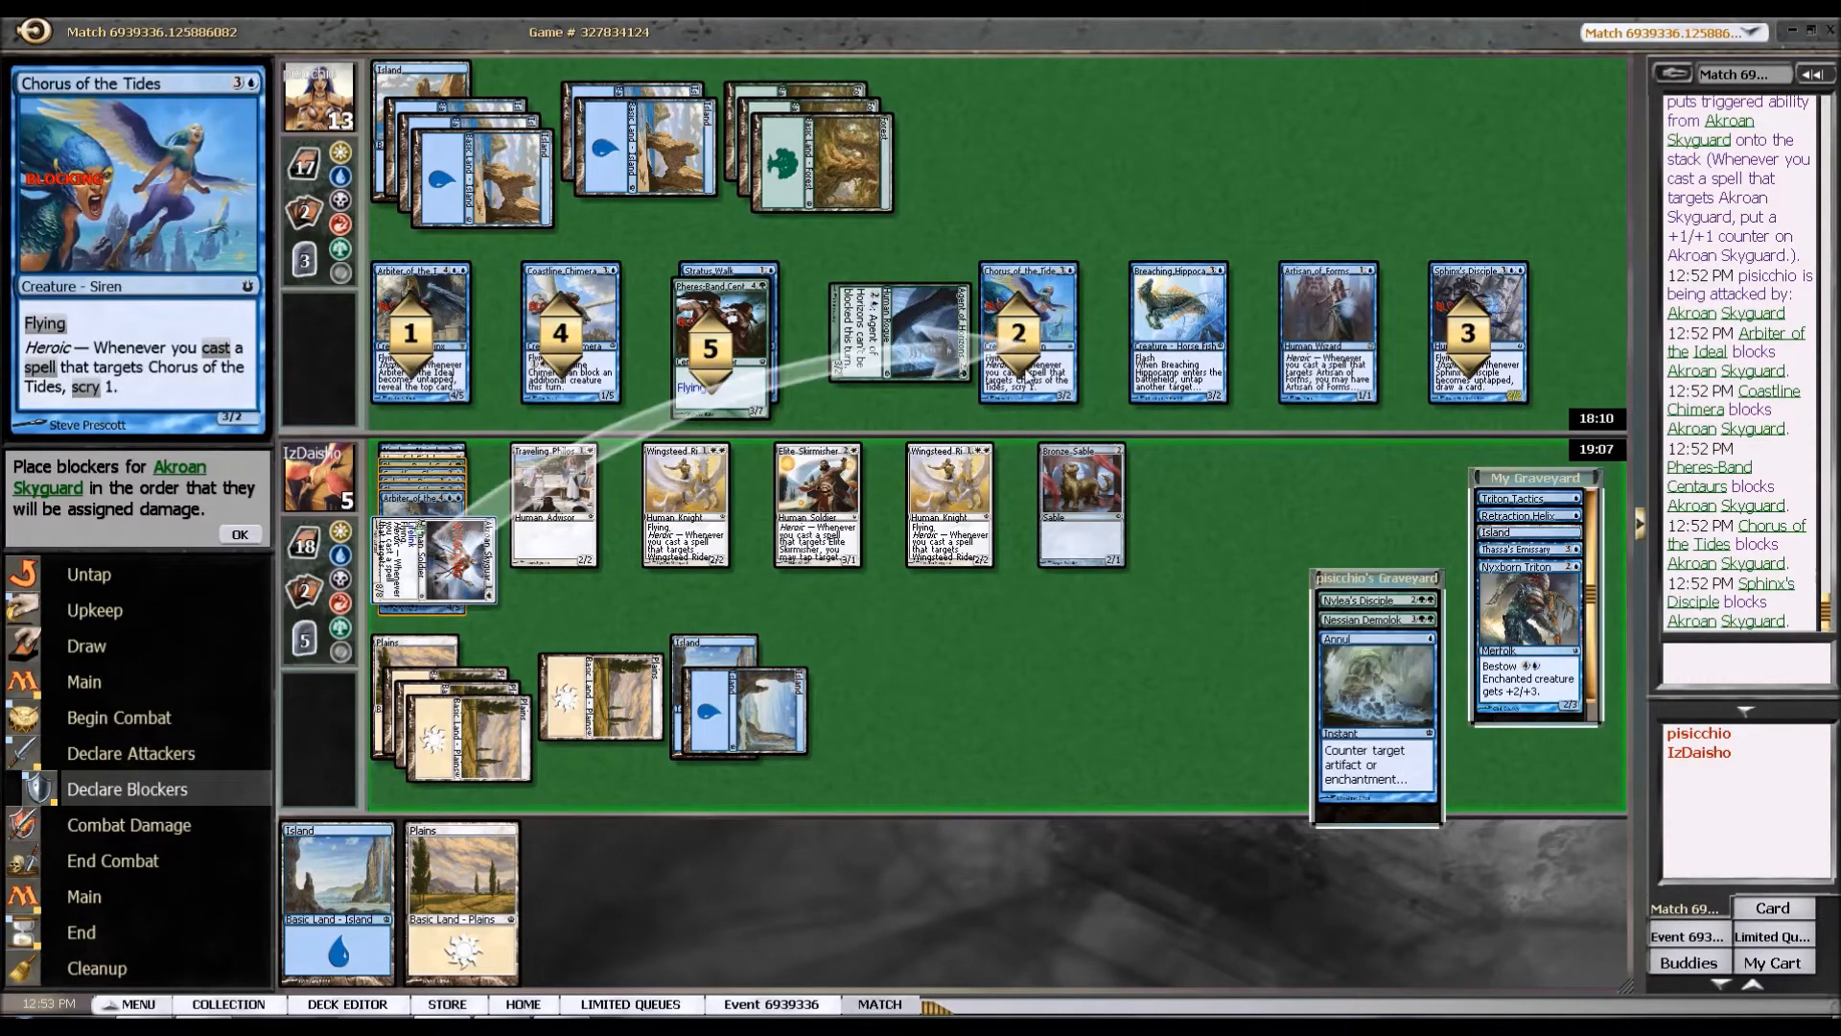
Confirm the blocker damage order, resolve combat damage and pass the end step.
{"action": "left_click", "coordinate": [239, 535]}
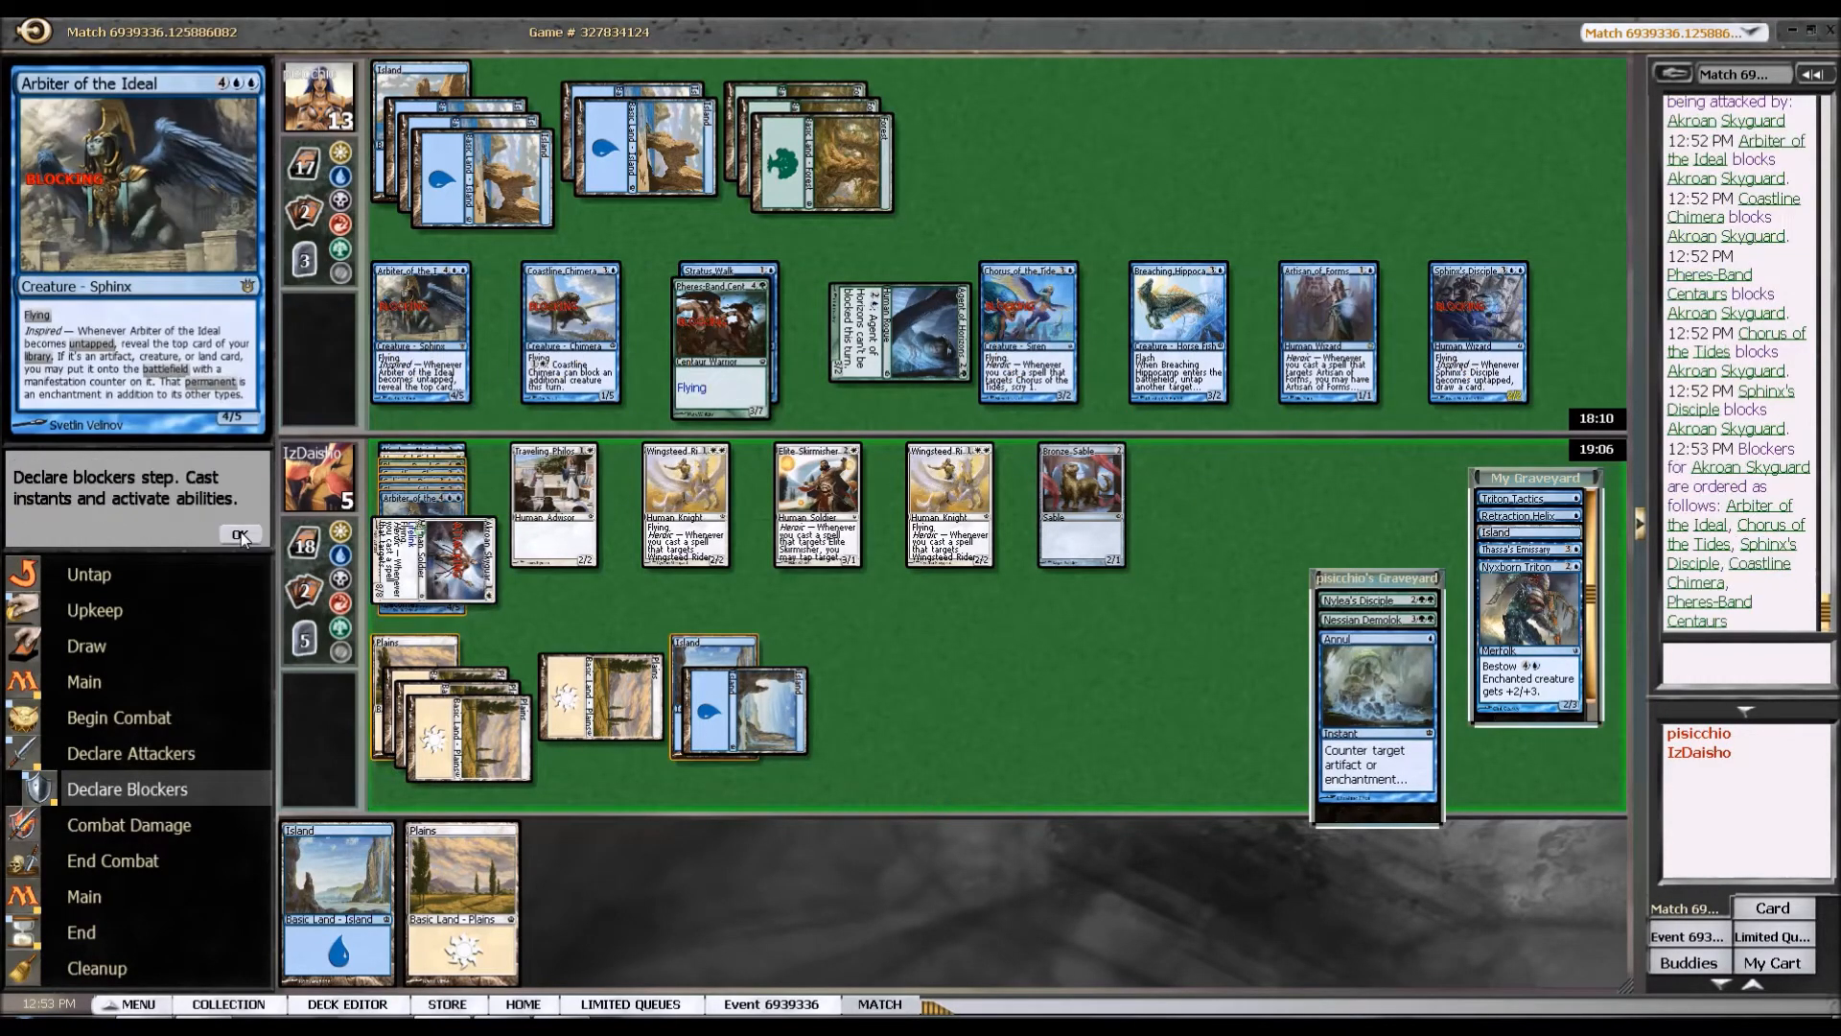
{"action": "left_click", "coordinate": [240, 537]}
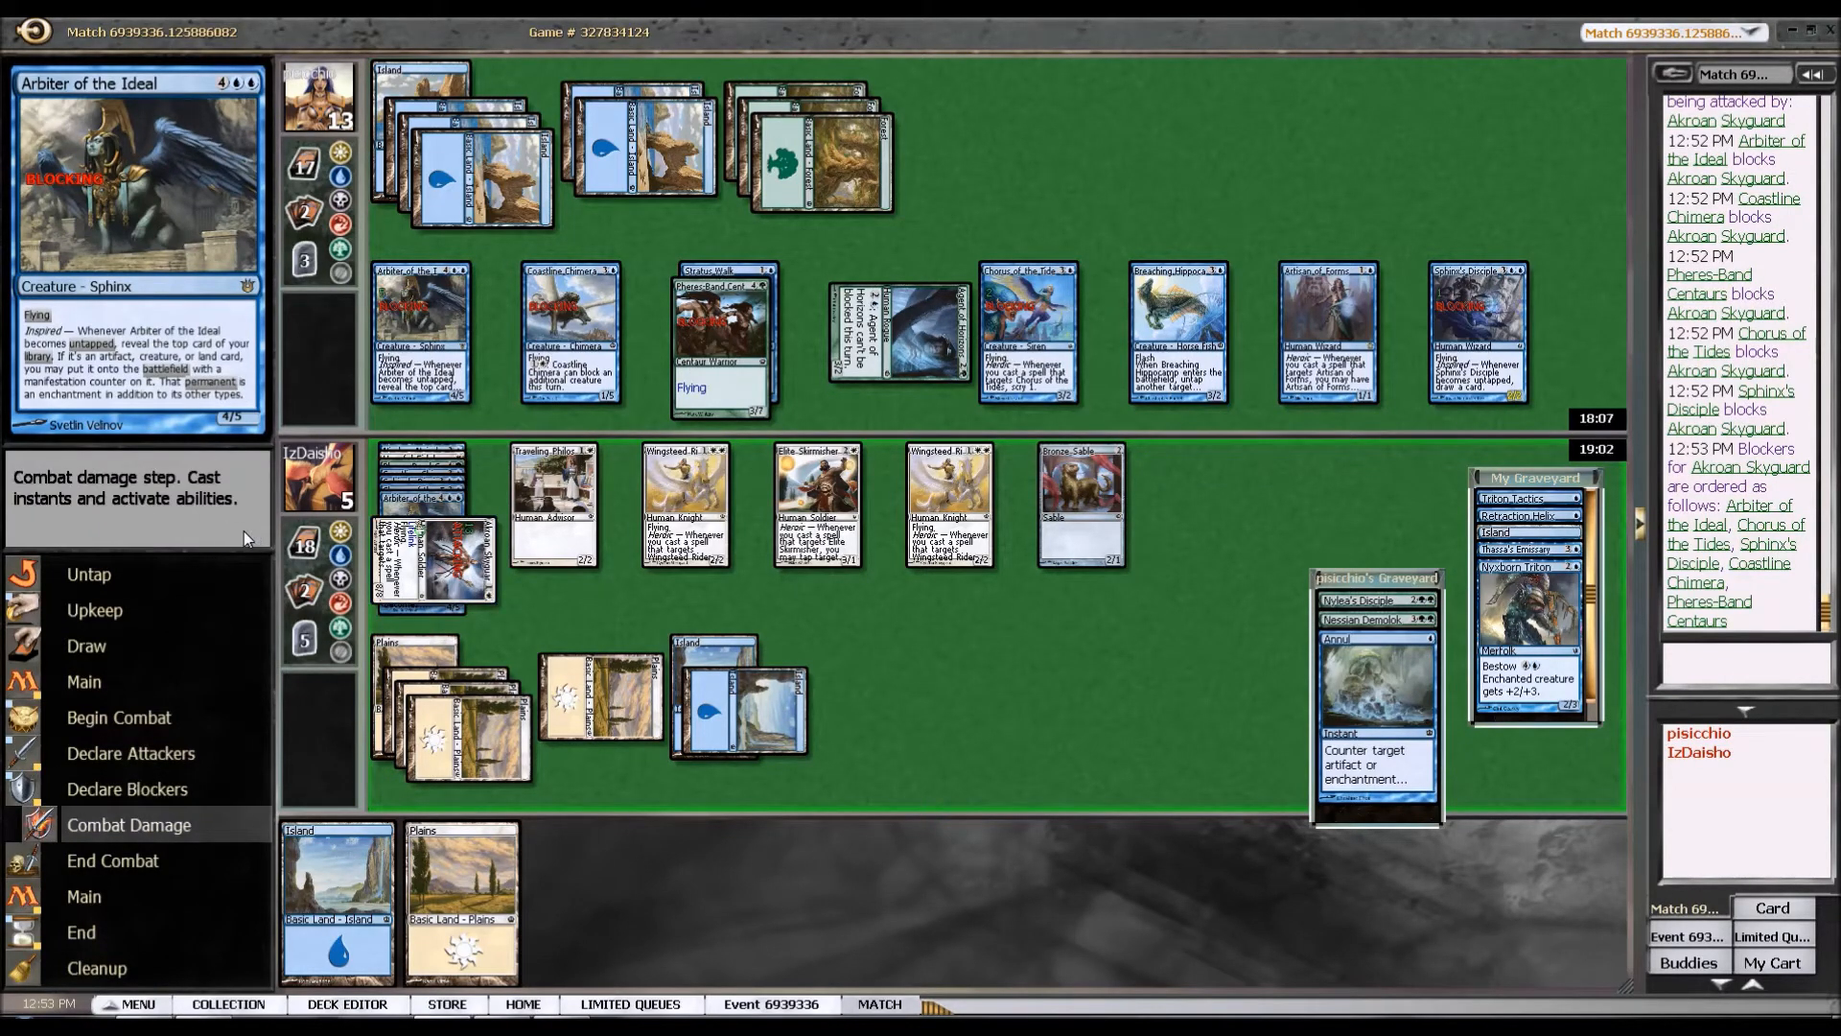
{"action": "left_click", "coordinate": [240, 535]}
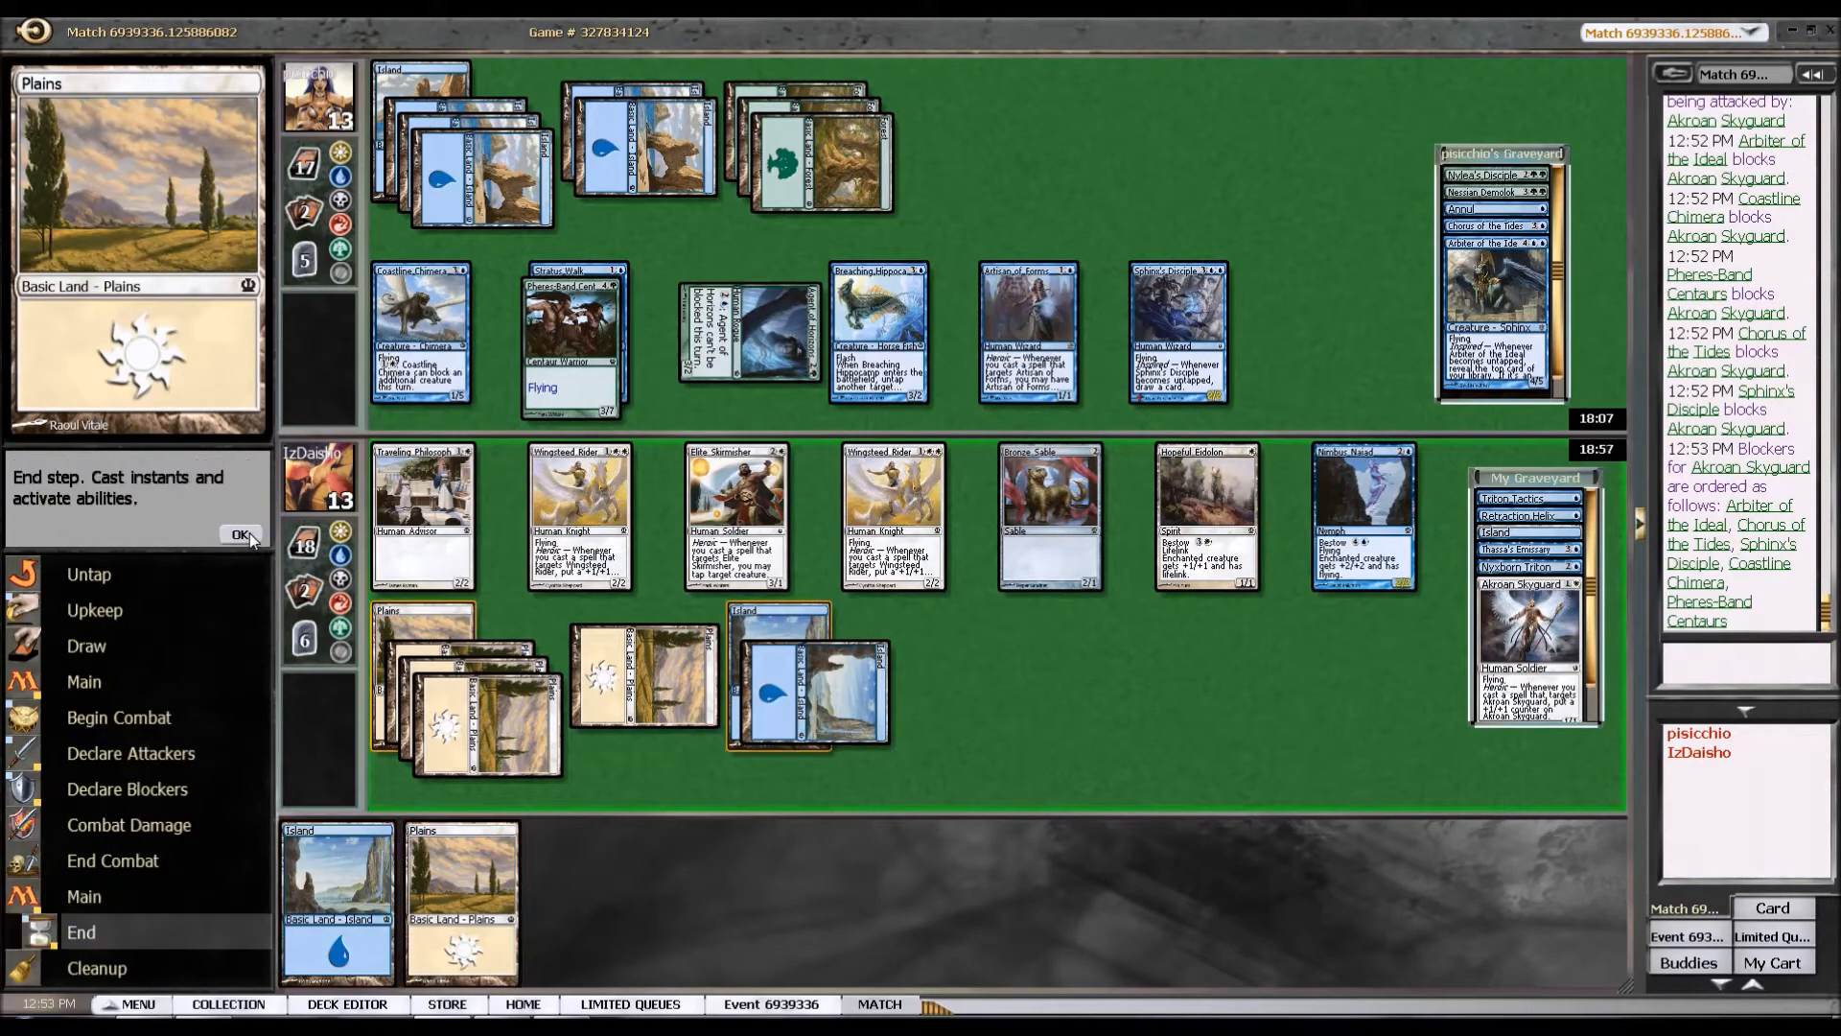
{"action": "left_click", "coordinate": [240, 535]}
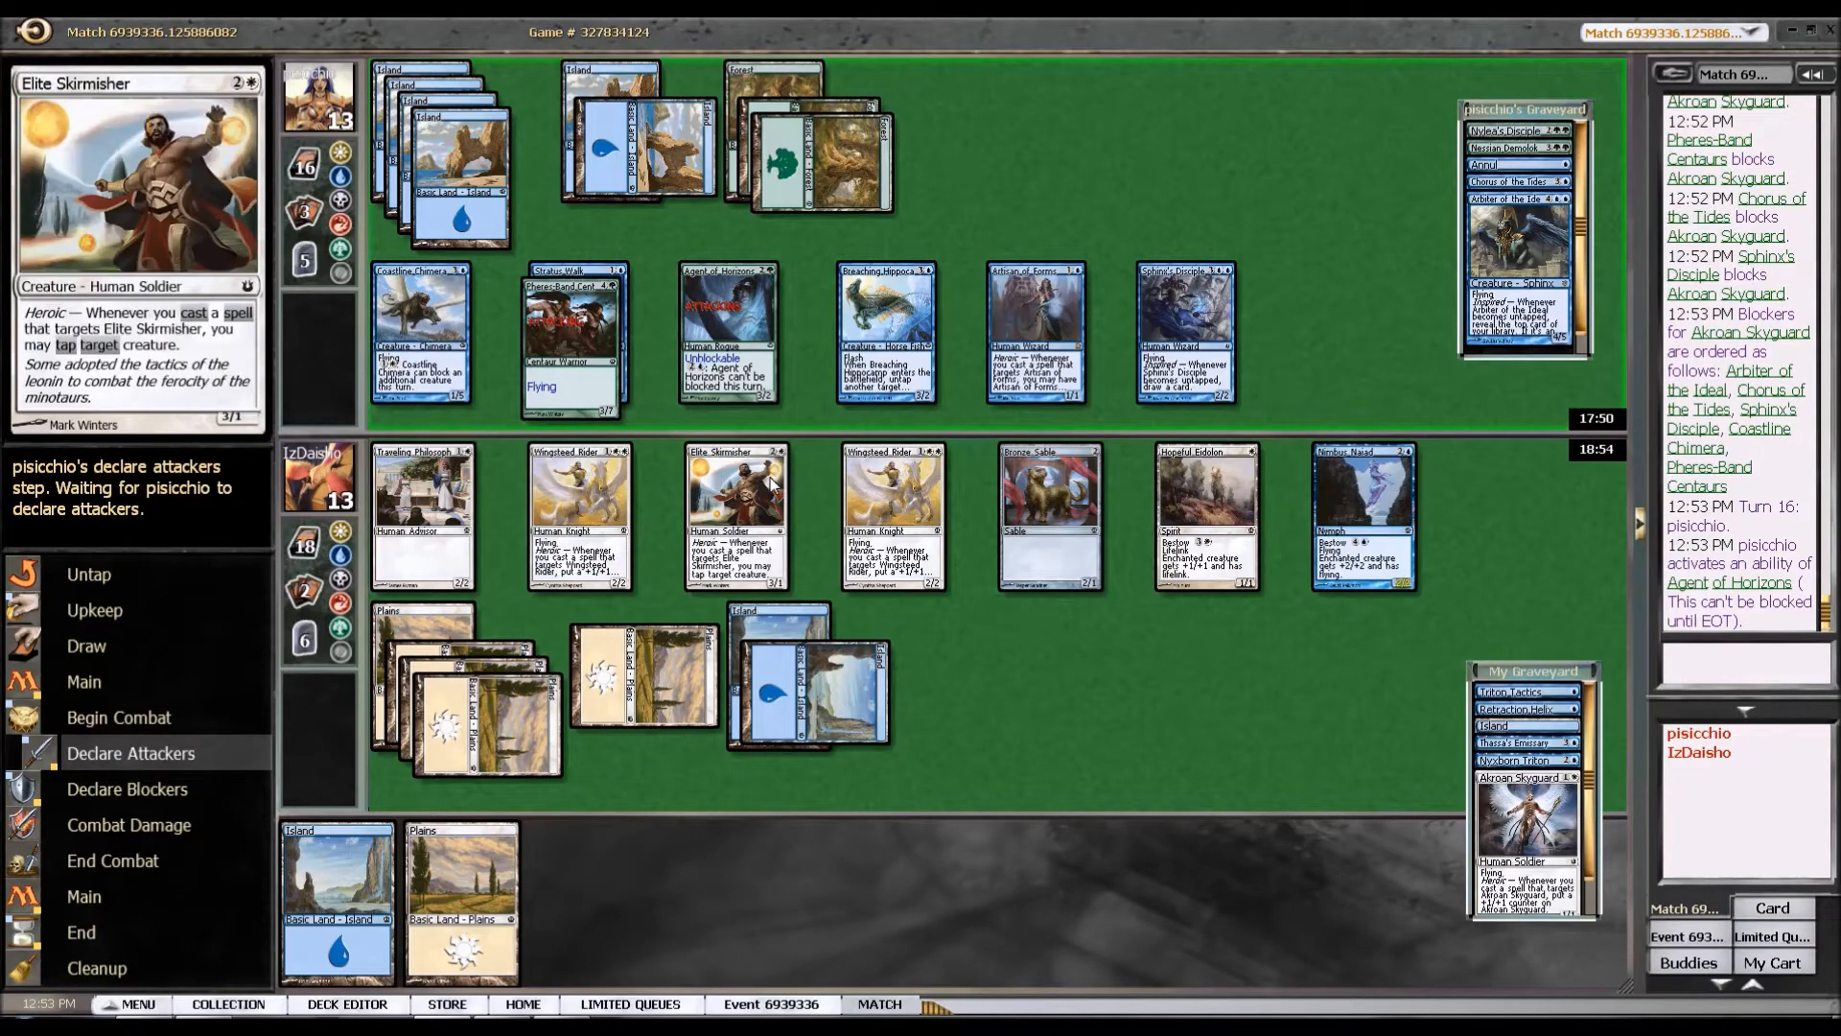
{"action": "mouse_move", "coordinate": [1205, 516]}
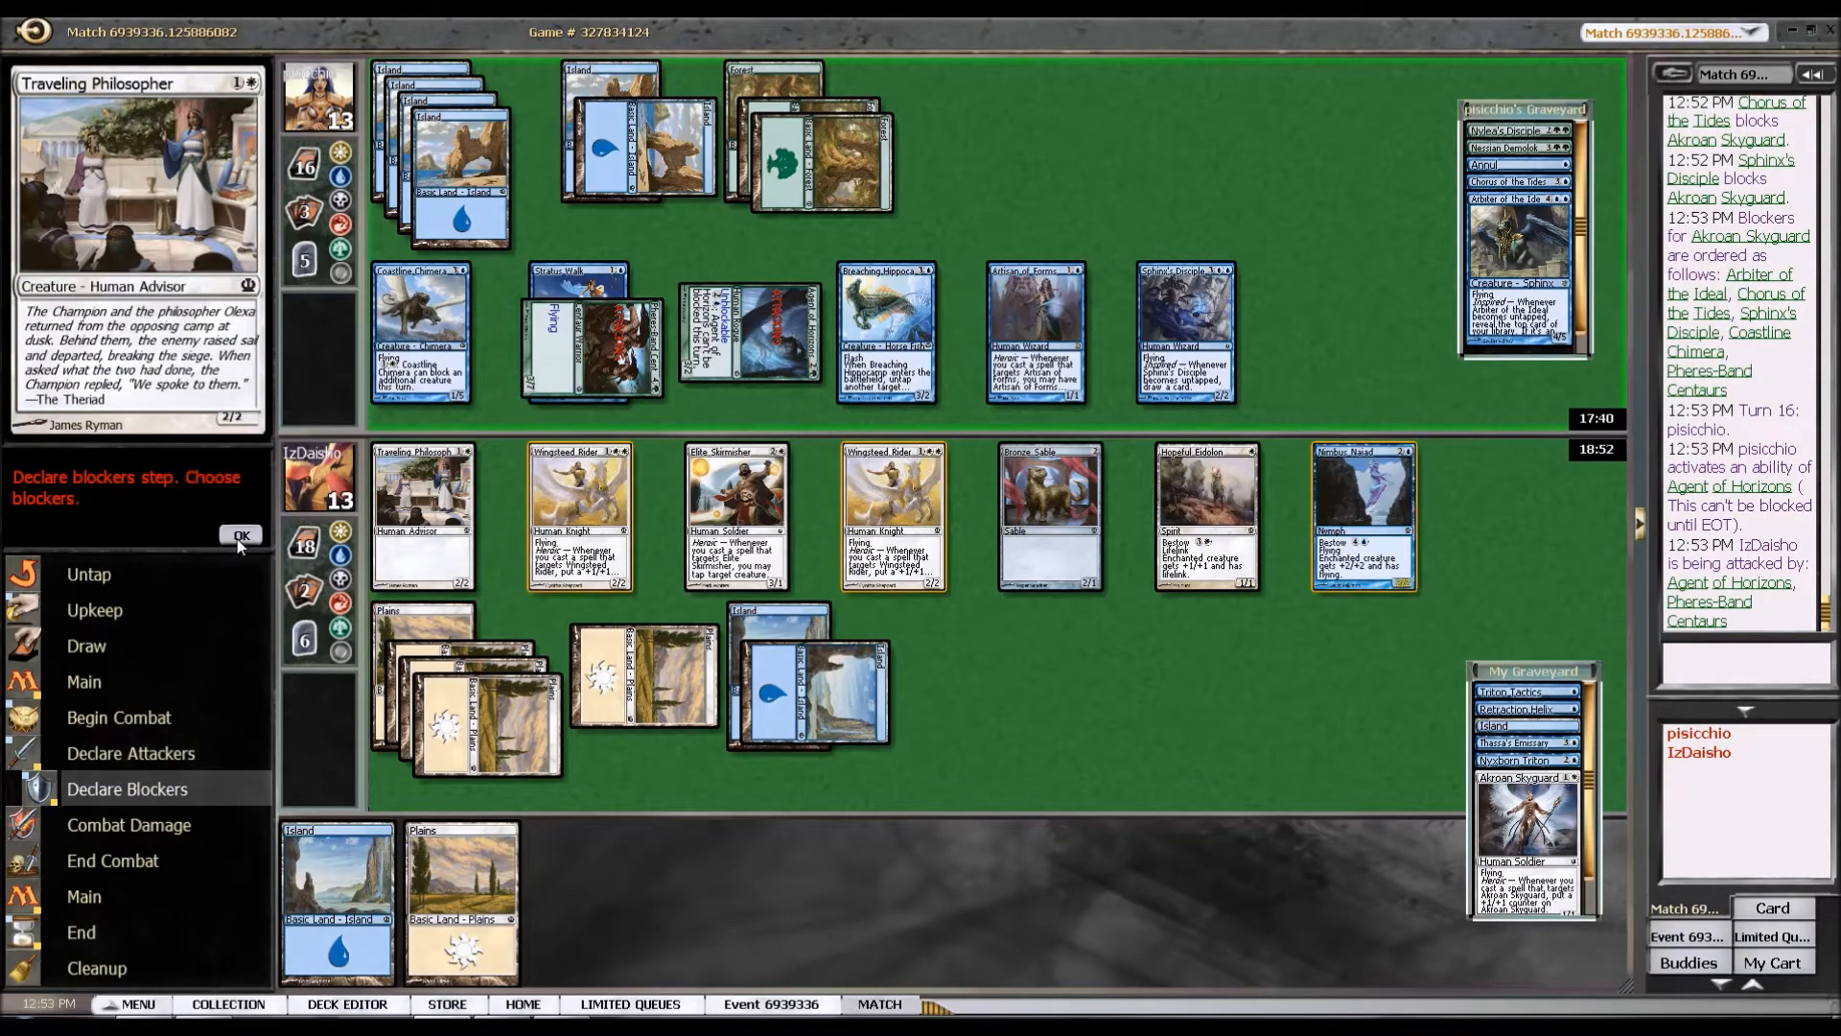
Take the opponent's attack without blocking.
{"action": "left_click", "coordinate": [242, 535]}
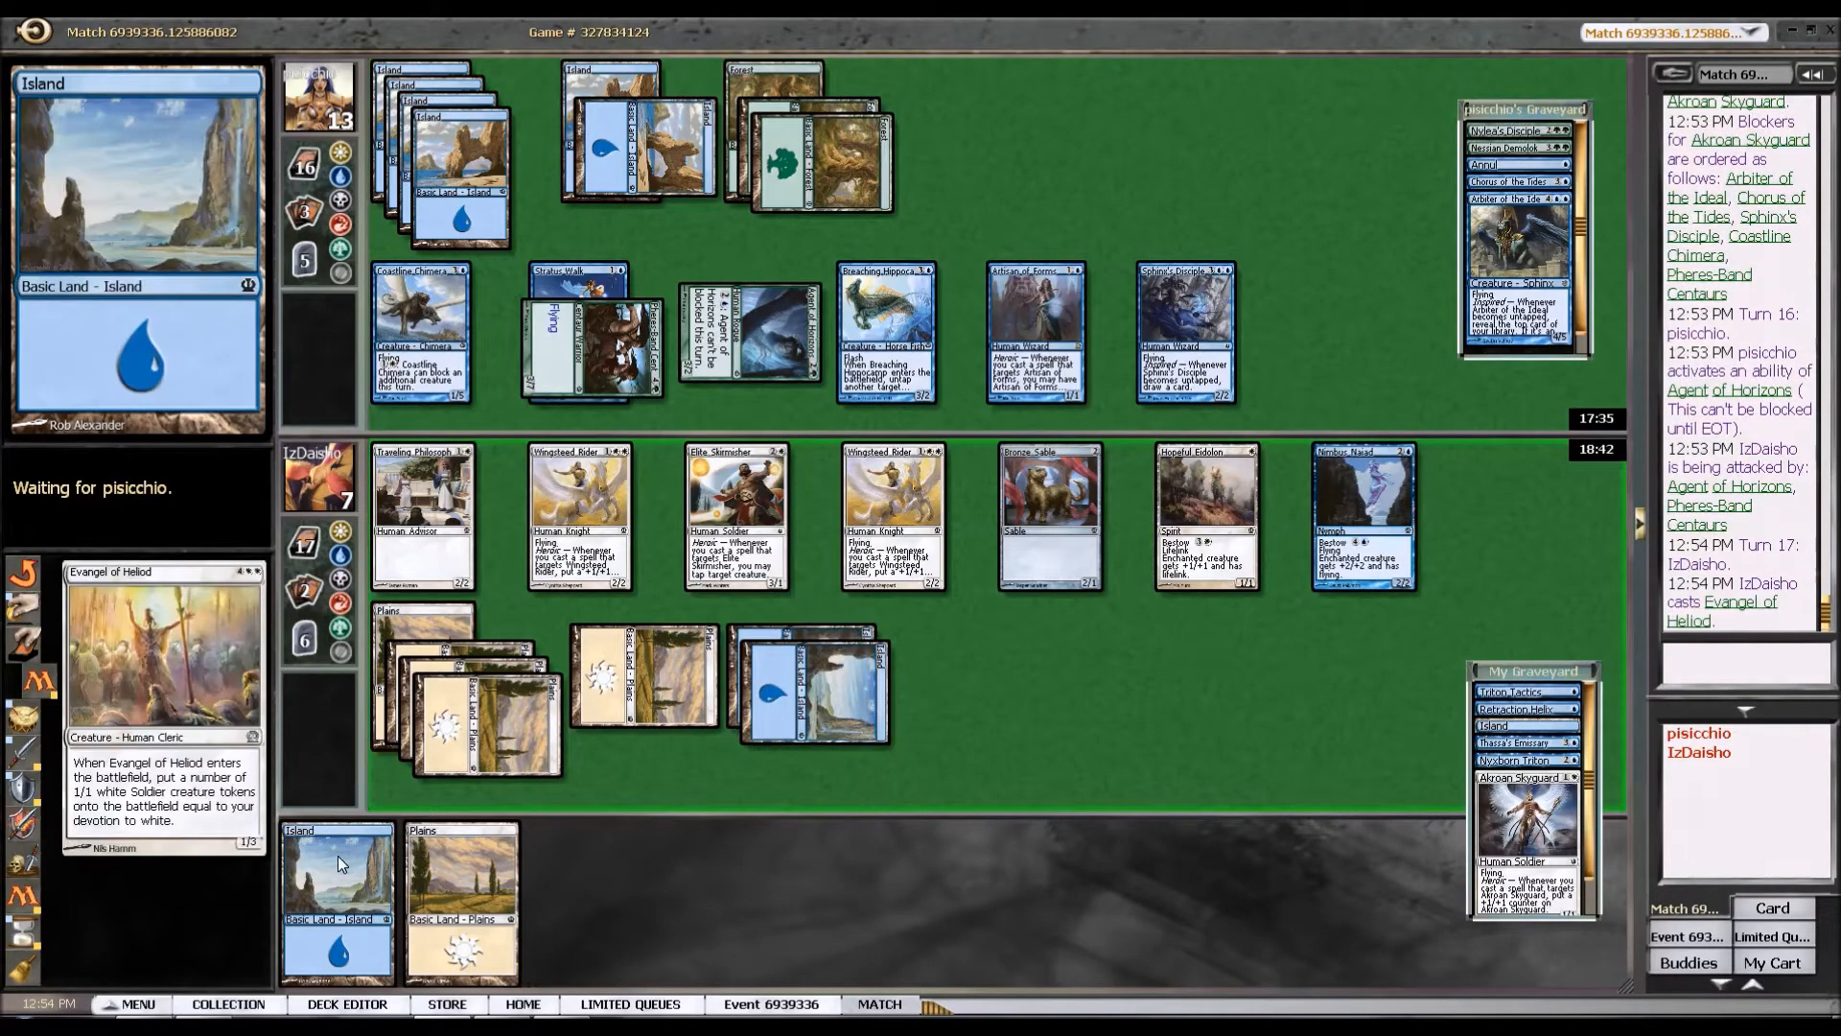
{"action": "mouse_move", "coordinate": [315, 913]}
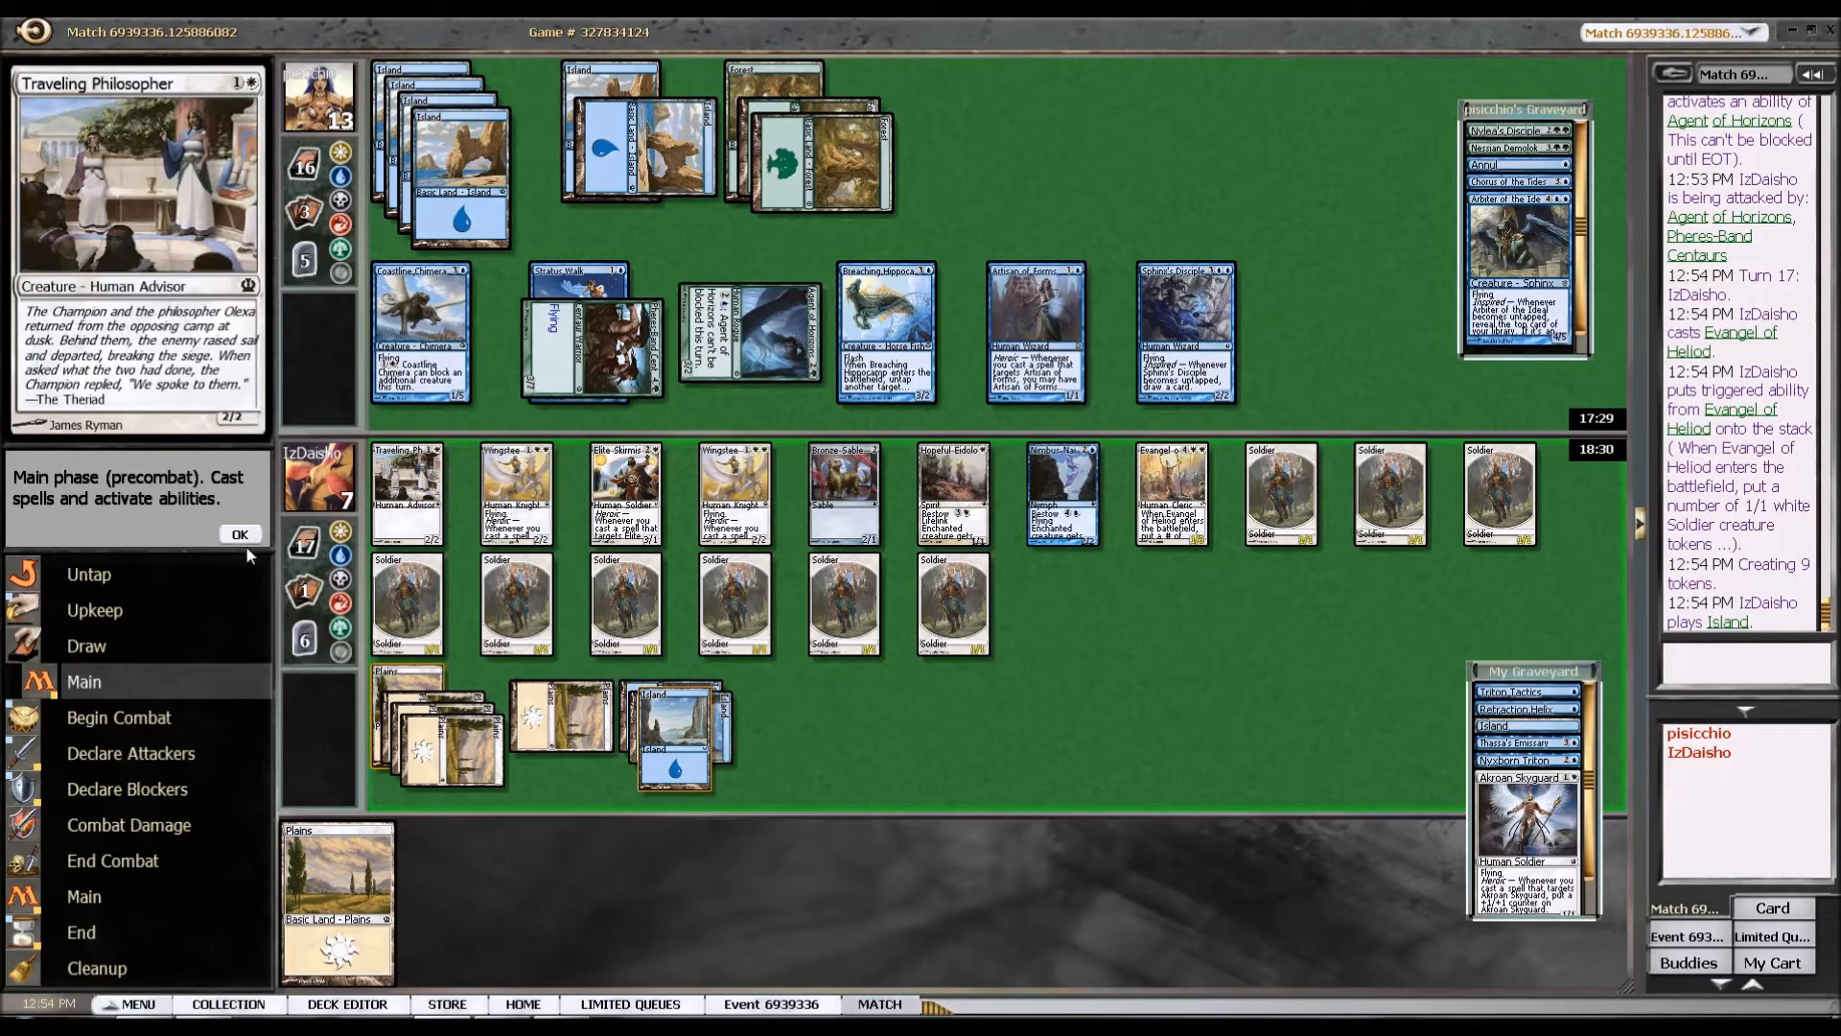
Pass the main phase and end step after Evangel of Heliod creates nine Soldier tokens.
{"action": "left_click", "coordinate": [240, 535]}
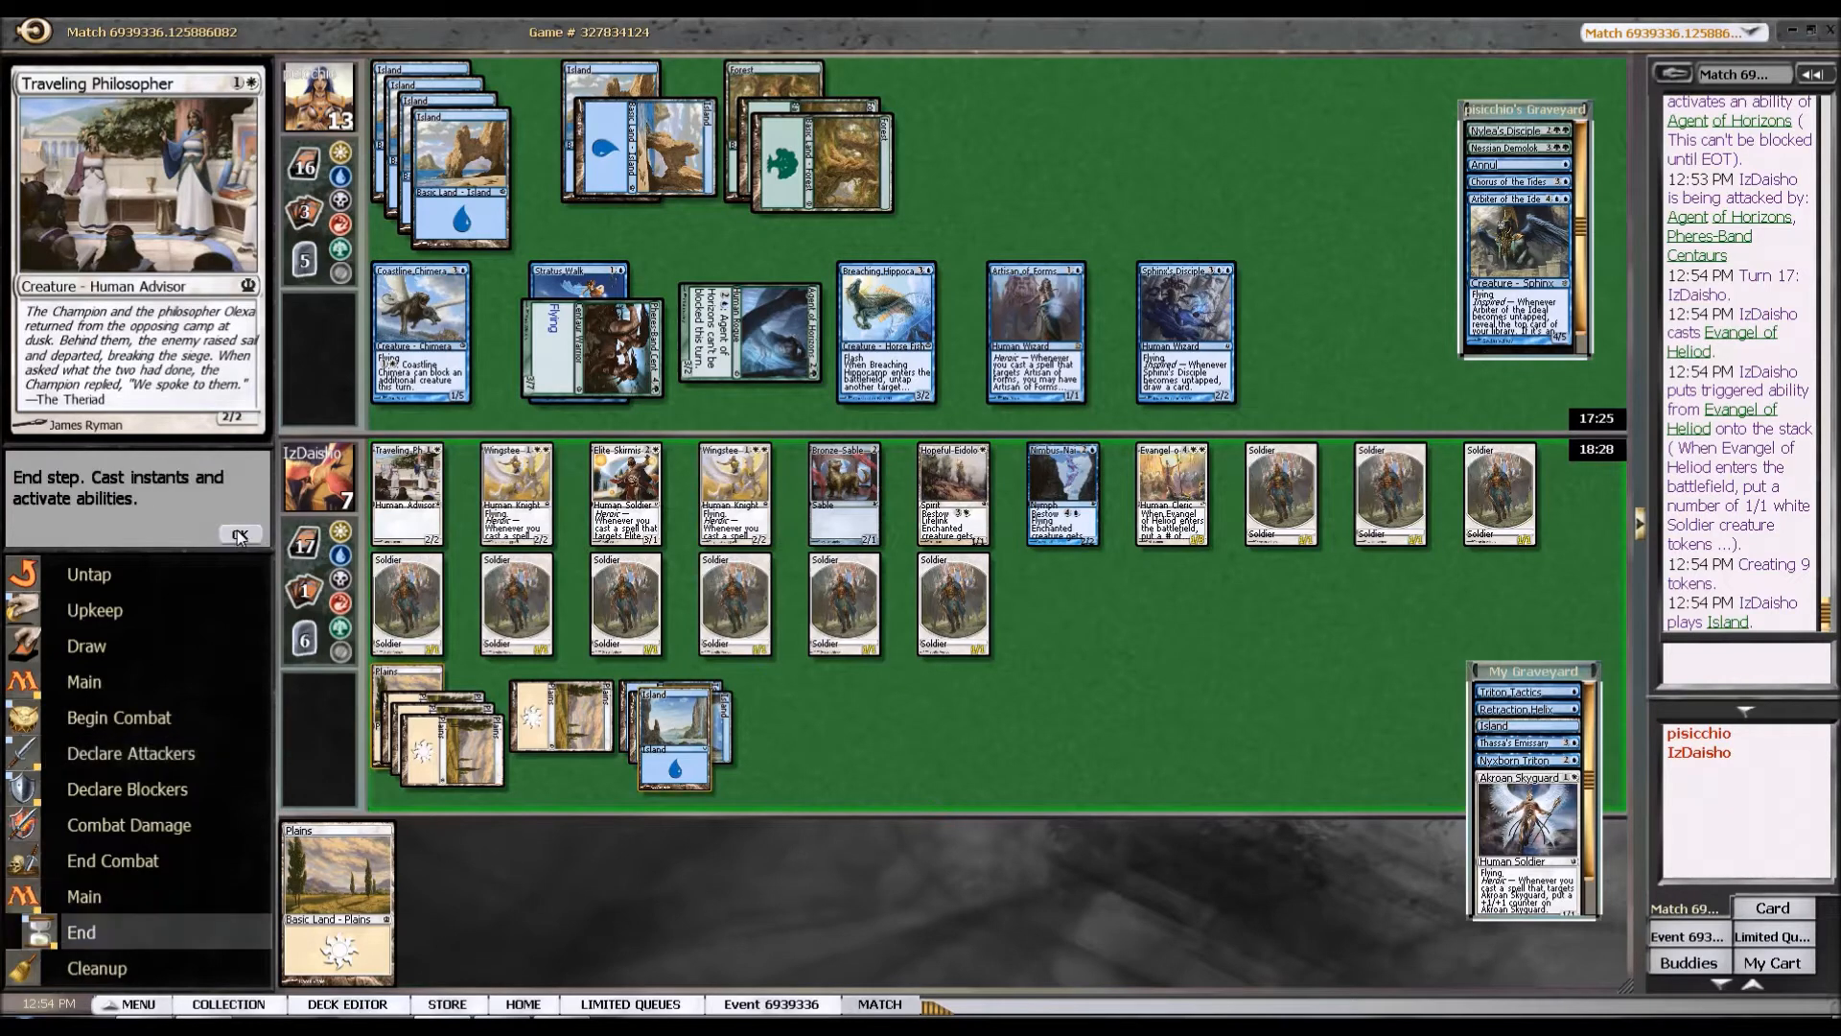
{"action": "left_click", "coordinate": [240, 537]}
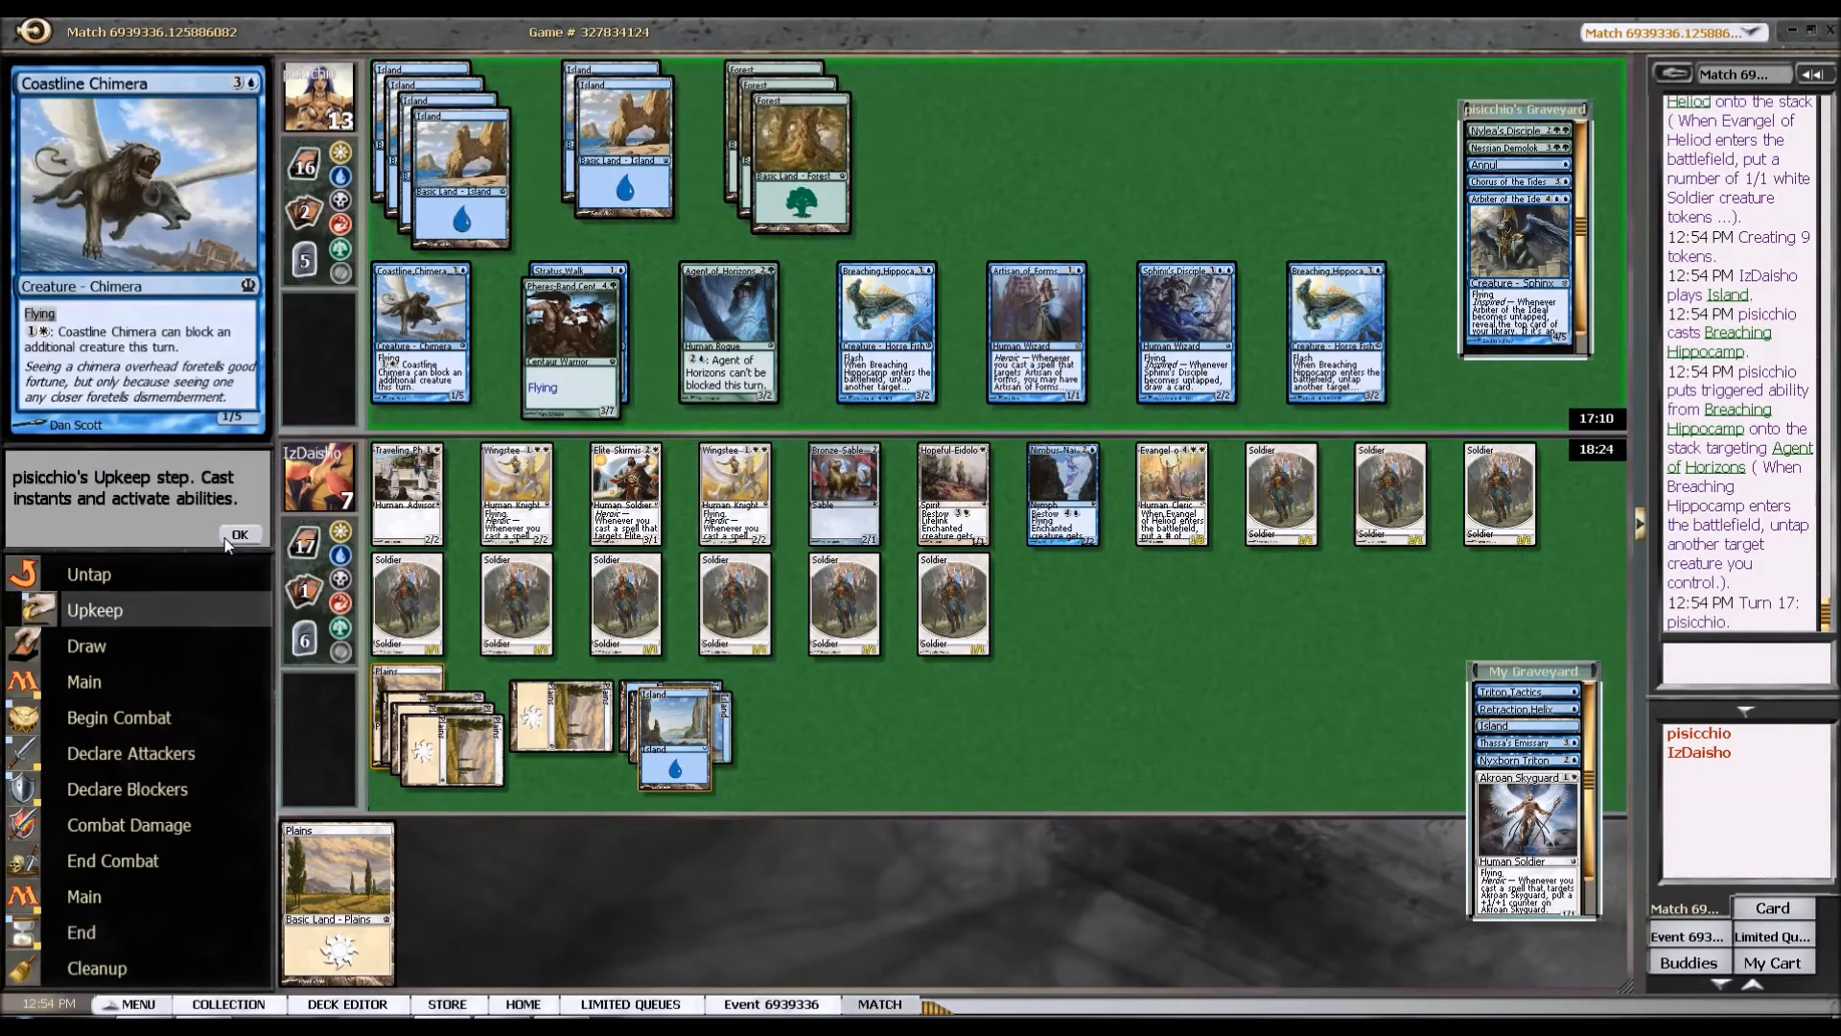
Let Ordeal of Thassa resolve and take the opponent's attack unblocked, dropping to 3 life.
{"action": "left_click", "coordinate": [240, 535]}
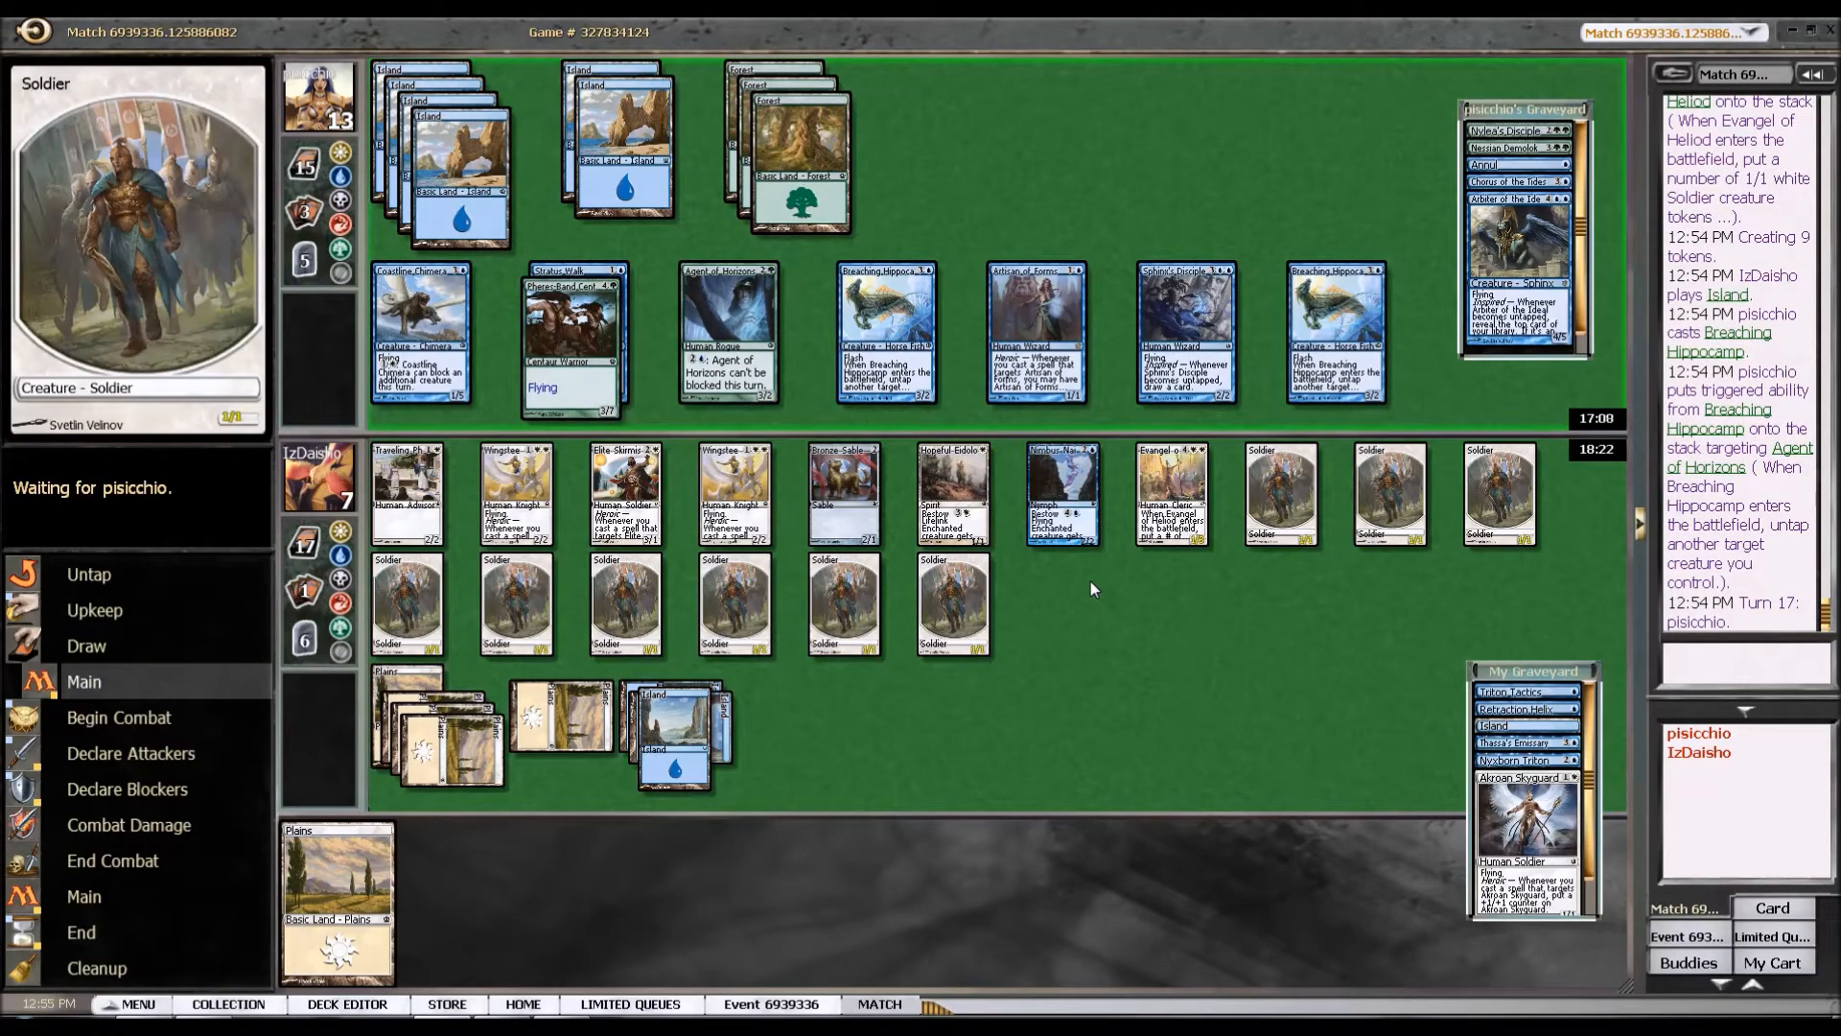
{"action": "mouse_move", "coordinate": [1080, 571]}
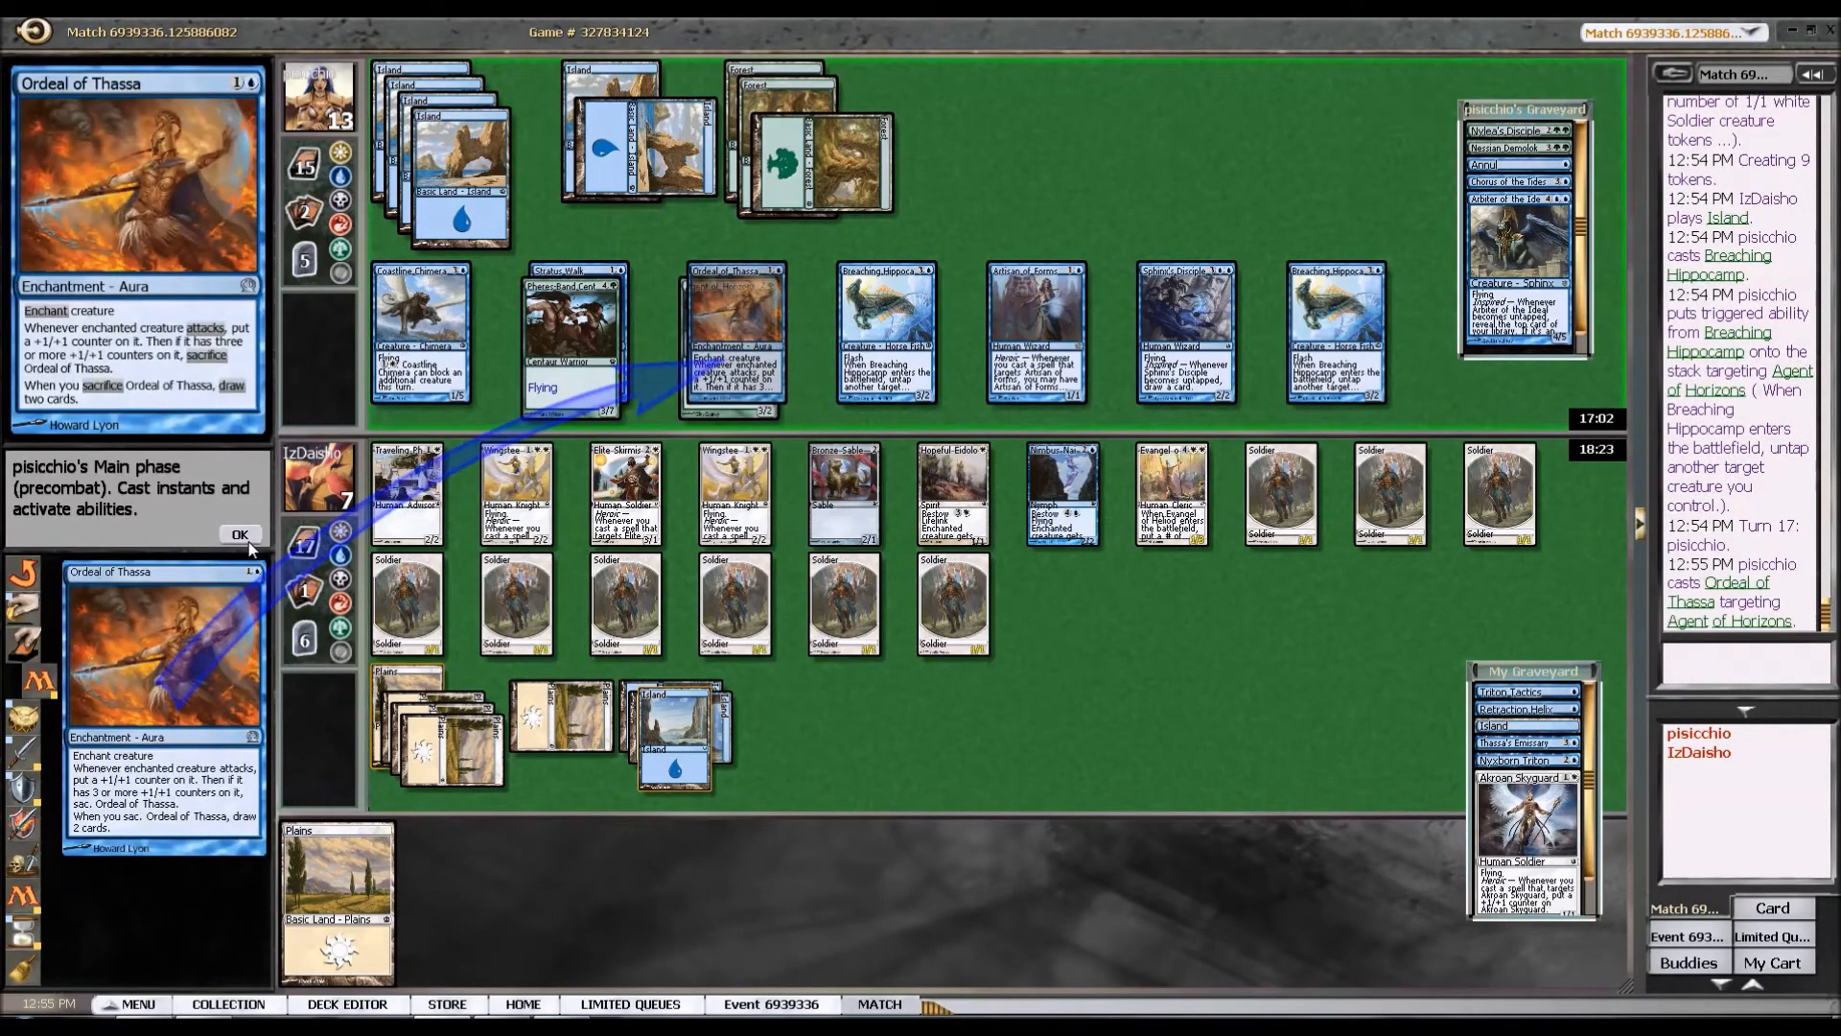
{"action": "left_click", "coordinate": [242, 535]}
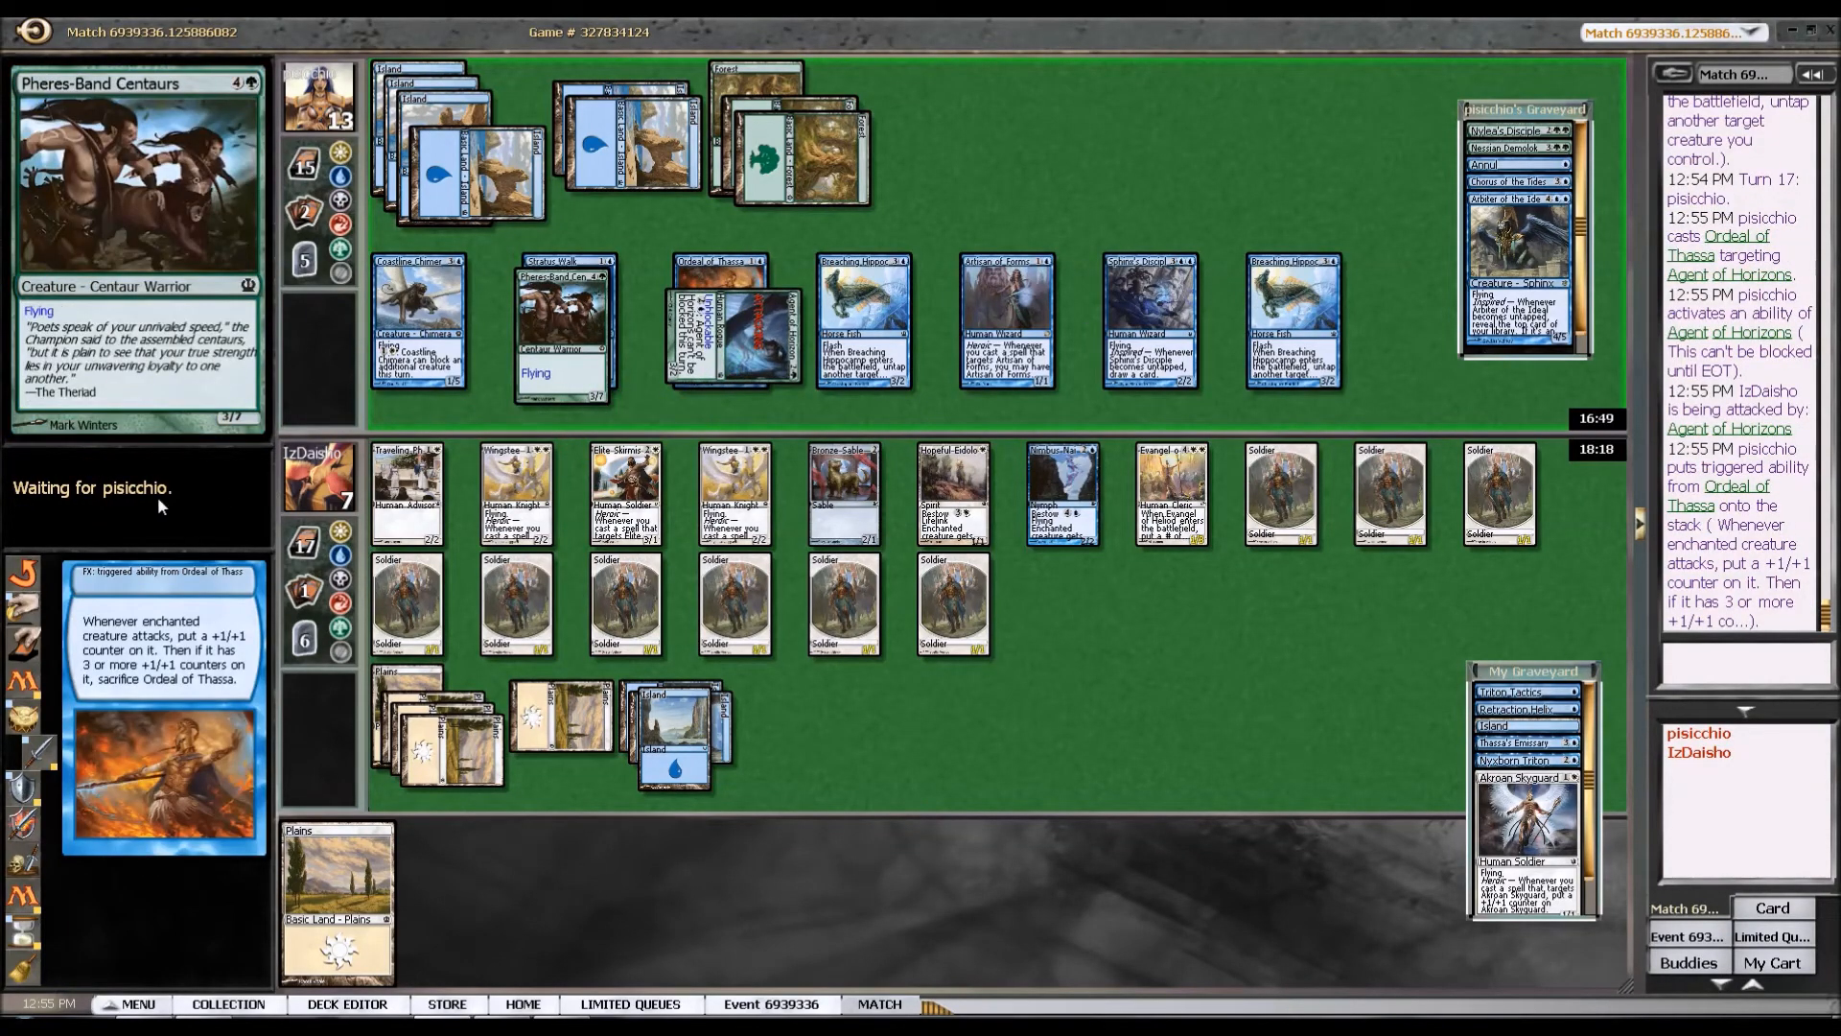
{"action": "mouse_move", "coordinate": [248, 541]}
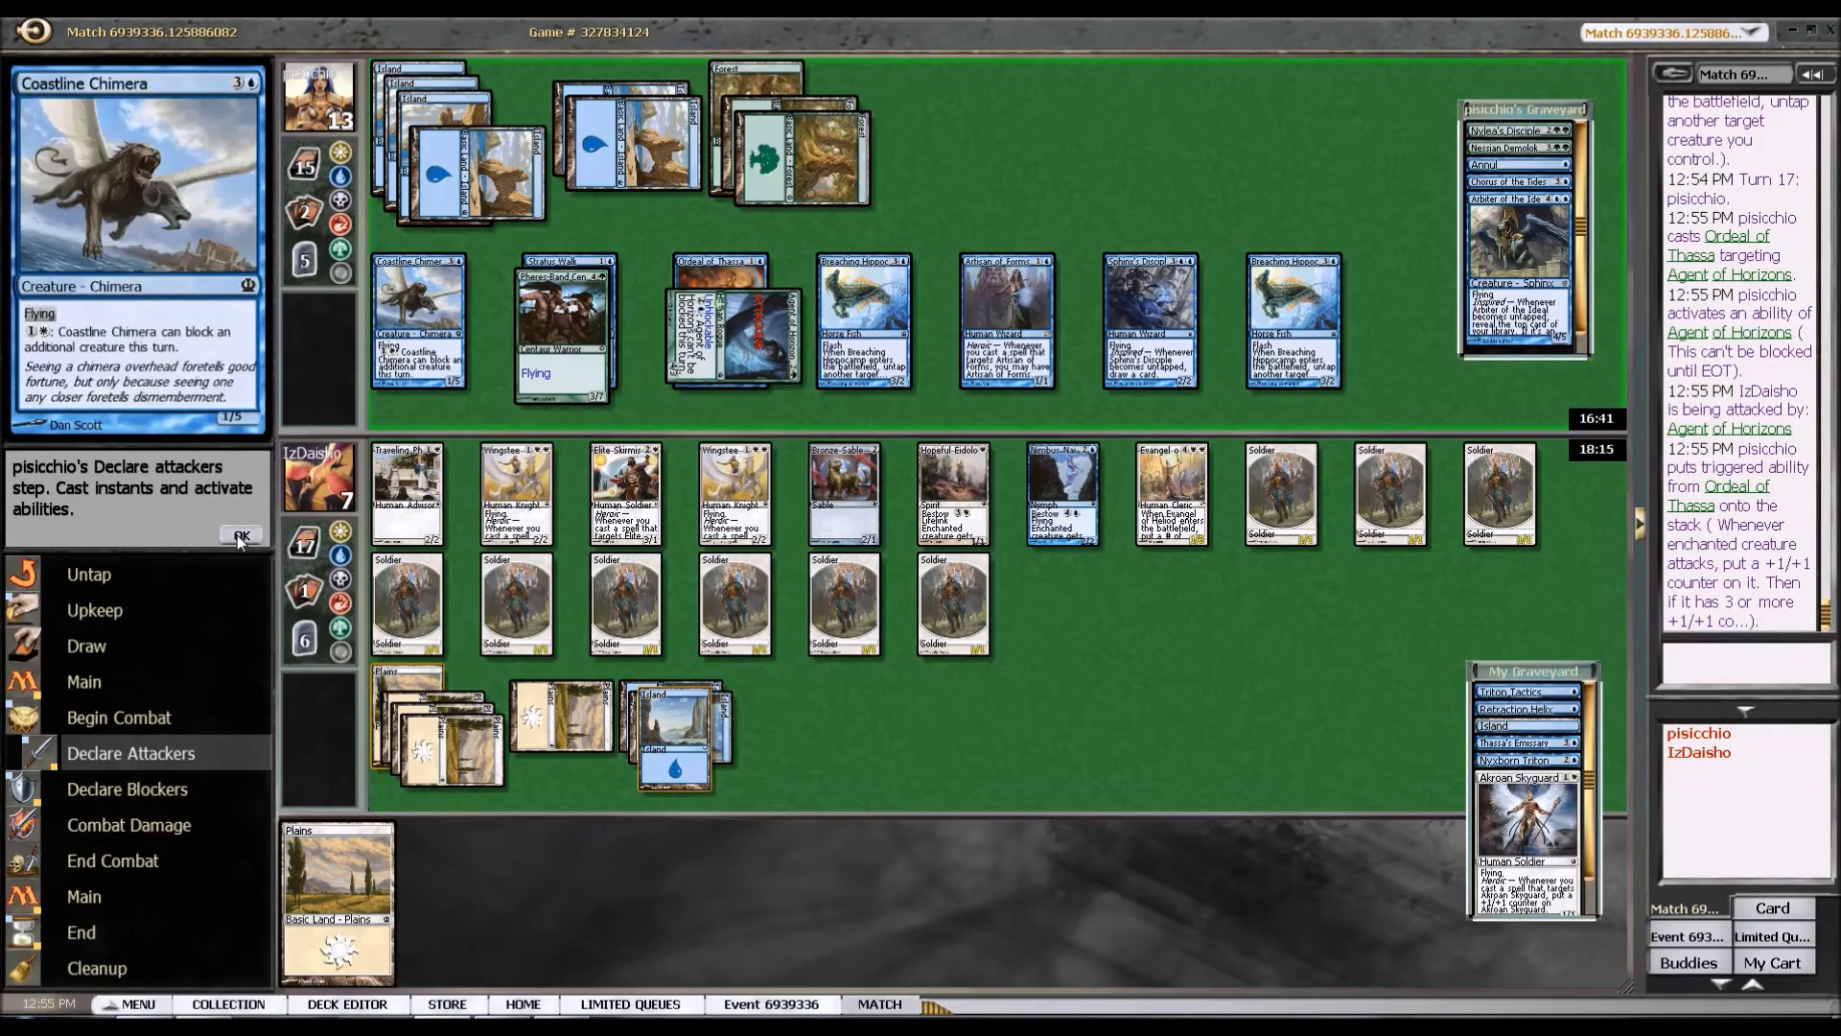
{"action": "left_click", "coordinate": [240, 535]}
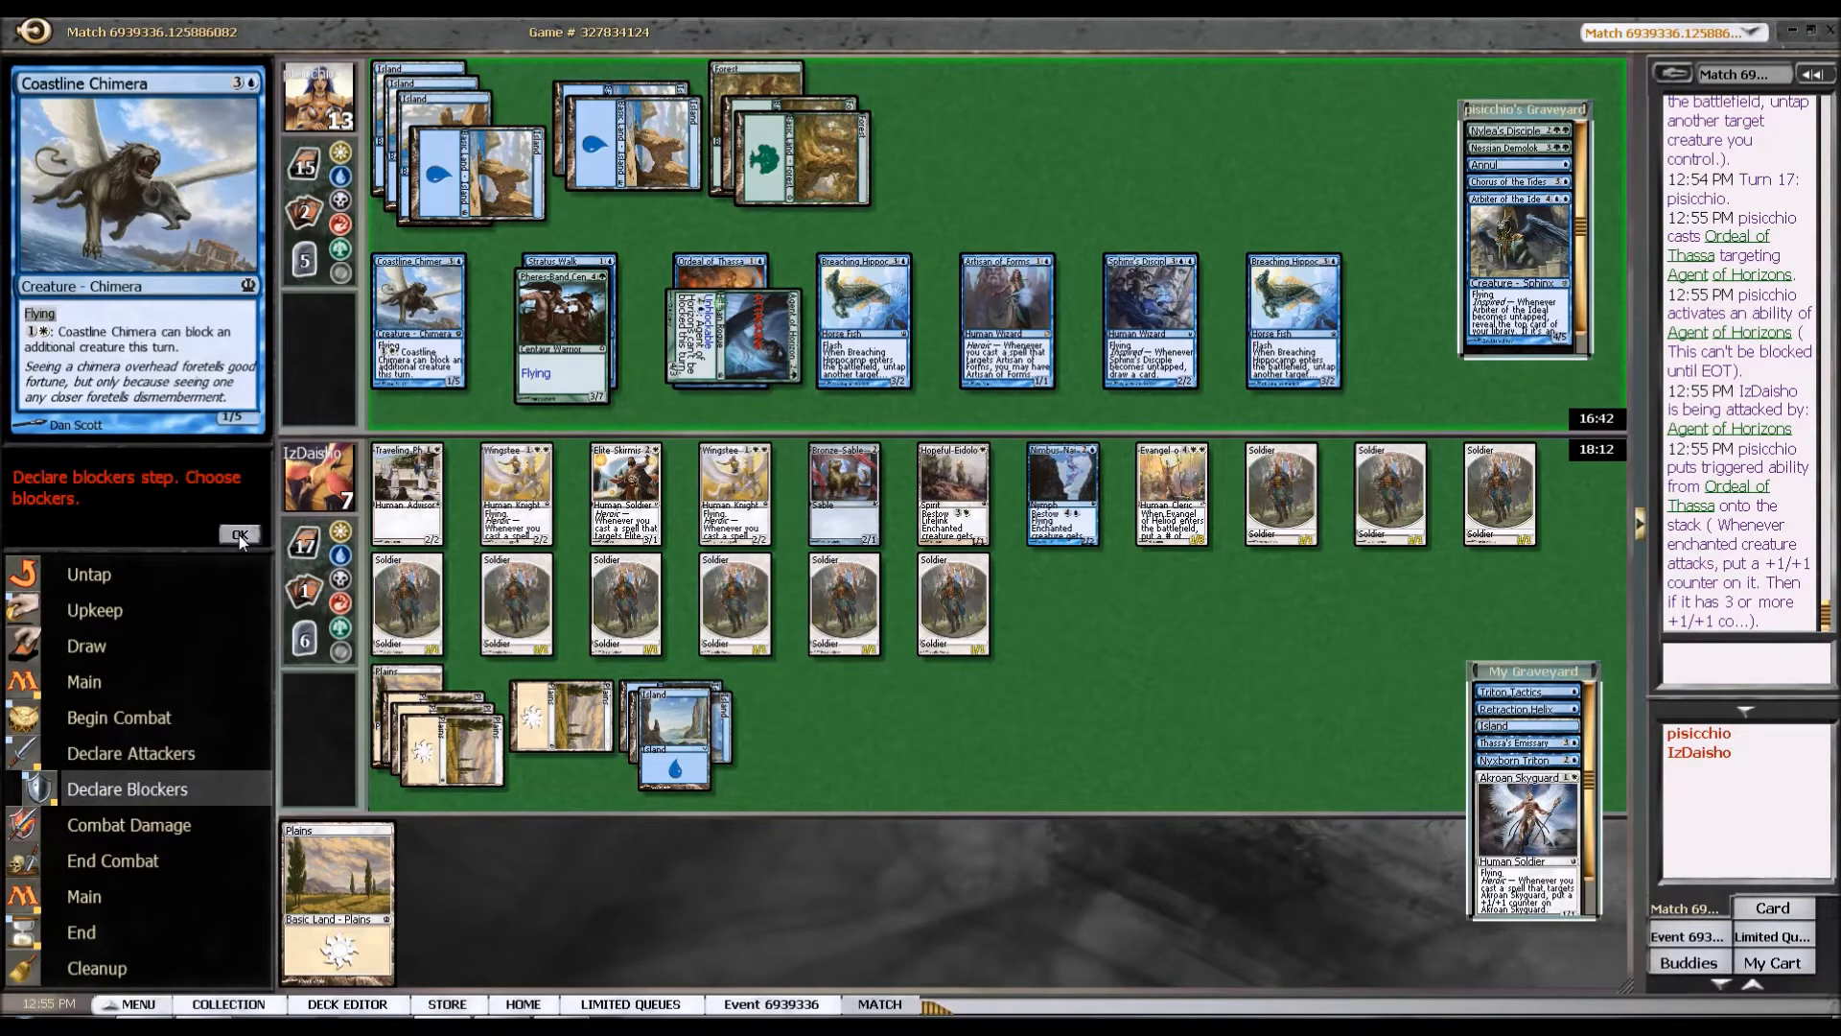
{"action": "left_click", "coordinate": [240, 535]}
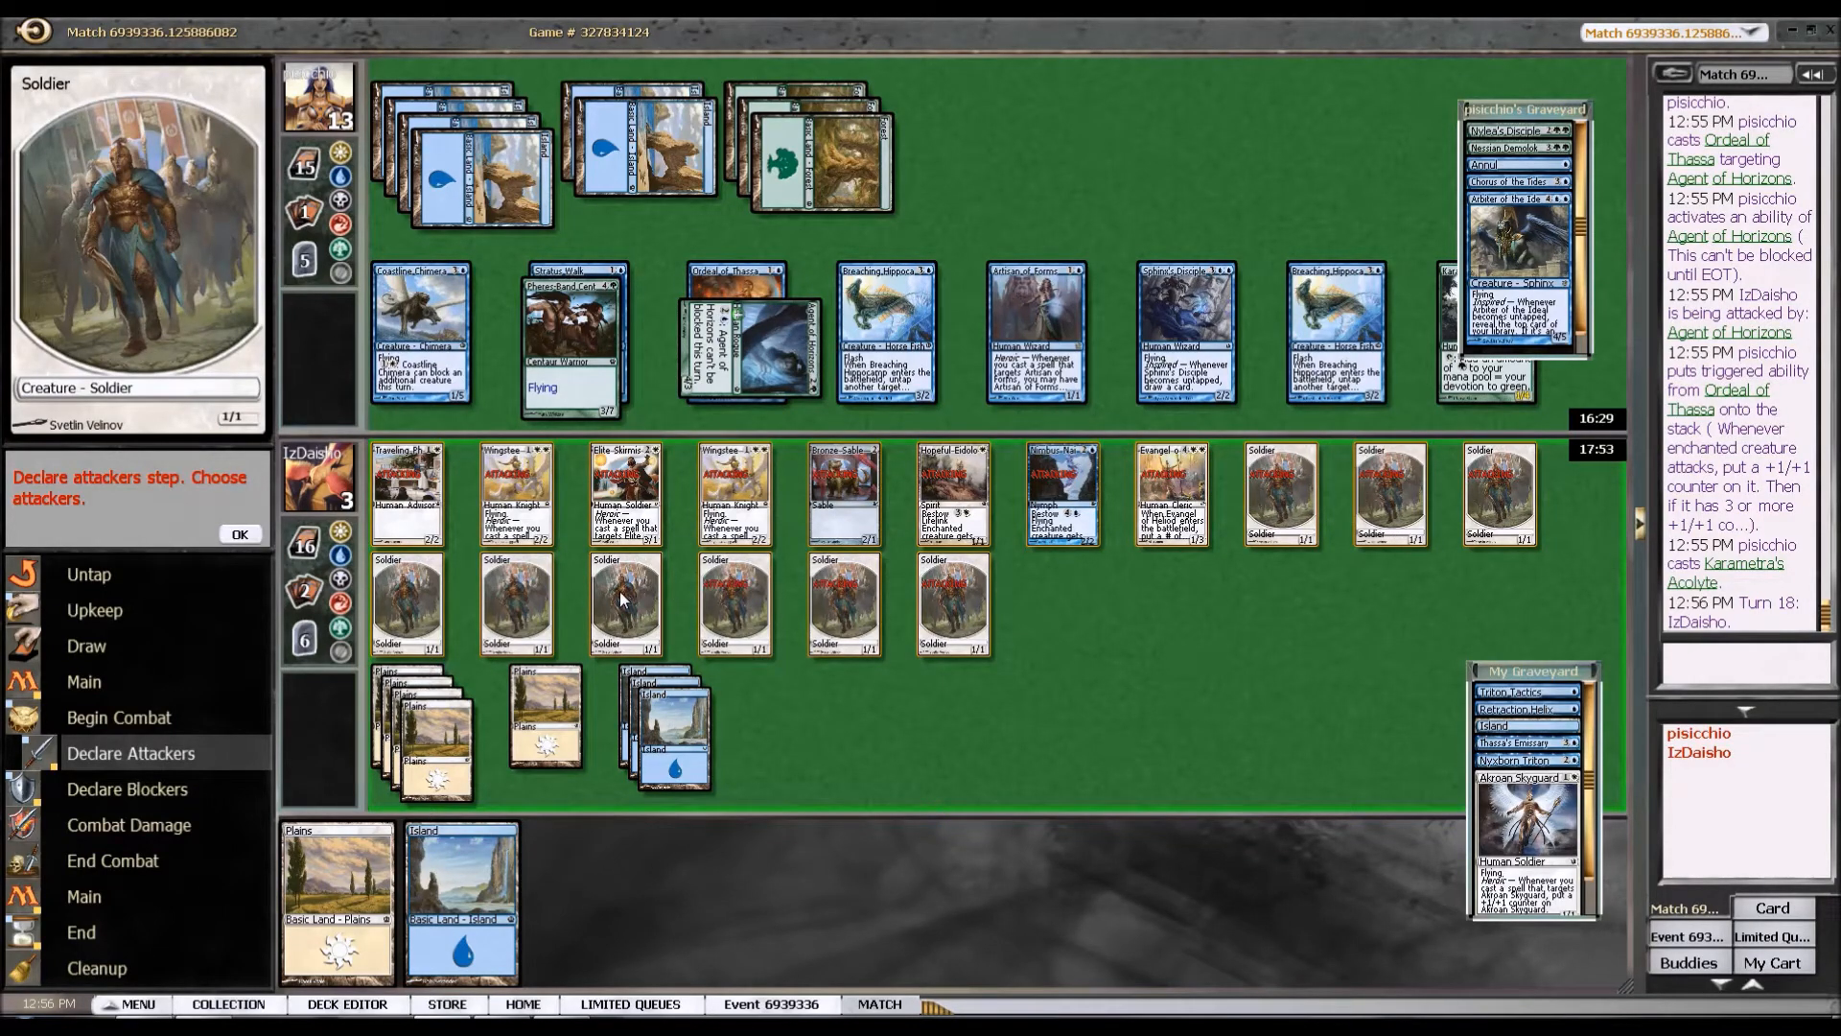
Add a Soldier token and confirm the full attack, then preview a sideboard card in the deck editor.
{"action": "left_click", "coordinate": [621, 599]}
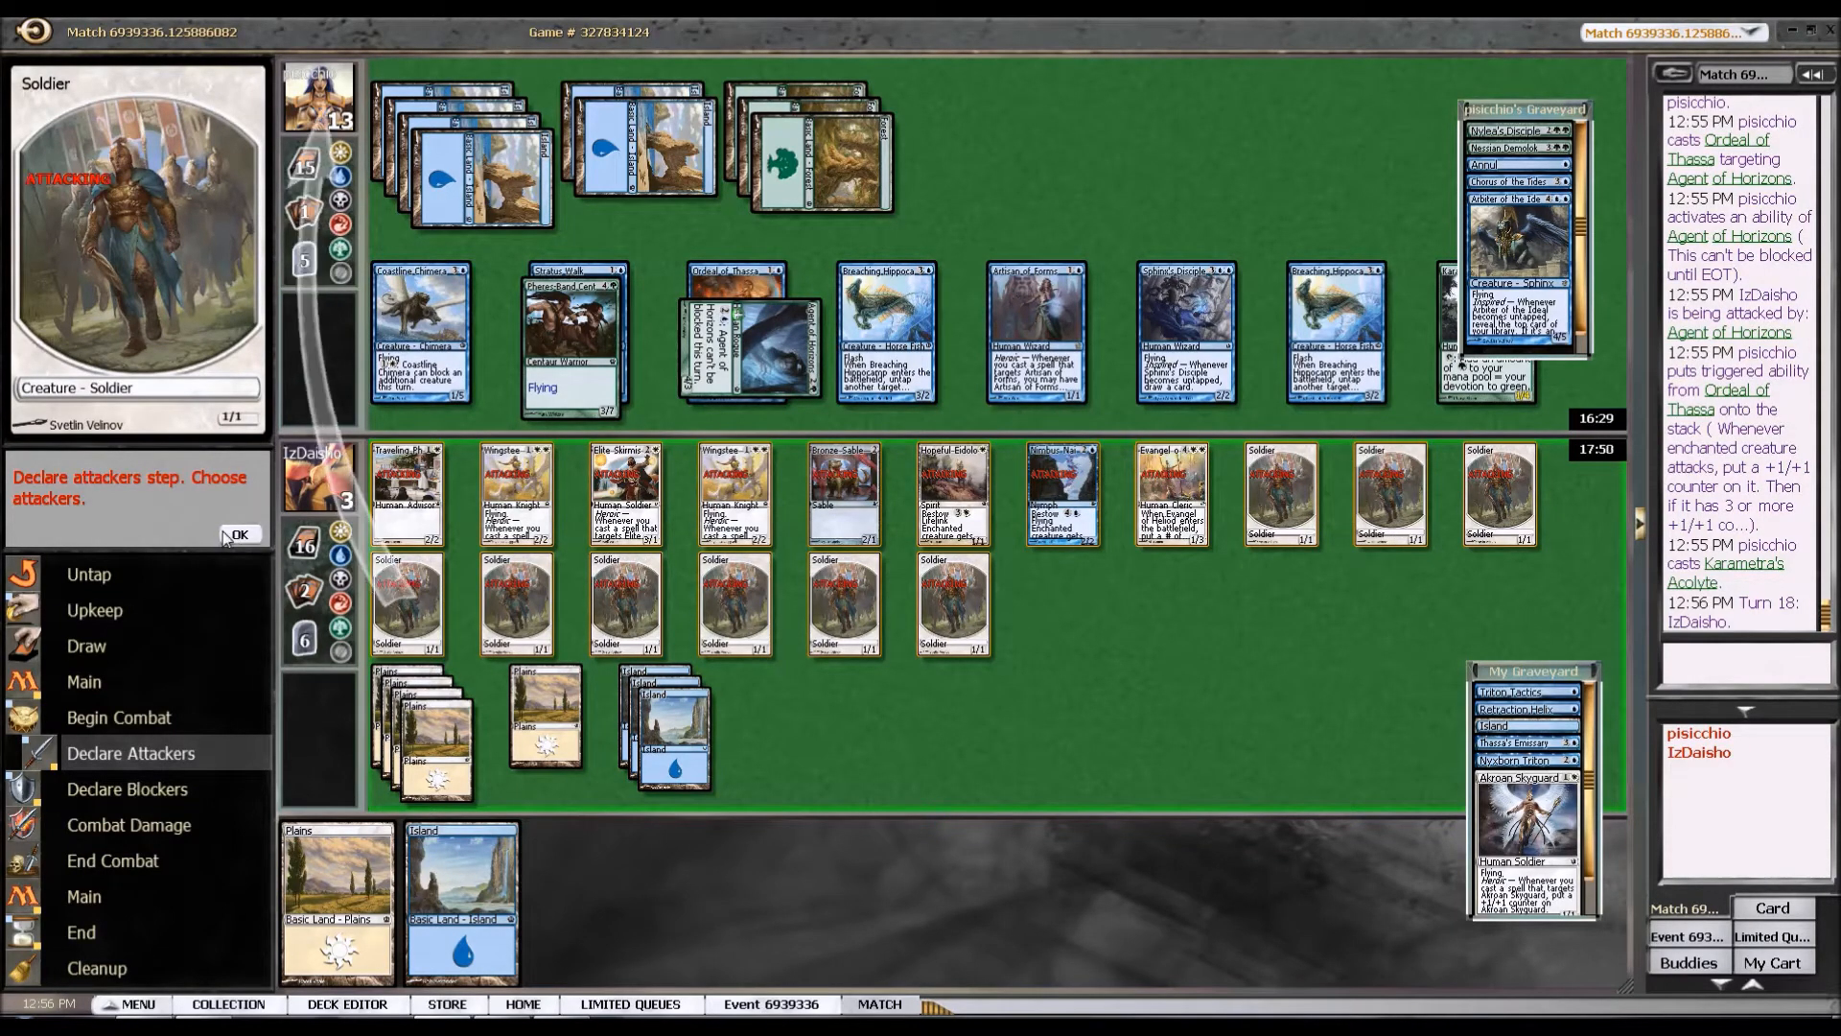
{"action": "left_click", "coordinate": [238, 535]}
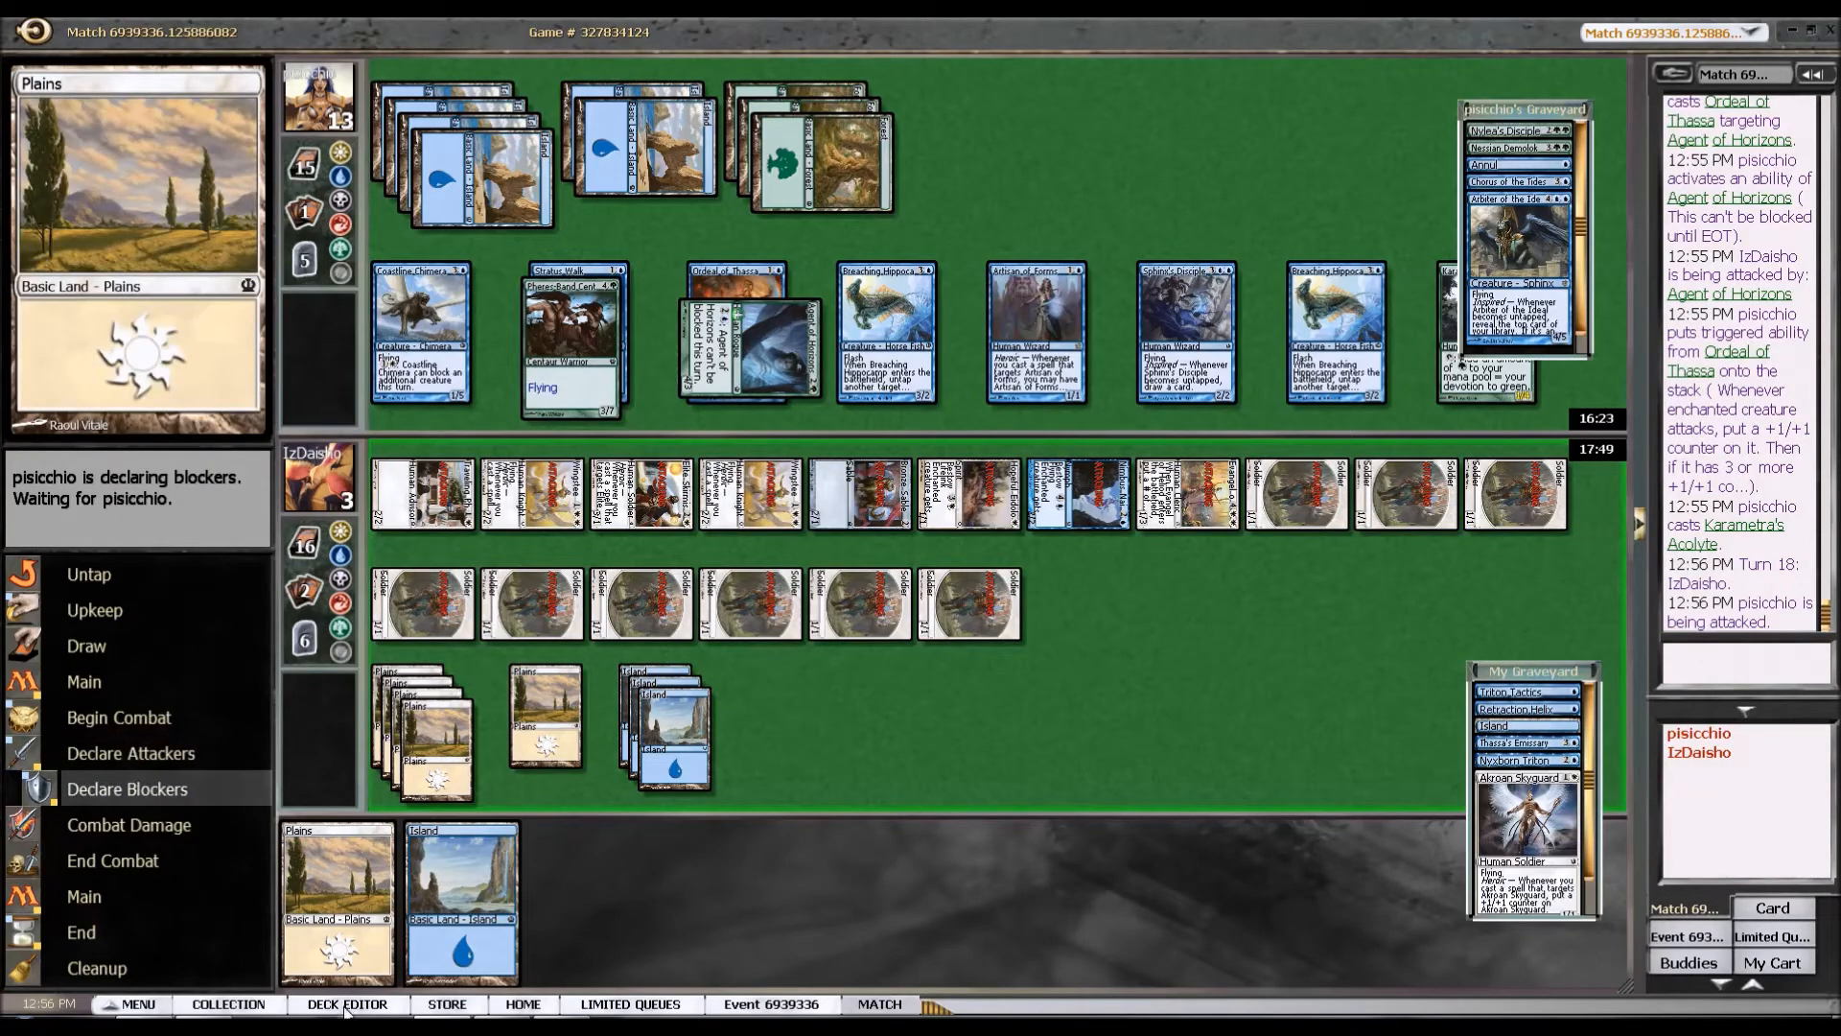
{"action": "left_click", "coordinate": [345, 1003]}
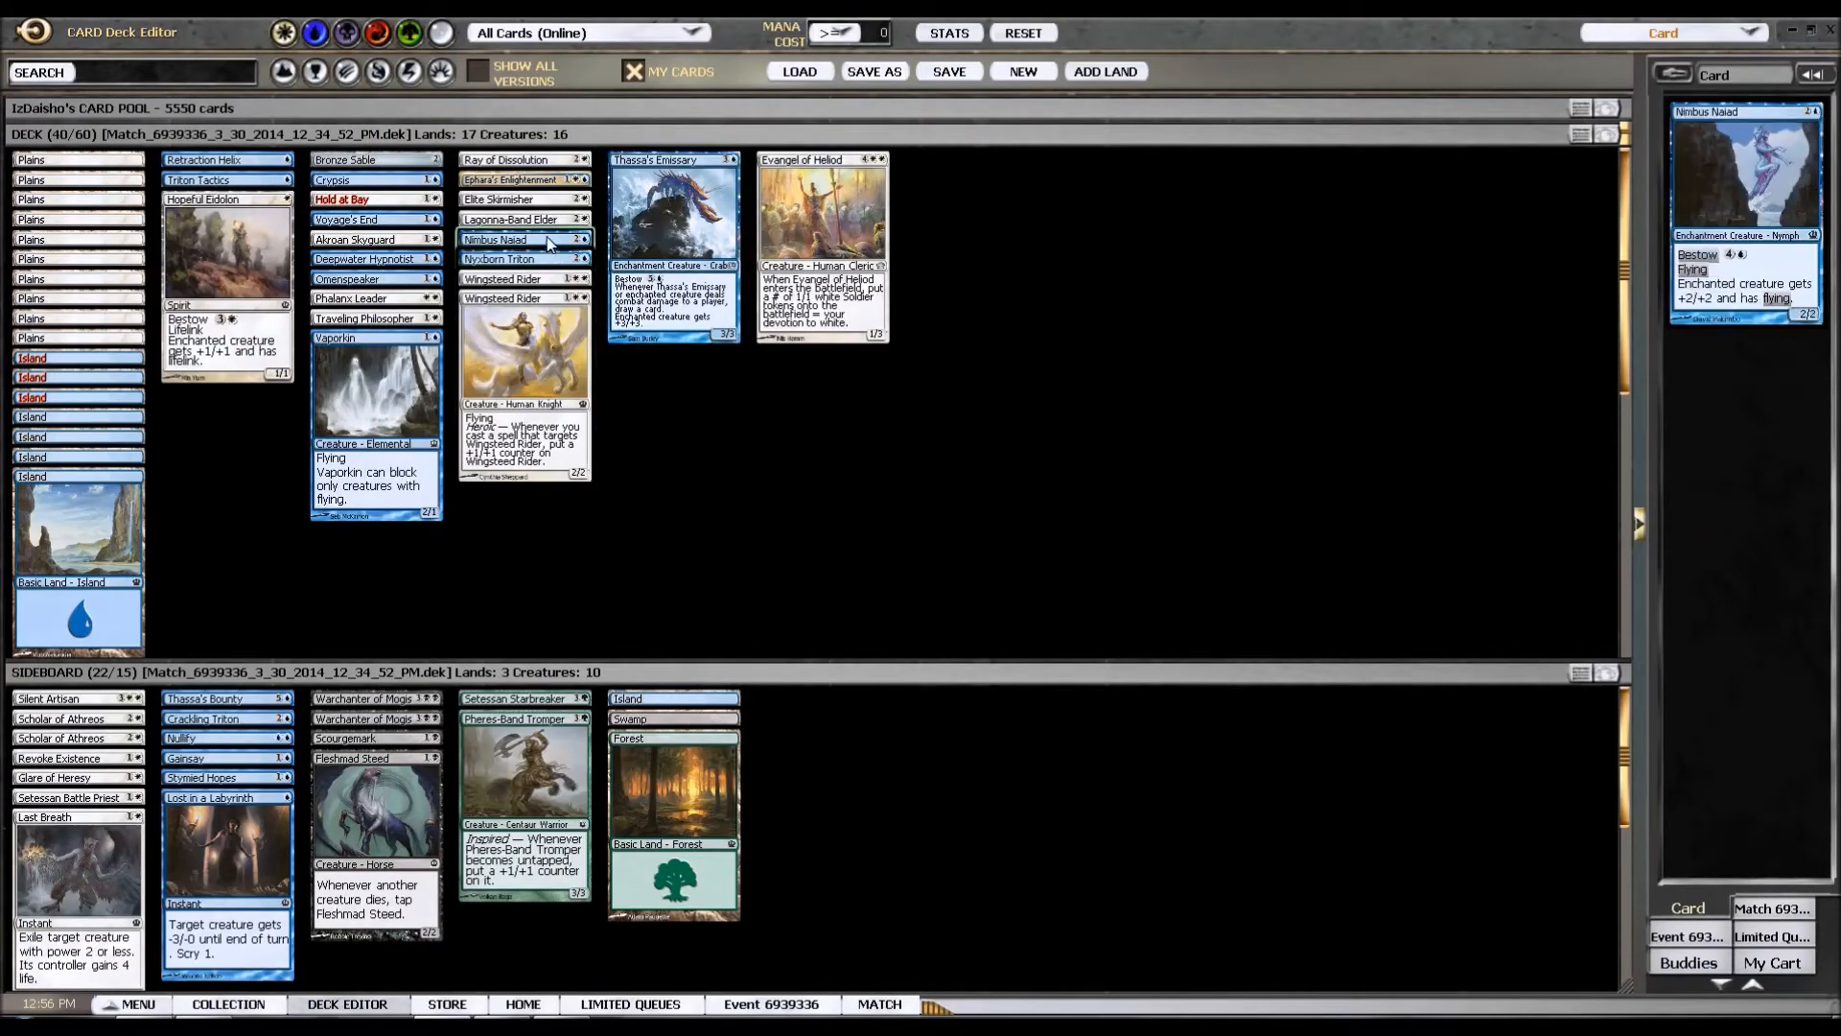
{"action": "left_click", "coordinate": [376, 259]}
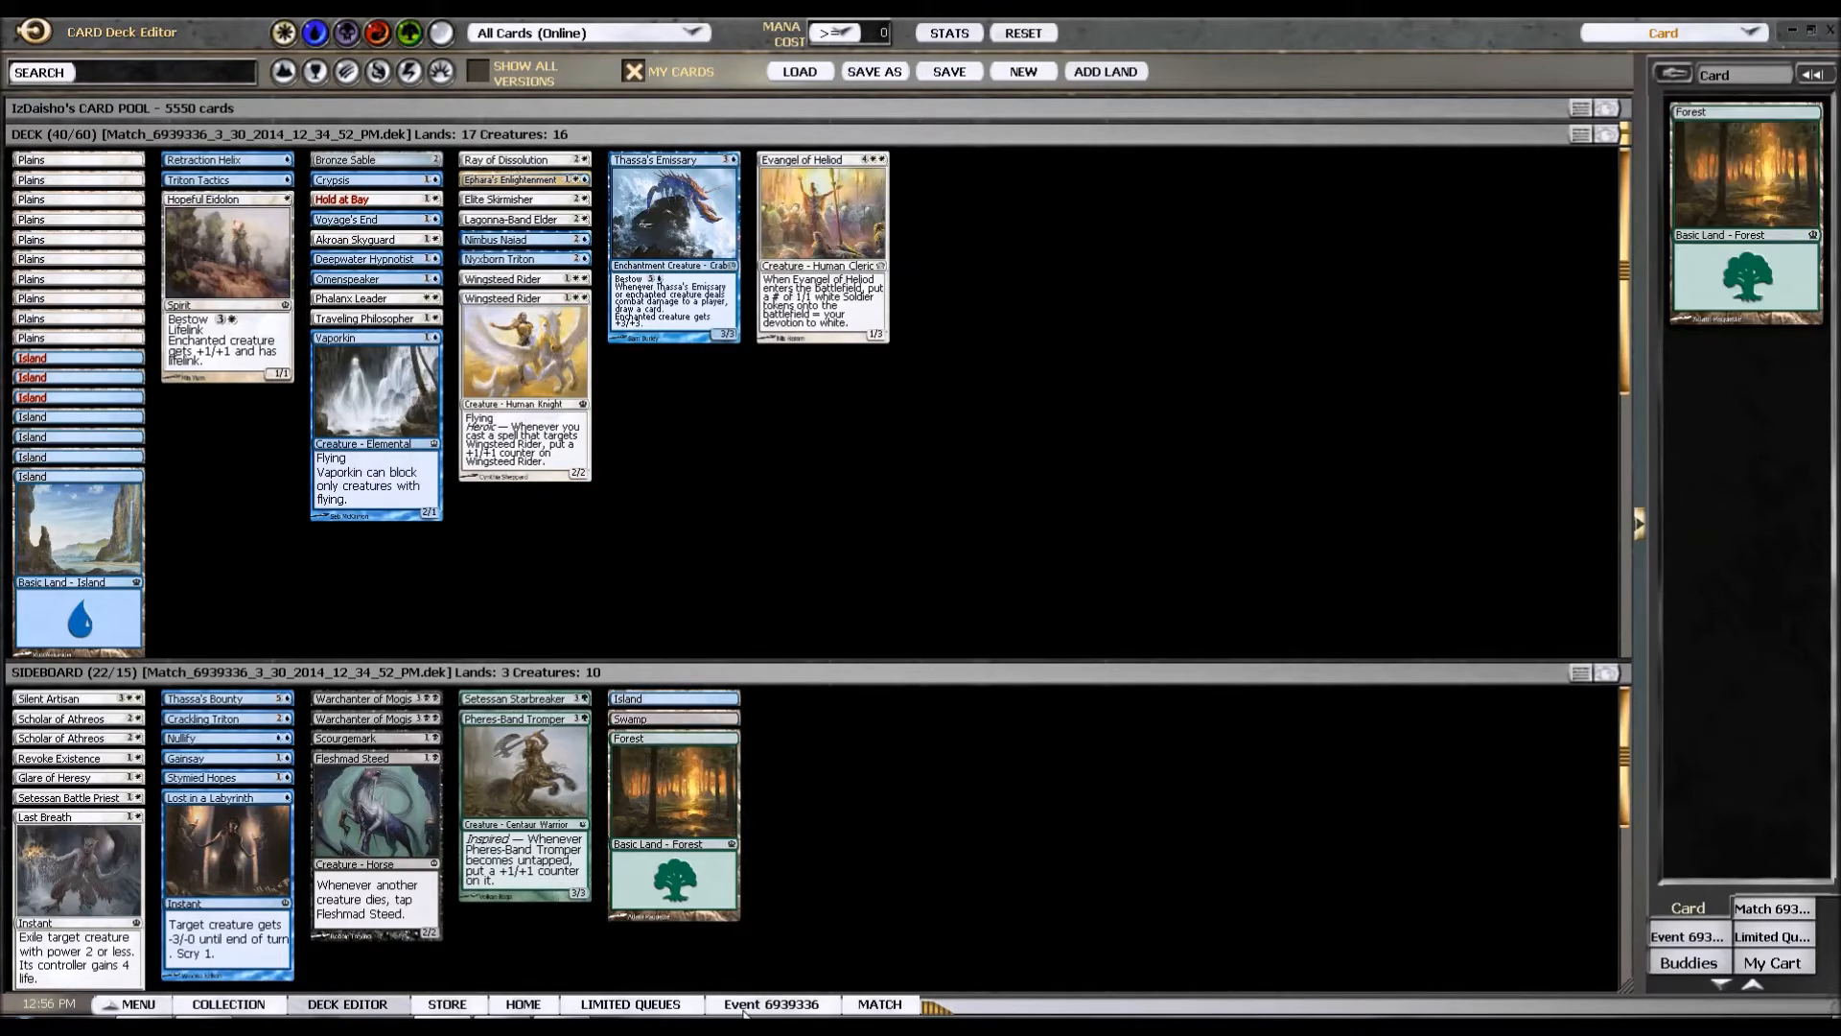
{"action": "mouse_move", "coordinate": [879, 1003]}
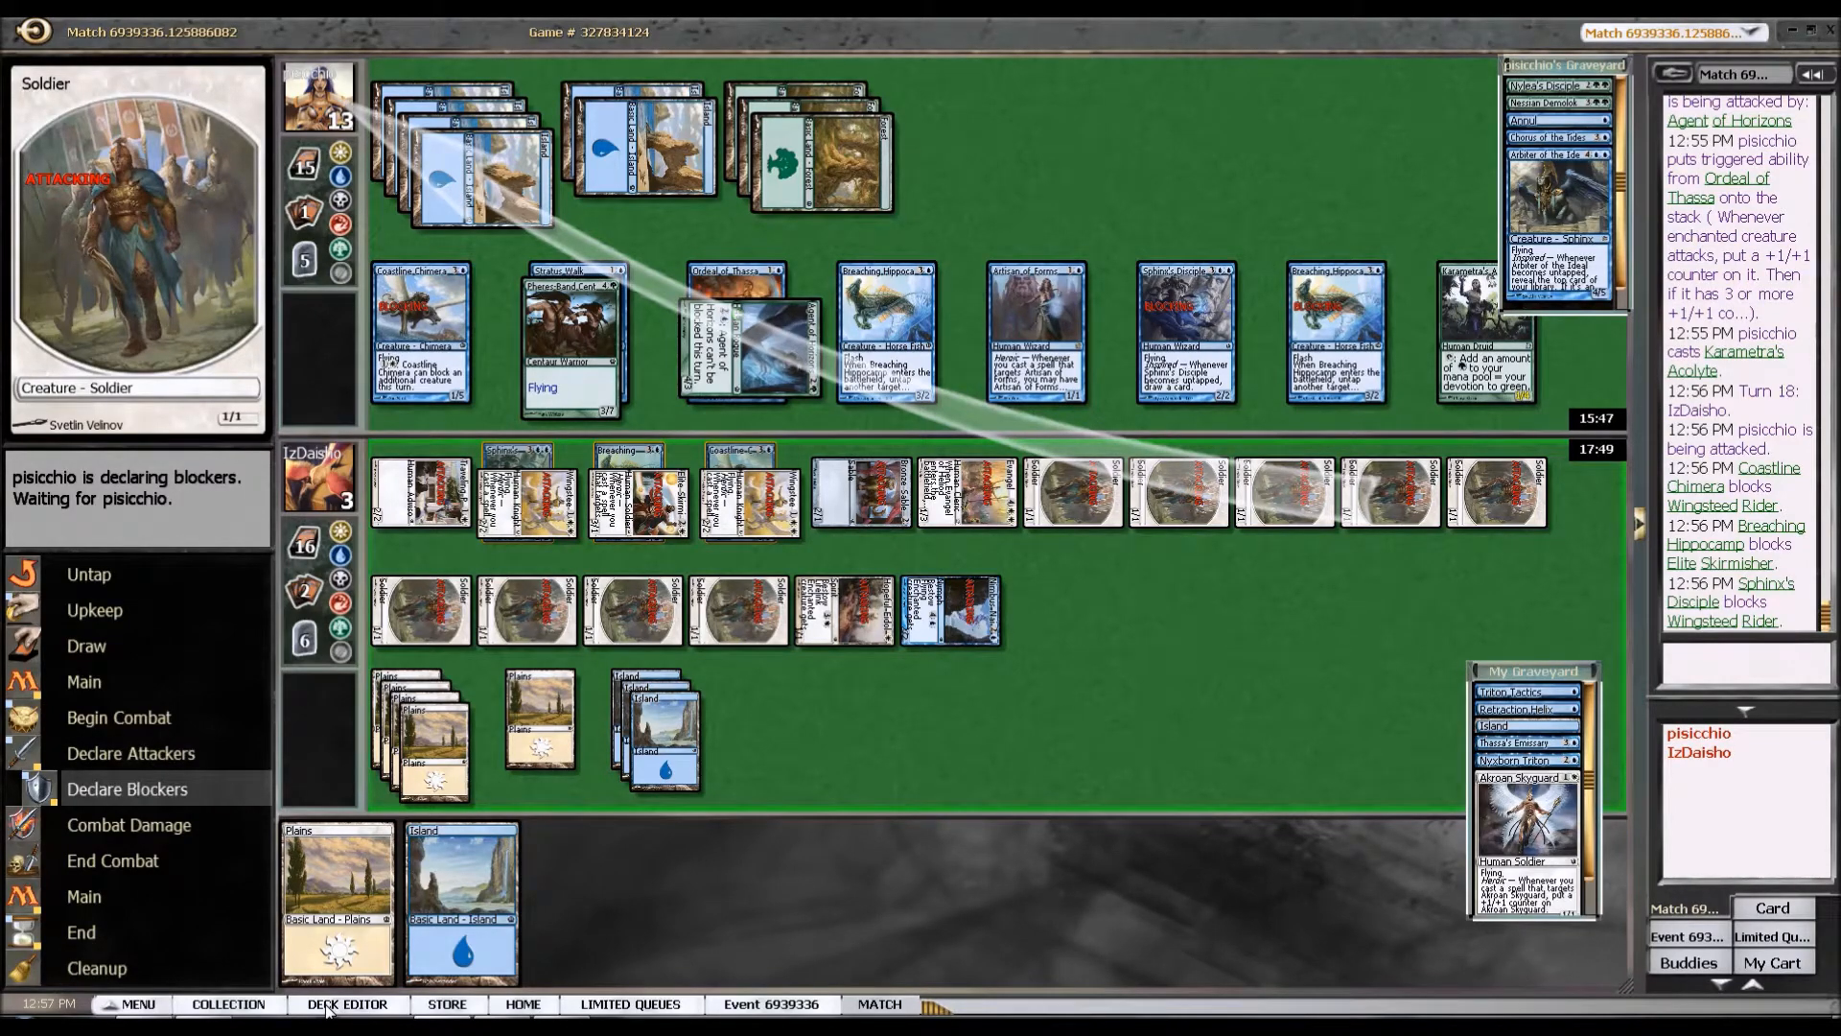
Browse the sideboard in the deck editor while the attack resolves.
{"action": "left_click", "coordinate": [345, 1003]}
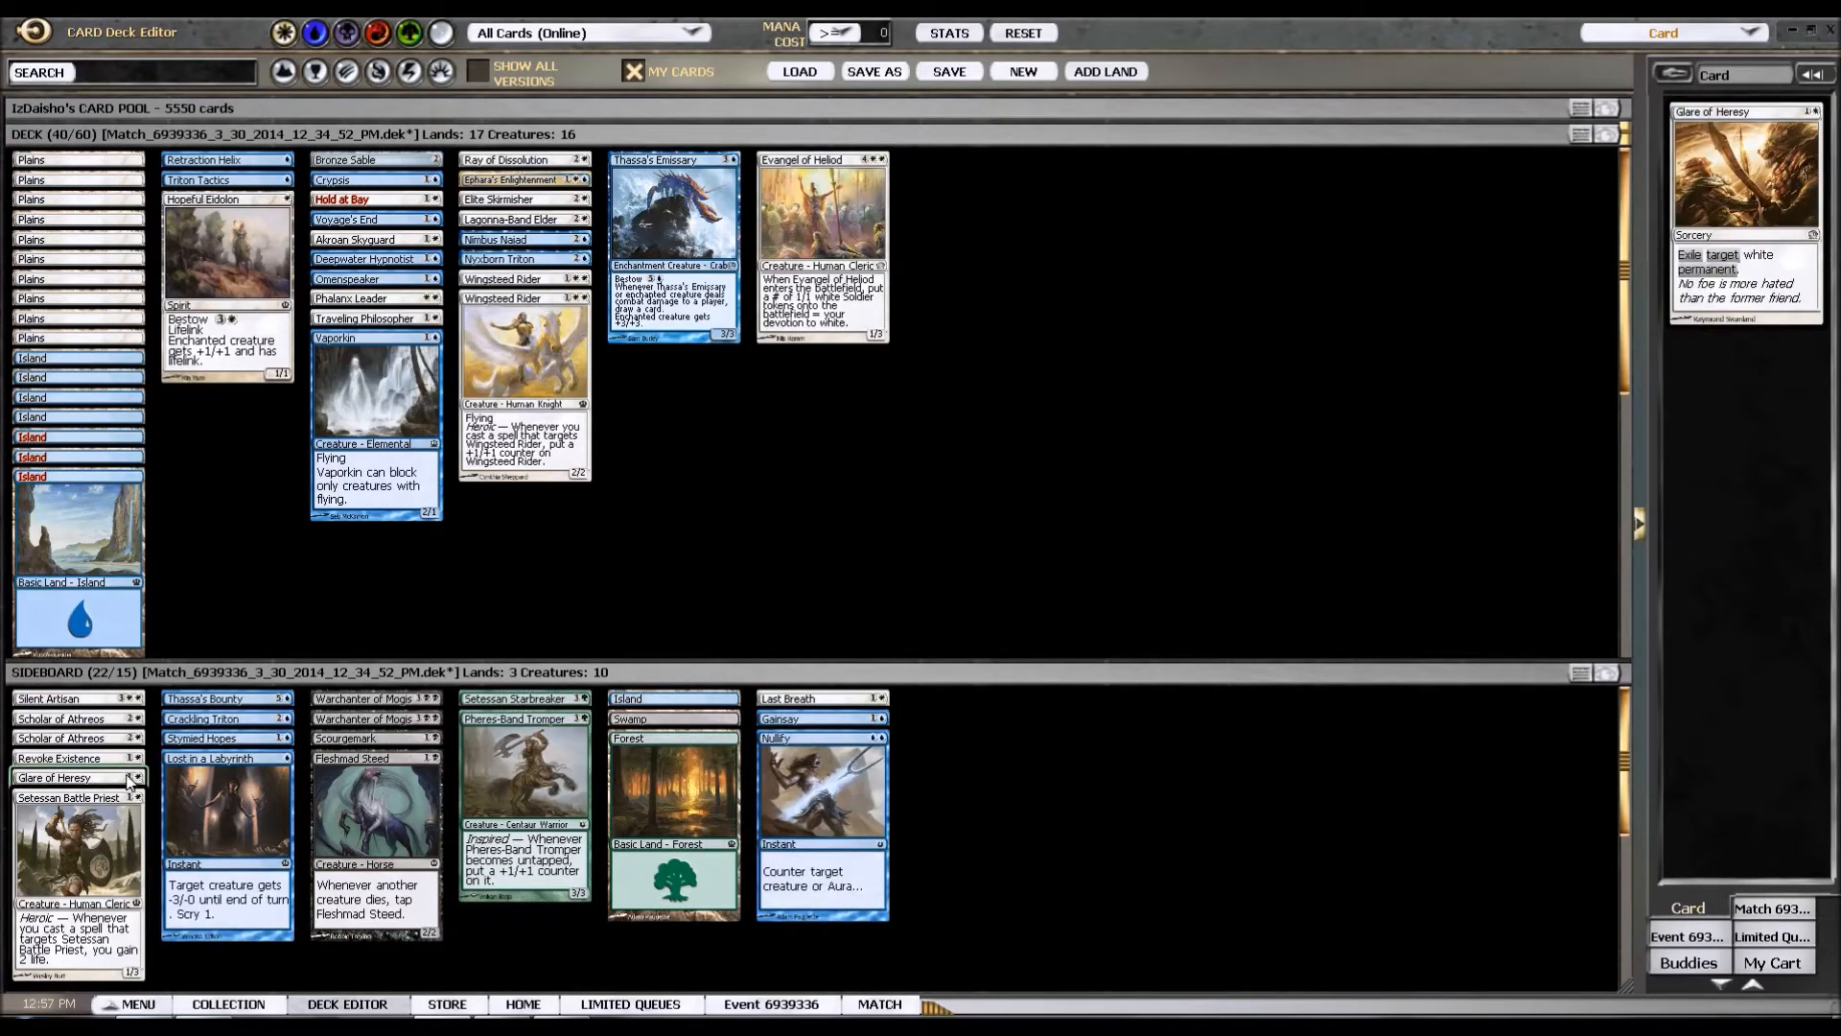
{"action": "left_click", "coordinate": [881, 1003]}
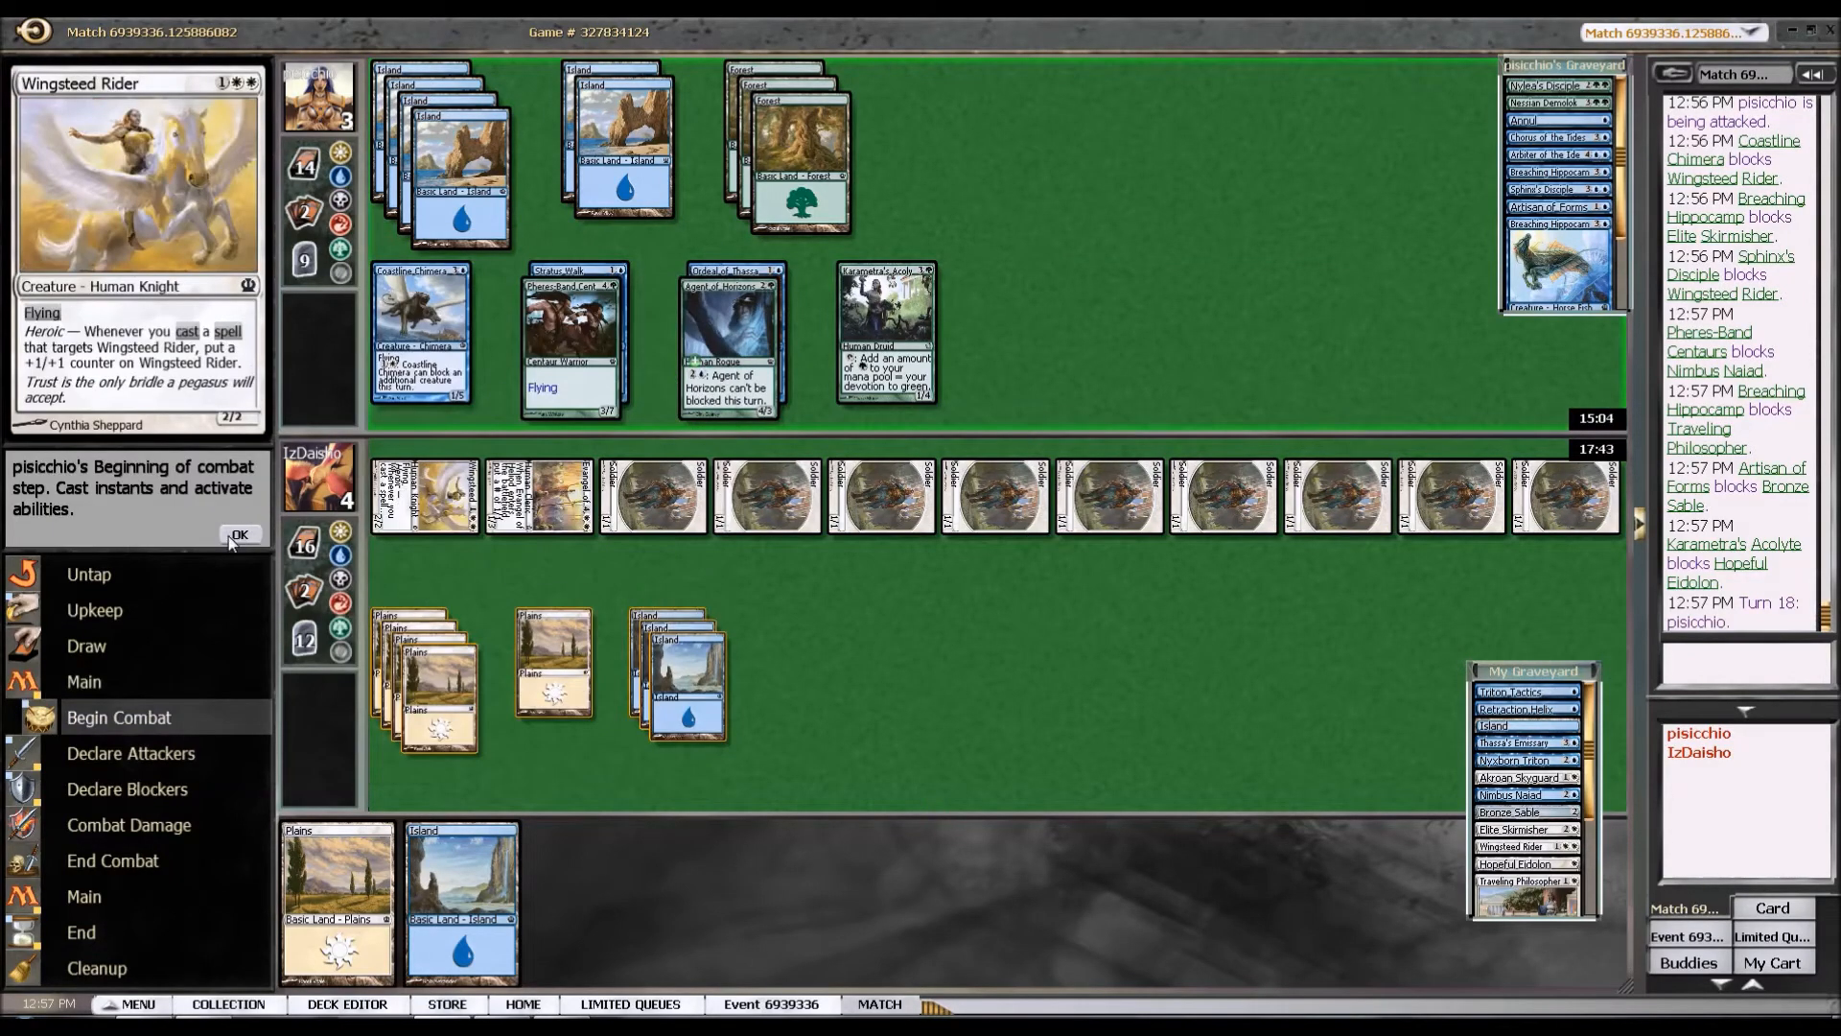
Let the opponent's lethal attack through and dismiss the Game Results dialog to begin sideboarding.
{"action": "left_click", "coordinate": [240, 536]}
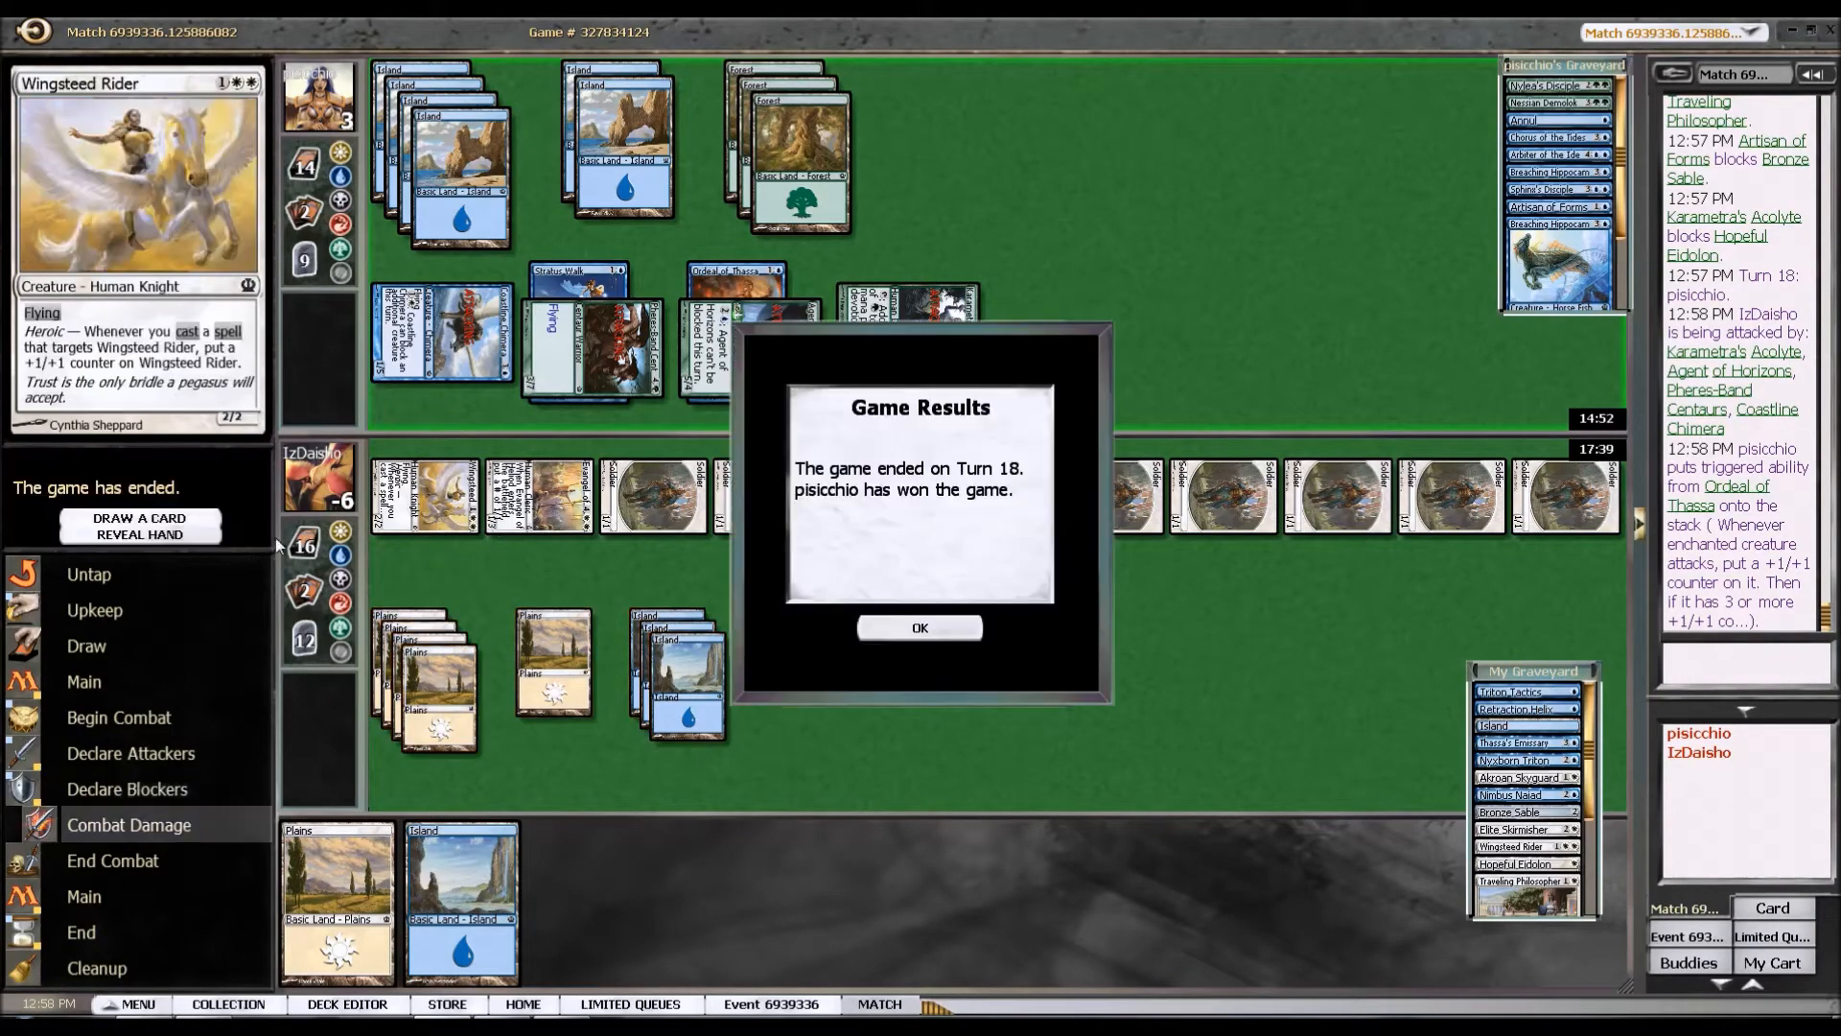
{"action": "left_click", "coordinate": [919, 627]}
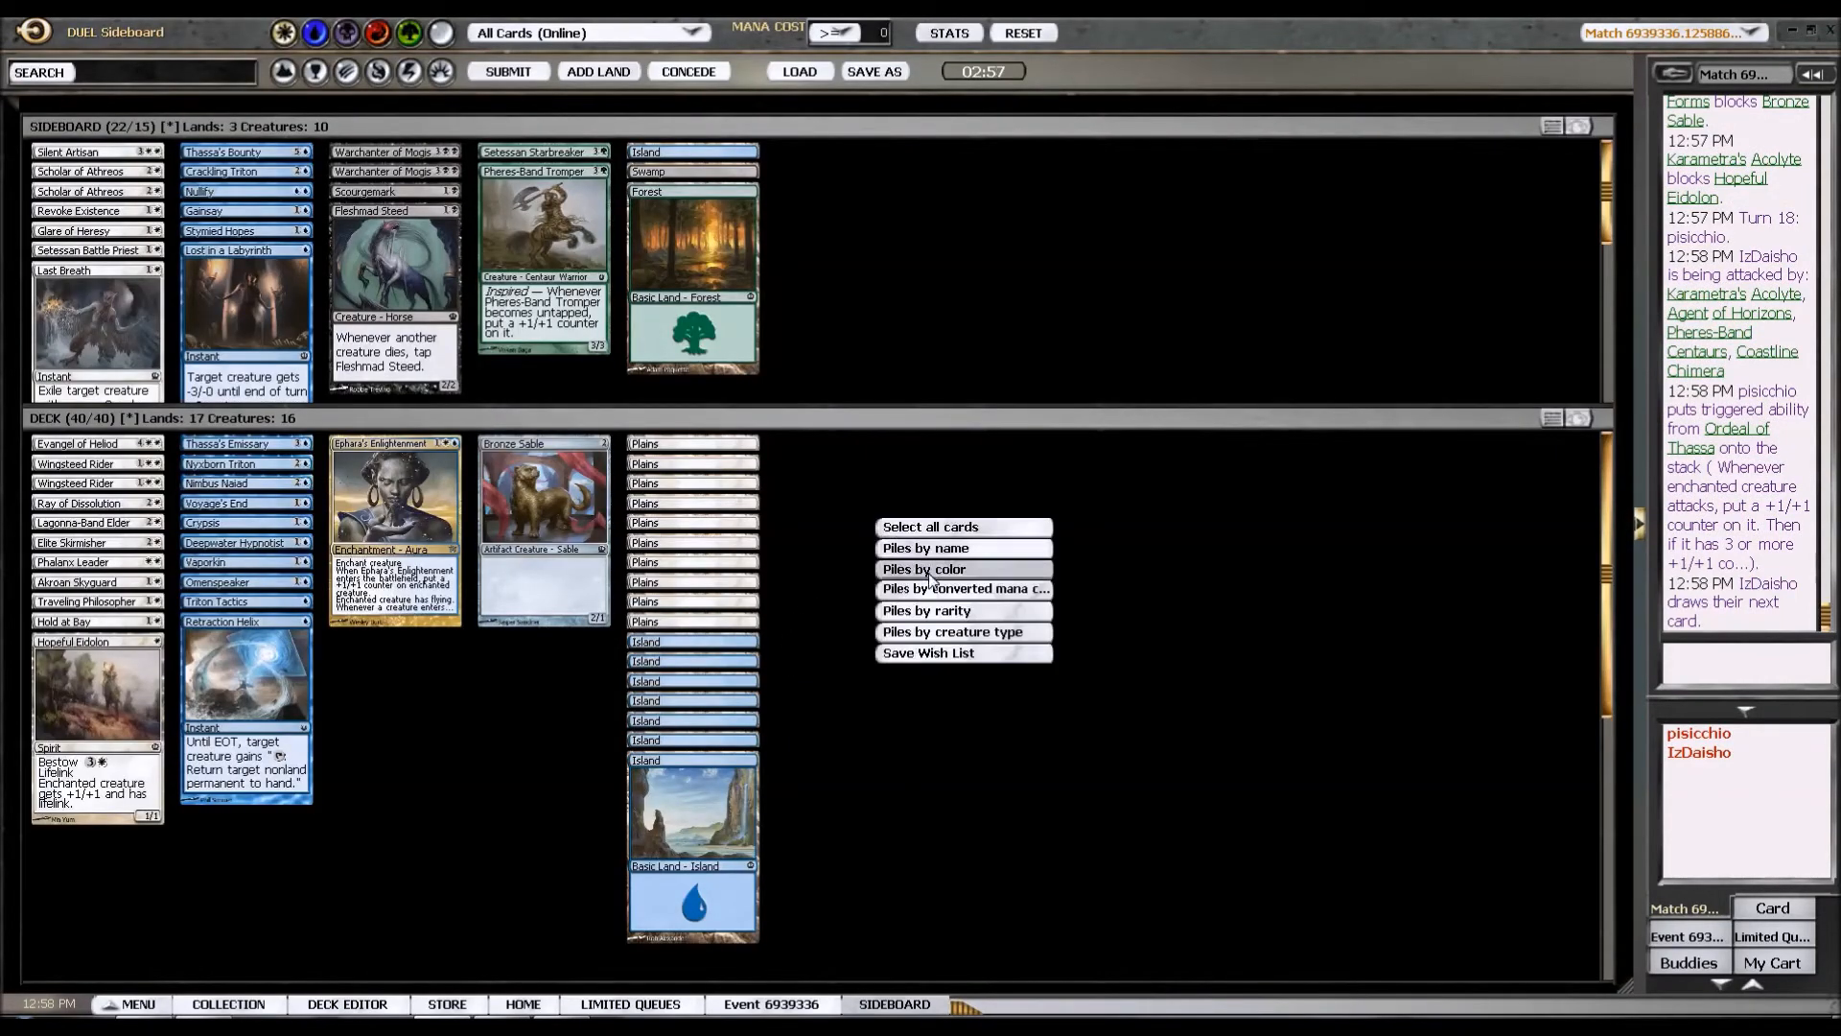
Review the sideboard with Gainsay and Nullify in and submit the 40-card deck for game two.
{"action": "left_click", "coordinate": [924, 547]}
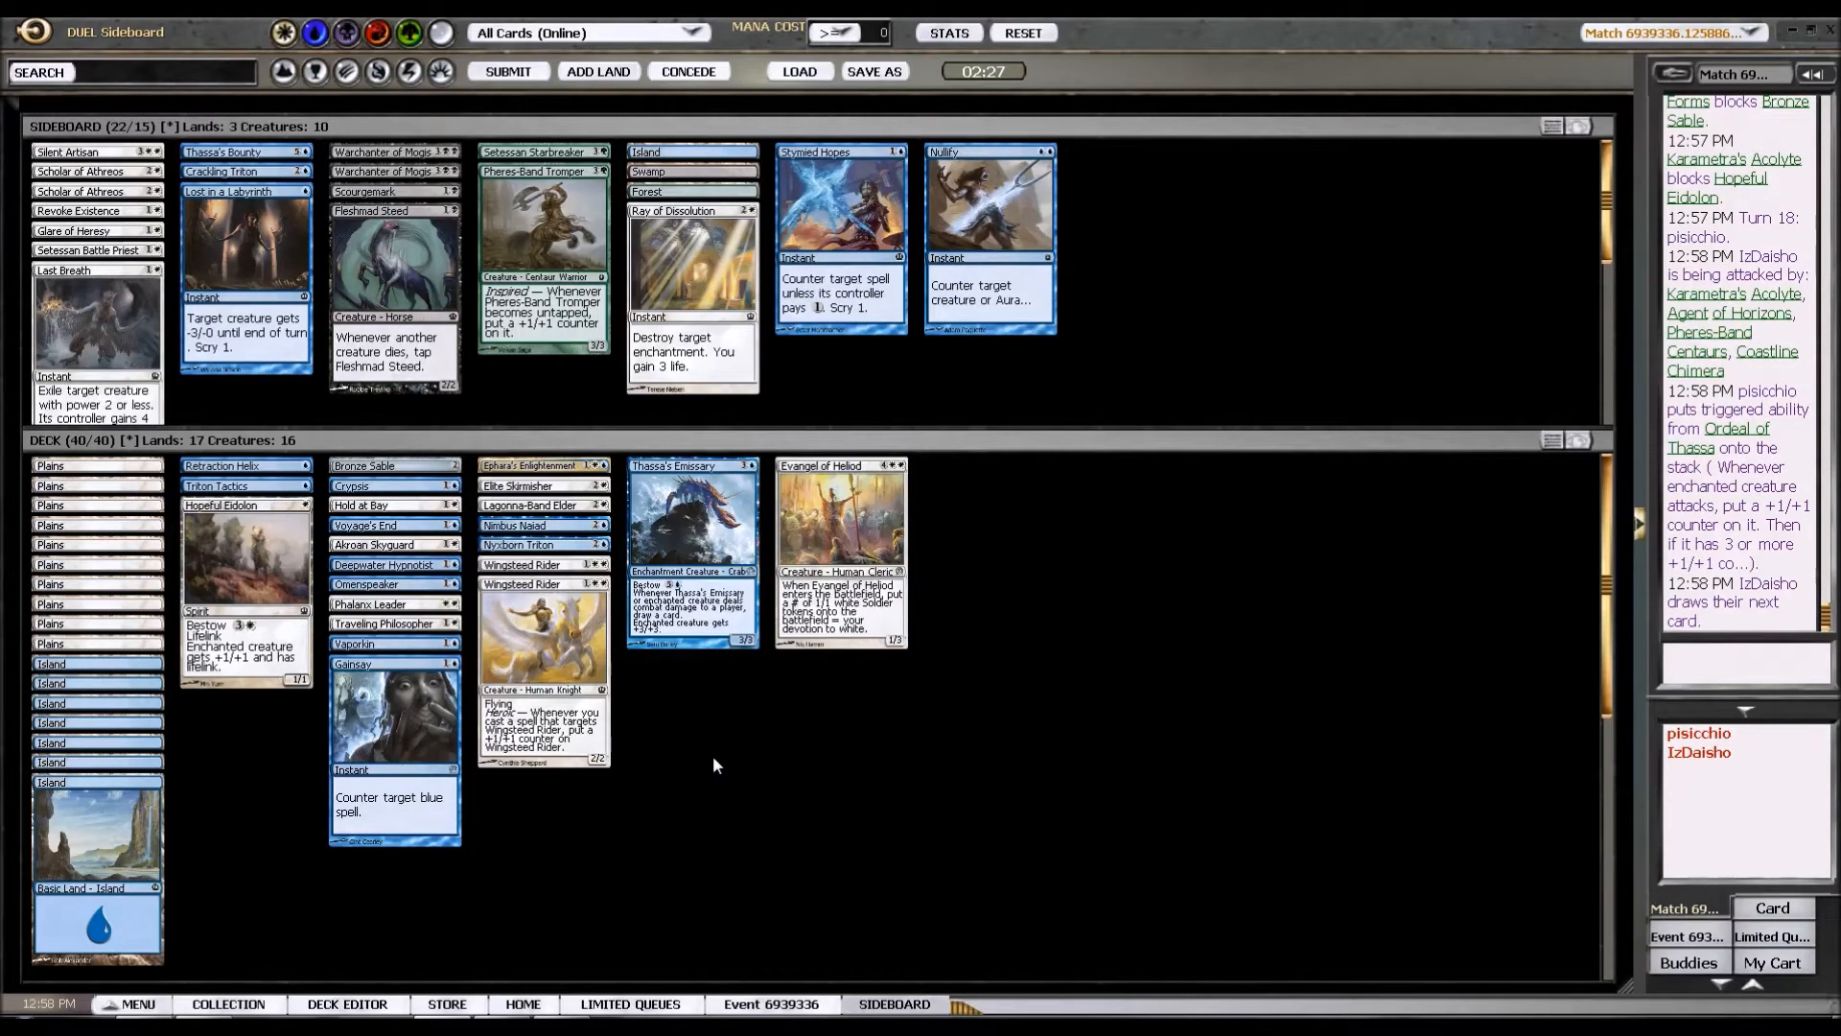
{"action": "left_click", "coordinate": [543, 543]}
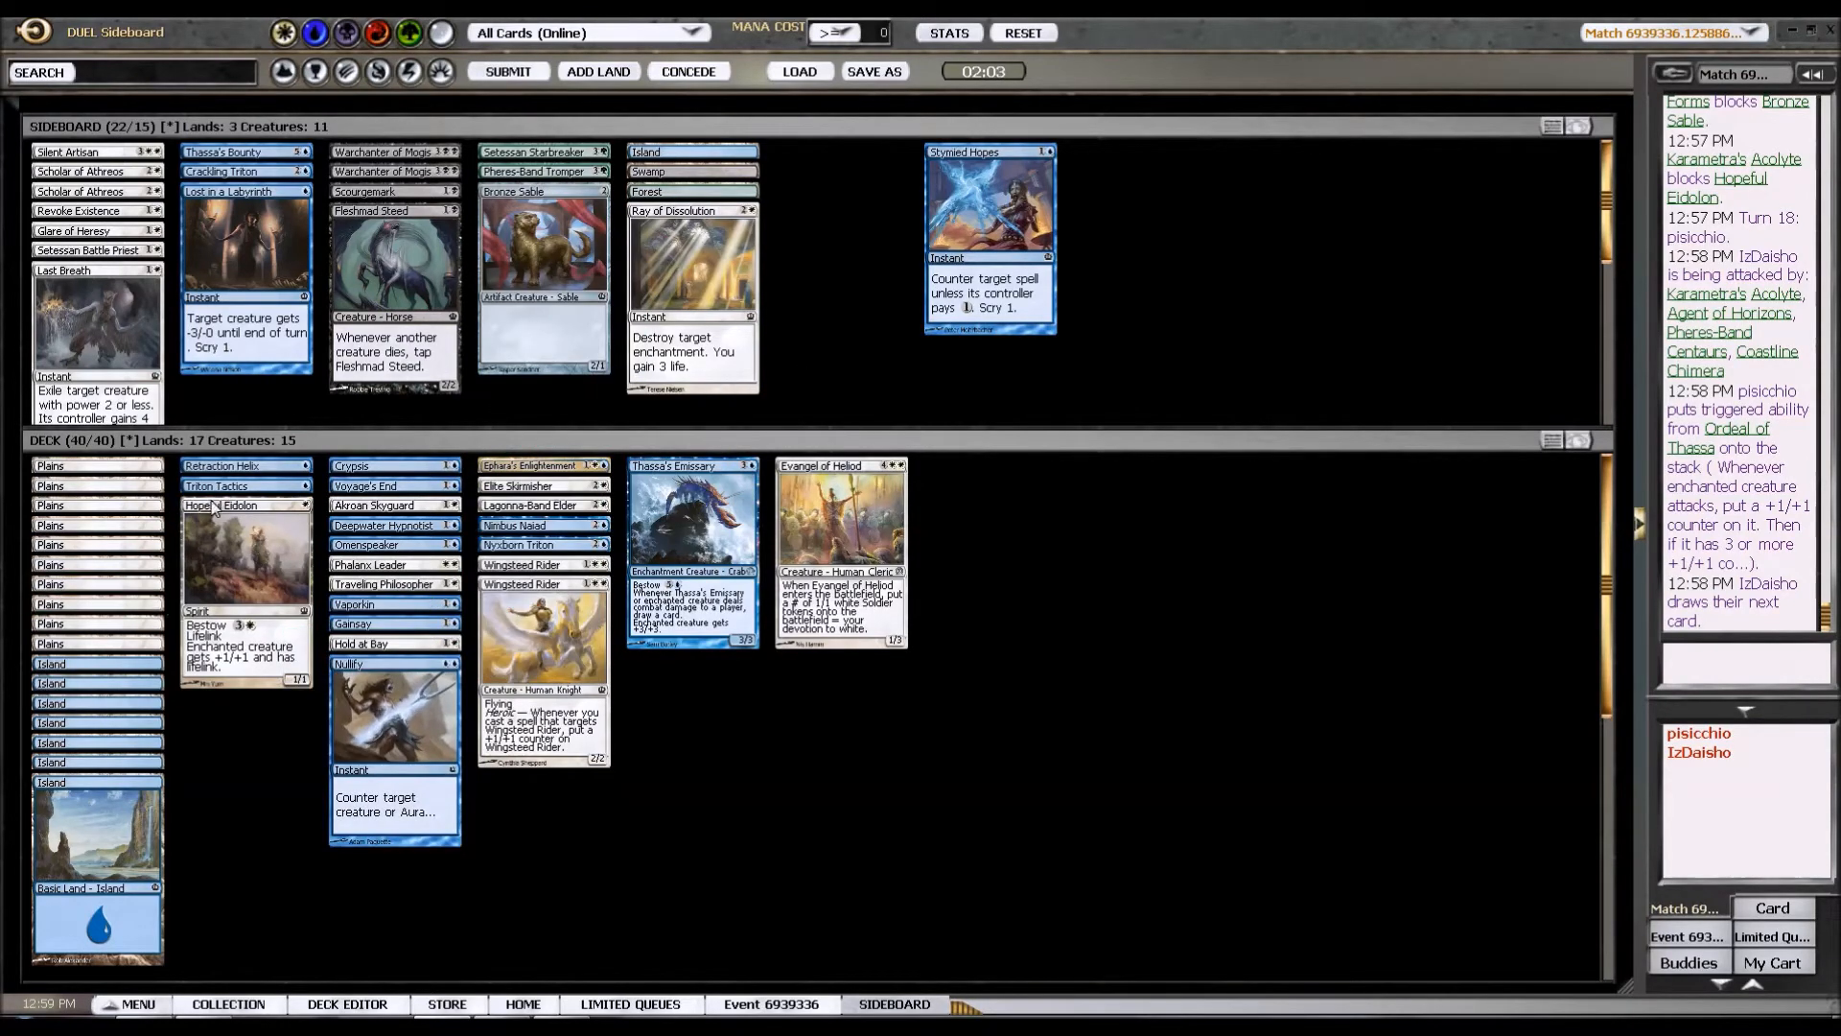
{"action": "left_click", "coordinate": [596, 71]}
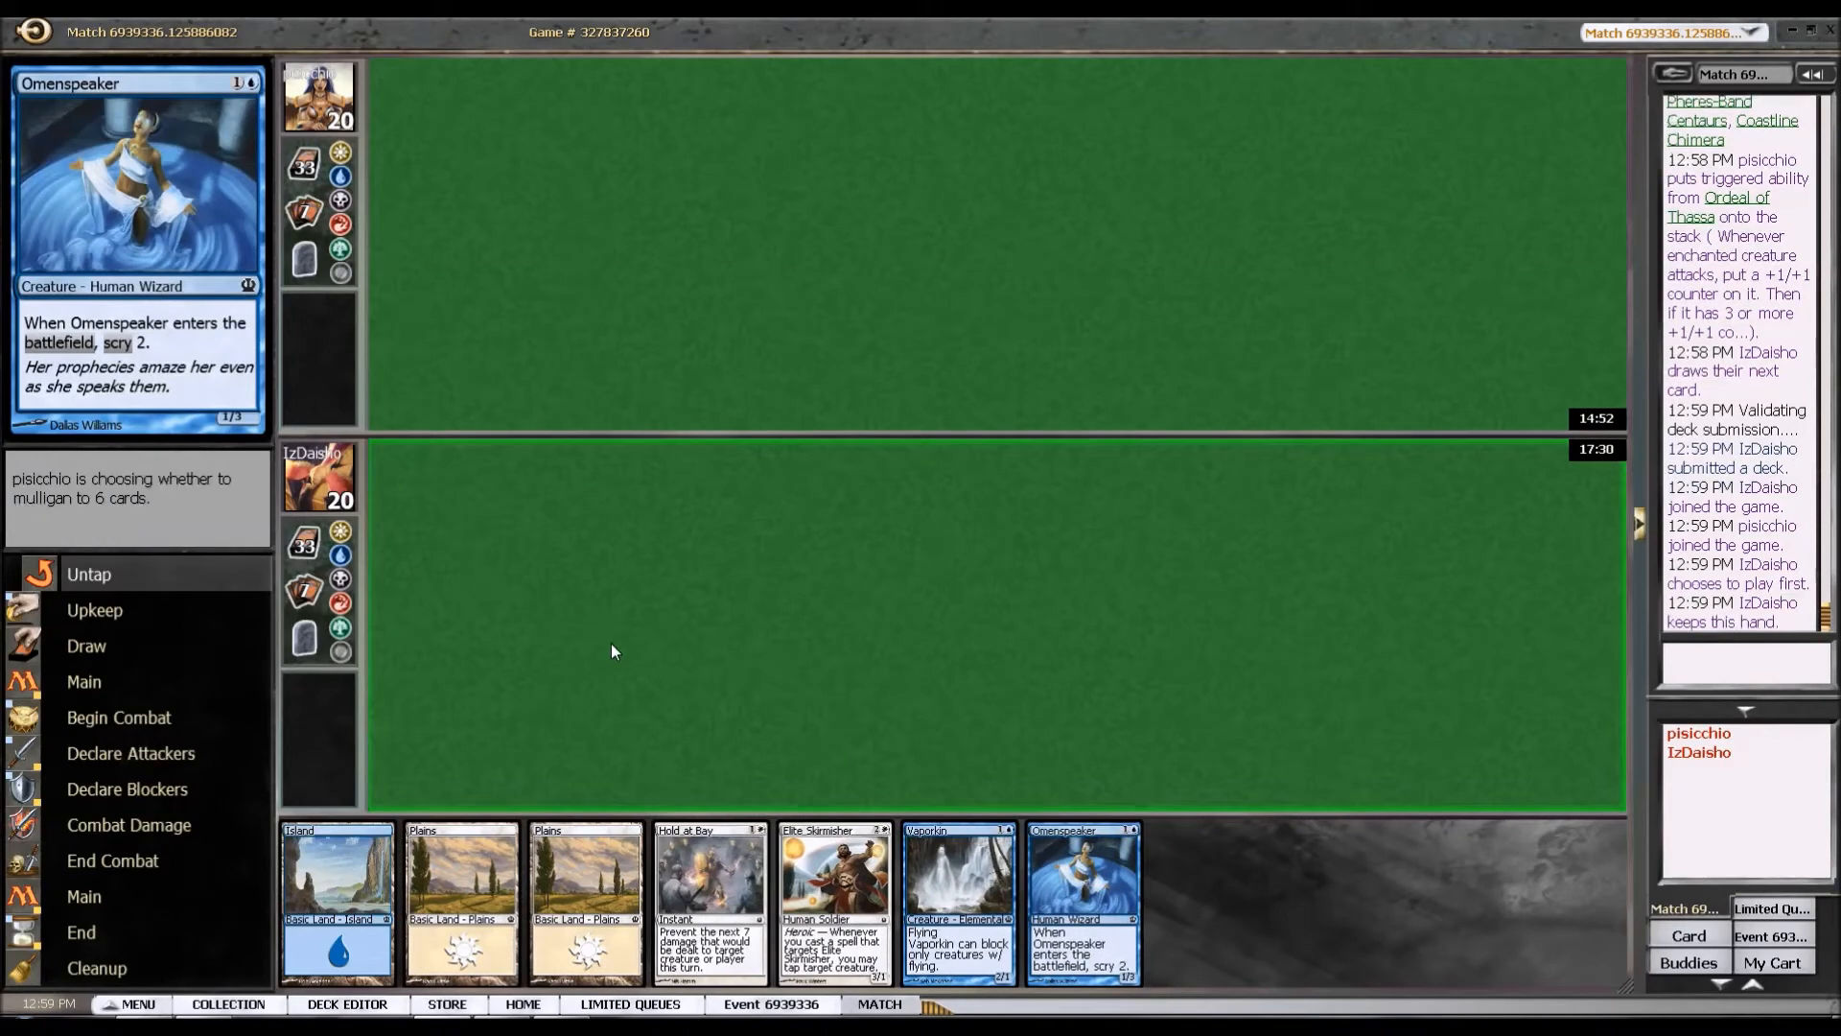
{"action": "mouse_move", "coordinate": [542, 713]}
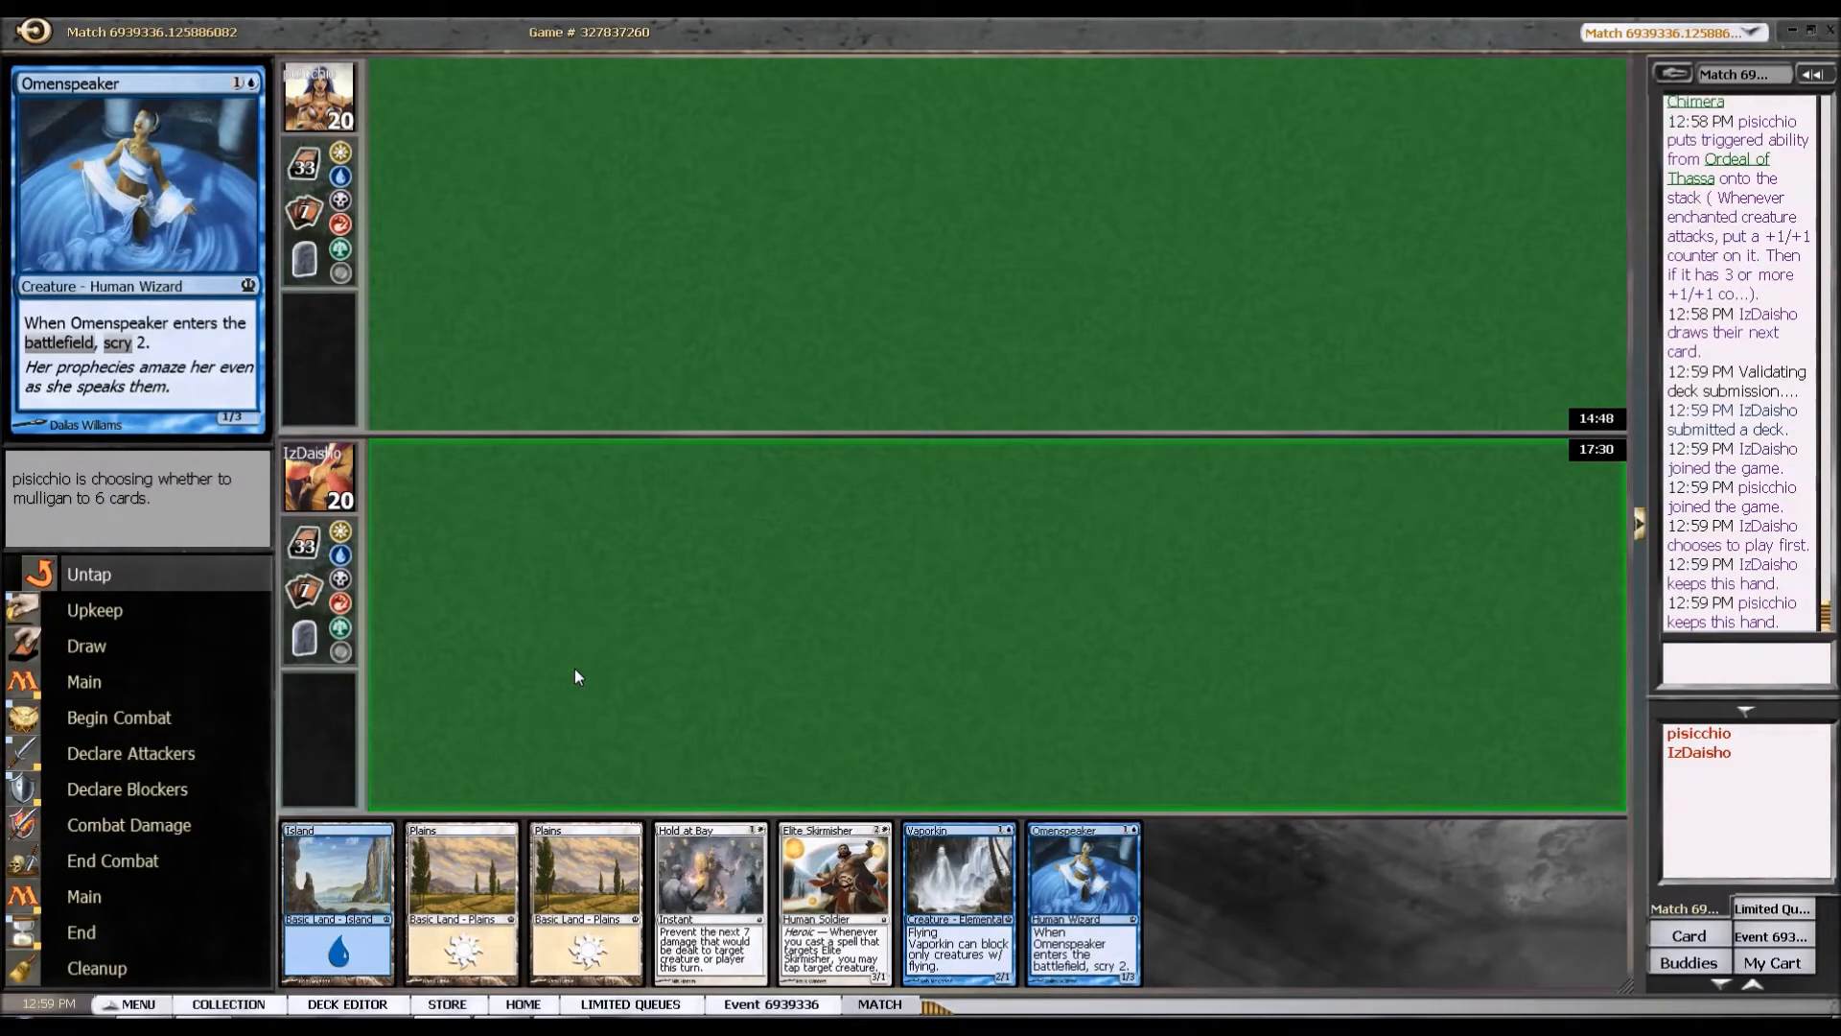
{"action": "mouse_move", "coordinate": [460, 898]}
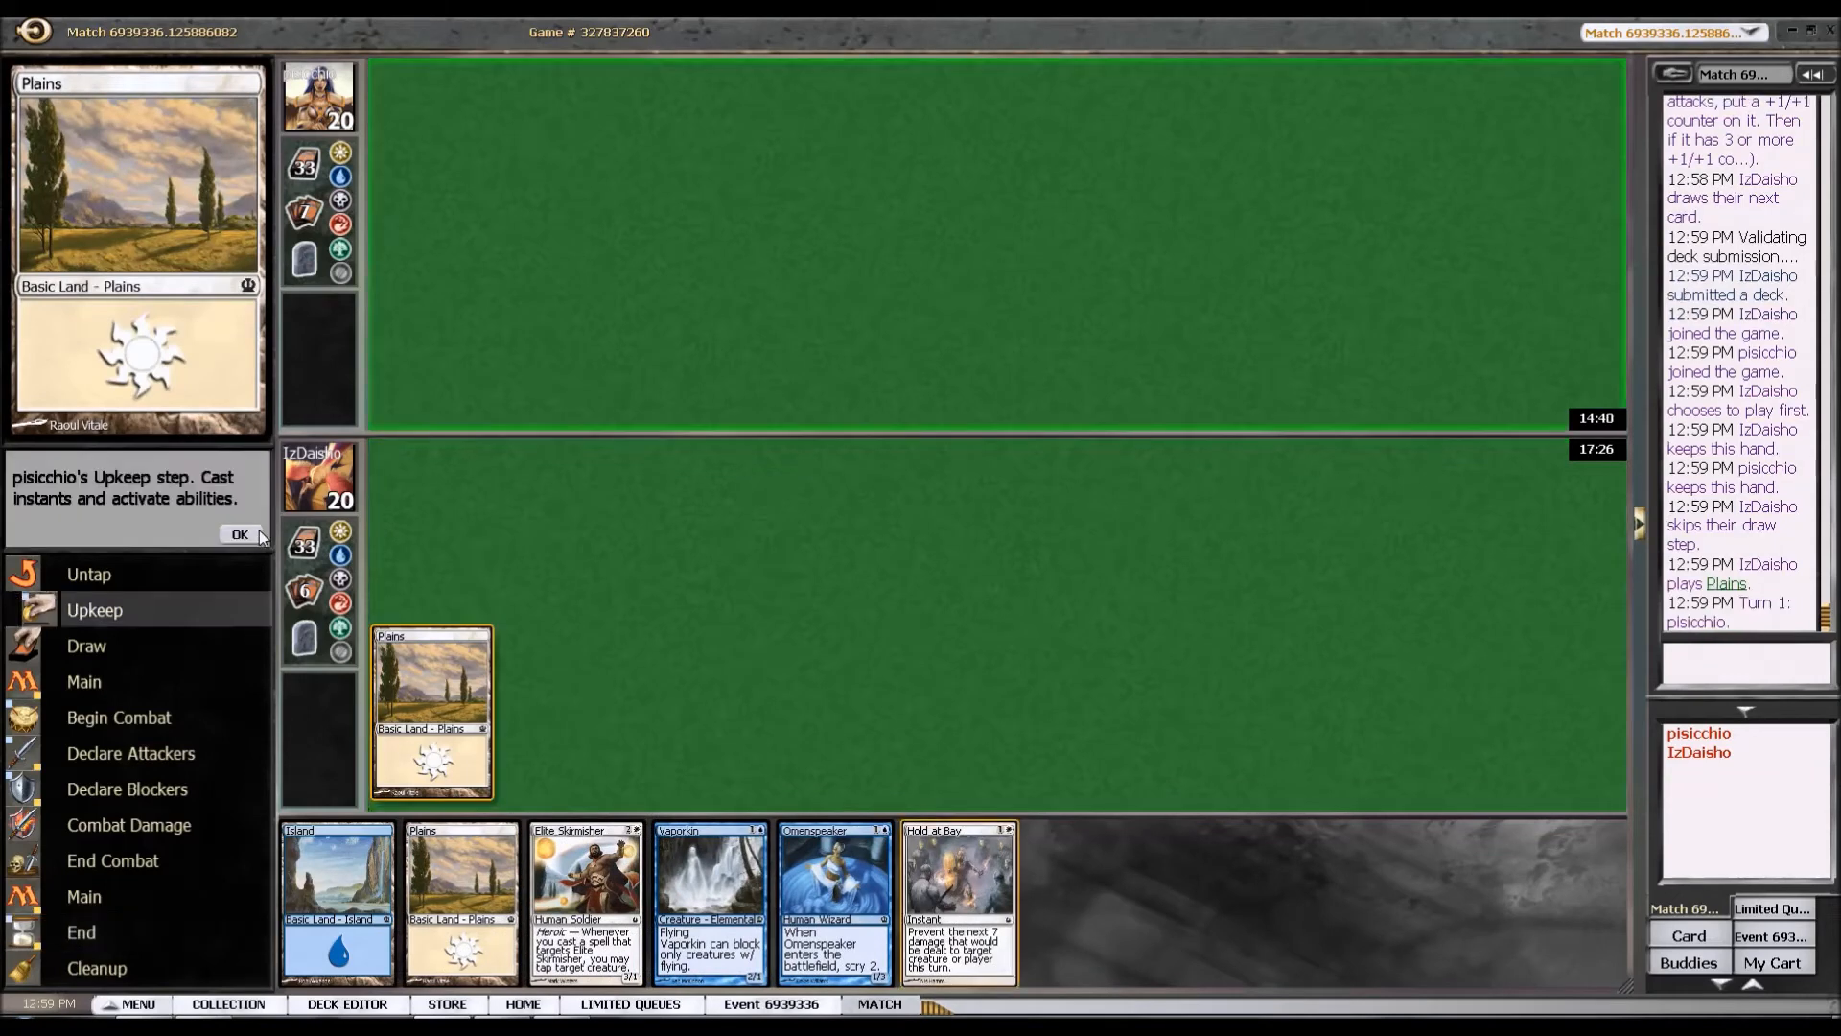
Pass through upkeep and tap the Island to cast Vaporkin.
{"action": "left_click", "coordinate": [238, 535]}
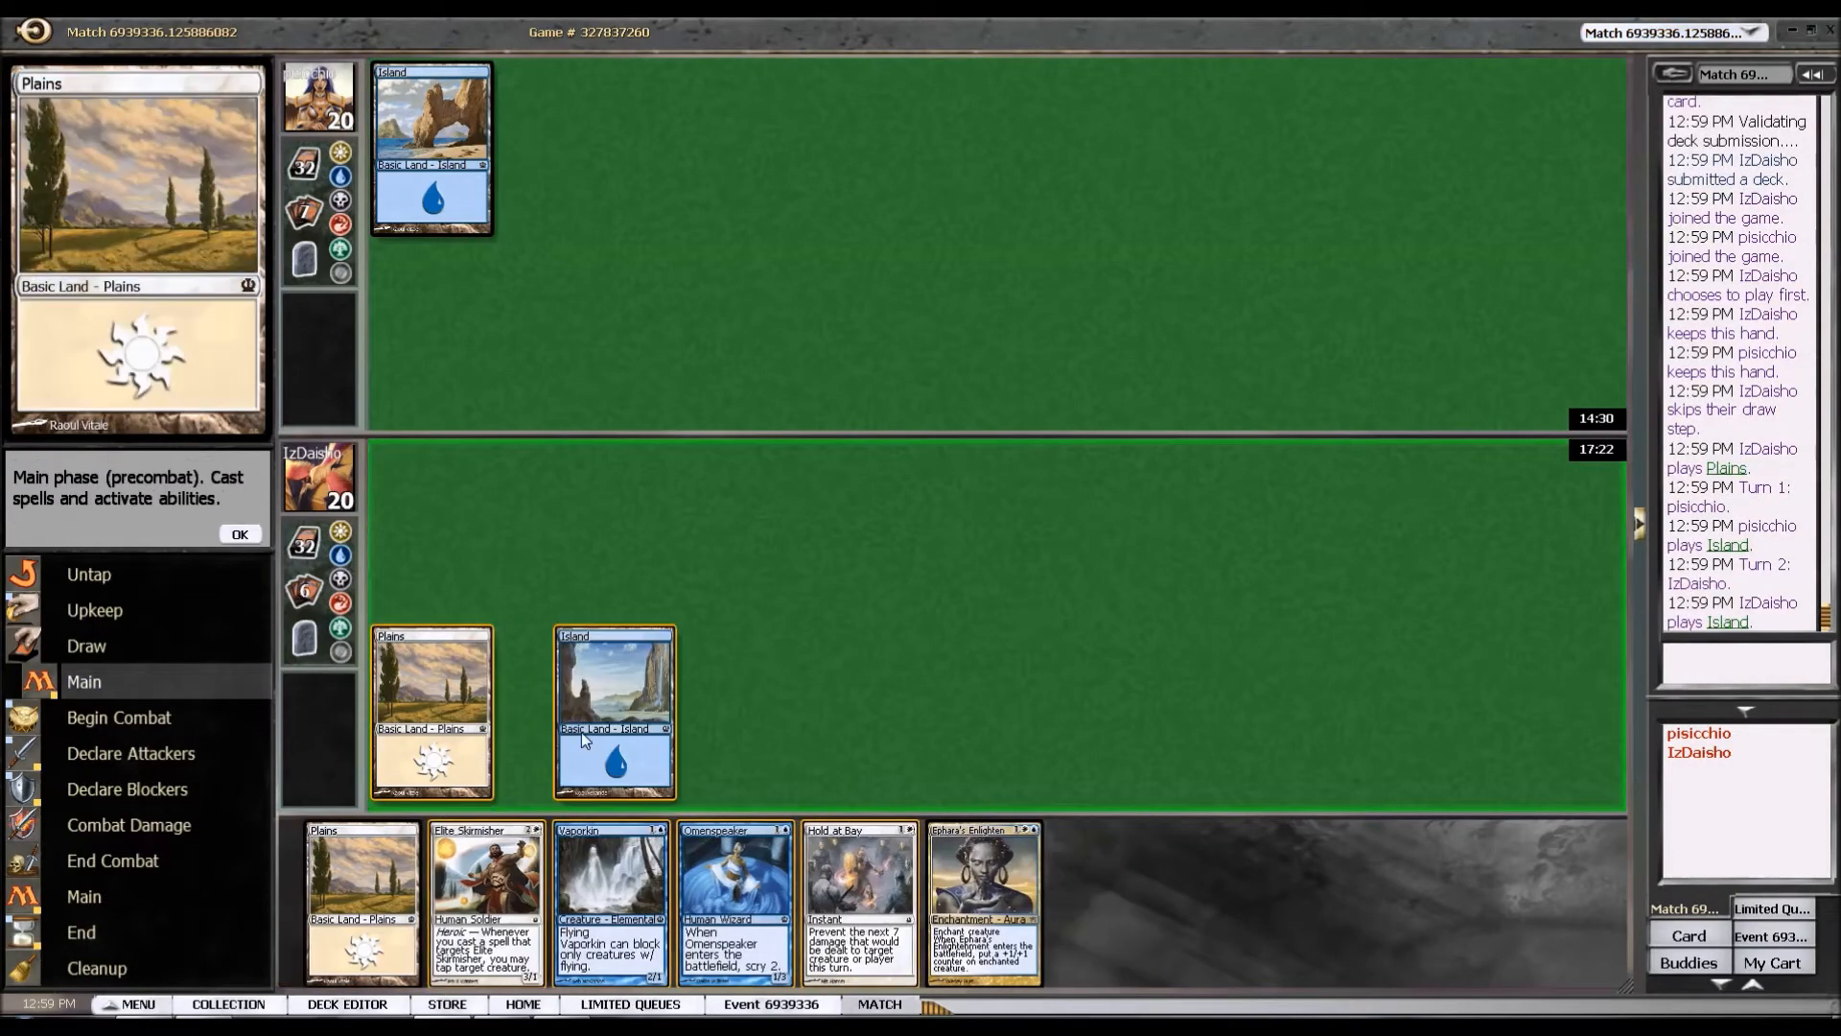
{"action": "left_click", "coordinate": [614, 713]}
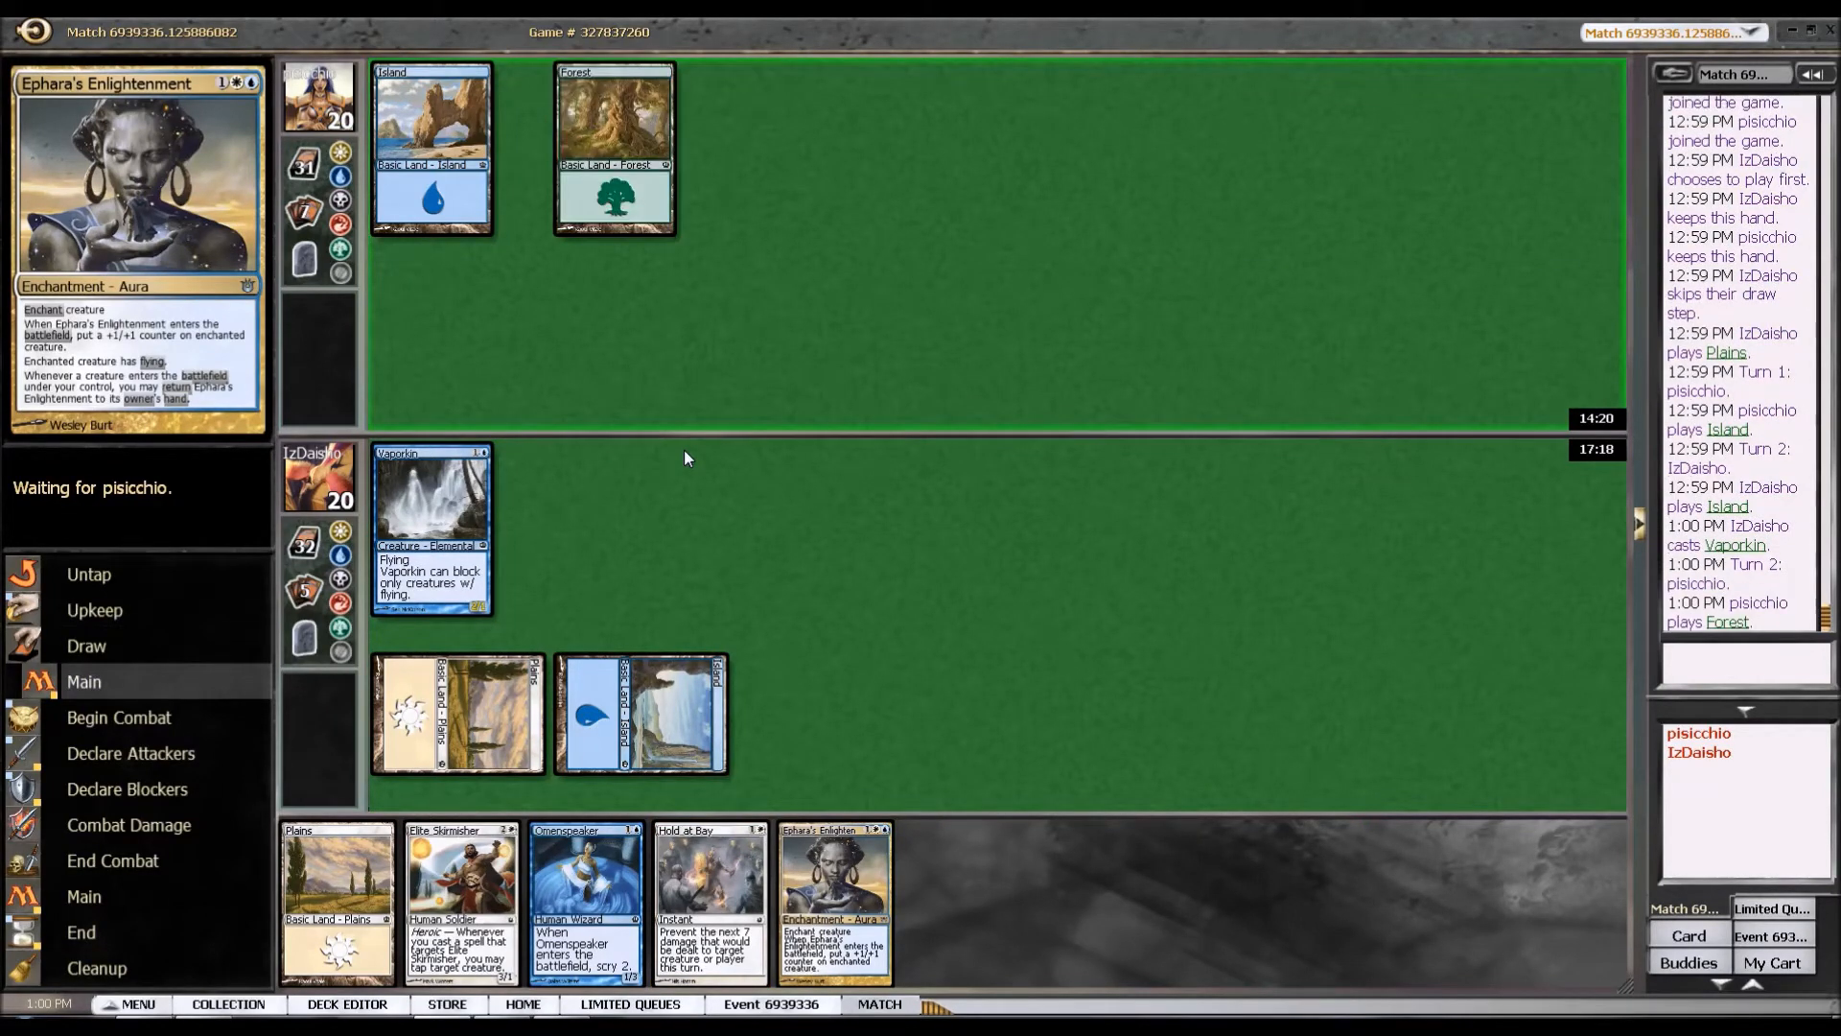
{"action": "mouse_move", "coordinate": [754, 593]}
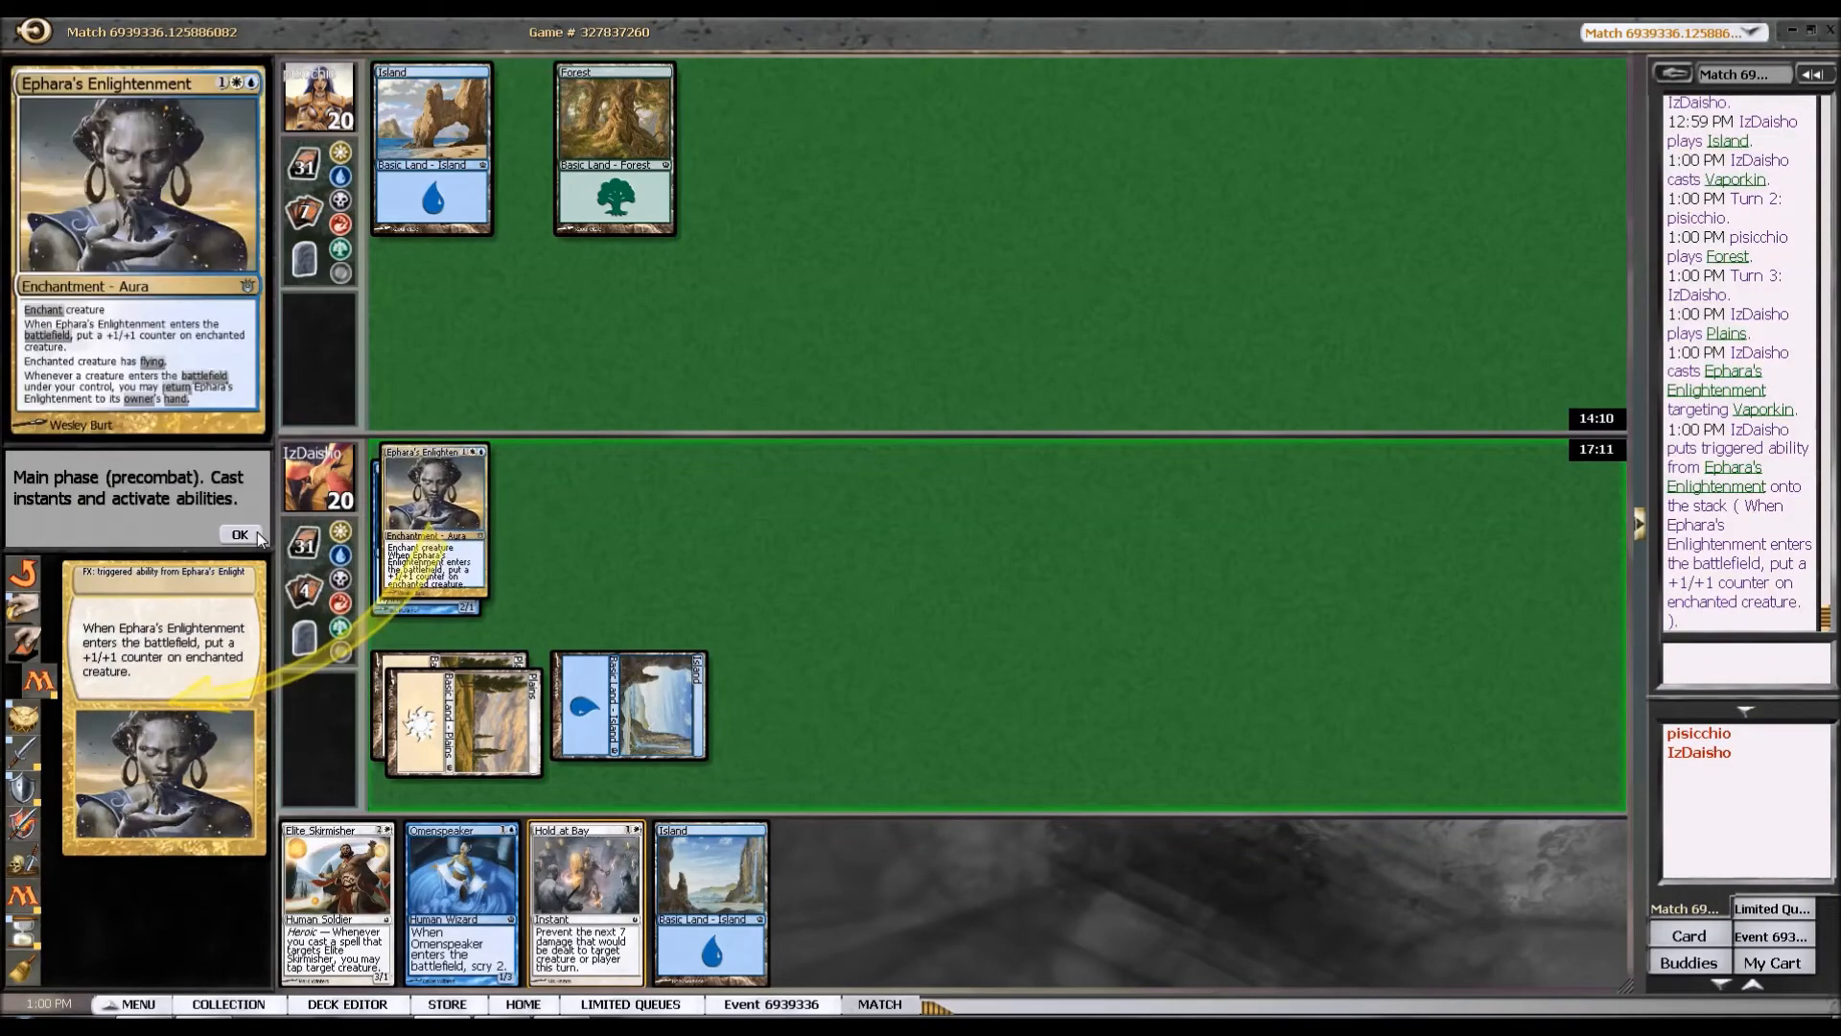
Resolve Ephara's Enlightenment's +1/+1 counter trigger on Vaporkin and move to combat.
{"action": "left_click", "coordinate": [239, 533]}
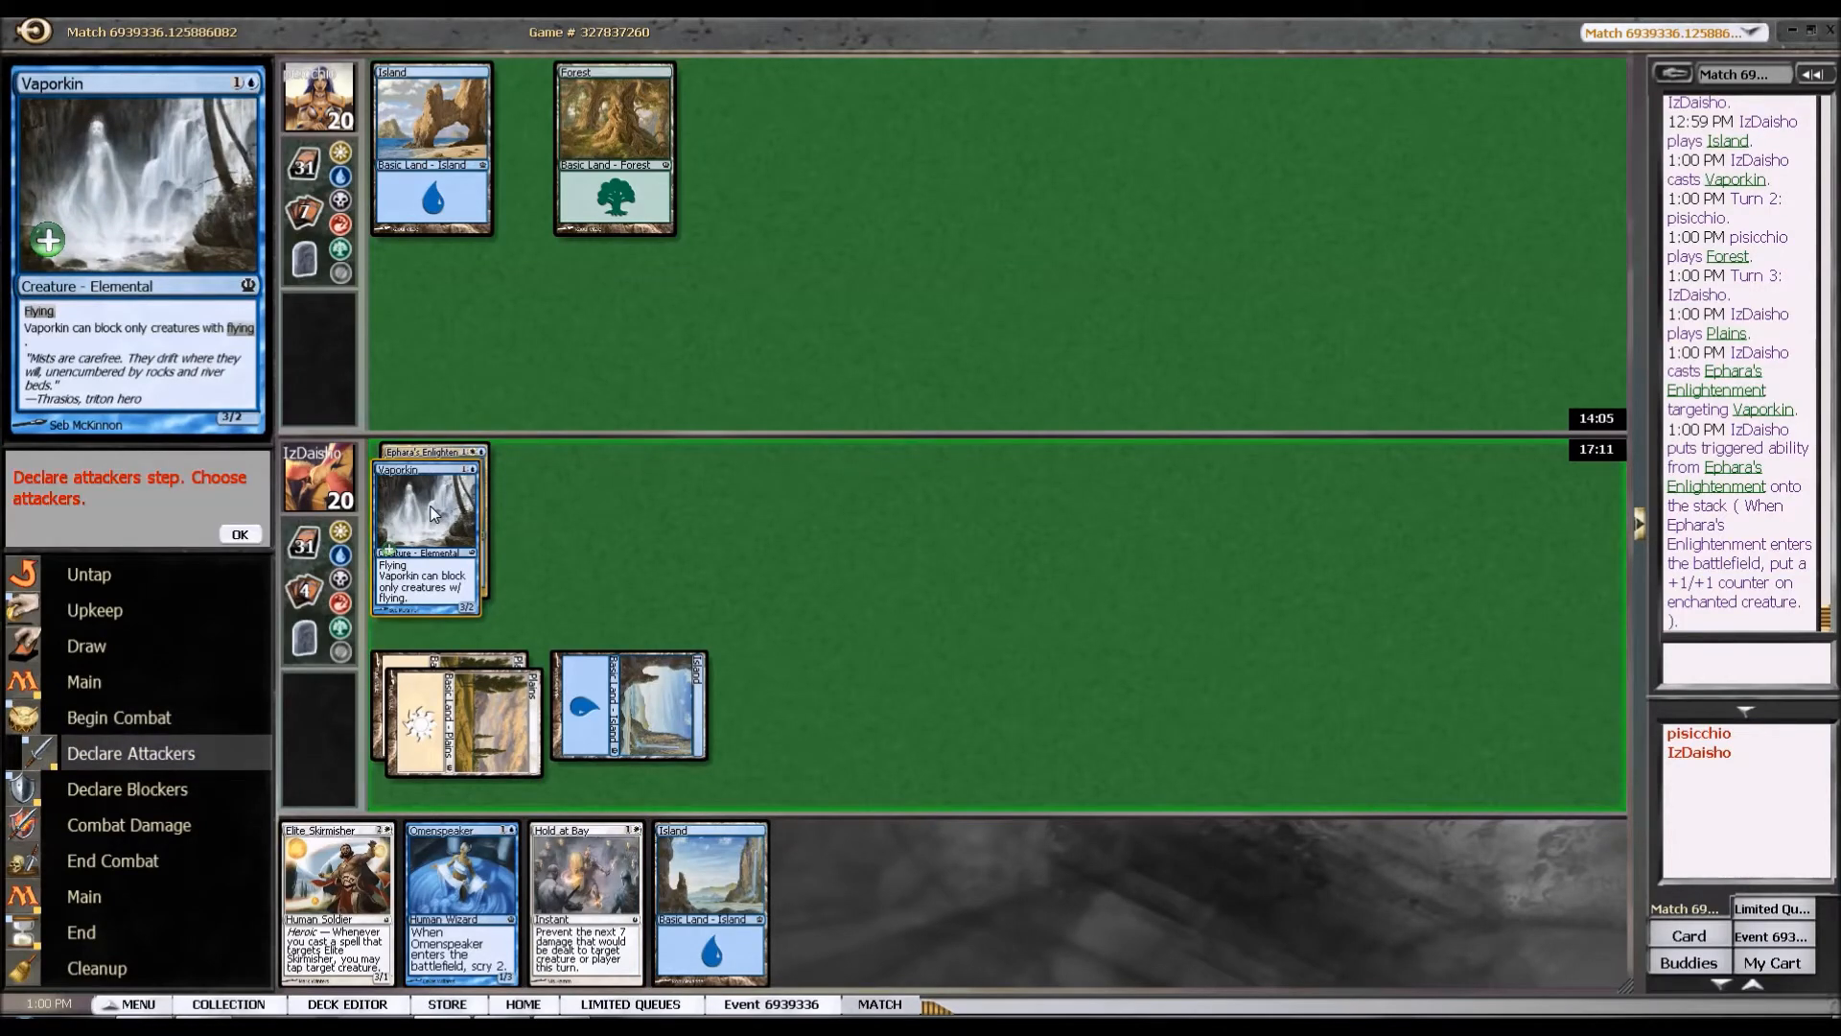
Attack with the enchanted Vaporkin over two turns, dropping the opponent to 14 life.
{"action": "left_click", "coordinate": [238, 533]}
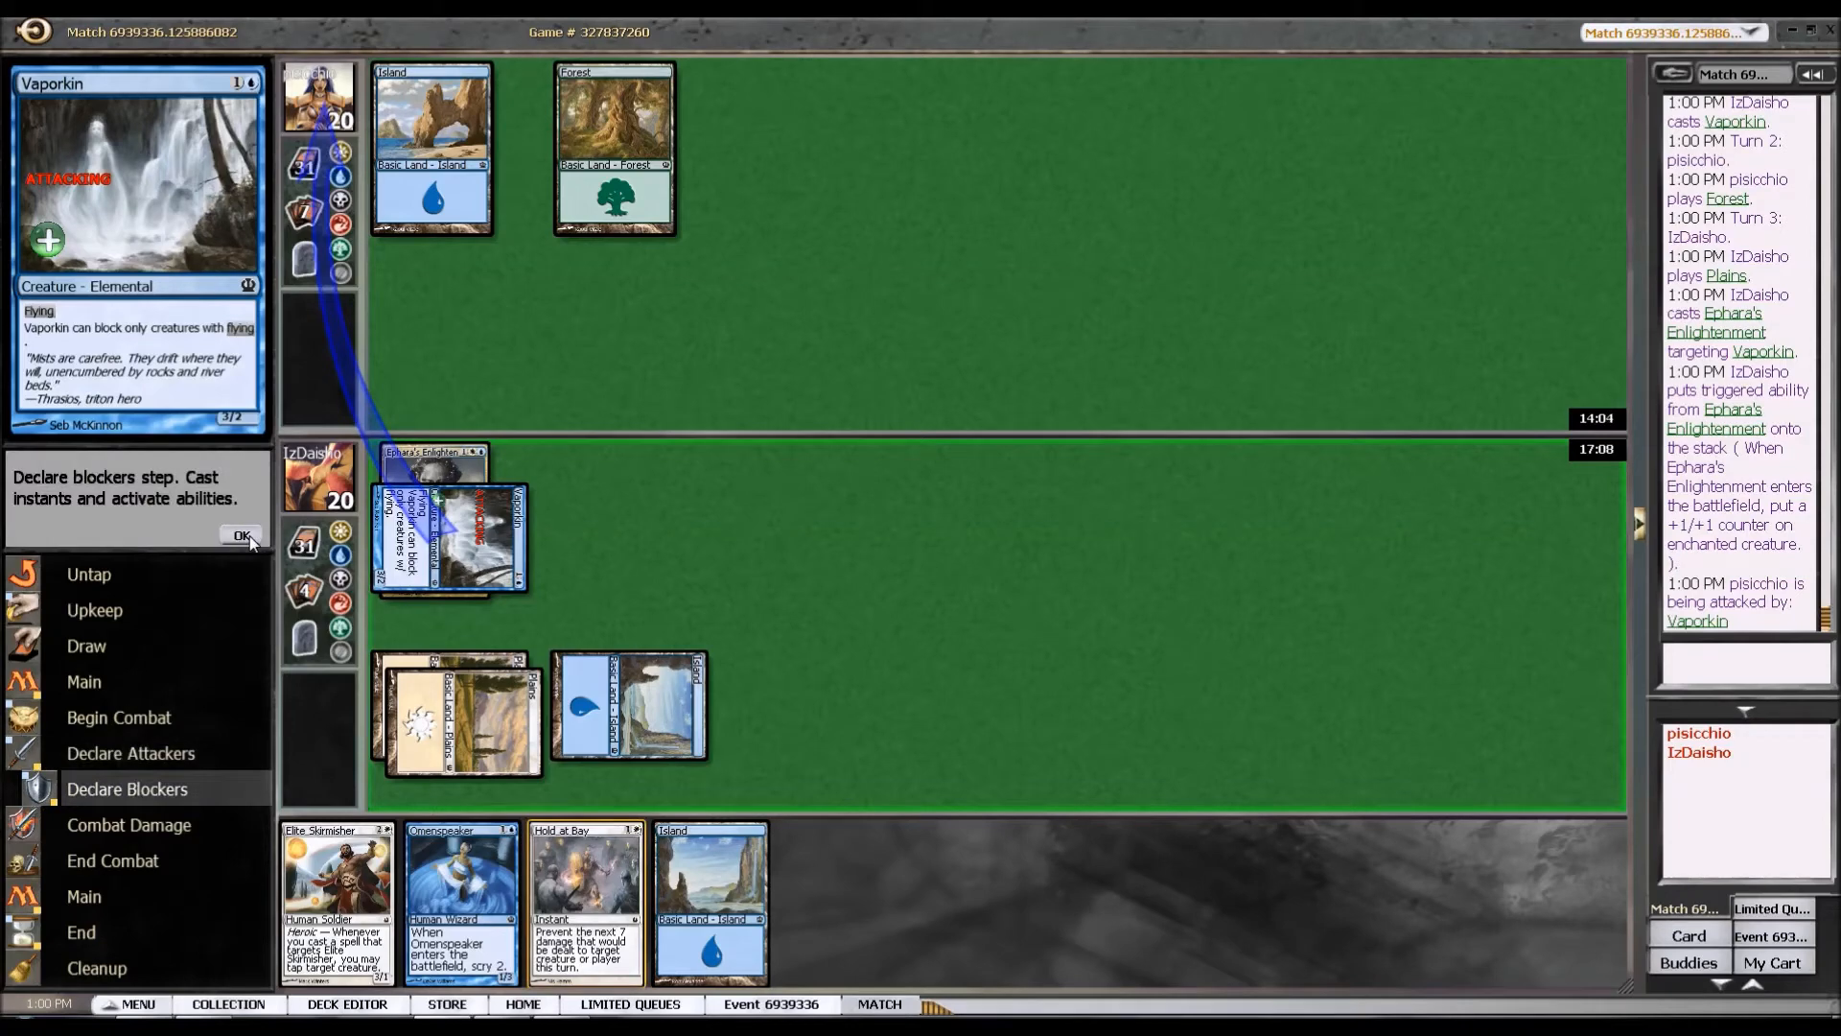
{"action": "left_click", "coordinate": [242, 535]}
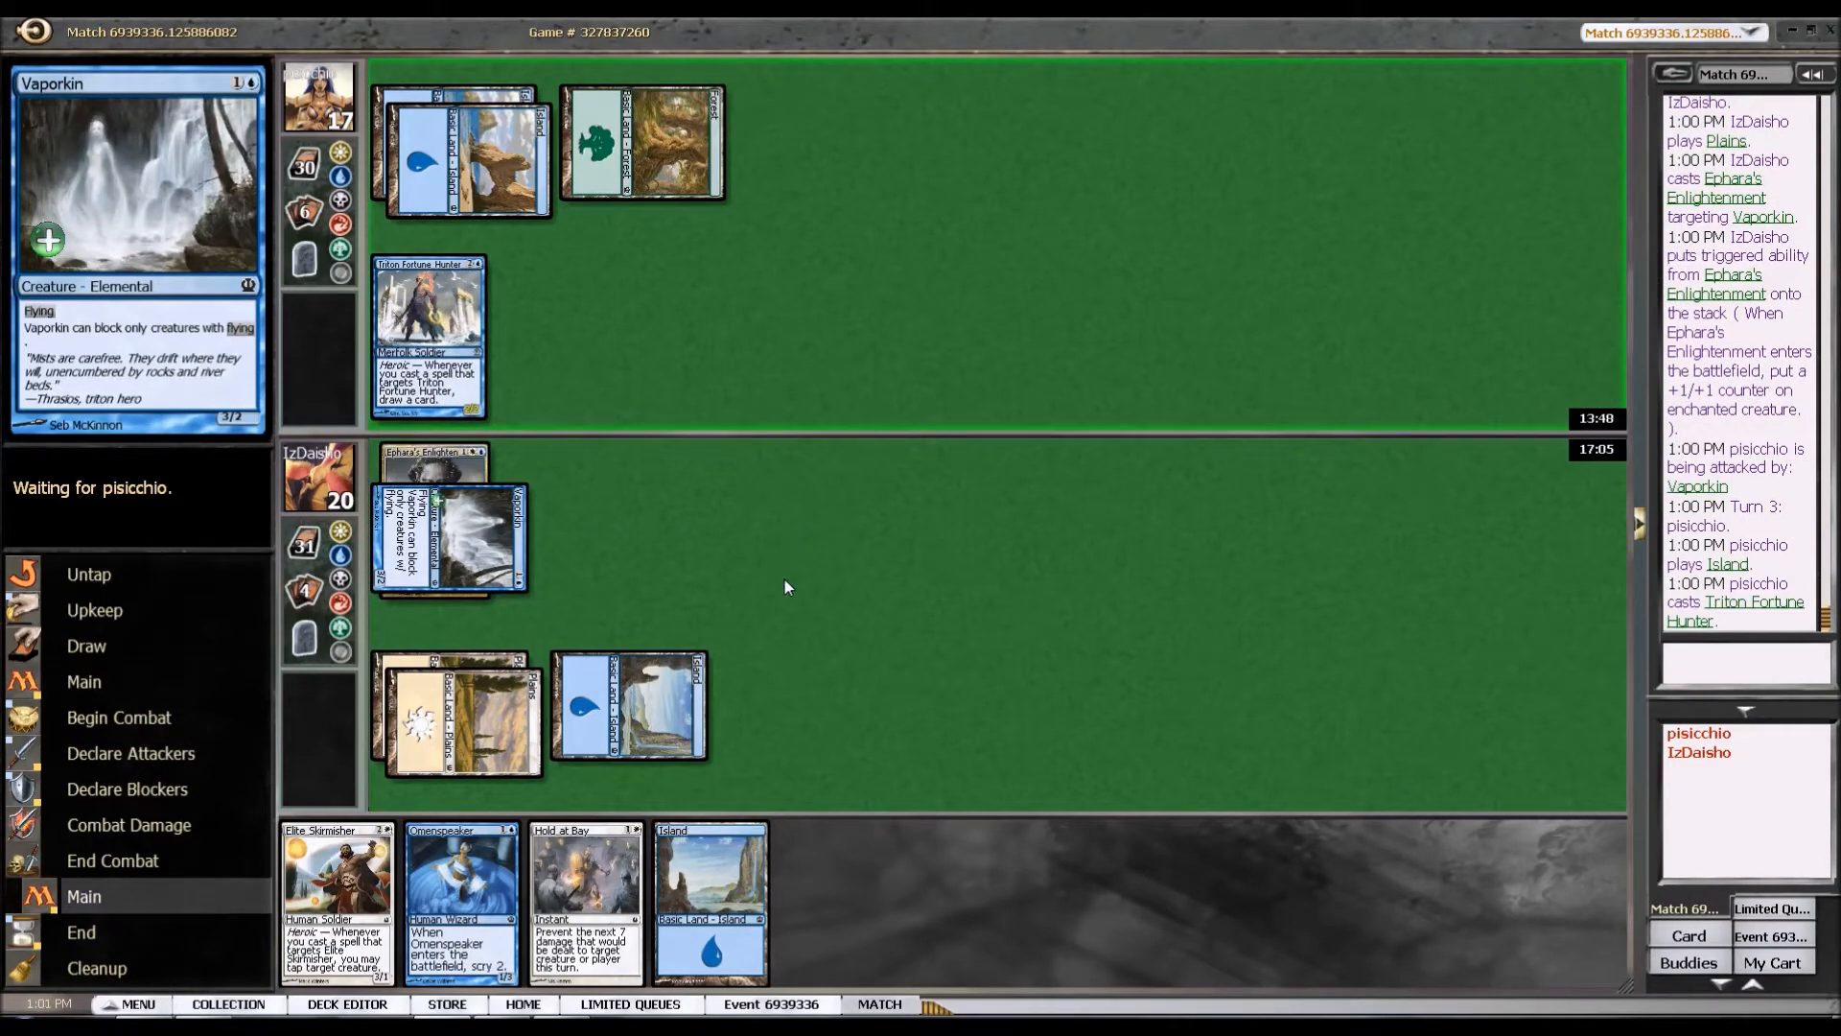
{"action": "mouse_move", "coordinate": [752, 547]}
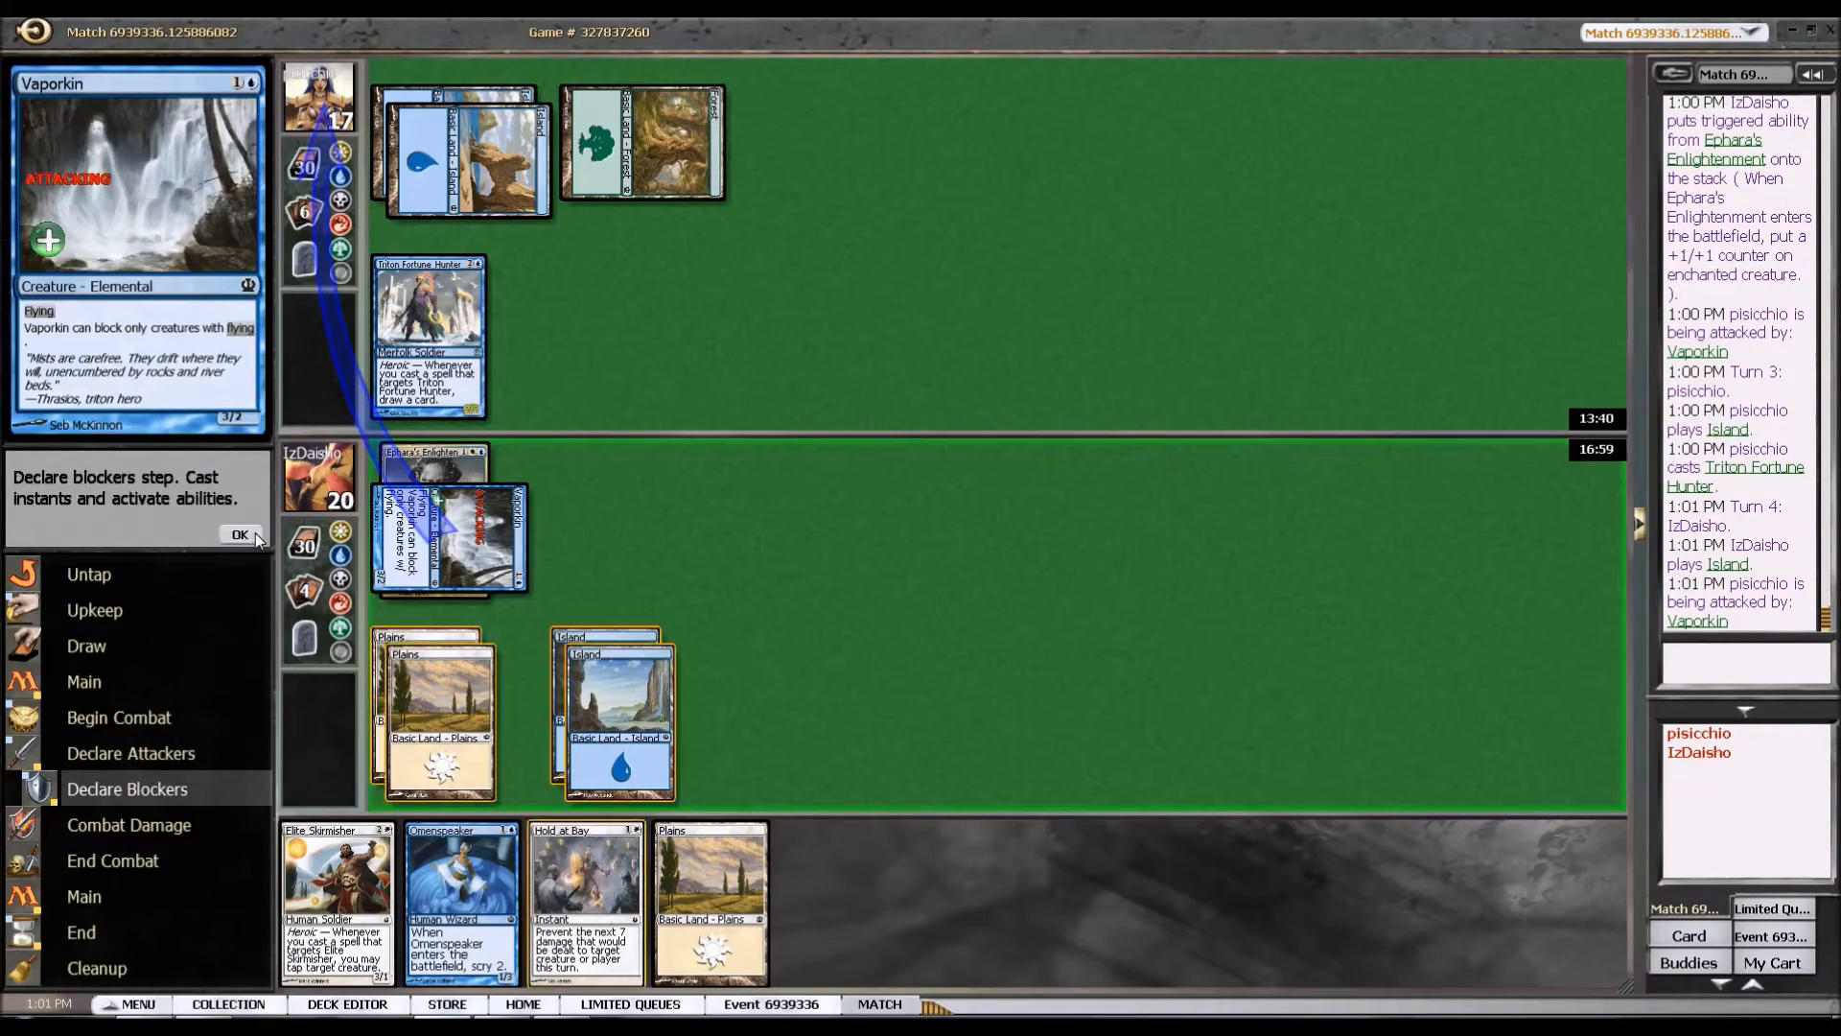
{"action": "left_click", "coordinate": [240, 535]}
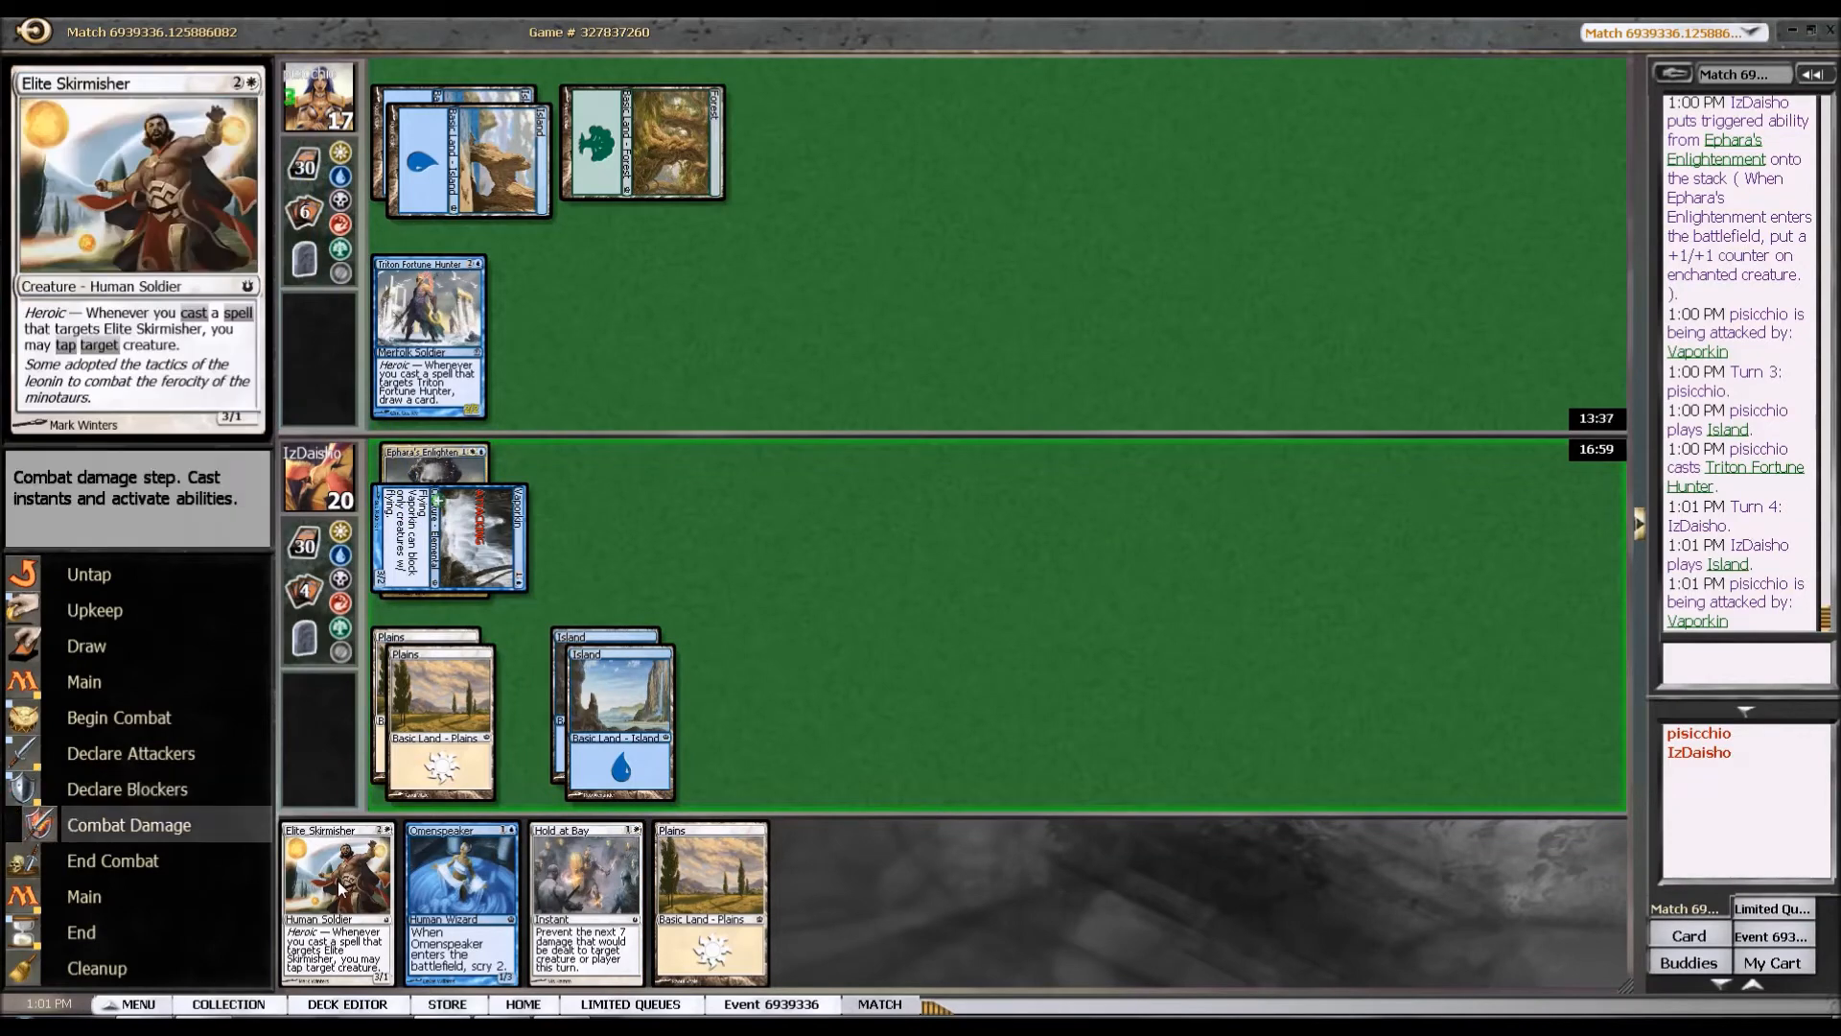
Cast Elite Skirmisher, end the turn and pass through the opponent's upkeep.
{"action": "left_click", "coordinate": [609, 704]}
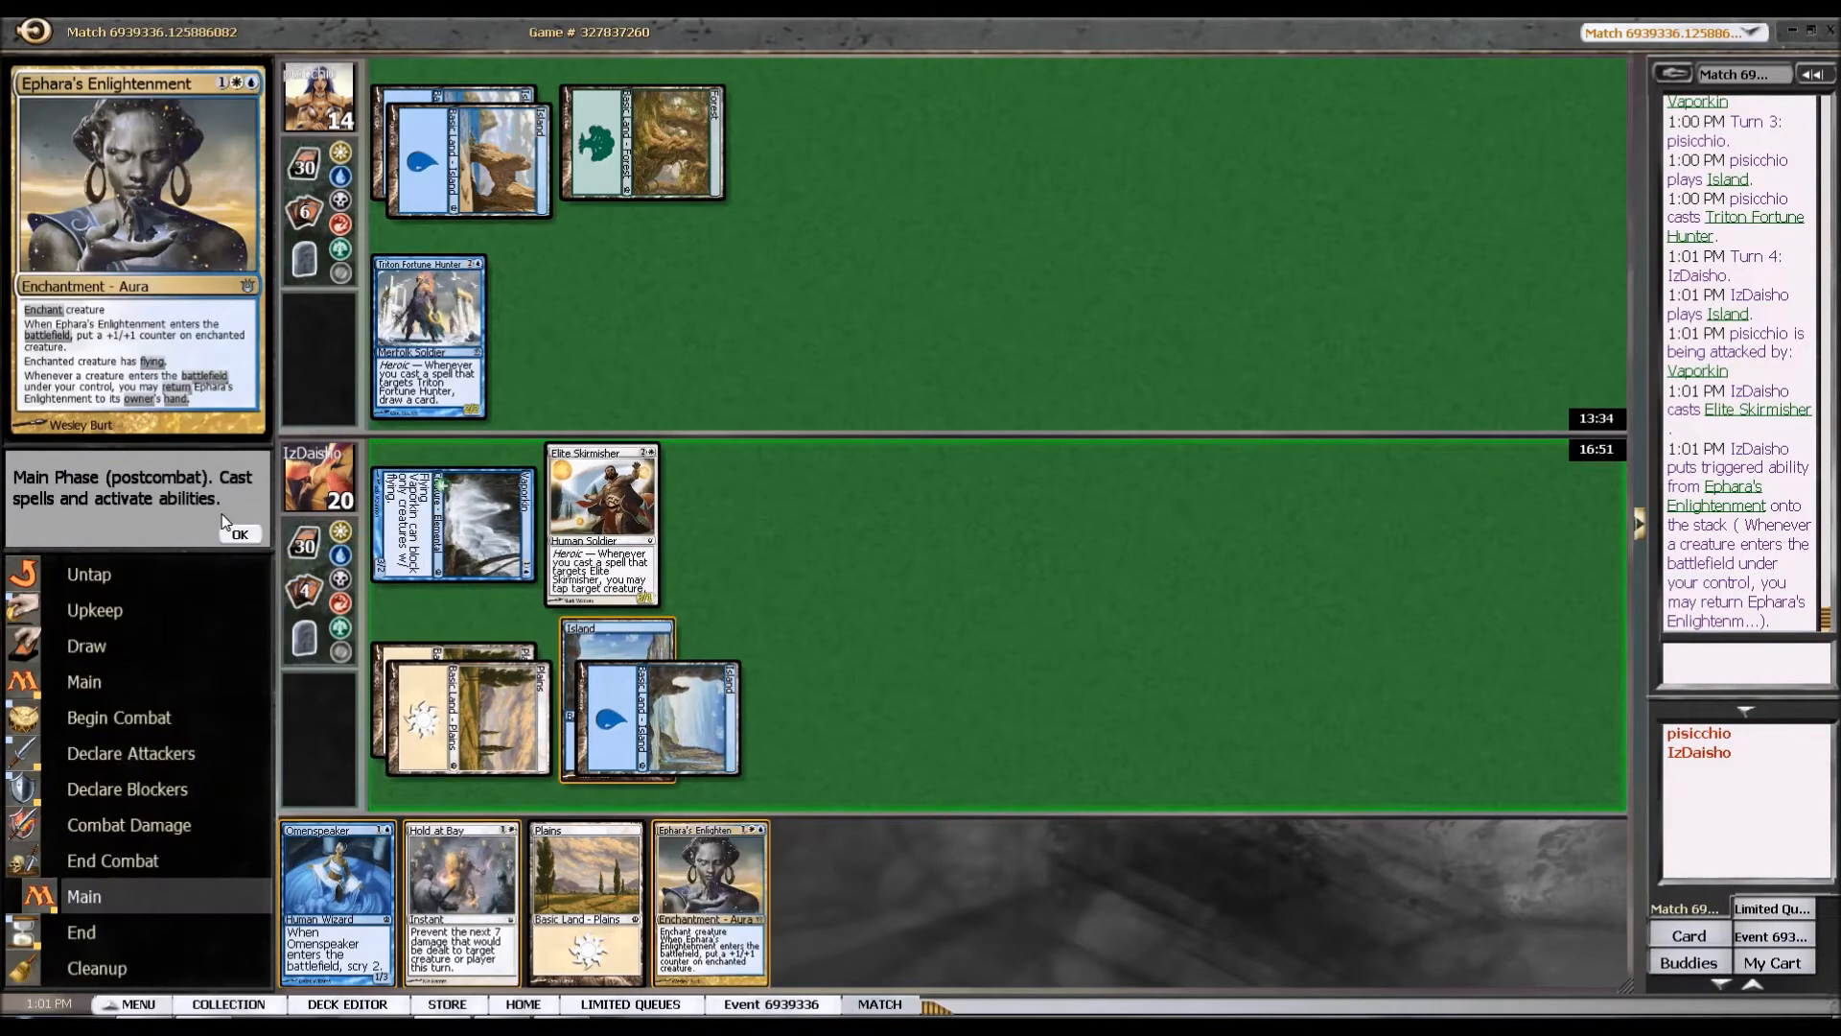
{"action": "left_click", "coordinate": [238, 535]}
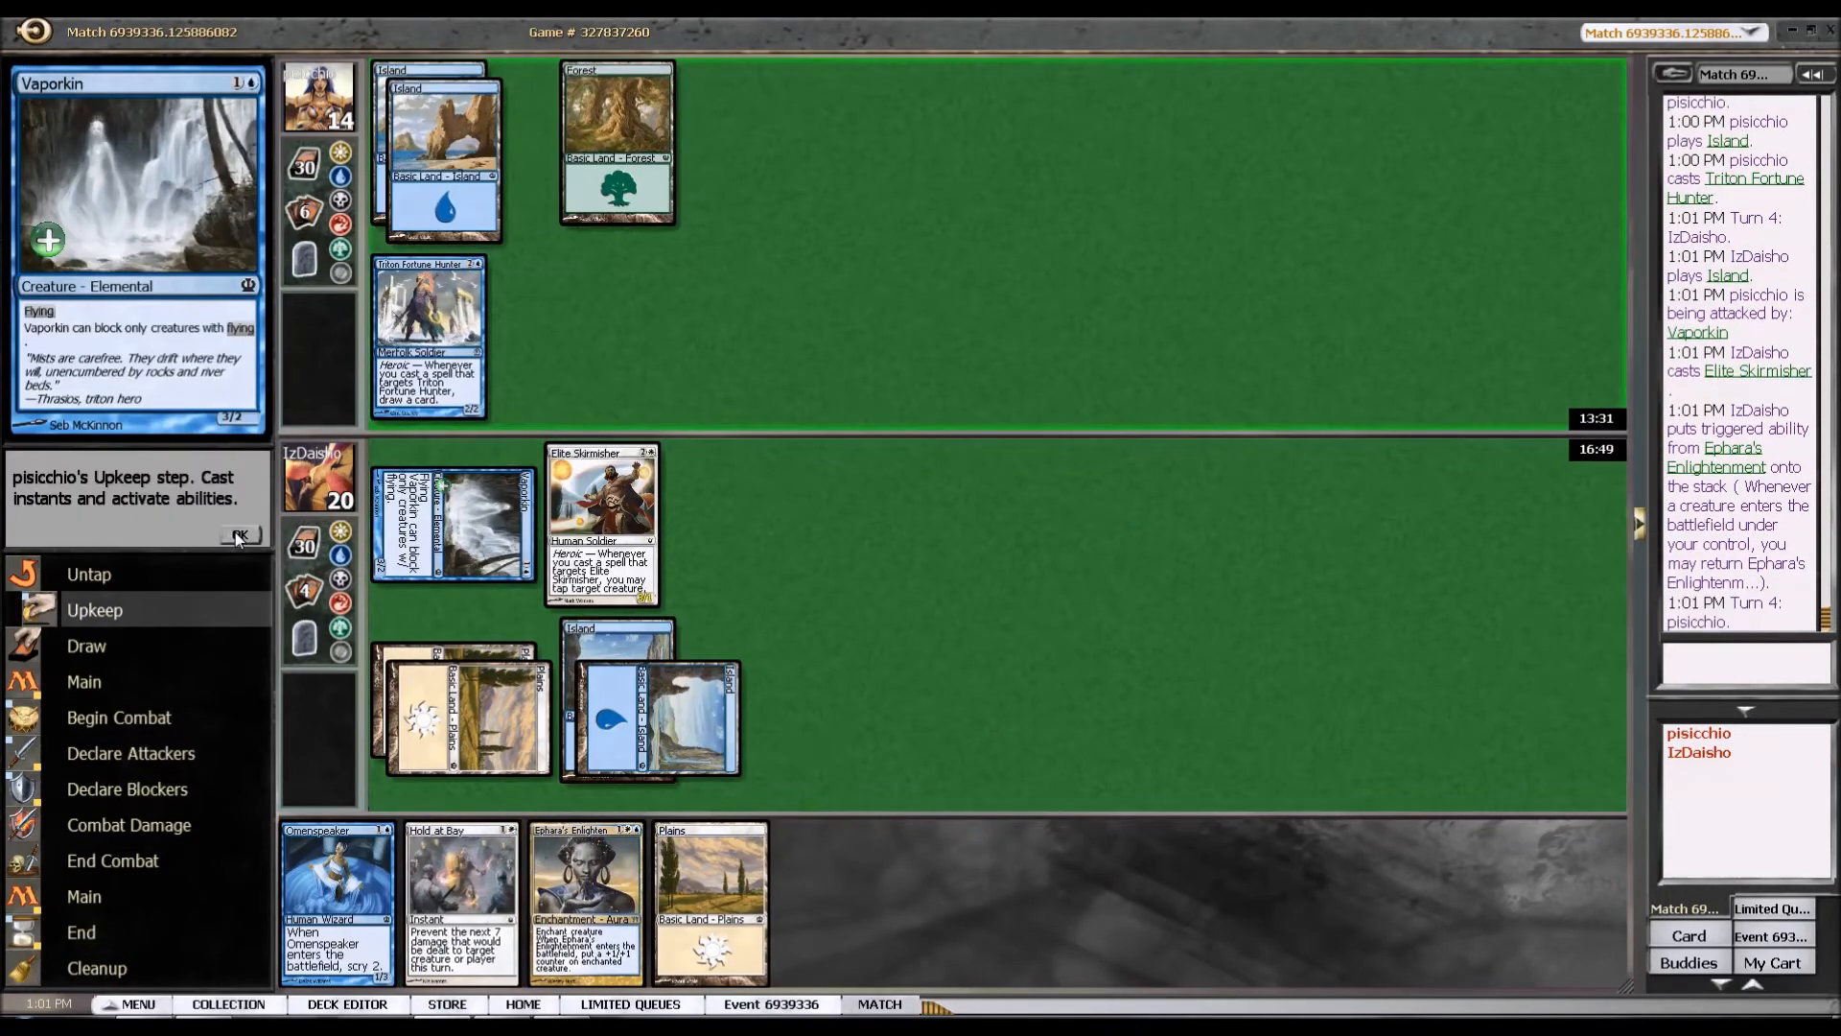
{"action": "left_click", "coordinate": [240, 535]}
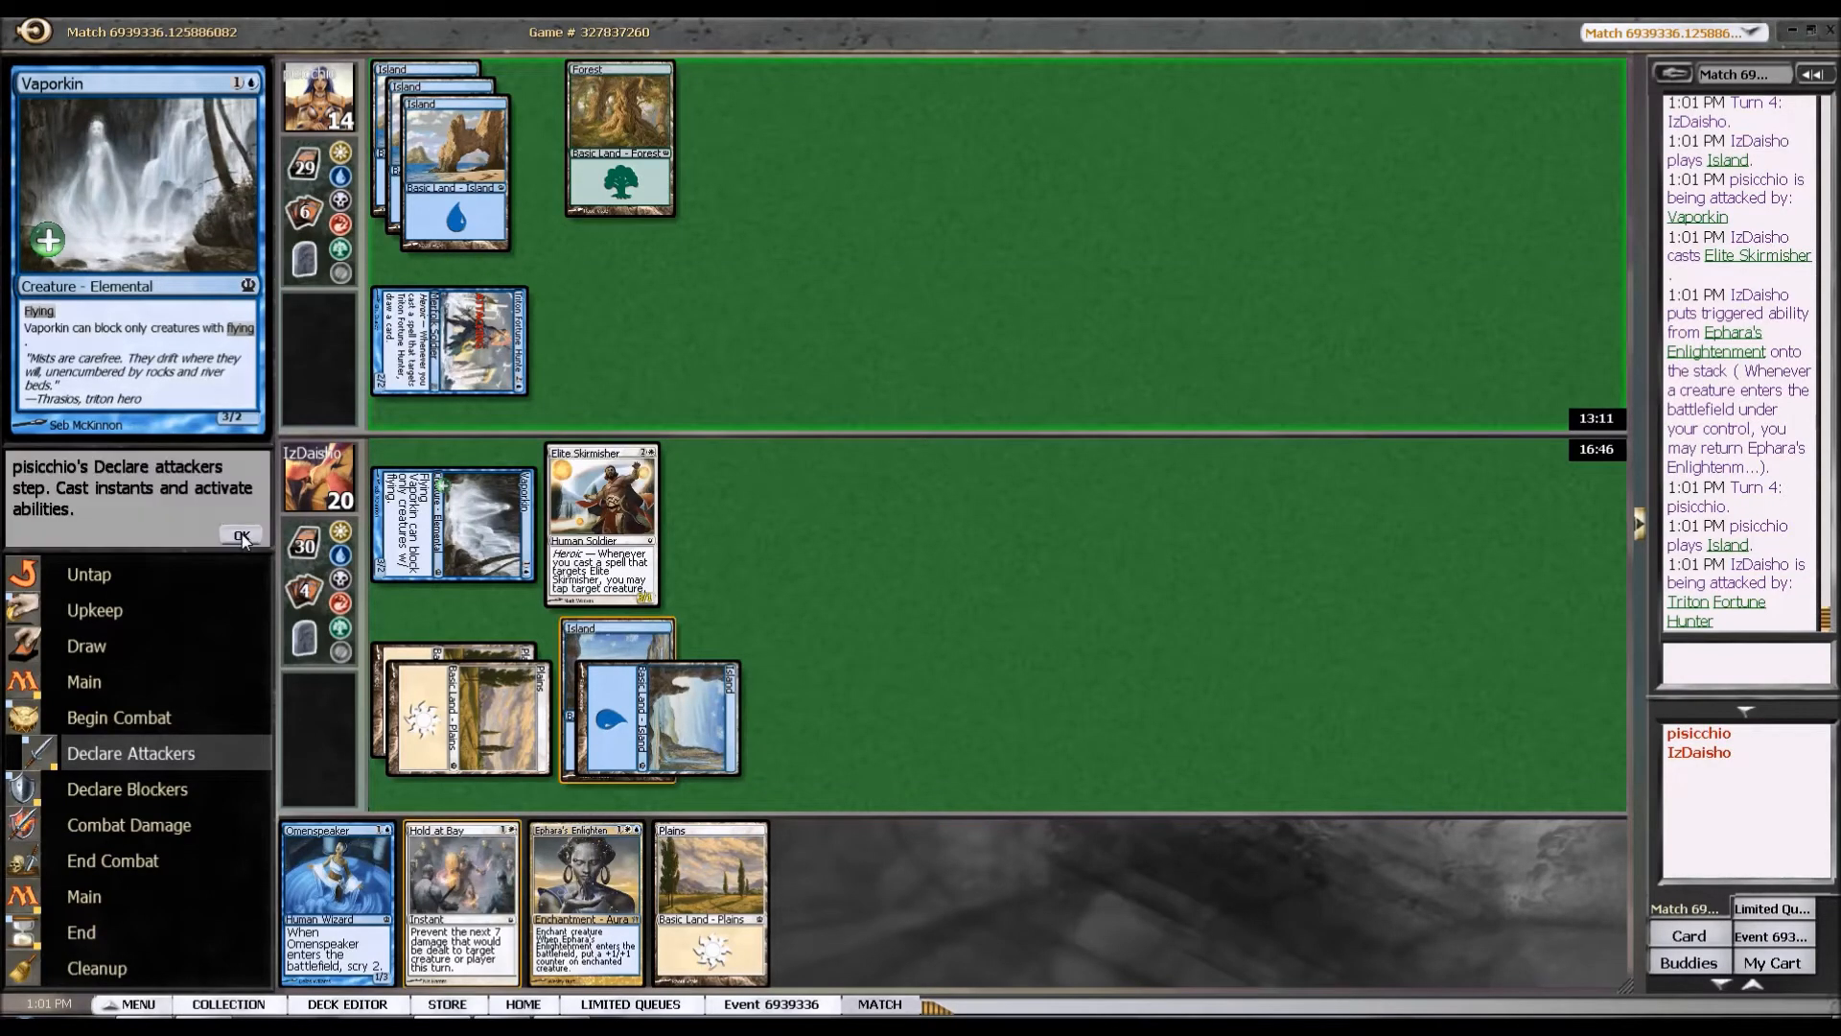
Assign no blockers against Triton Fortune Hunter, taking 2 damage to 18 life.
{"action": "left_click", "coordinate": [241, 535]}
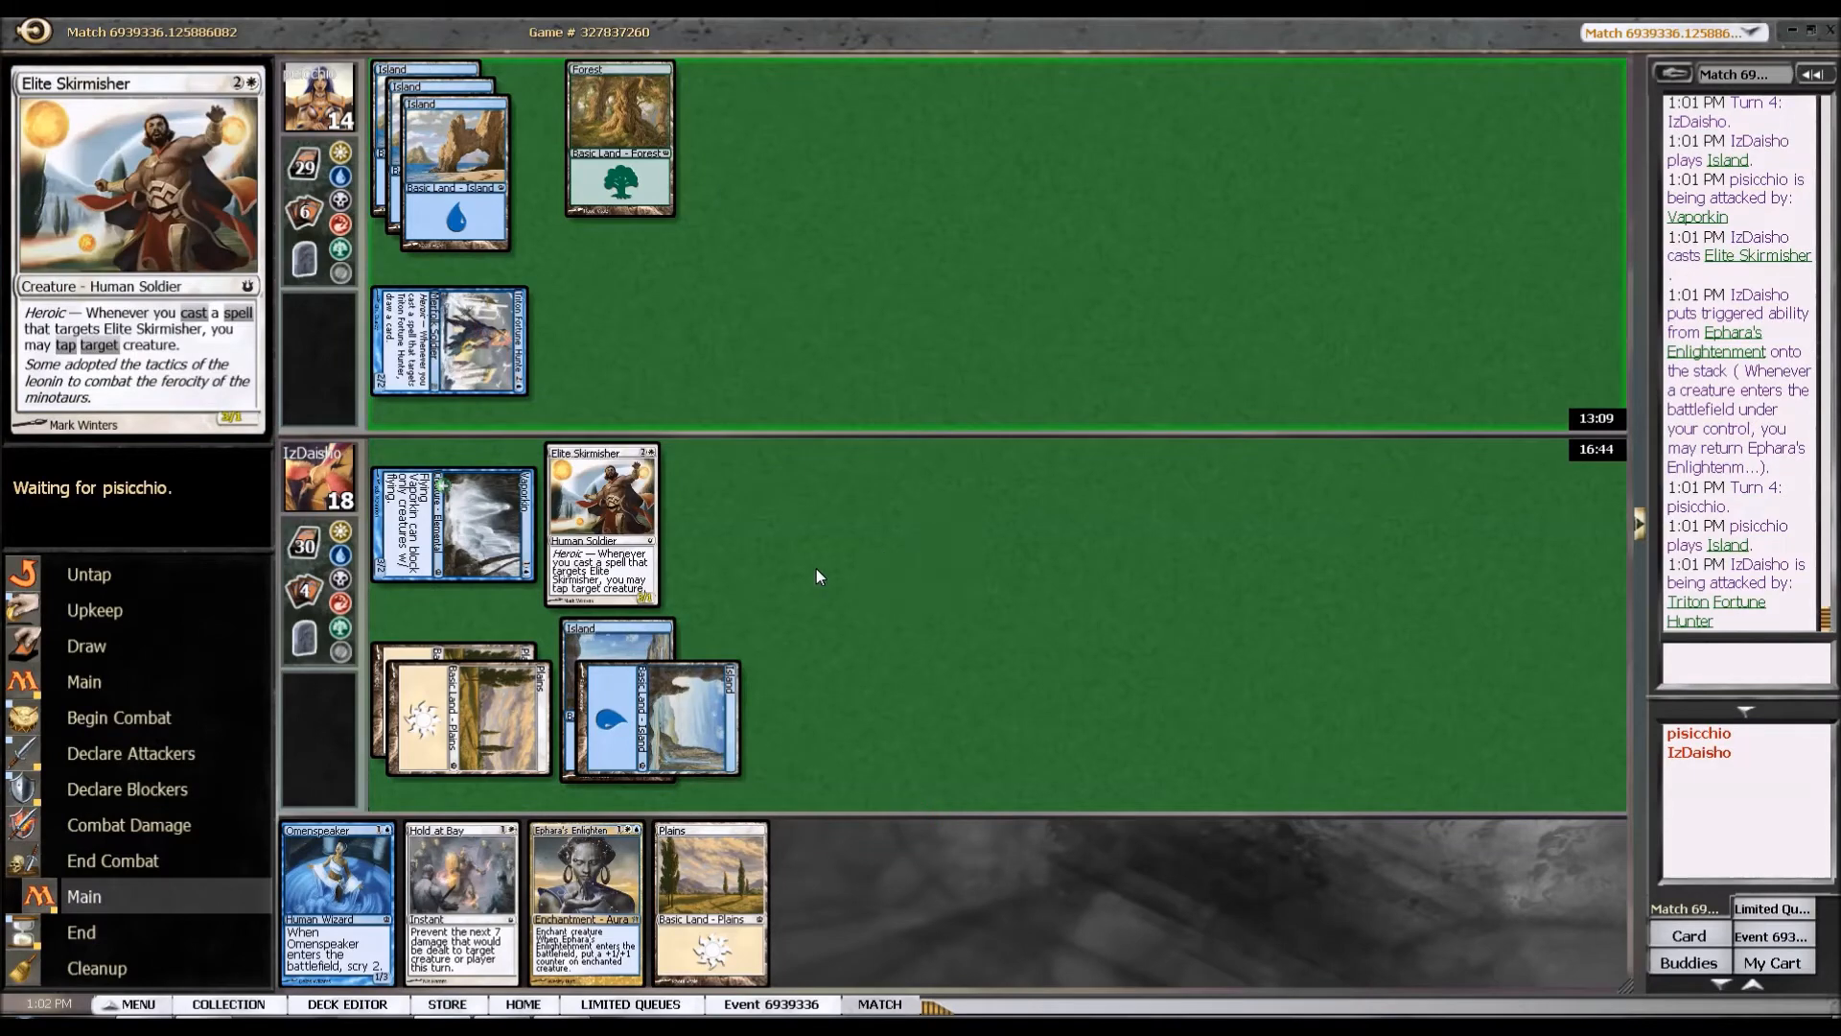
{"action": "mouse_move", "coordinate": [882, 537]}
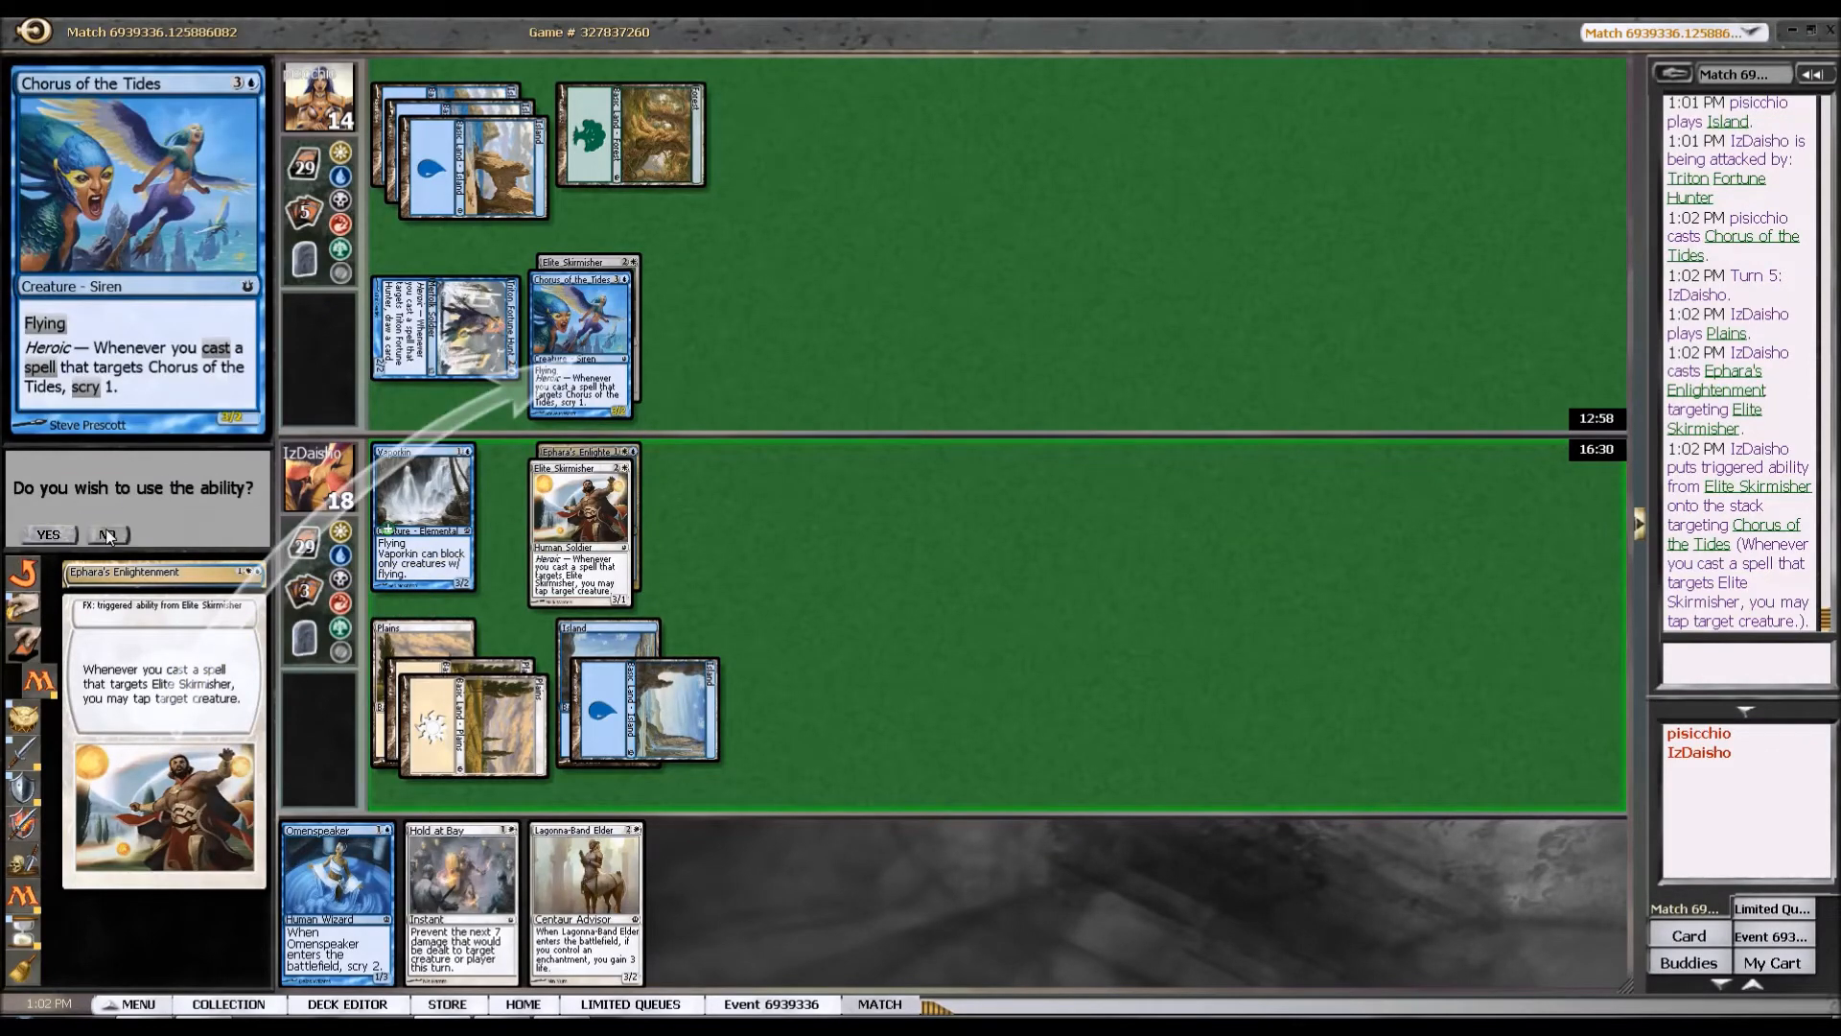
Tap Chorus of the Tides with Skirmisher's heroic, resolve the counter, and attack with Skirmisher and Vaporkin.
{"action": "left_click", "coordinate": [107, 535]}
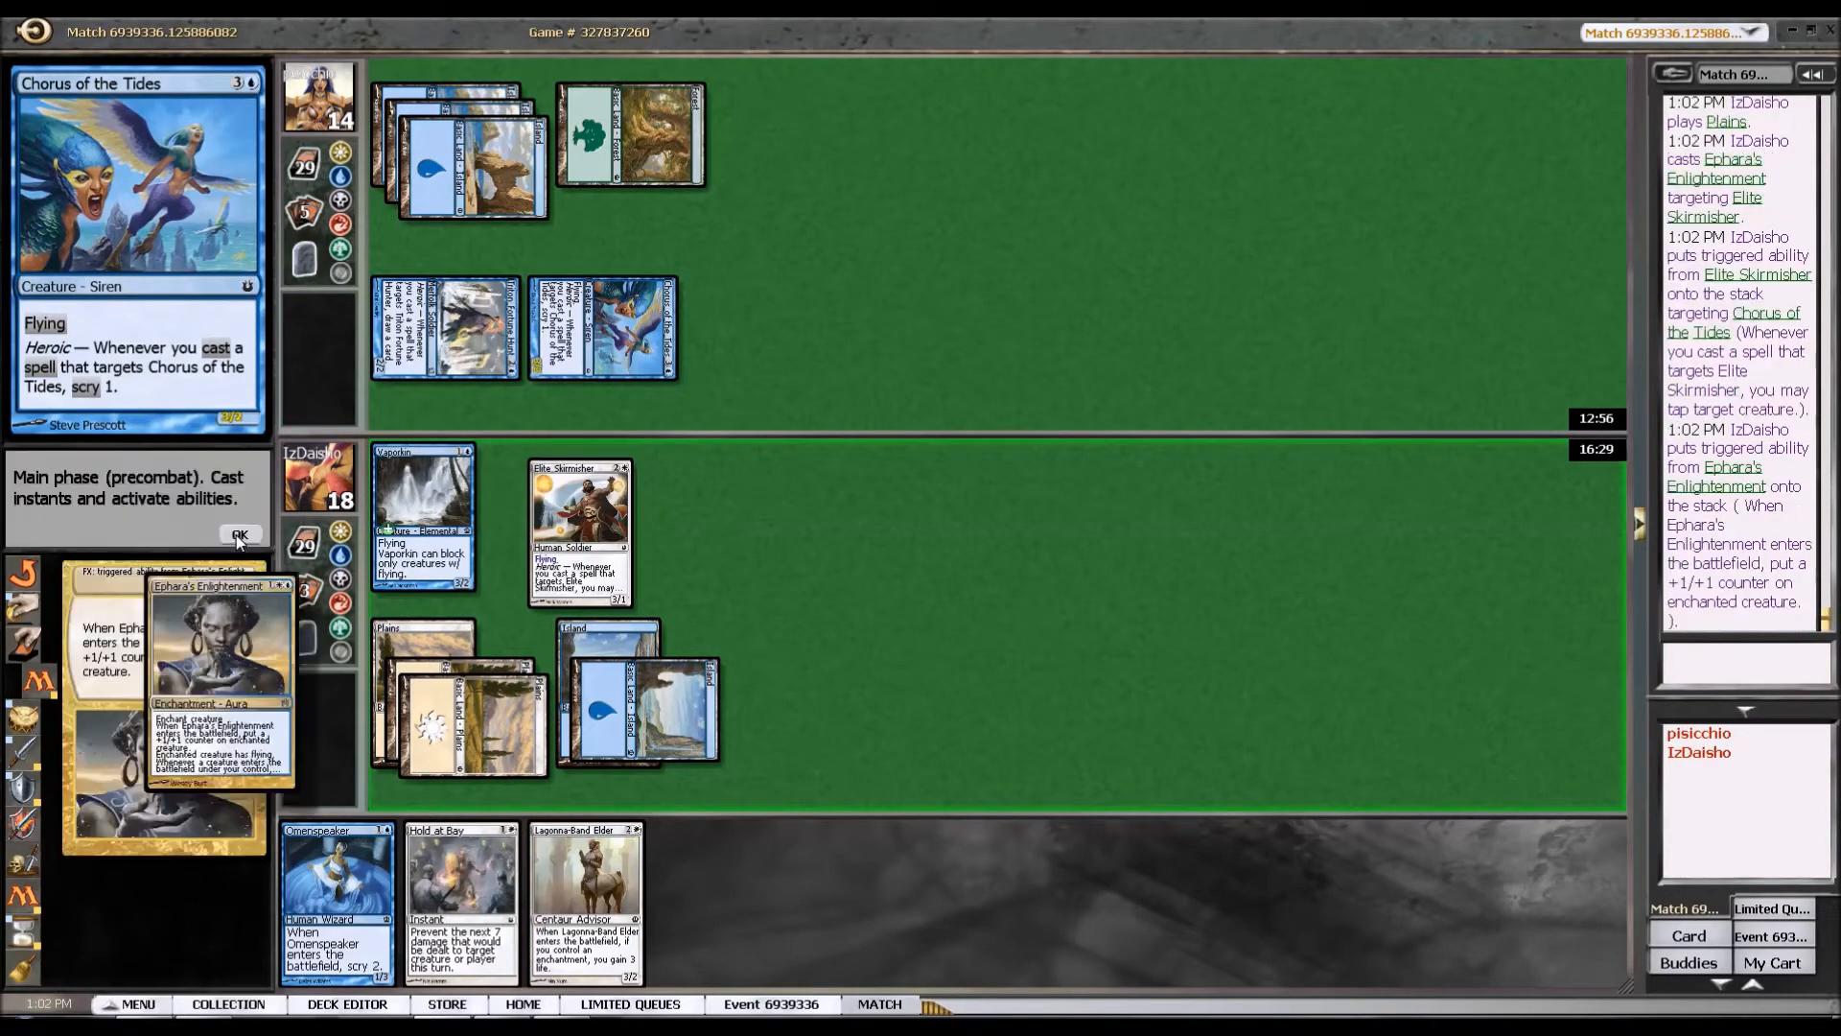
{"action": "left_click", "coordinate": [240, 535]}
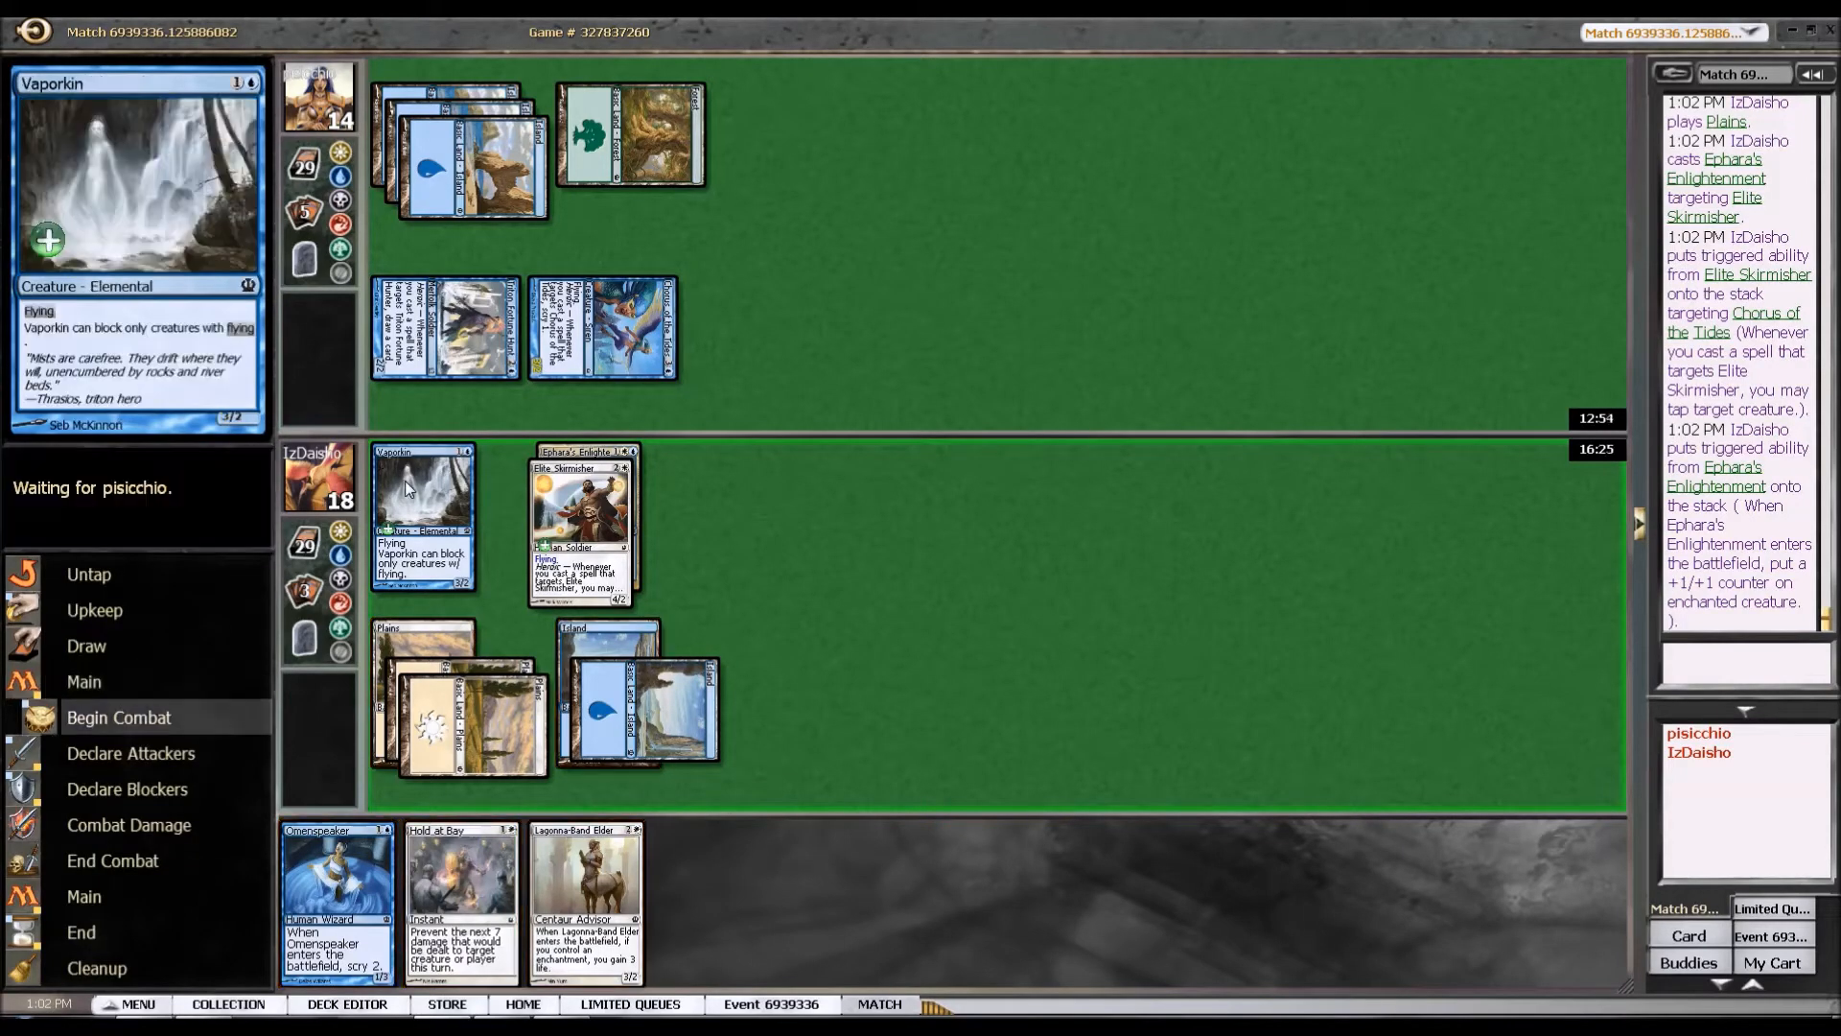
{"action": "mouse_move", "coordinate": [443, 468]}
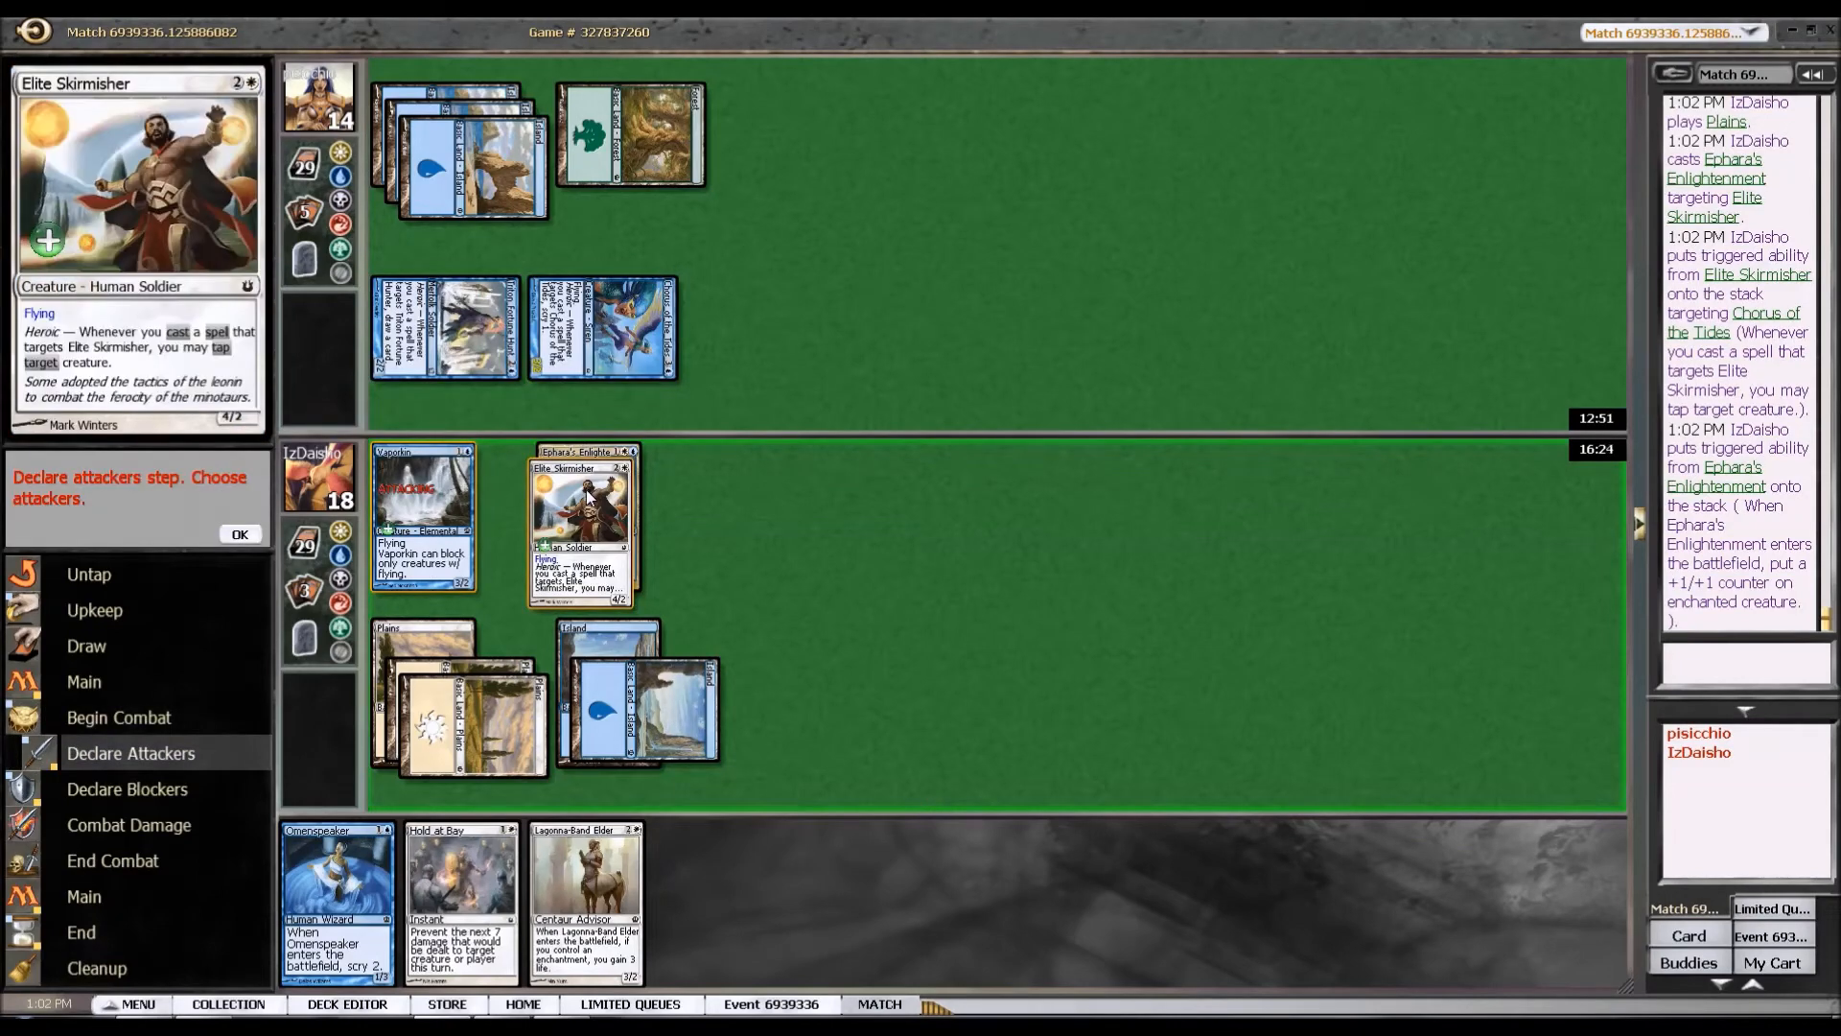
{"action": "left_click", "coordinate": [240, 536]}
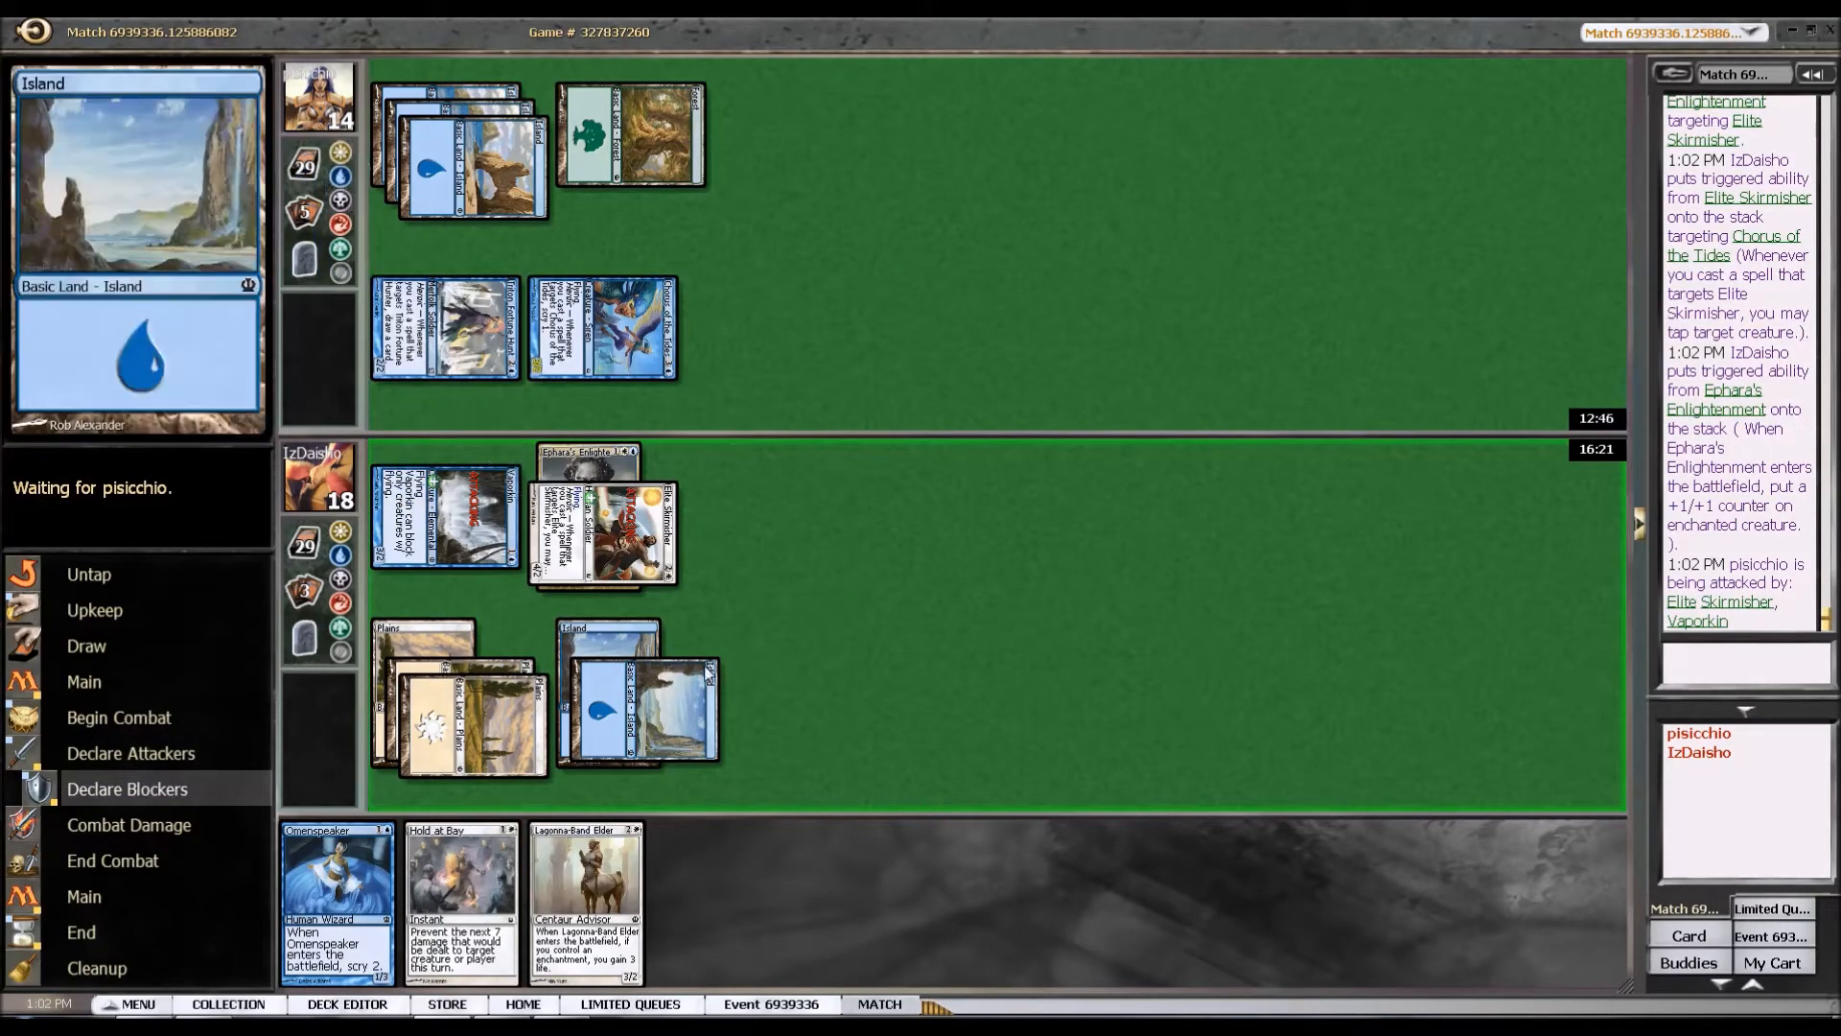
Deal combat damage to drop the opponent to 7, then scry Omenspeaker's card to the bottom.
{"action": "left_click", "coordinate": [635, 704]}
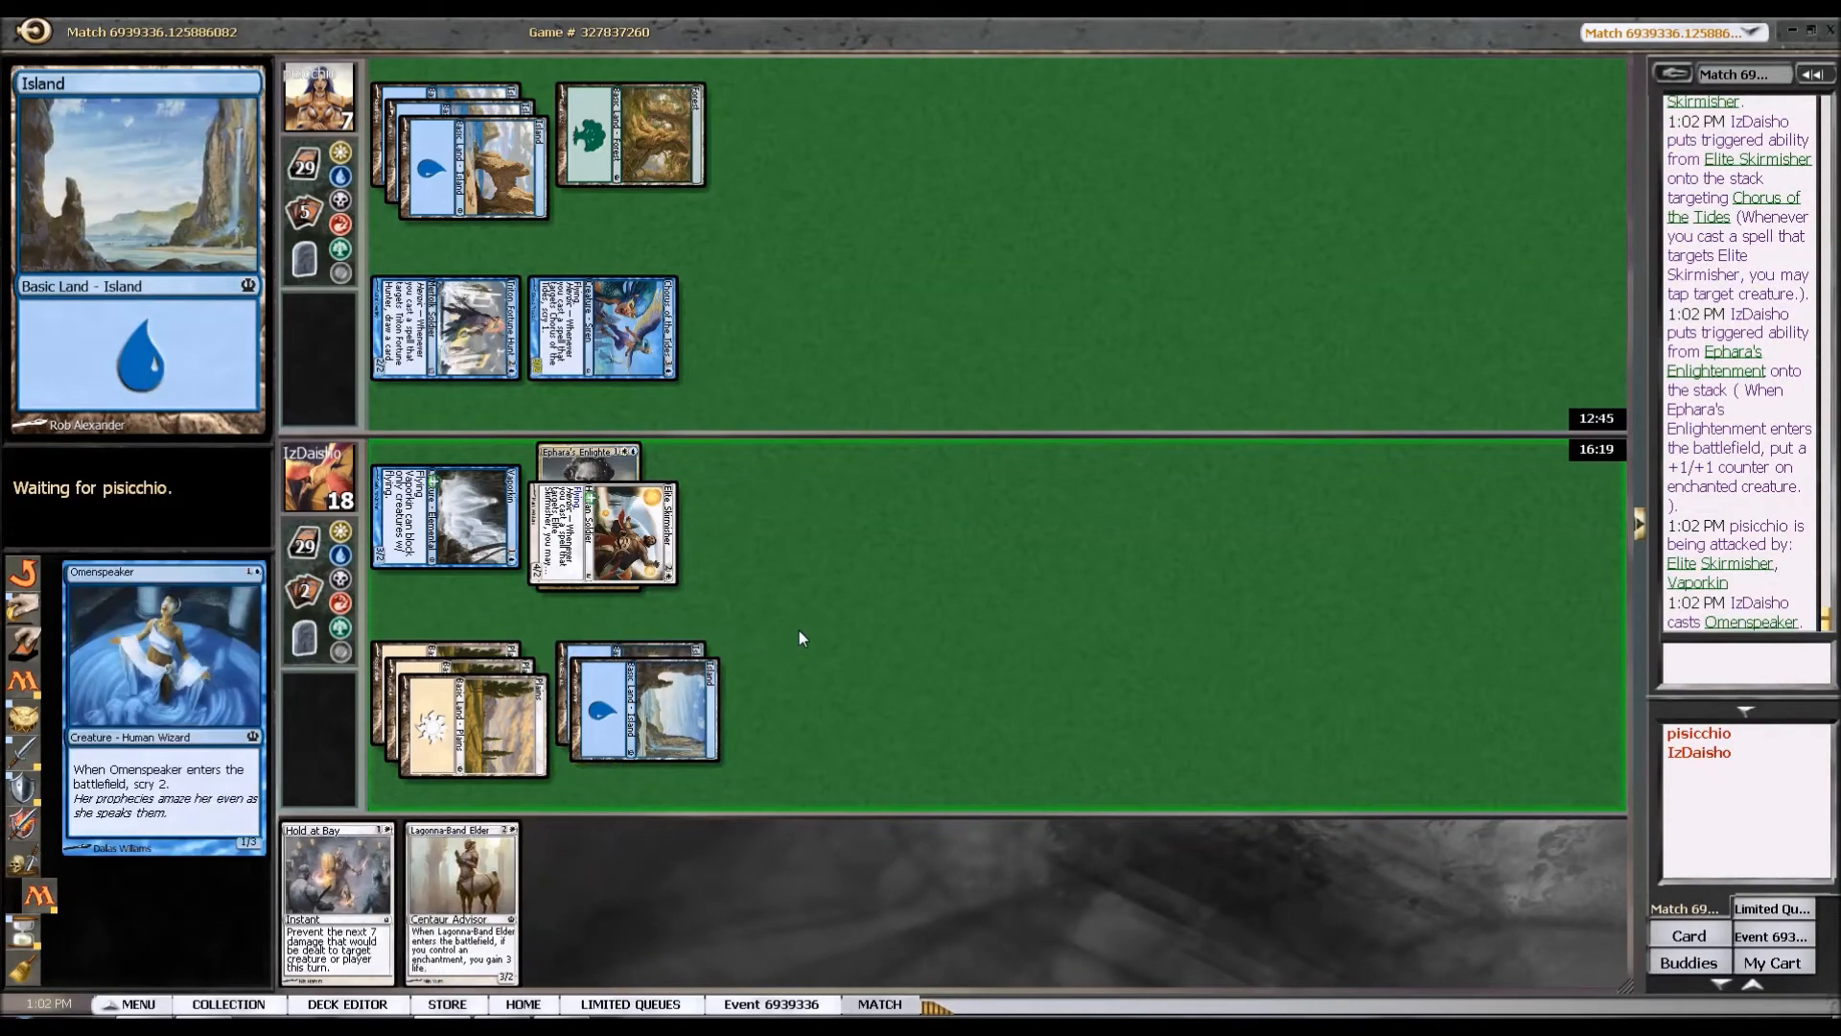
{"action": "mouse_move", "coordinate": [946, 660]}
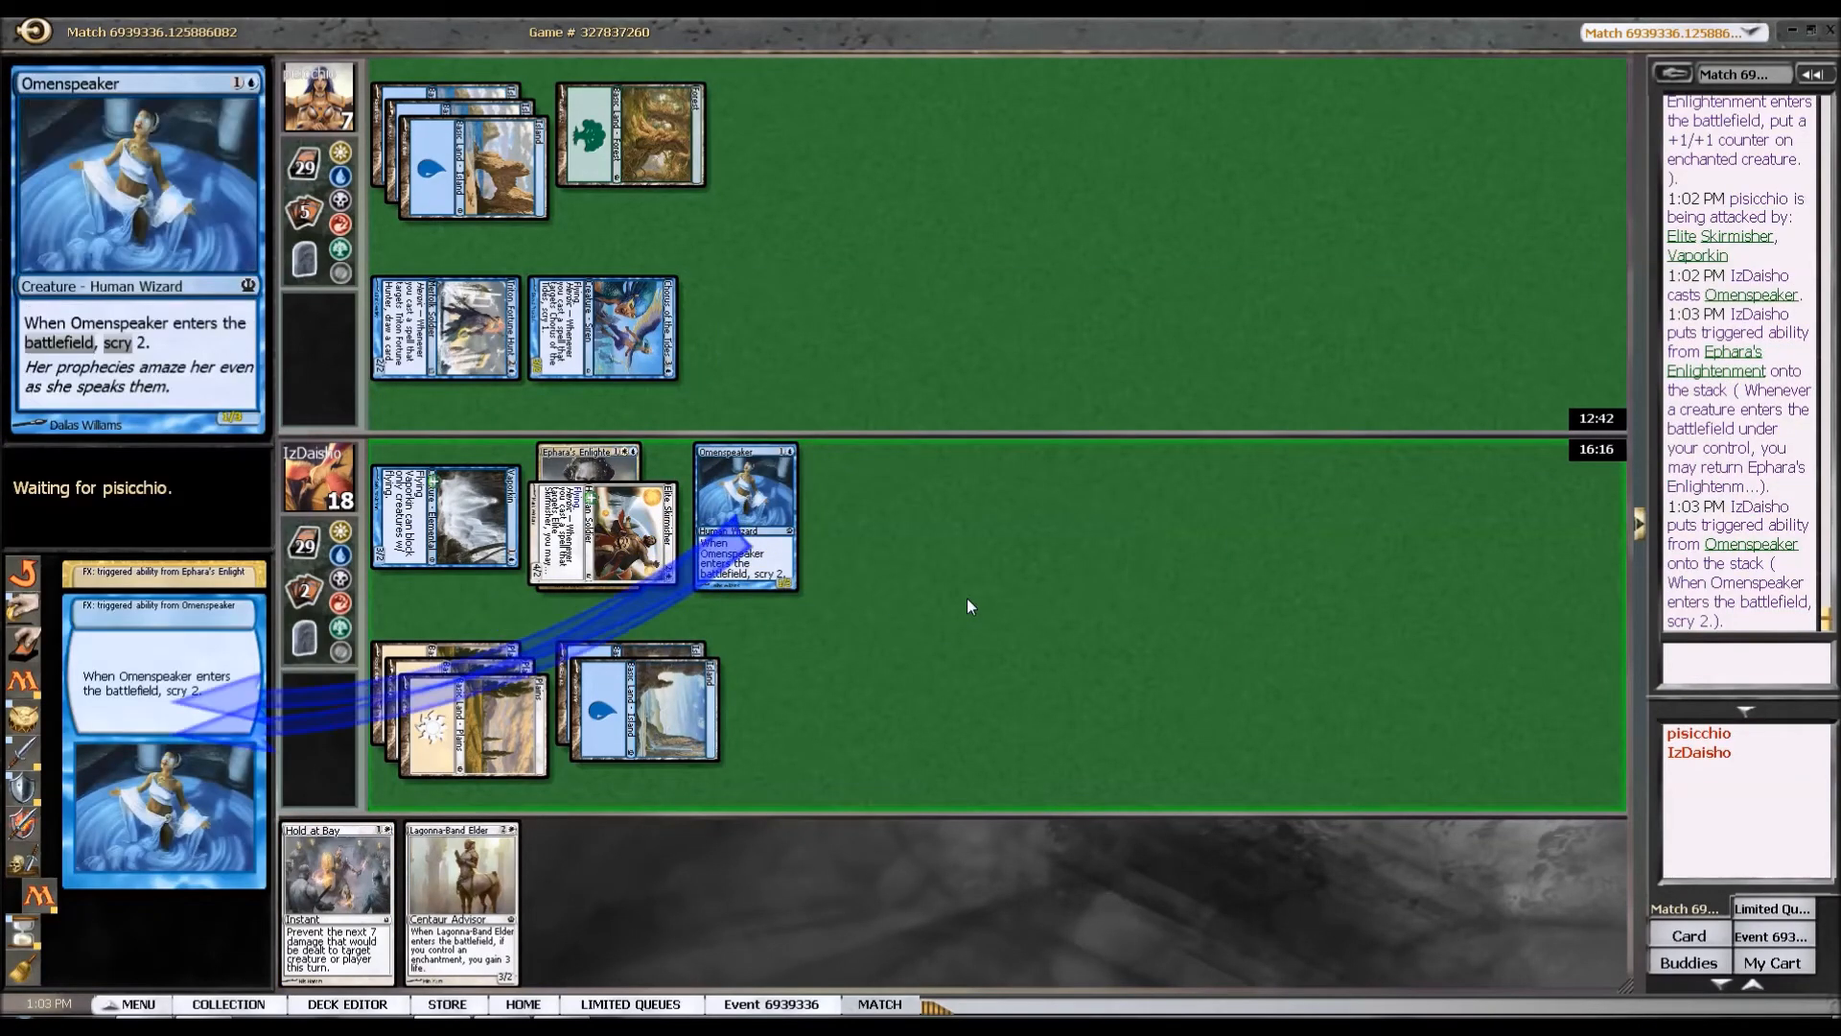
{"action": "mouse_move", "coordinate": [1040, 650]}
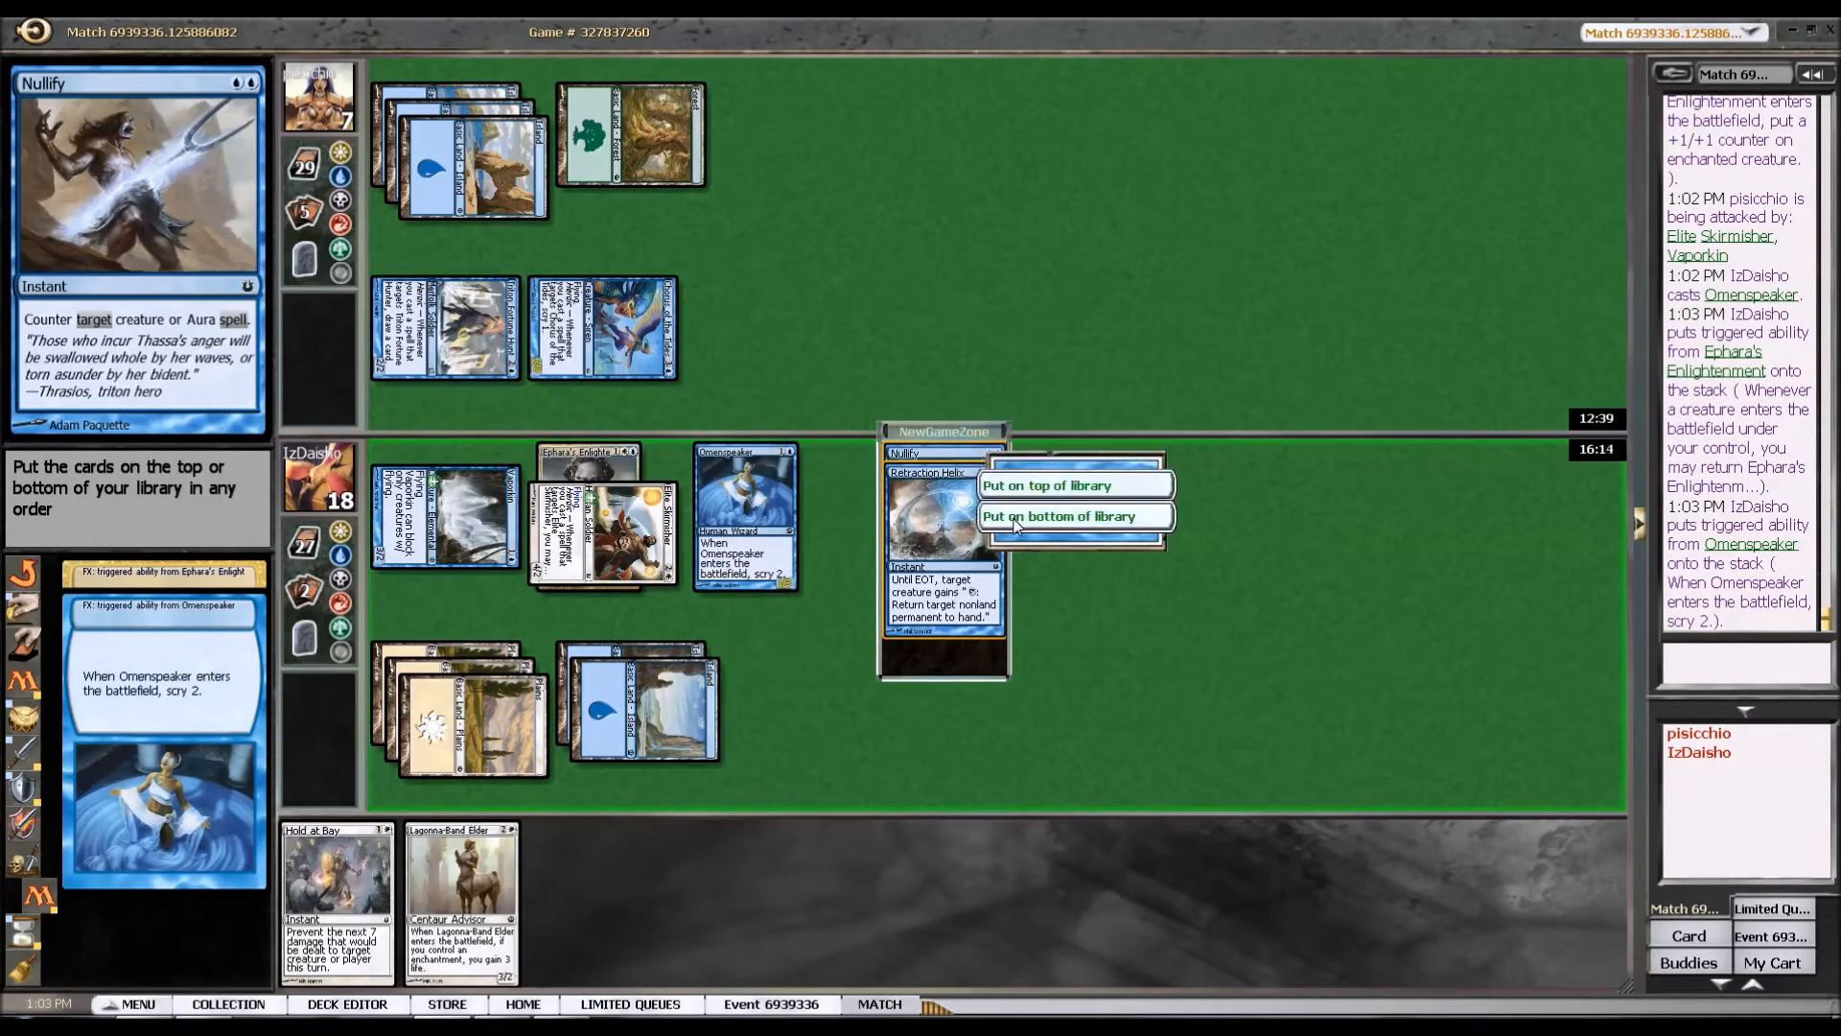
{"action": "left_click", "coordinate": [1059, 516]}
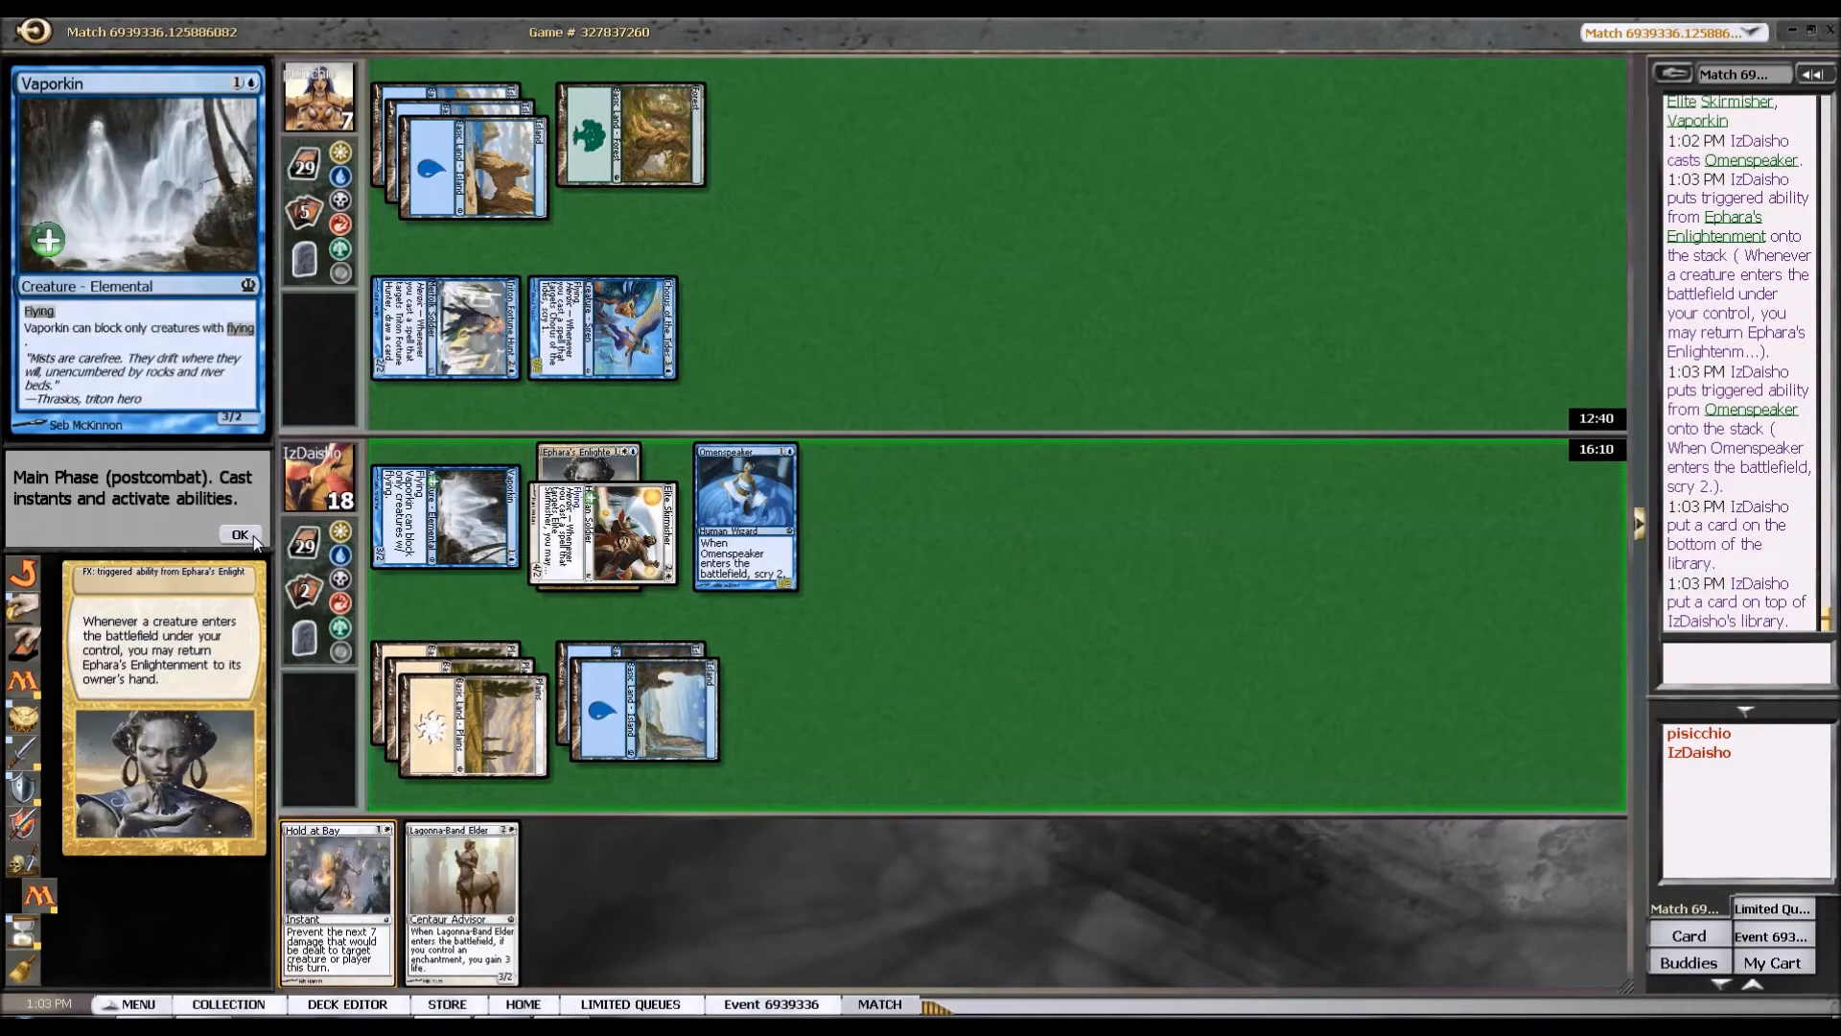
Return Ephara's Enlightenment to hand and pass the turn to the opponent.
{"action": "left_click", "coordinate": [240, 535]}
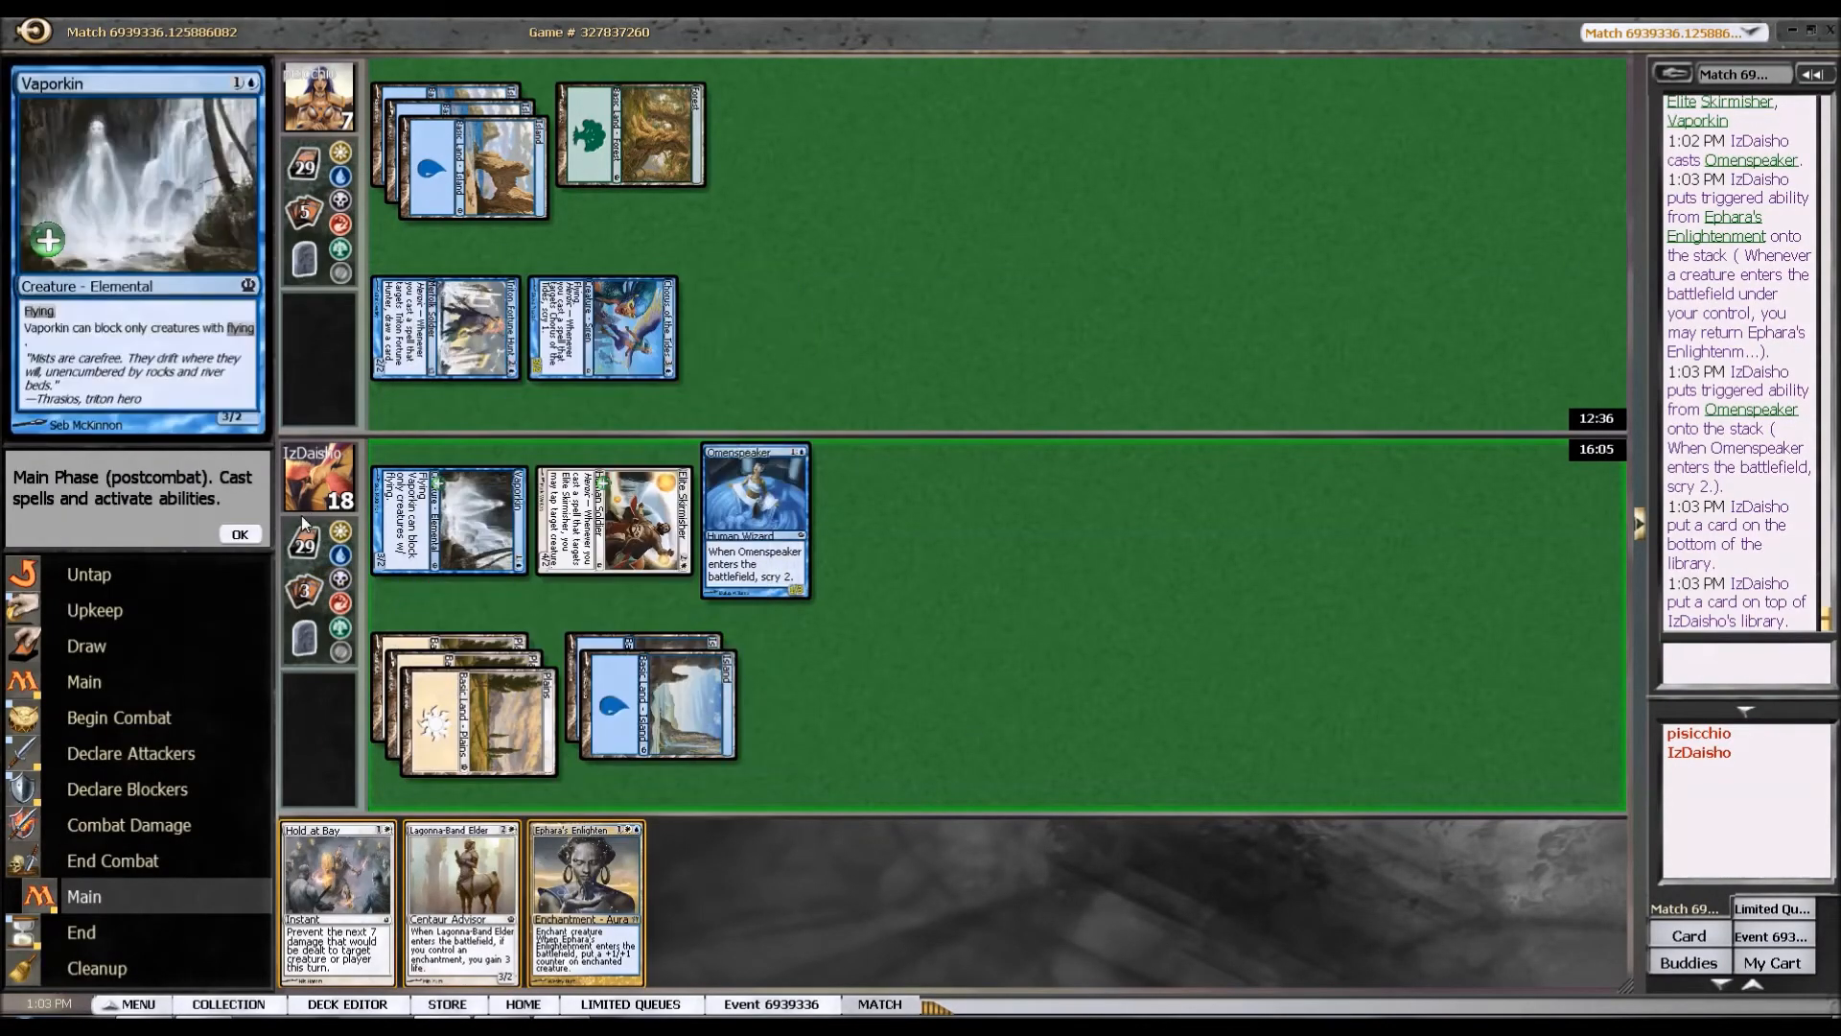
{"action": "left_click", "coordinate": [240, 535]}
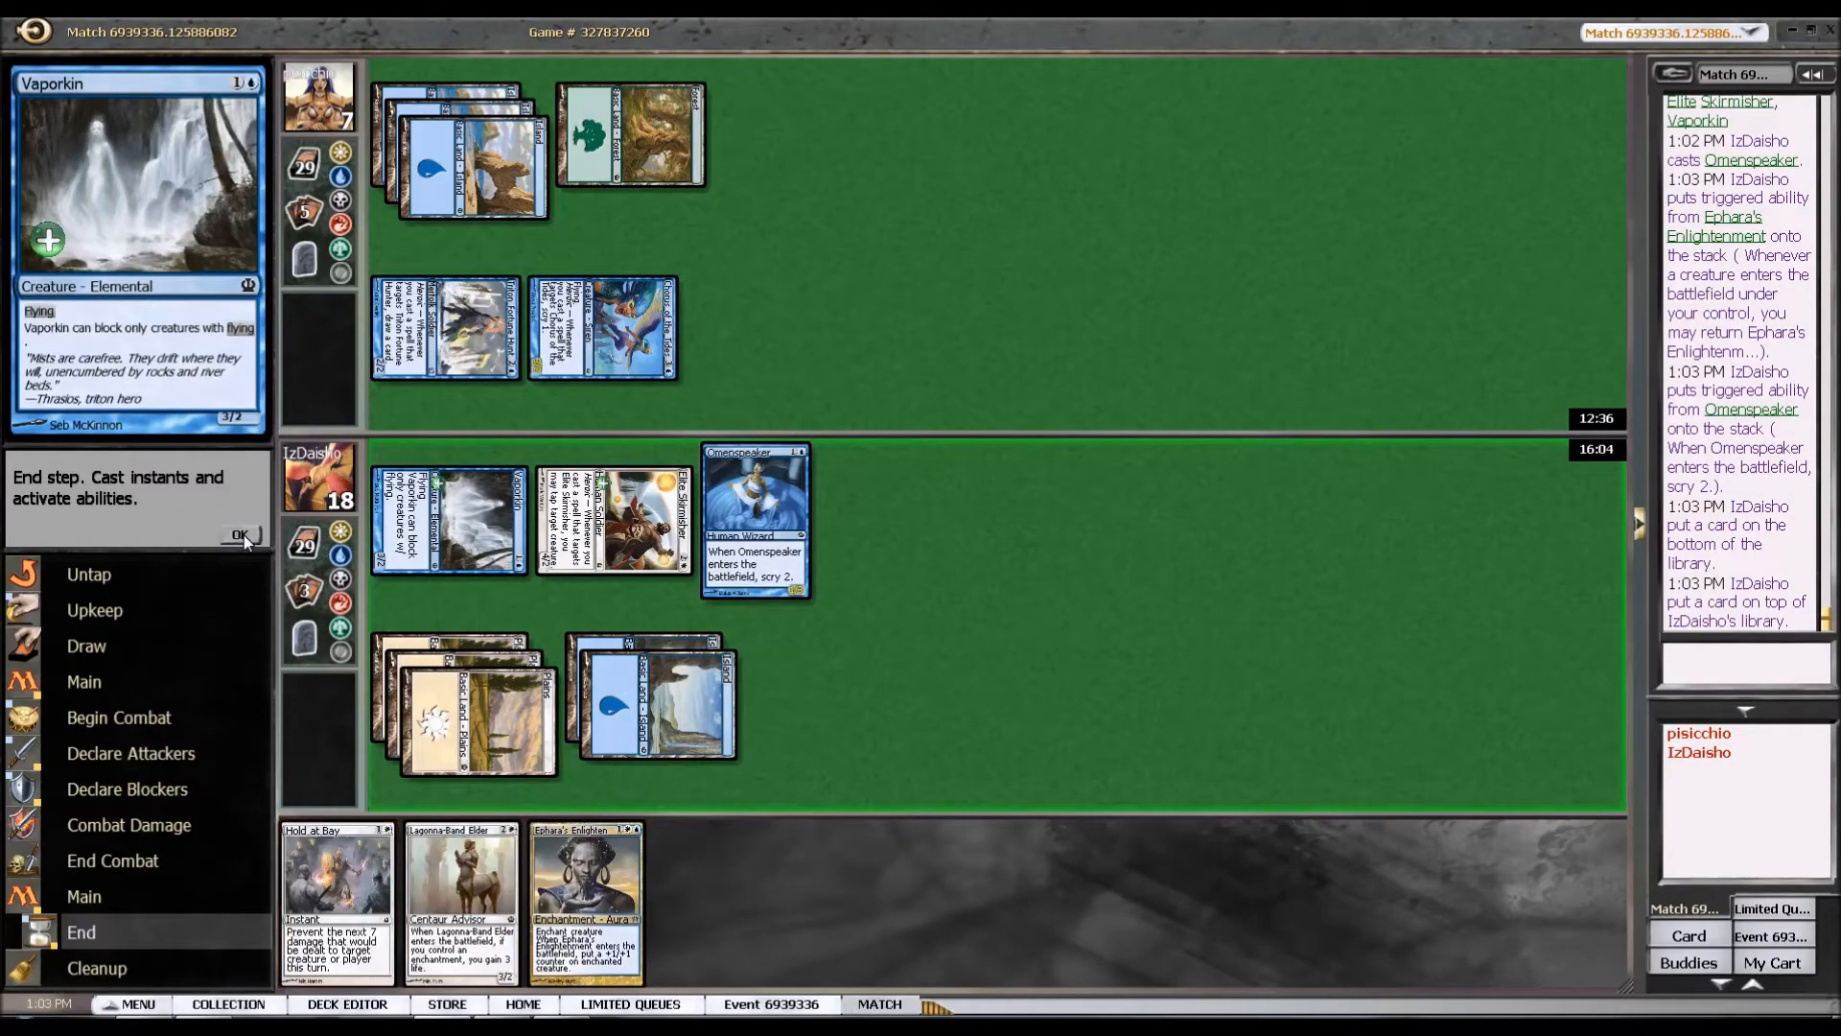
{"action": "left_click", "coordinate": [240, 535]}
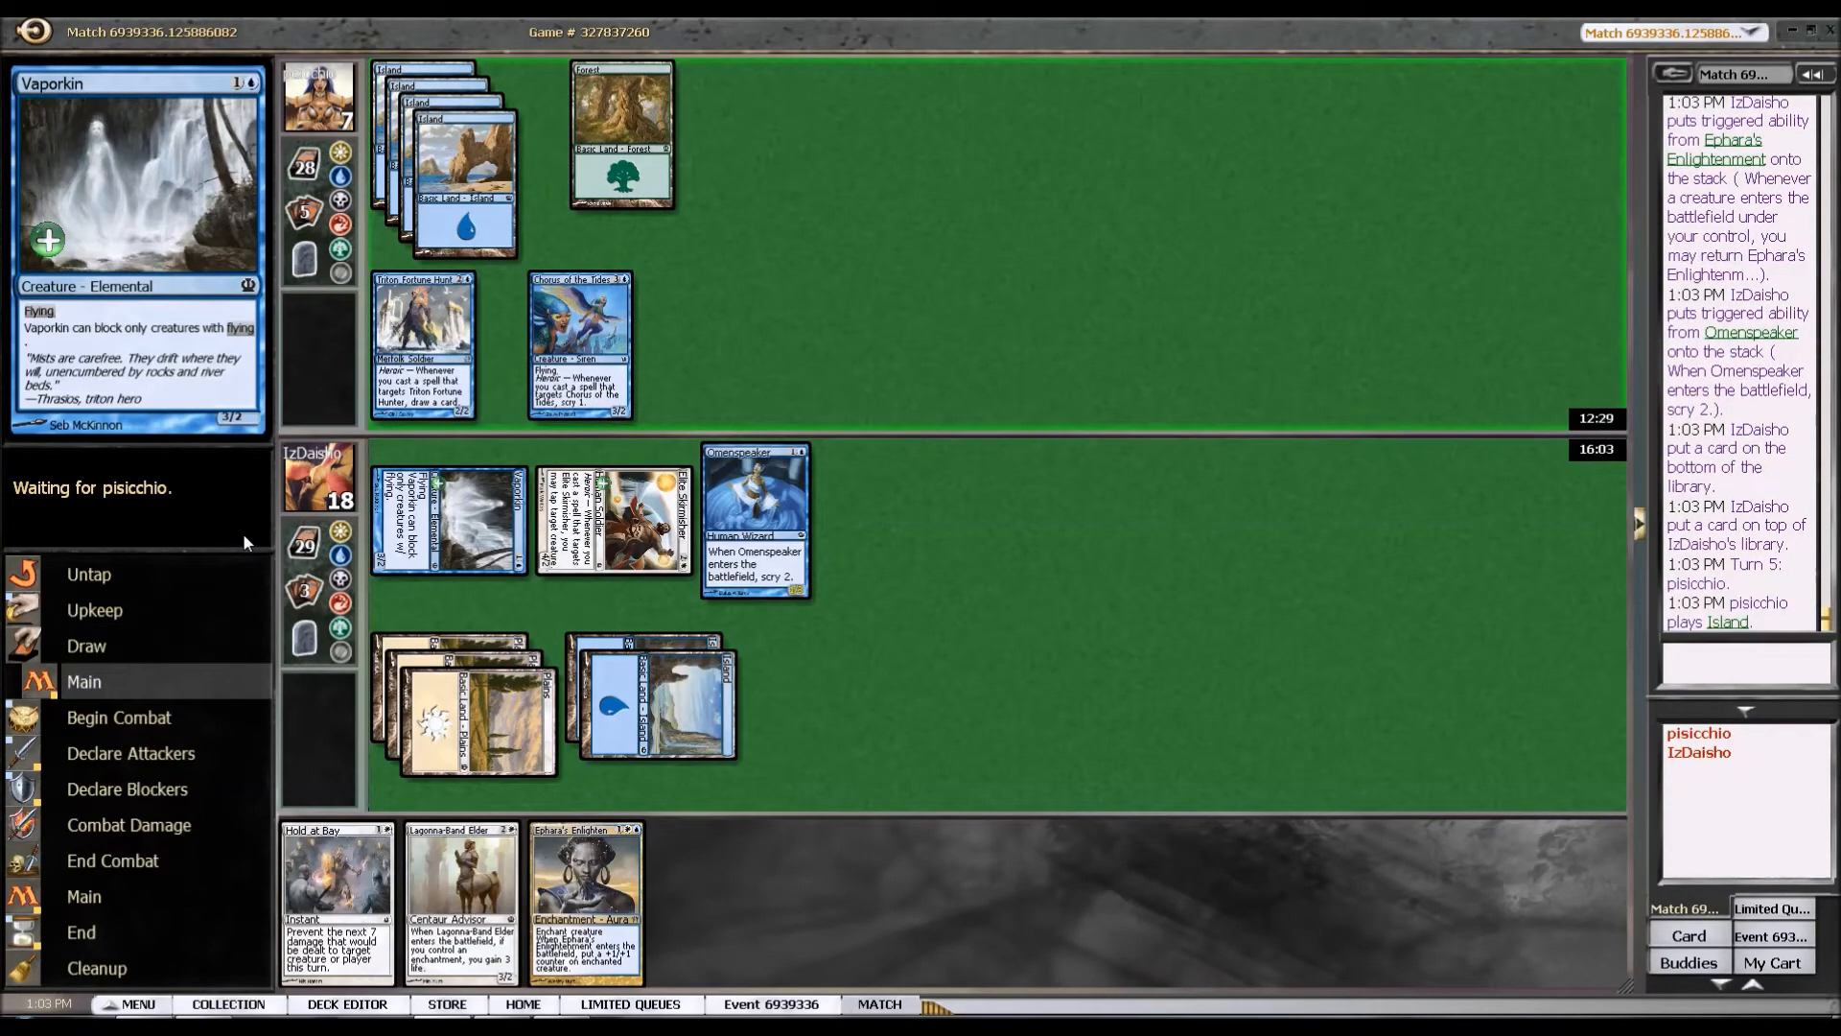
{"action": "mouse_move", "coordinate": [622, 504]}
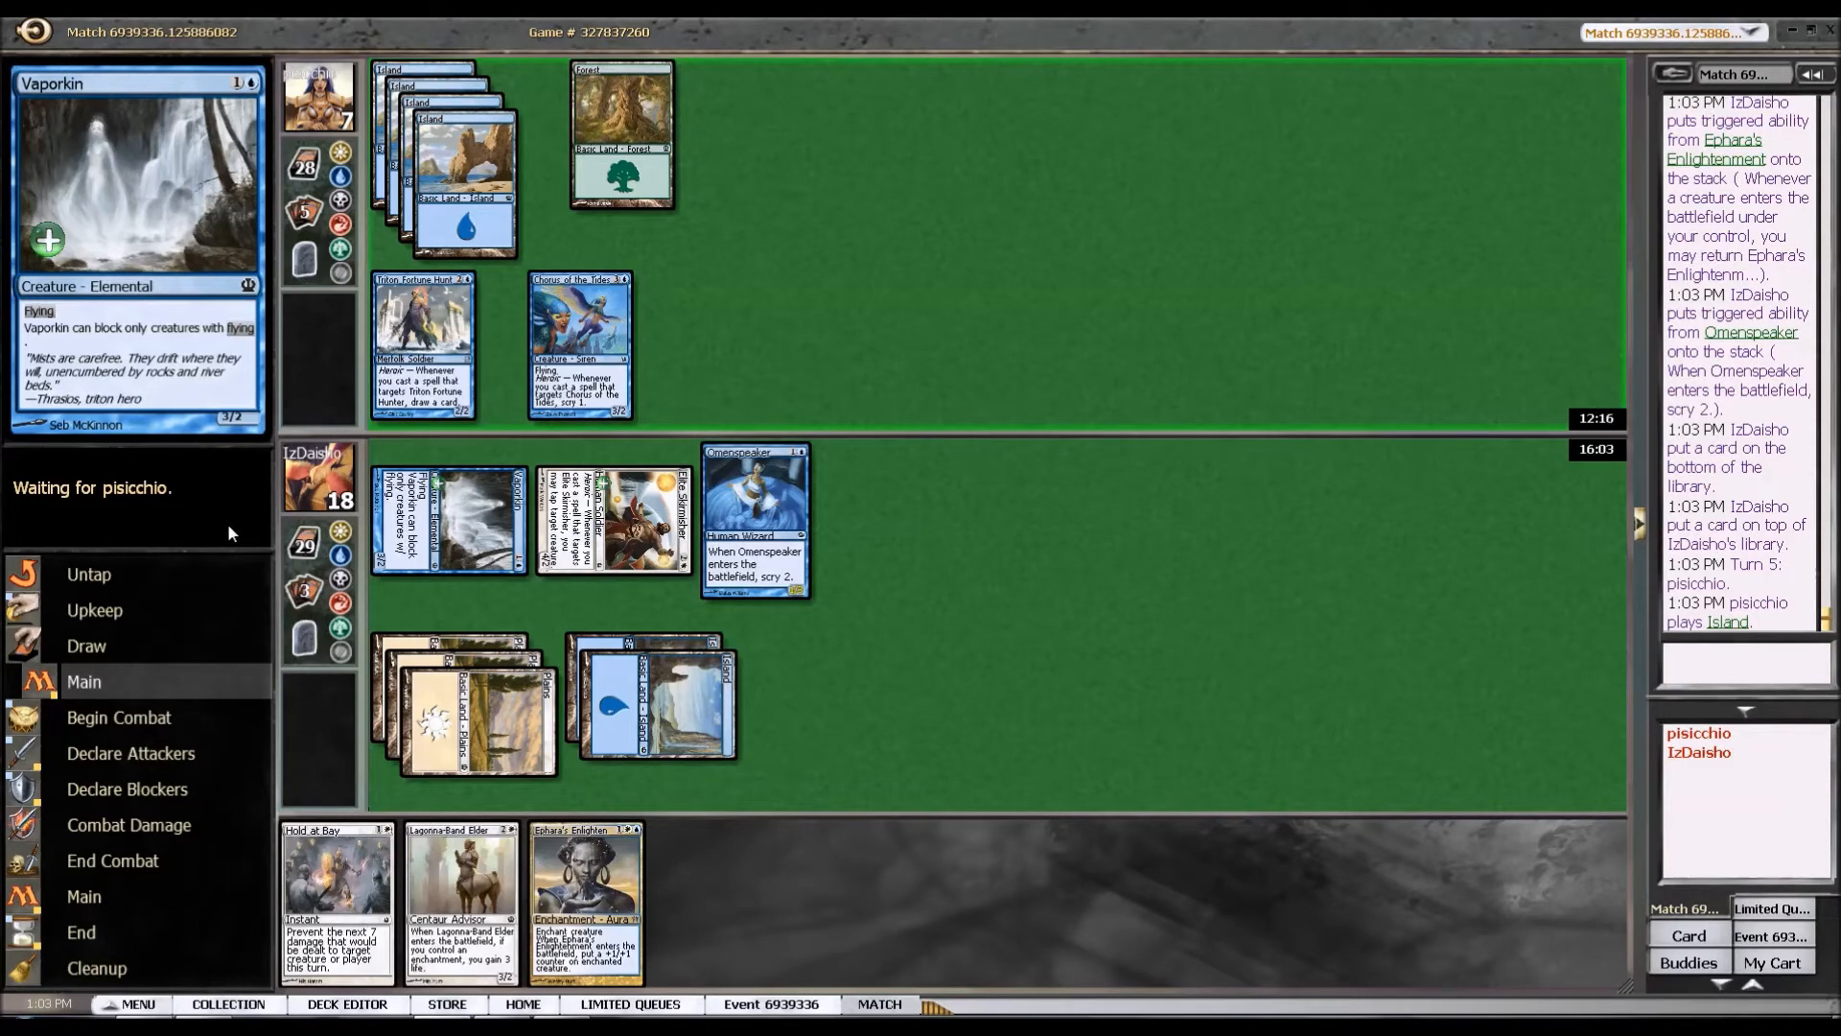
{"action": "mouse_move", "coordinate": [183, 560]}
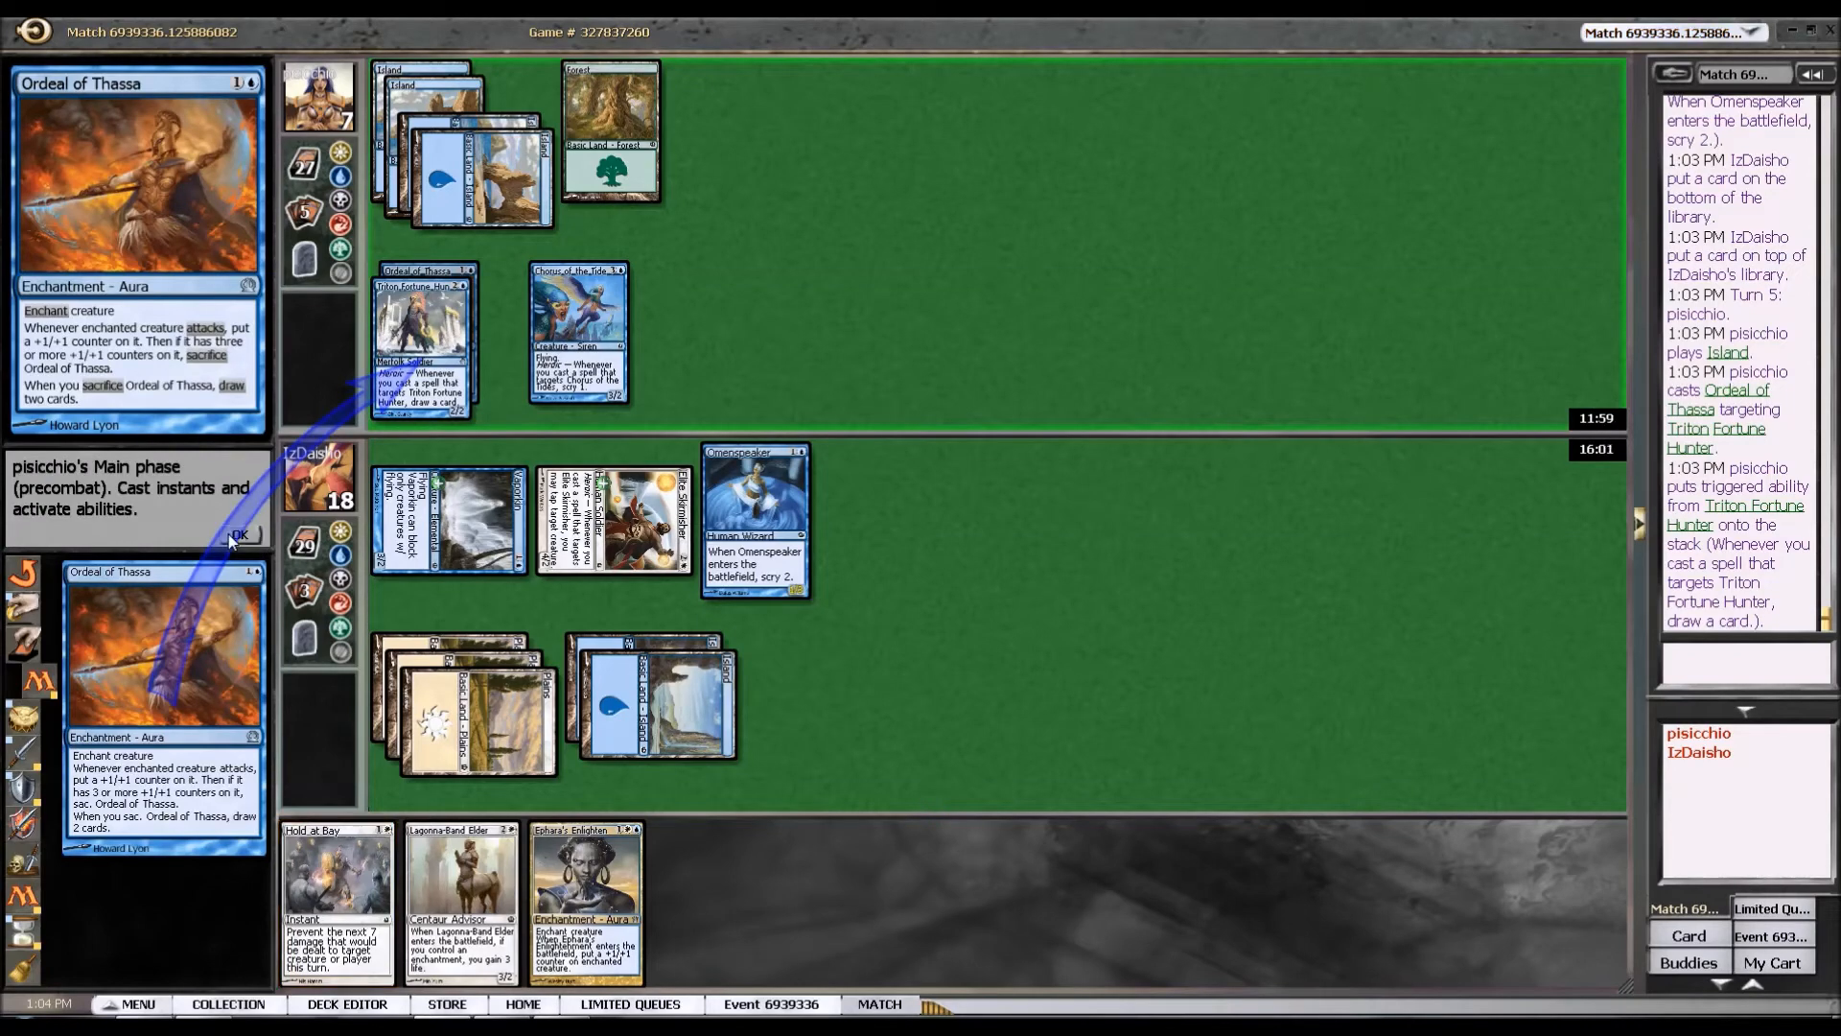
Let Ordeal of Thassa resolve and declare no blockers until the opponent concedes game two.
{"action": "left_click", "coordinate": [240, 535]}
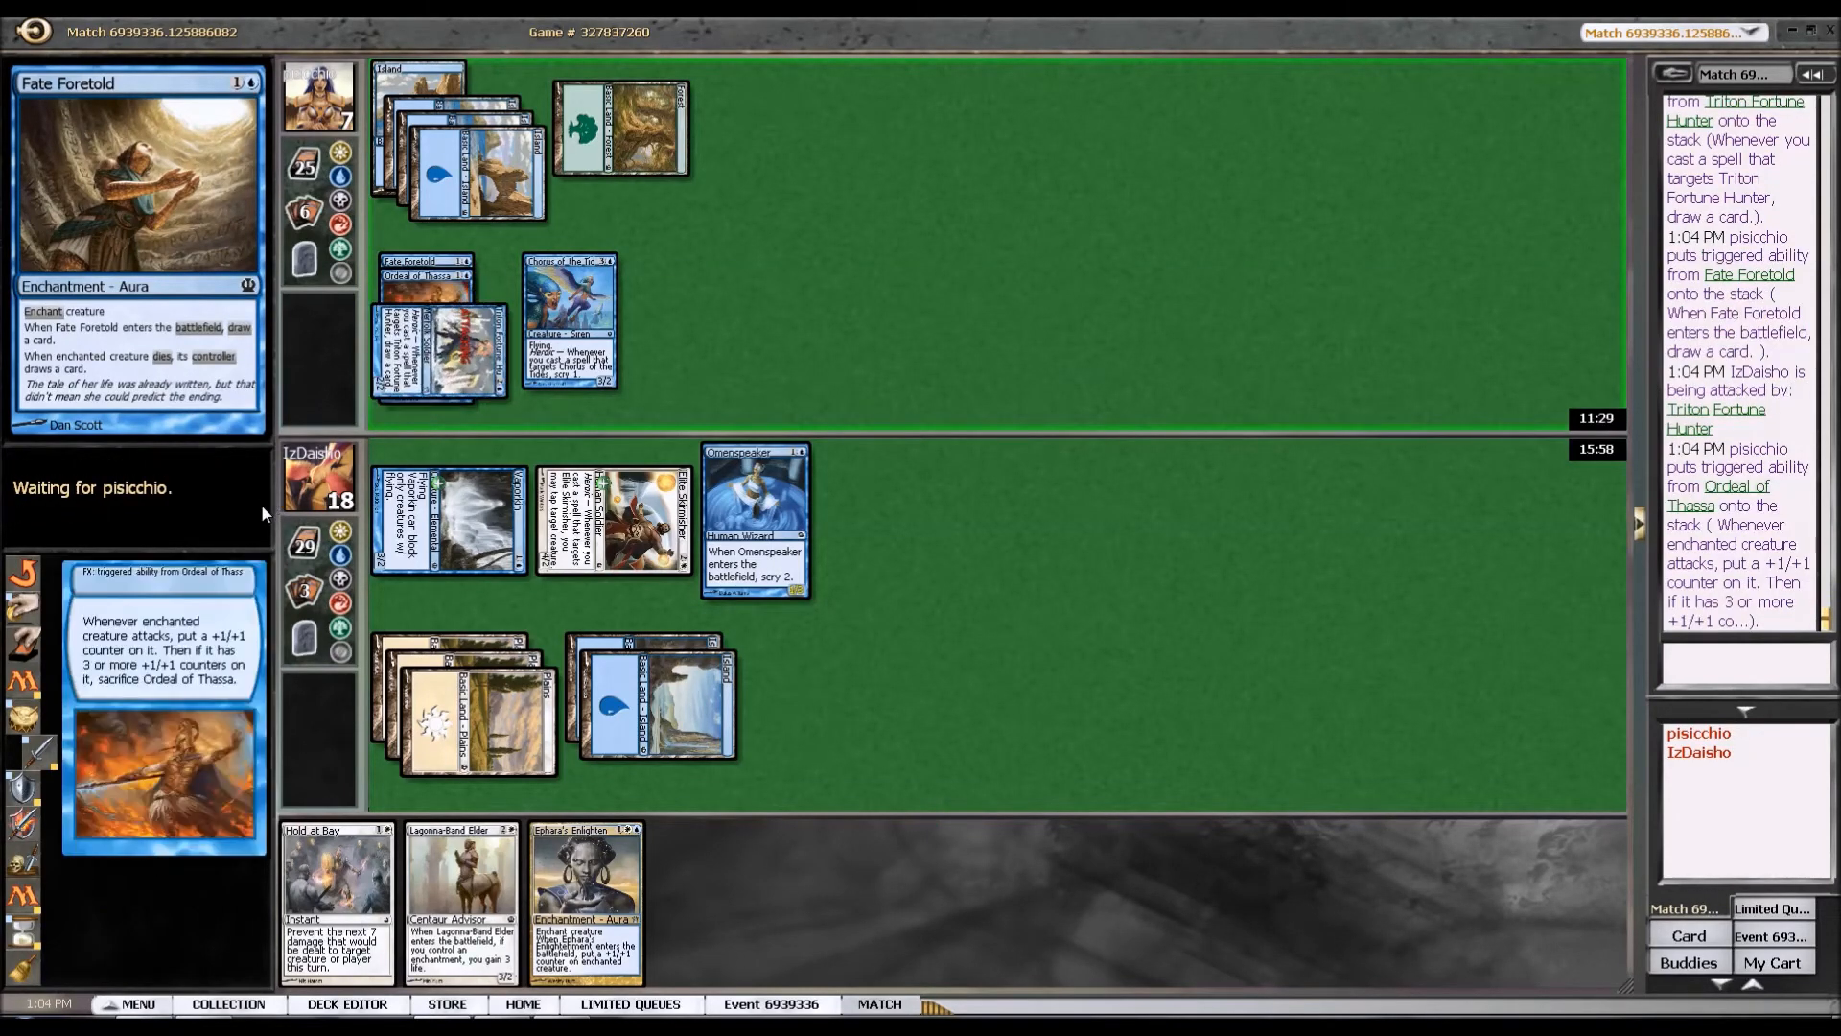
{"action": "mouse_move", "coordinate": [246, 539]}
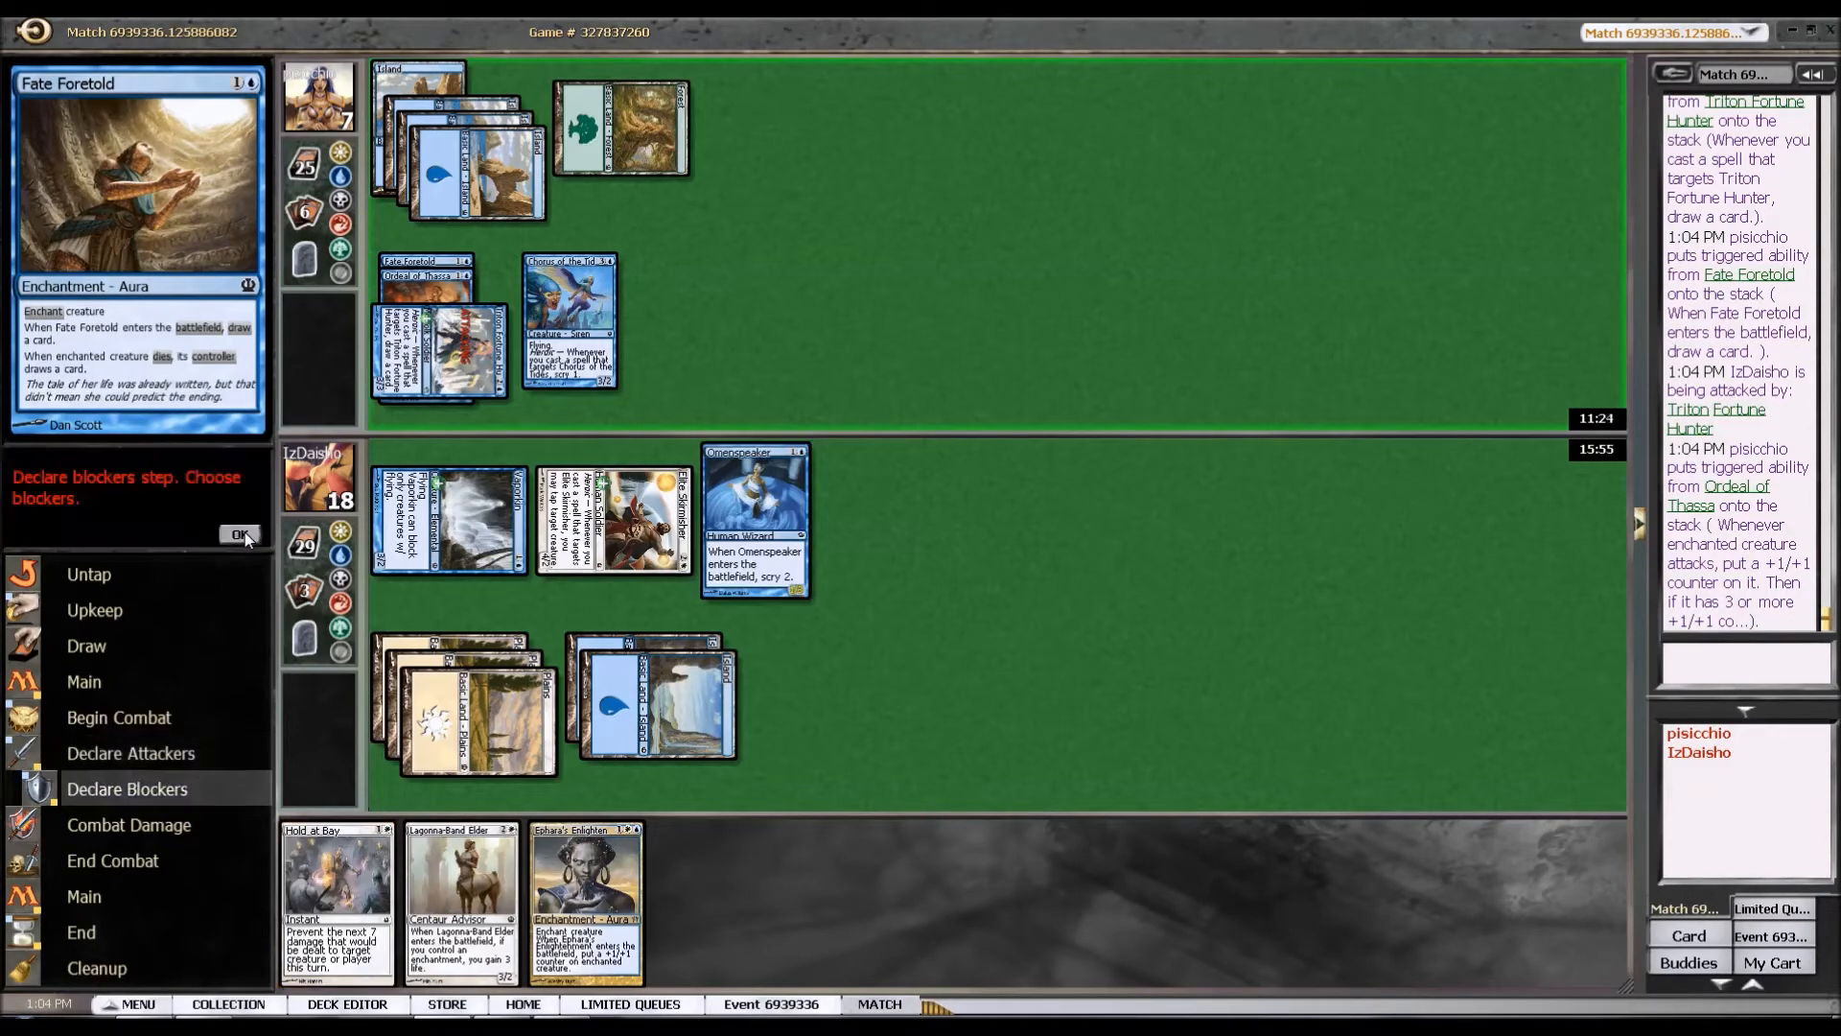
{"action": "left_click", "coordinate": [240, 535]}
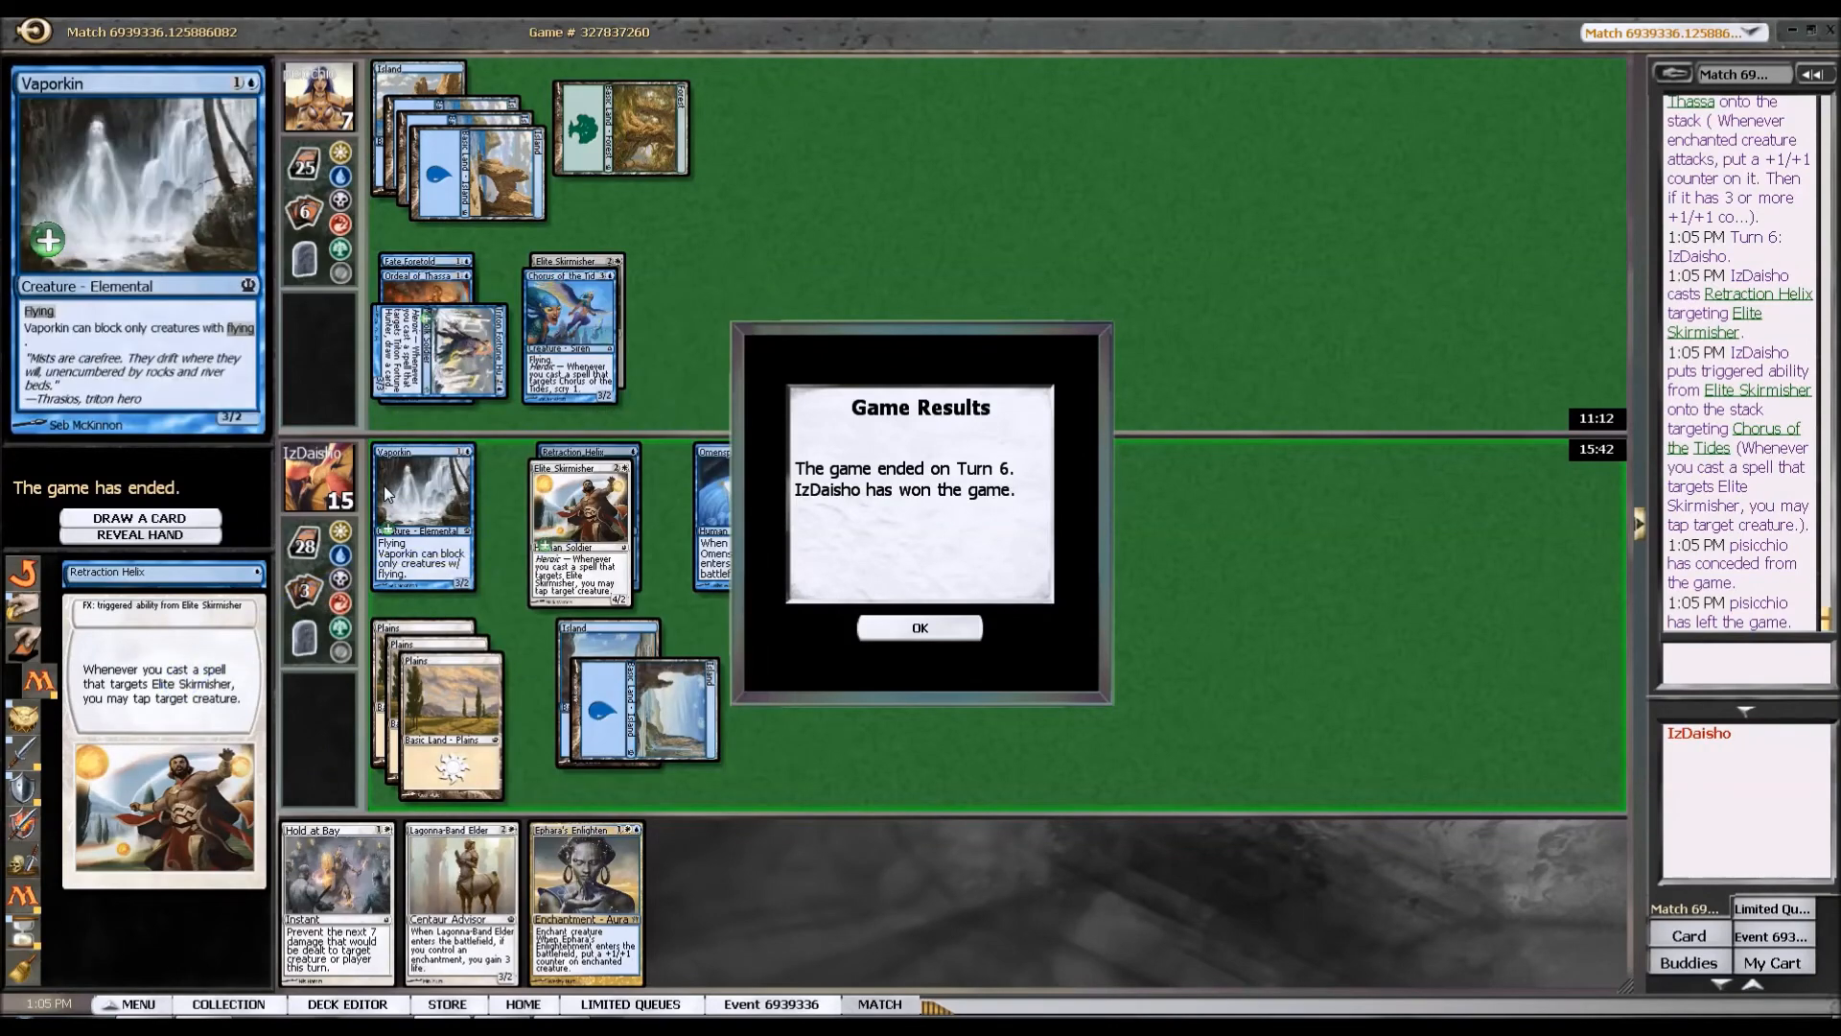
{"action": "left_click", "coordinate": [919, 627]}
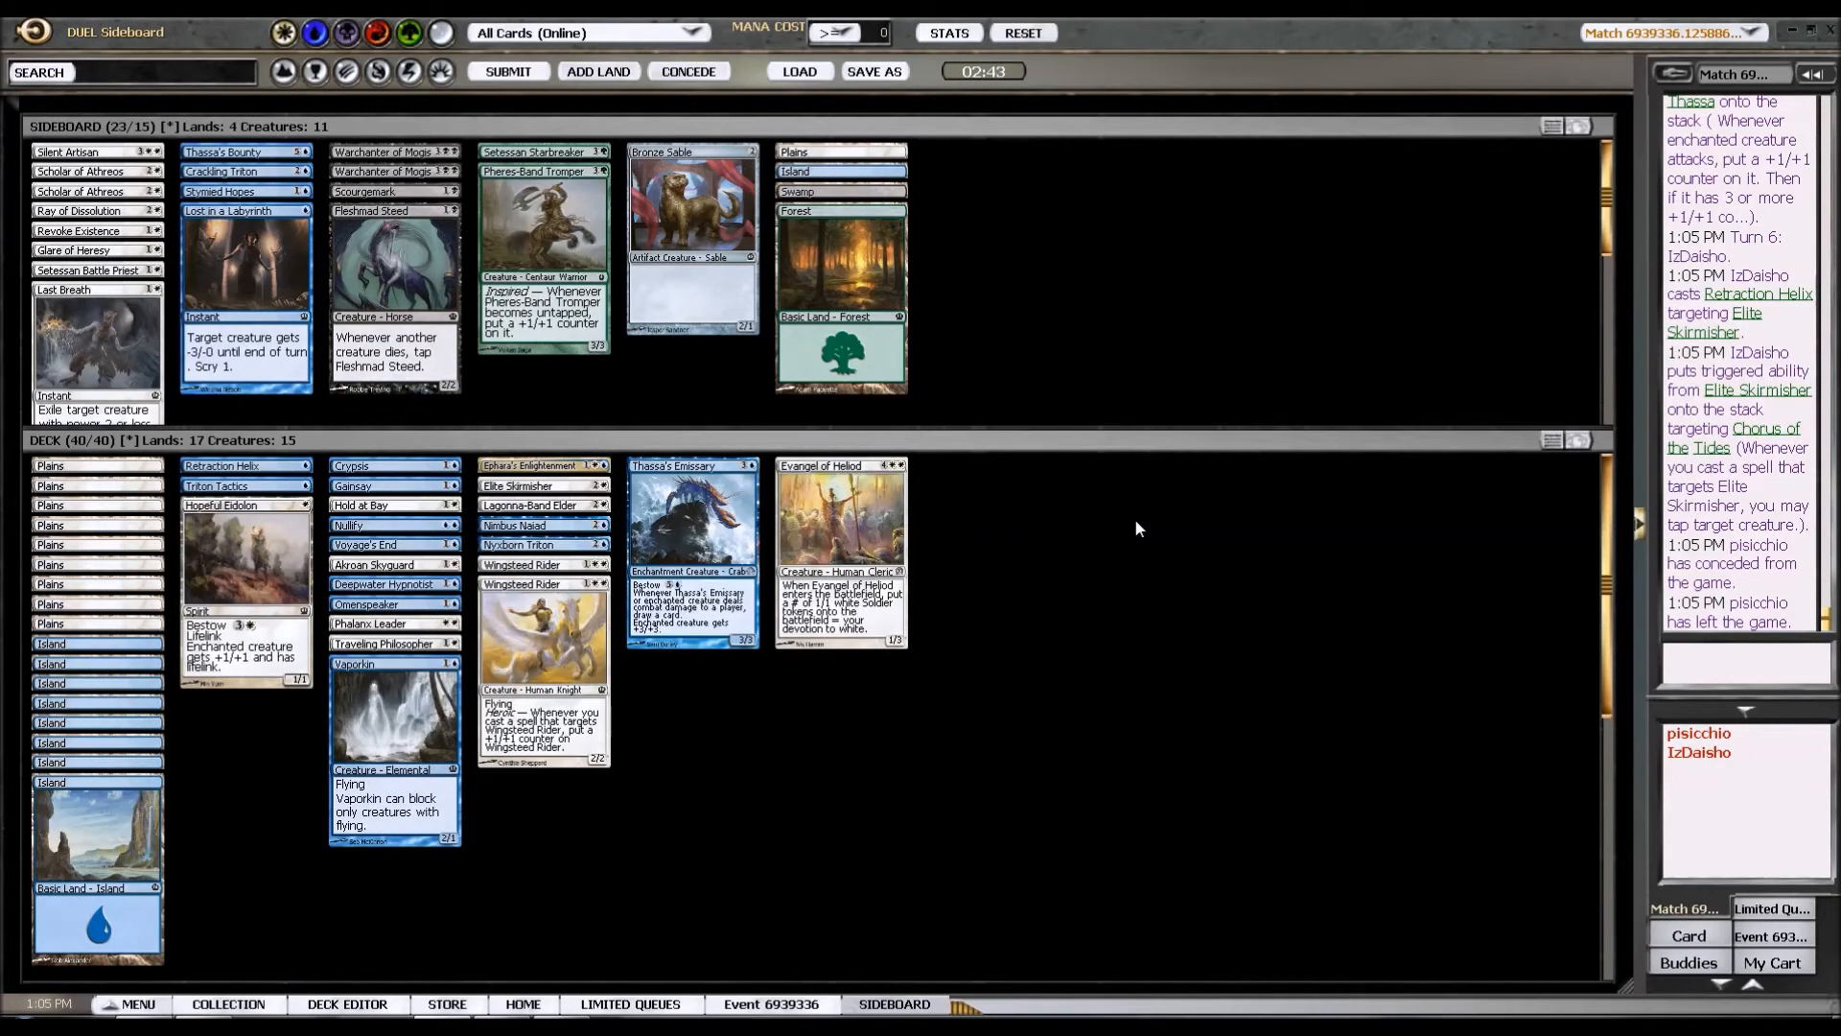
{"action": "mouse_move", "coordinate": [1216, 392]}
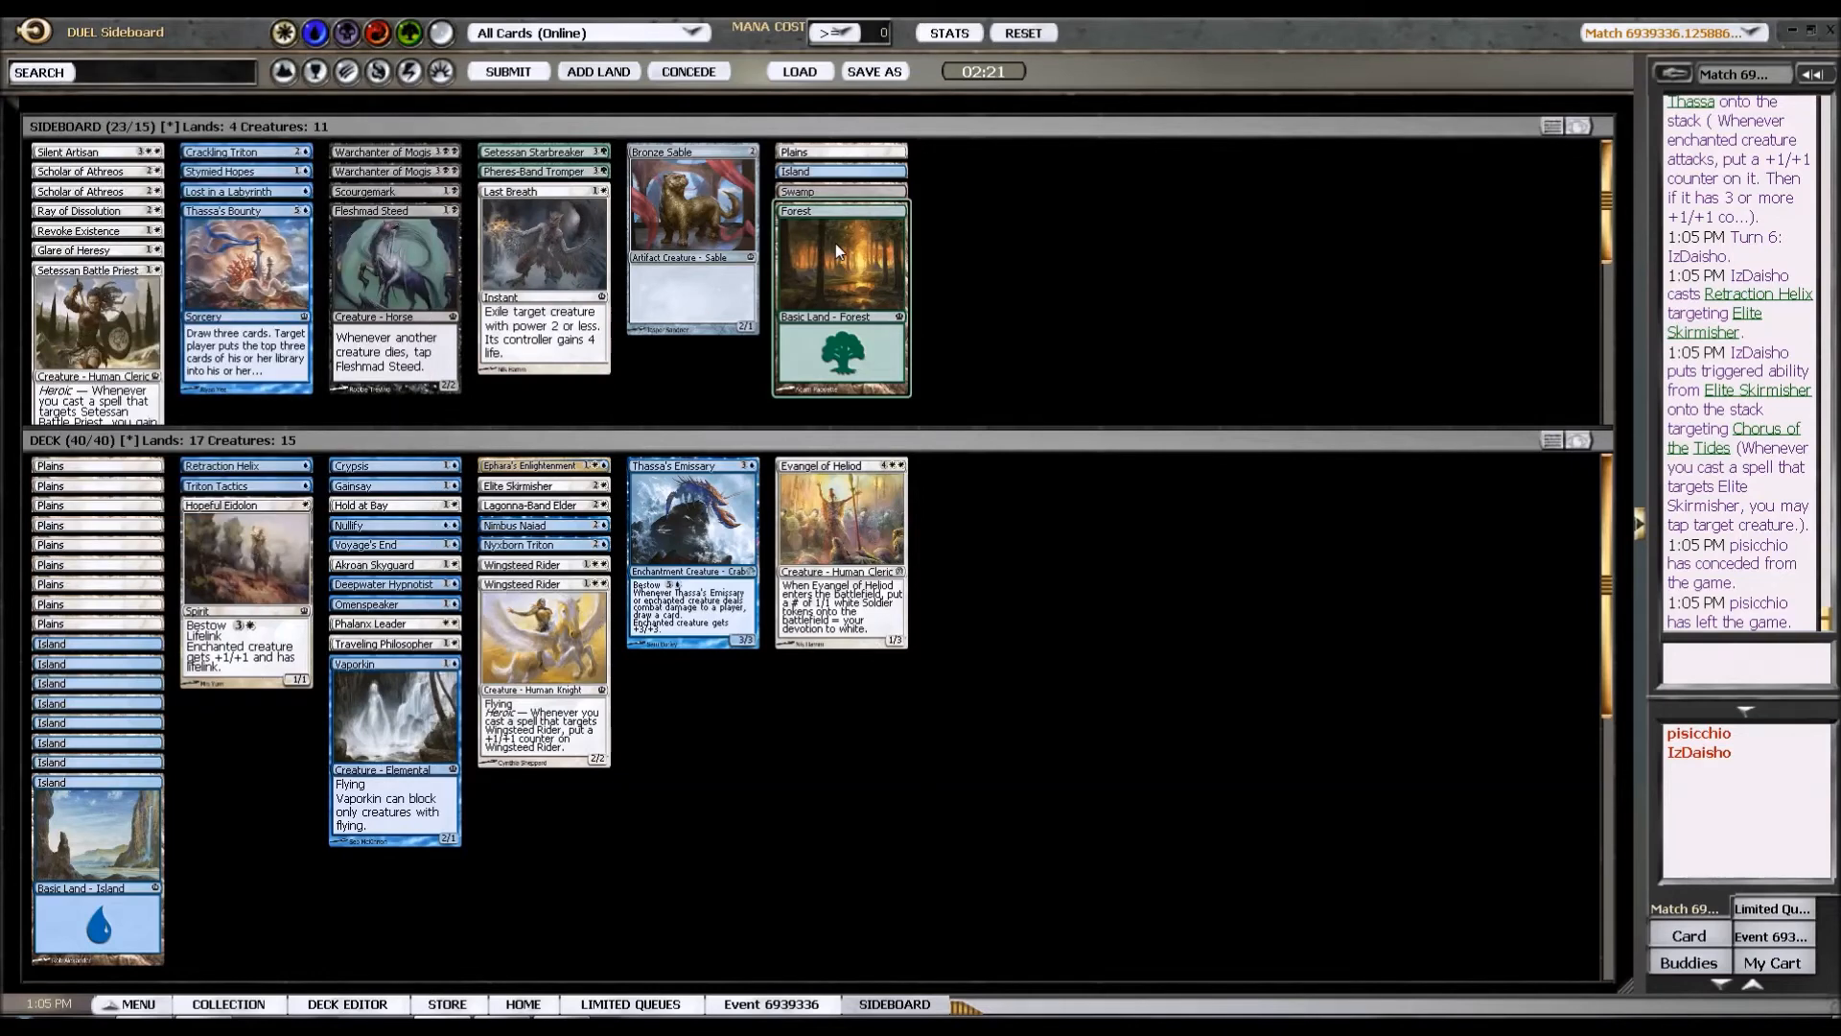
{"action": "mouse_move", "coordinate": [838, 251]}
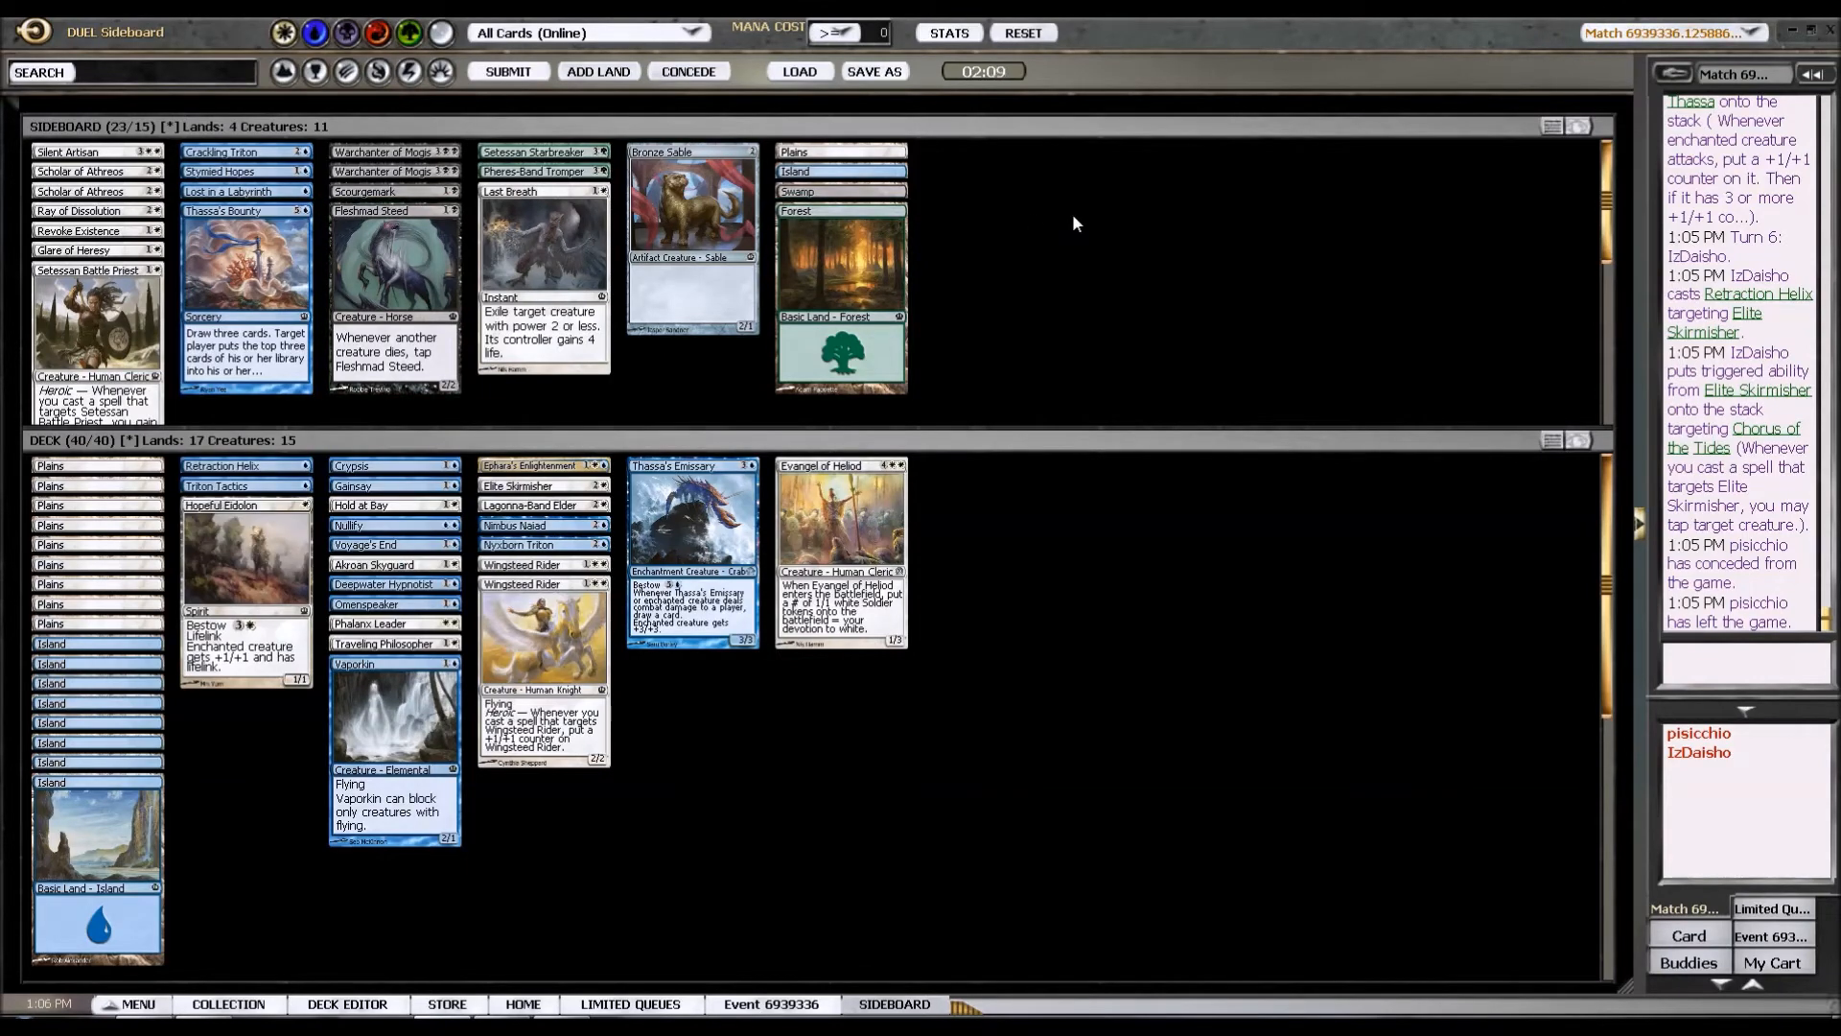
{"action": "mouse_move", "coordinate": [1049, 207]}
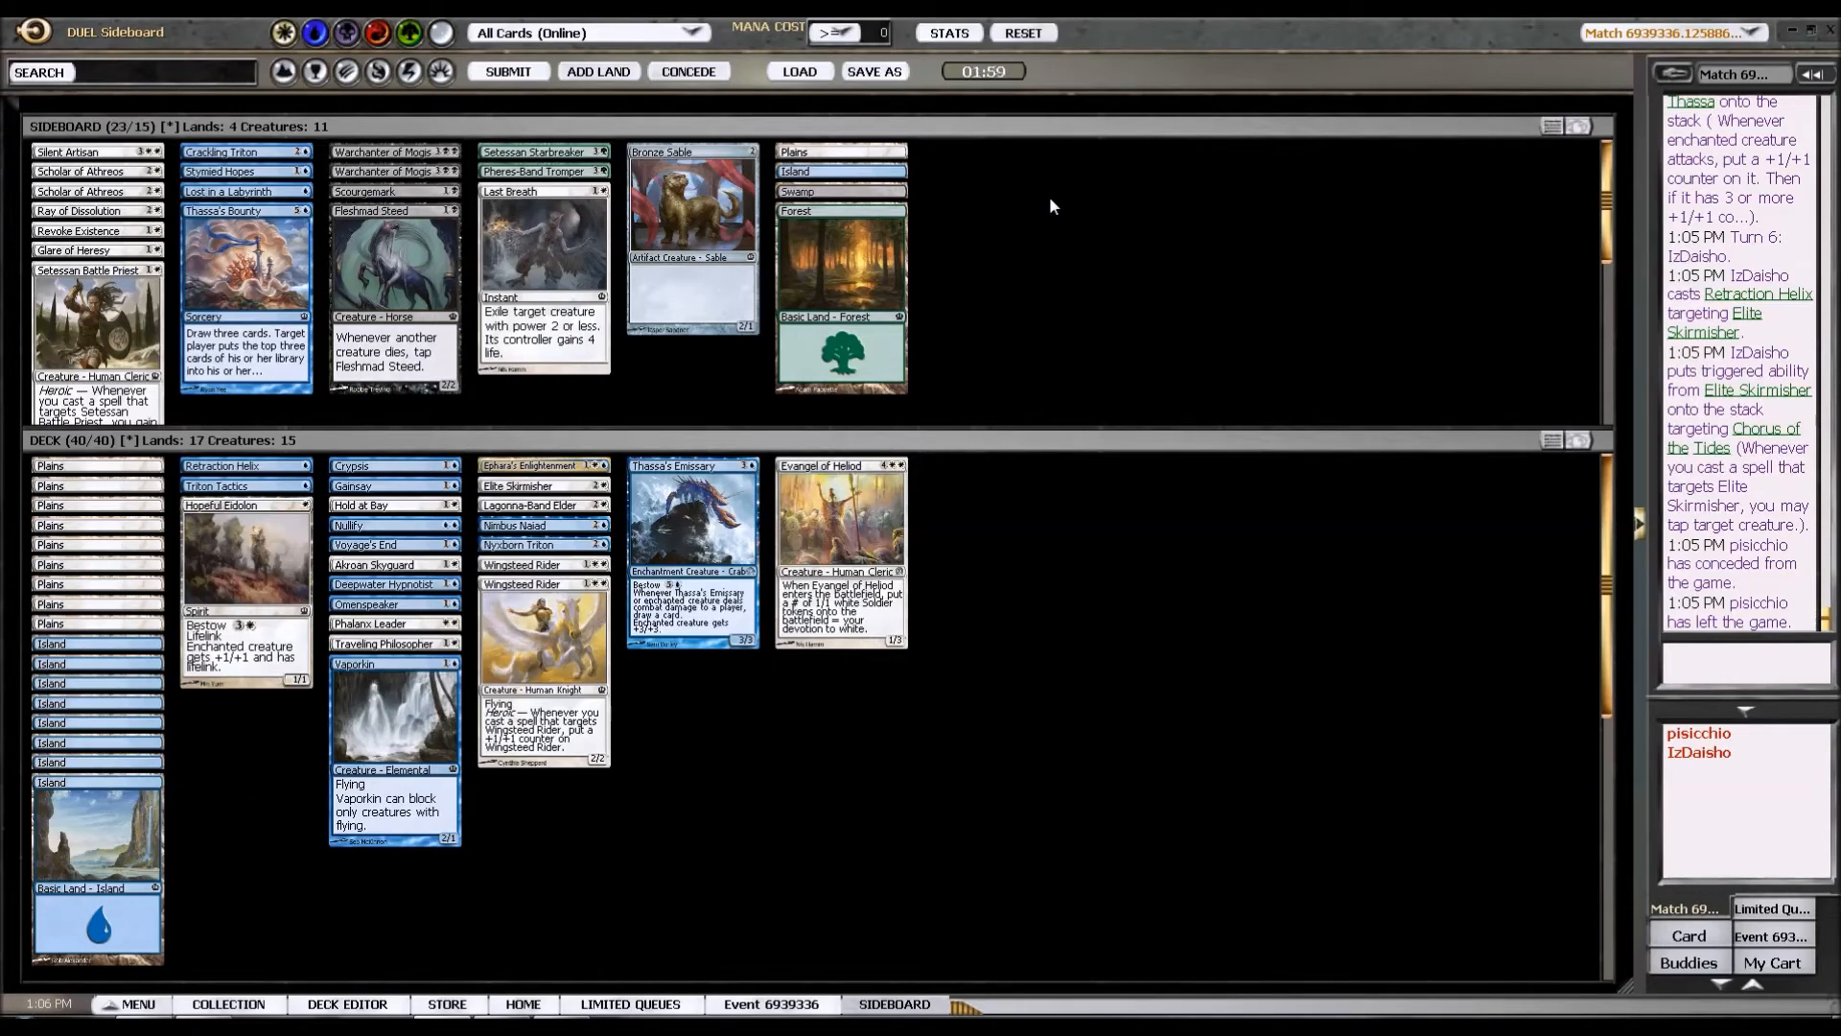
Submit the unchanged 40-card deck to start game three.
{"action": "left_click", "coordinate": [507, 71]}
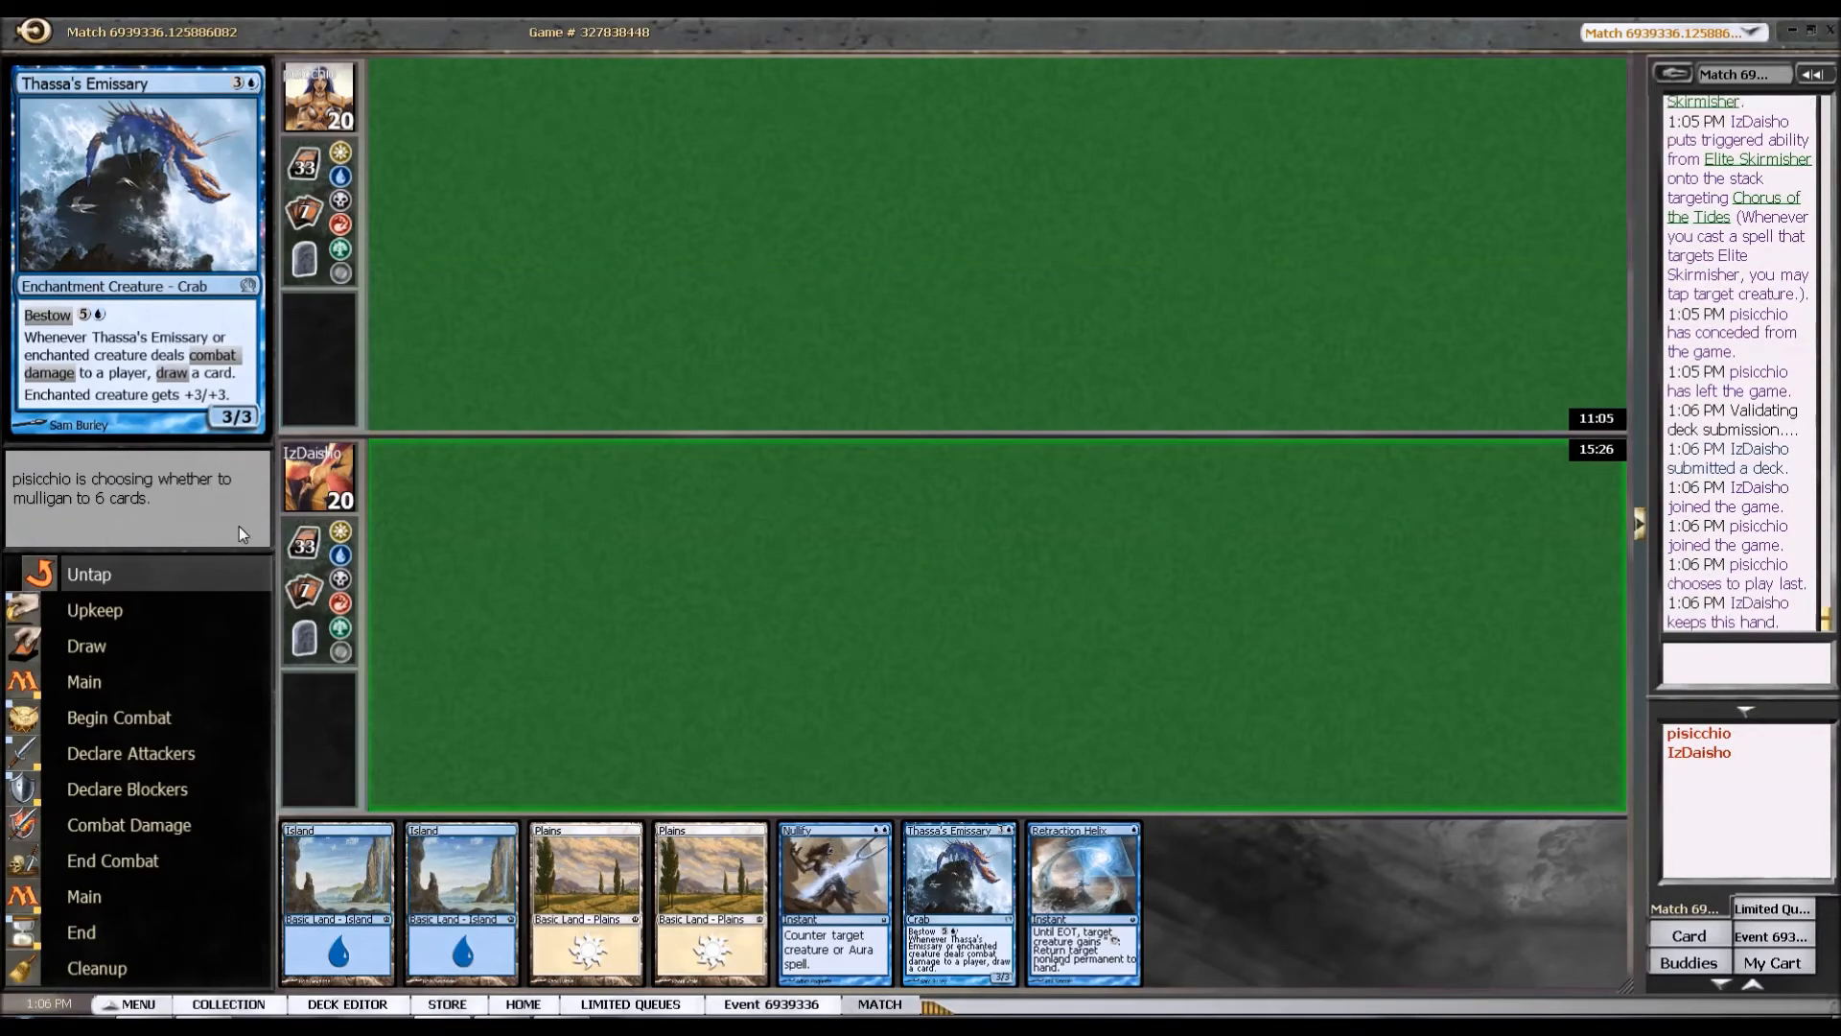
{"action": "mouse_move", "coordinate": [644, 593]}
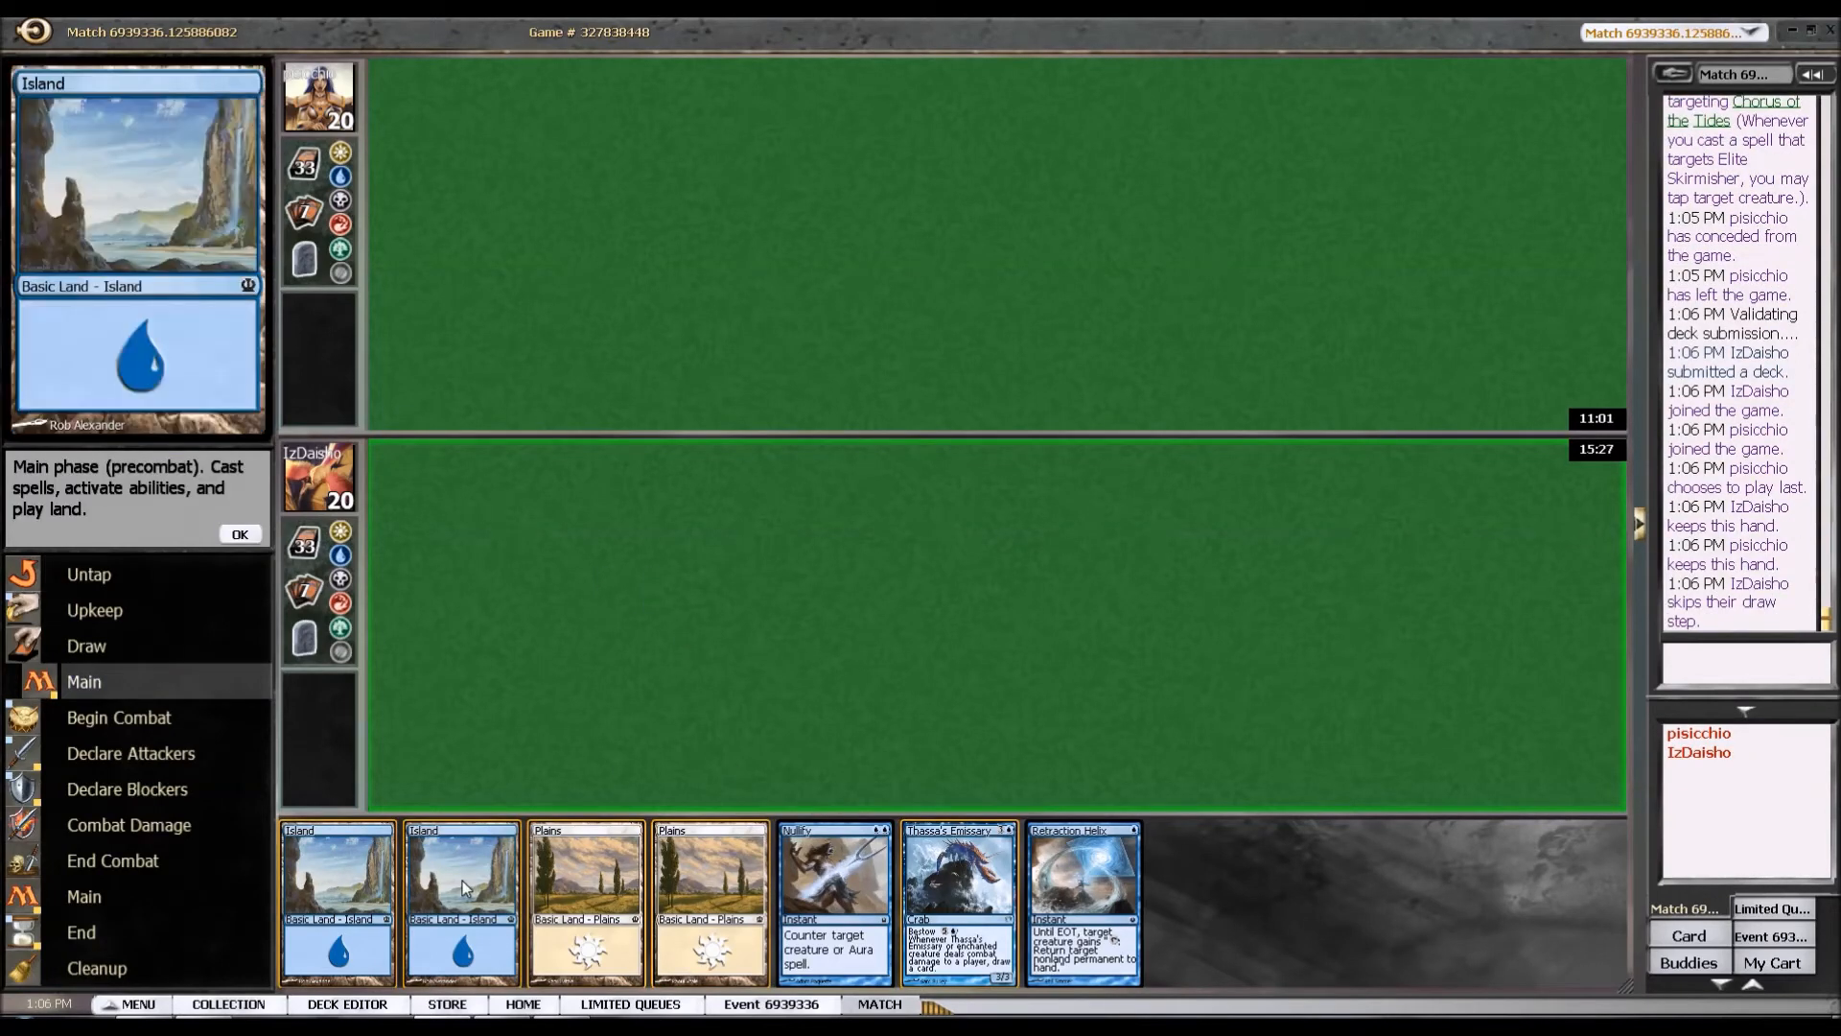
Lead off game three with Island, Plains and Island, landing Akroan Skyguard by turn three.
{"action": "left_click", "coordinate": [460, 898]}
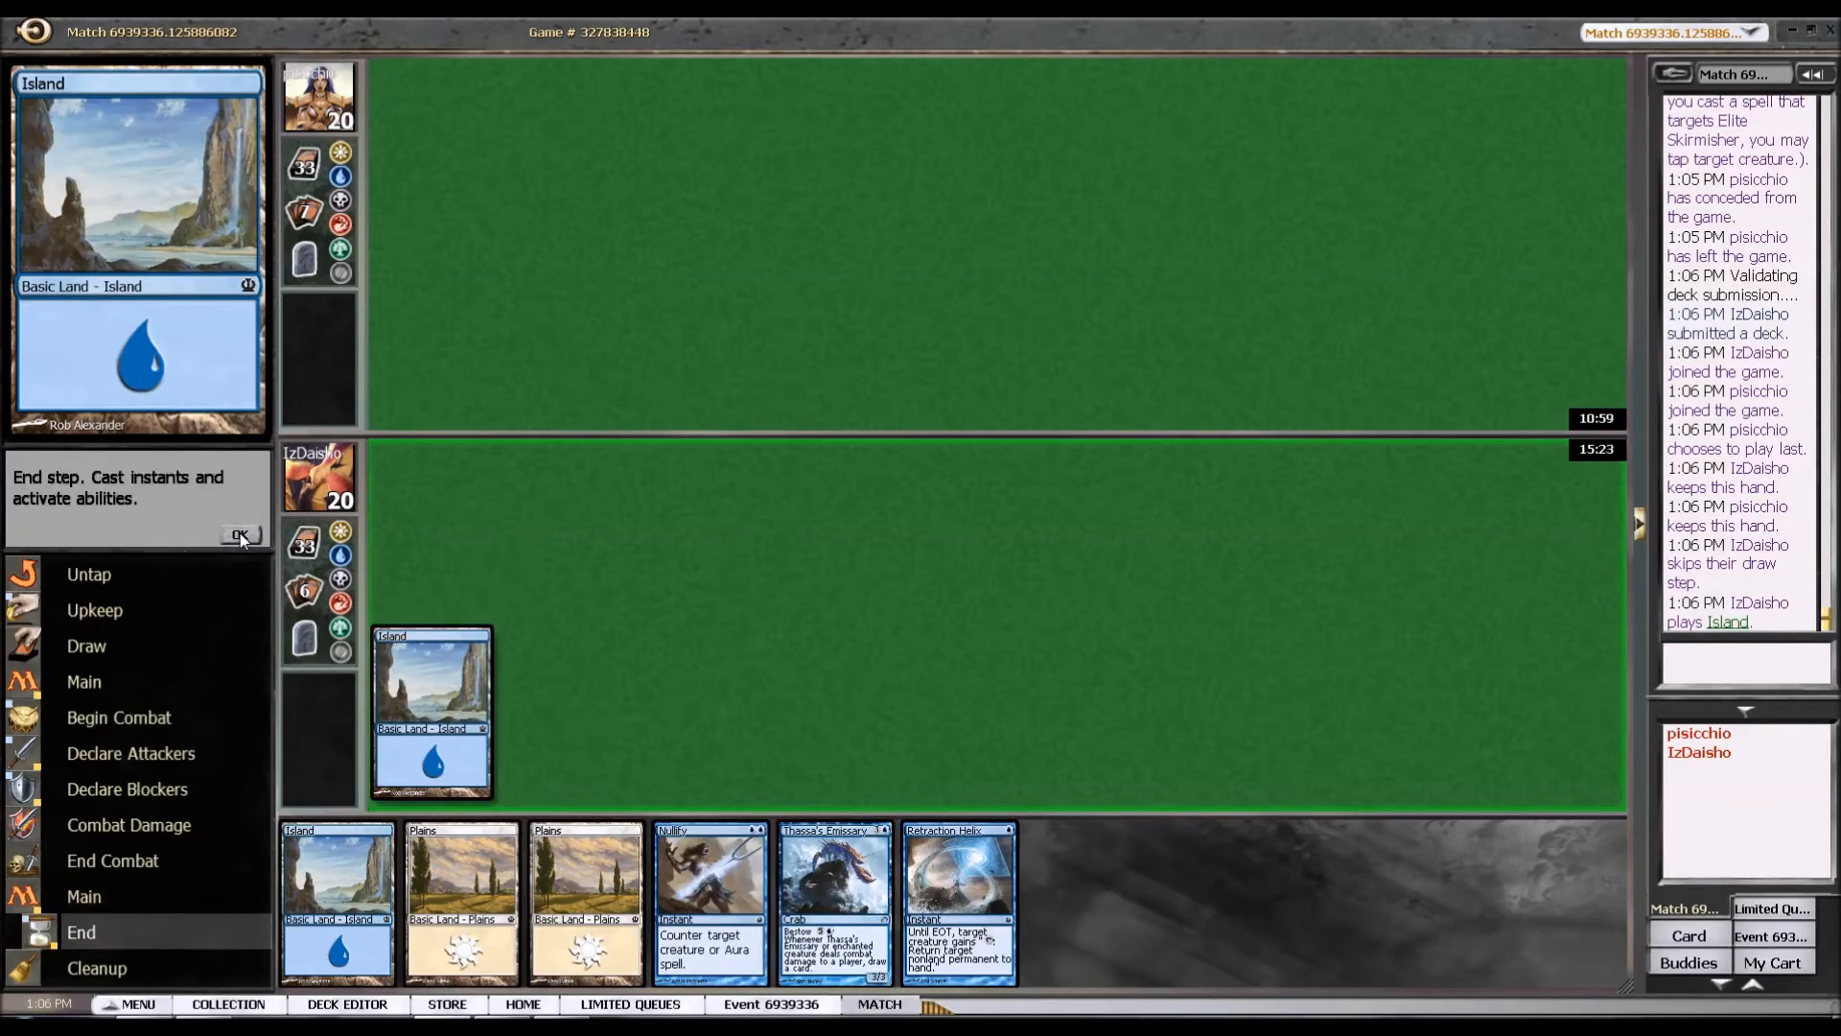
{"action": "left_click", "coordinate": [237, 536]}
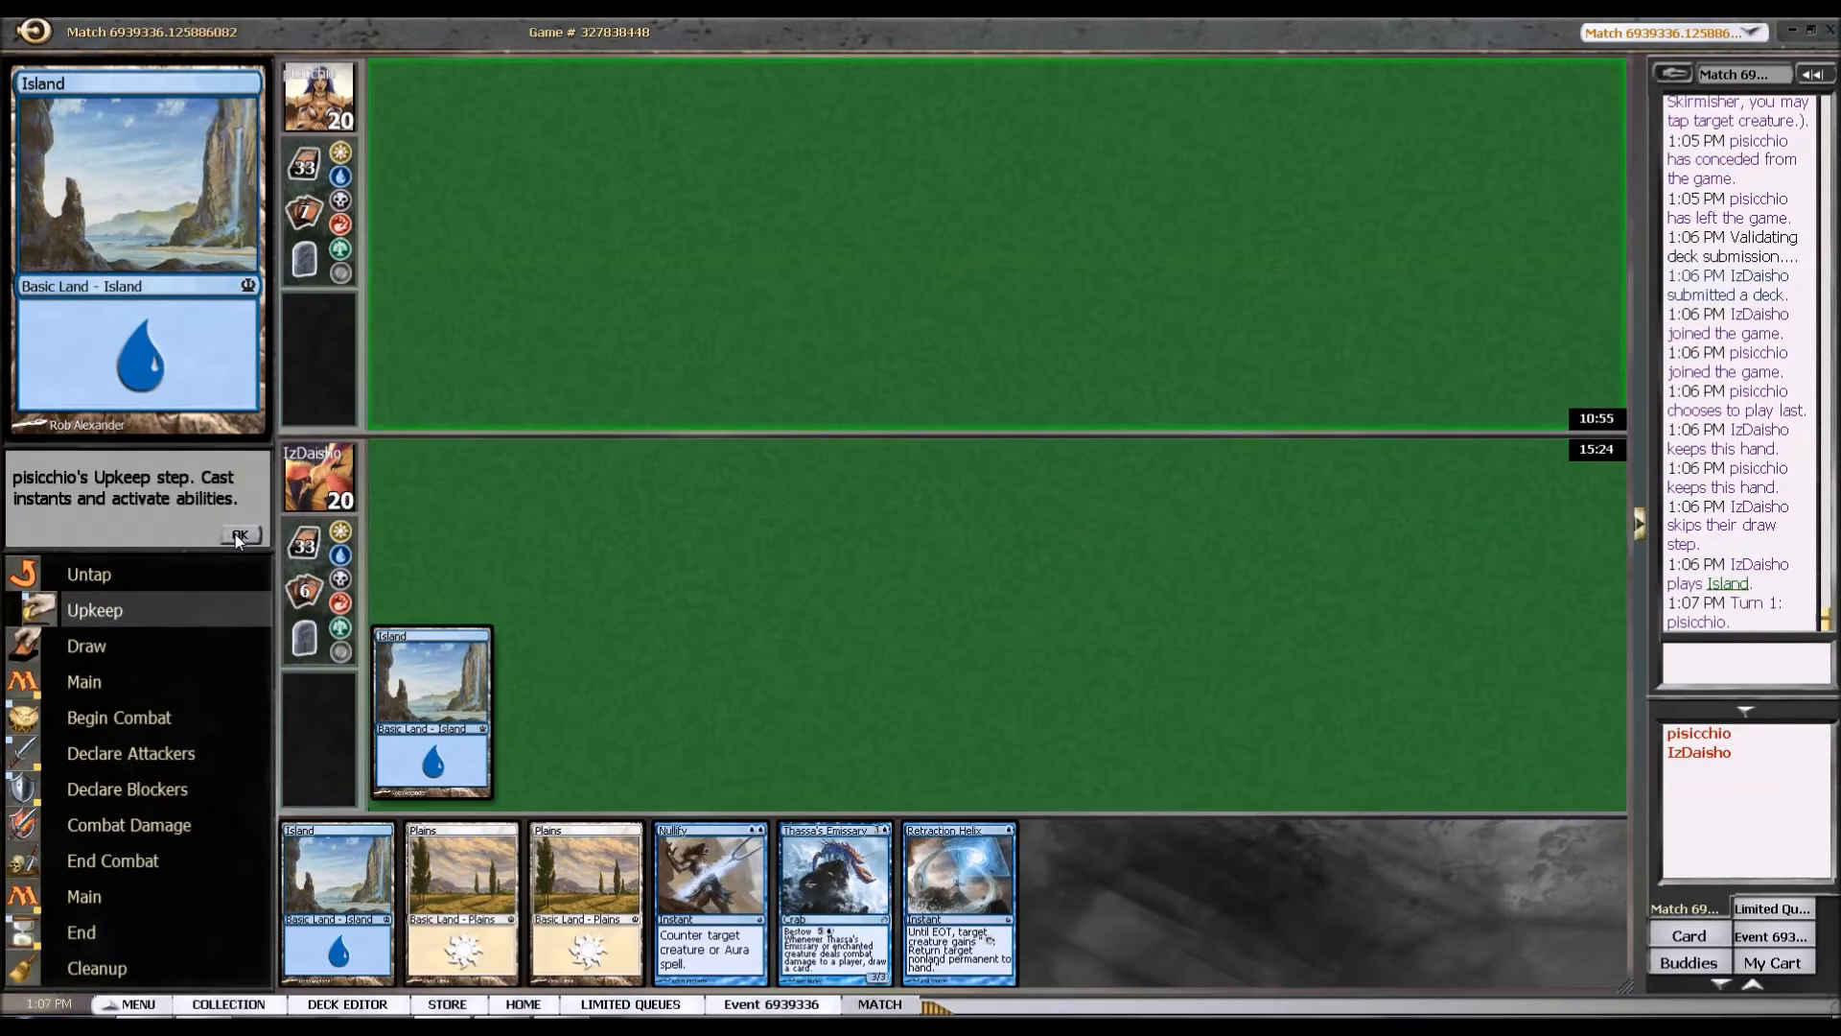
{"action": "left_click", "coordinate": [240, 535]}
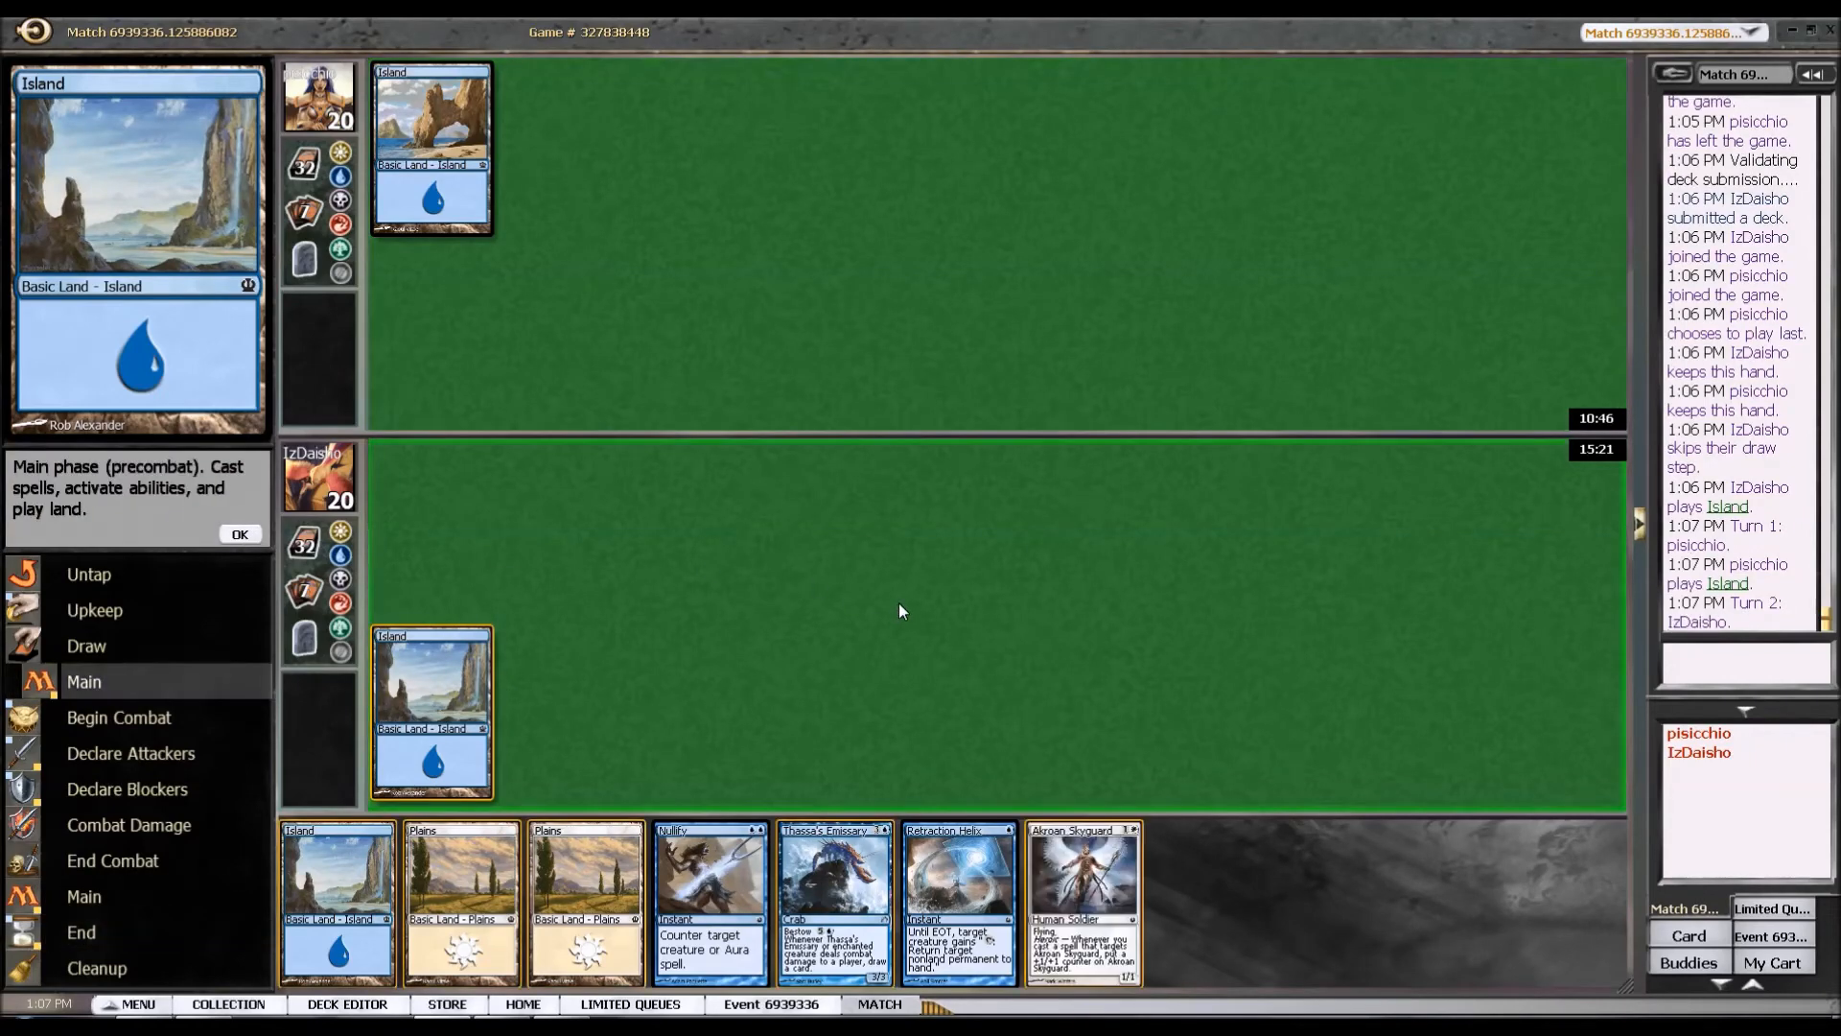
{"action": "left_click", "coordinate": [462, 892]}
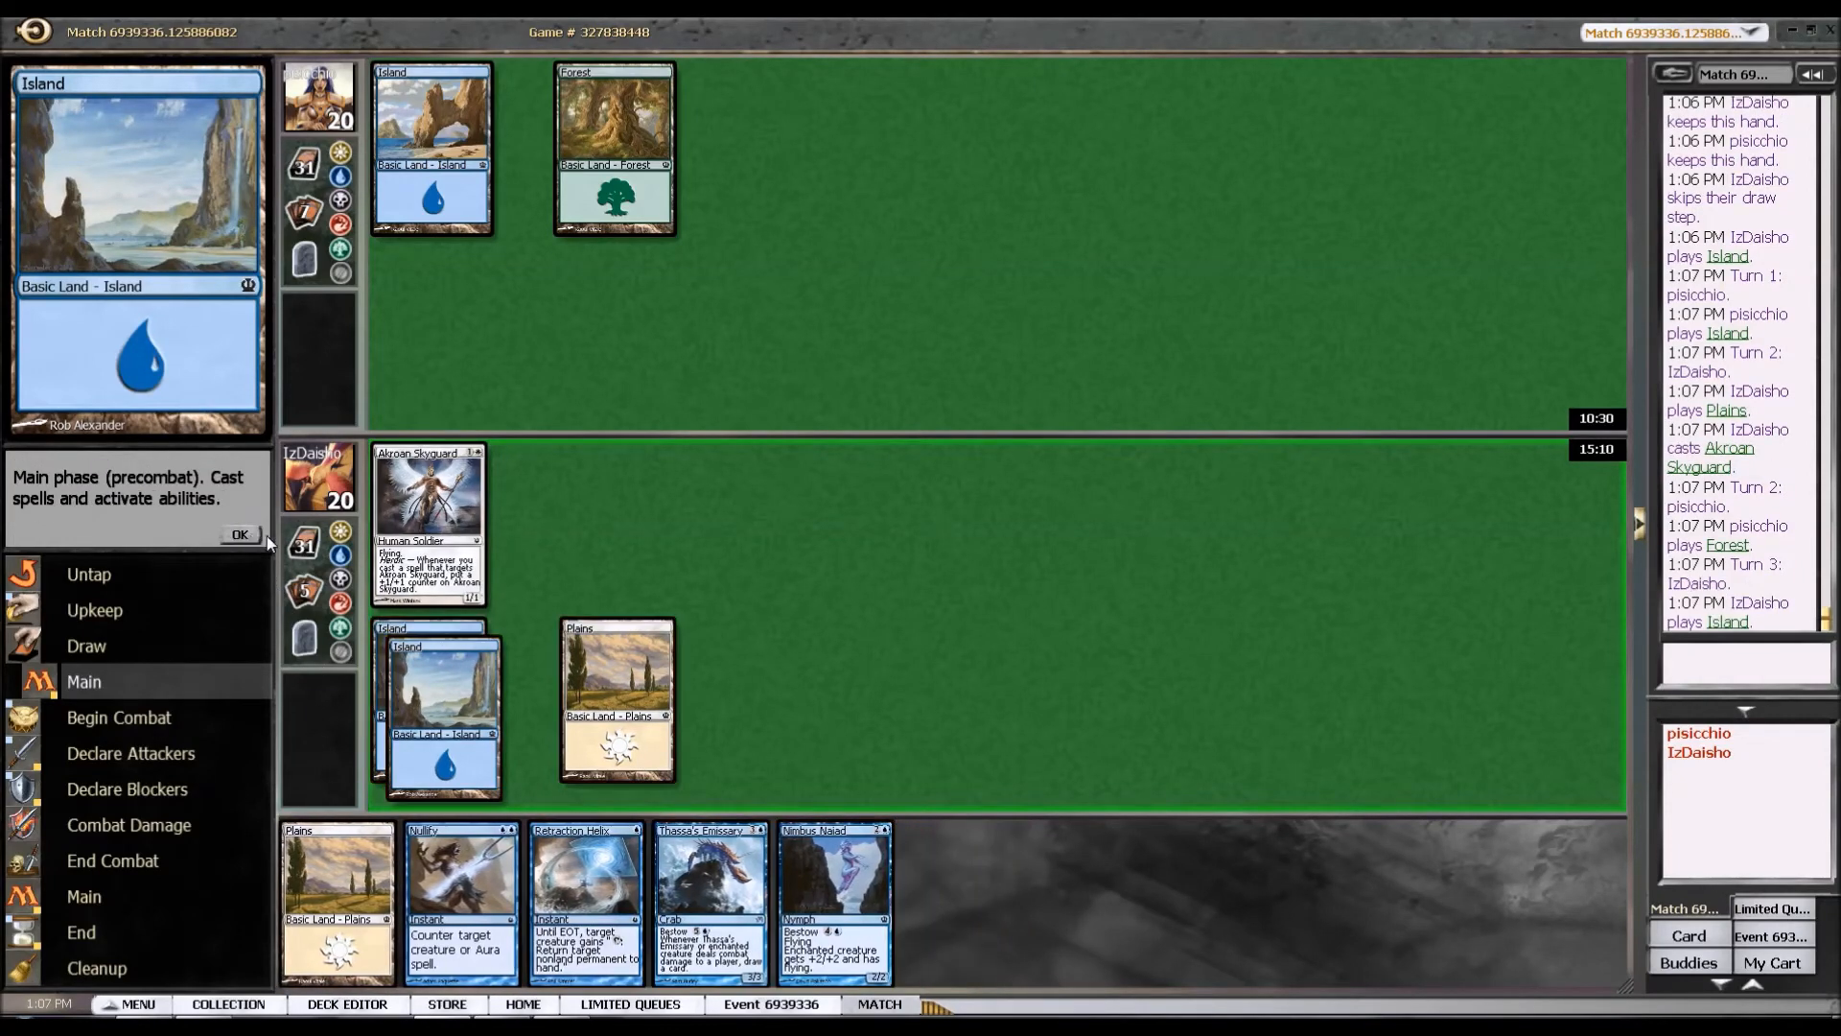
Swing Akroan Skyguard for 1 (opponent to 19) and Nullify their Agent of Horizons.
{"action": "left_click", "coordinate": [239, 536]}
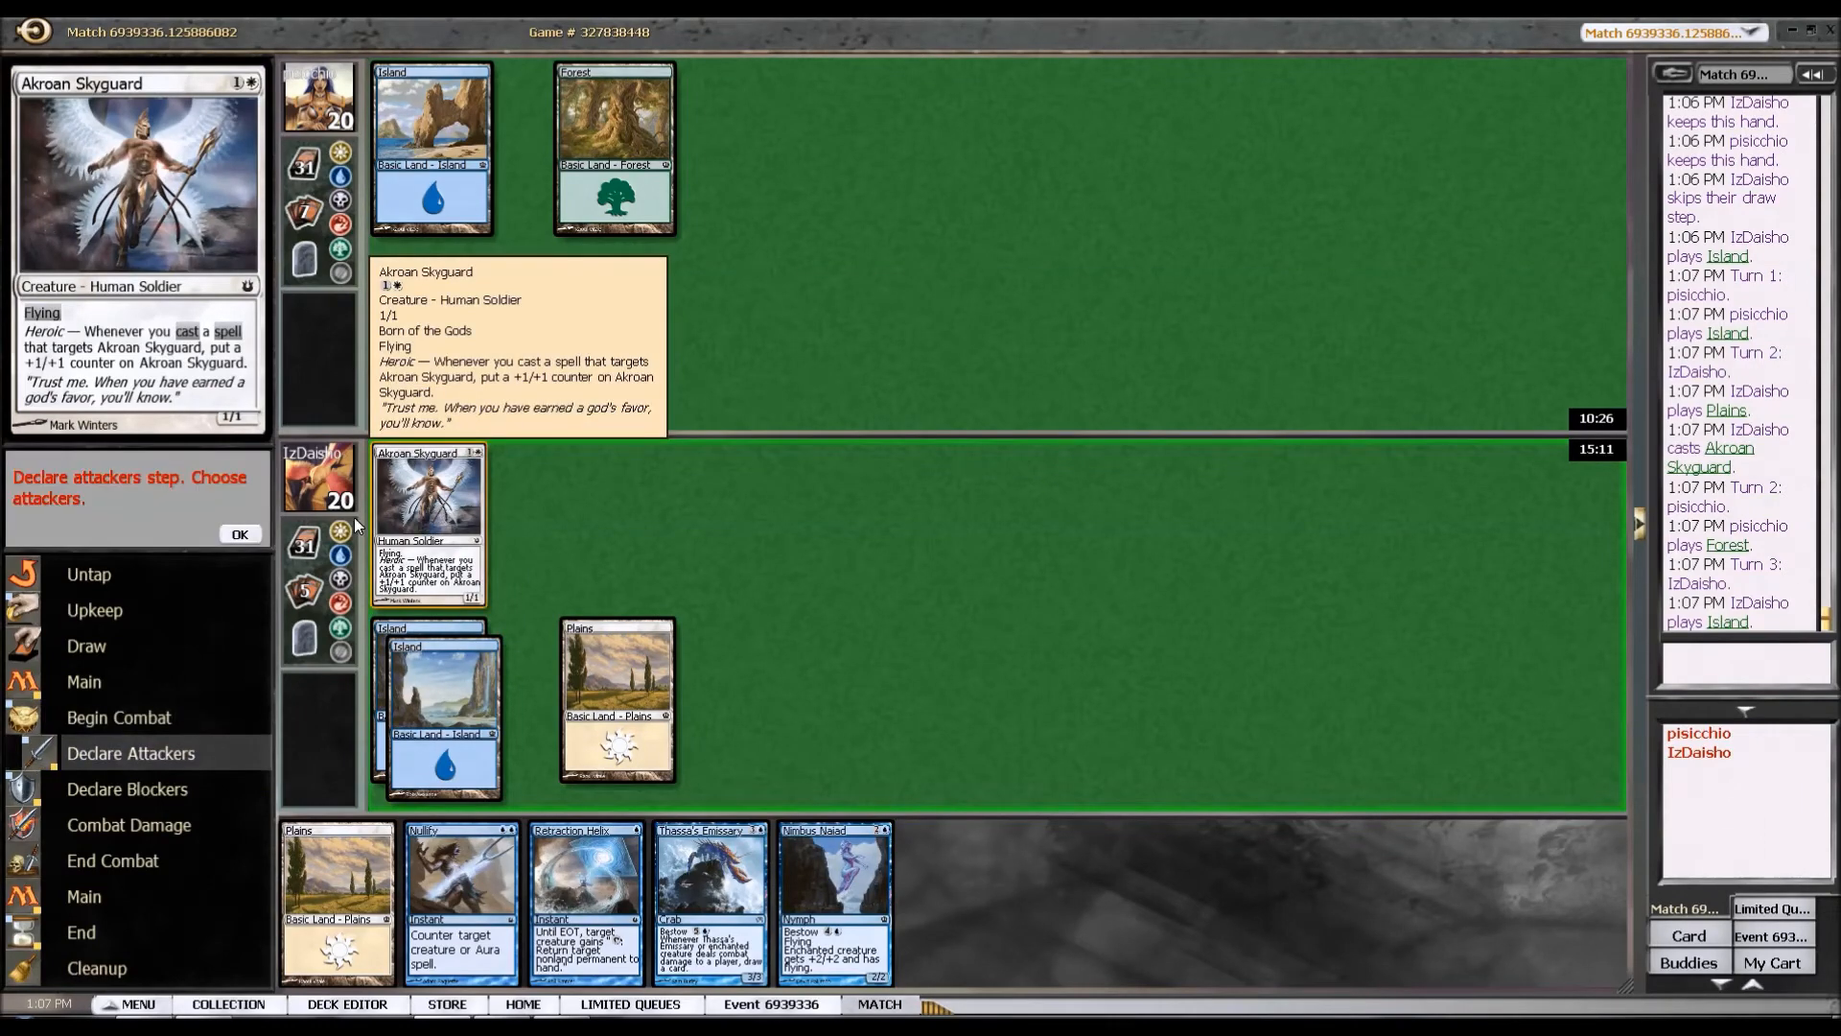
{"action": "left_click", "coordinate": [428, 521]}
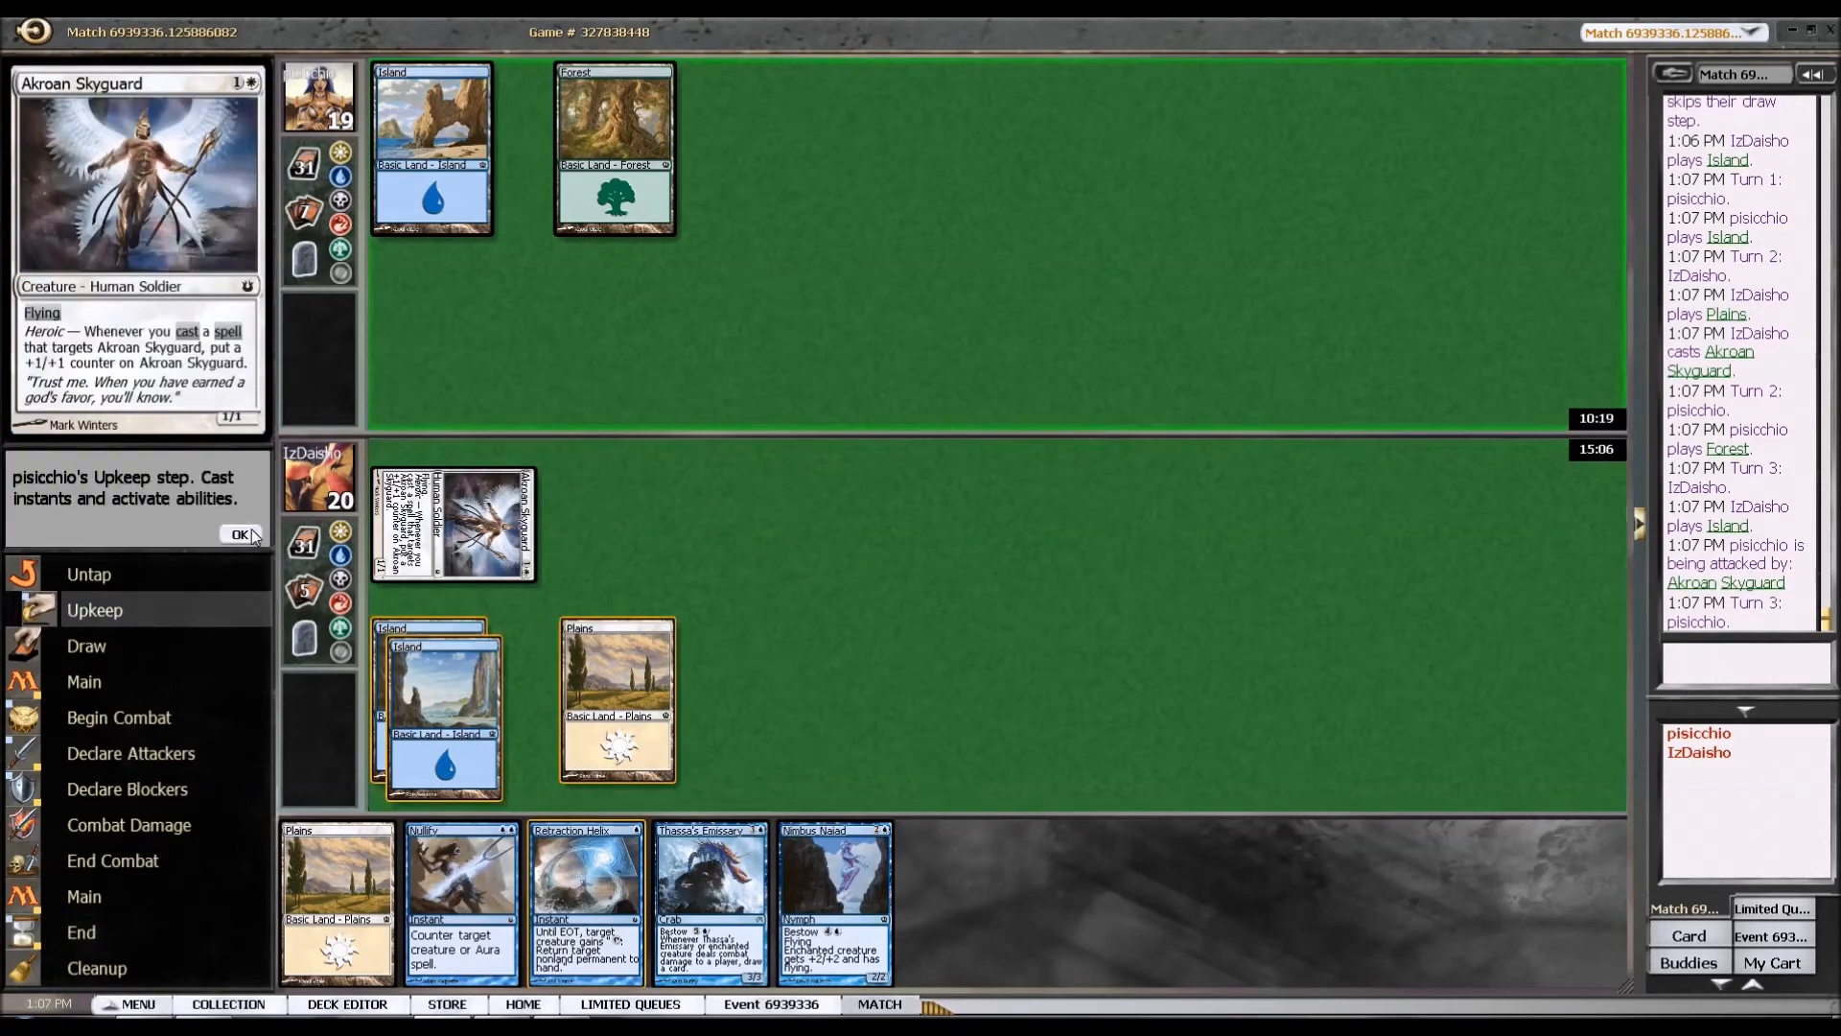
{"action": "left_click", "coordinate": [240, 535]}
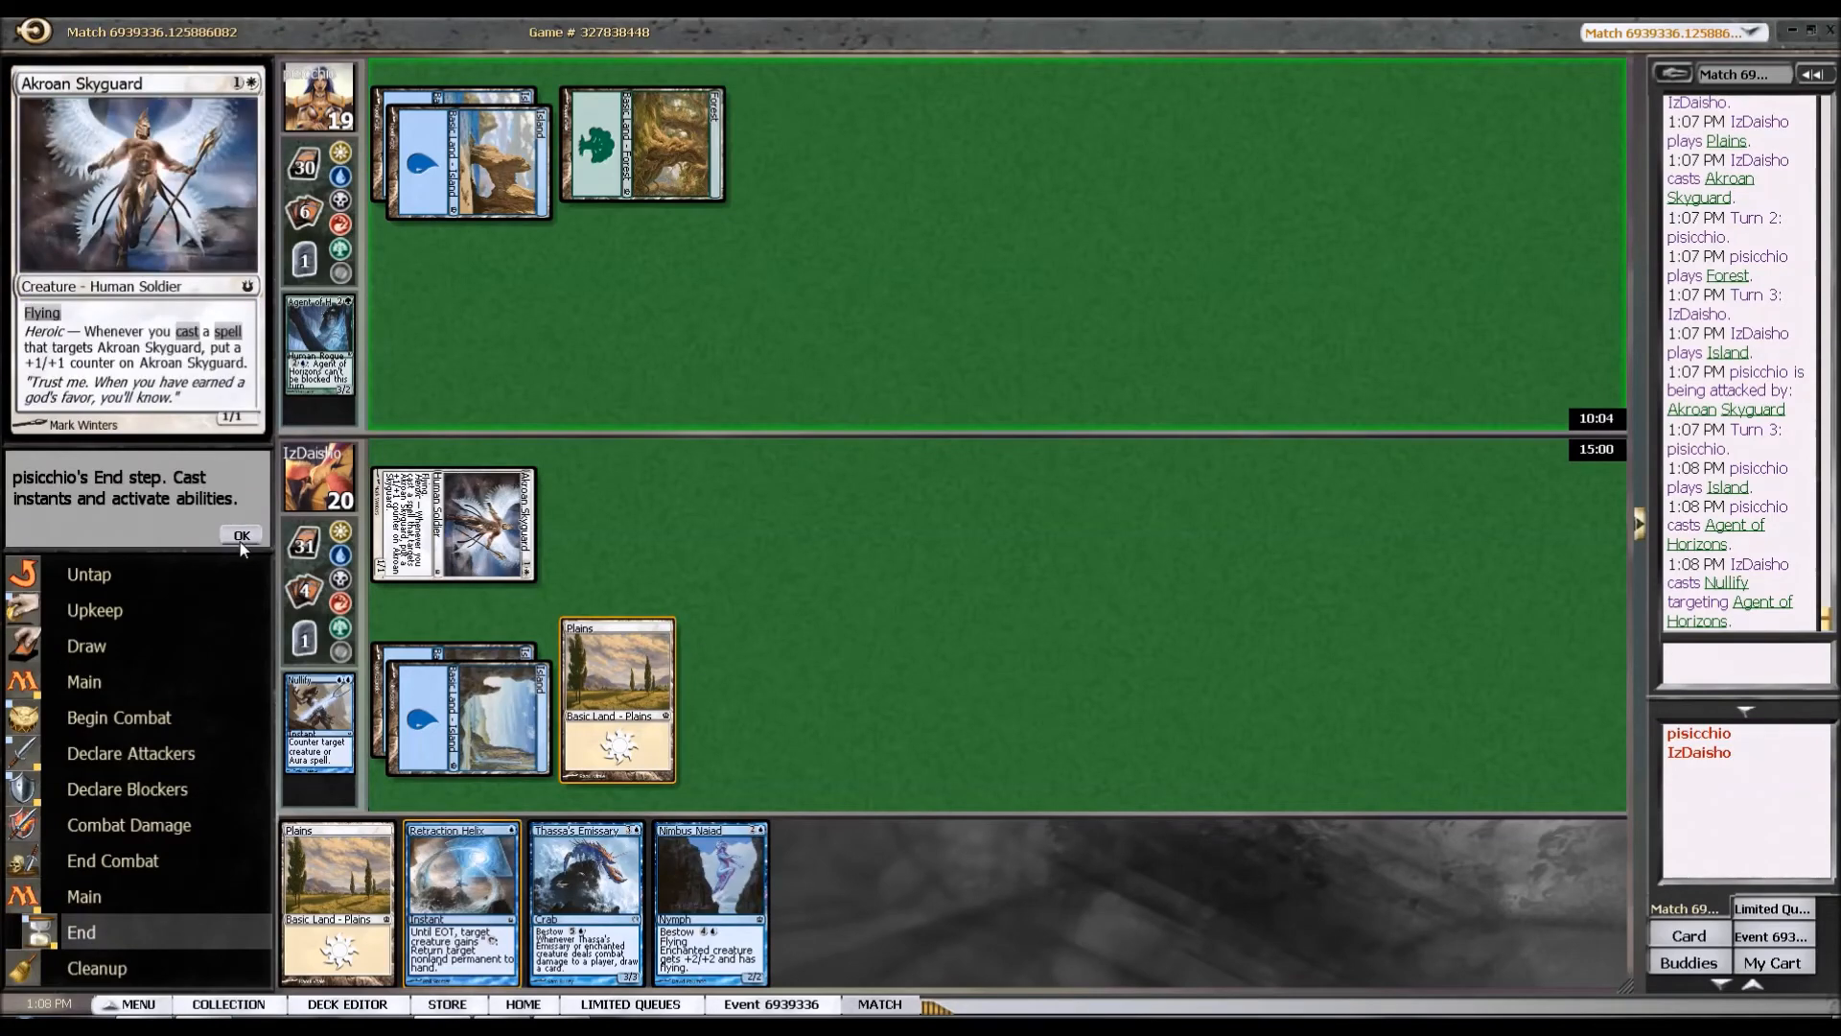
{"action": "left_click", "coordinate": [242, 535]}
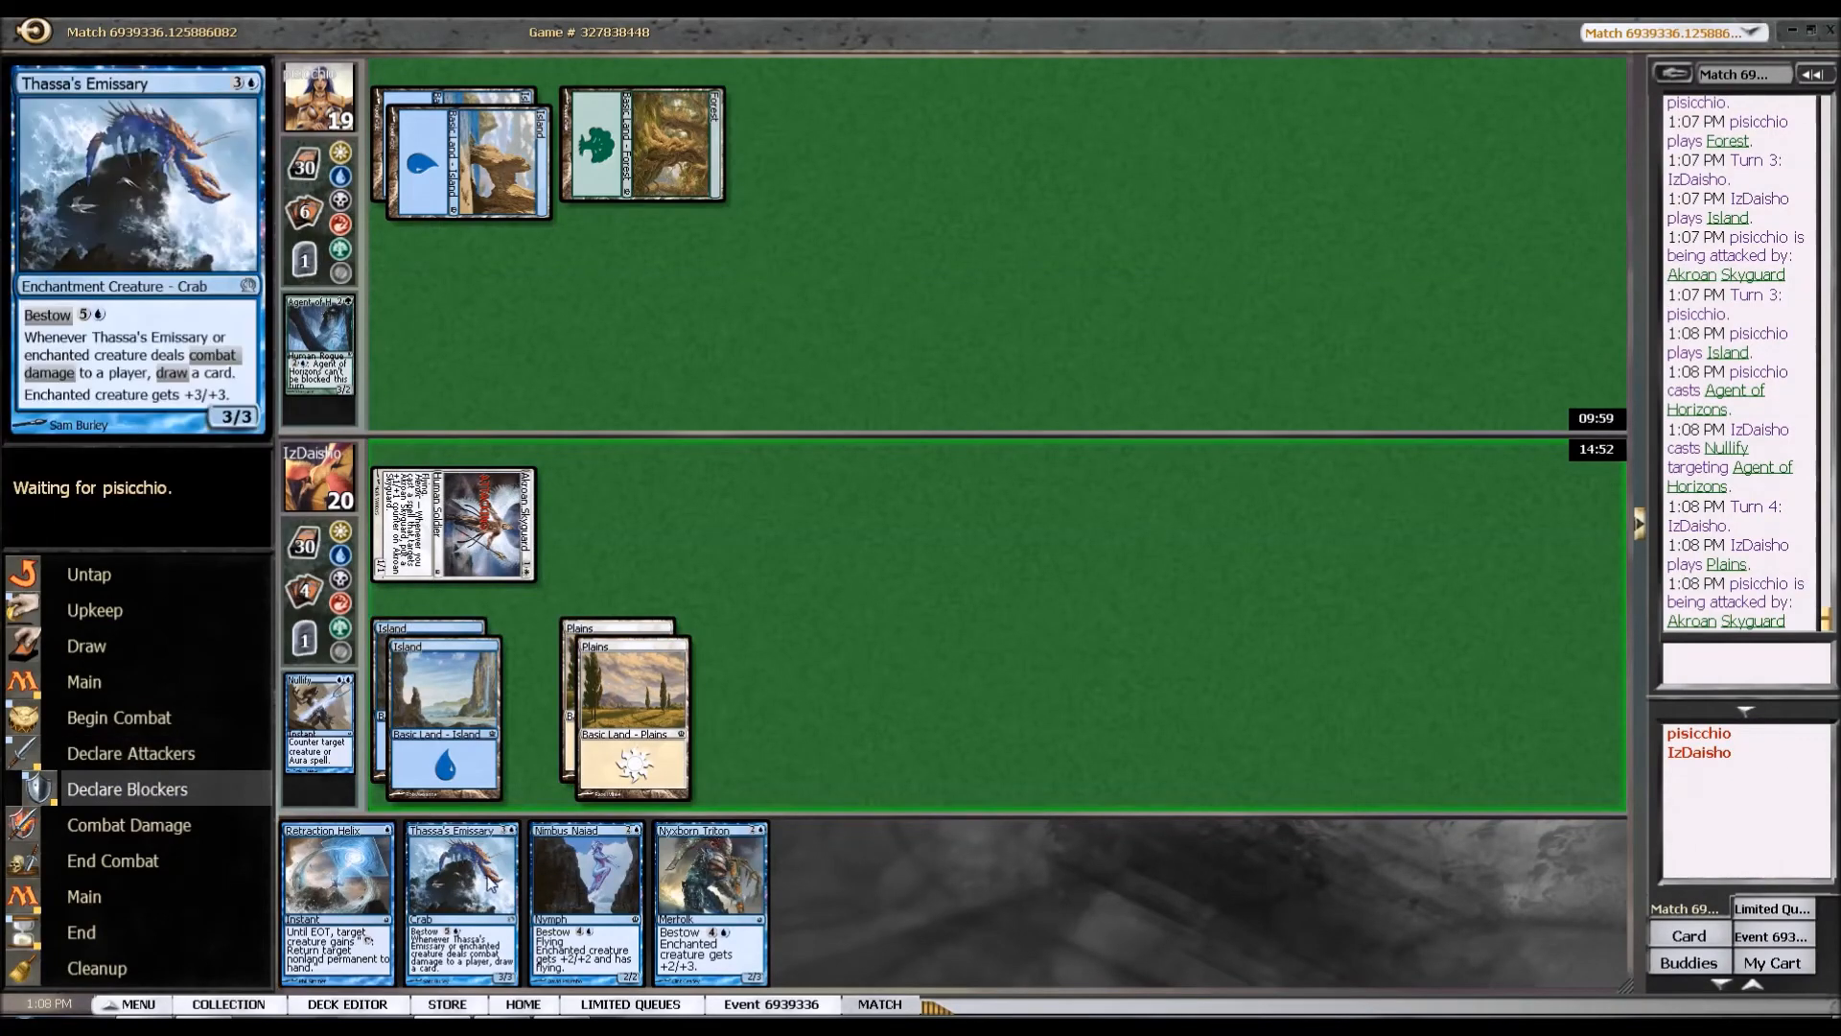
{"action": "mouse_move", "coordinate": [461, 898]}
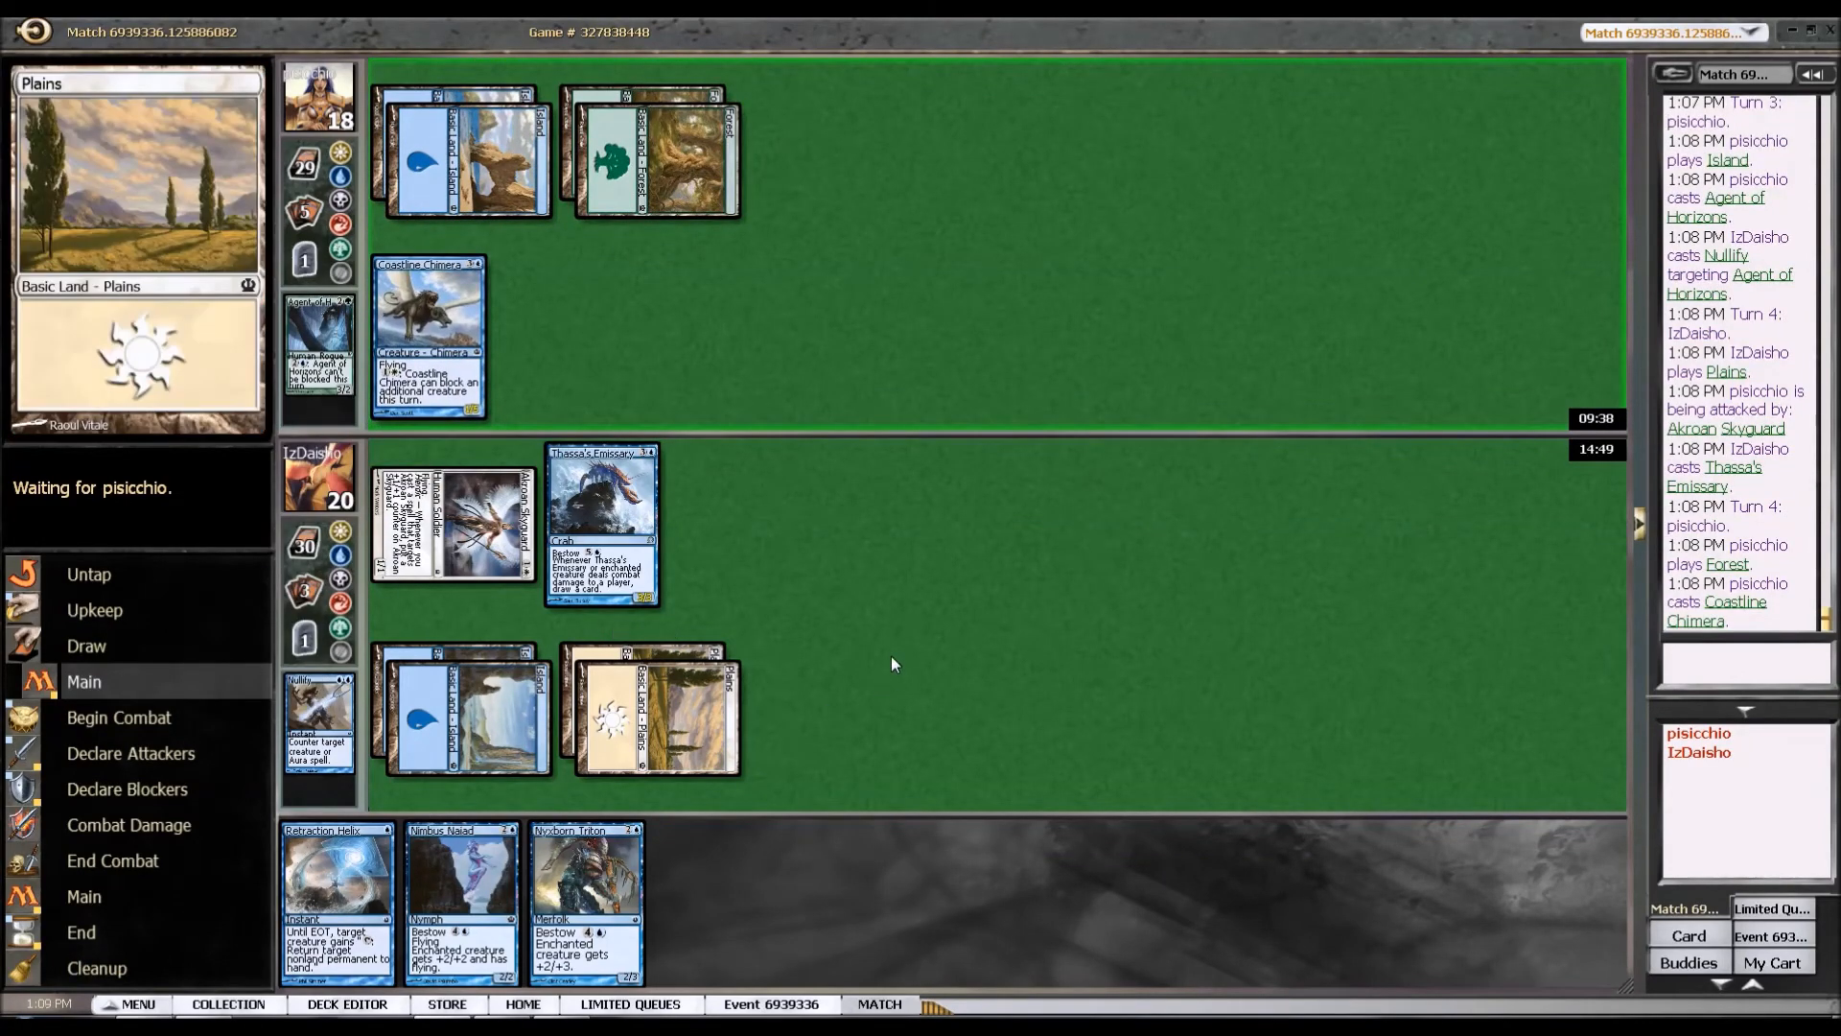
{"action": "mouse_move", "coordinate": [863, 664]}
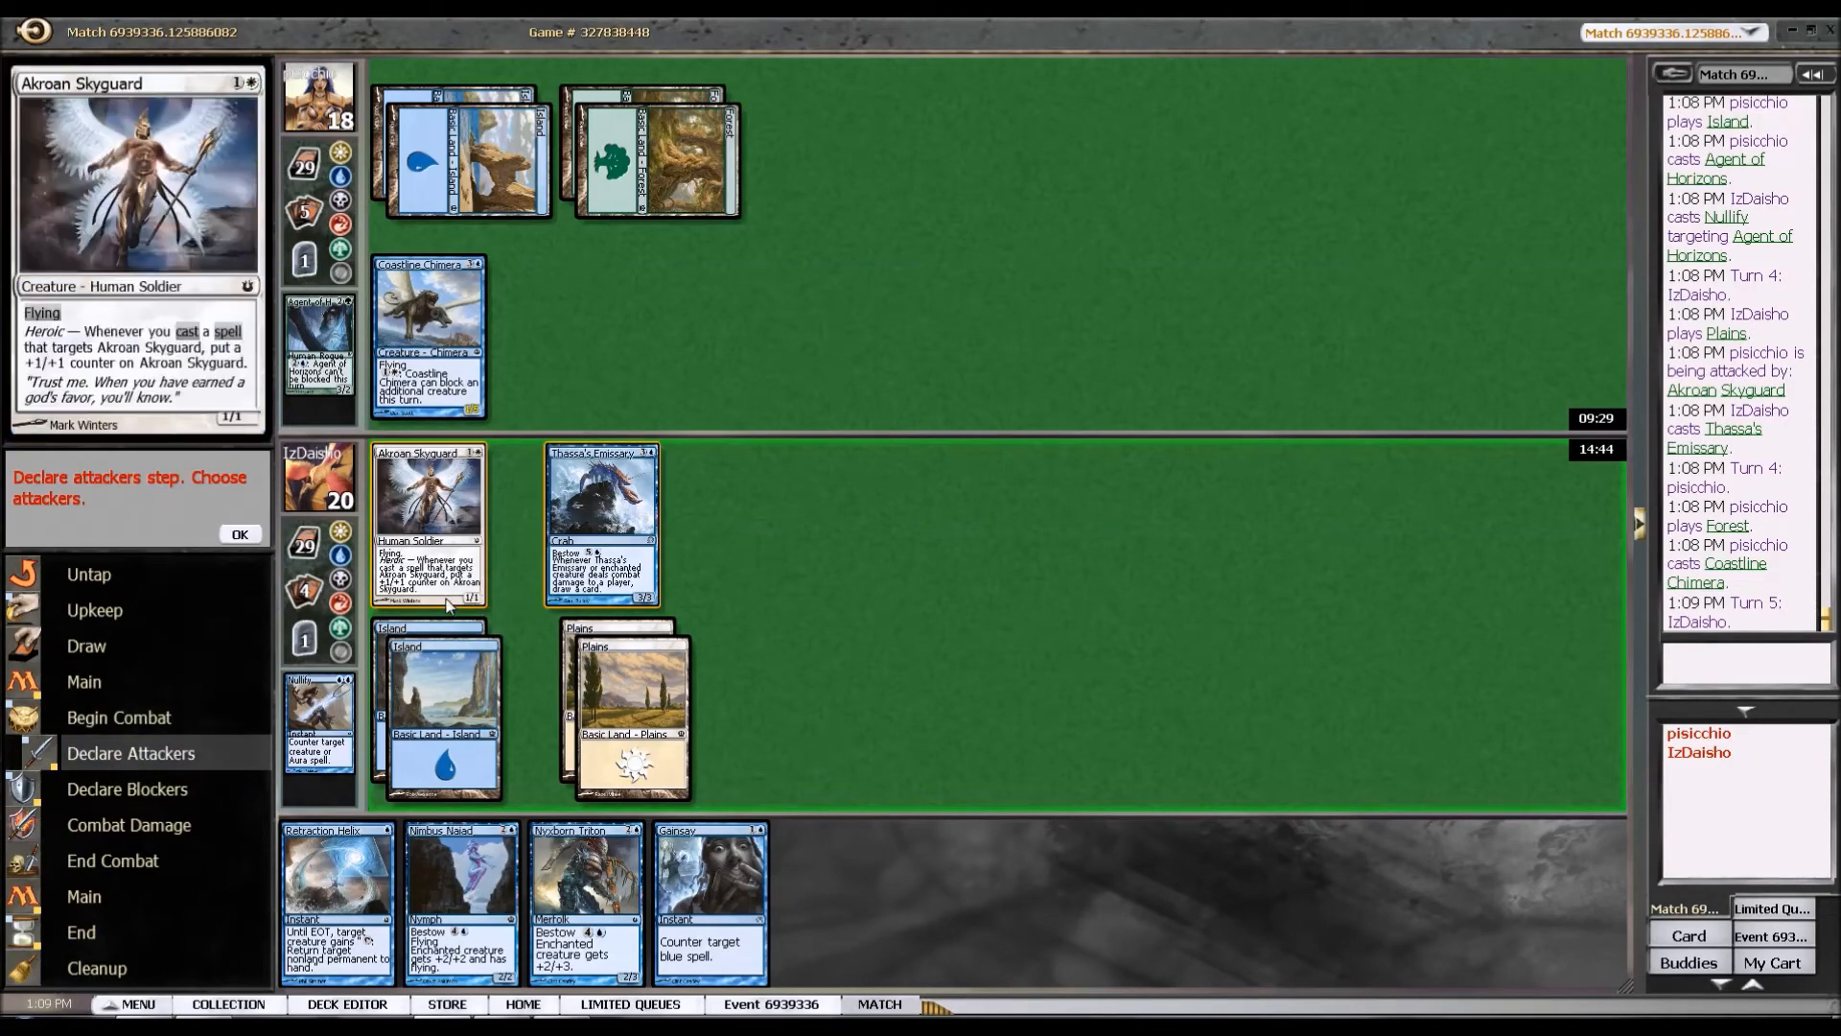
{"action": "mouse_move", "coordinate": [600, 522]}
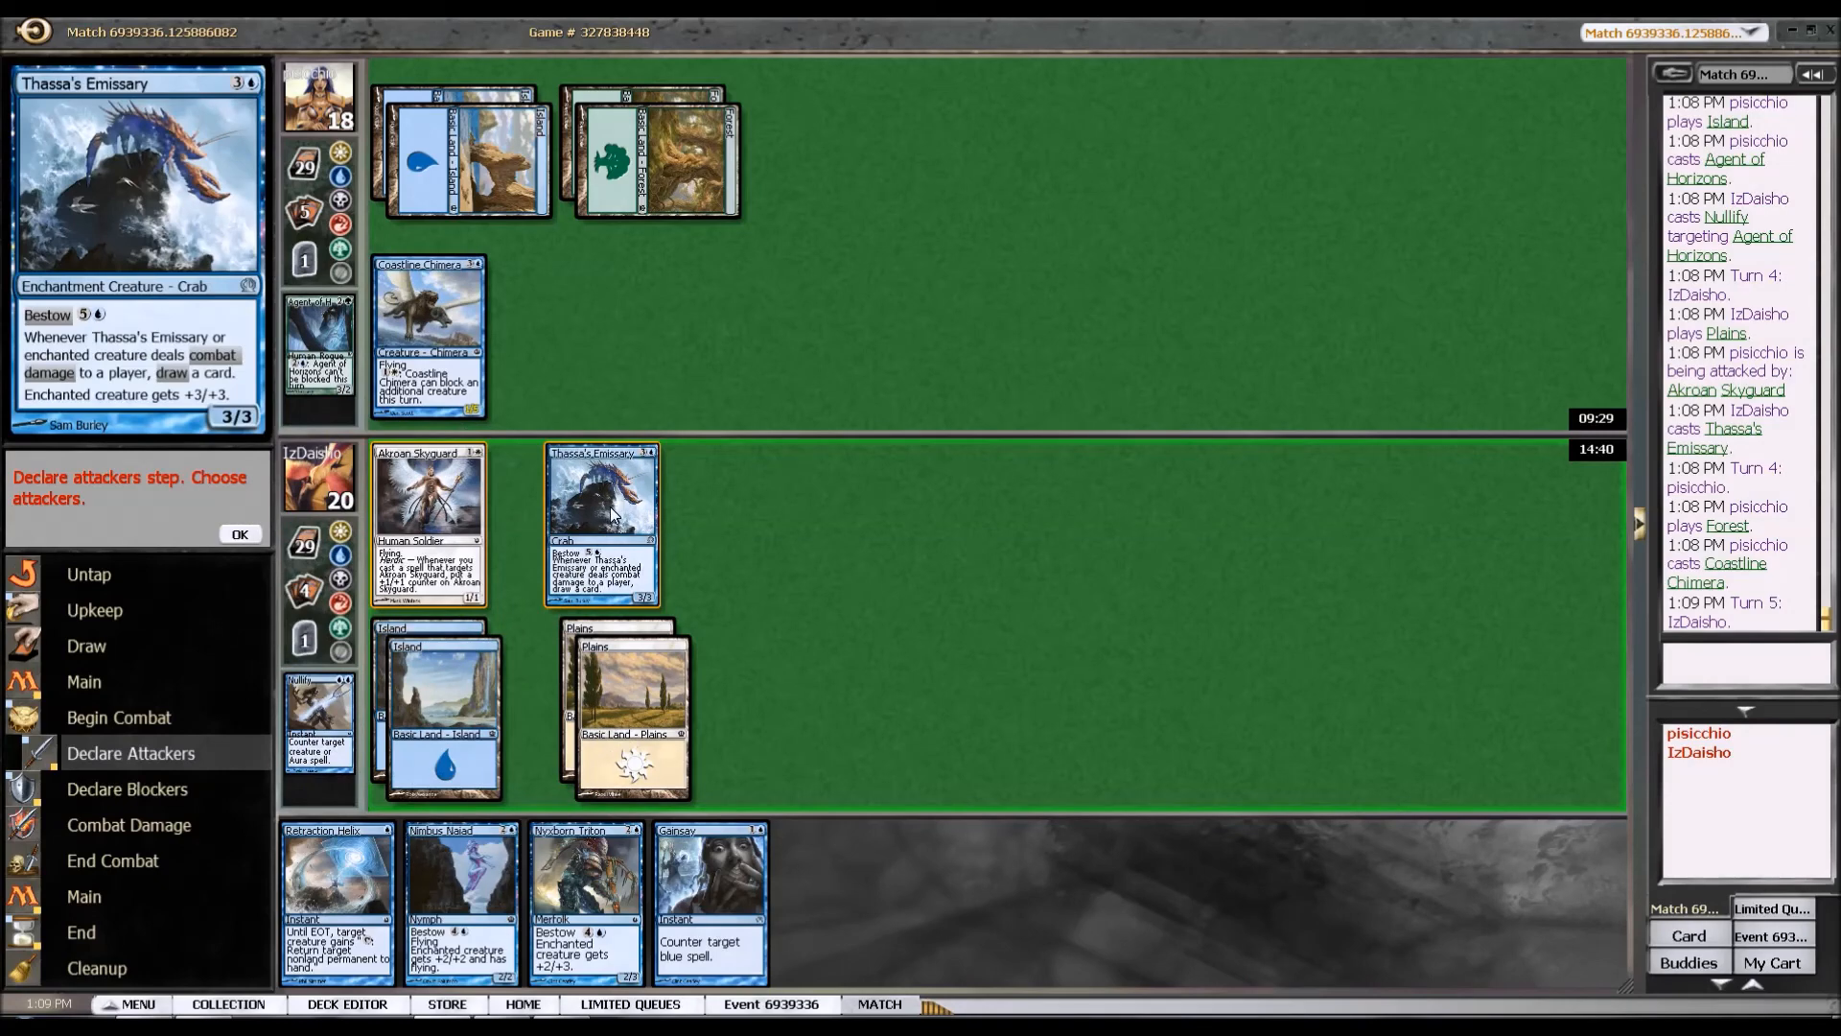
Attack with Thassa's Emissary, Retraction Helix on Skyguard bouncing Coastline Chimera; opponent to 15.
{"action": "left_click", "coordinate": [600, 521]}
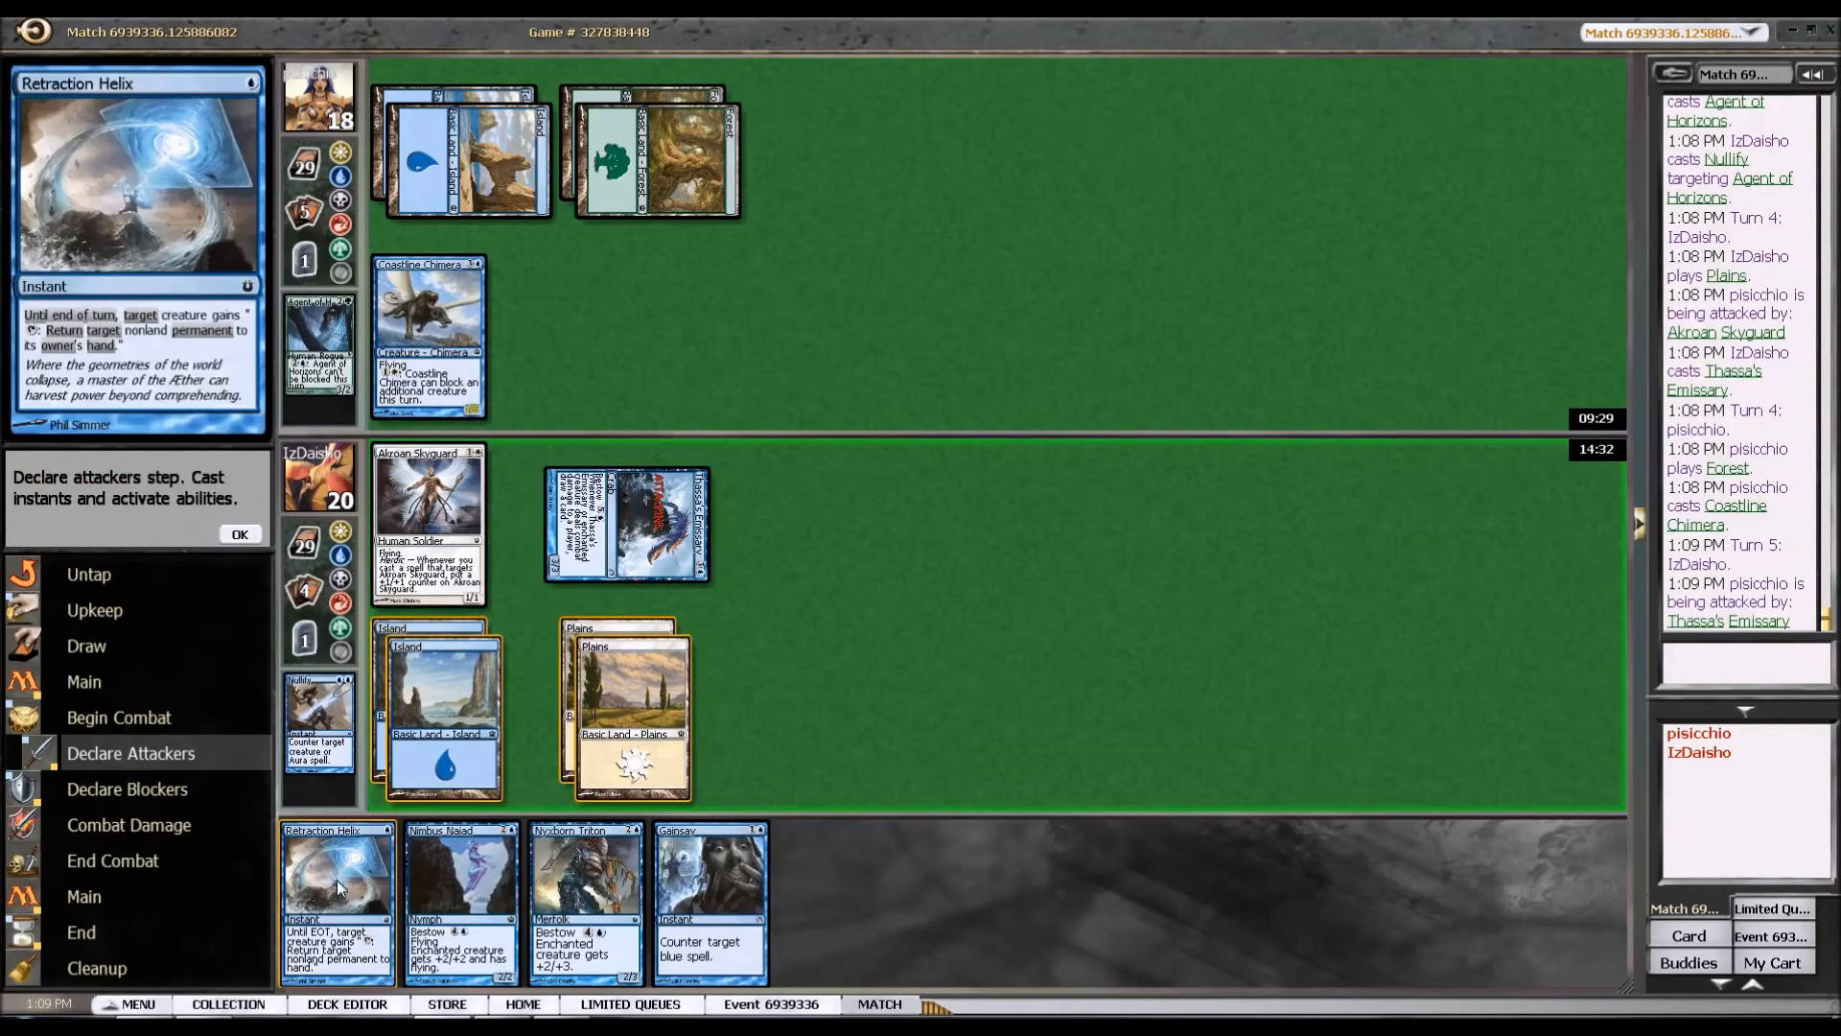
{"action": "left_click", "coordinate": [337, 897]}
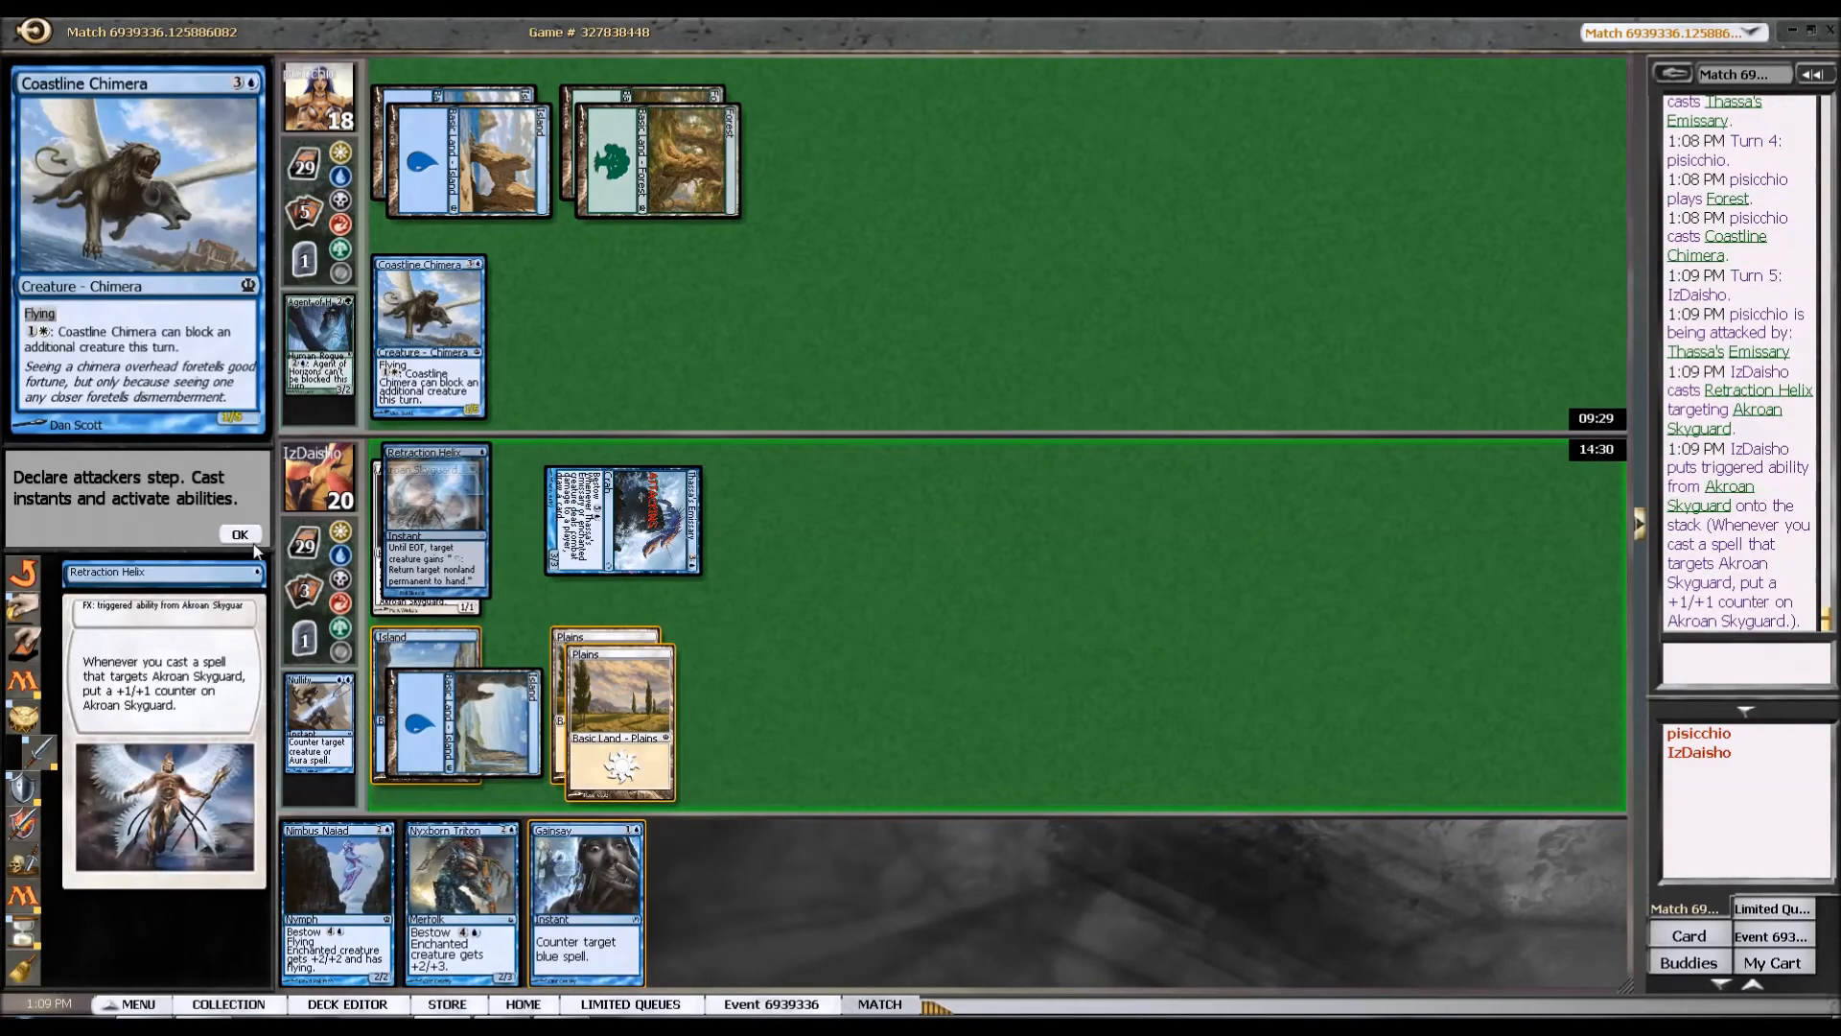
{"action": "left_click", "coordinate": [240, 536]}
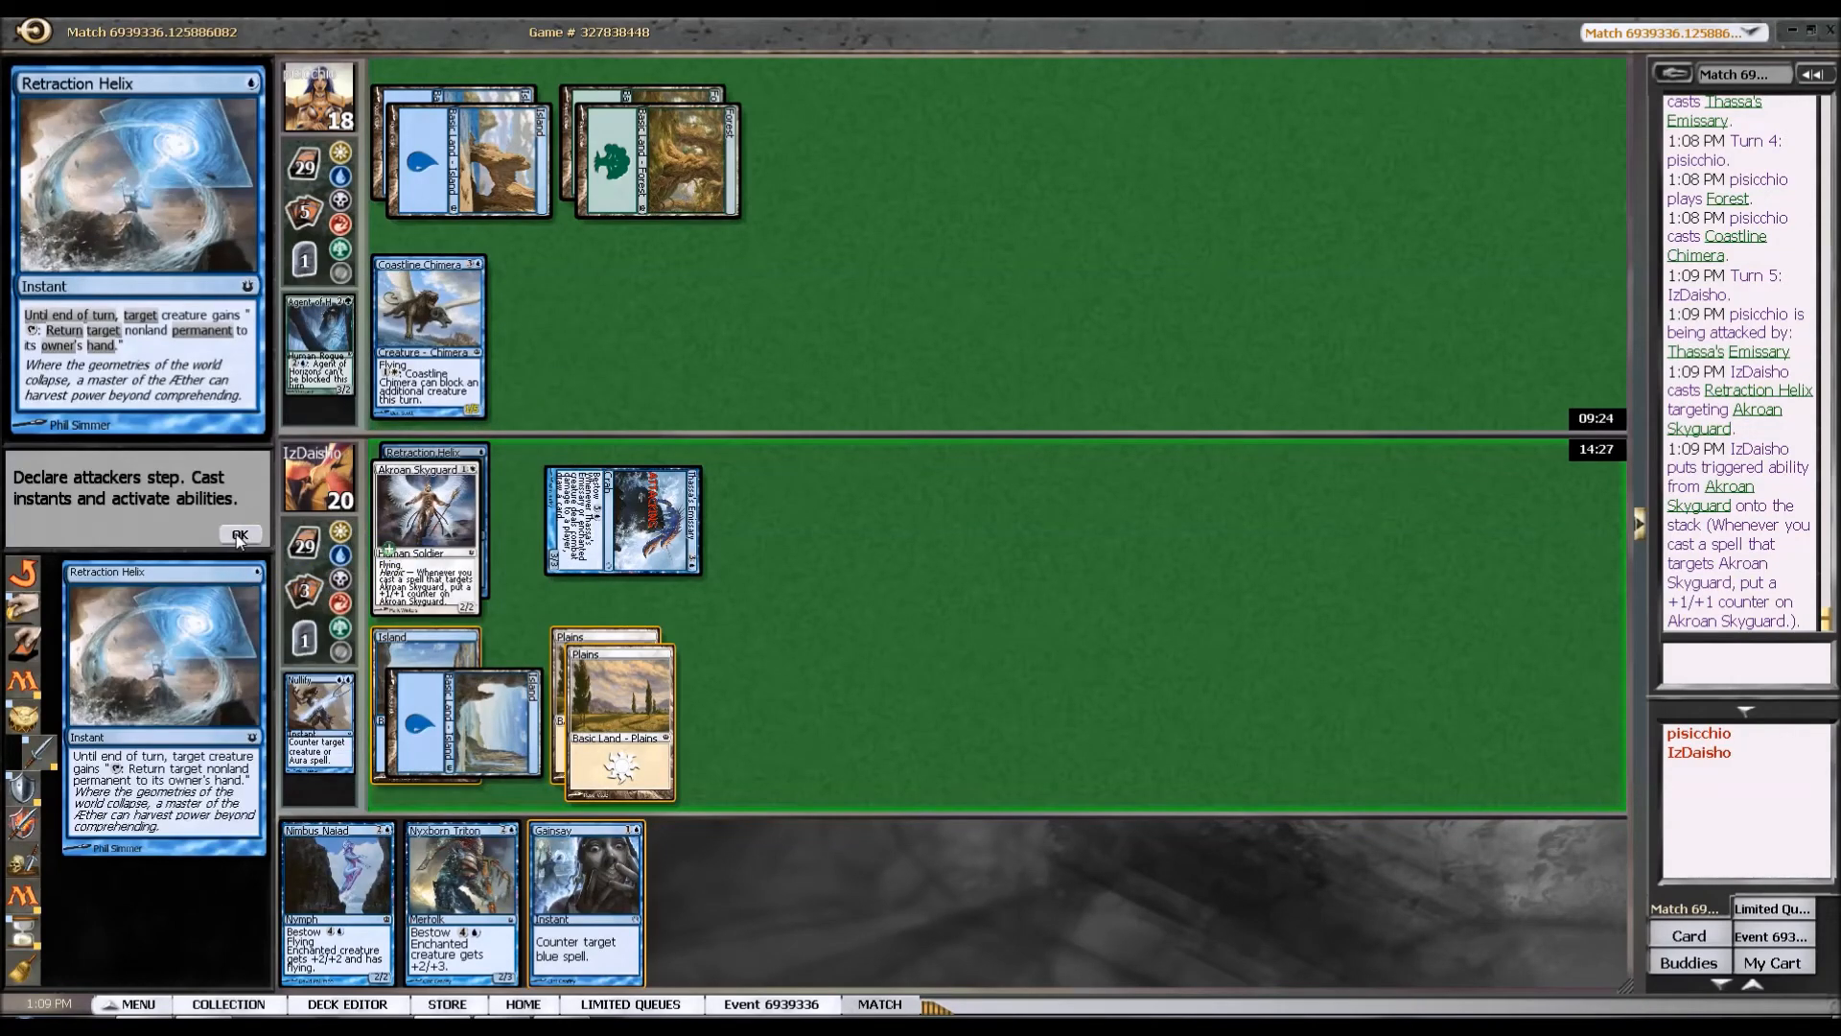
{"action": "left_click", "coordinate": [241, 535]}
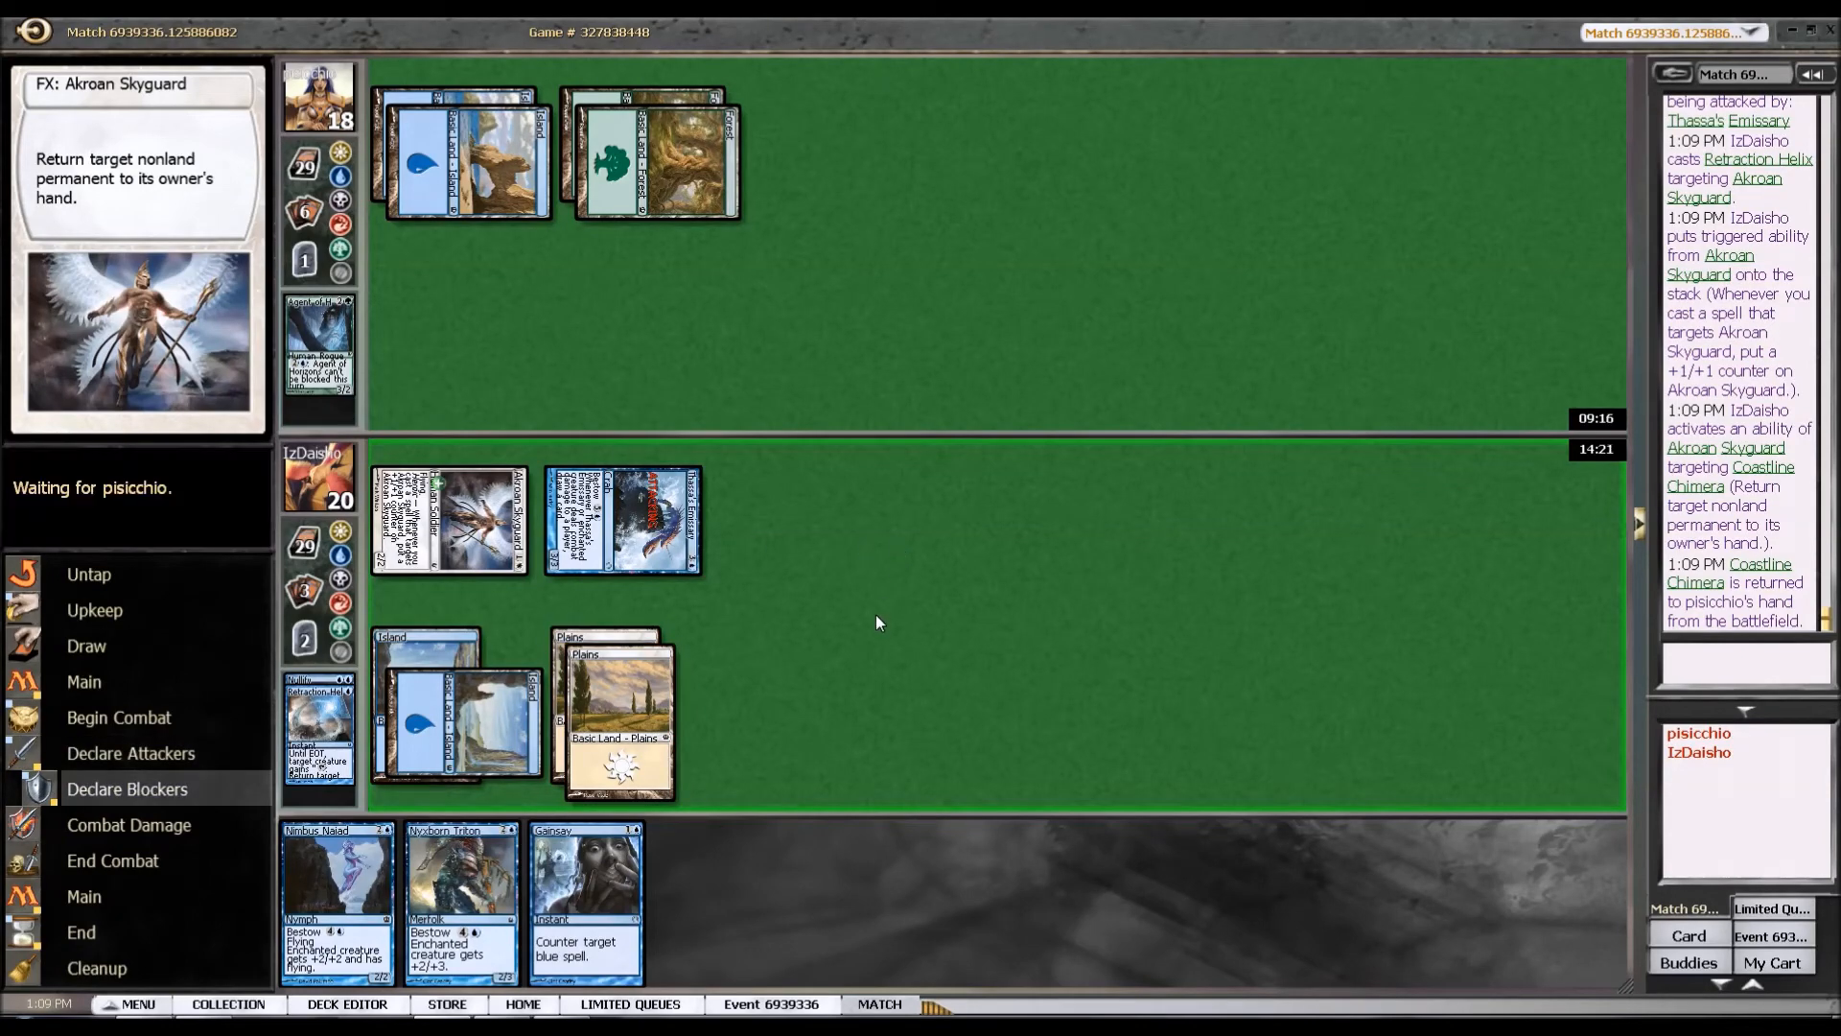
{"action": "mouse_move", "coordinate": [883, 619]}
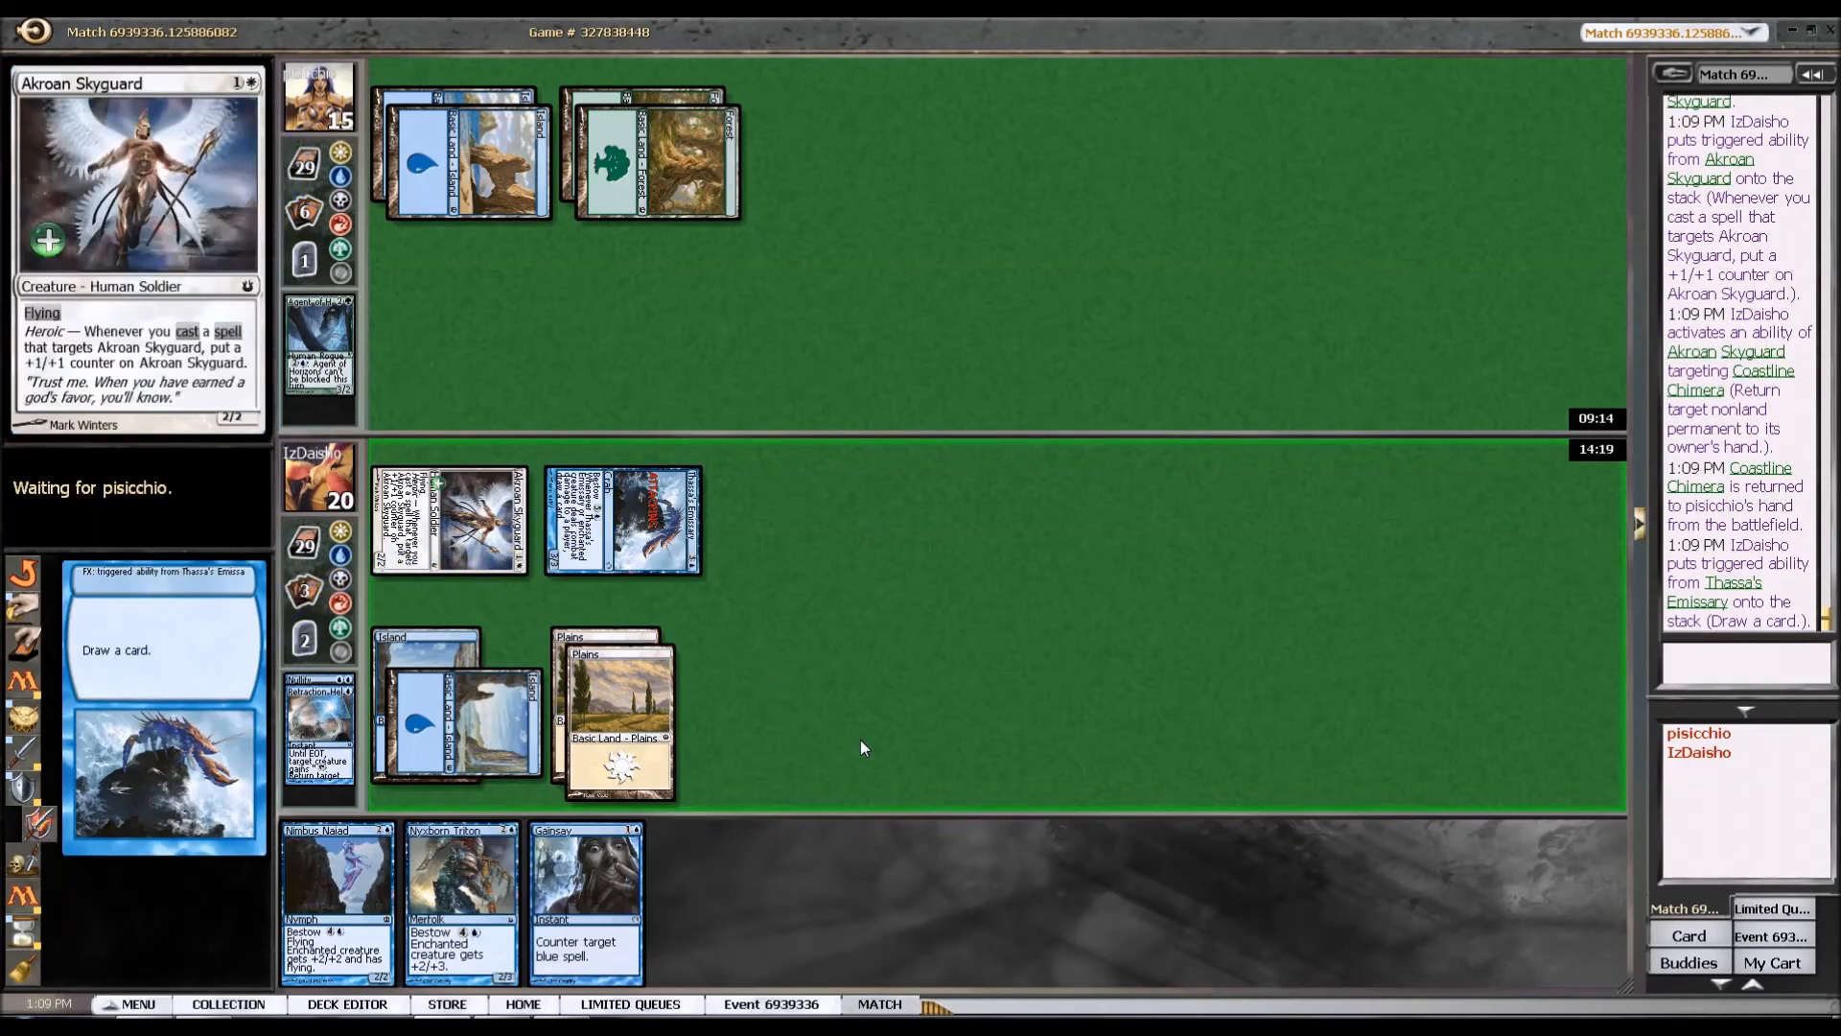
{"action": "mouse_move", "coordinate": [783, 762]}
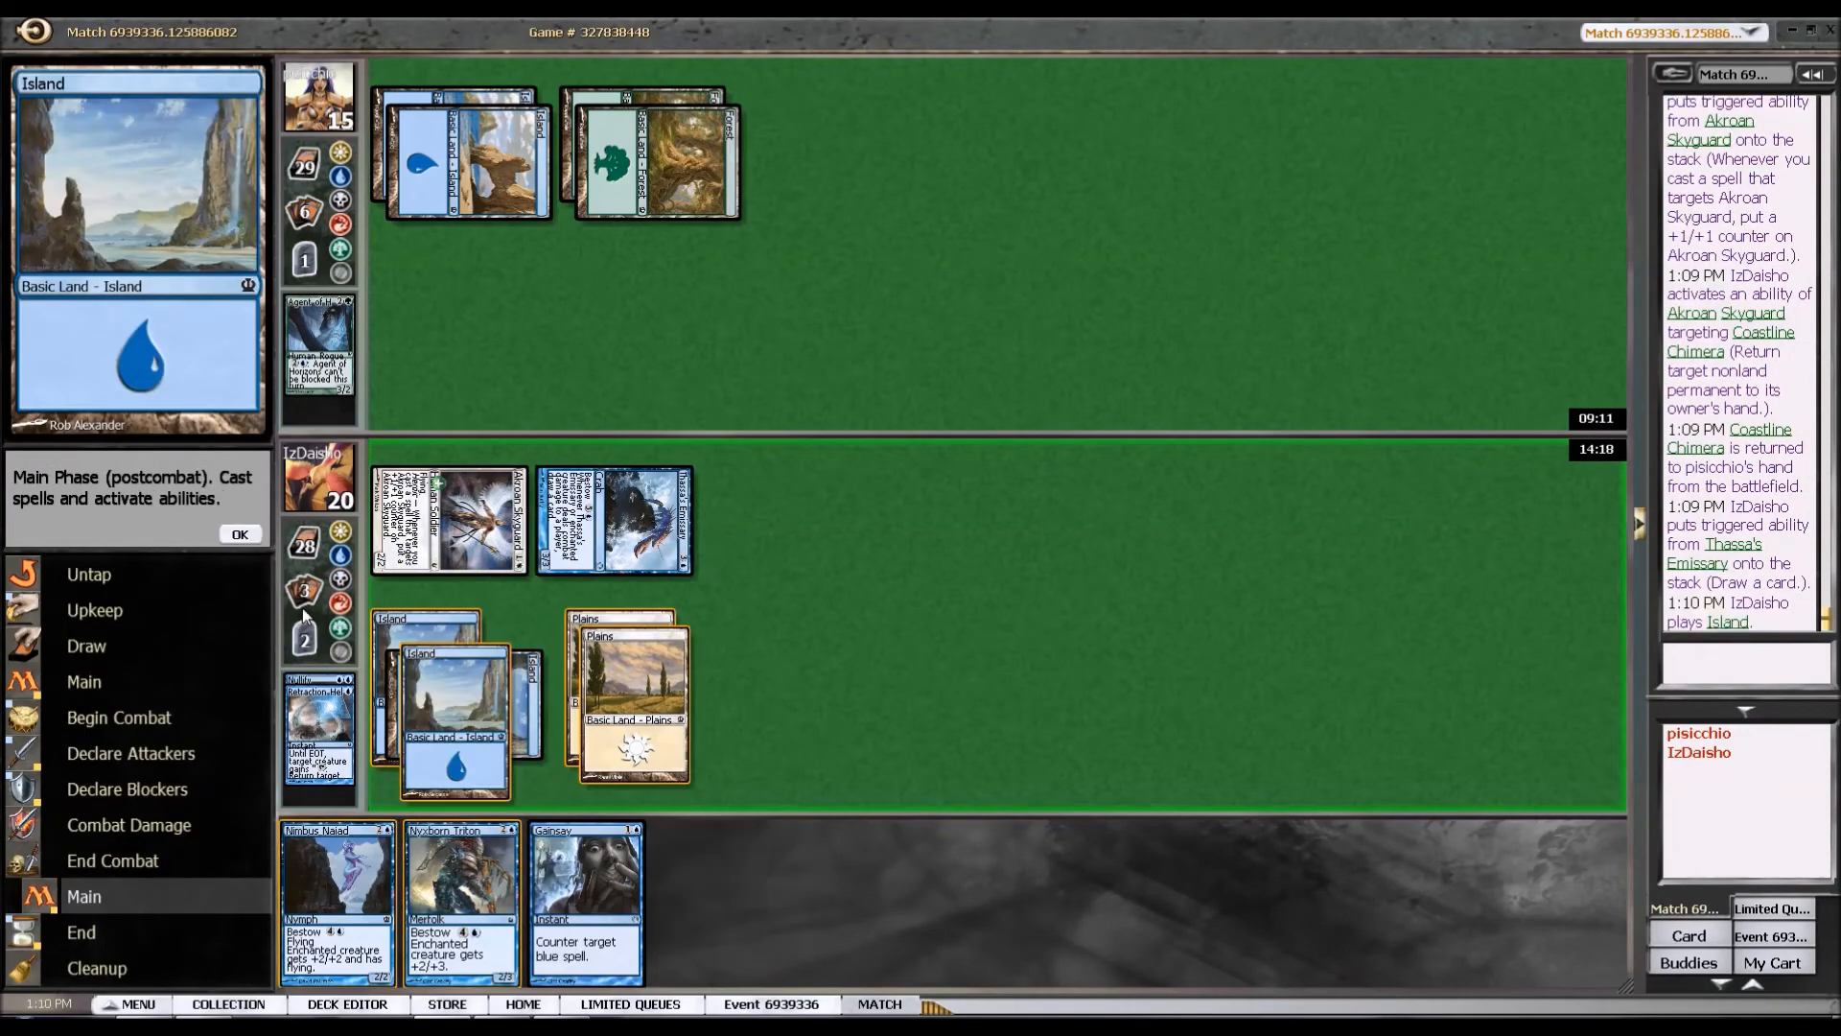
{"action": "left_click", "coordinate": [240, 535]}
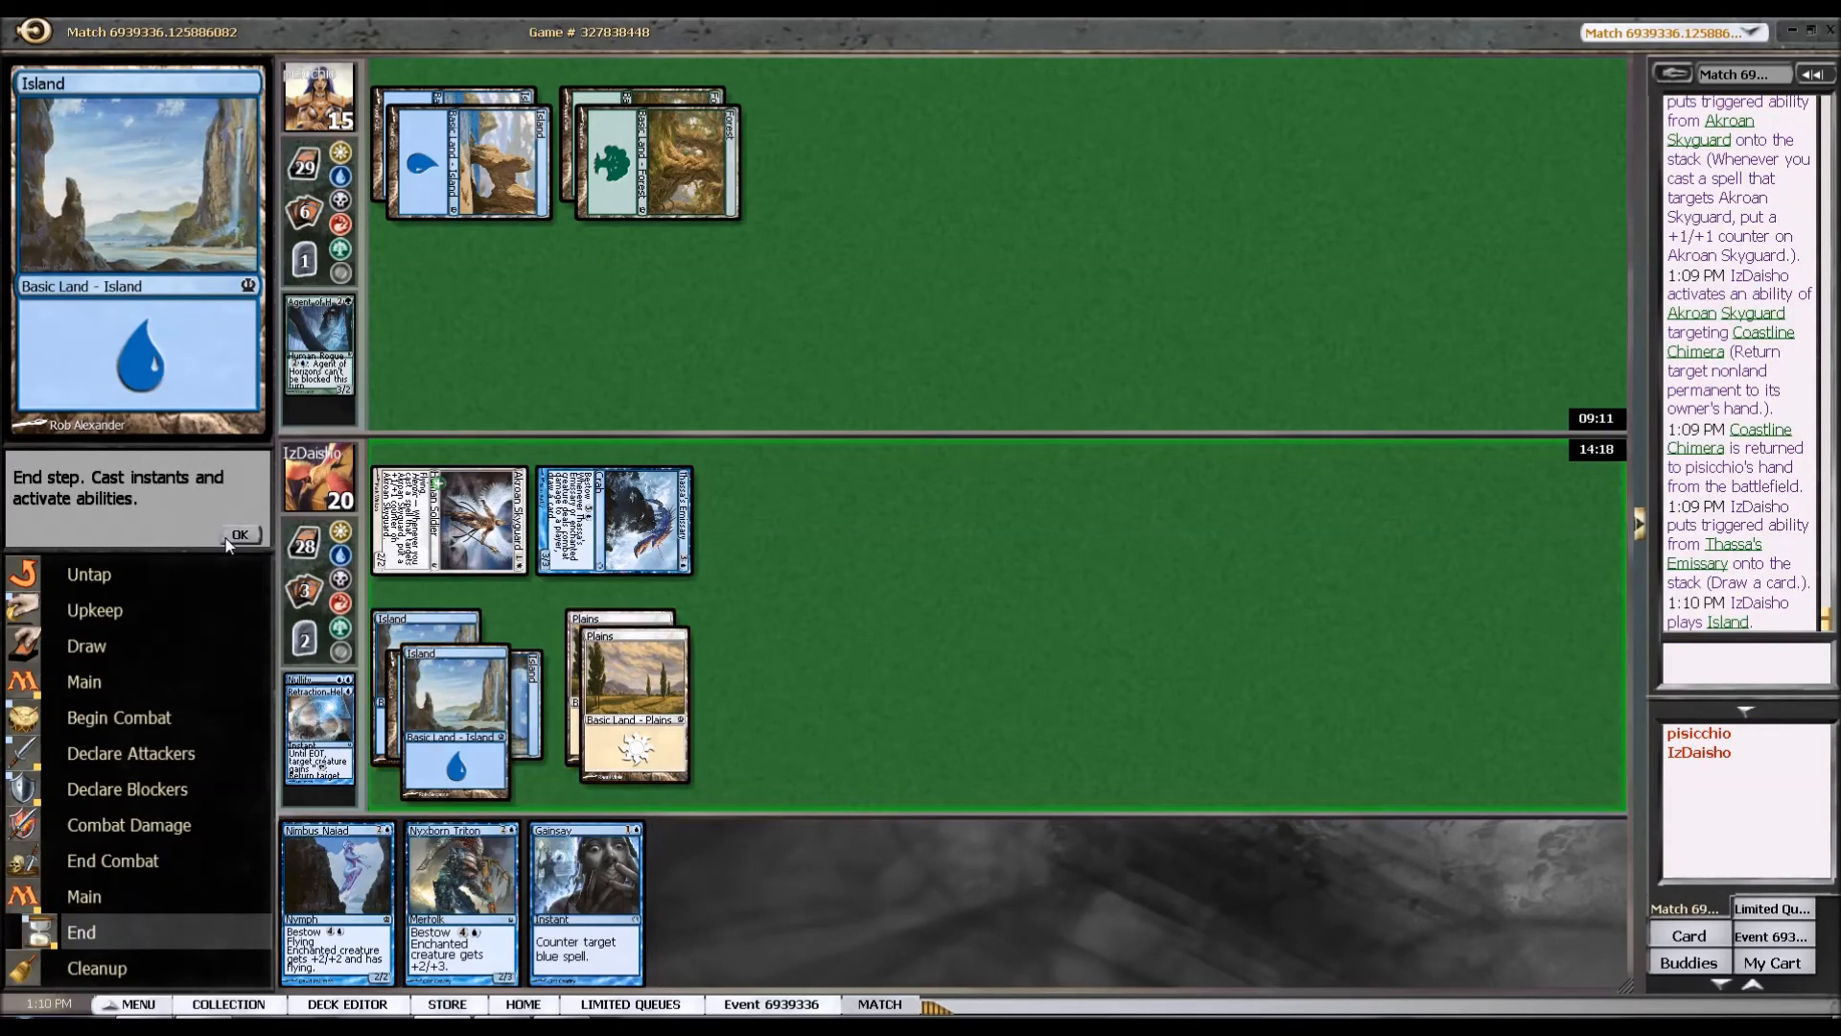
Pass the turn, then bestow Nyxborn Triton on Akroan Skyguard to trigger heroic.
{"action": "left_click", "coordinate": [239, 535]}
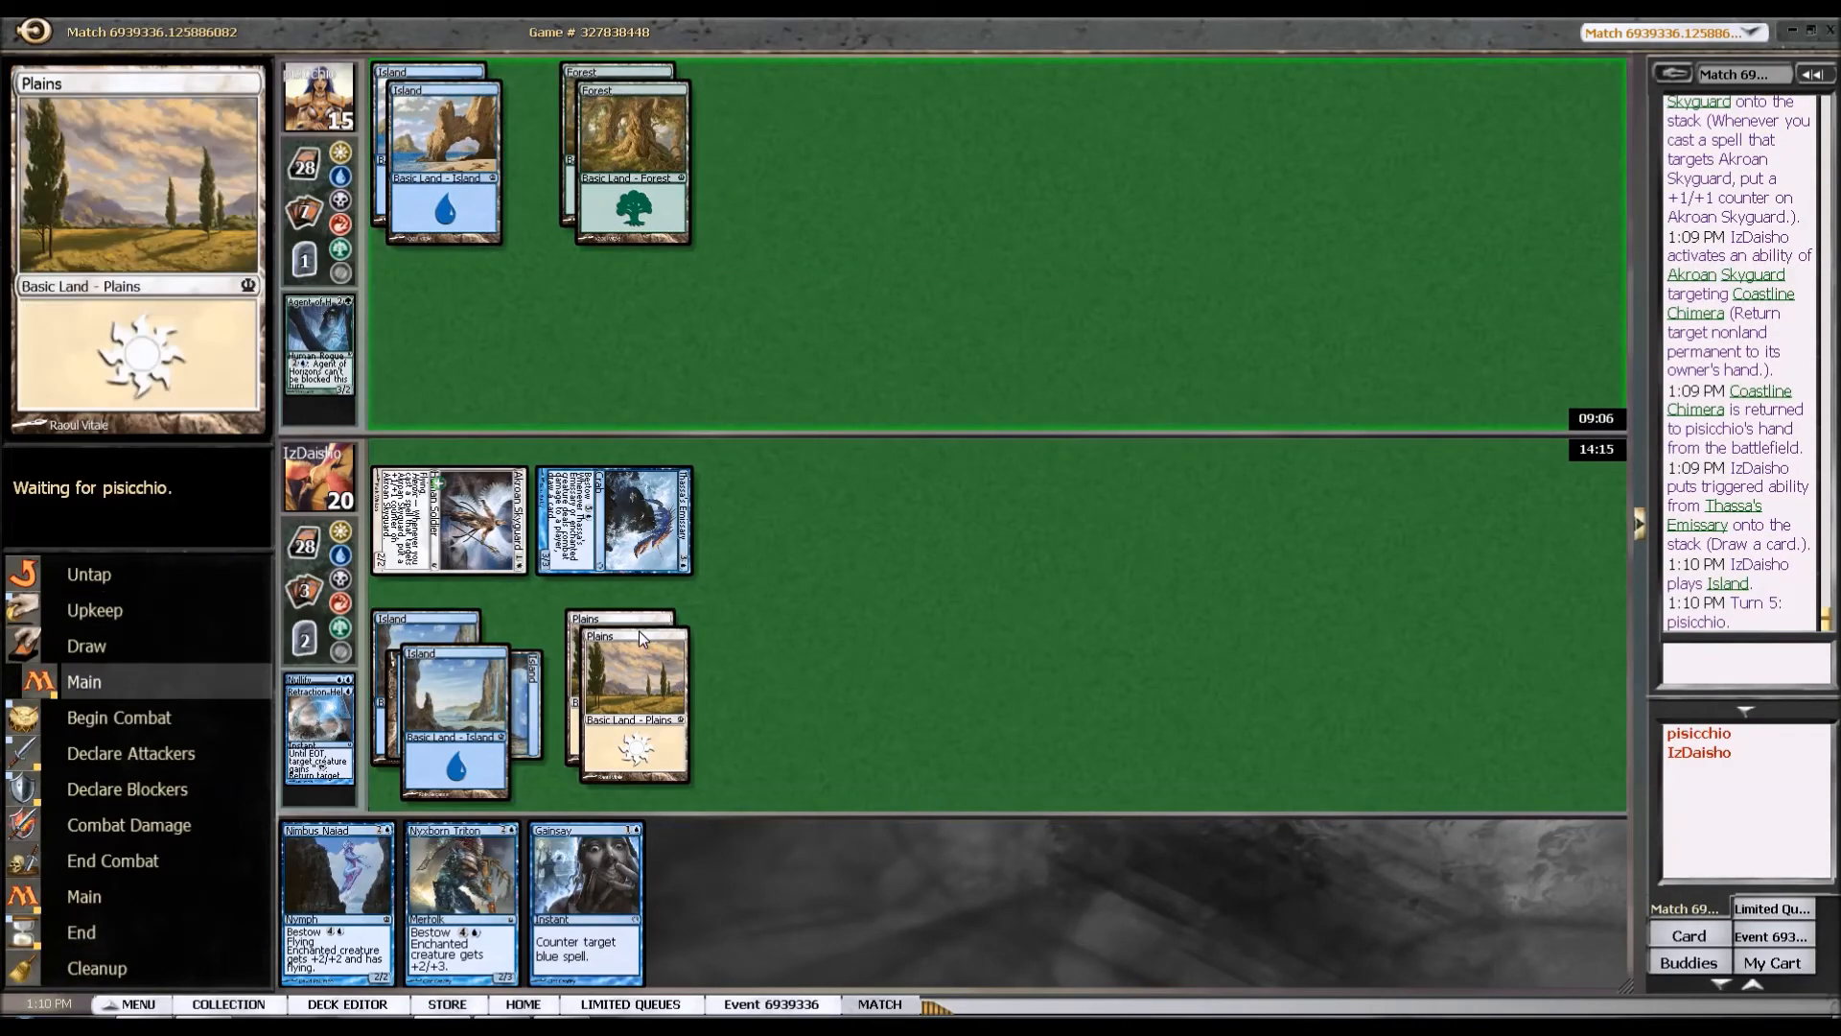
{"action": "mouse_move", "coordinate": [998, 653]}
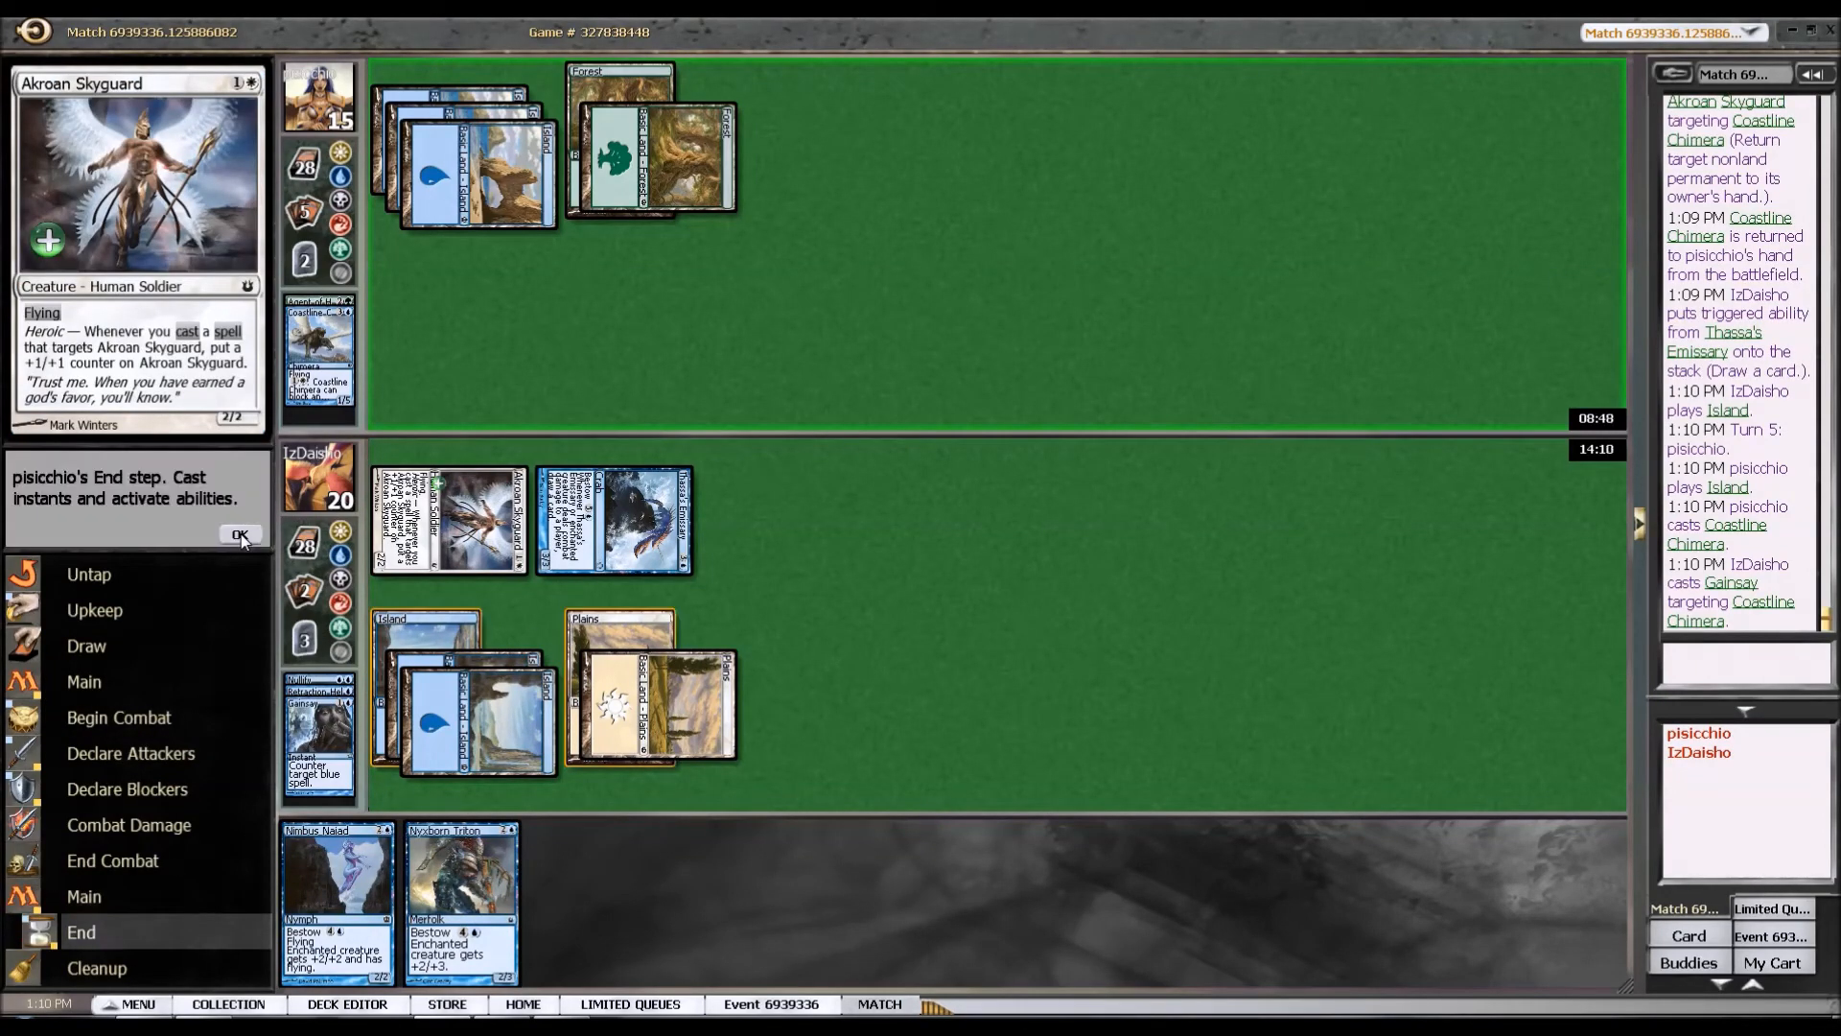
{"action": "left_click", "coordinate": [463, 892]}
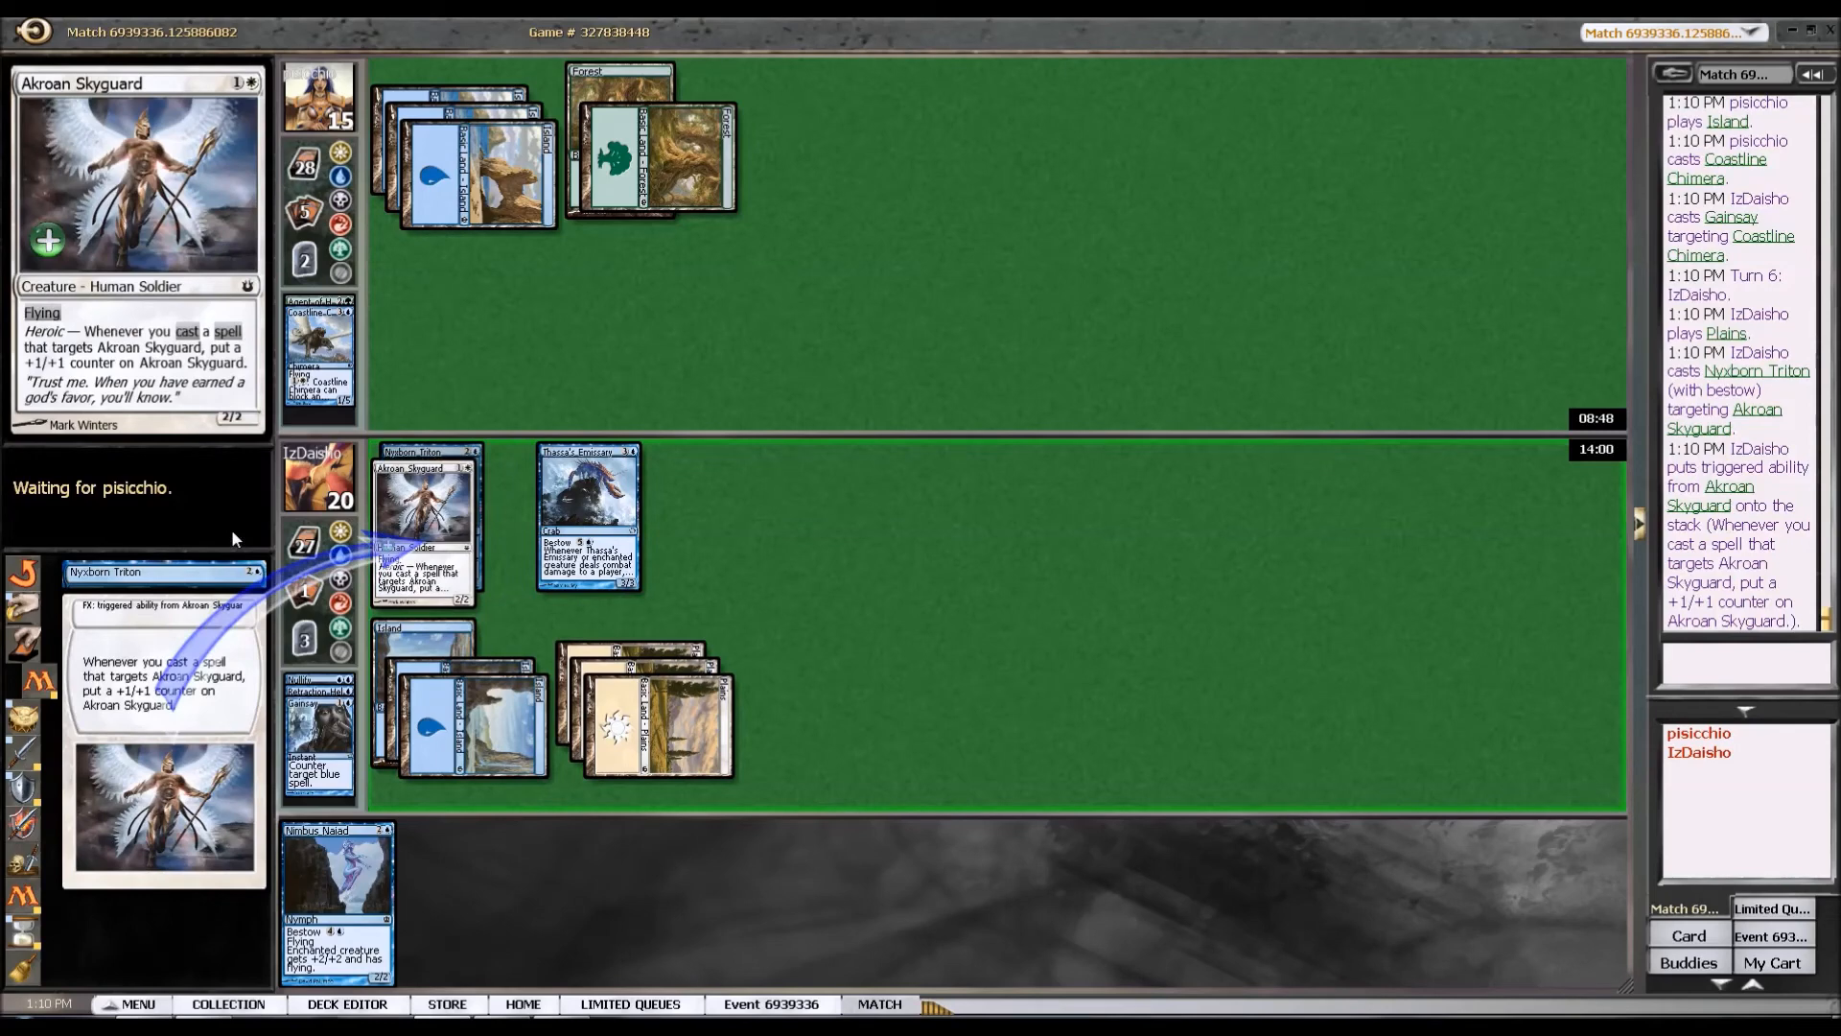
Resolve the heroic trigger and attack with the 5/6 Skyguard and Emissary, leaving the opponent at 7.
{"action": "left_click", "coordinate": [238, 535]}
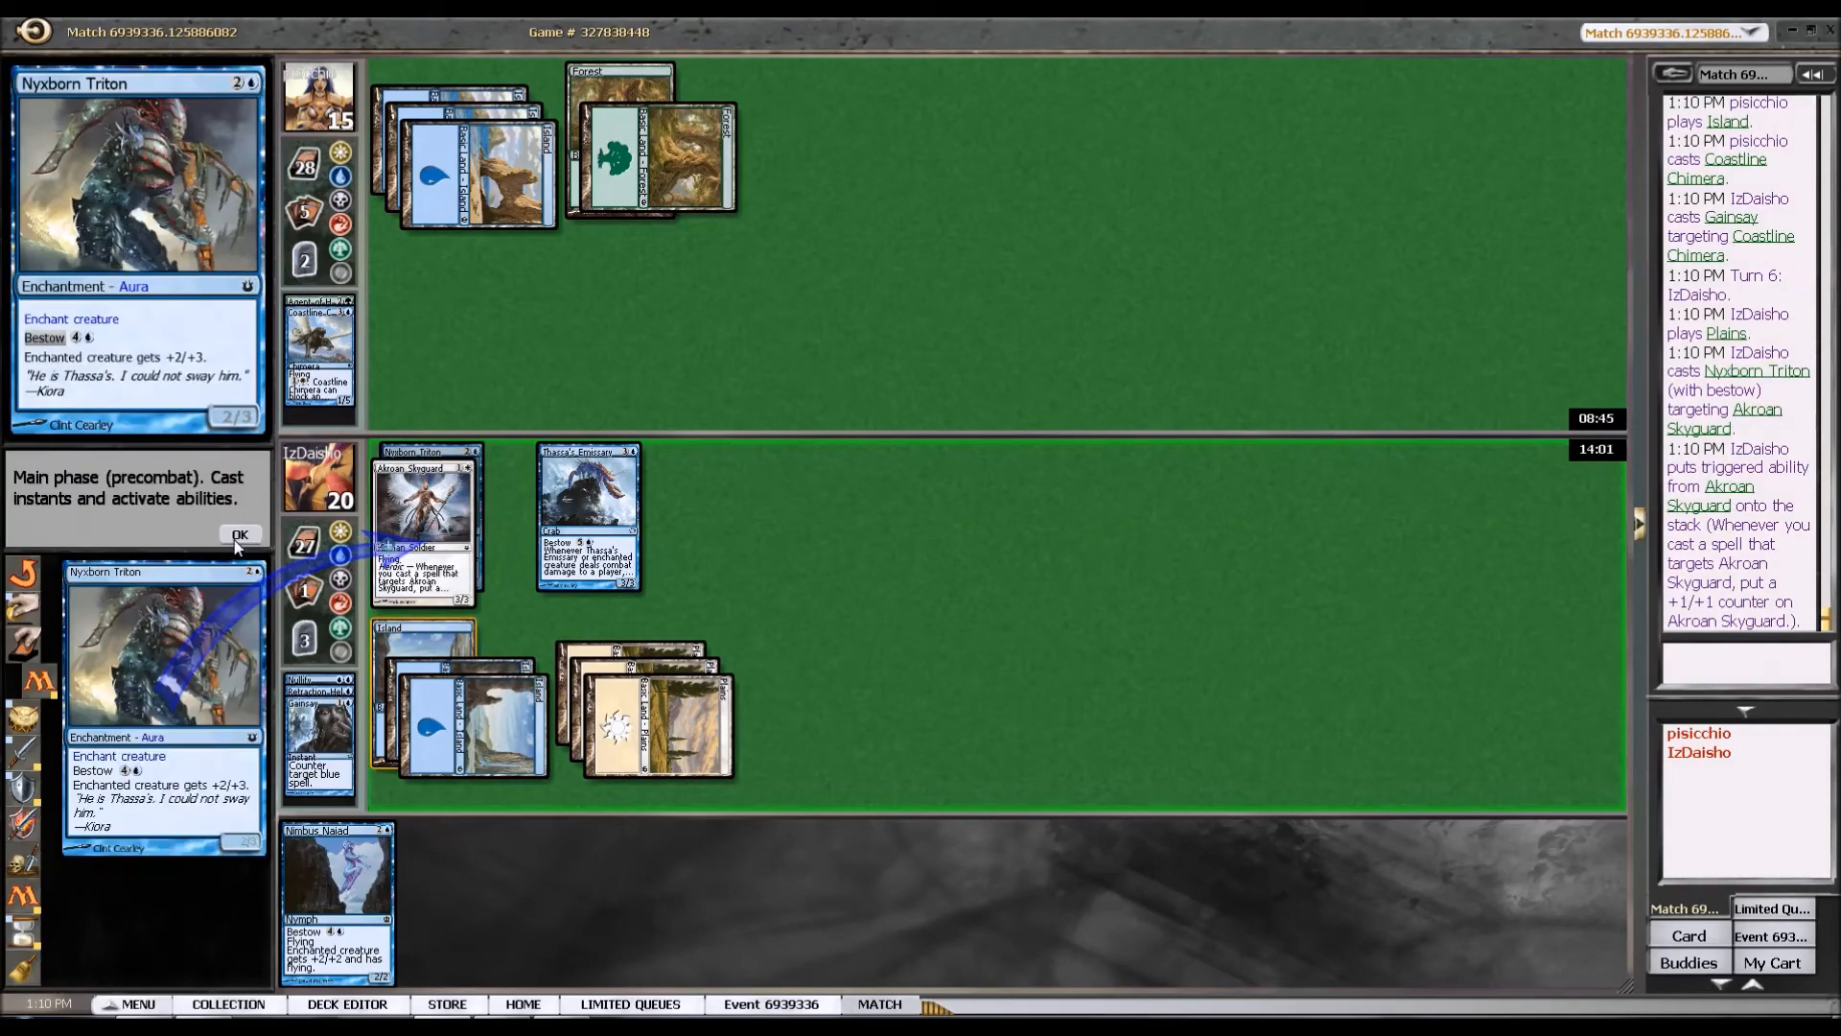
{"action": "left_click", "coordinate": [240, 536]}
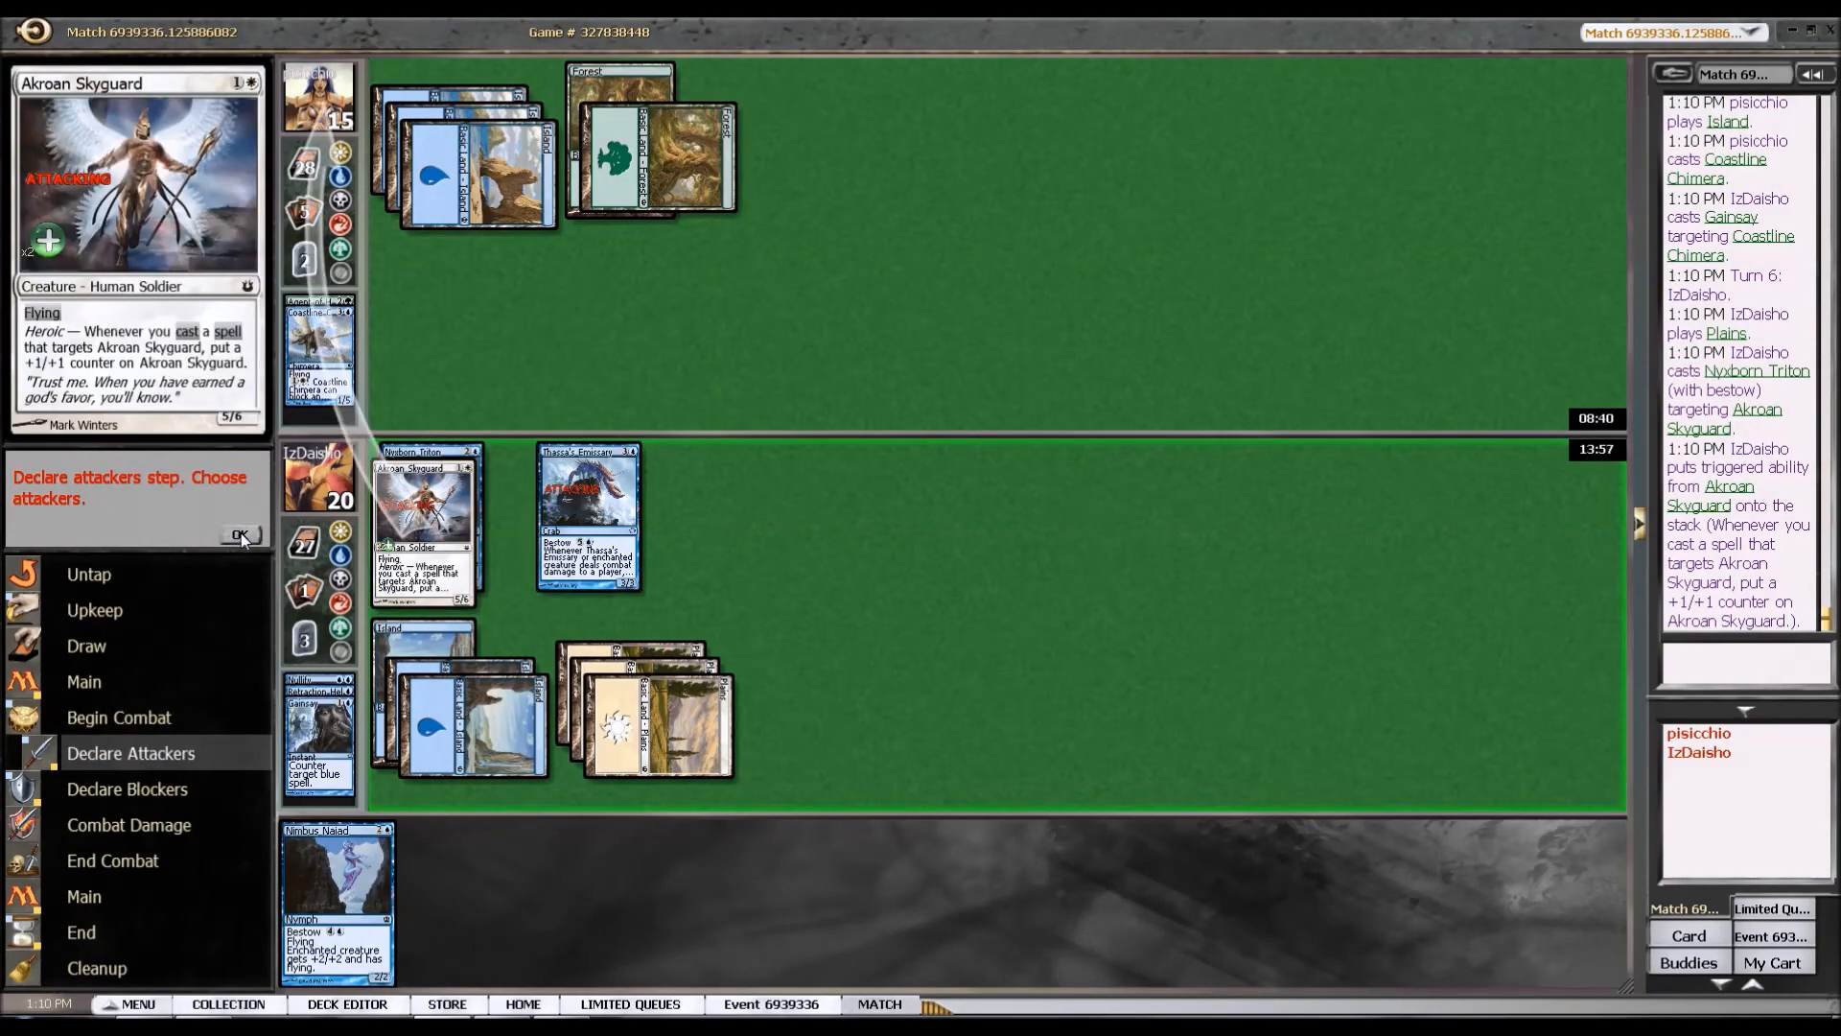
{"action": "left_click", "coordinate": [240, 535]}
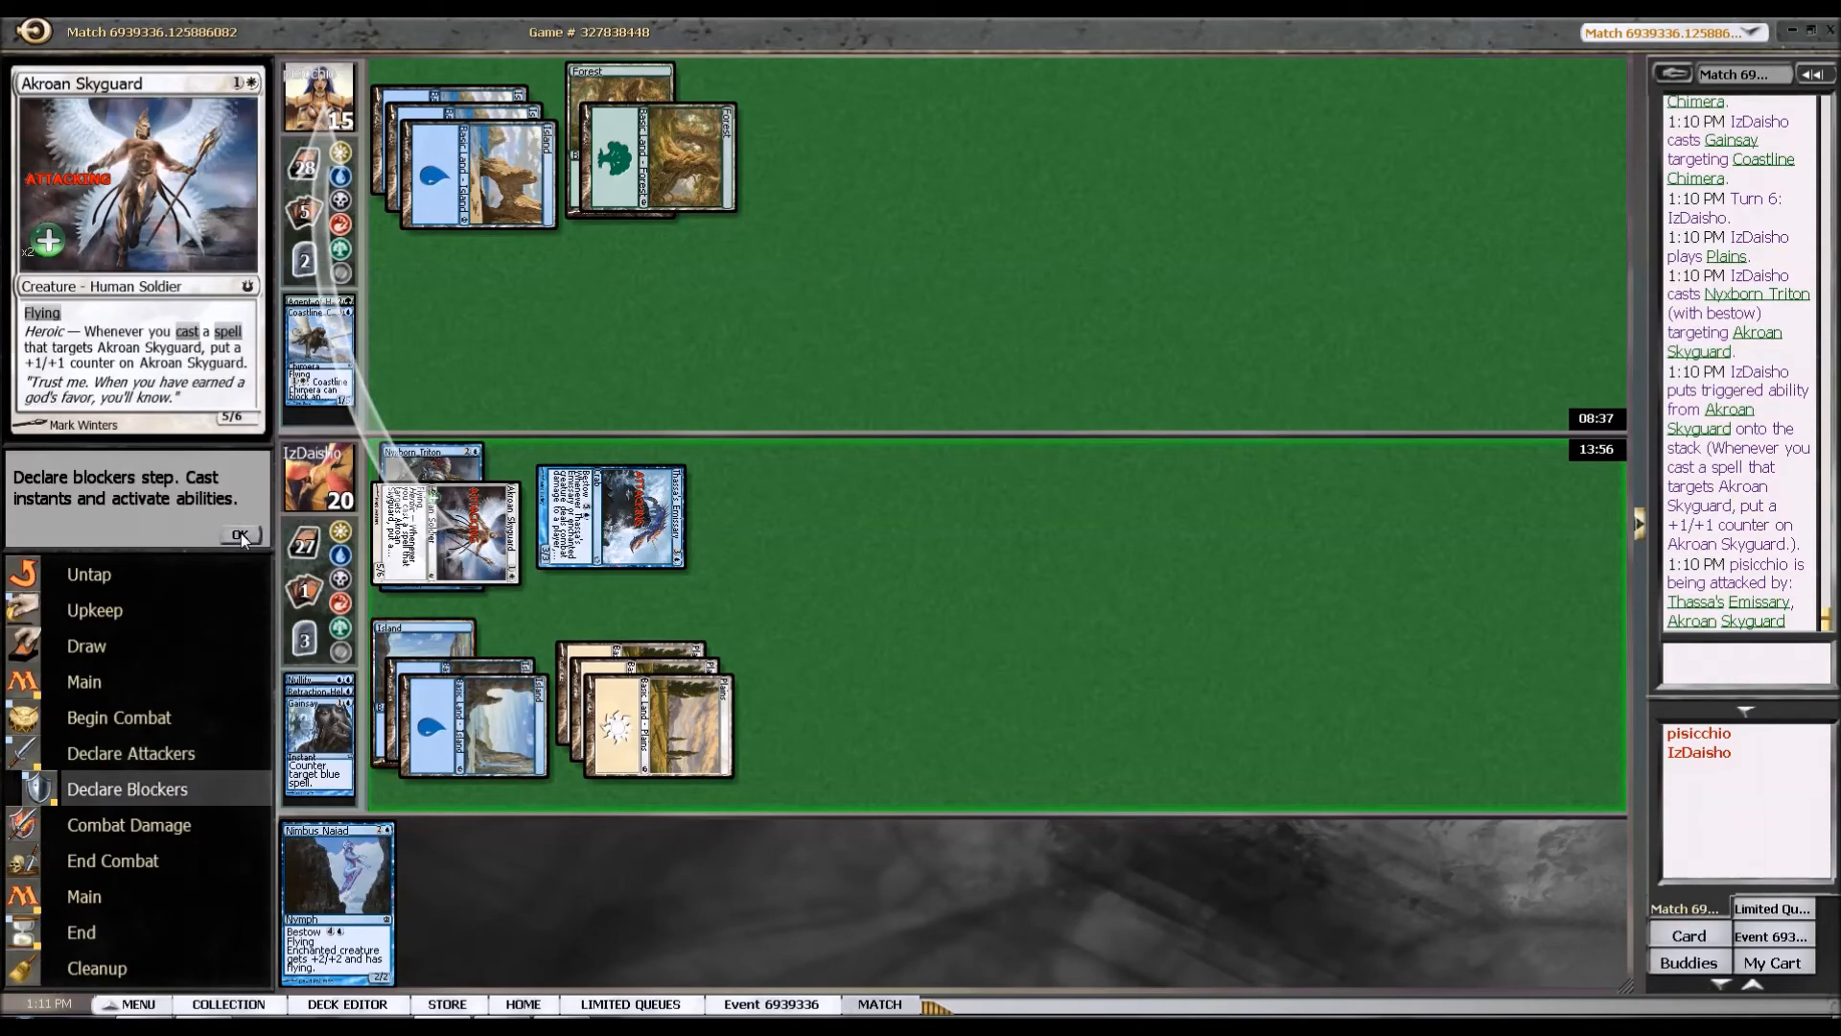
{"action": "left_click", "coordinate": [240, 536]}
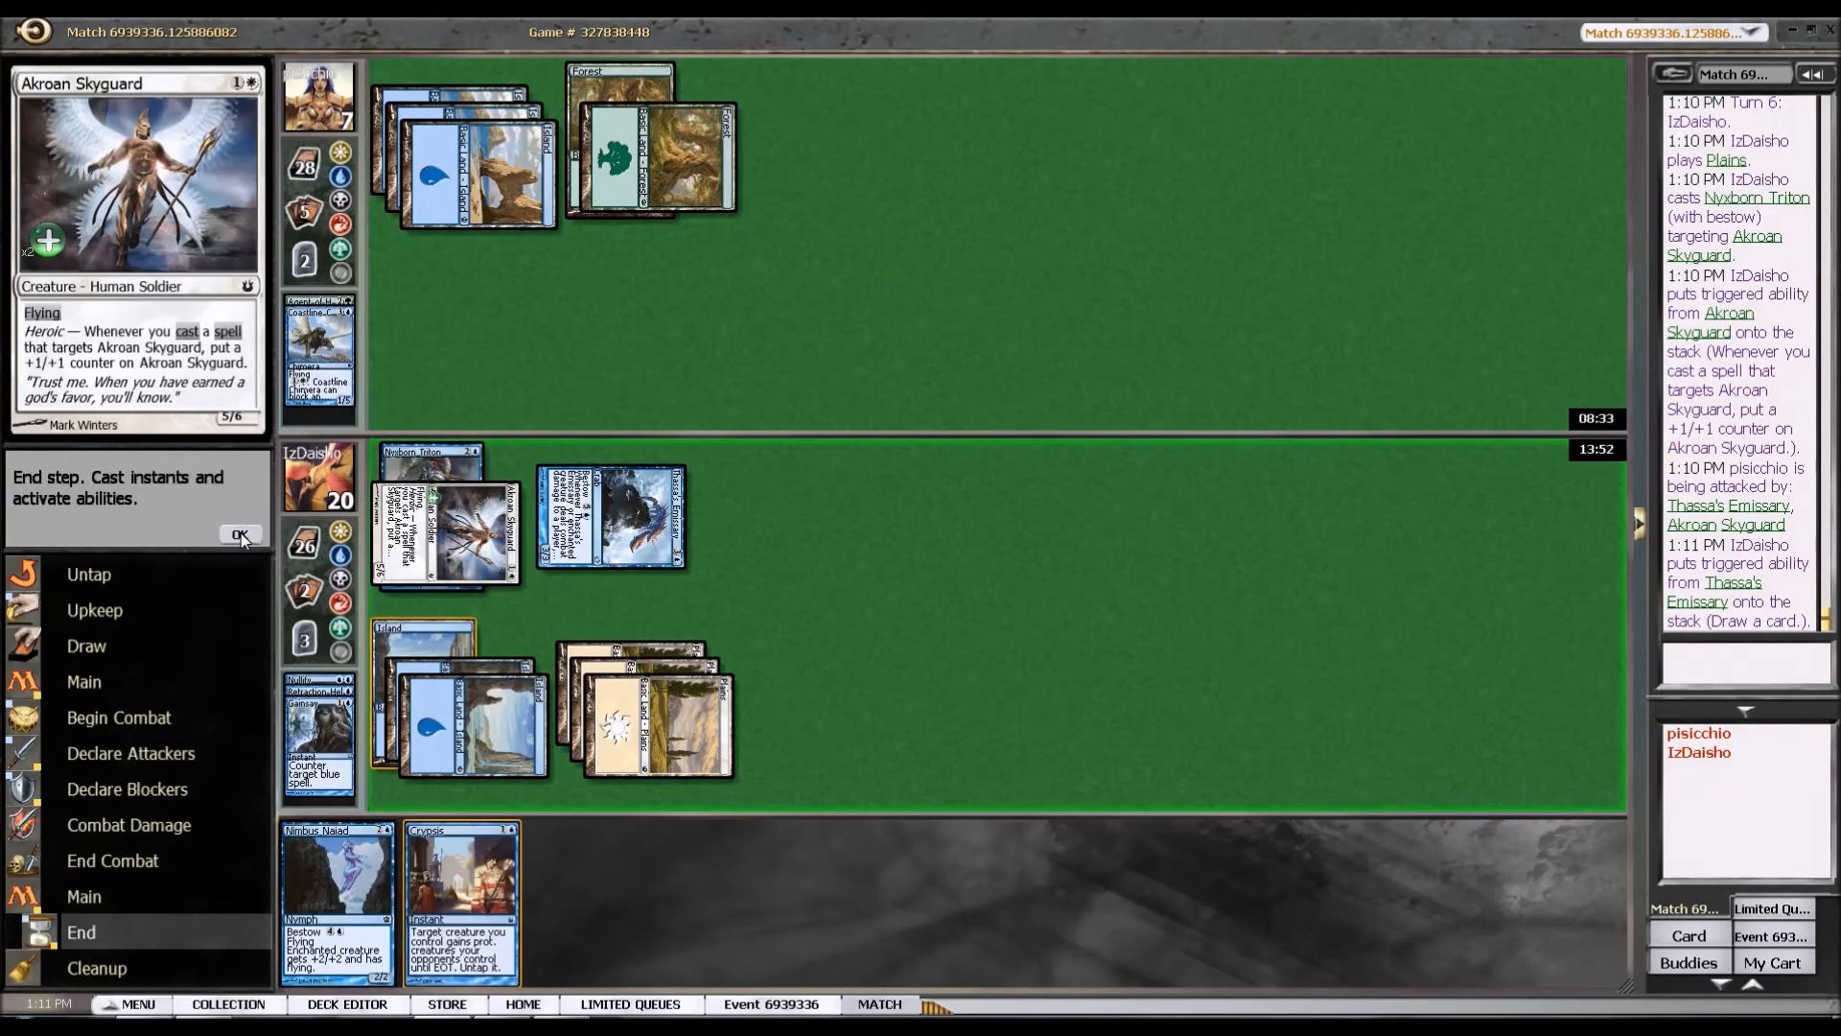
{"action": "left_click", "coordinate": [240, 536]}
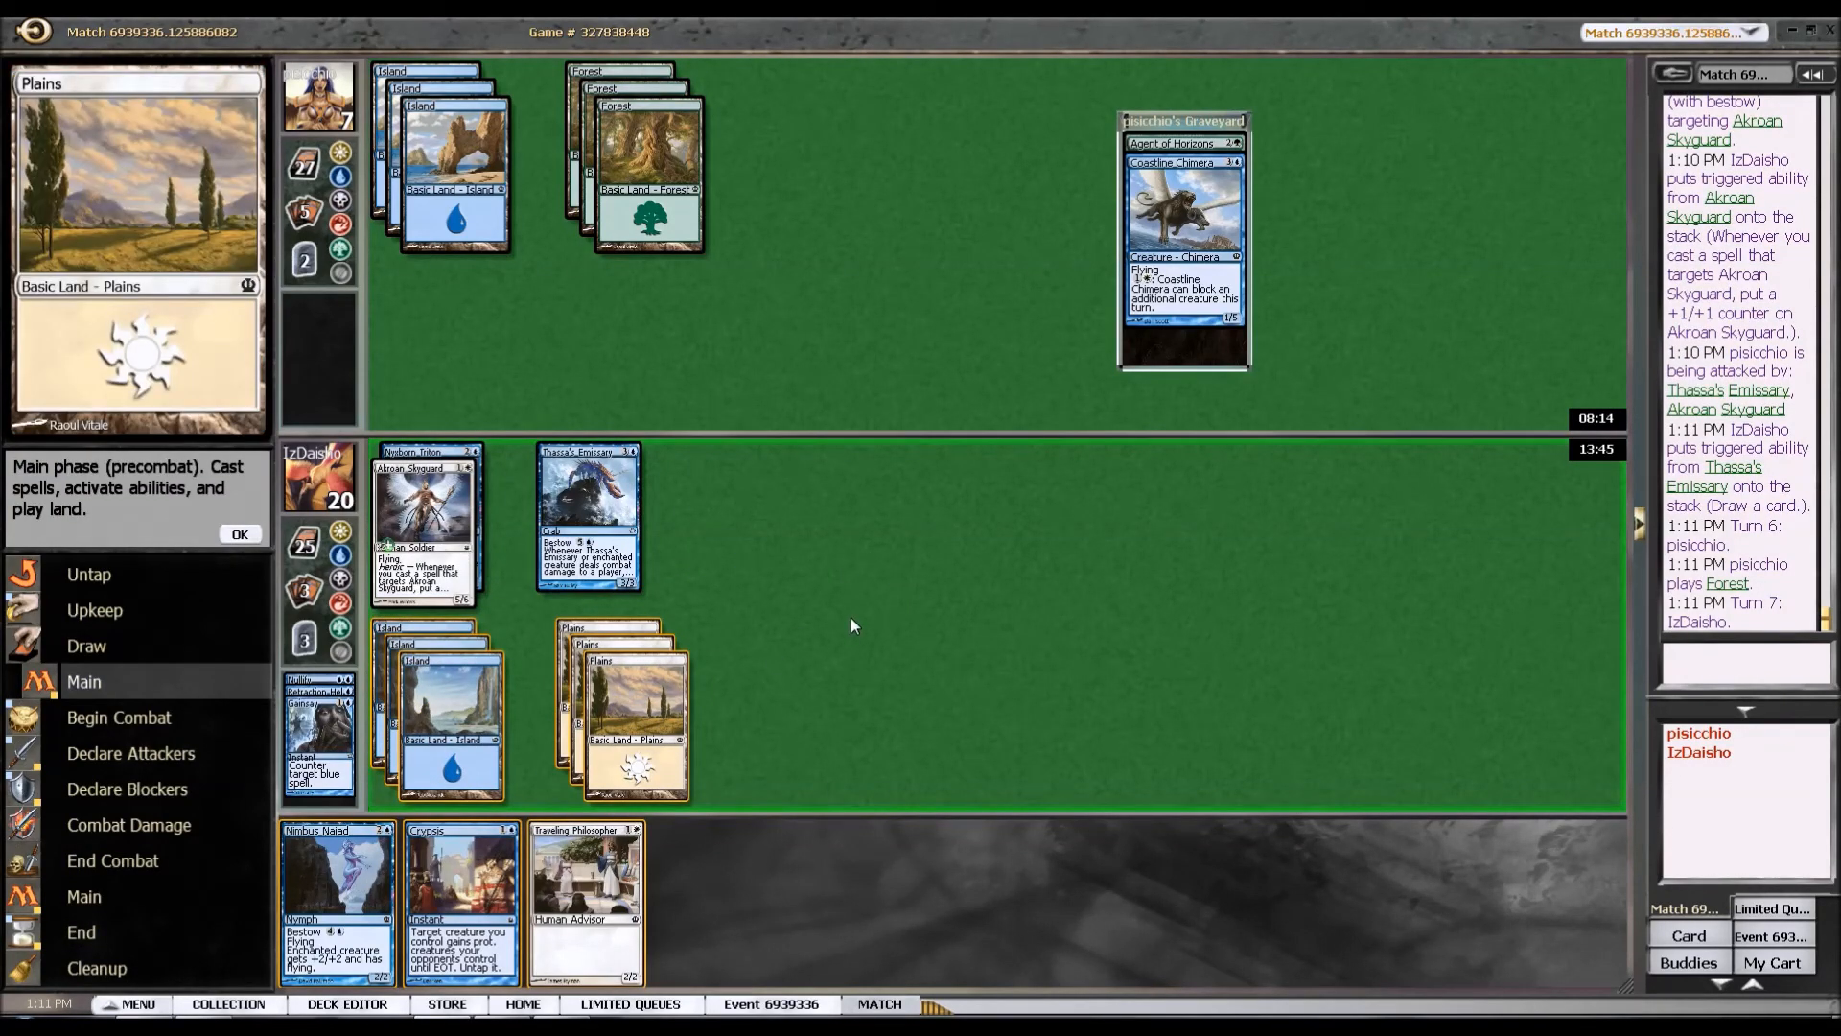
{"action": "mouse_move", "coordinate": [591, 777]}
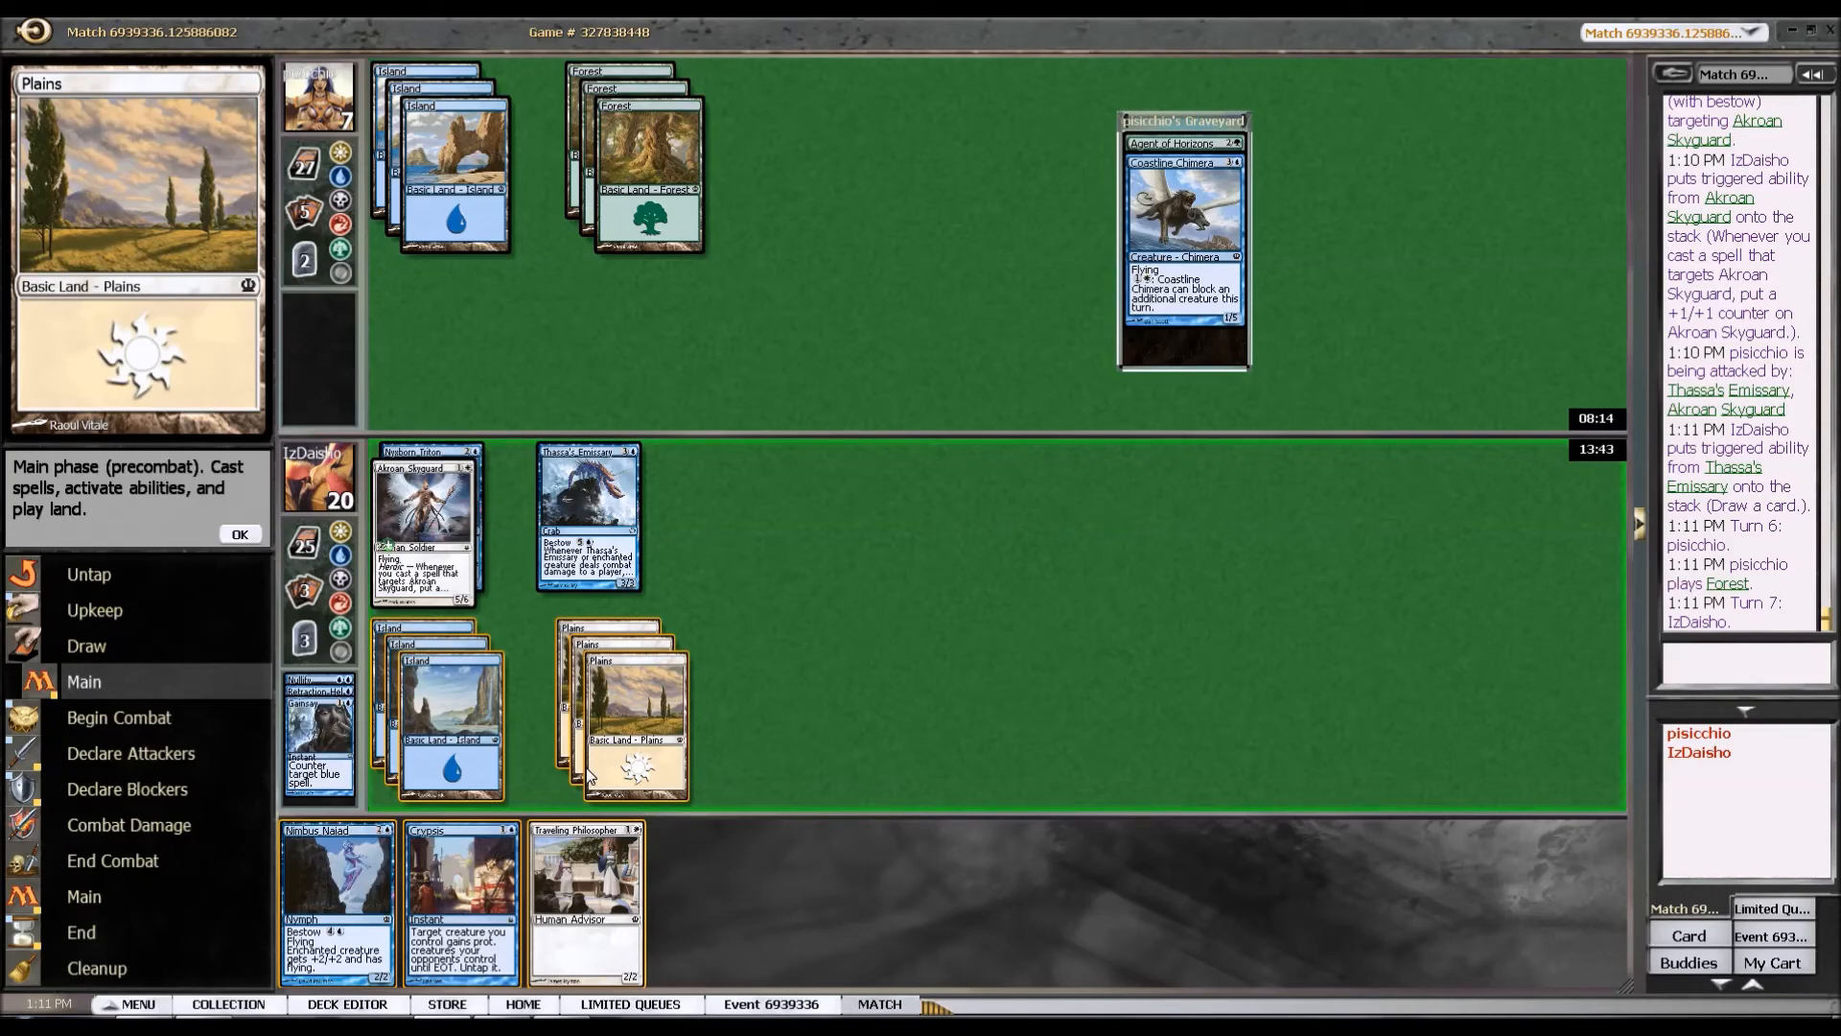
{"action": "mouse_move", "coordinate": [453, 681]}
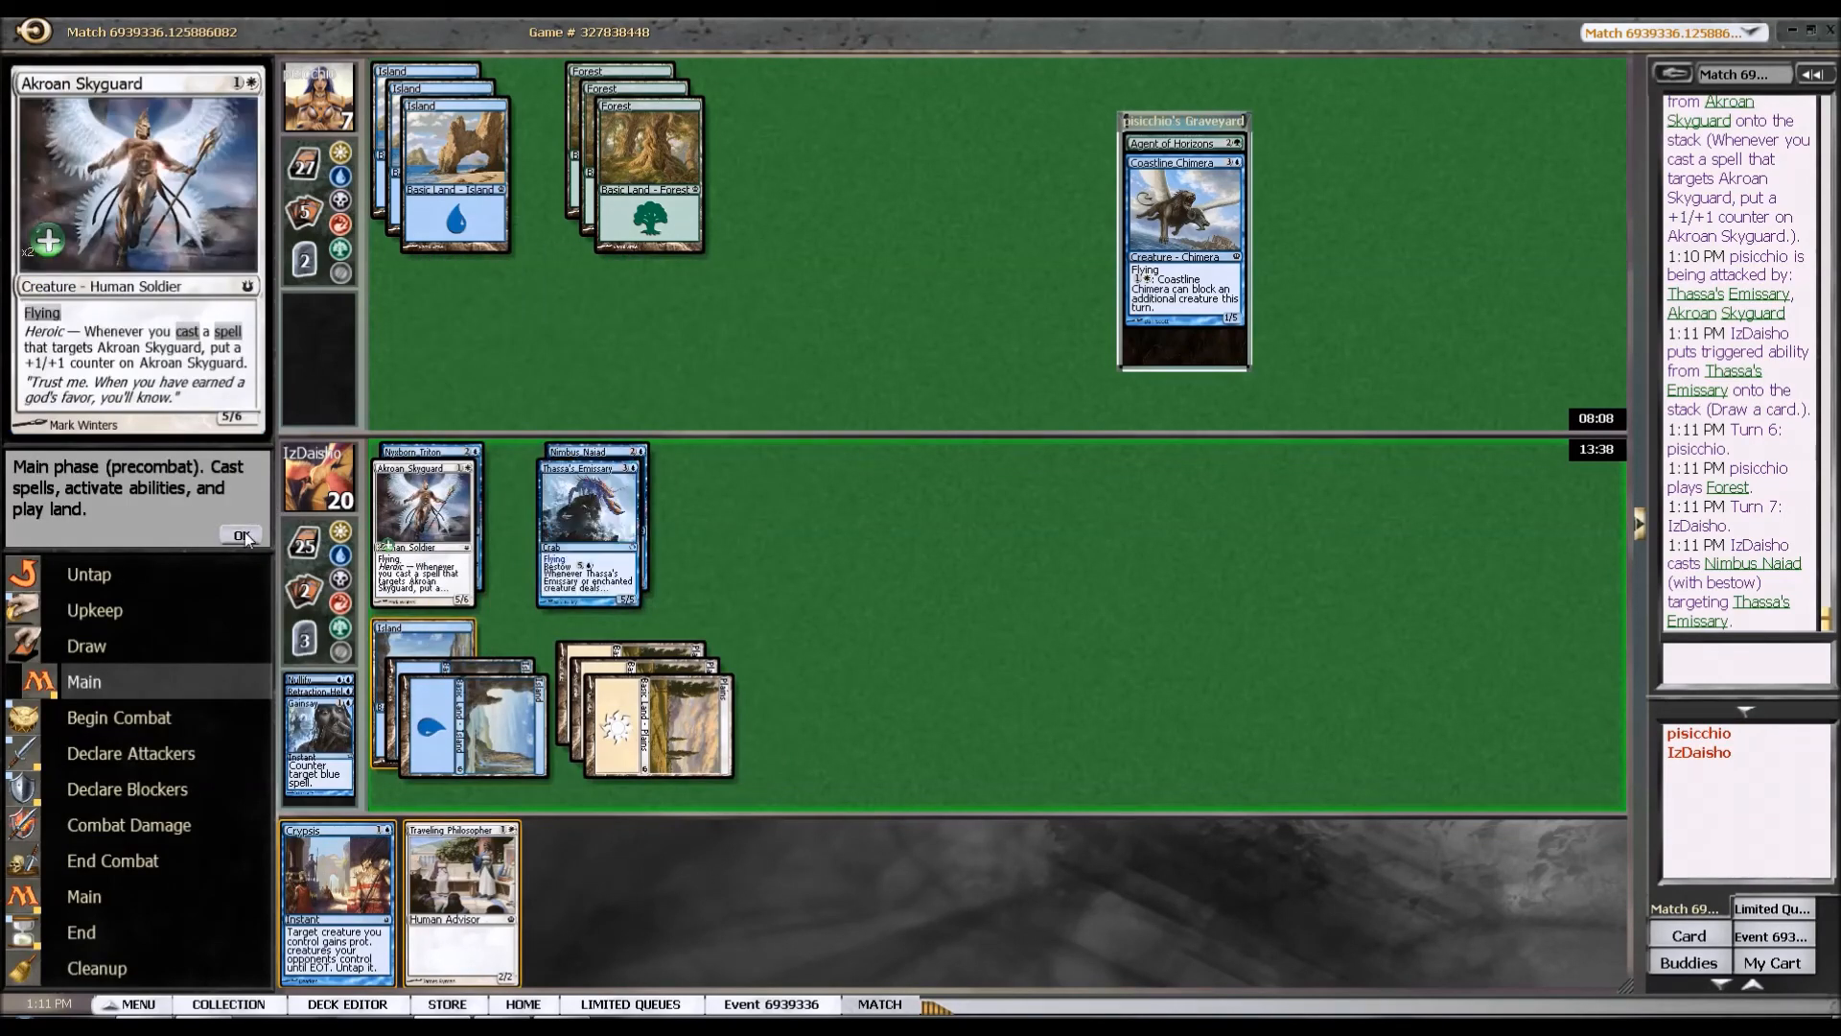
Bestow Nimbus Naiad on Thassa's Emissary and send both fliers into combat on turn seven.
{"action": "left_click", "coordinate": [243, 536]}
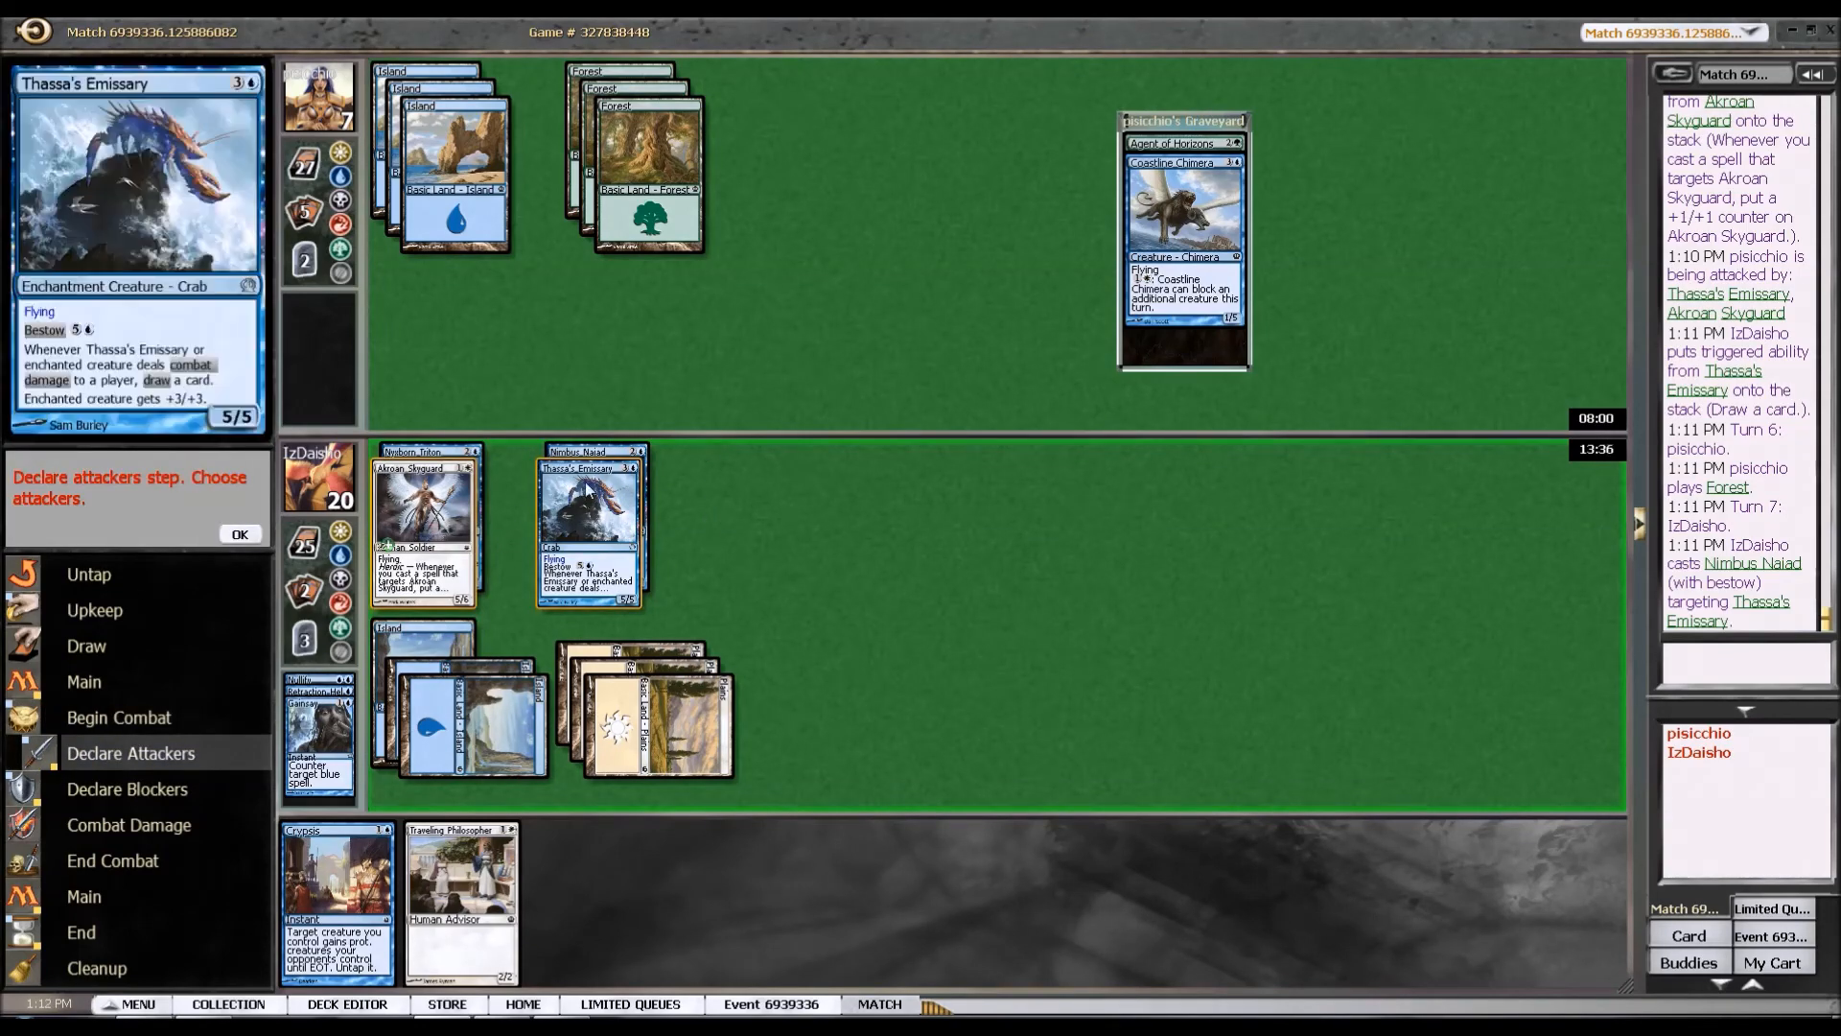
{"action": "left_click", "coordinate": [240, 535]}
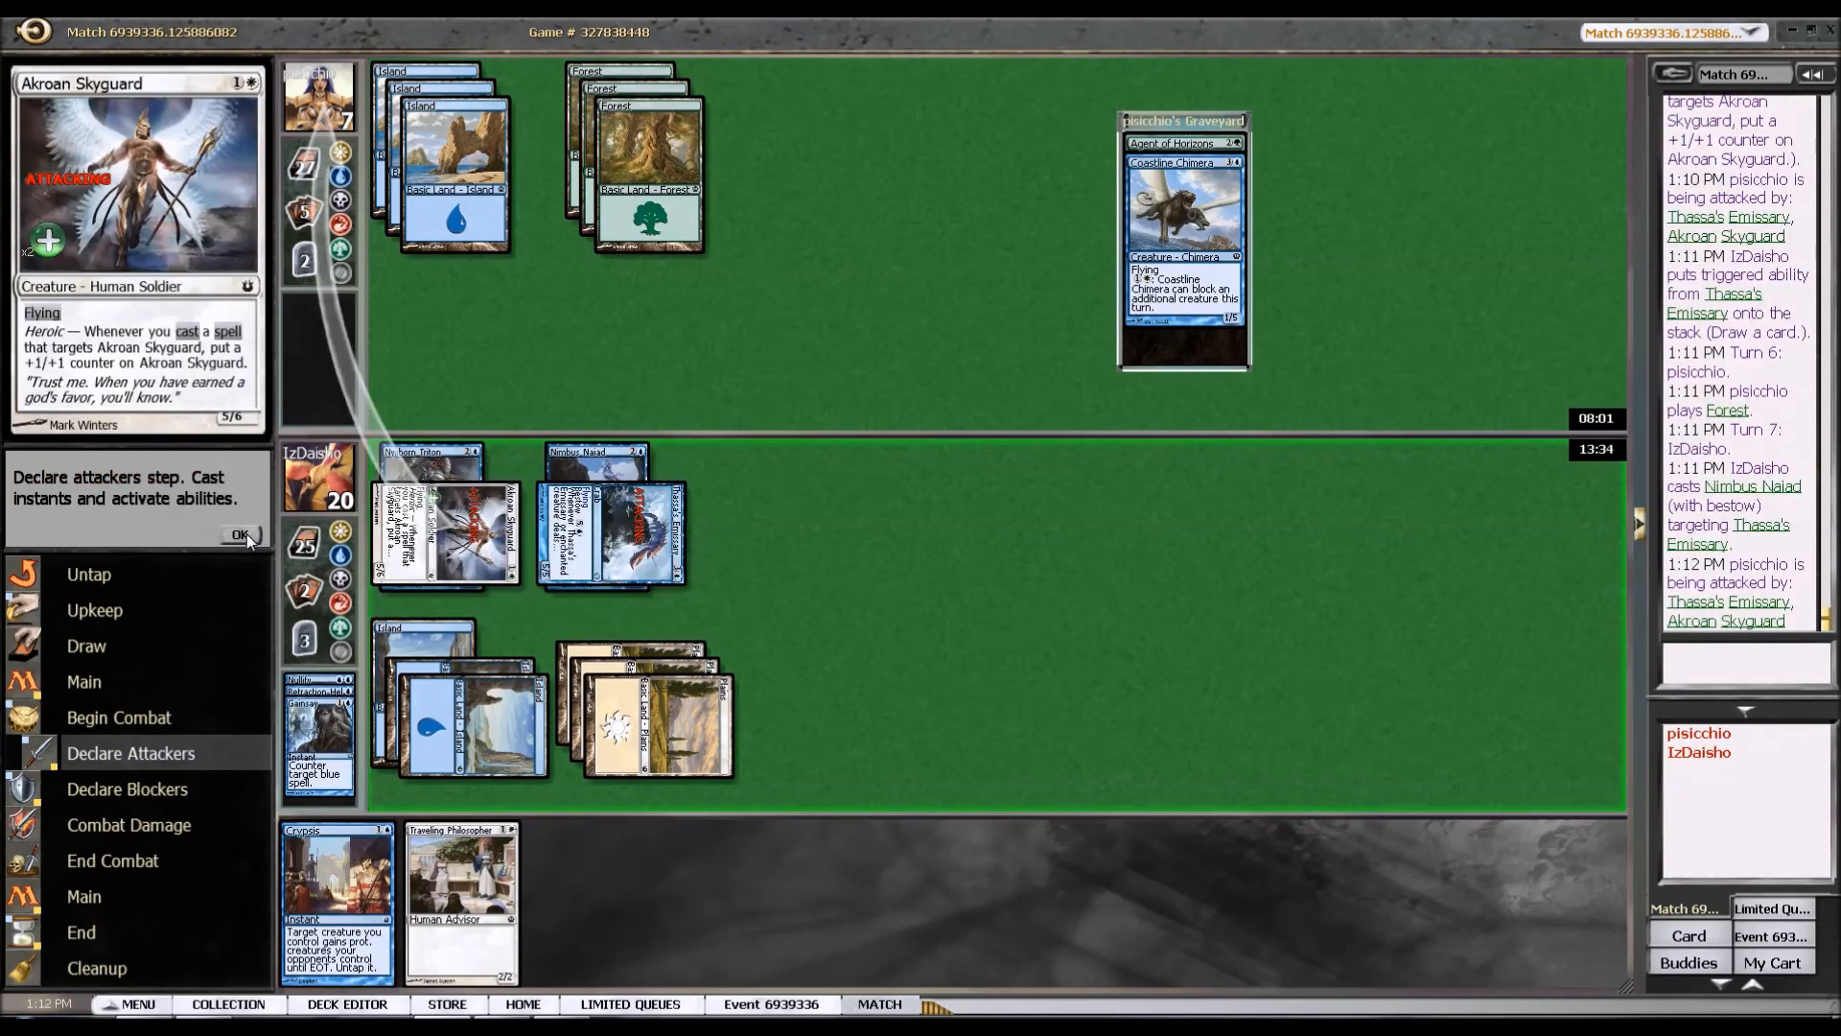
{"action": "left_click", "coordinate": [242, 535]}
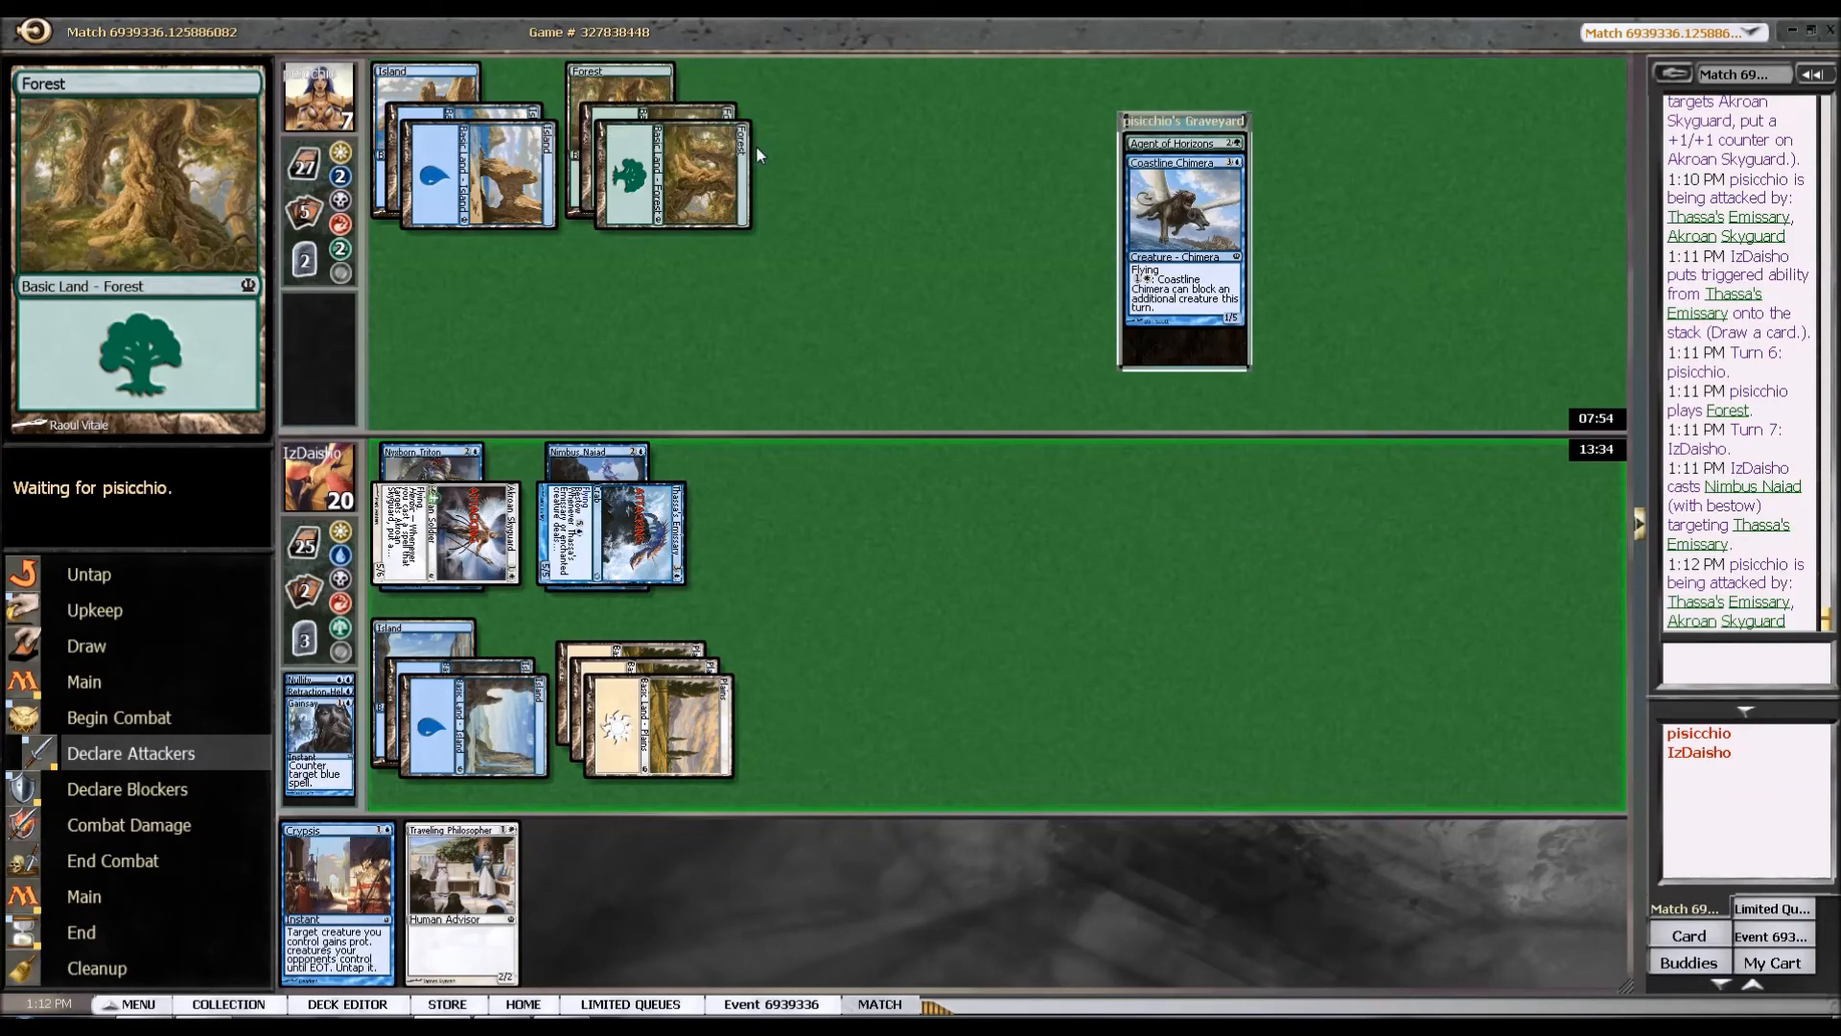
{"action": "mouse_move", "coordinate": [232, 533]}
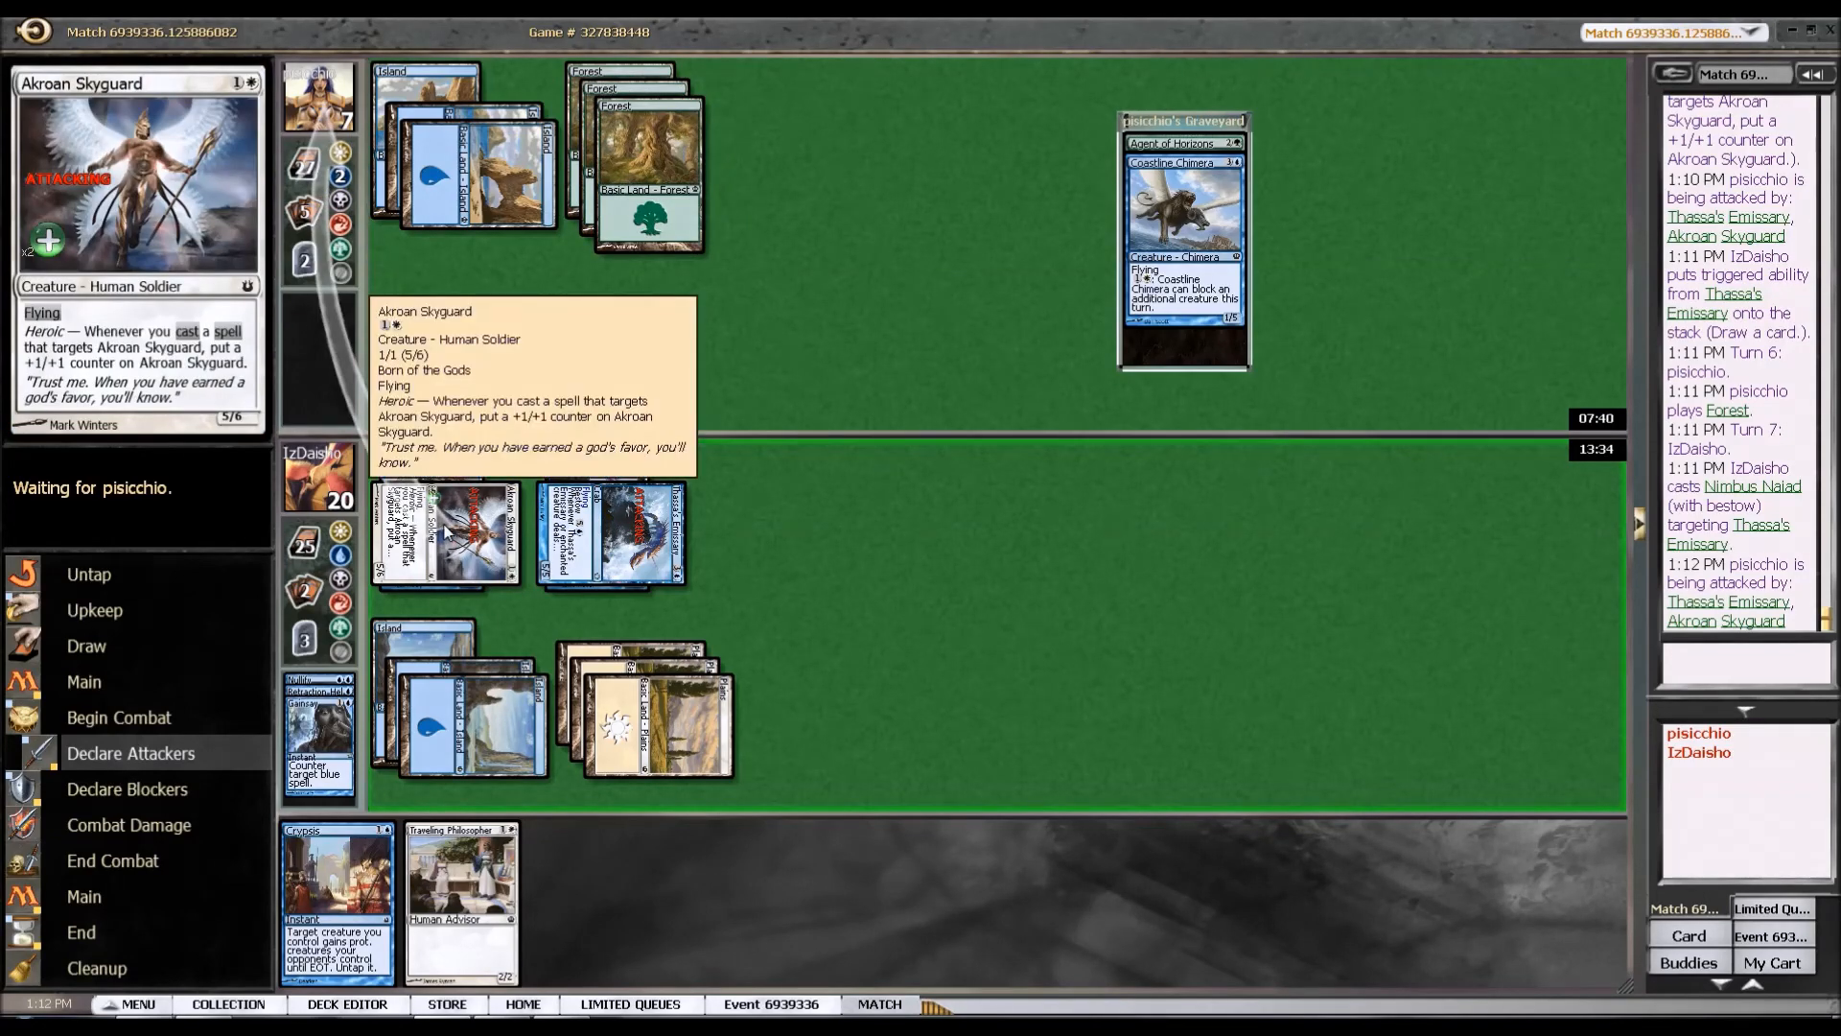
{"action": "mouse_move", "coordinate": [233, 531]}
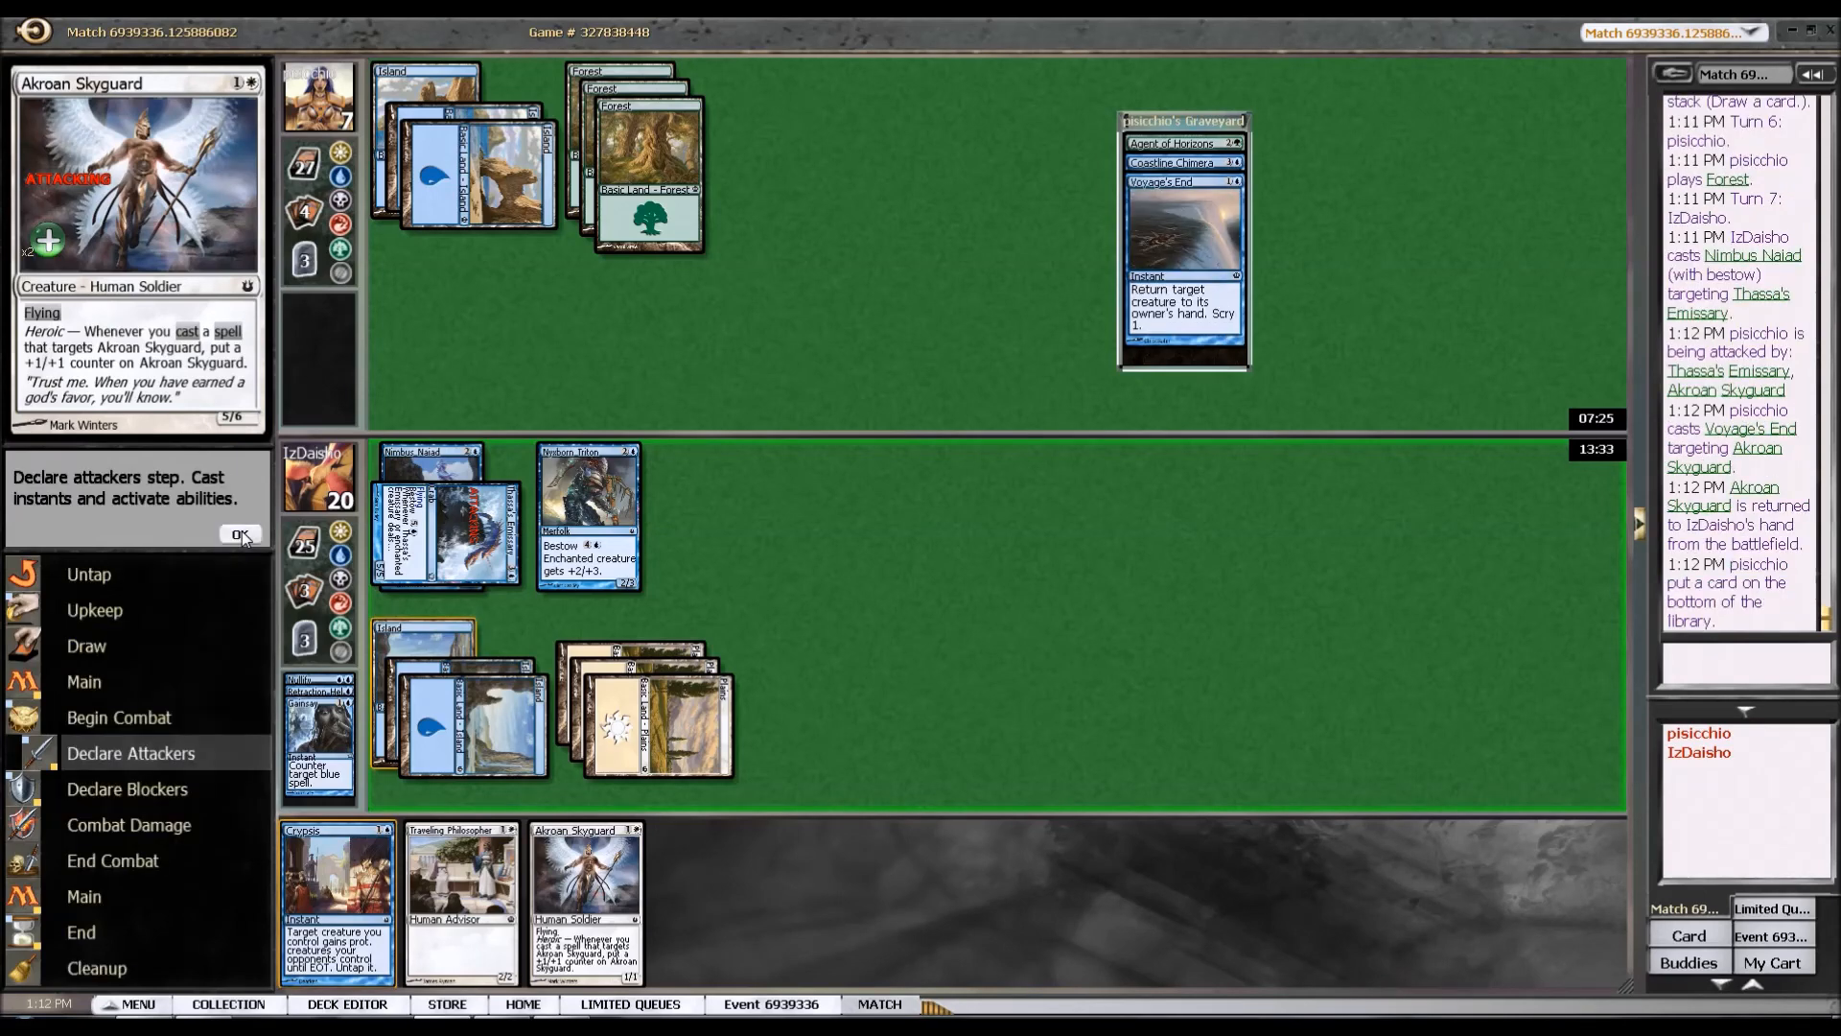
Push Emissary's damage through after Voyage's End bounces Skyguard, drawing a card; opponent at 2.
{"action": "left_click", "coordinate": [242, 535]}
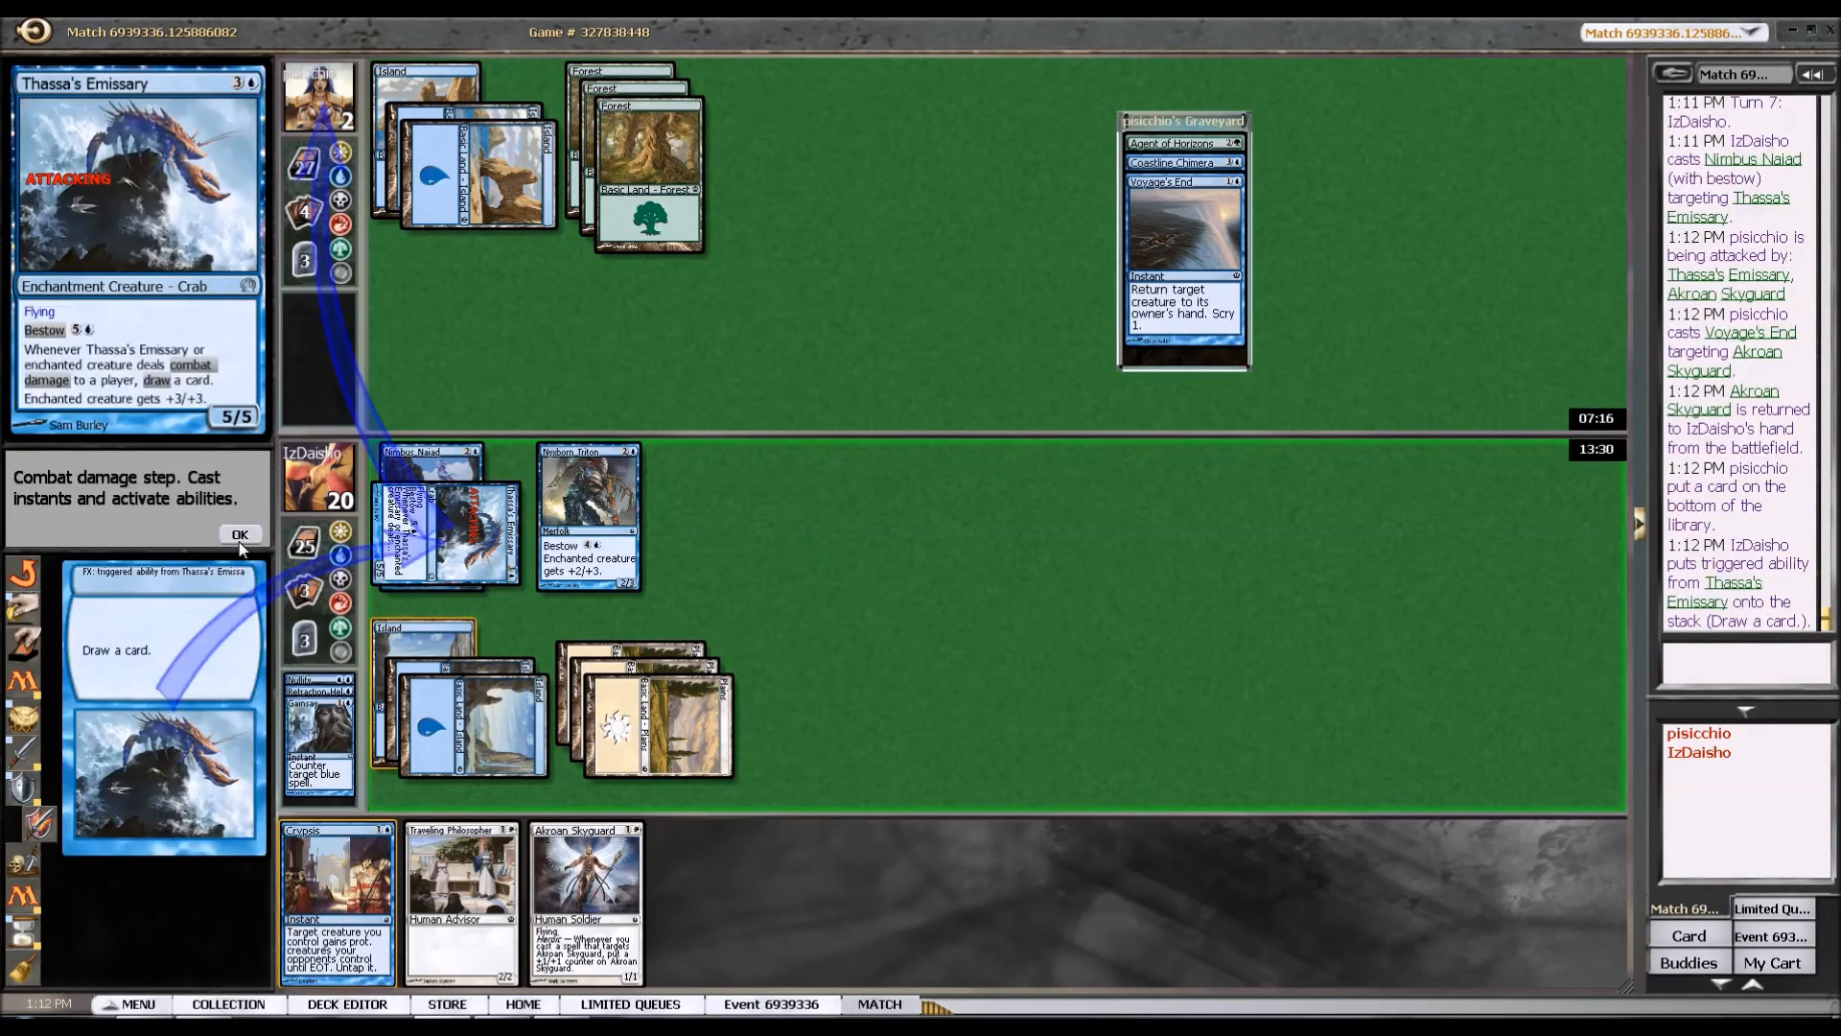
{"action": "left_click", "coordinate": [241, 535]}
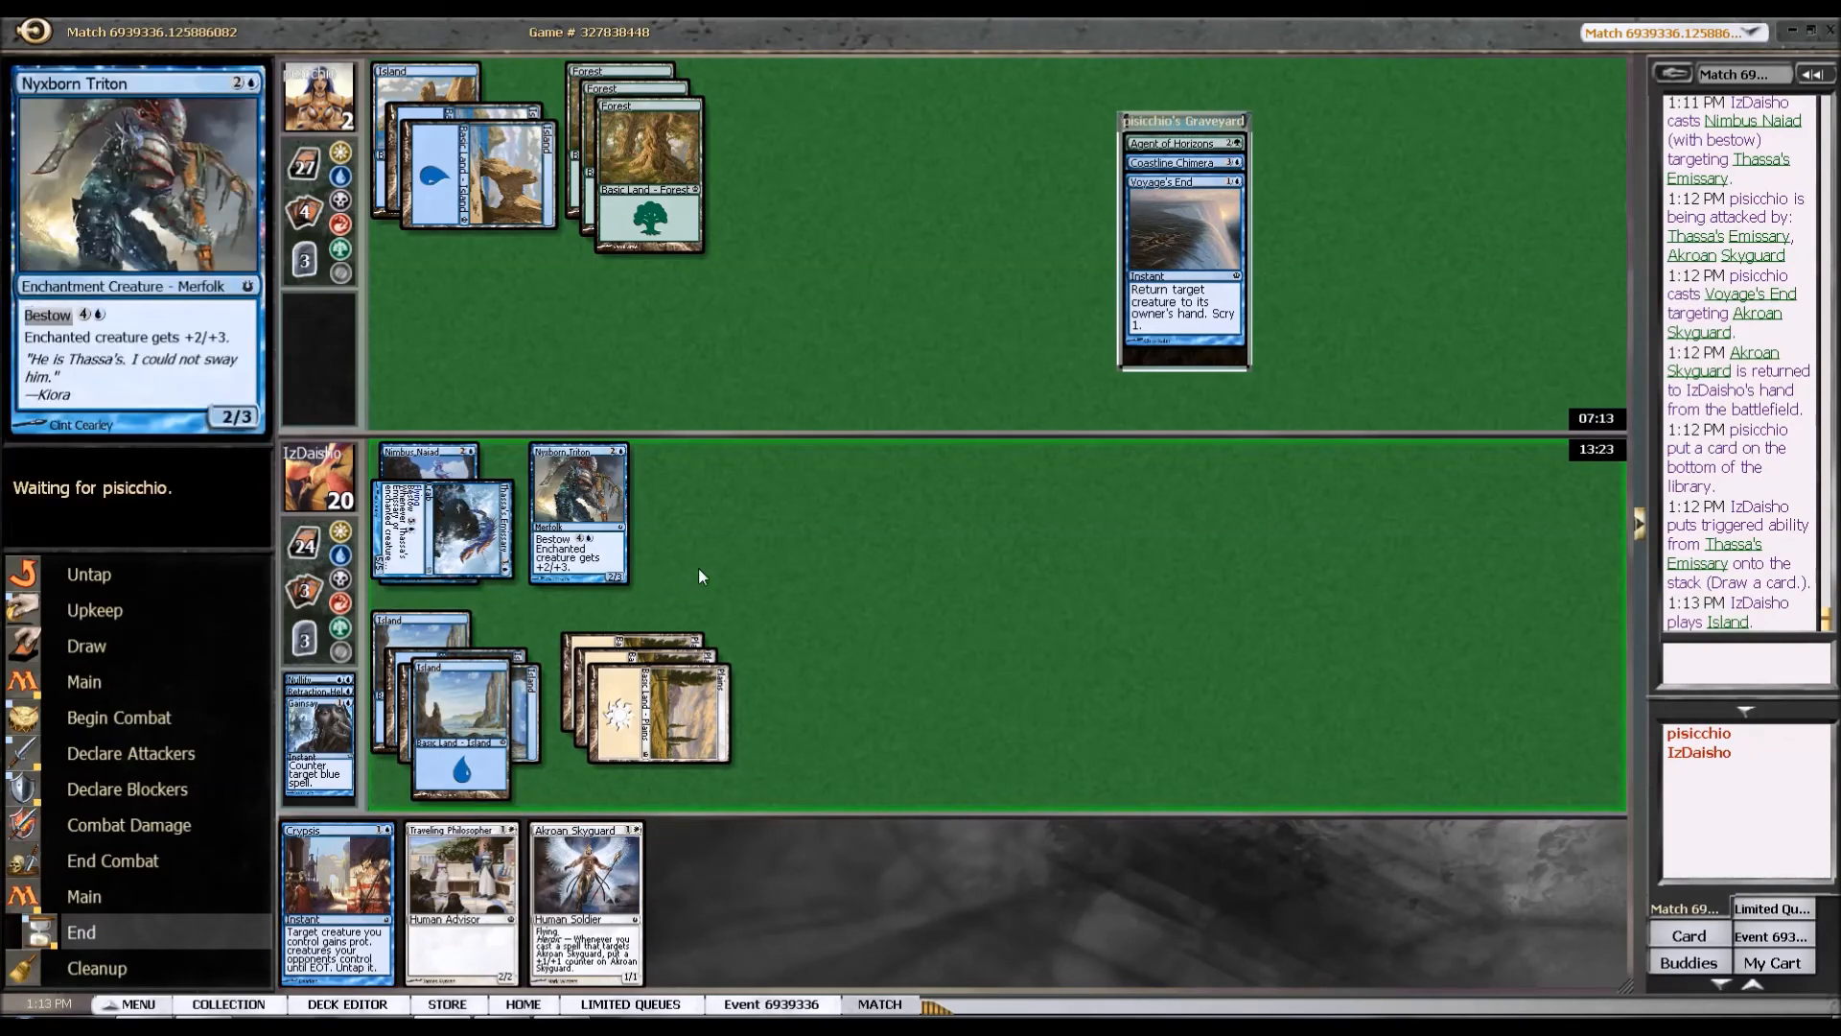
{"action": "mouse_move", "coordinate": [758, 575]}
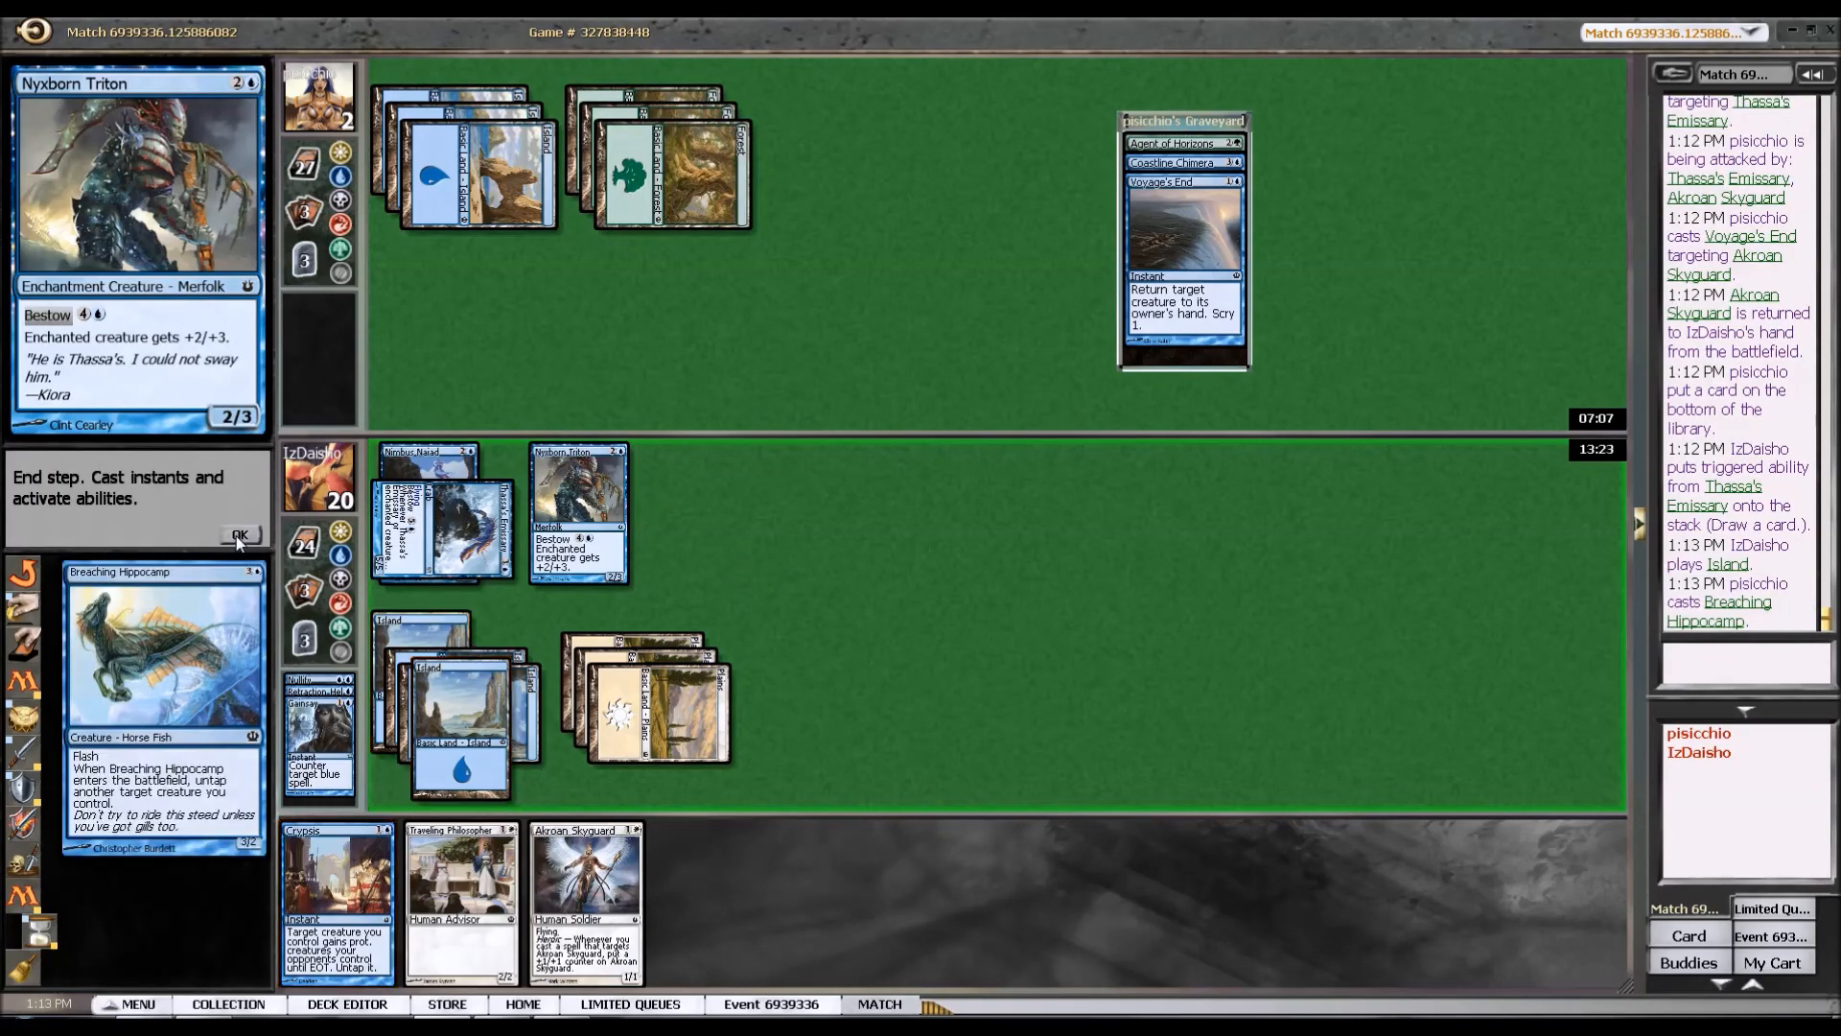
{"action": "left_click", "coordinate": [239, 535]}
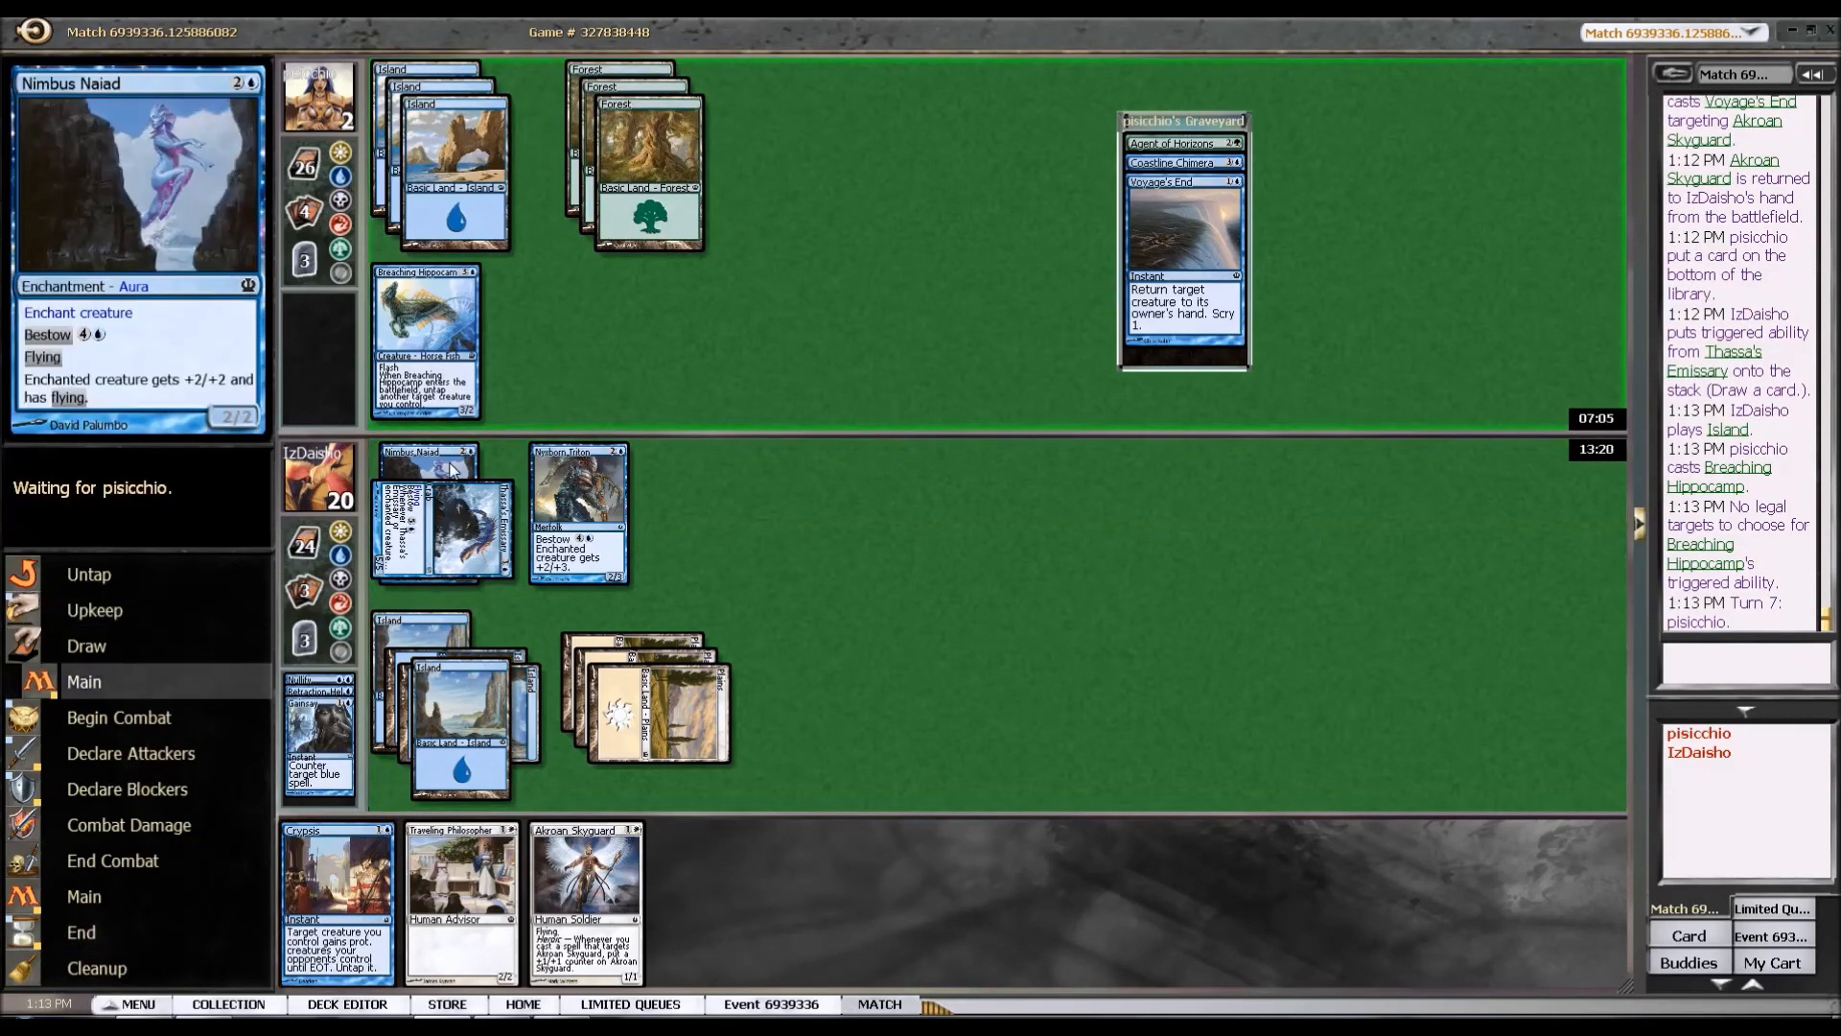
{"action": "mouse_move", "coordinate": [443, 529]}
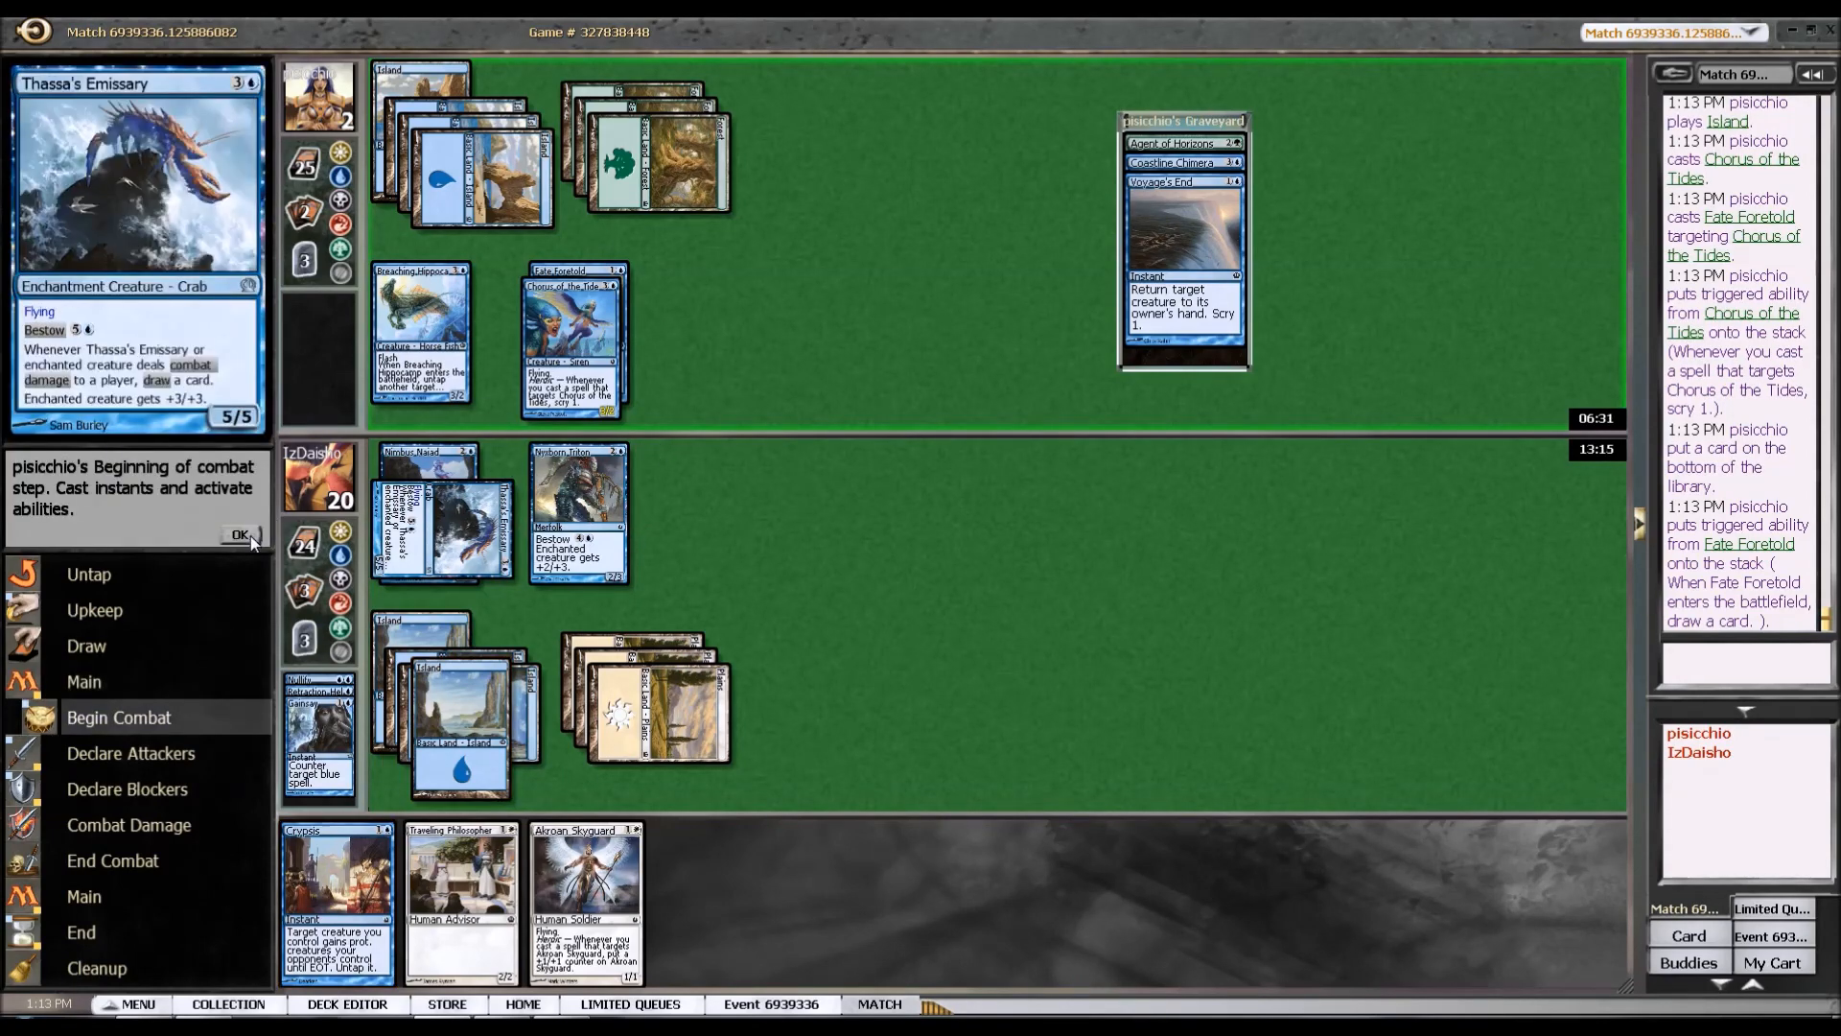
Take the match 2–1 on the opponent's concession and move on to the round 1 standings.
{"action": "left_click", "coordinate": [240, 535]}
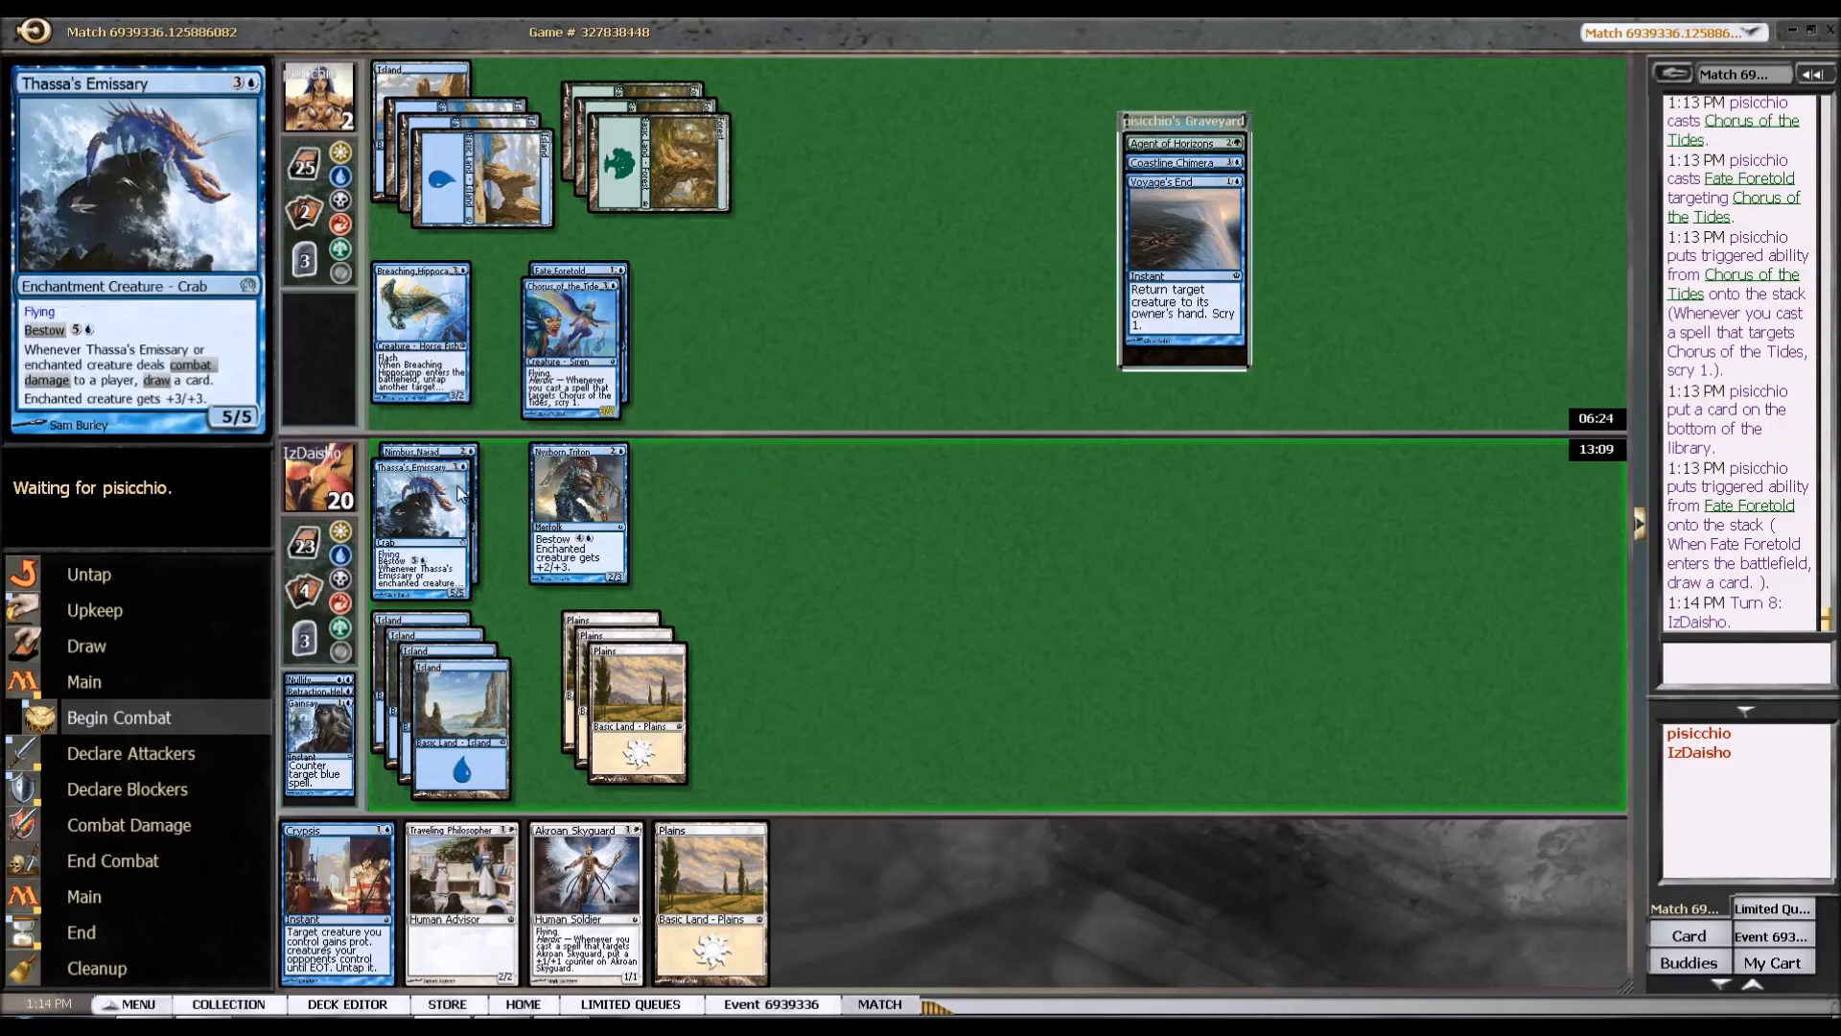
{"action": "left_click", "coordinate": [131, 752]}
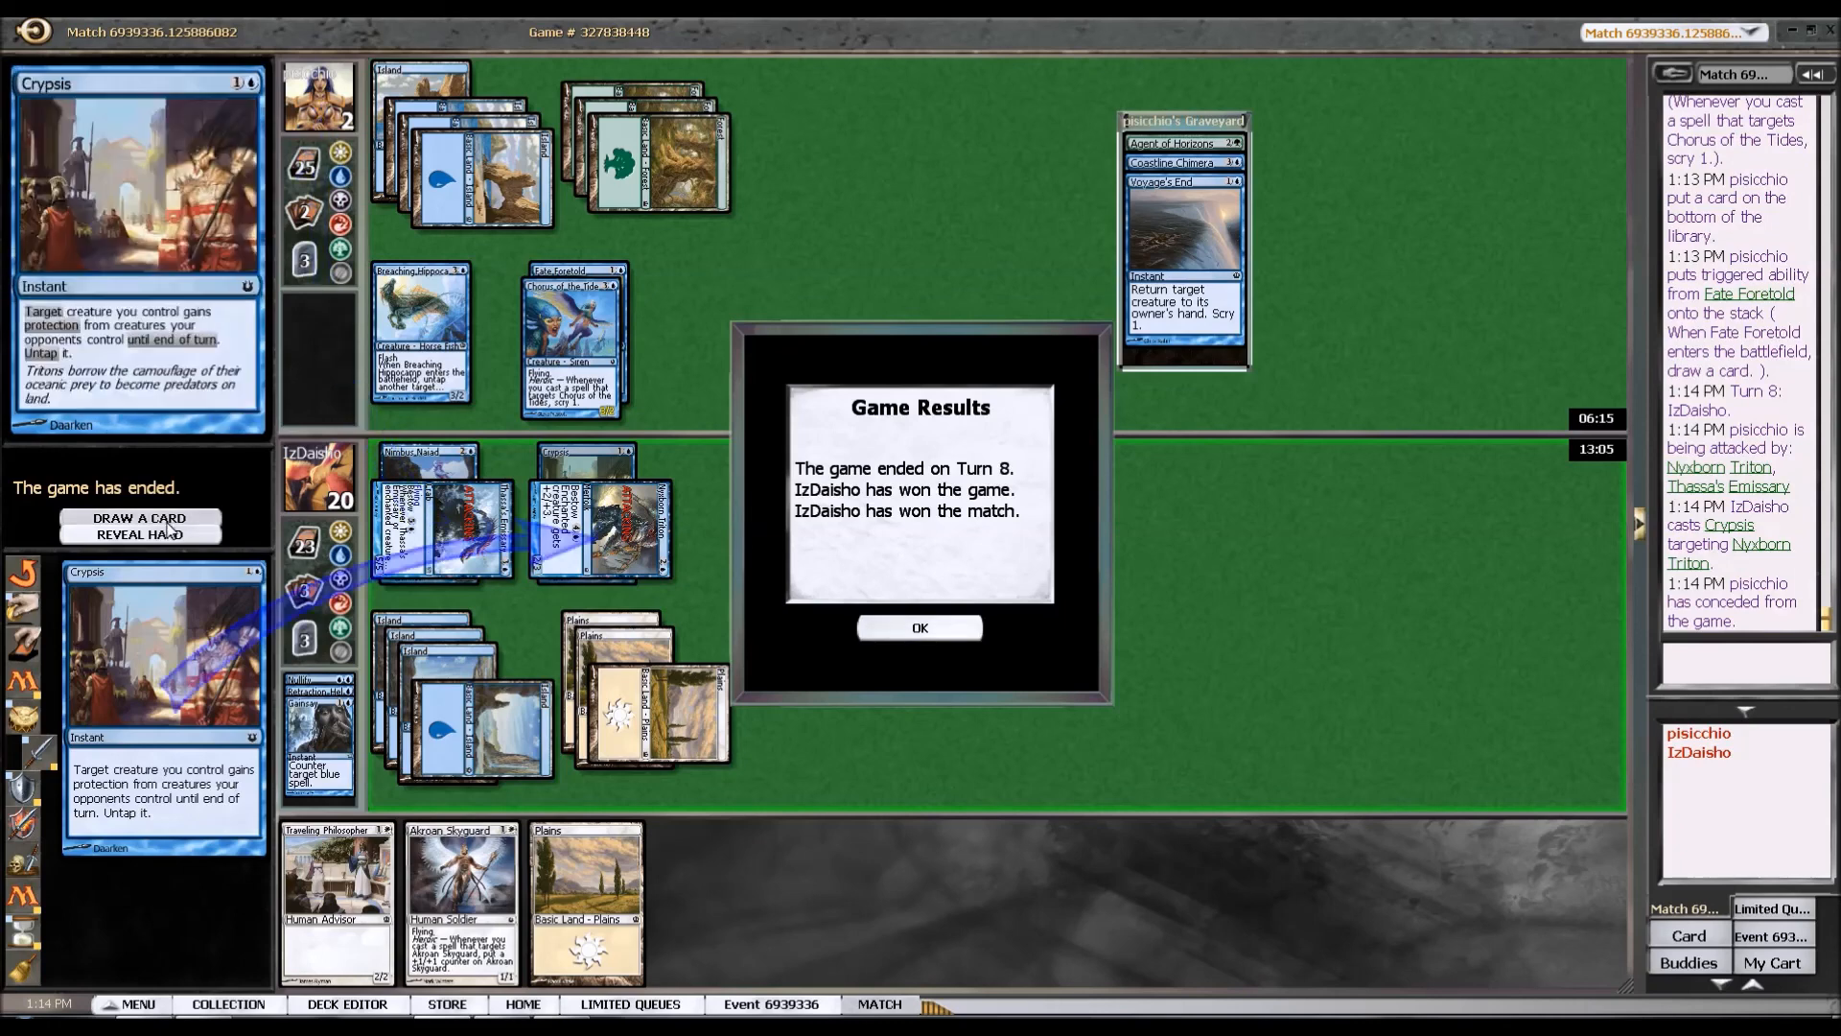
{"action": "left_click", "coordinate": [919, 628]}
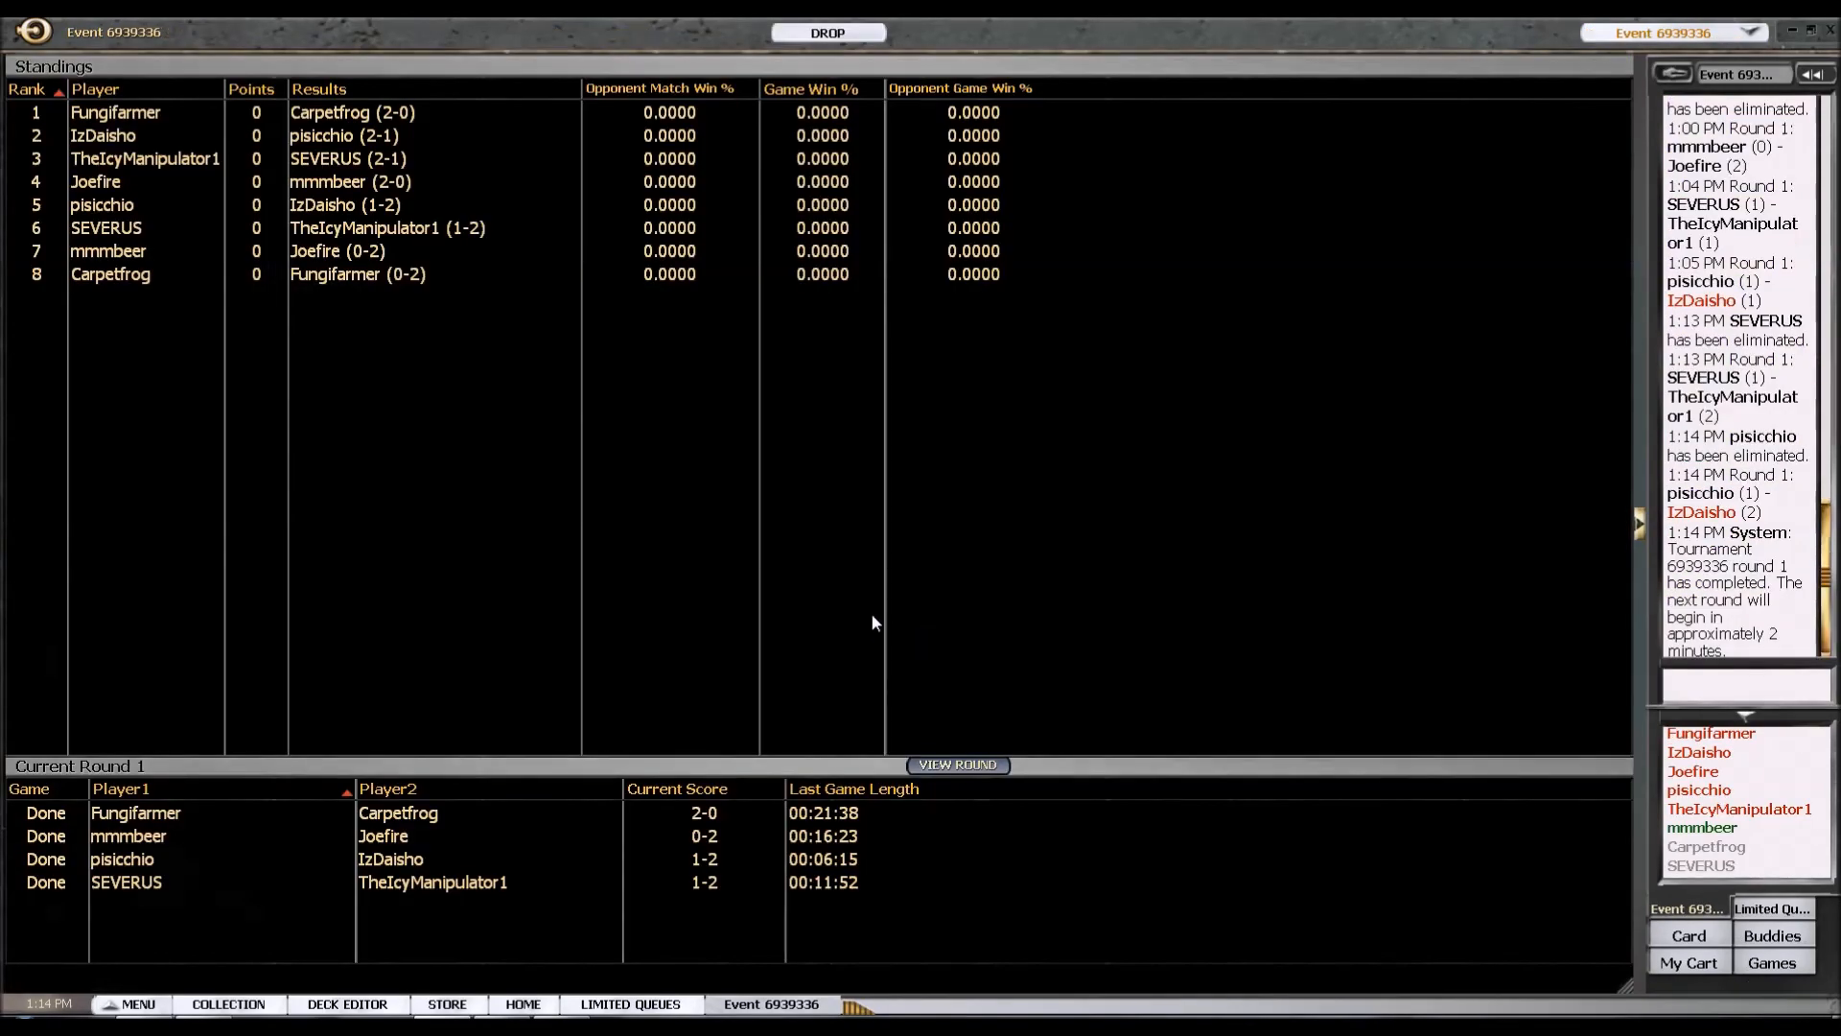
{"action": "mouse_move", "coordinate": [727, 529]}
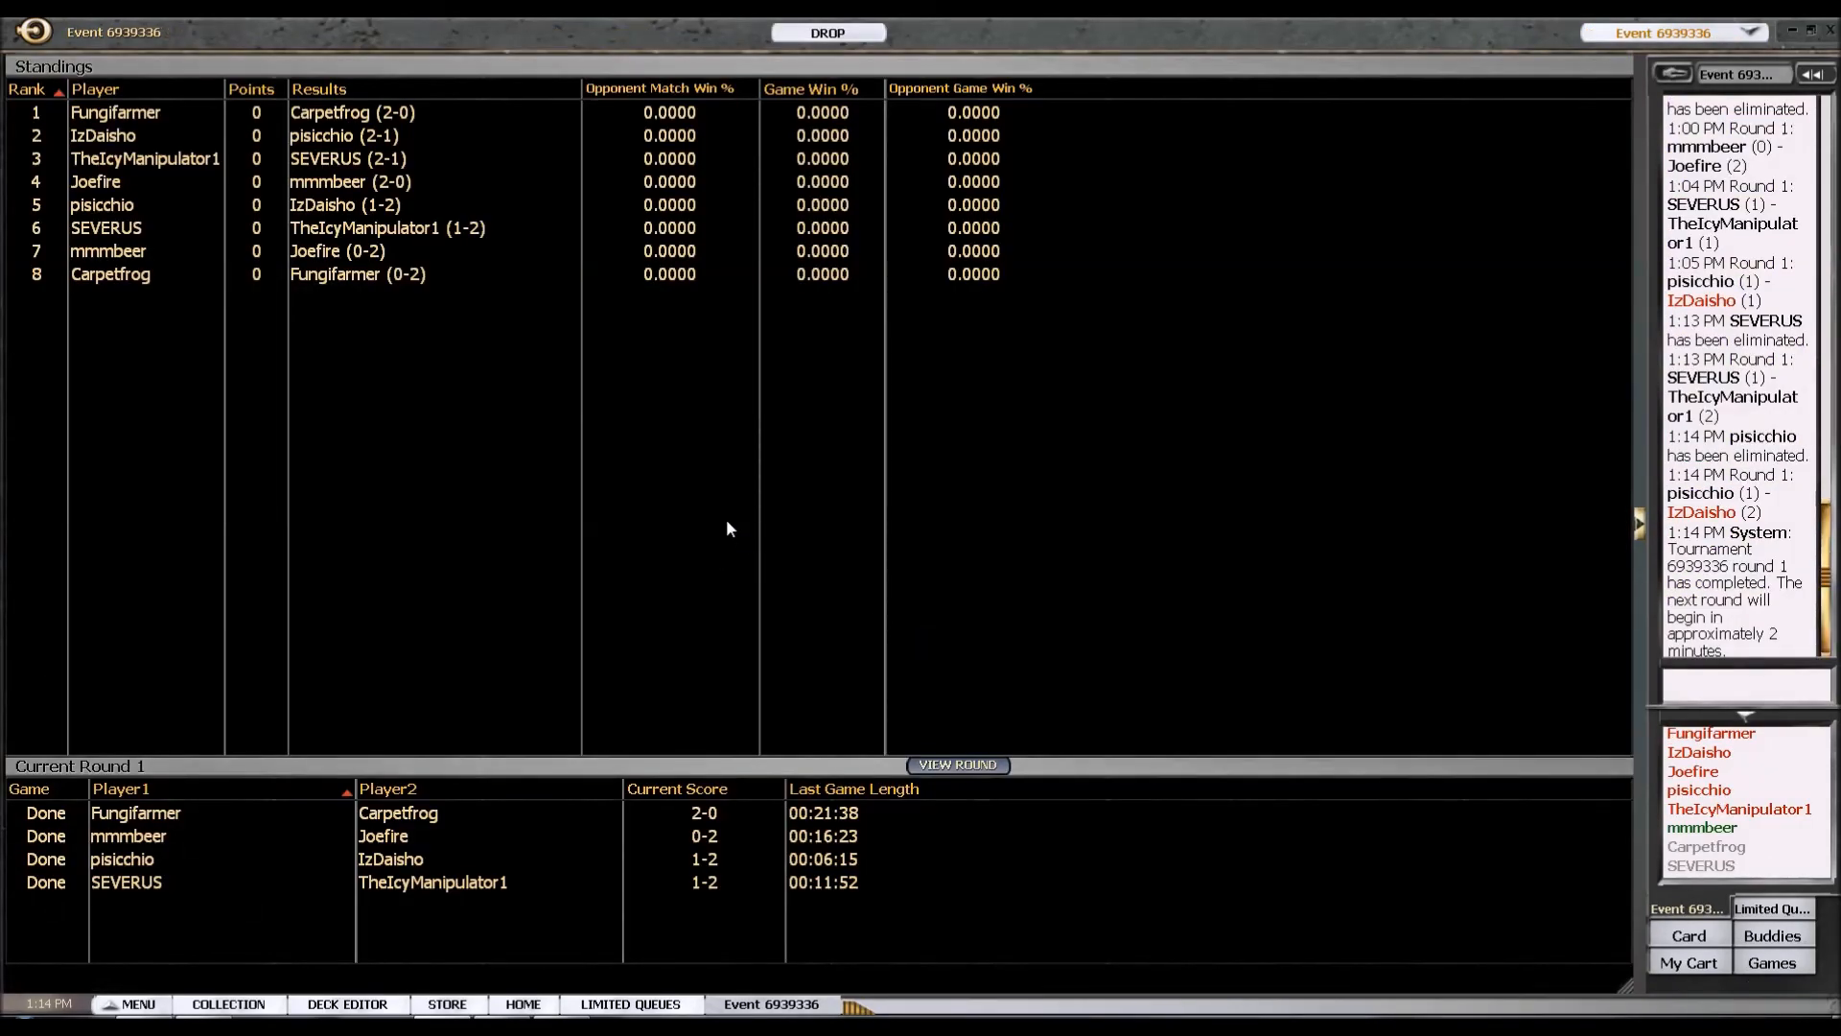